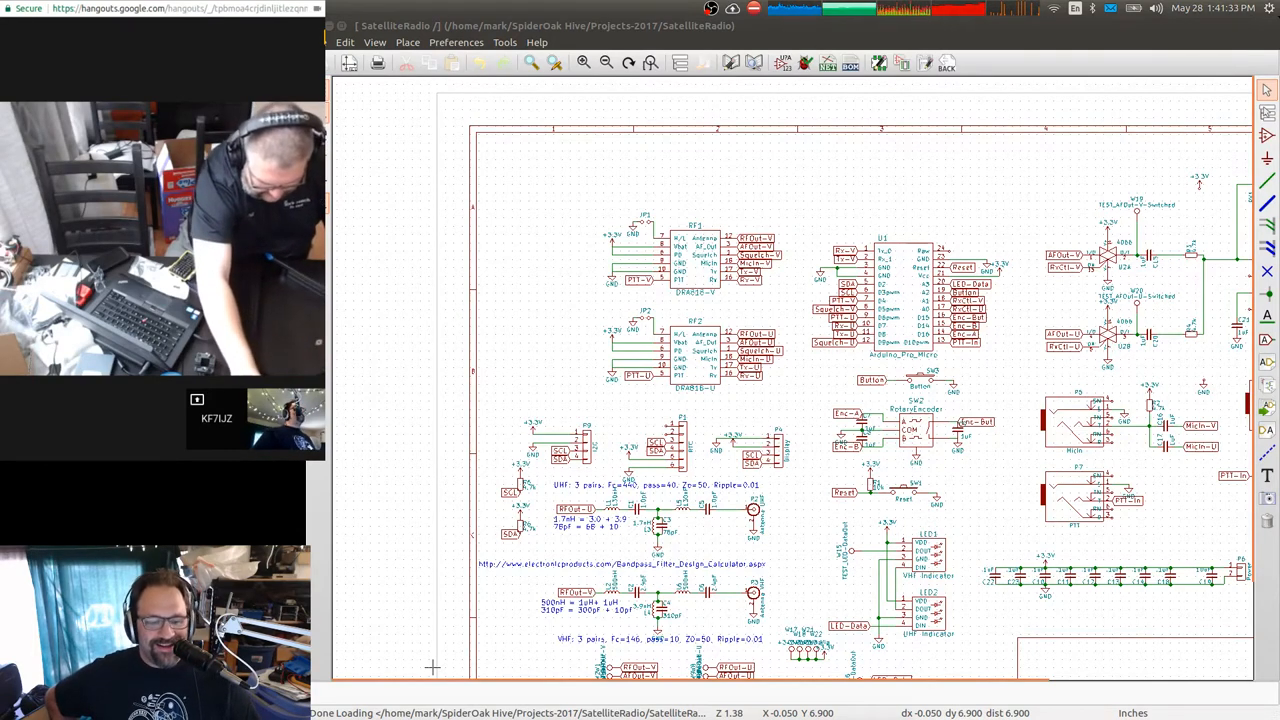
{"action": "mouse_move", "coordinate": [510, 602]}
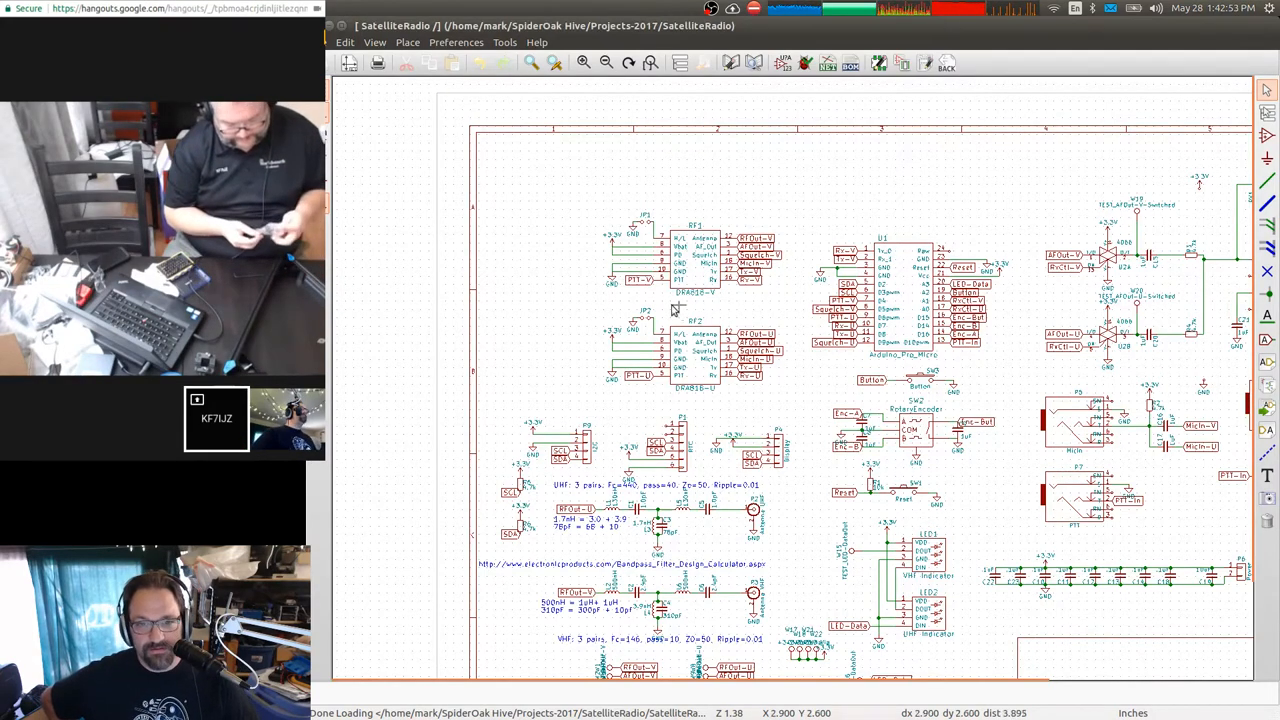
Scroll the sheet so the RF1/RF2 DRA818 pin labels are legible.
{"action": "scroll", "scroll_direction": "up", "scroll_amount": 3}
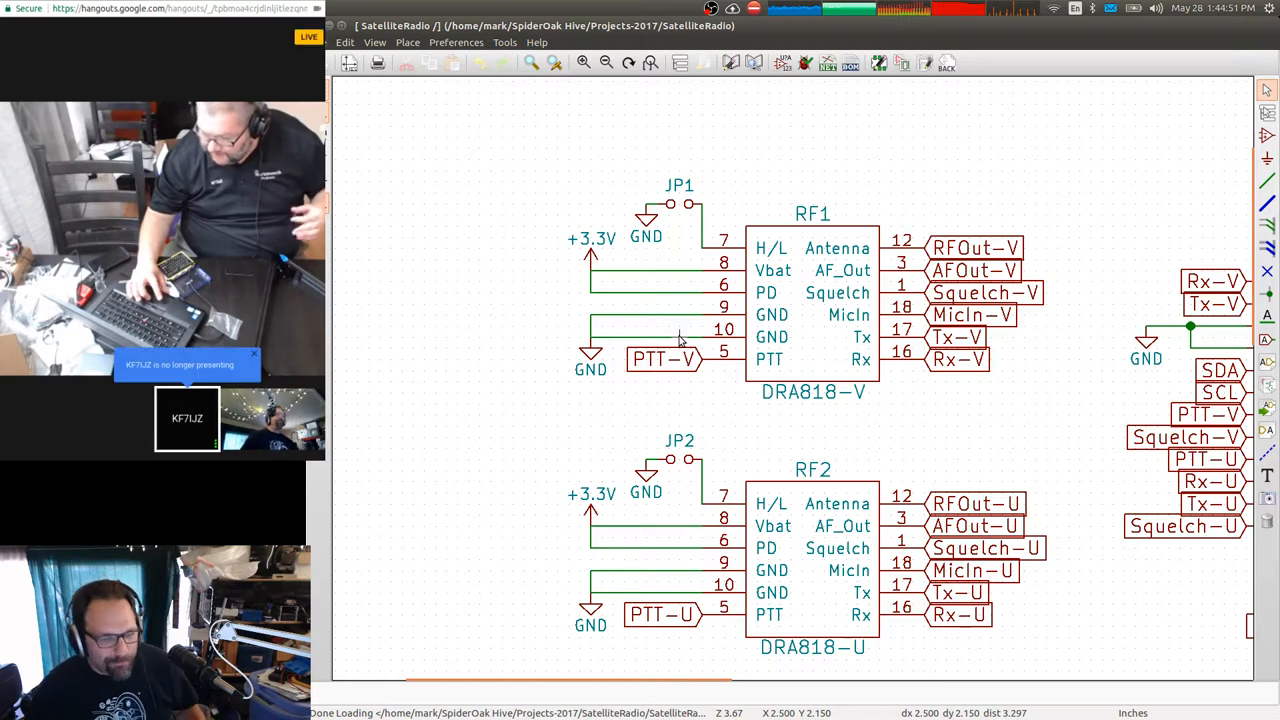
{"action": "mouse_move", "coordinate": [624, 360]}
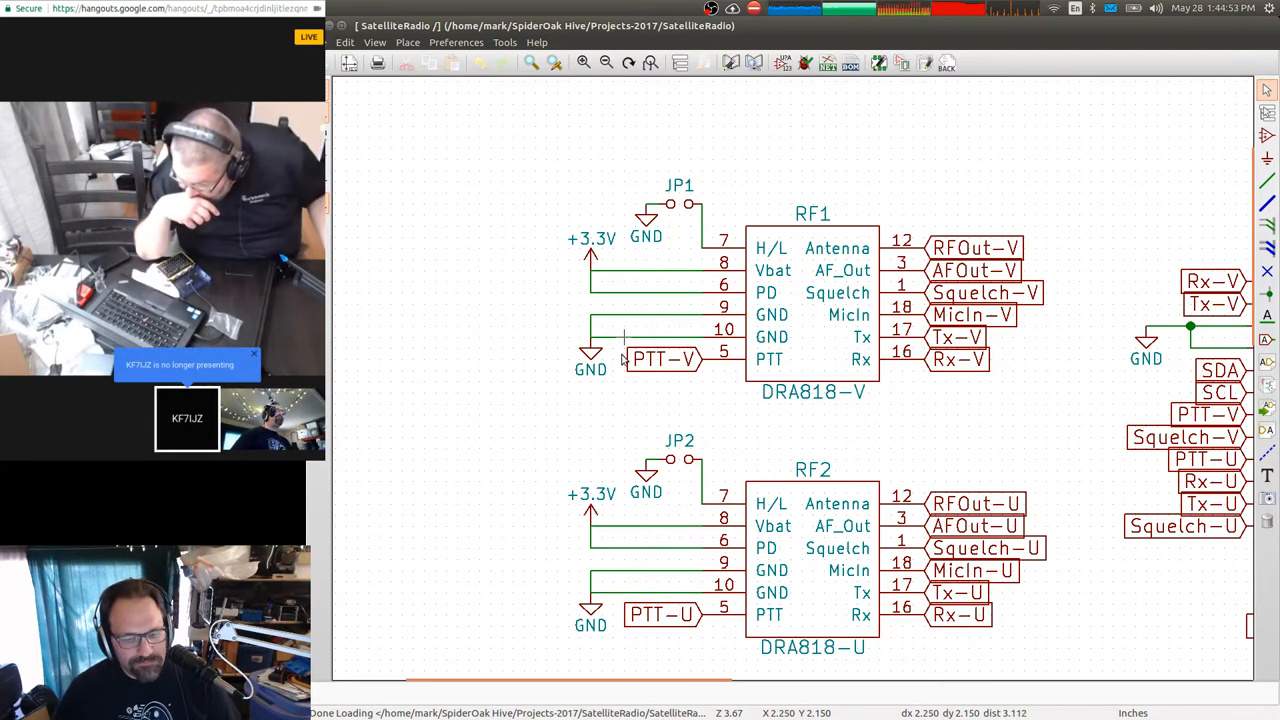
{"action": "mouse_move", "coordinate": [500, 444]}
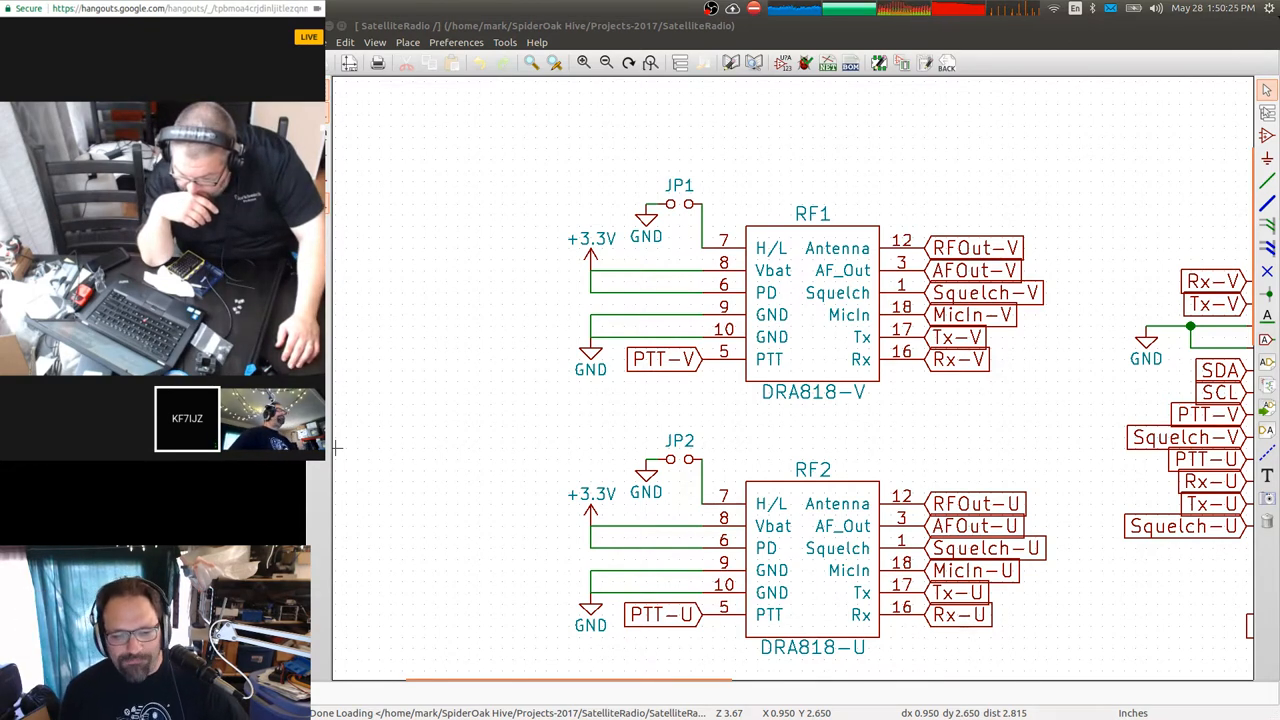
{"action": "mouse_move", "coordinate": [556, 322]}
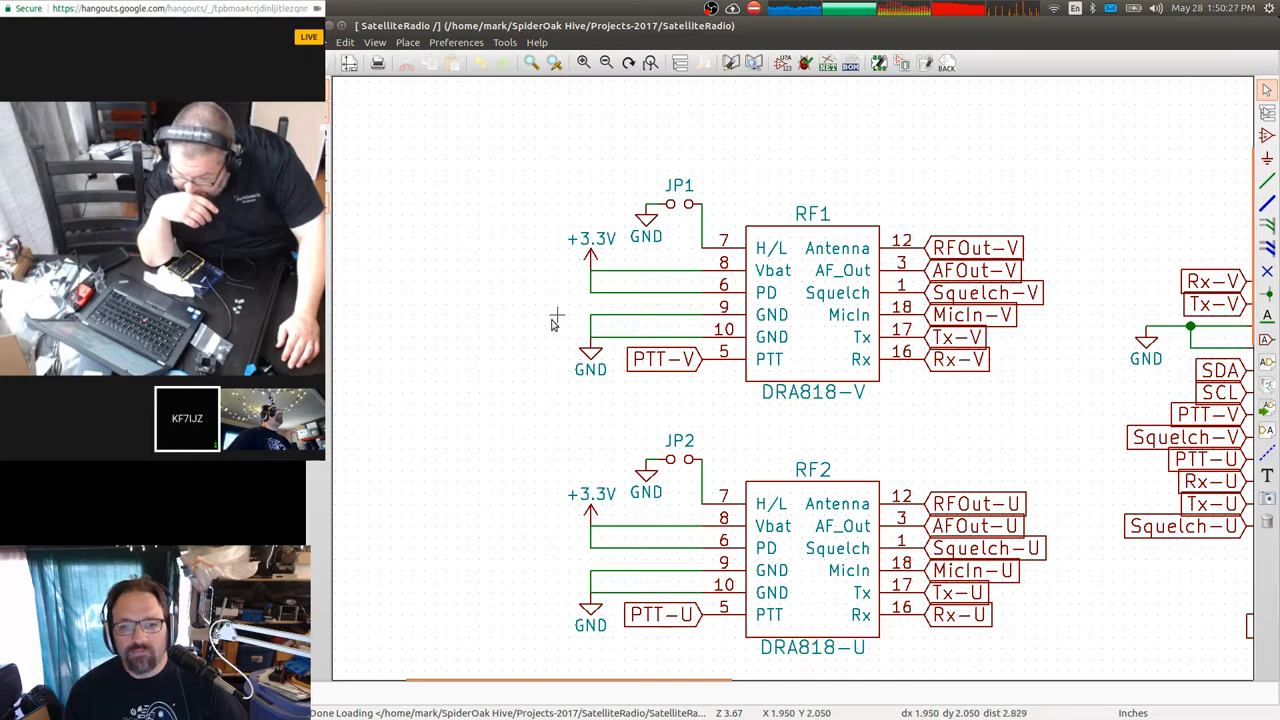
{"action": "mouse_move", "coordinate": [548, 328]}
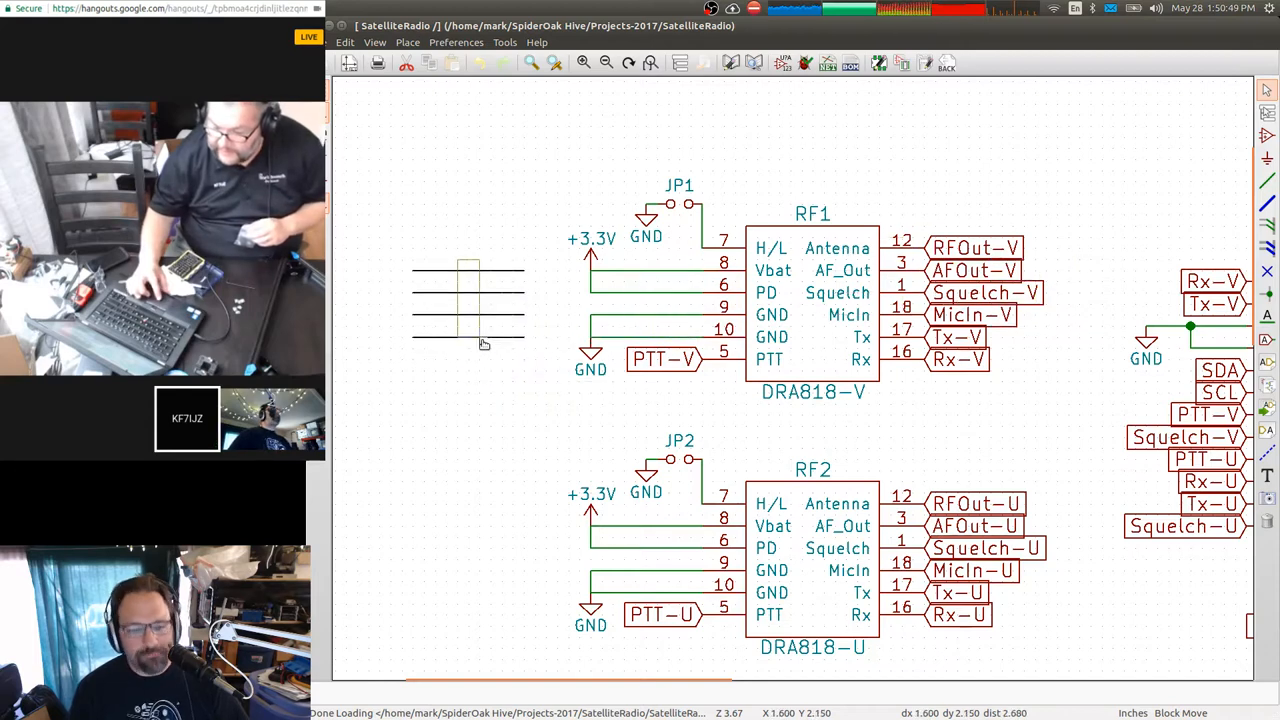
Place the box-selected wires left of RF1 via the context menu before deleting them.
{"action": "right_click", "coordinate": [484, 344]}
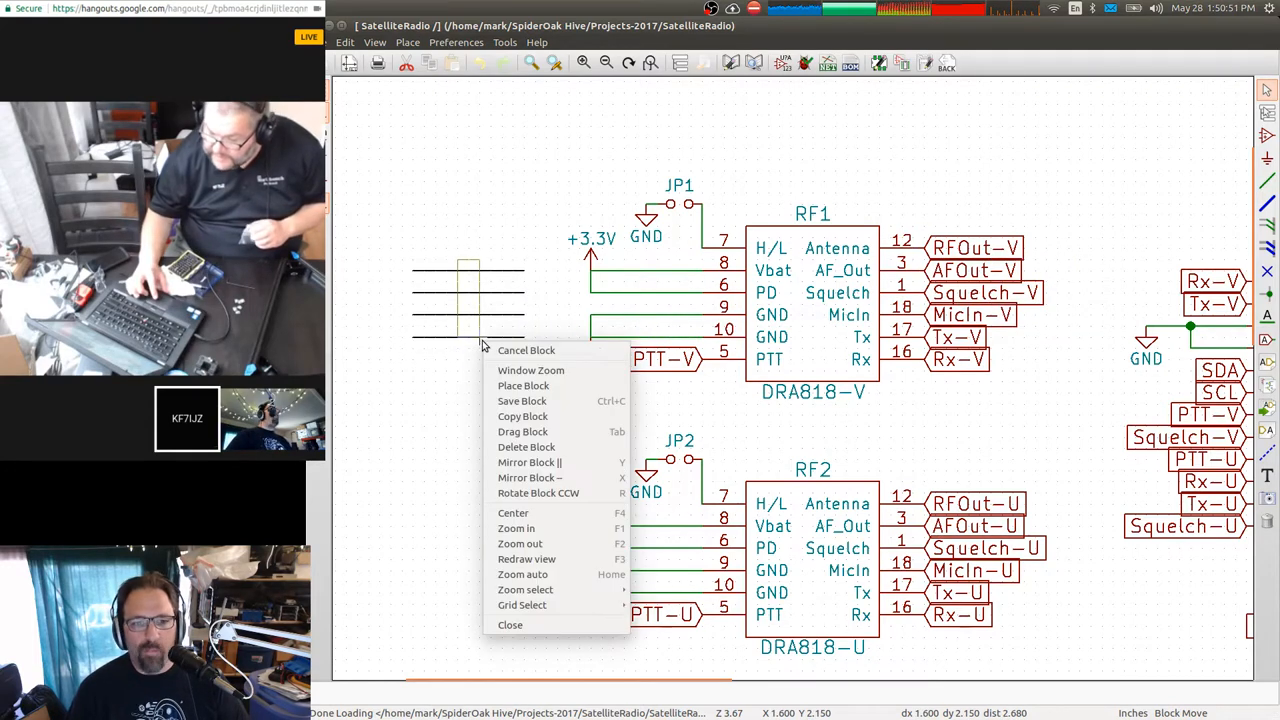
{"action": "mouse_move", "coordinate": [524, 384]}
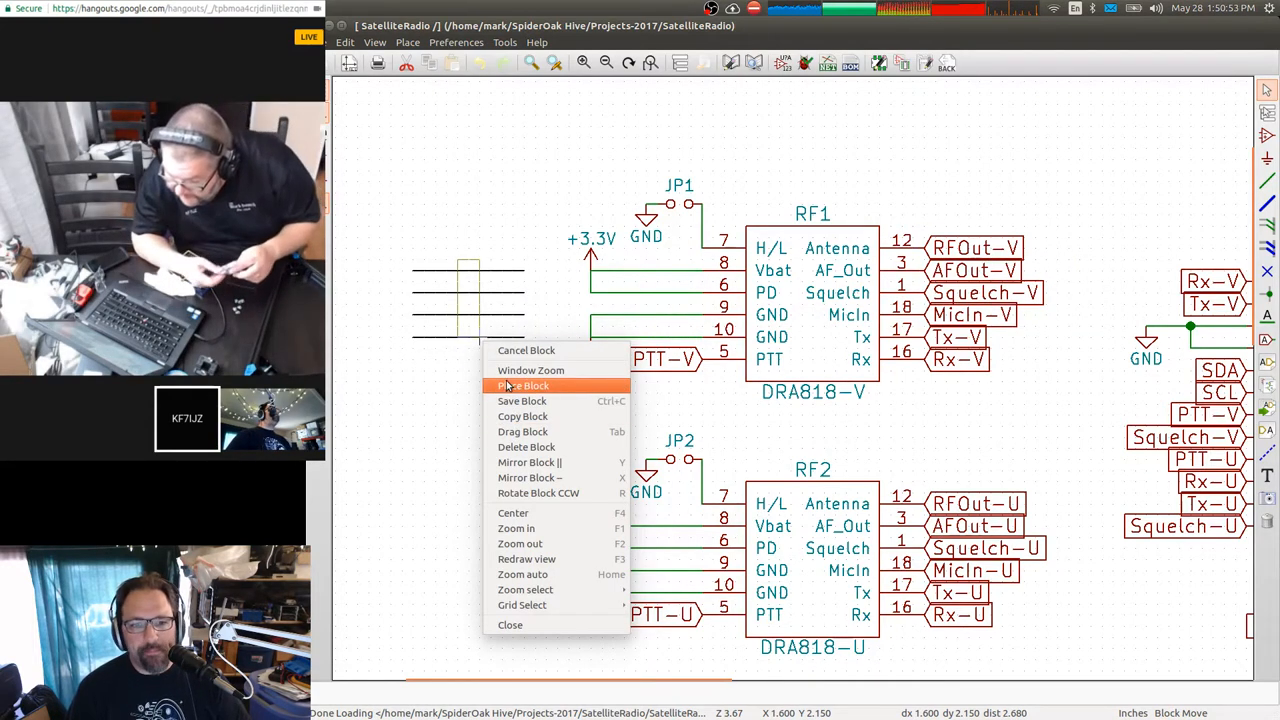
{"action": "left_click", "coordinate": [522, 384]}
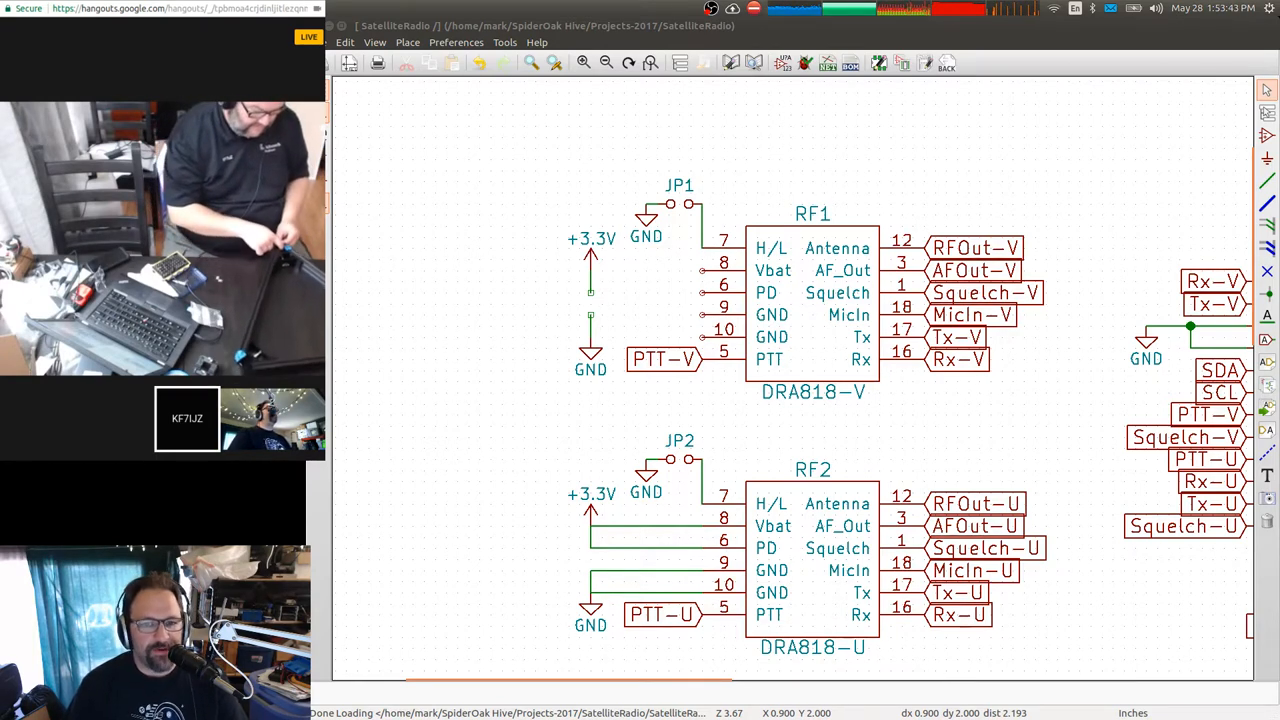
{"action": "mouse_move", "coordinate": [400, 418]}
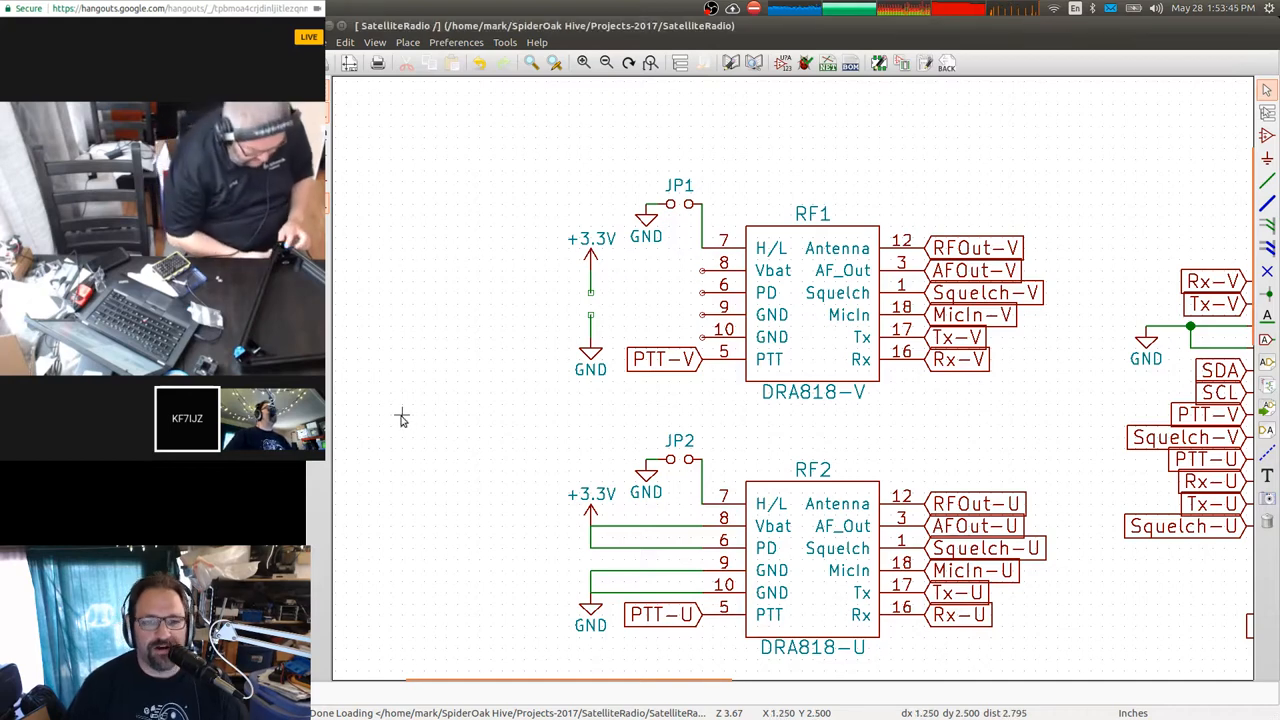
{"action": "mouse_move", "coordinate": [570, 292]}
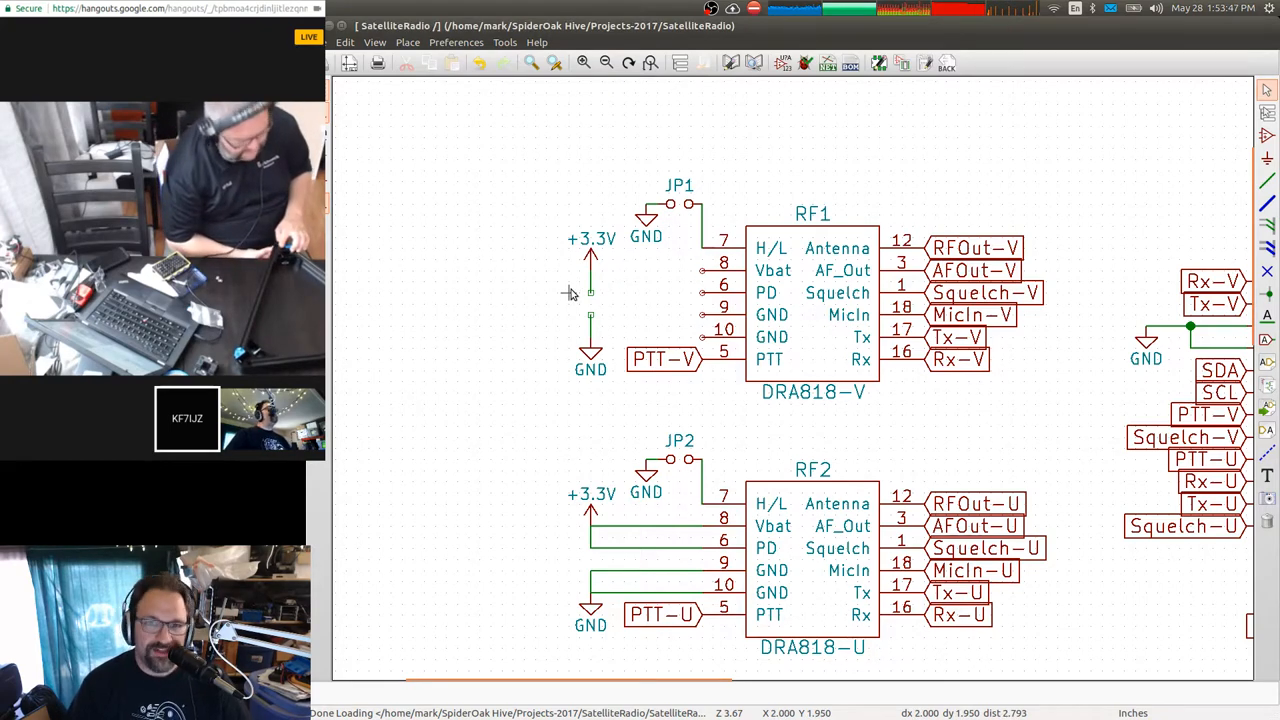
{"action": "mouse_move", "coordinate": [560, 284]}
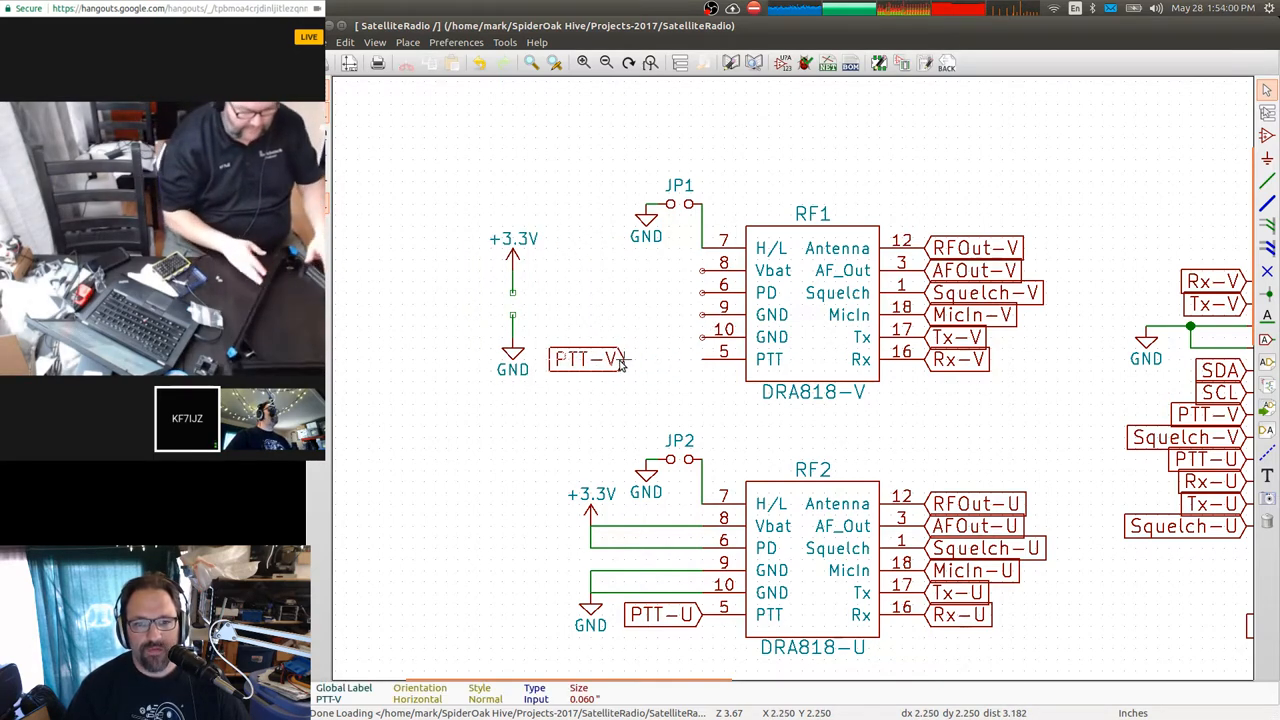
{"action": "mouse_move", "coordinate": [1130, 252]}
{"action": "type", "text": "l_s"}
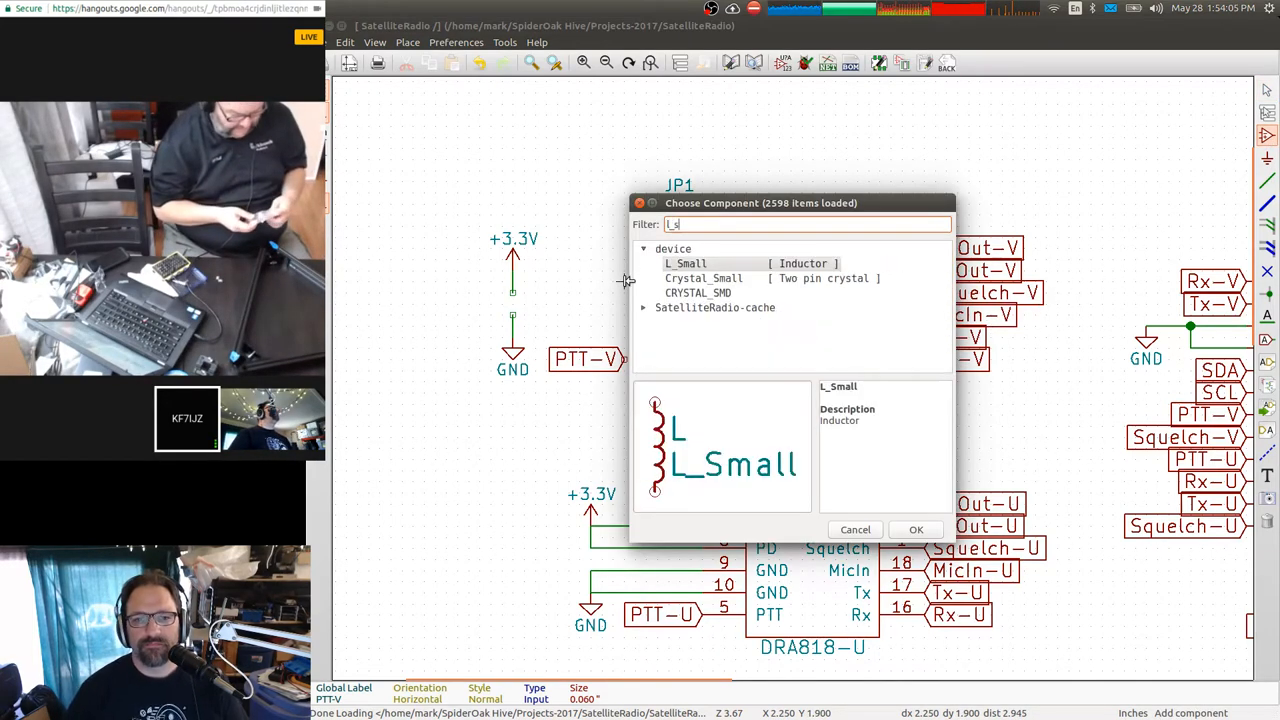
{"action": "left_click", "coordinate": [916, 528]}
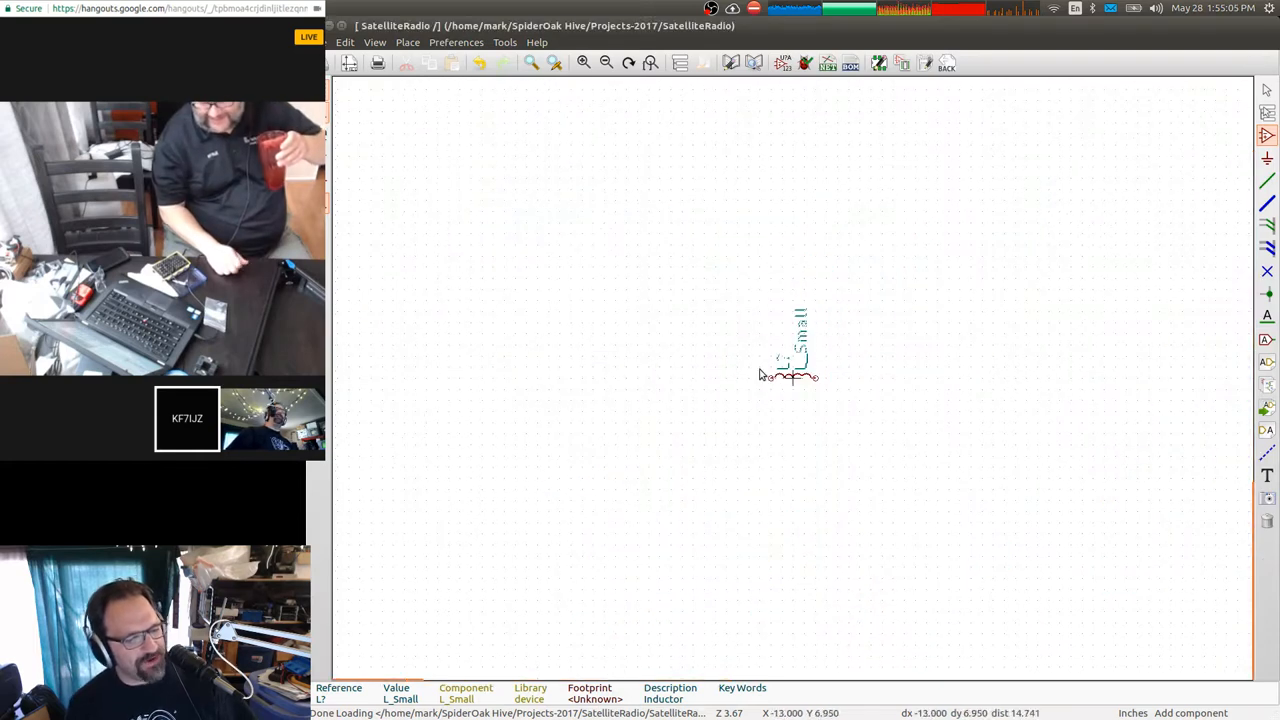
{"action": "mouse_move", "coordinate": [1060, 100]}
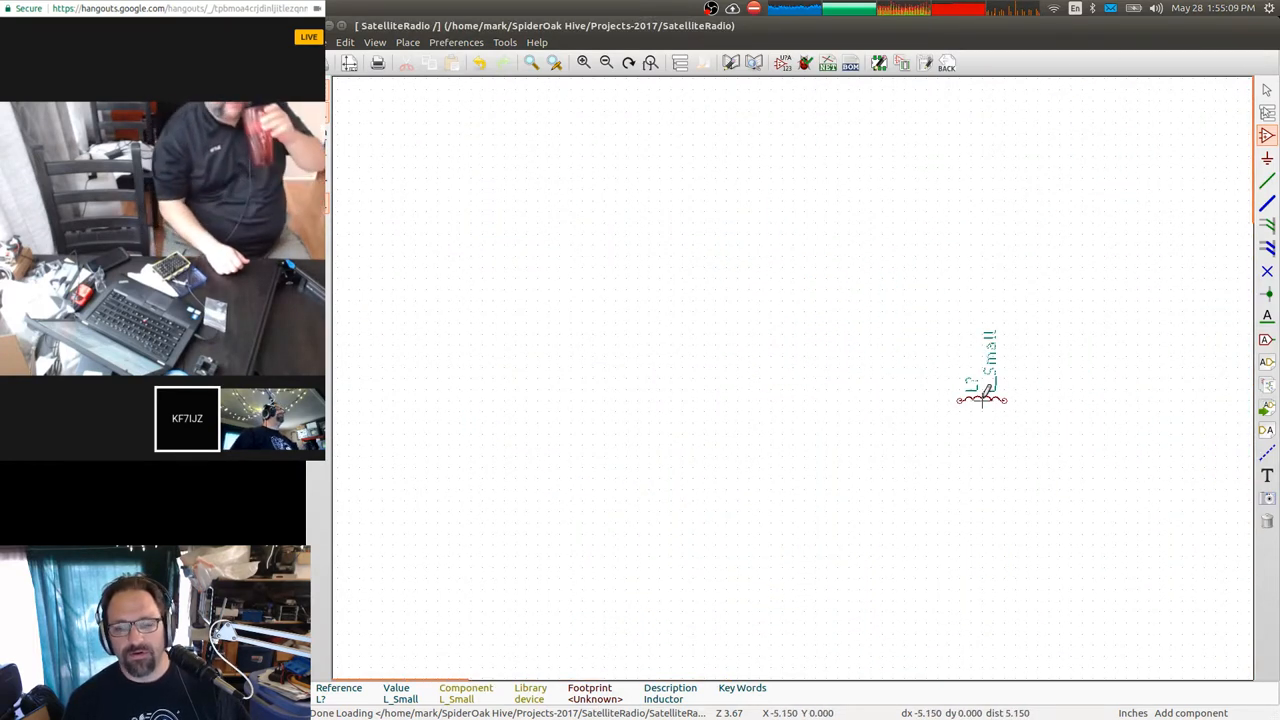
Pick the Place Power Port tool while the L_Small inductor is still being carried.
{"action": "left_click", "coordinate": [650, 62]}
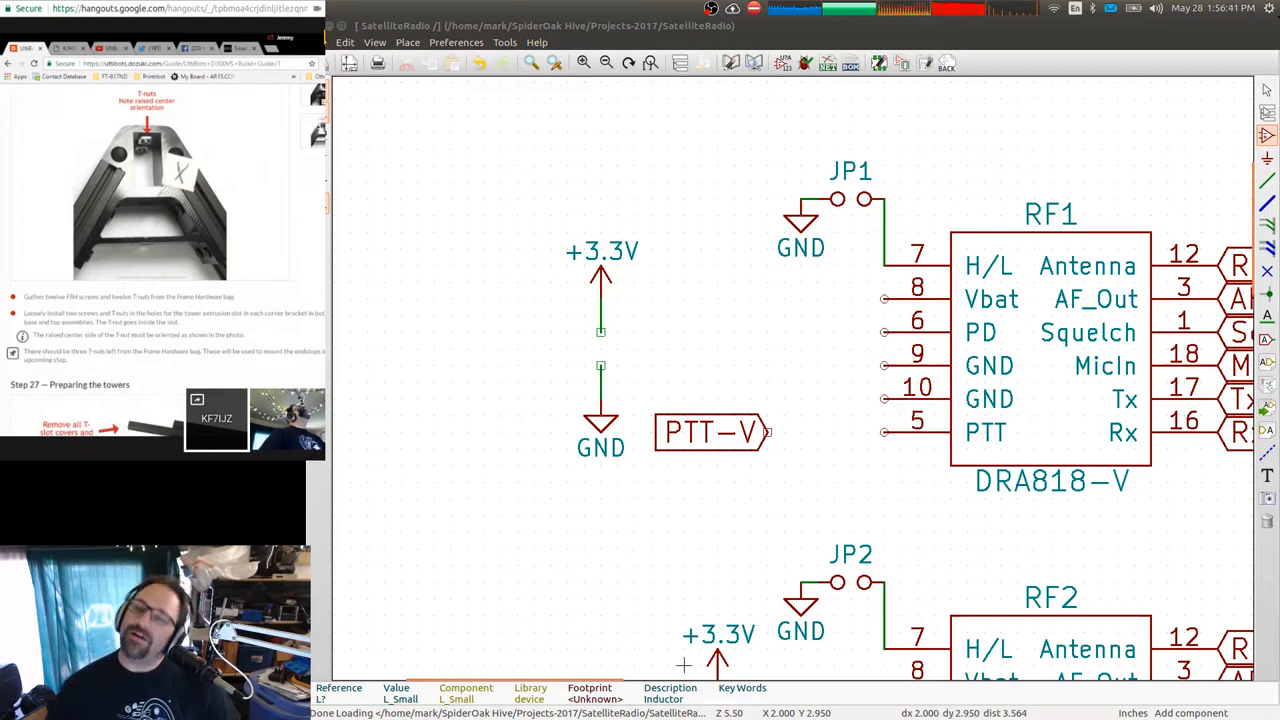
{"action": "mouse_move", "coordinate": [732, 280]}
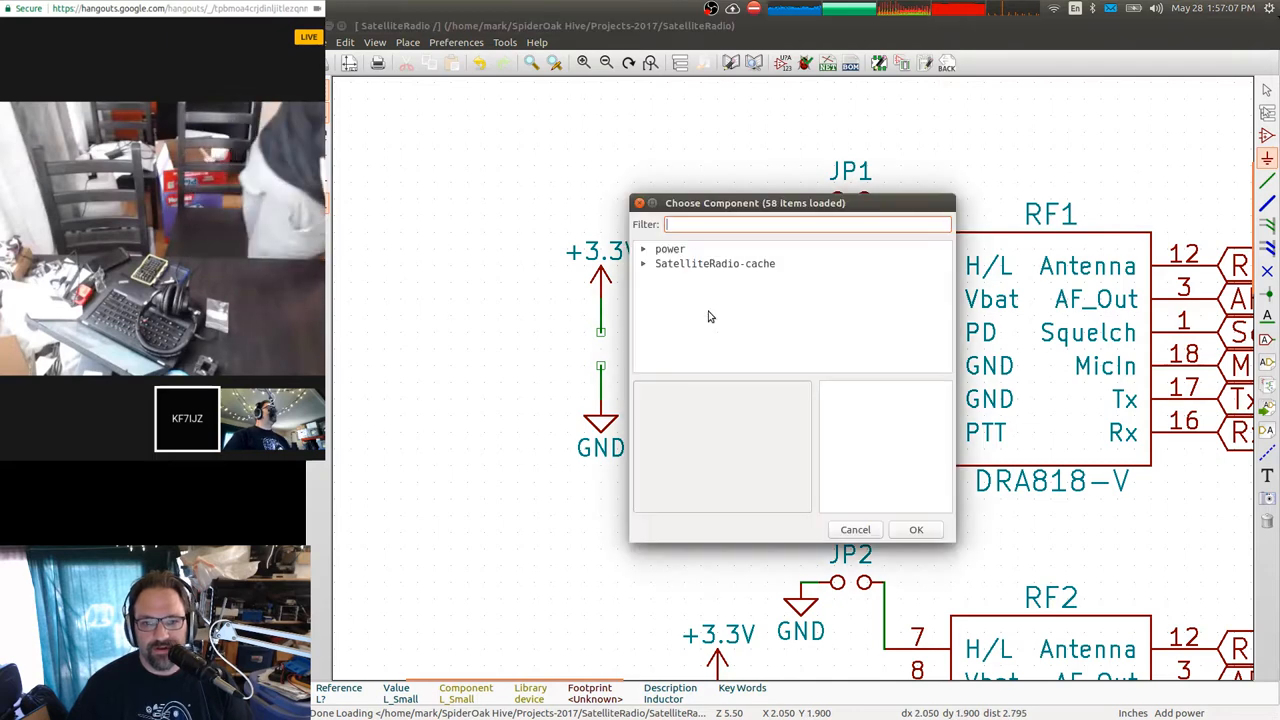
Choose GNDA from the power library and set it below the existing ground symbol near PTT-V.
{"action": "left_click", "coordinate": [644, 248]}
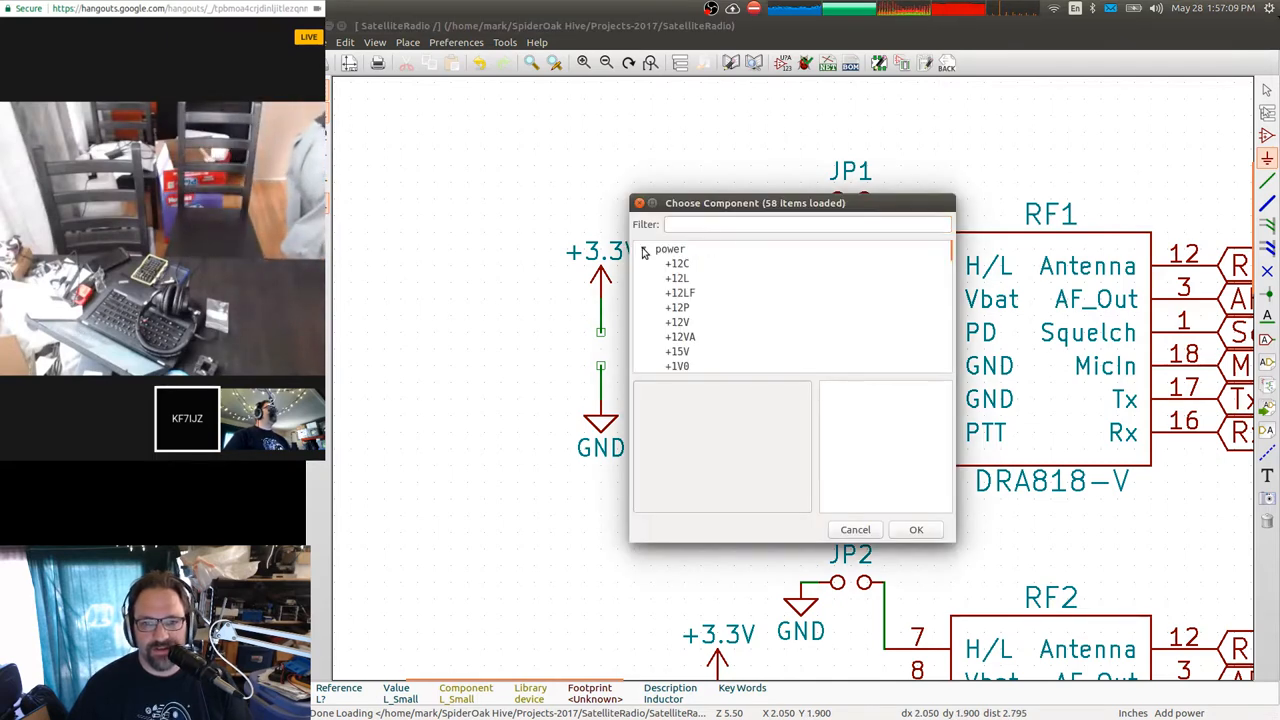
{"action": "scroll", "scroll_direction": "down", "scroll_amount": 3}
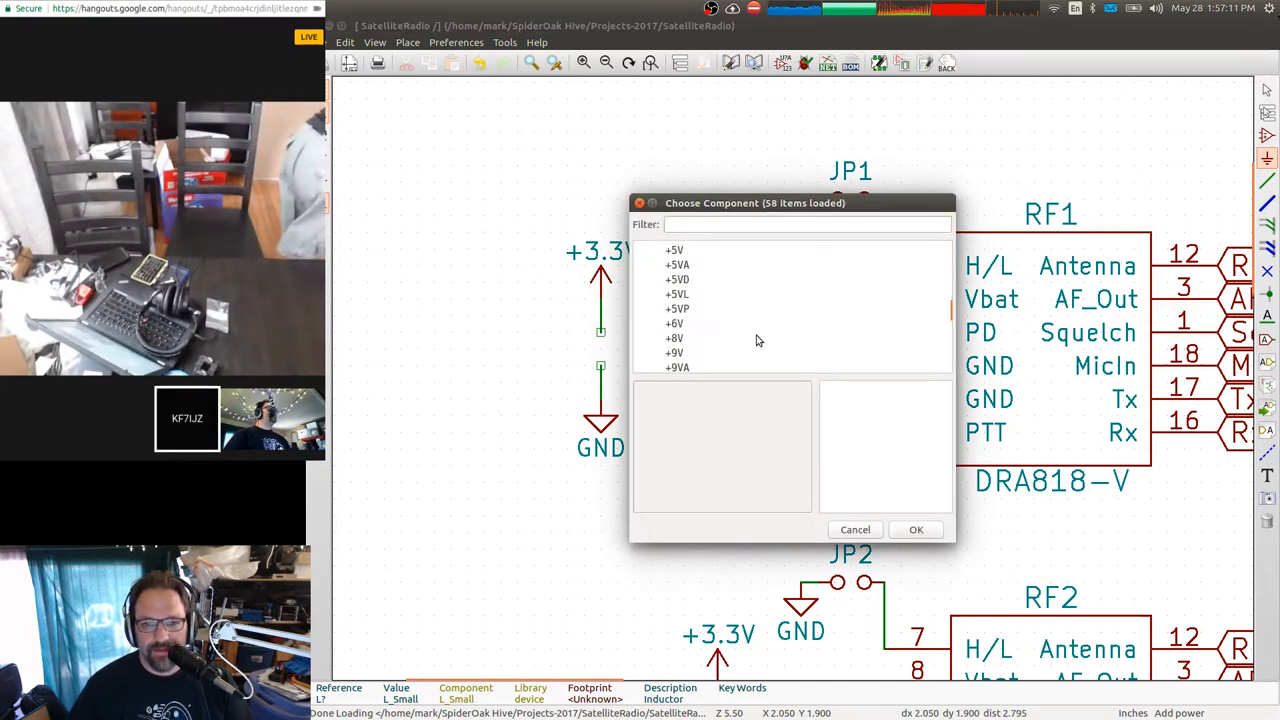
{"action": "scroll", "scroll_direction": "down", "scroll_amount": 3}
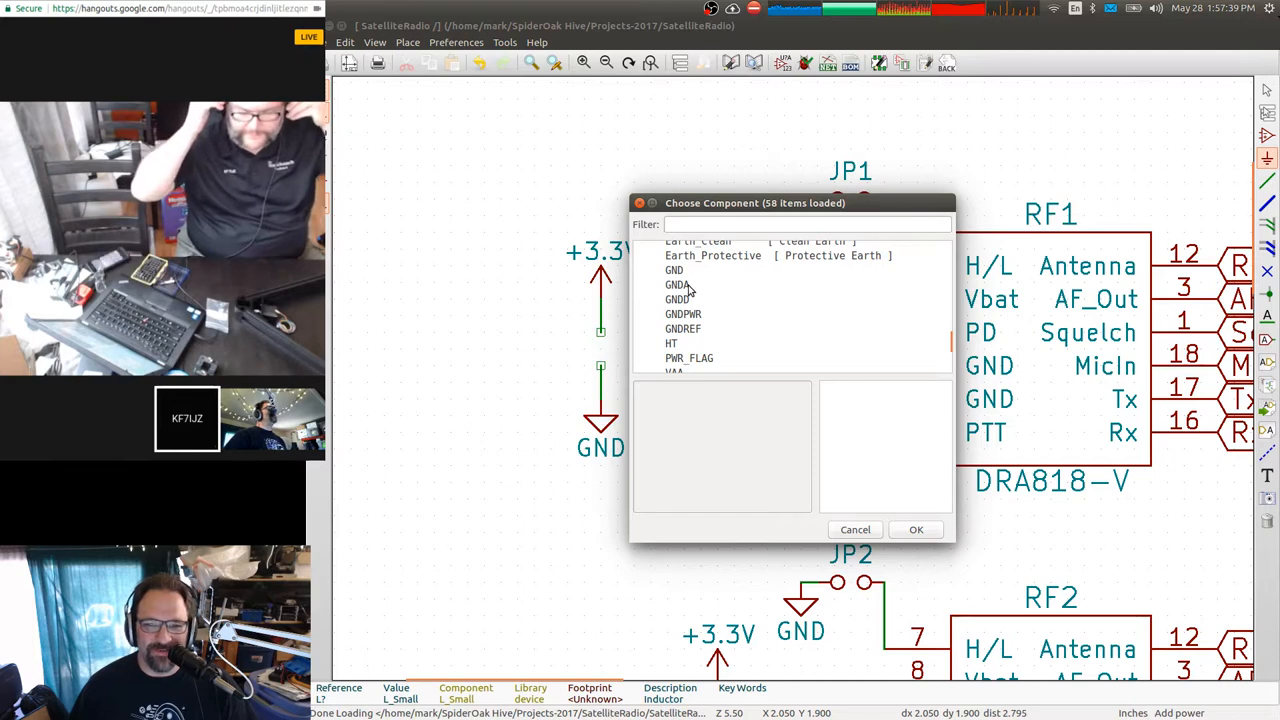
{"action": "left_click", "coordinate": [678, 284]}
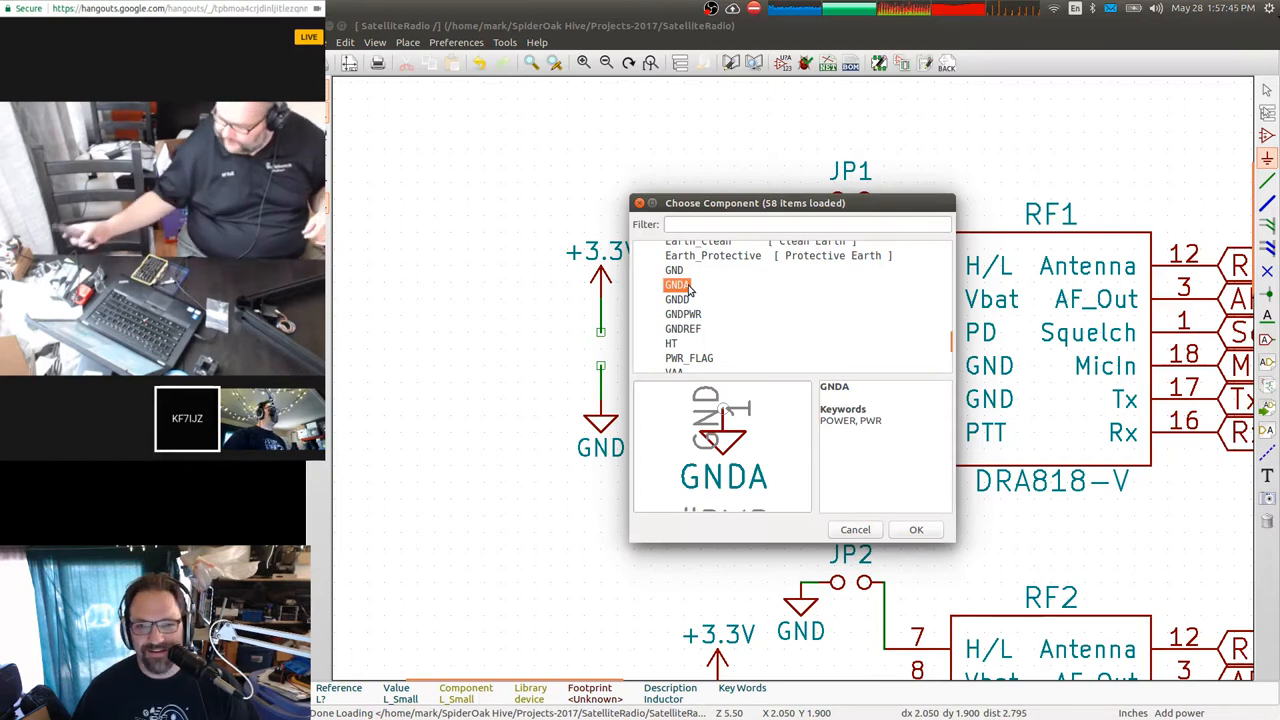
{"action": "left_click", "coordinate": [916, 528]}
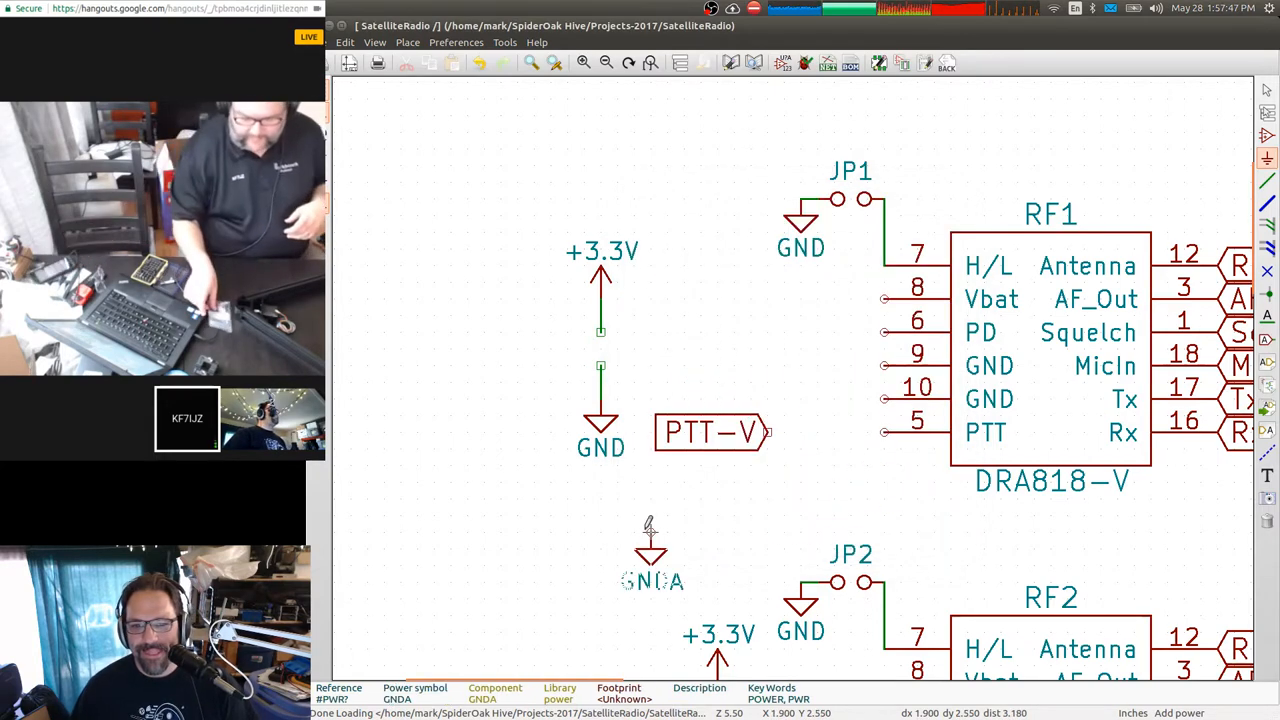
{"action": "left_click_drag", "start_coordinate": [650, 550], "coordinate": [518, 450]}
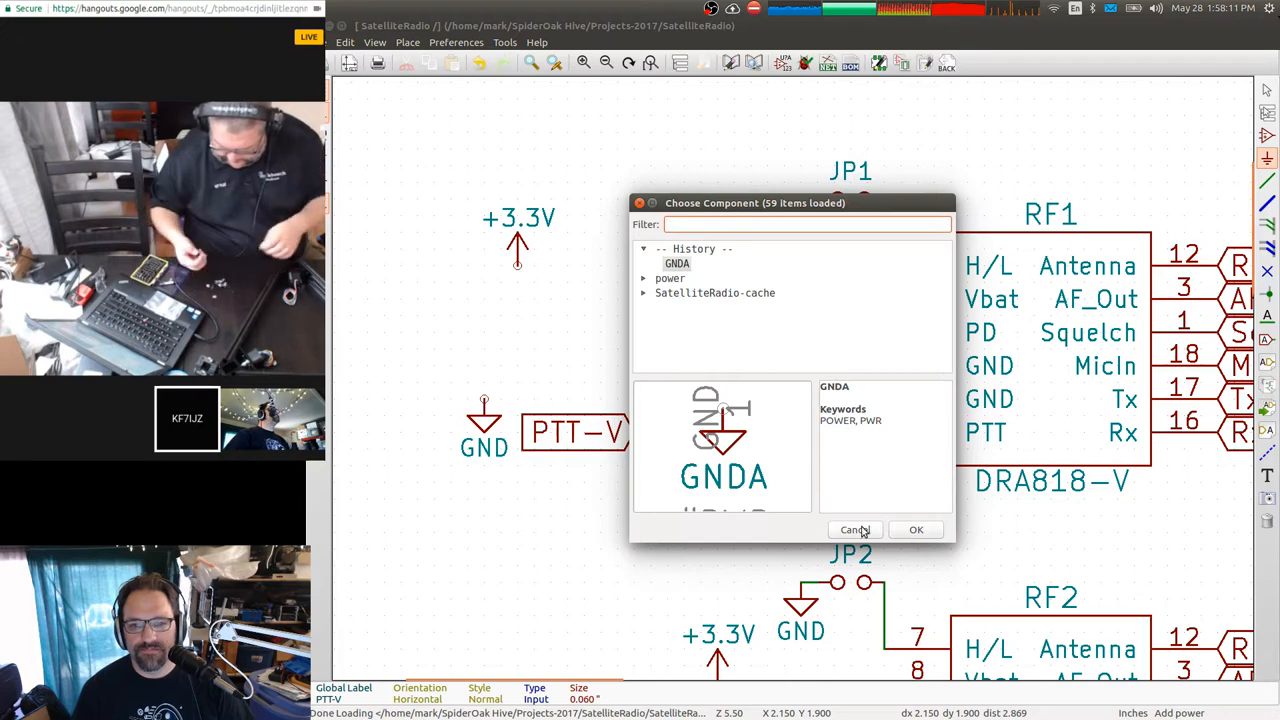
Place the L_Small inductor left of RF1 and give it the value 1uH.
{"action": "left_click", "coordinate": [852, 530]}
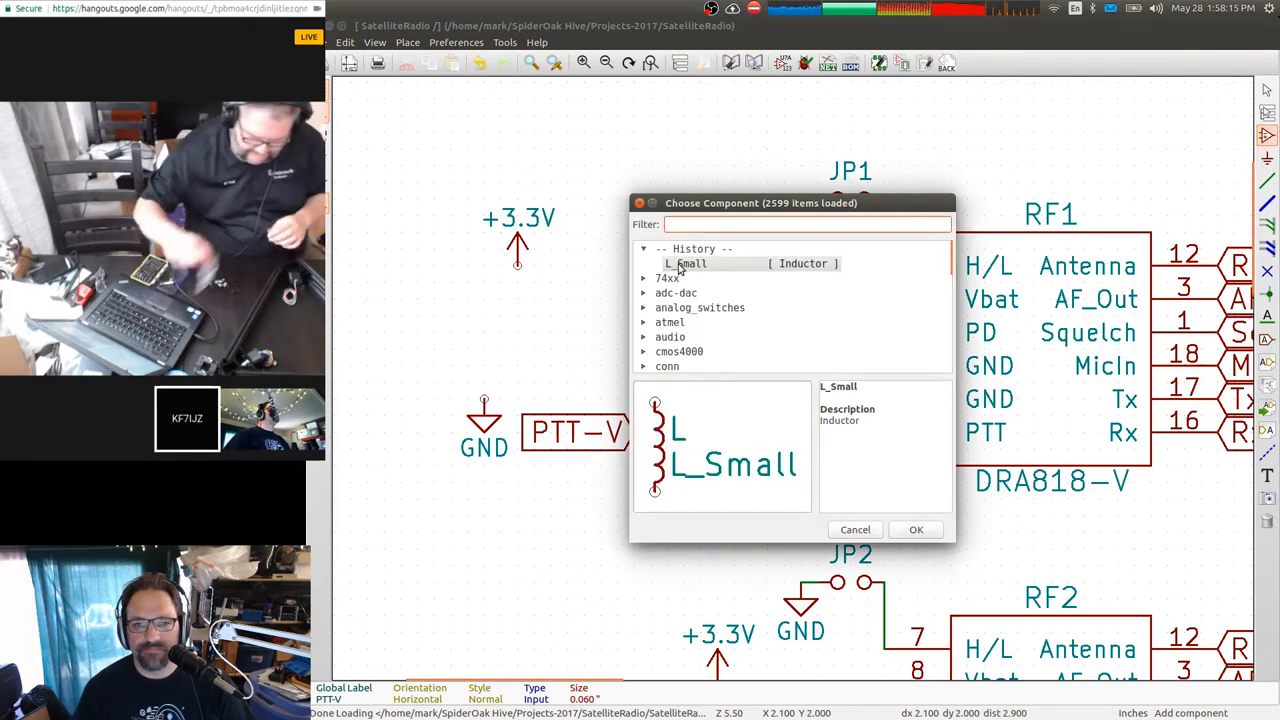
{"action": "left_click", "coordinate": [916, 528]}
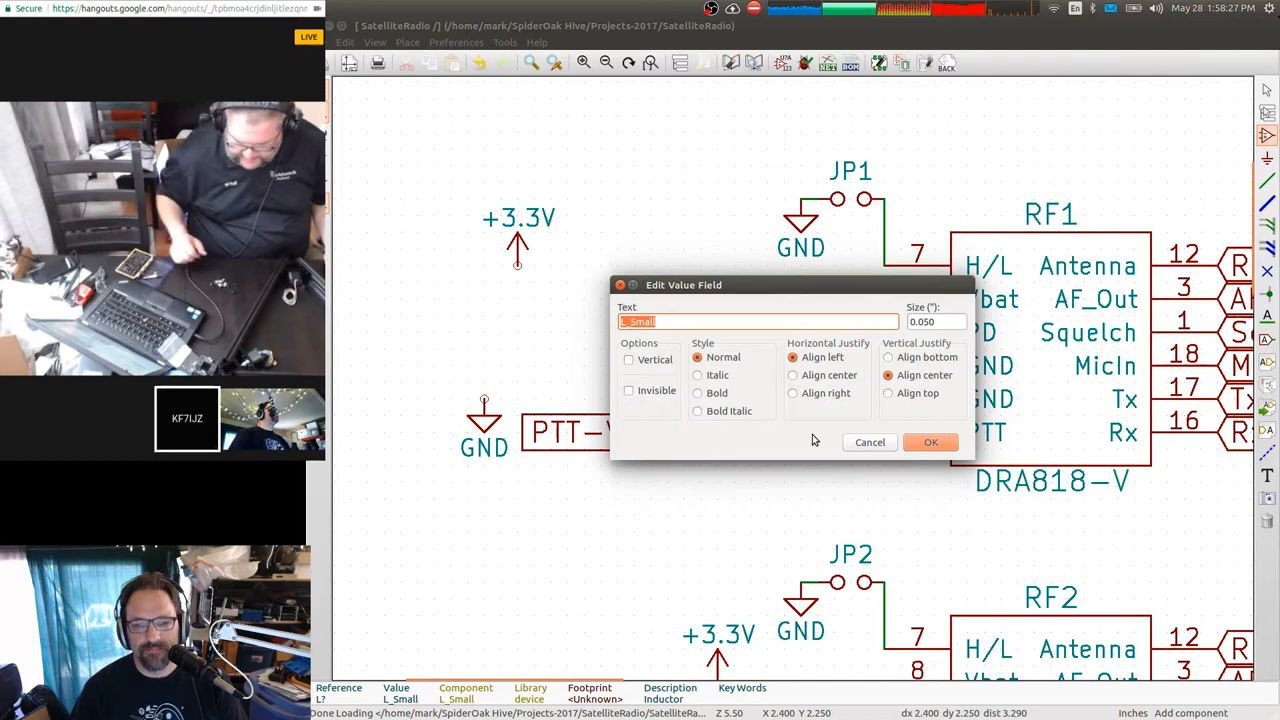
{"action": "type", "text": "1uH"}
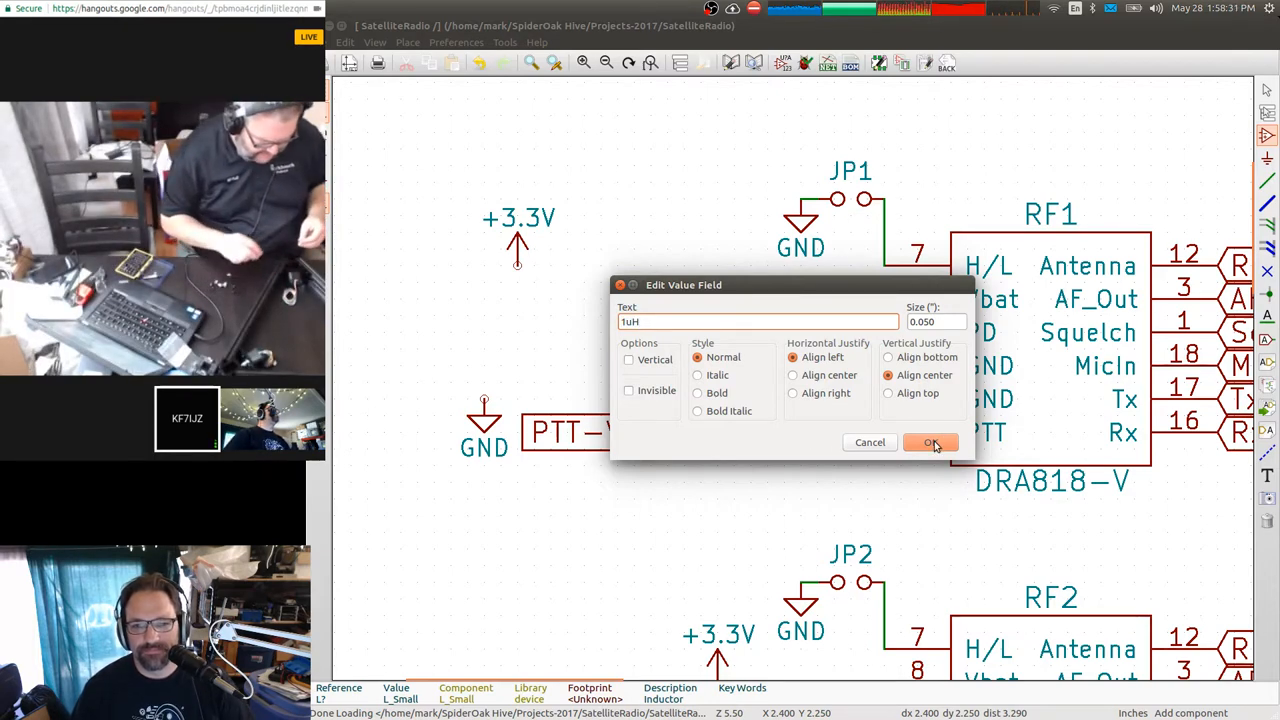
{"action": "left_click", "coordinate": [930, 442]}
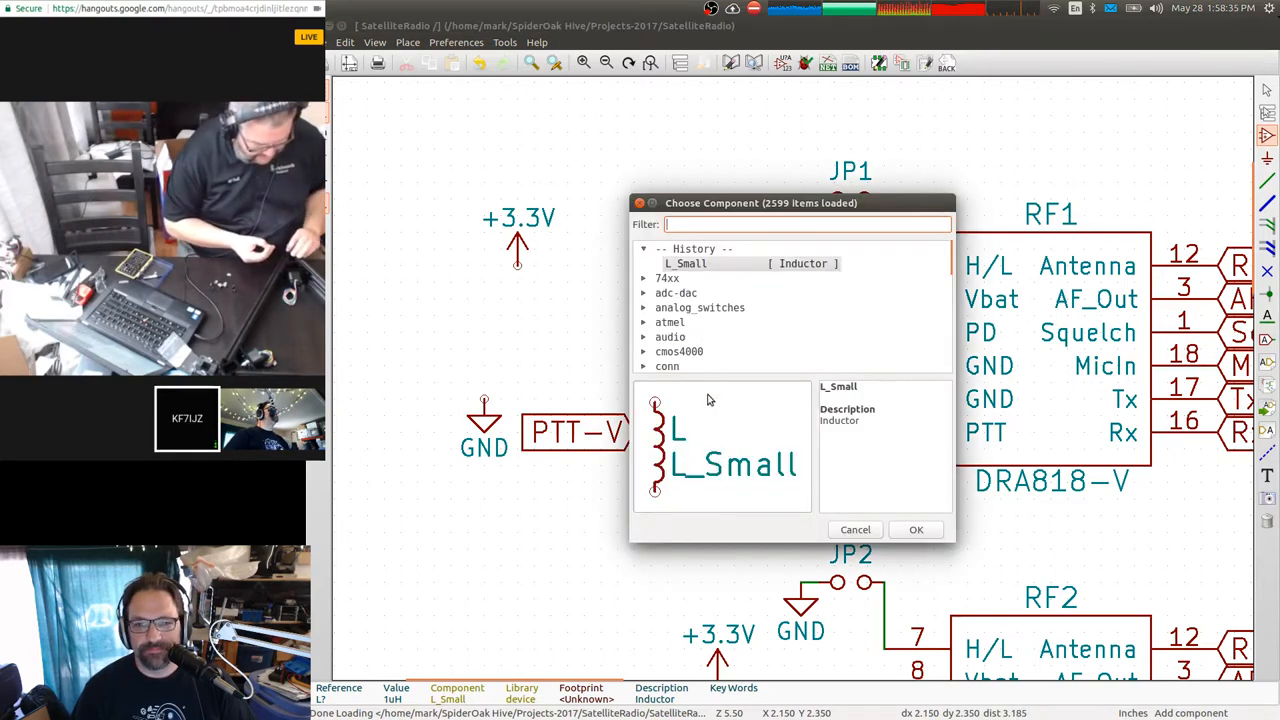
Place a C_Small capacitor beside the 1uH inductor and set its value to 1nF.
{"action": "type", "text": "c_"}
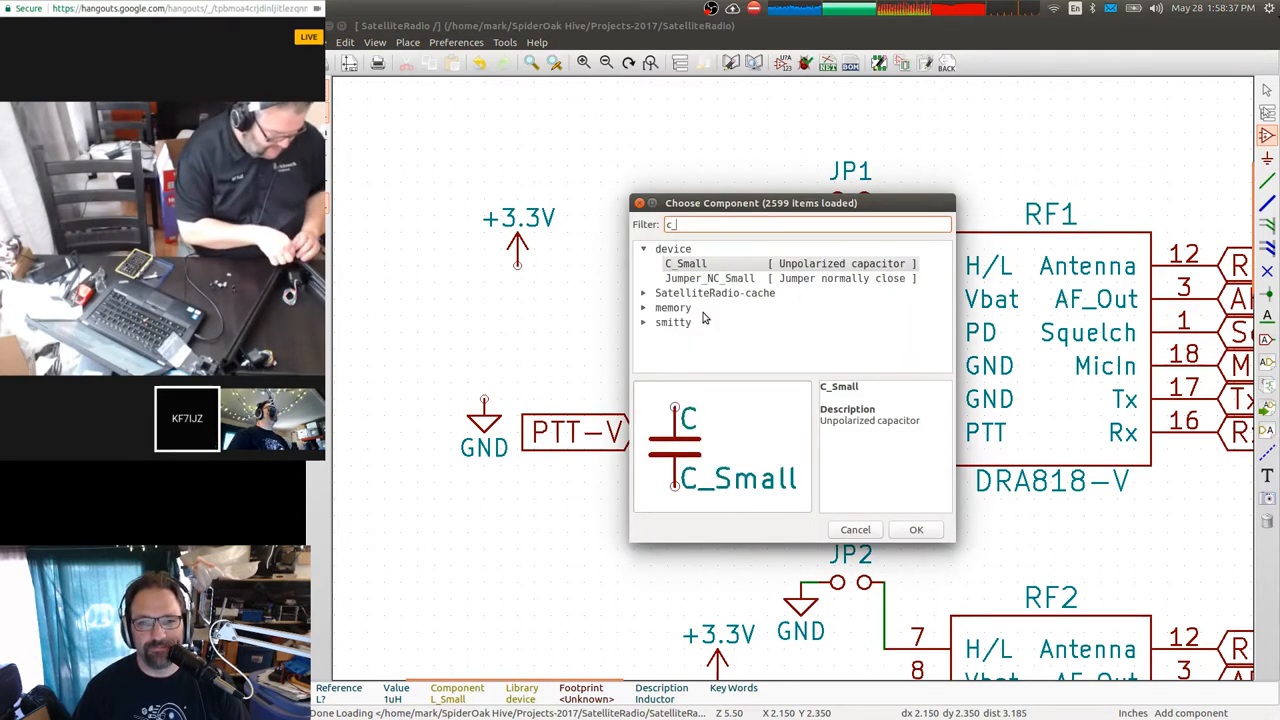
{"action": "left_click", "coordinate": [914, 528]}
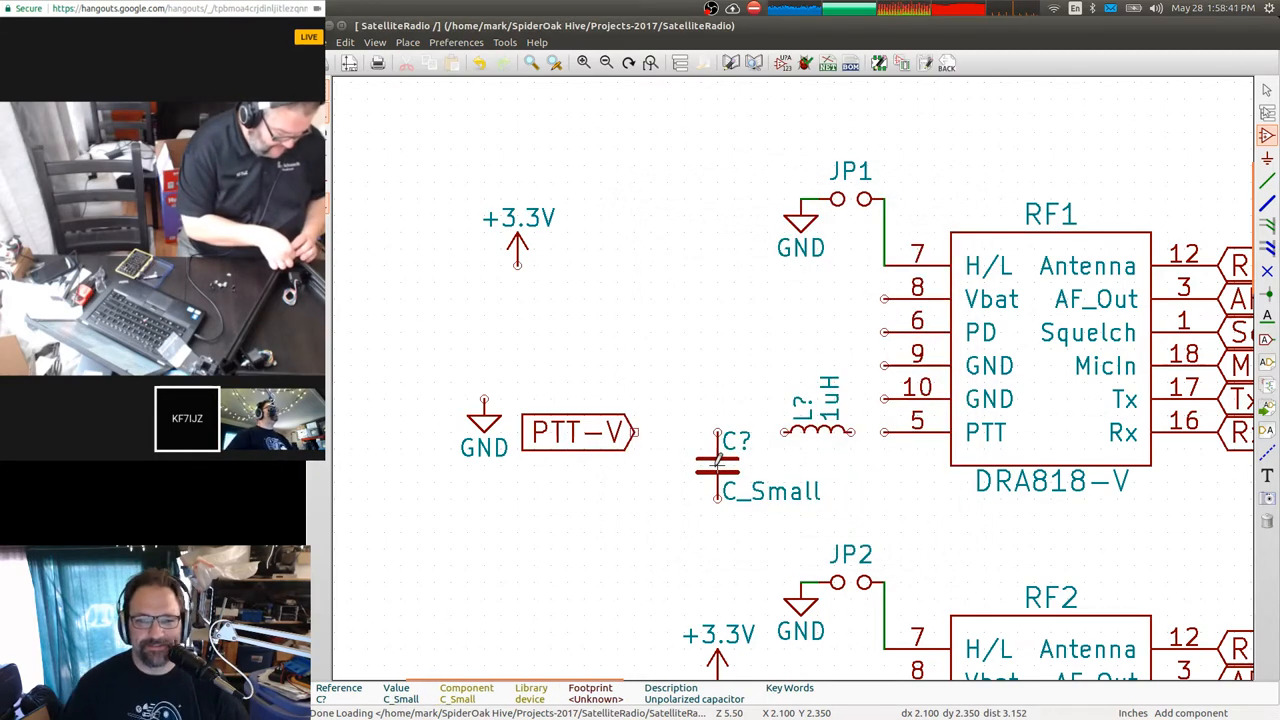
{"action": "double_click", "coordinate": [716, 464]}
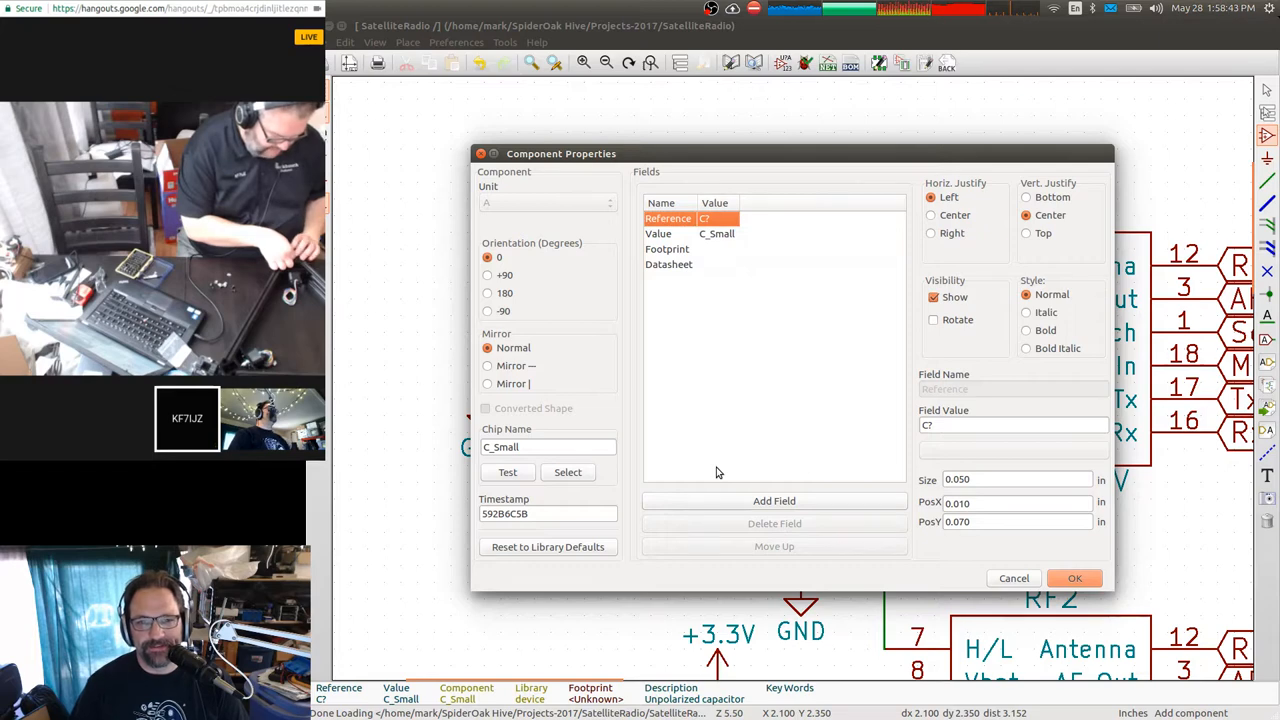
{"action": "left_click", "coordinate": [1074, 578]}
{"action": "type", "text": "1"}
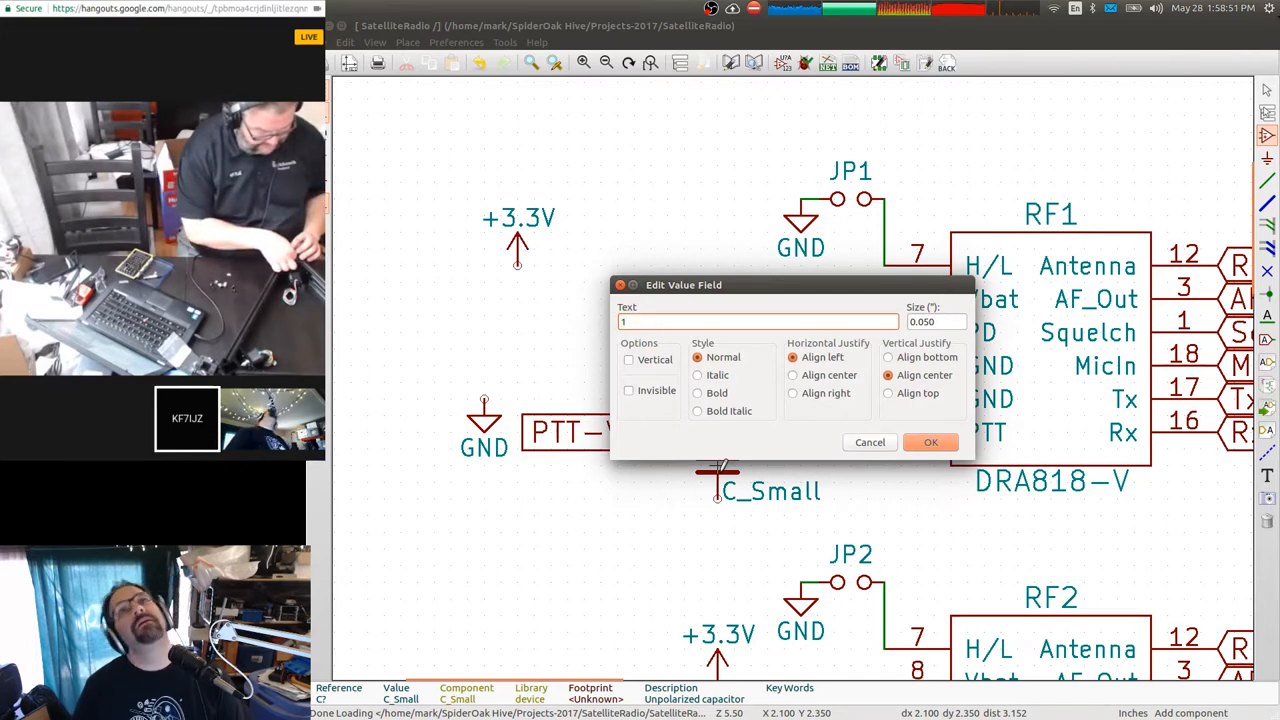
{"action": "type", "text": "nf"}
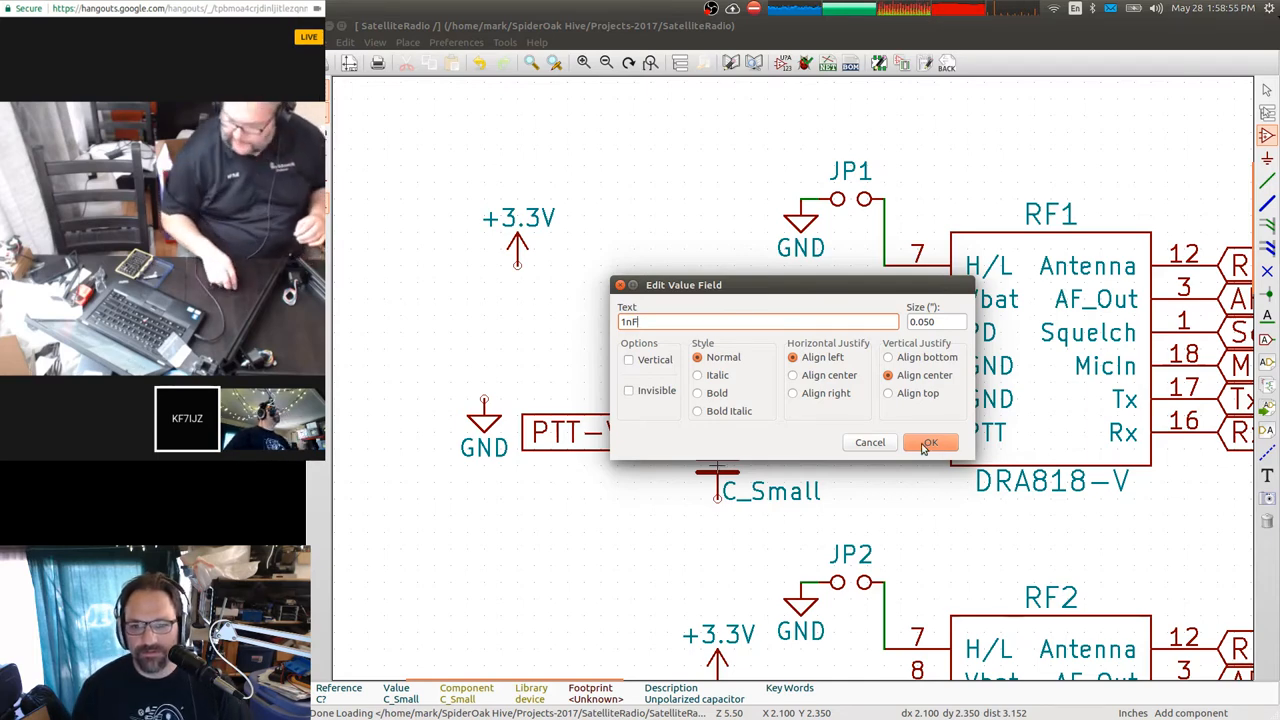
{"action": "left_click", "coordinate": [928, 442]}
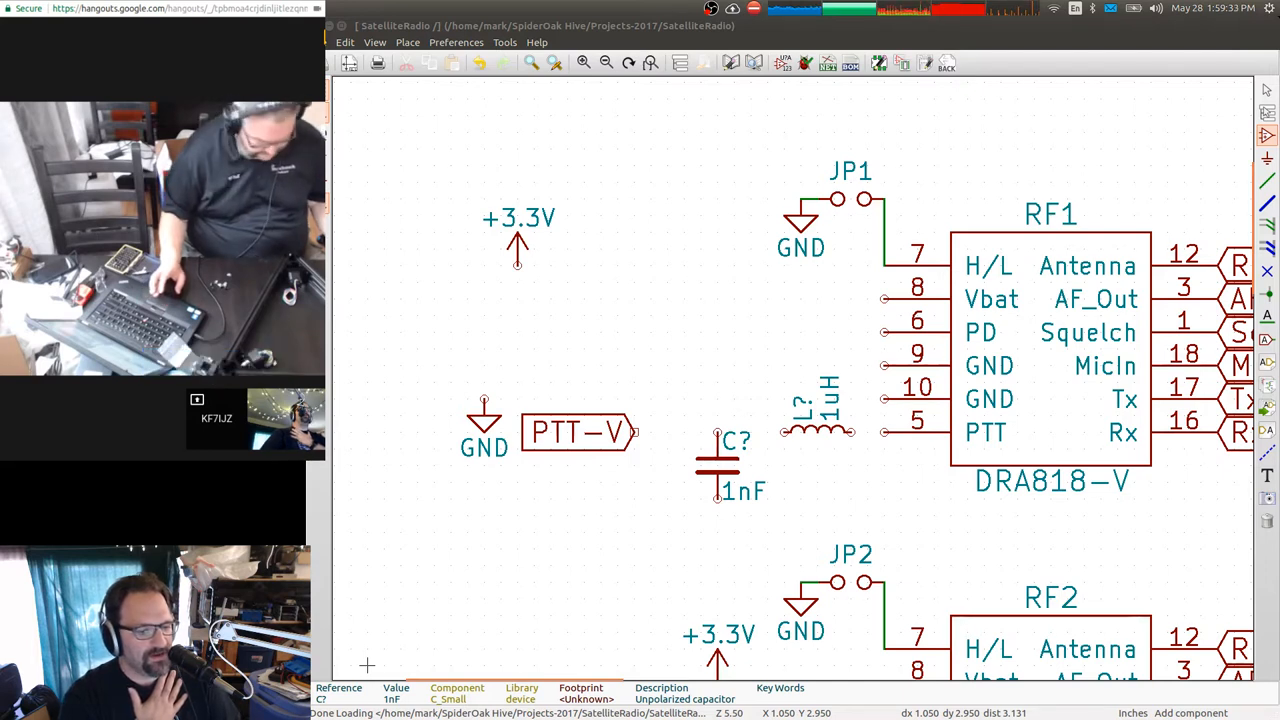
{"action": "mouse_move", "coordinate": [700, 380]}
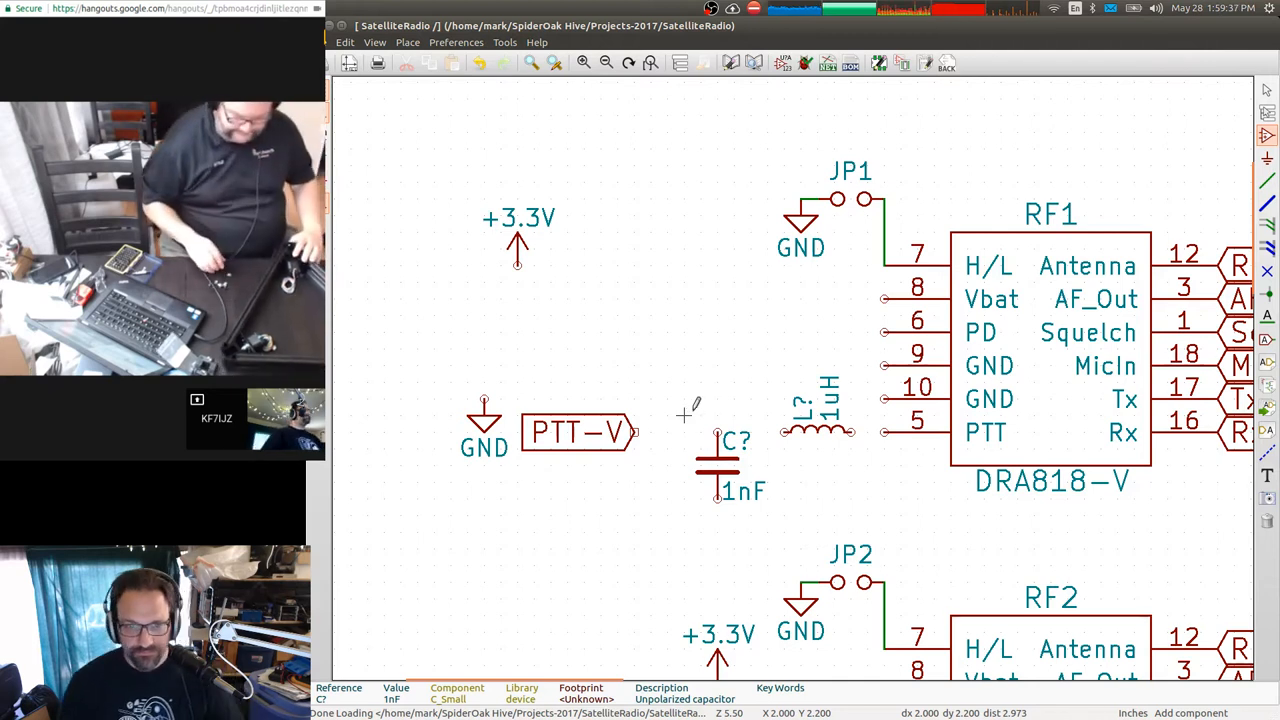
{"action": "mouse_move", "coordinate": [1184, 316]}
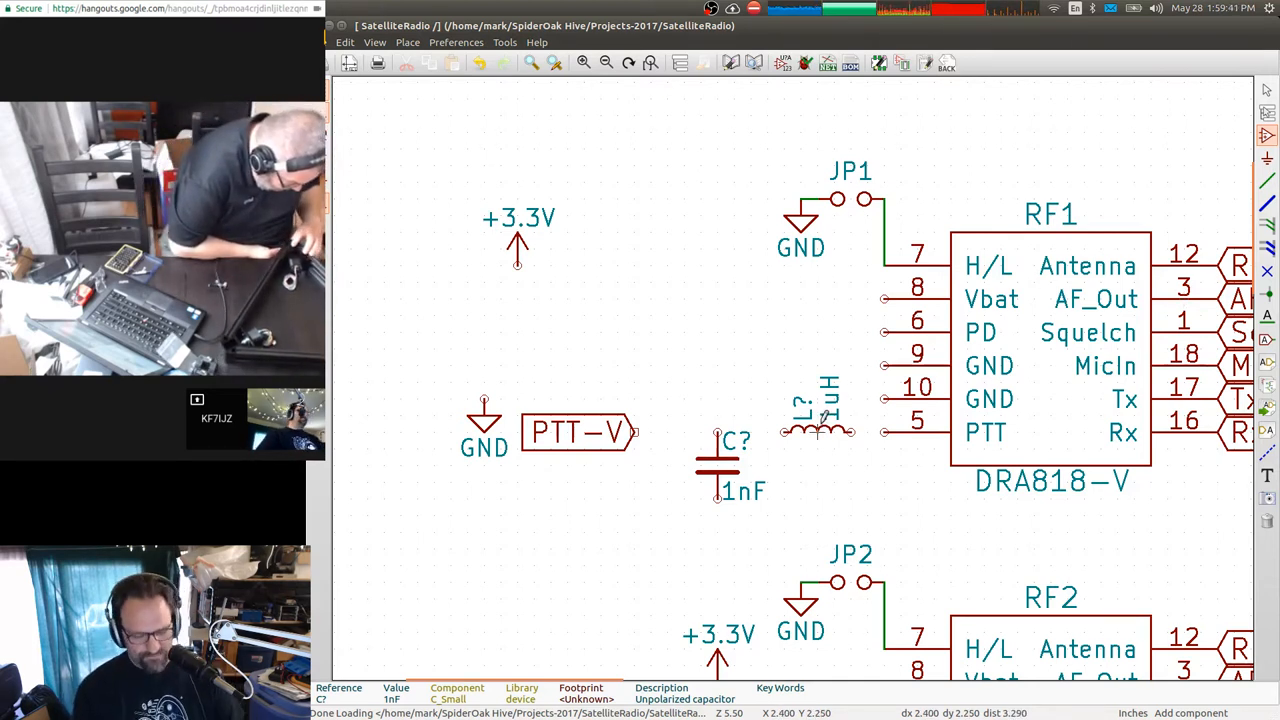
Wire PTT-V through the inductor to RF1's PTT pin, tying the 1nF capacitor node to ground.
{"action": "left_click", "coordinate": [750, 390]}
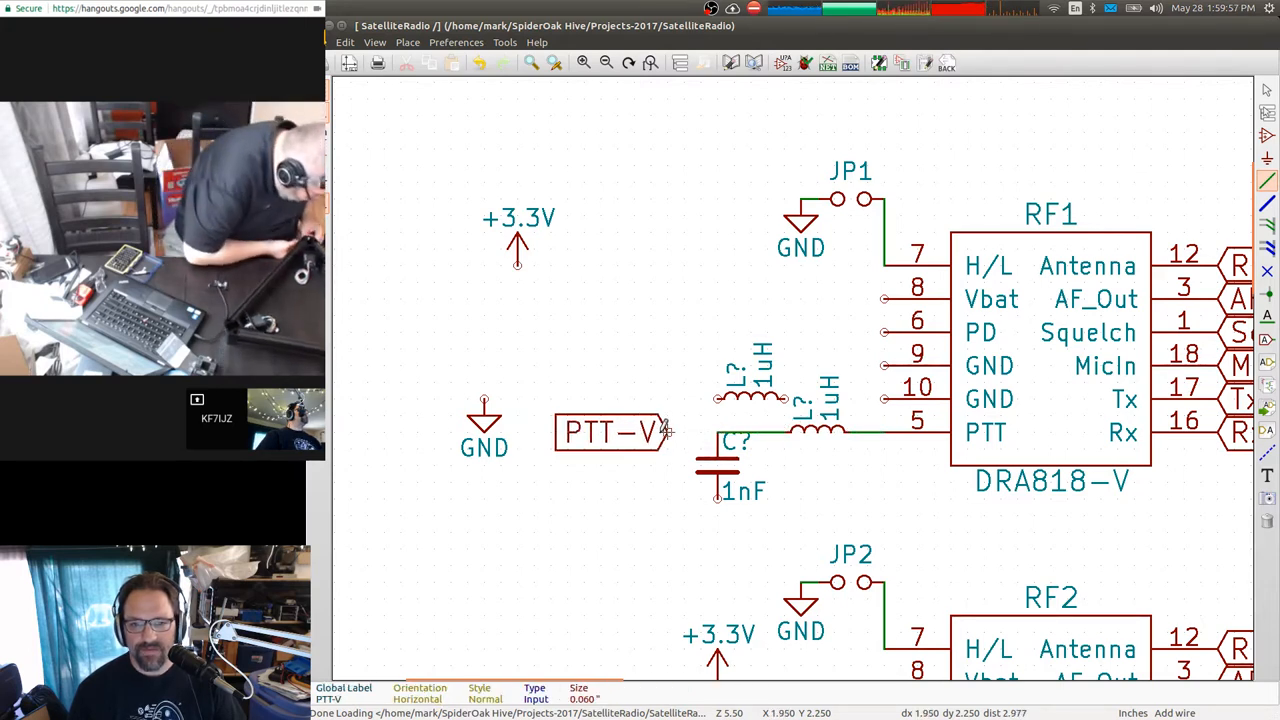
{"action": "left_click", "coordinate": [716, 432]}
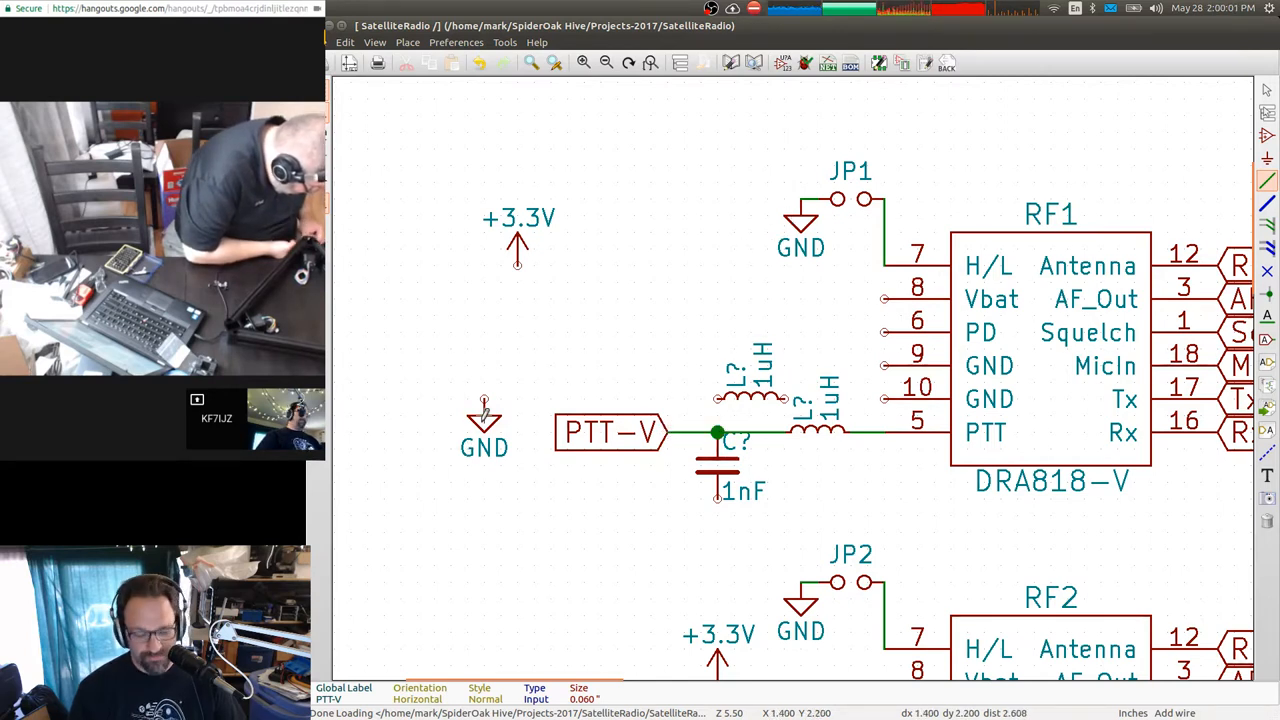
{"action": "left_click", "coordinate": [718, 524]}
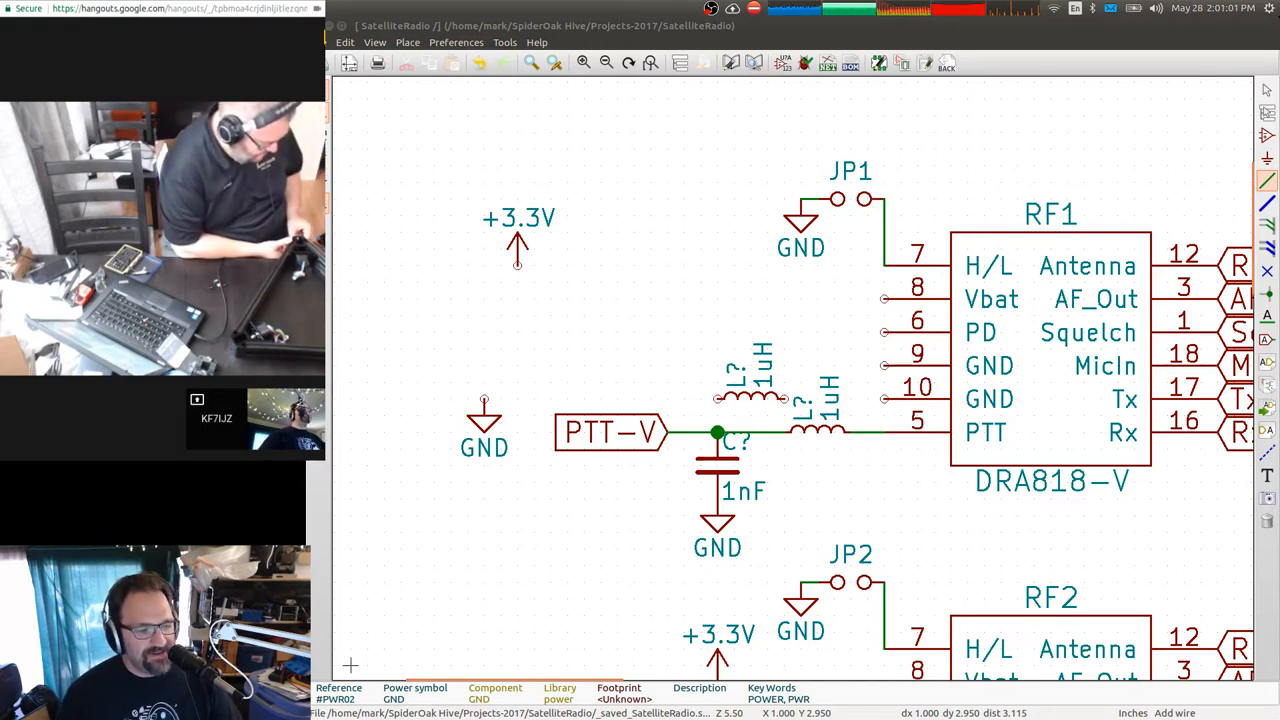
{"action": "mouse_move", "coordinate": [600, 388]}
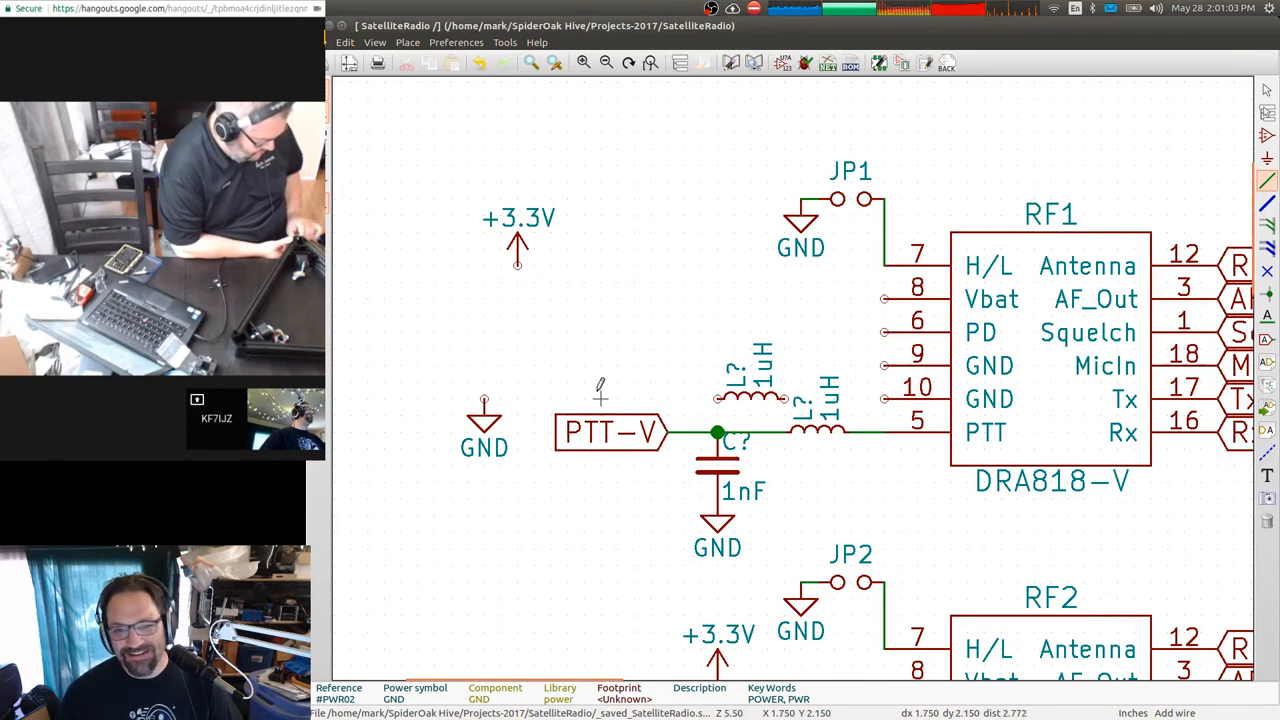
{"action": "mouse_move", "coordinate": [800, 348]}
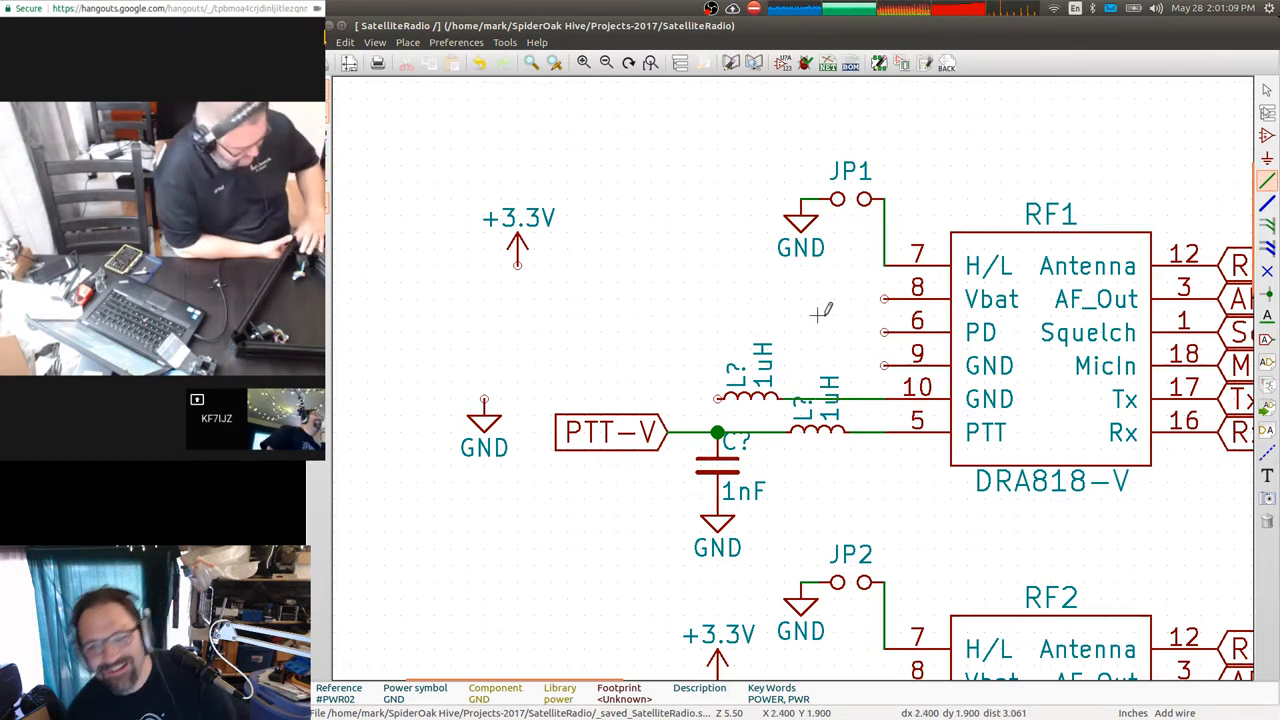
{"action": "mouse_move", "coordinate": [896, 376]}
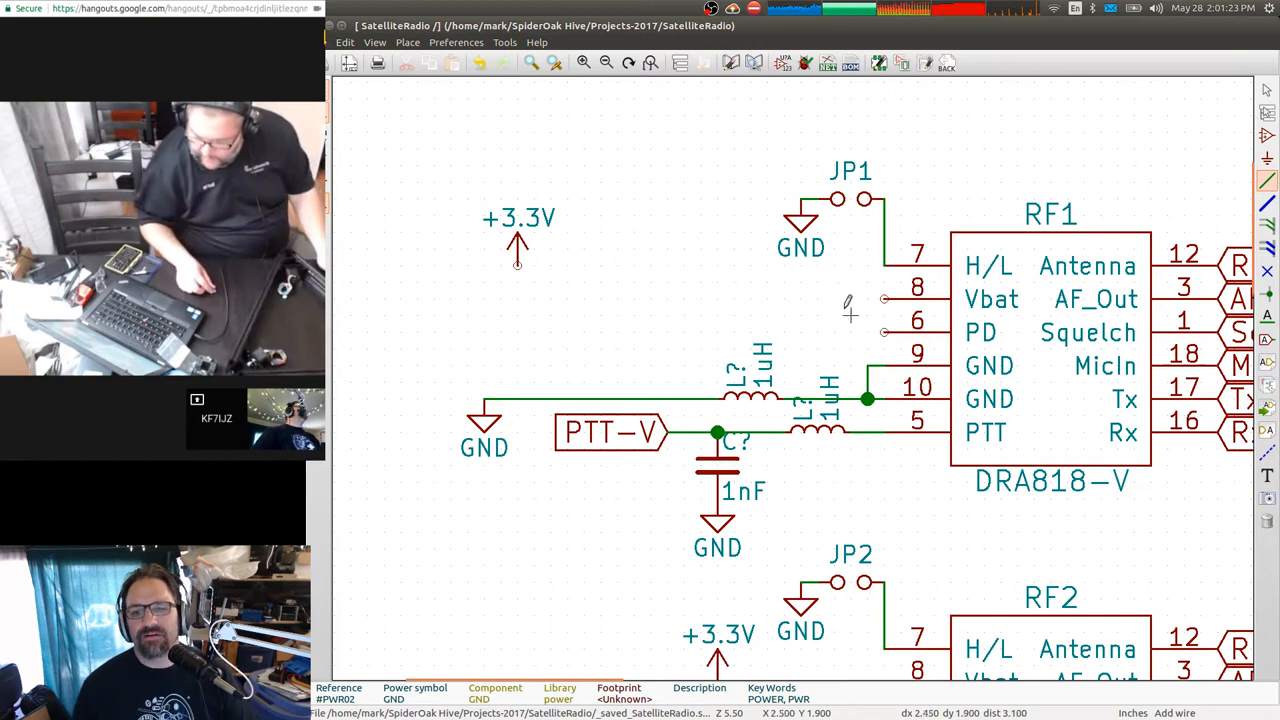
{"action": "mouse_move", "coordinate": [884, 330]}
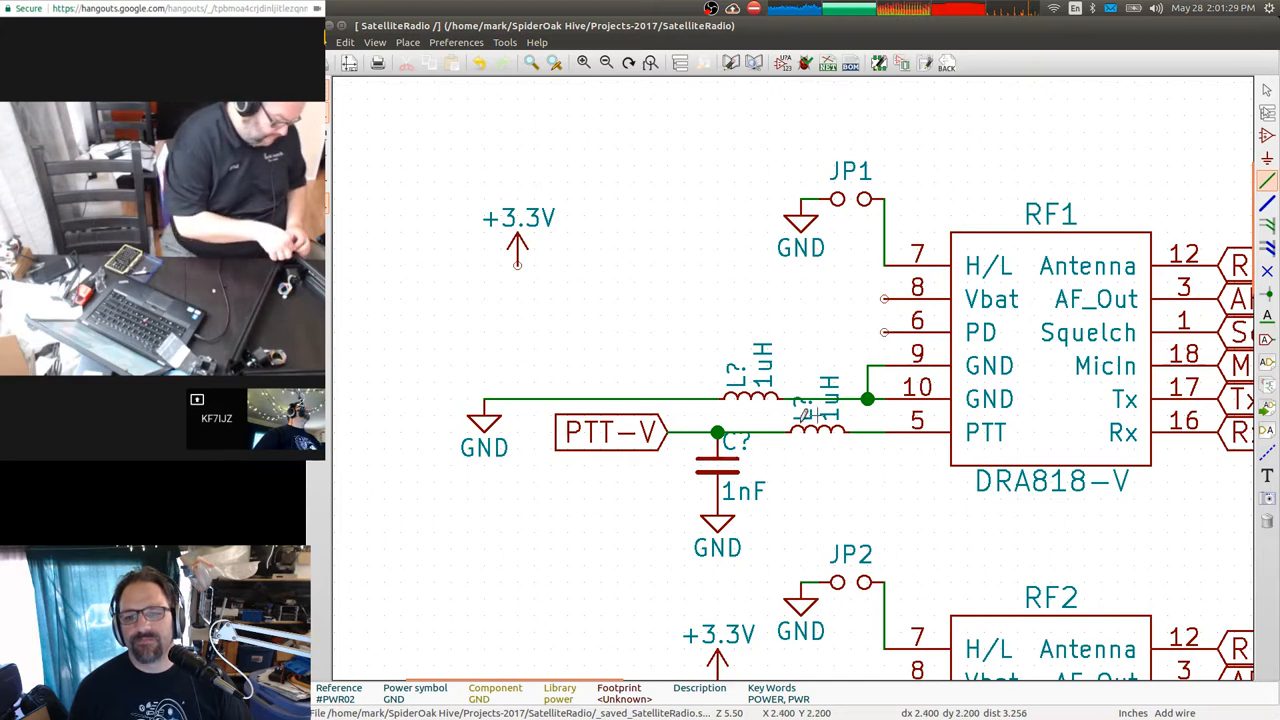
{"action": "mouse_move", "coordinate": [764, 390]}
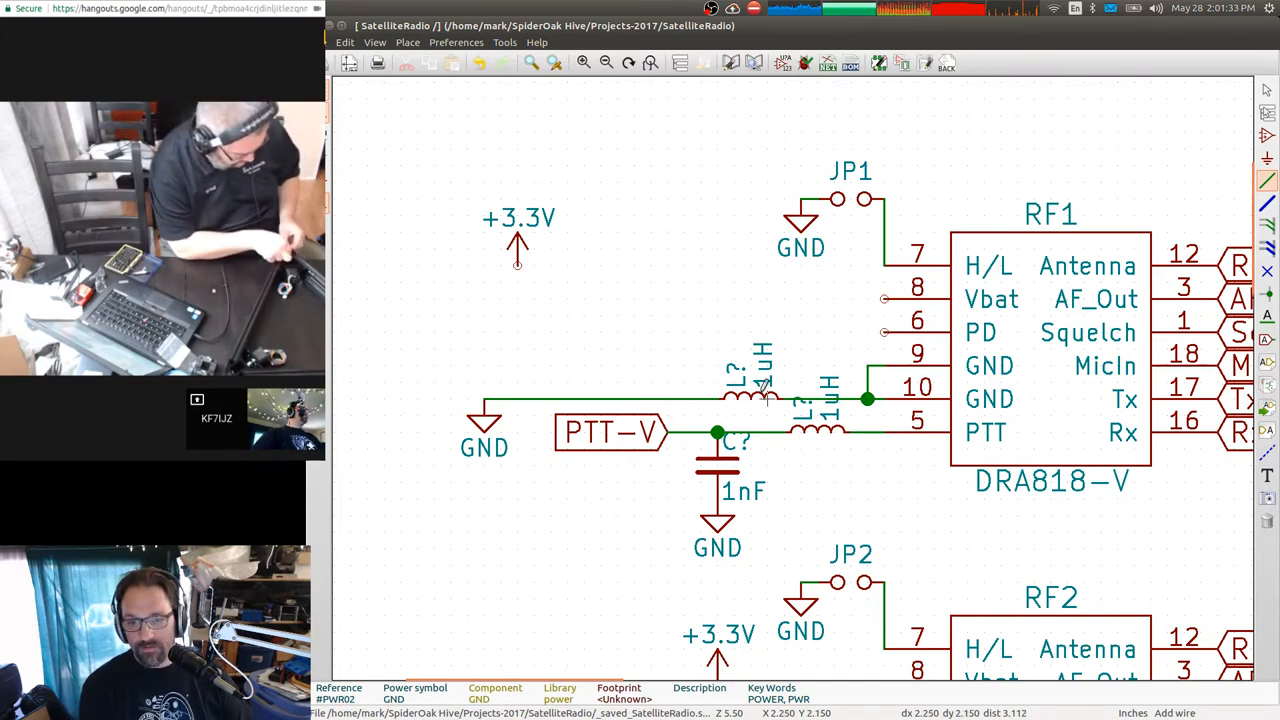
{"action": "mouse_move", "coordinate": [784, 360]}
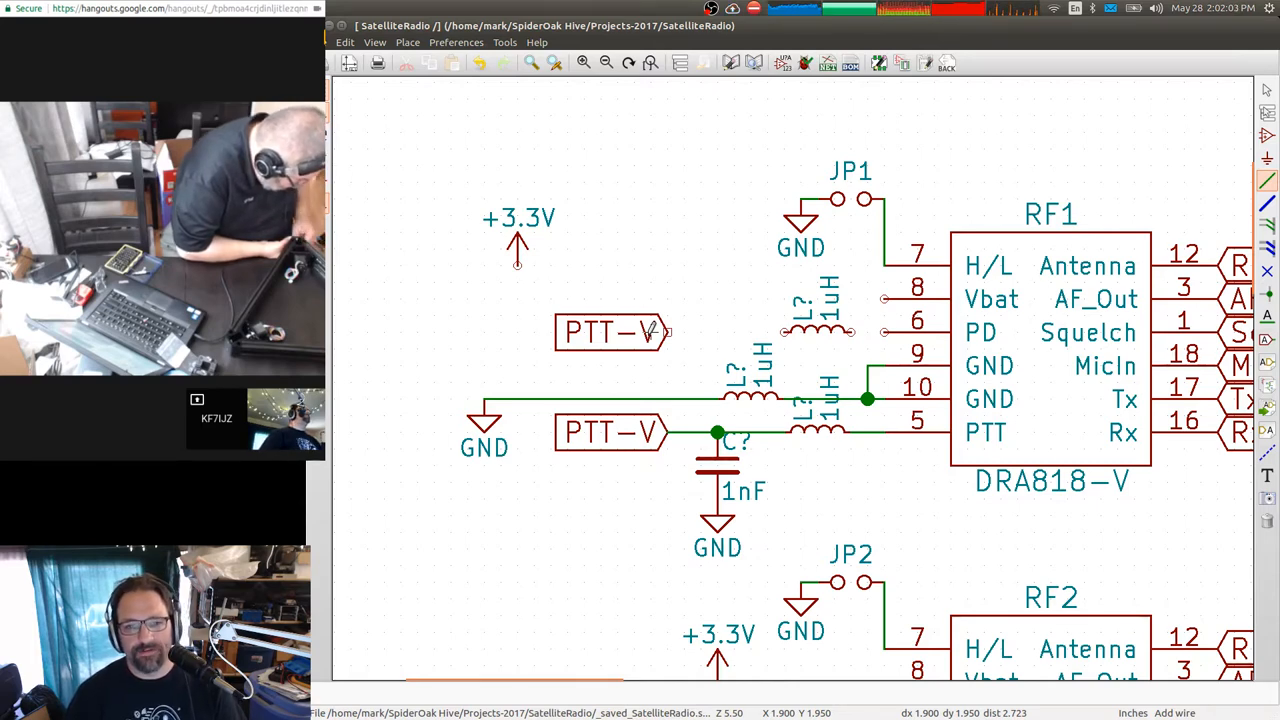
Rename the copied global label near RF1's PD pin to PD-V.
{"action": "double_click", "coordinate": [610, 332]}
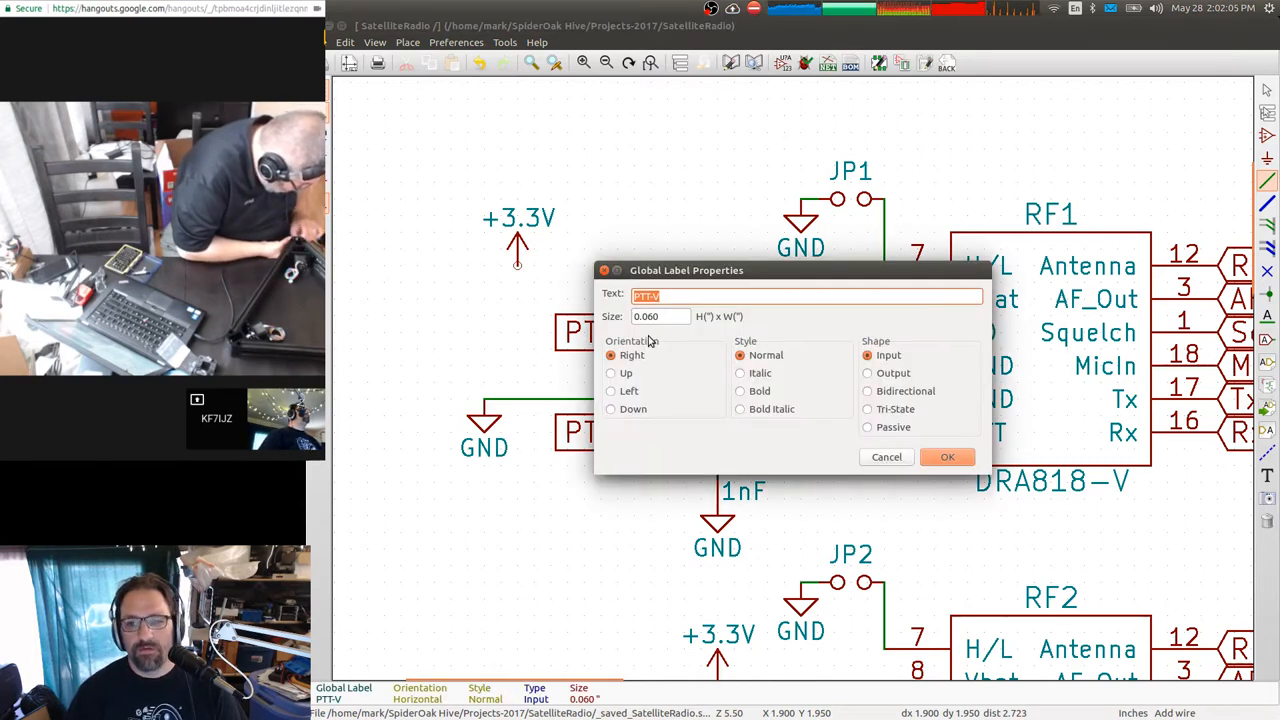
{"action": "type", "text": "PD-V"}
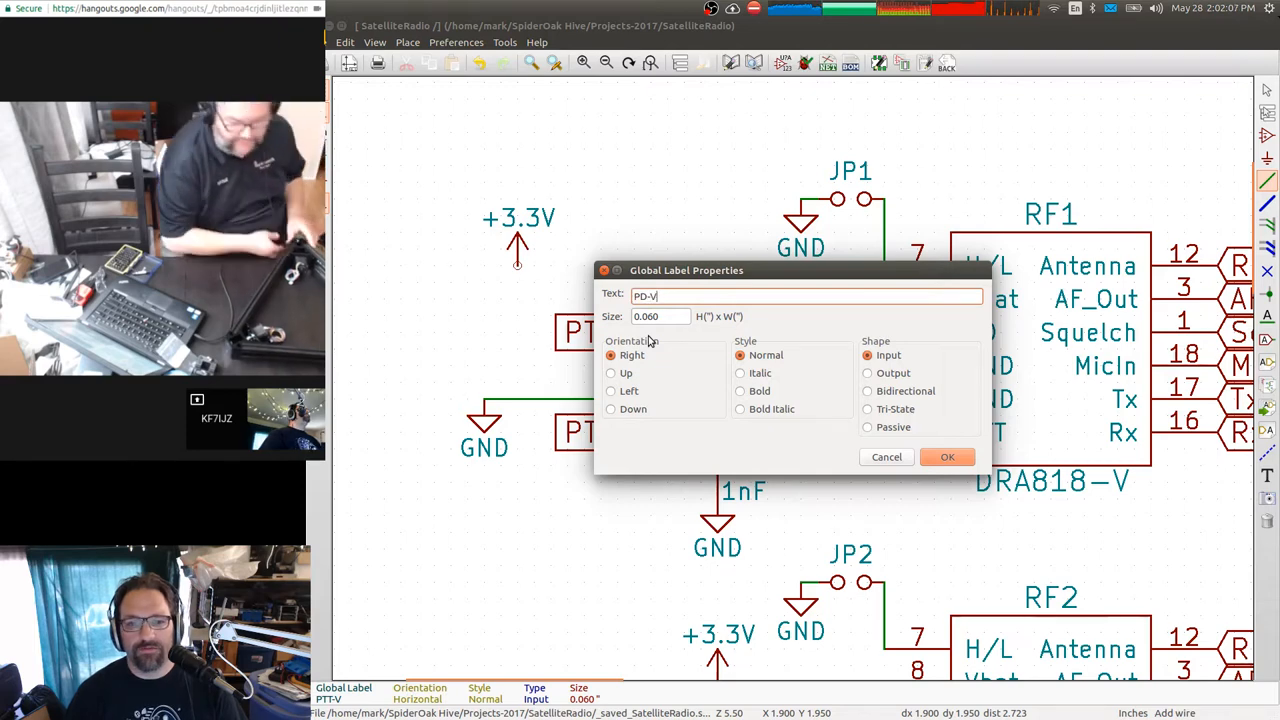
{"action": "left_click", "coordinate": [946, 456]}
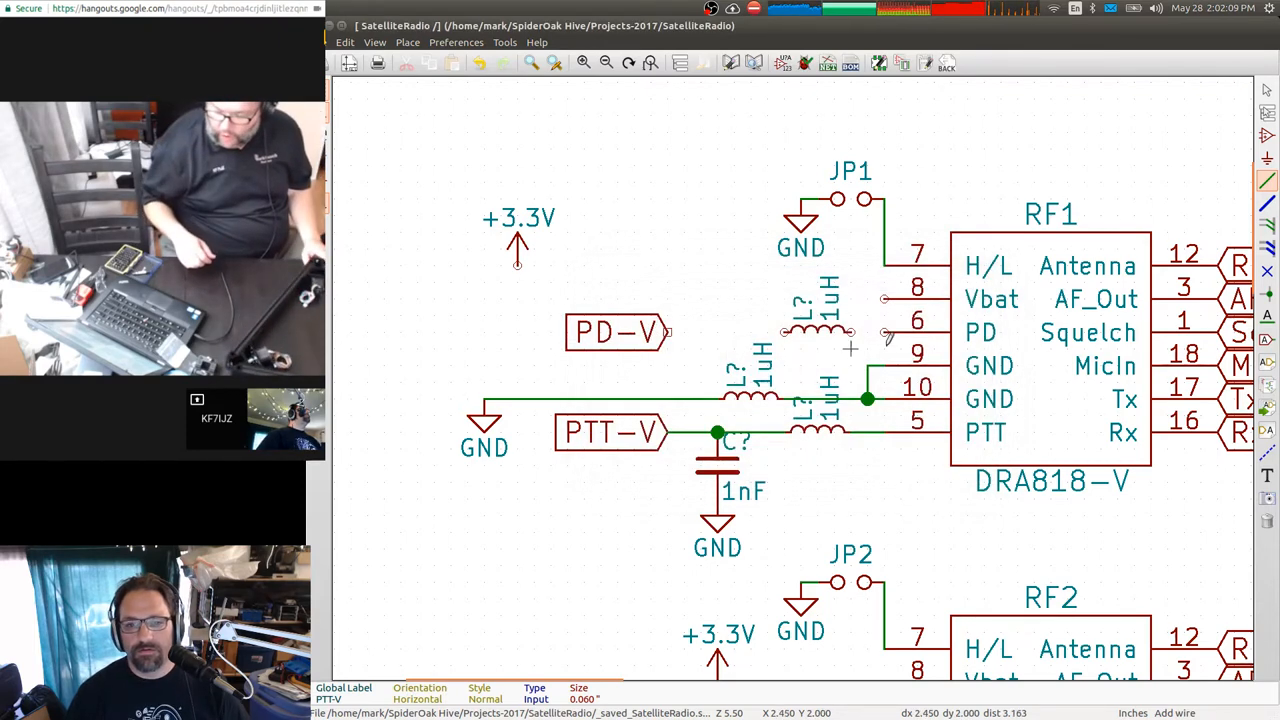
{"action": "mouse_move", "coordinate": [716, 462]}
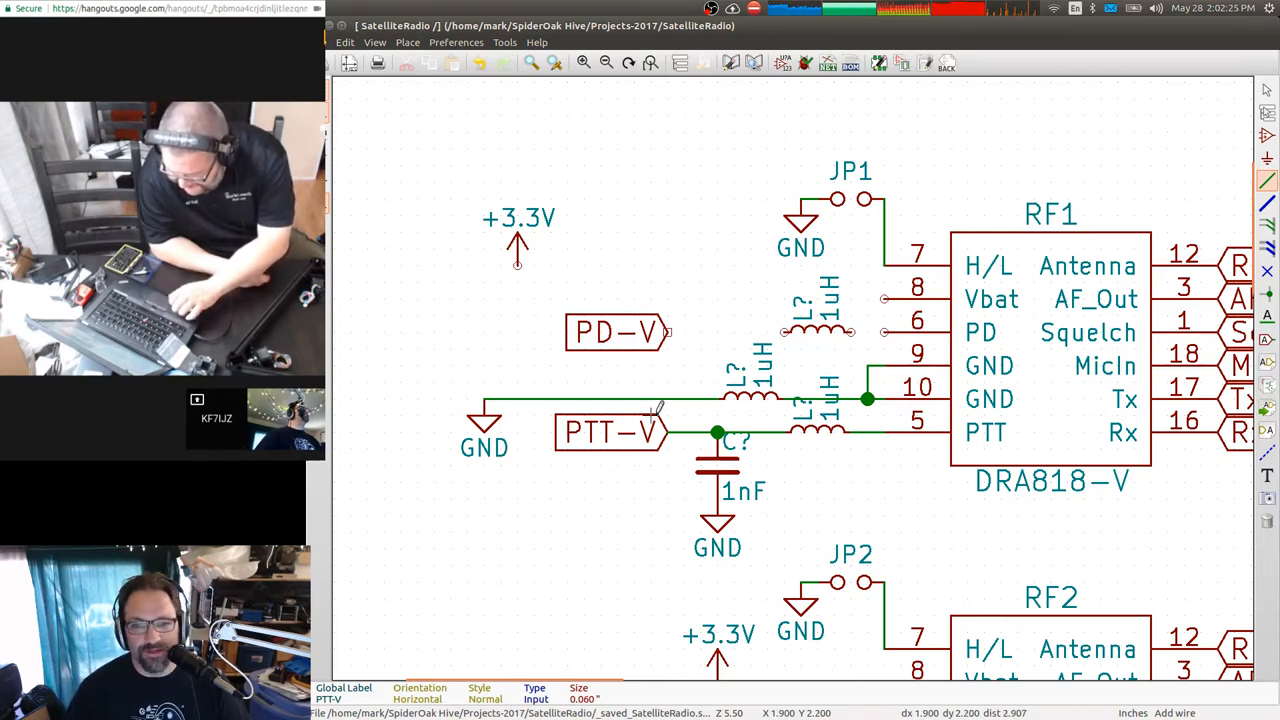
{"action": "mouse_move", "coordinate": [530, 348]}
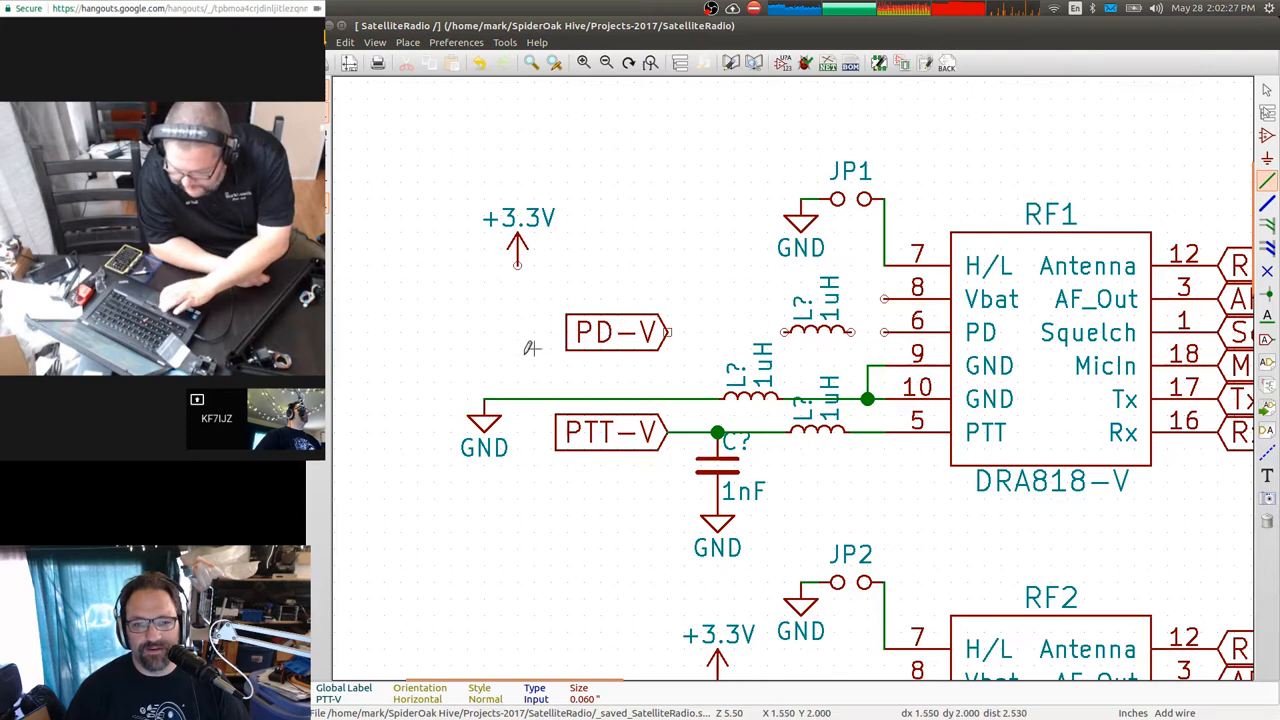
{"action": "mouse_move", "coordinate": [918, 348]}
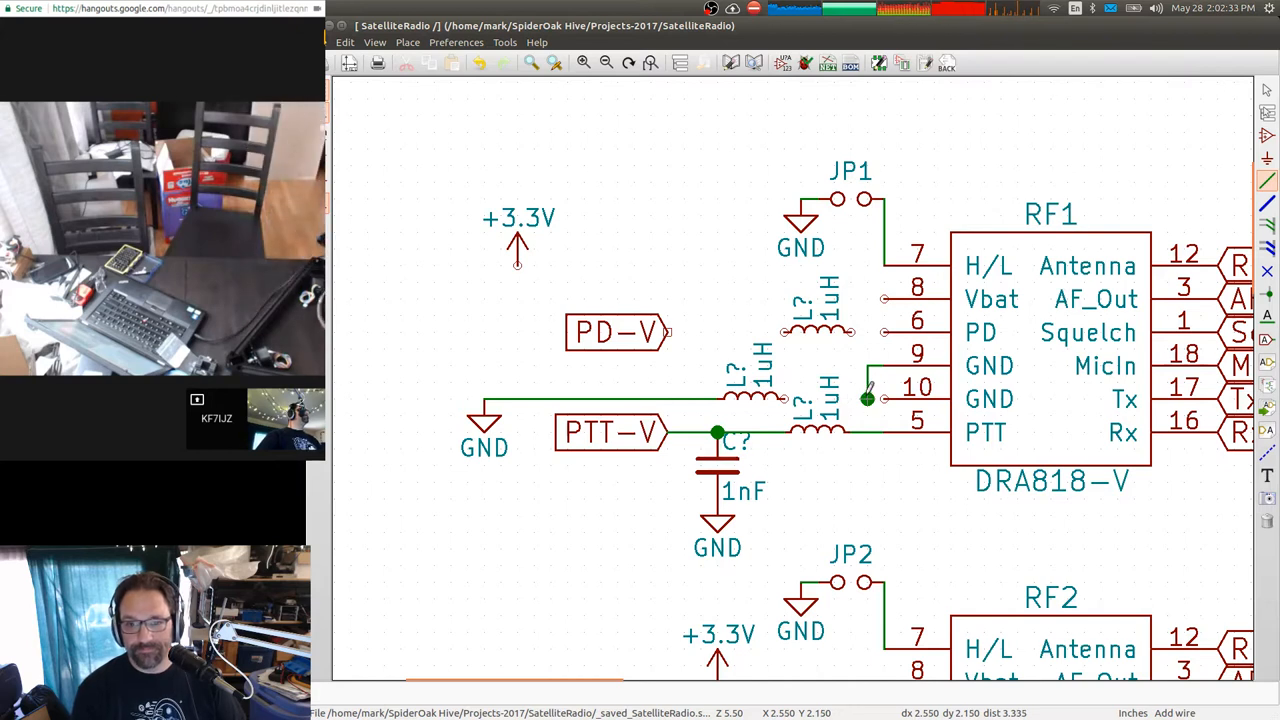
{"action": "mouse_move", "coordinate": [680, 396]}
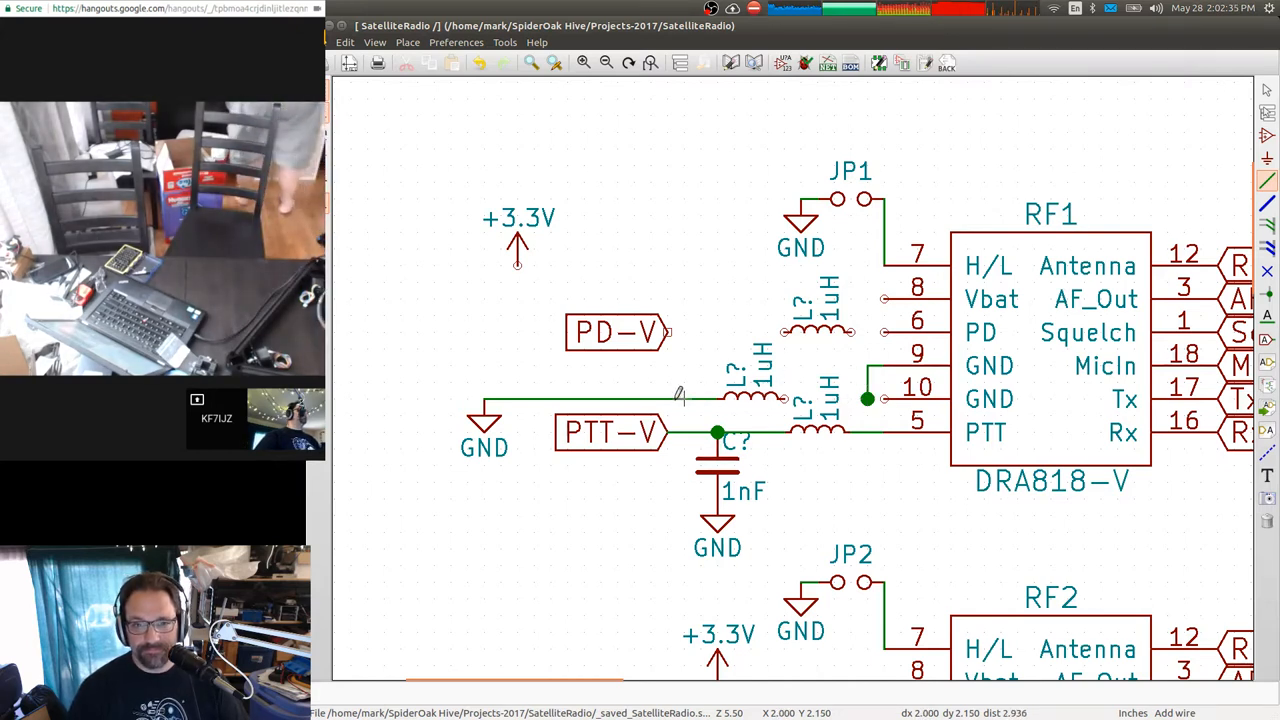
Drop the duplicated 1nF capacitor next to the PD-V label.
{"action": "left_click", "coordinate": [756, 376]}
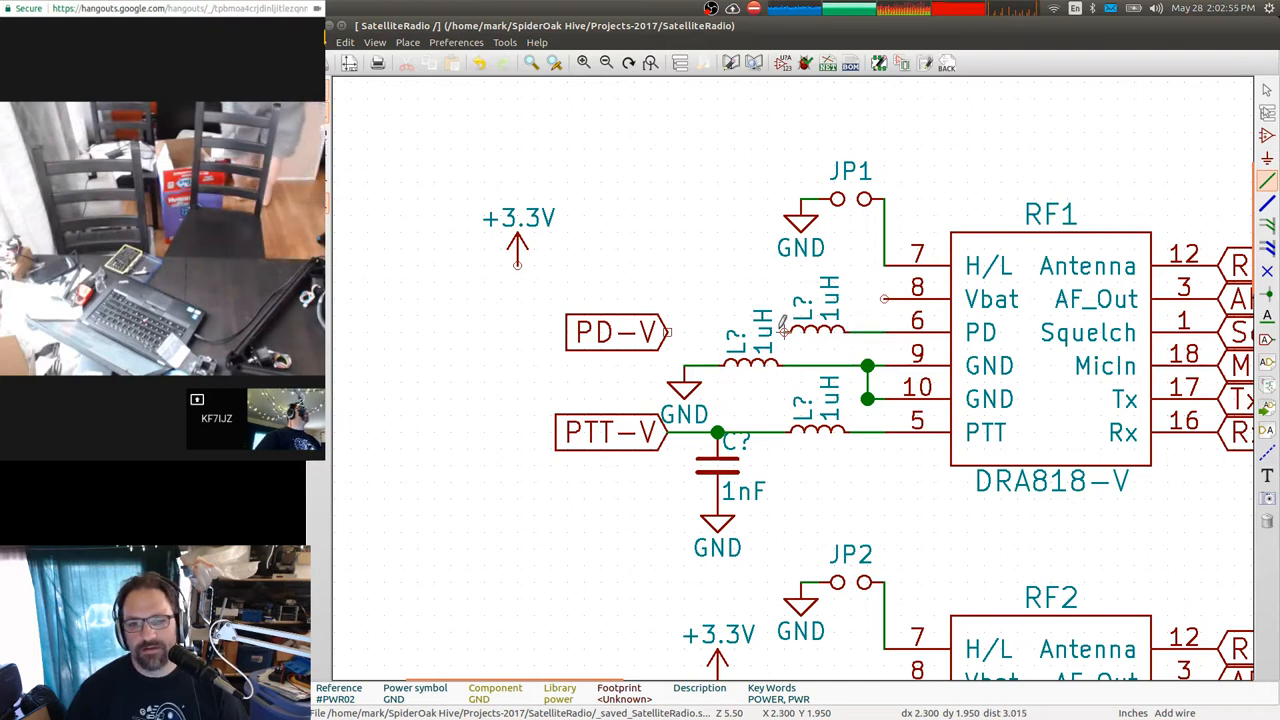
{"action": "mouse_move", "coordinate": [736, 370]}
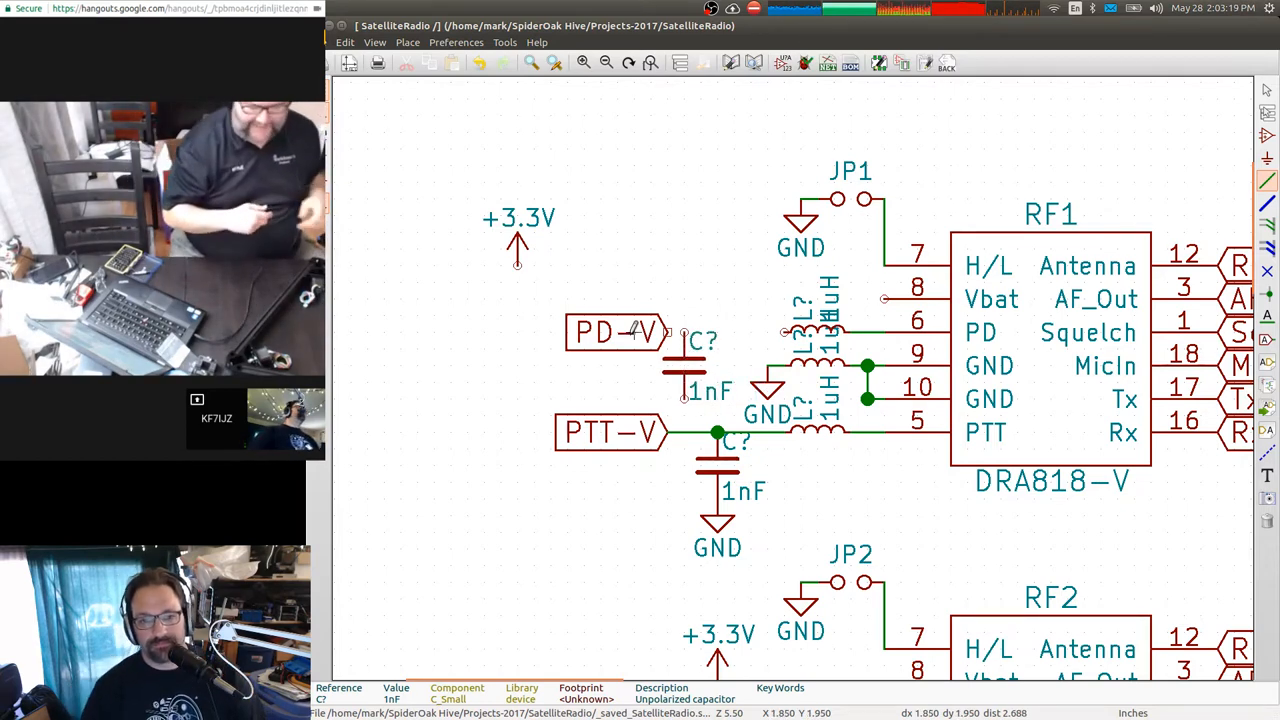
Set the capacitor beneath the PD-V line and wire it from the inductor node to GND.
{"action": "left_click", "coordinate": [600, 332]}
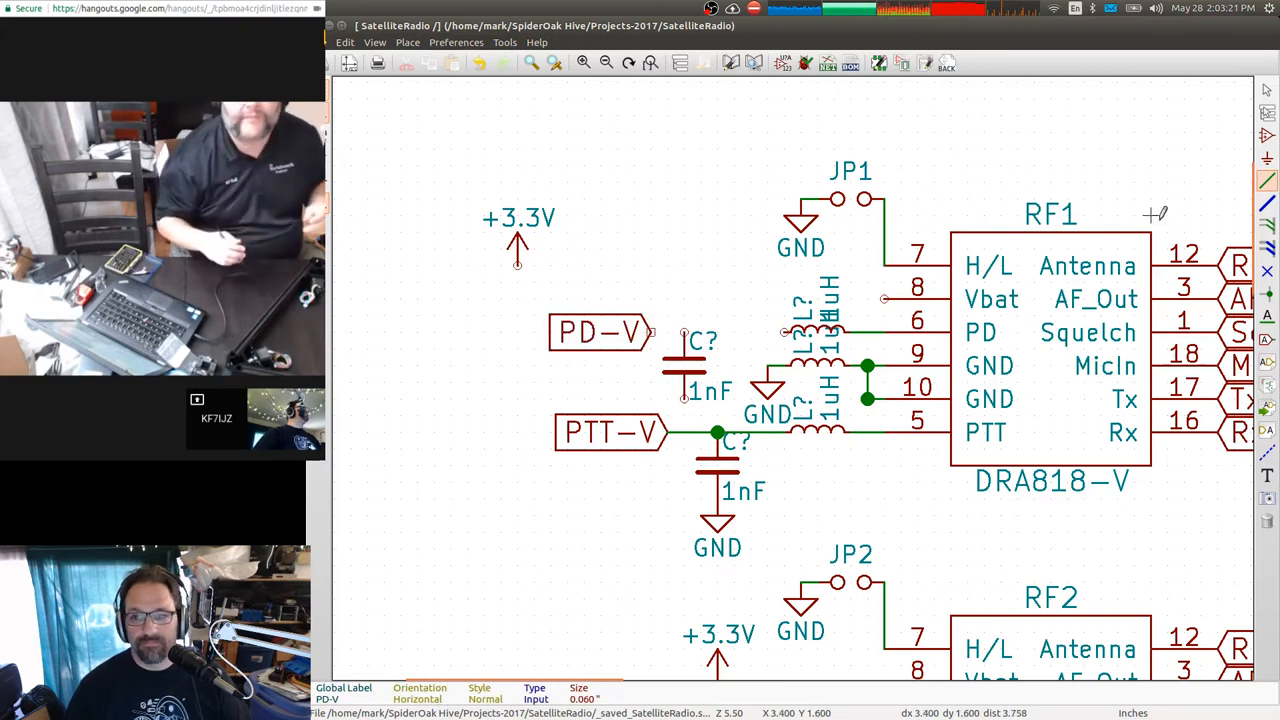
{"action": "mouse_move", "coordinate": [804, 324]}
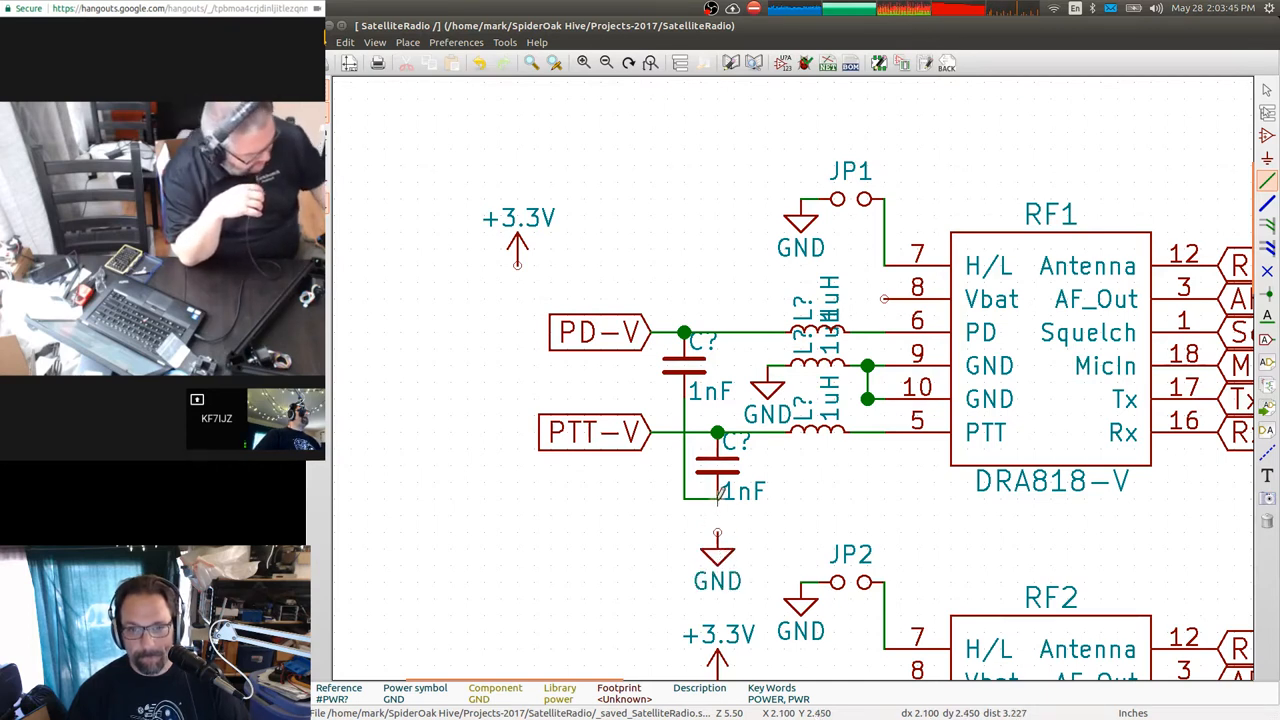
{"action": "left_click", "coordinate": [716, 516]}
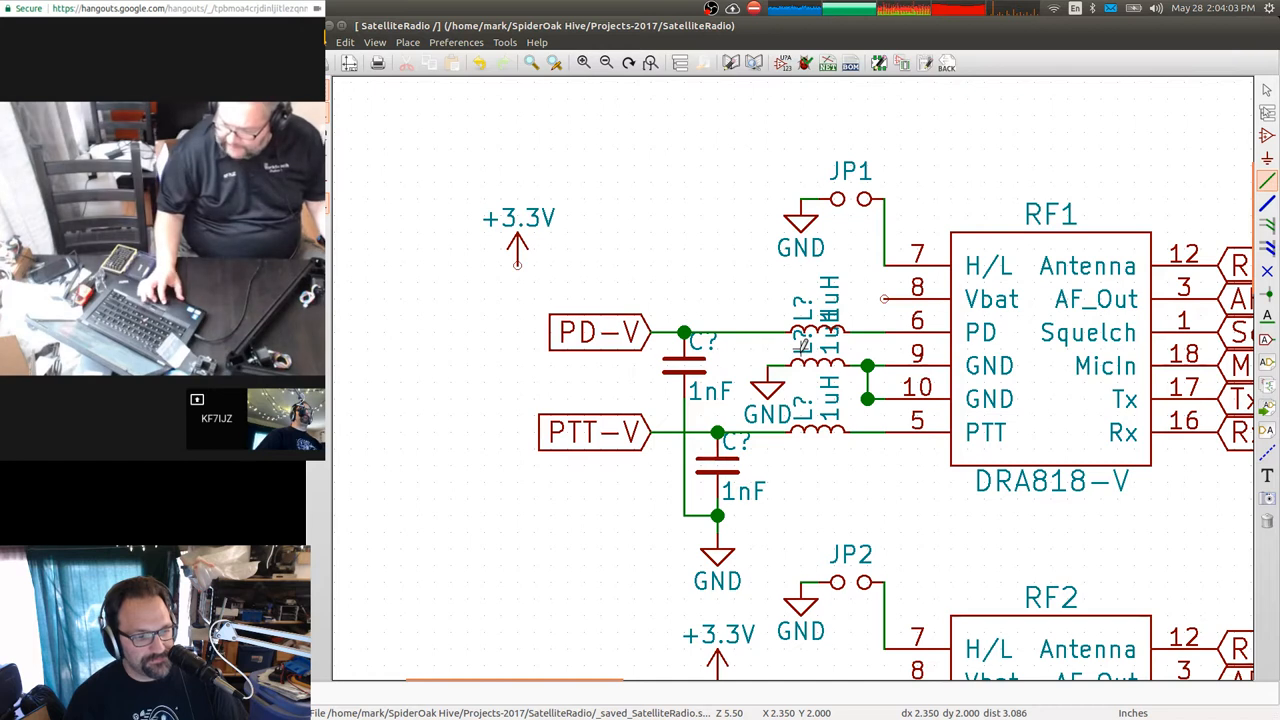
{"action": "mouse_move", "coordinate": [820, 264]}
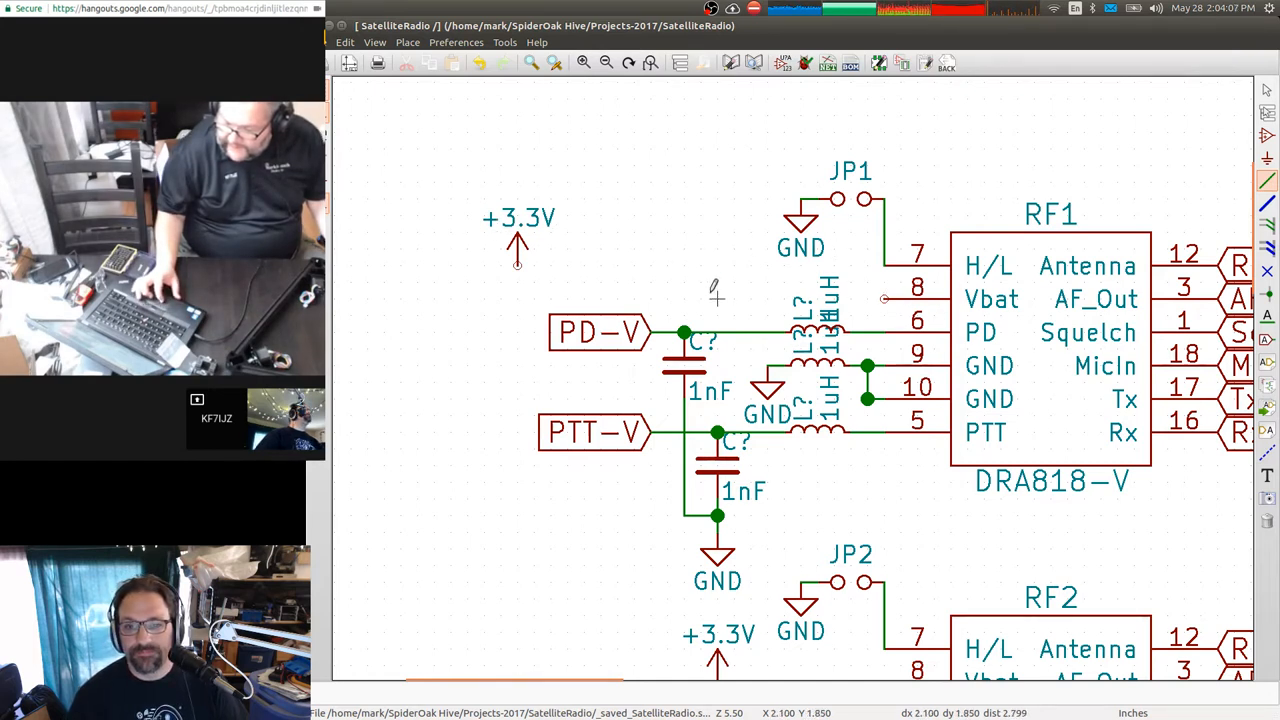
{"action": "mouse_move", "coordinate": [584, 258]}
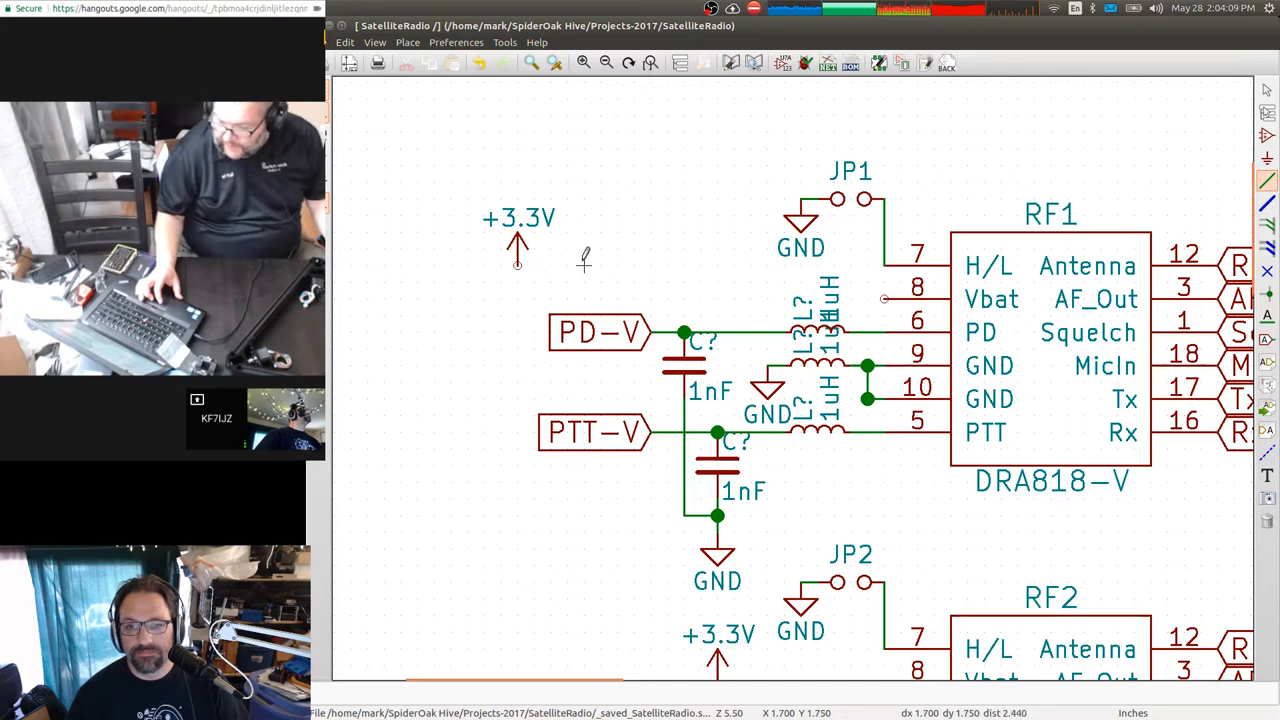
{"action": "mouse_move", "coordinate": [510, 476]}
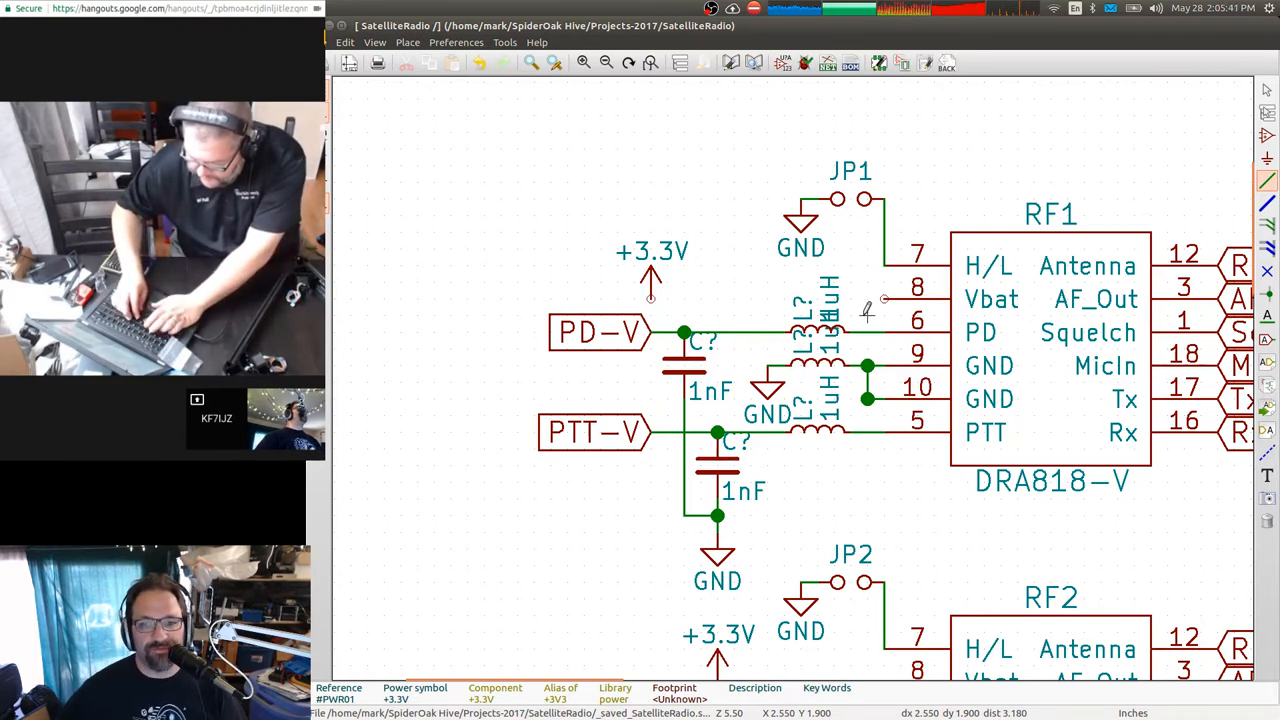
{"action": "mouse_move", "coordinate": [856, 316]}
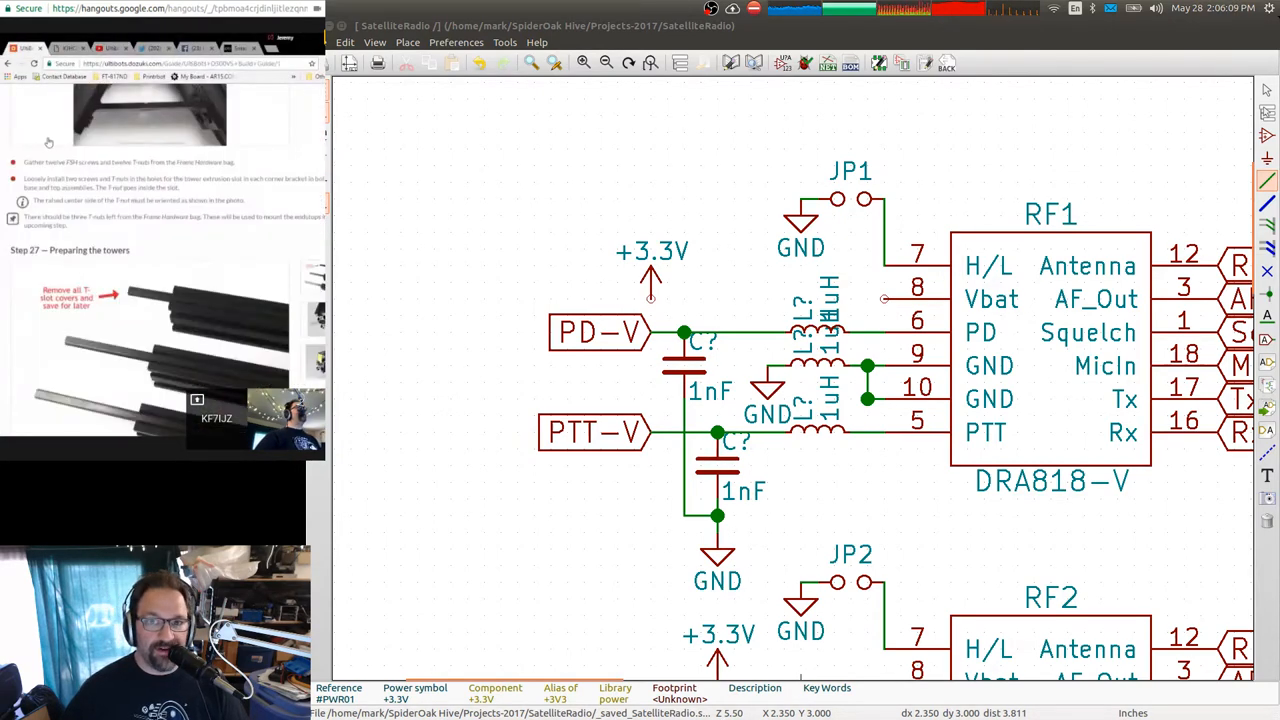
{"action": "scroll", "scroll_direction": "down", "scroll_amount": 3}
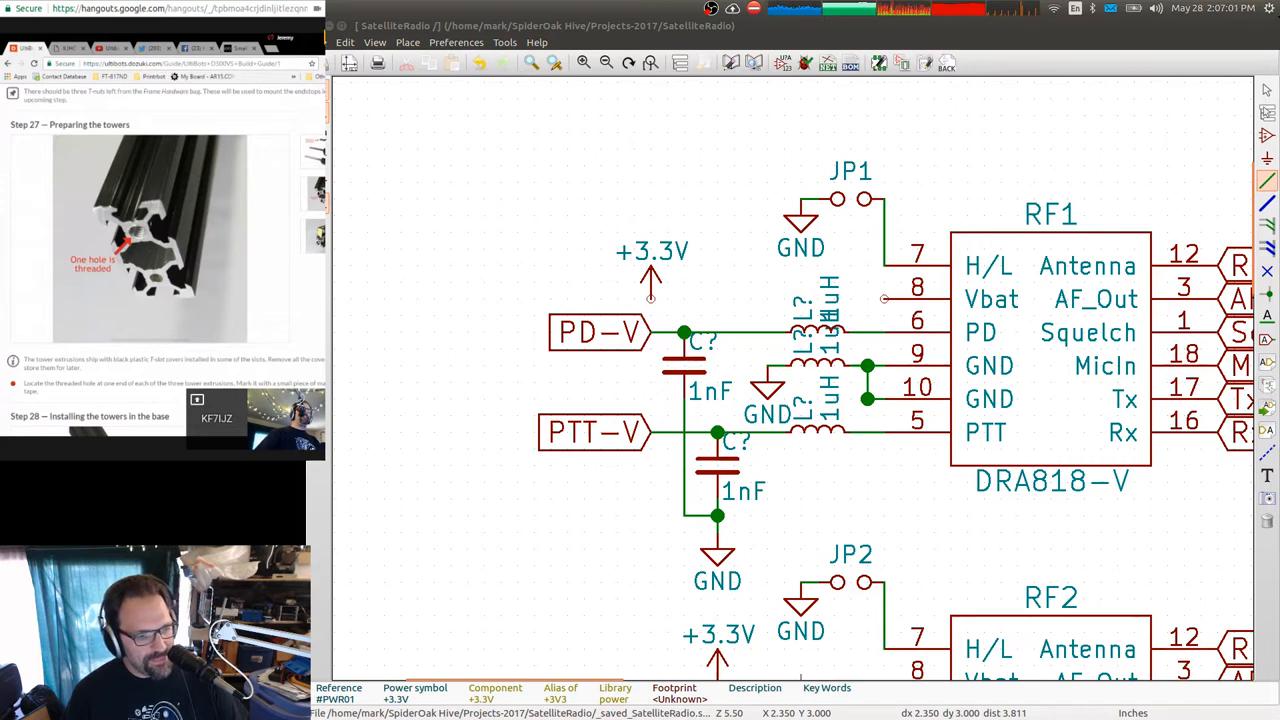
{"action": "right_click", "coordinate": [150, 240]}
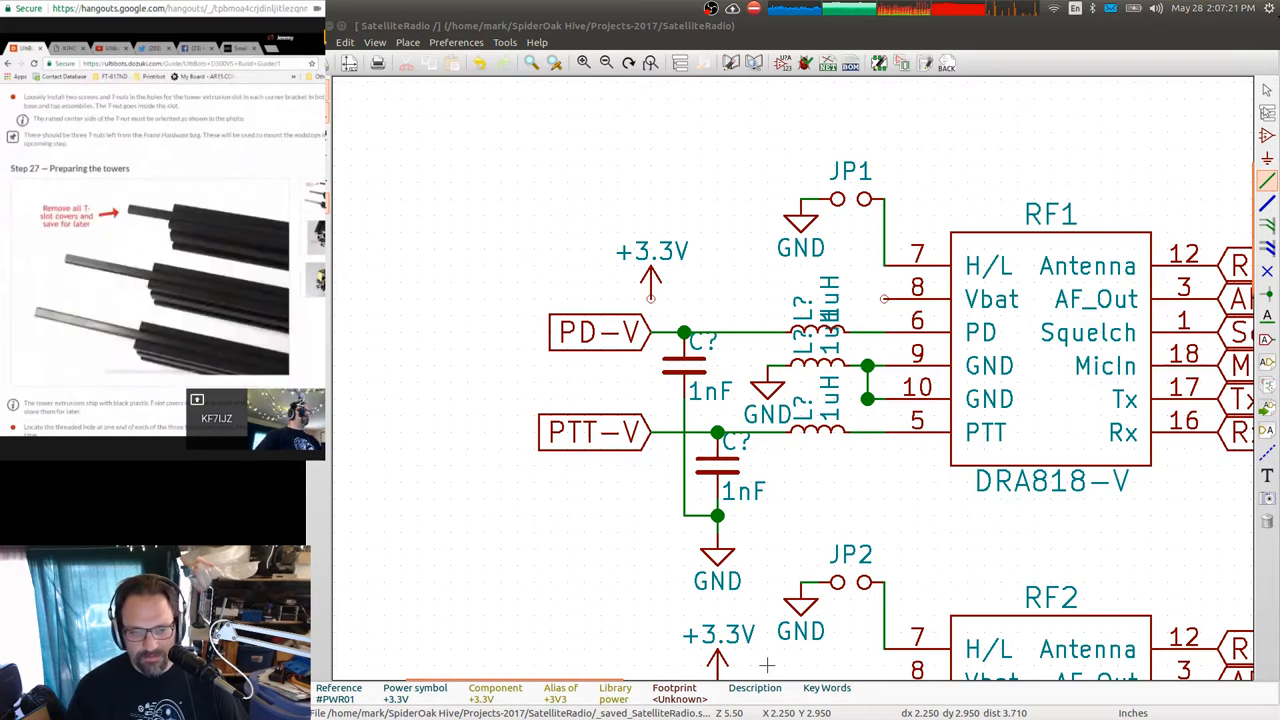
{"action": "scroll", "scroll_direction": "down", "scroll_amount": 3}
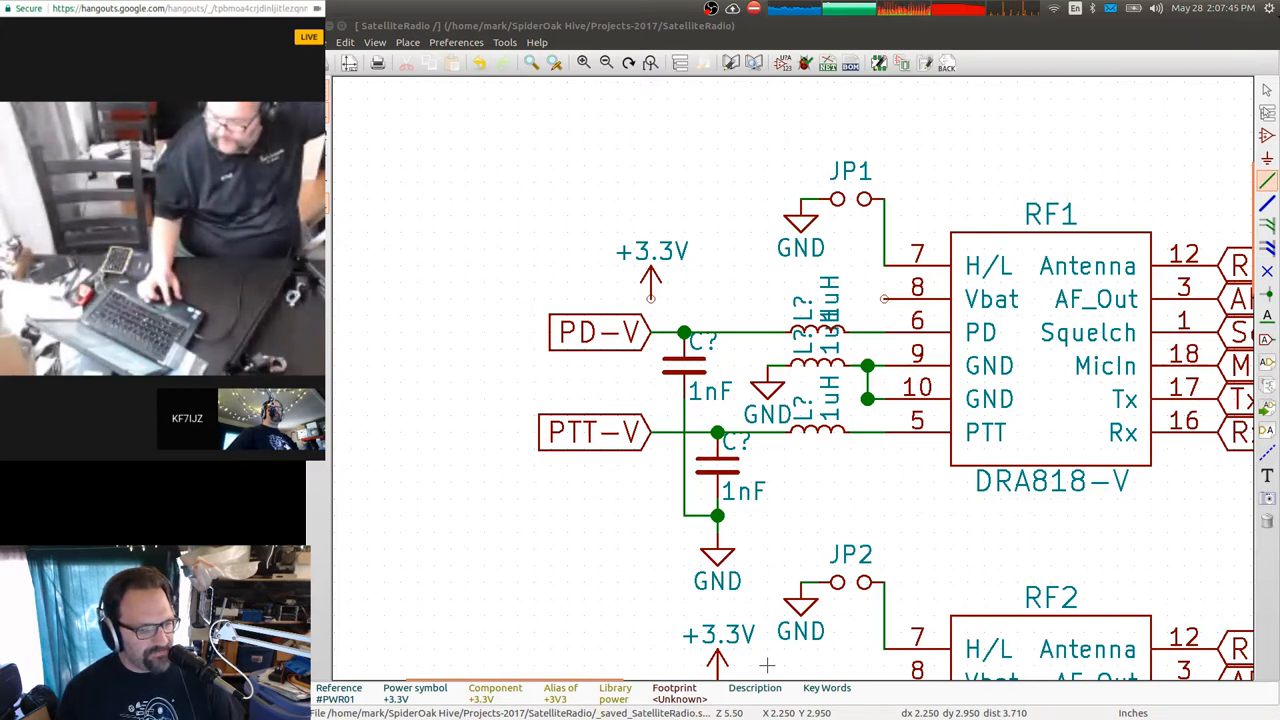
{"action": "mouse_move", "coordinate": [452, 546]}
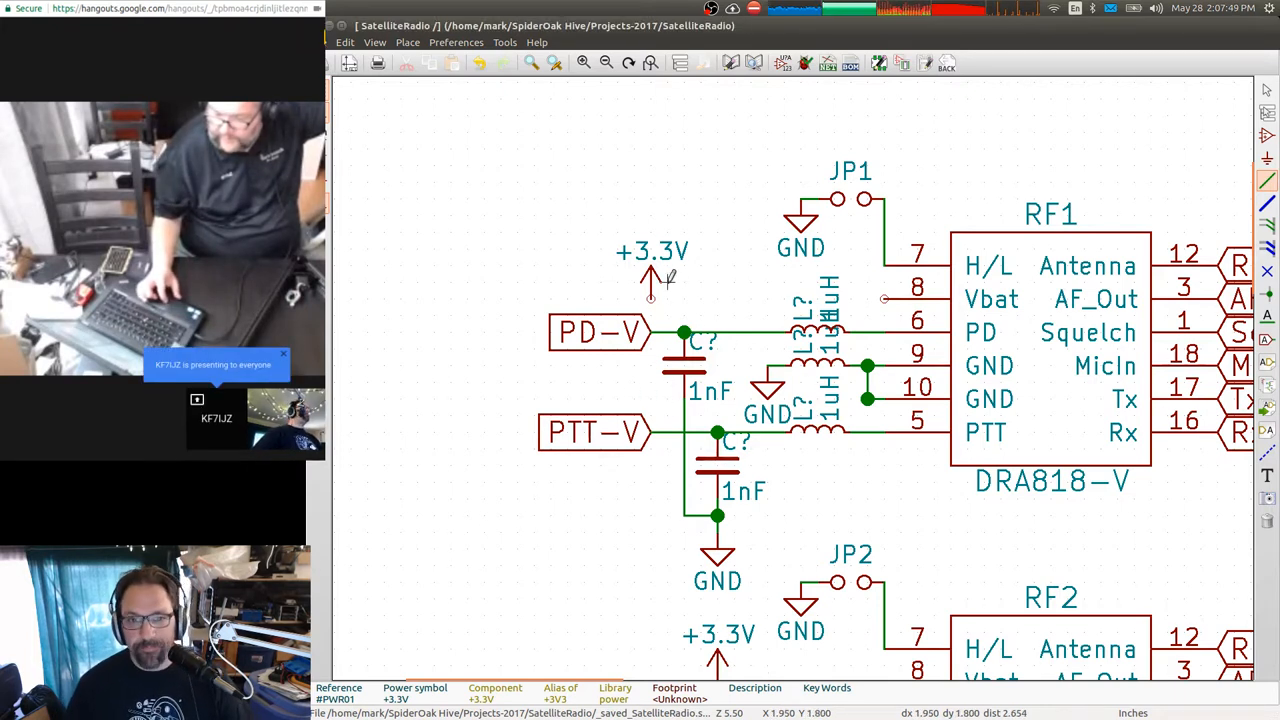
{"action": "mouse_move", "coordinate": [804, 344]}
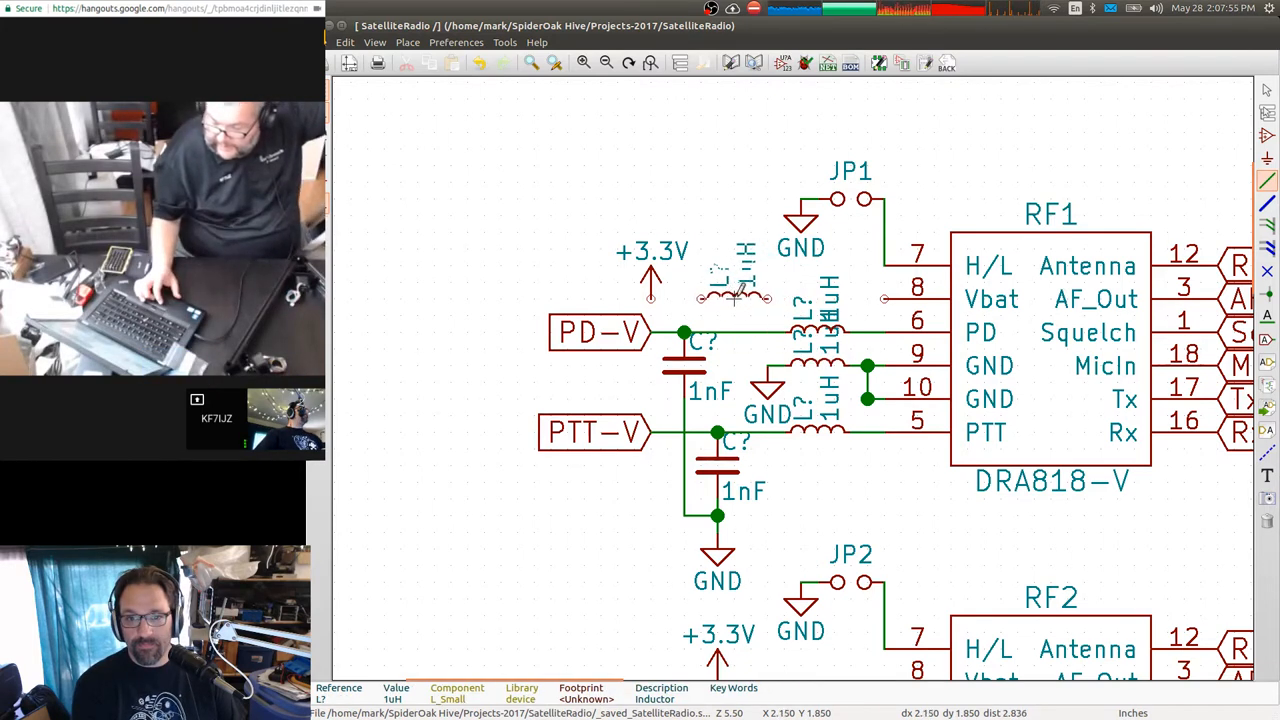
{"action": "mouse_move", "coordinate": [1220, 180]}
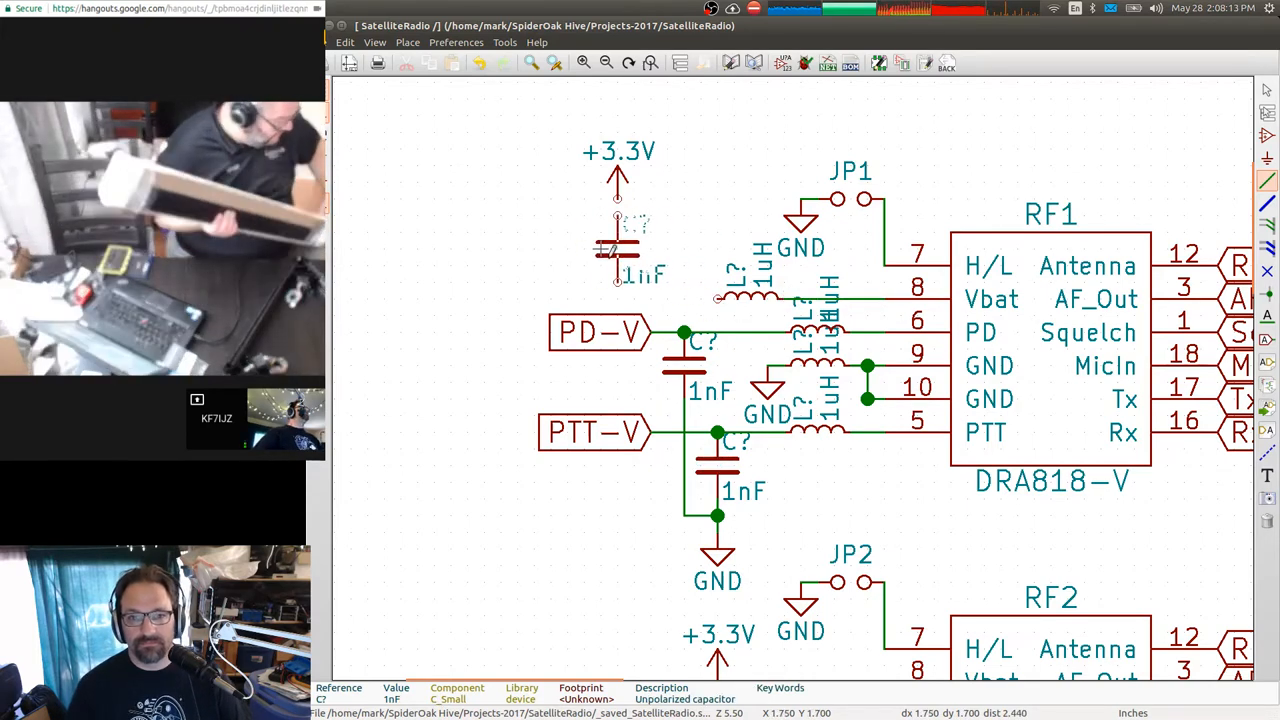
Place the 1nF capacitor under the +3.3V symbol and confirm the 10uF value for the second one.
{"action": "left_click_drag", "start_coordinate": [616, 248], "coordinate": [570, 218]}
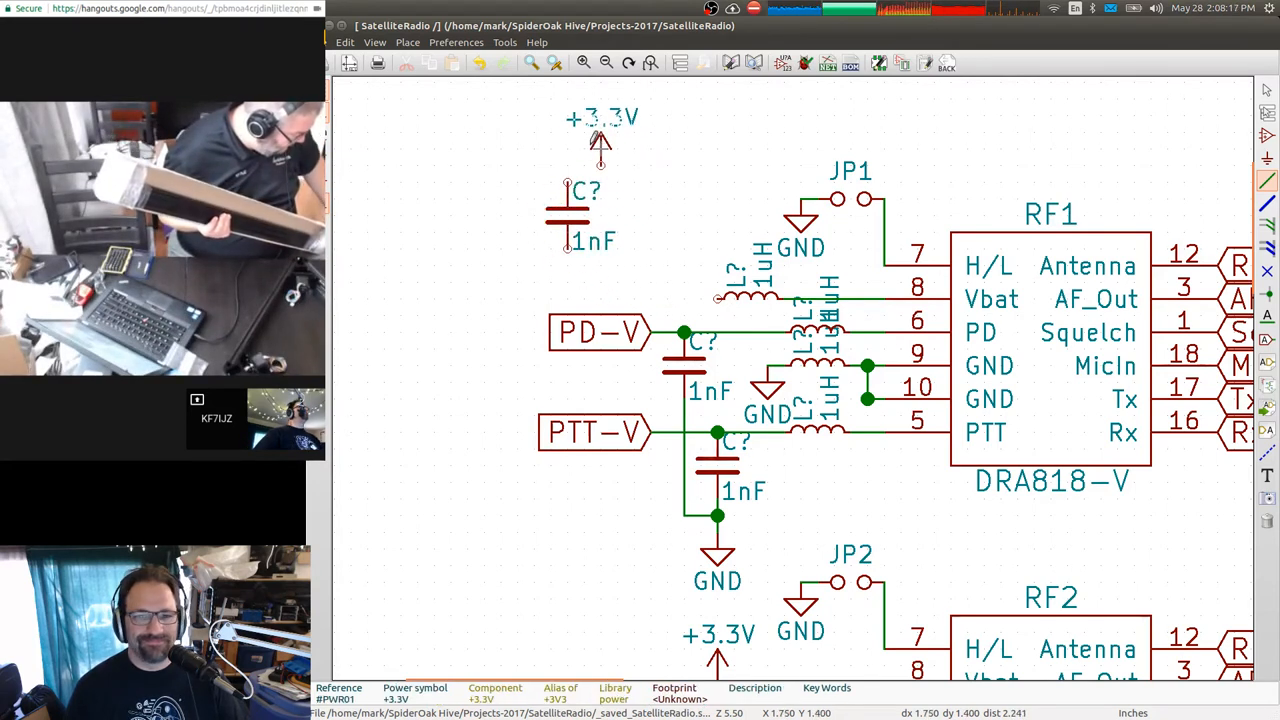
{"action": "left_click", "coordinate": [600, 216]}
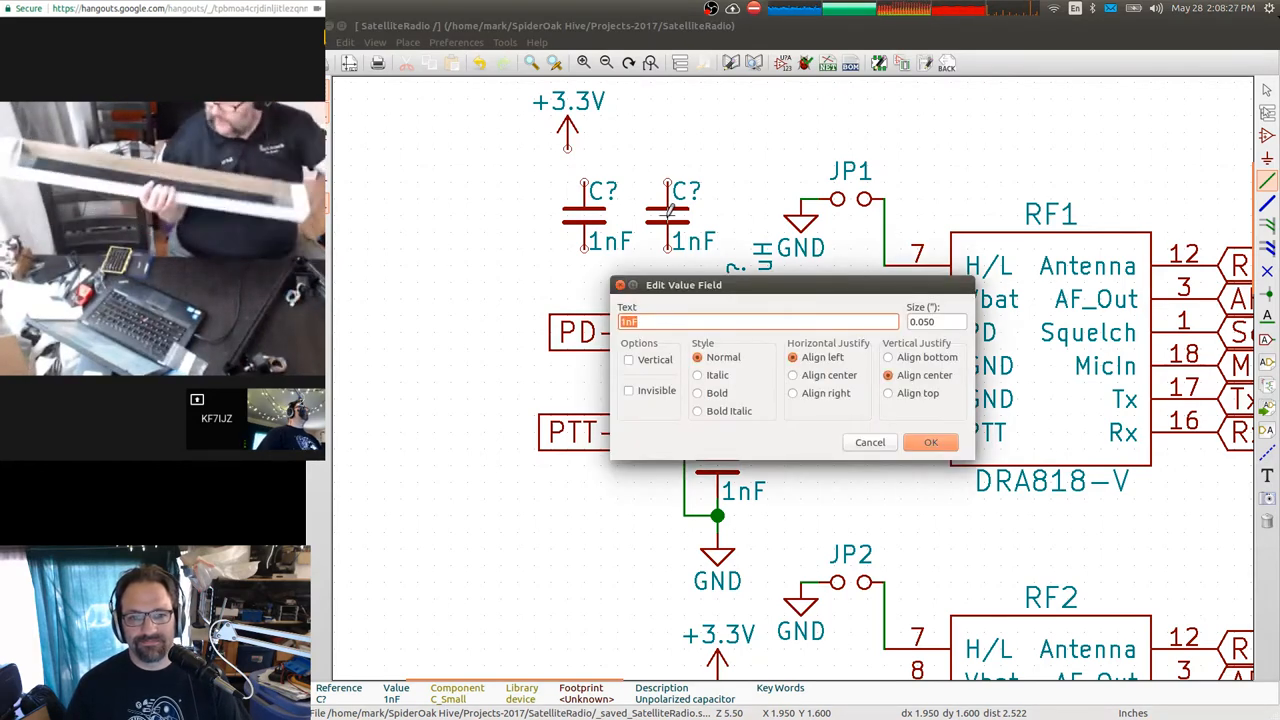
{"action": "left_click", "coordinate": [928, 442]}
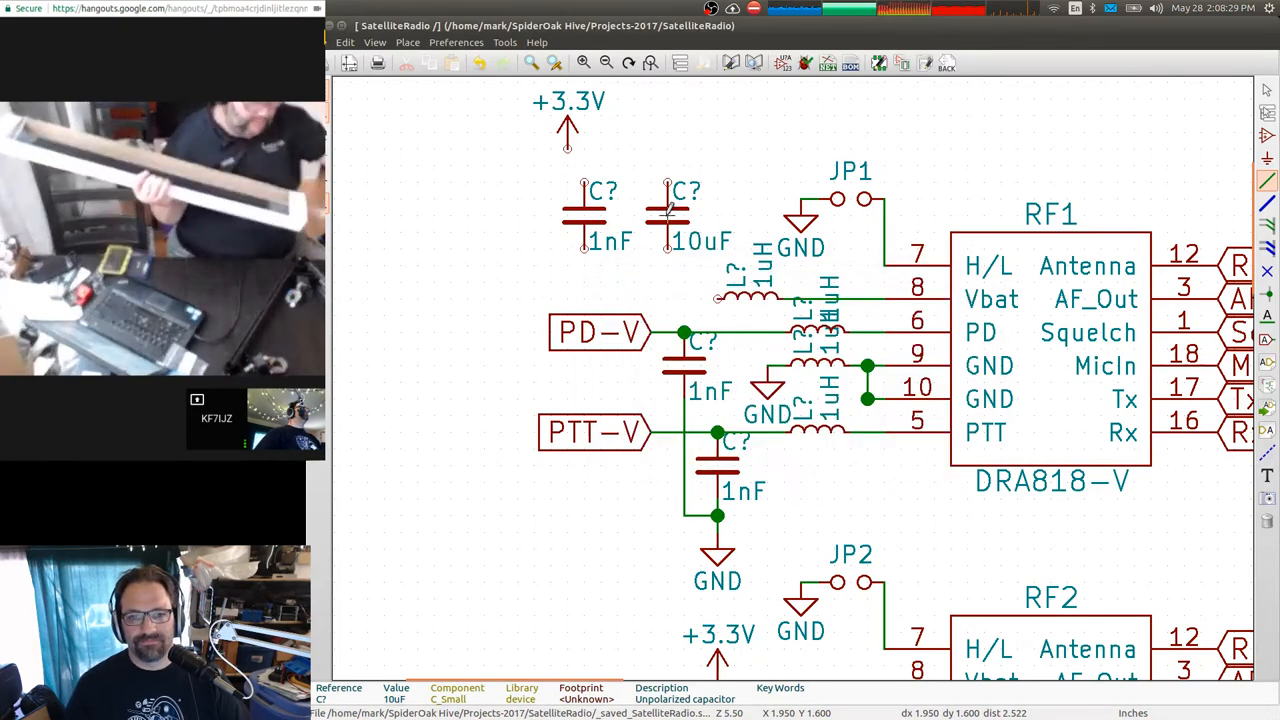
{"action": "mouse_move", "coordinate": [684, 368]}
{"action": "type", "text": ".1u"}
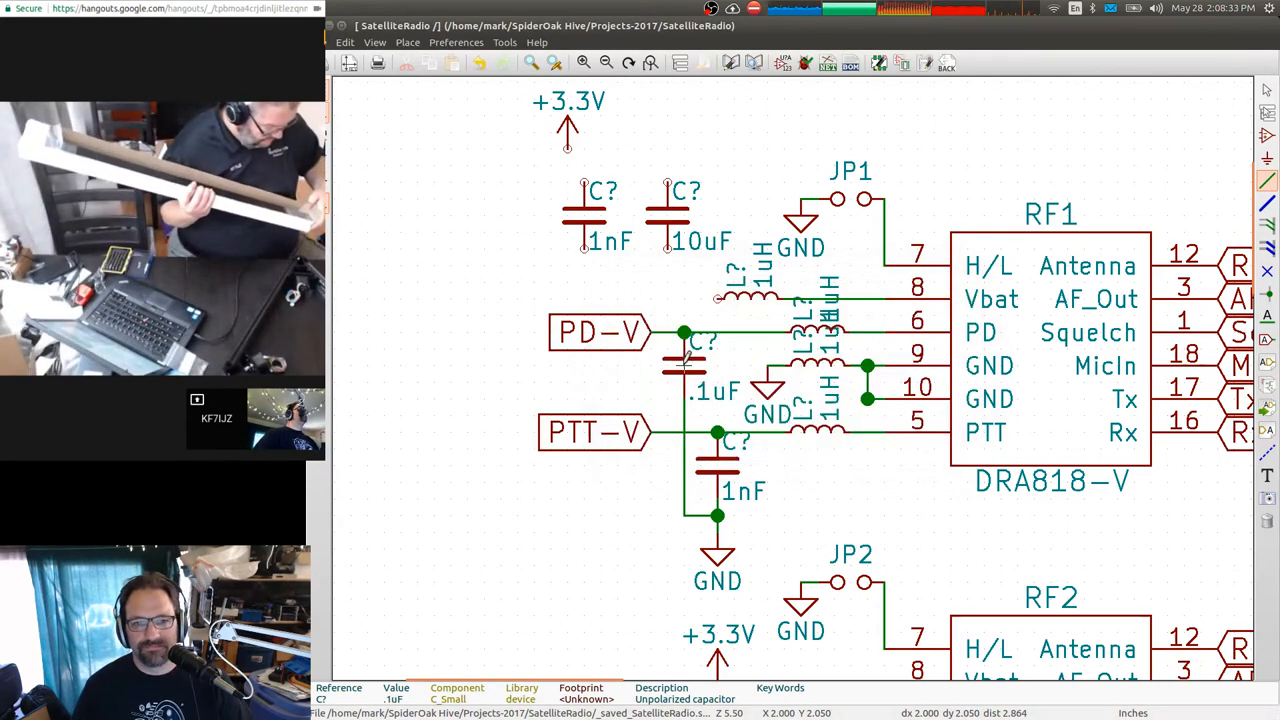
{"action": "mouse_move", "coordinate": [718, 460]}
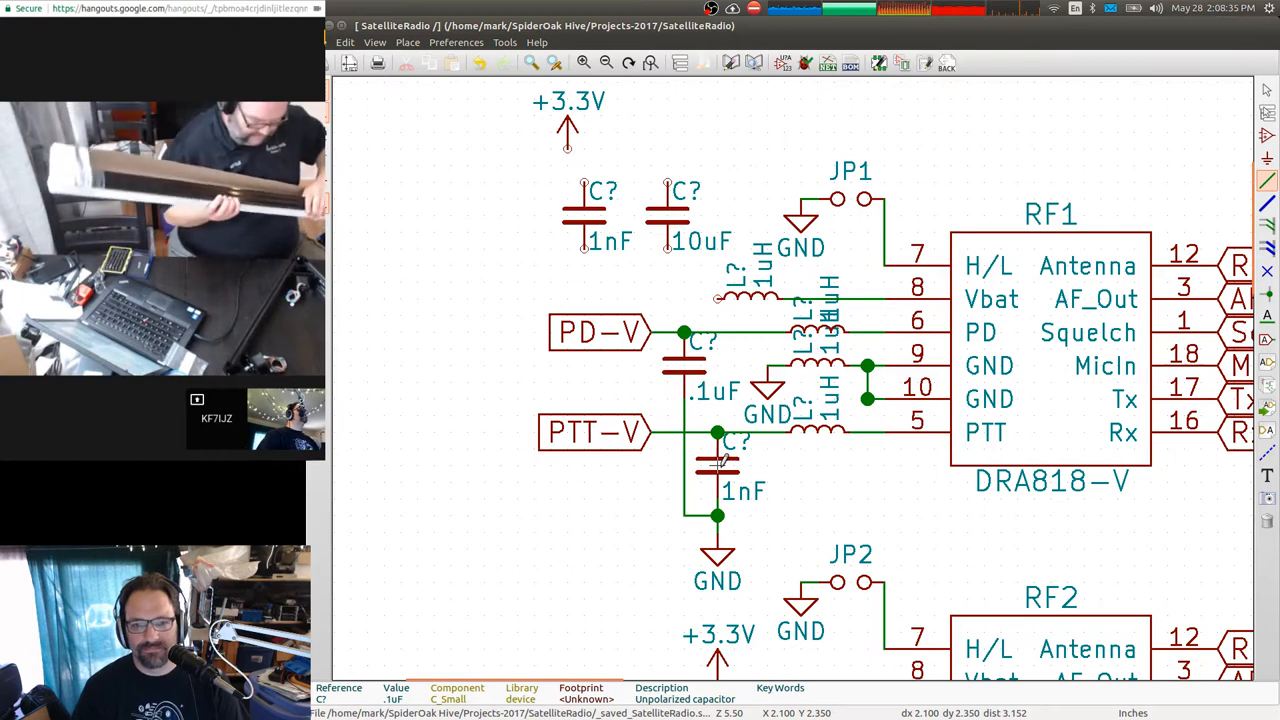
{"action": "mouse_move", "coordinate": [650, 364]}
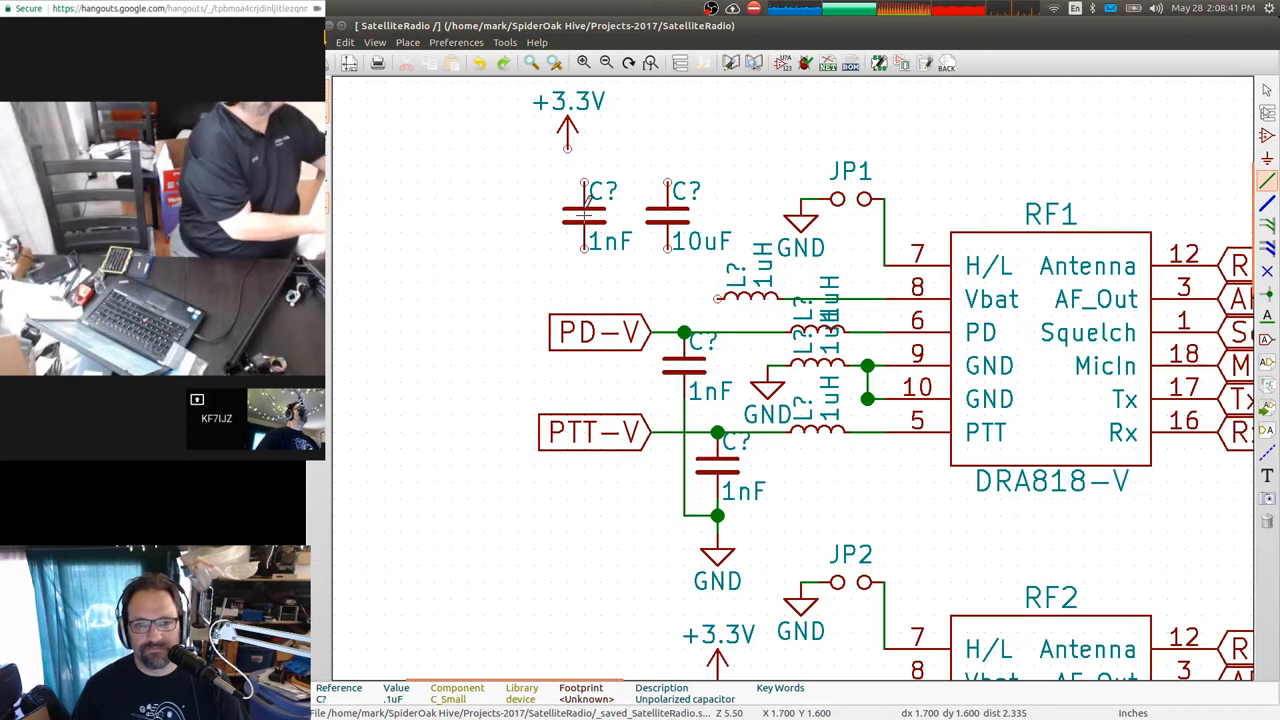
Position a third capacitor between them valued .1uF and reopen the component chooser.
{"action": "left_click_drag", "start_coordinate": [580, 216], "coordinate": [518, 216]}
{"action": "type", "text": ".1"}
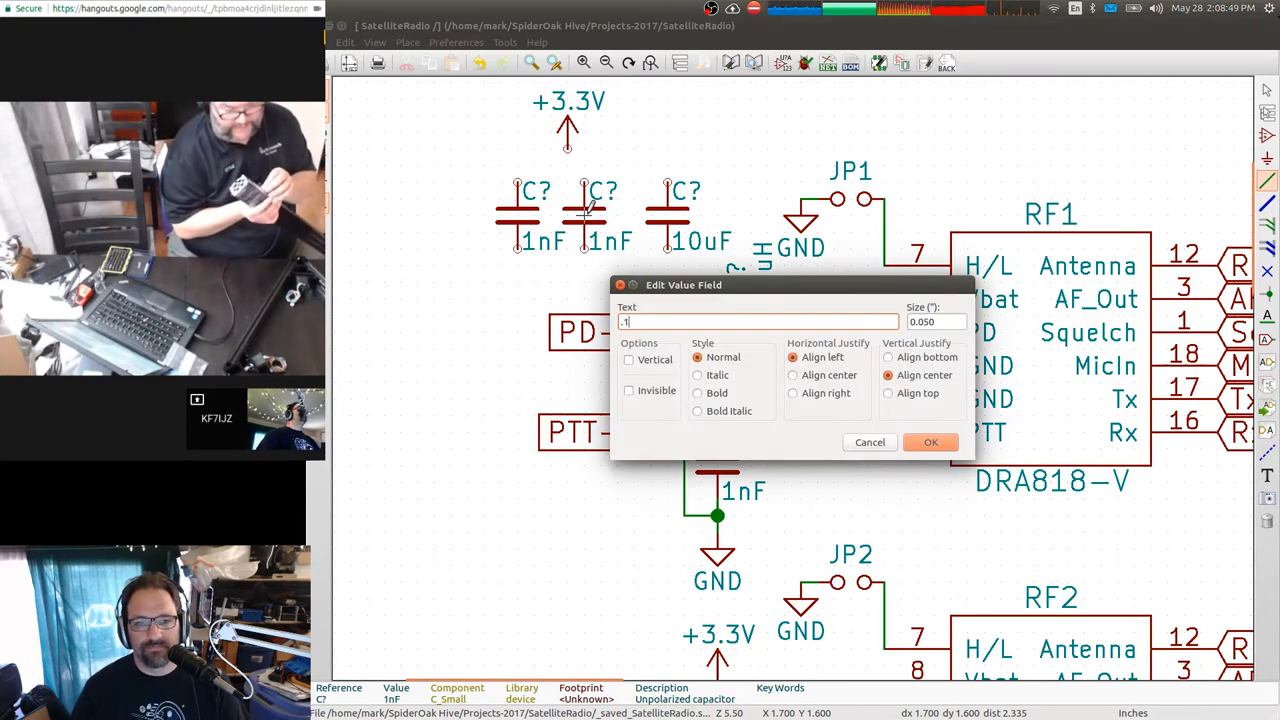
{"action": "left_click", "coordinate": [928, 442]}
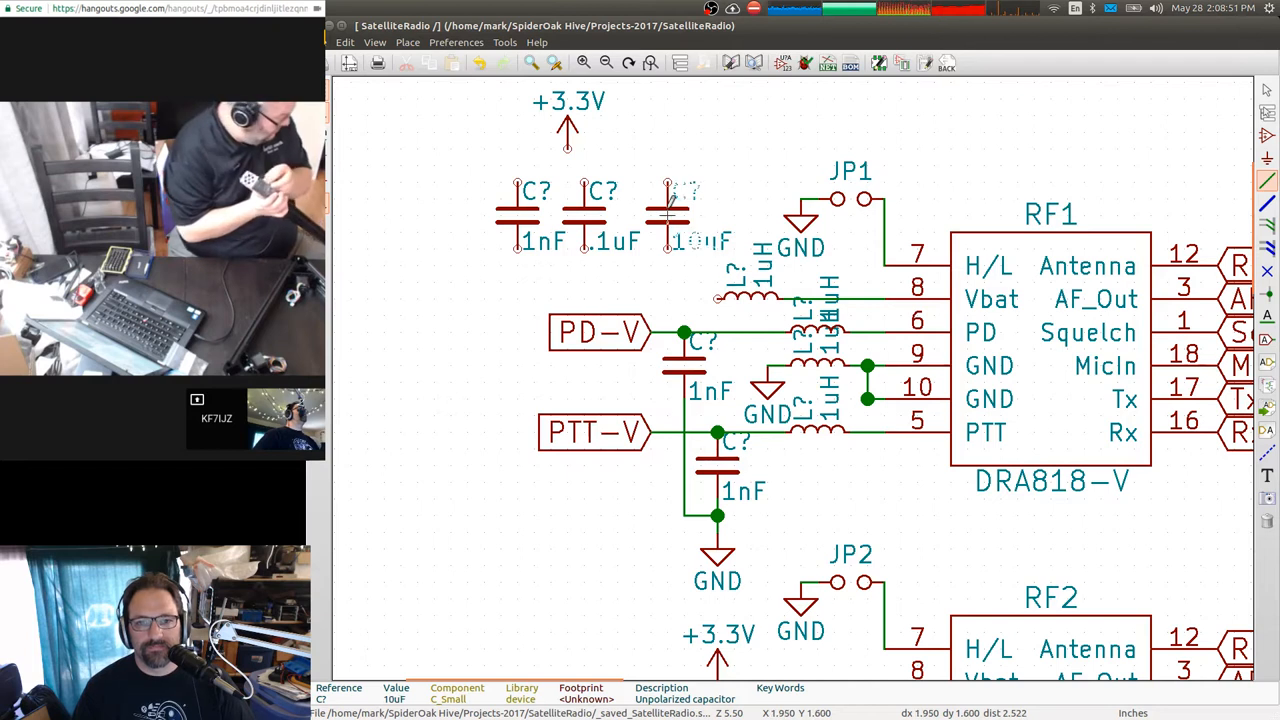
{"action": "left_click", "coordinate": [664, 216]}
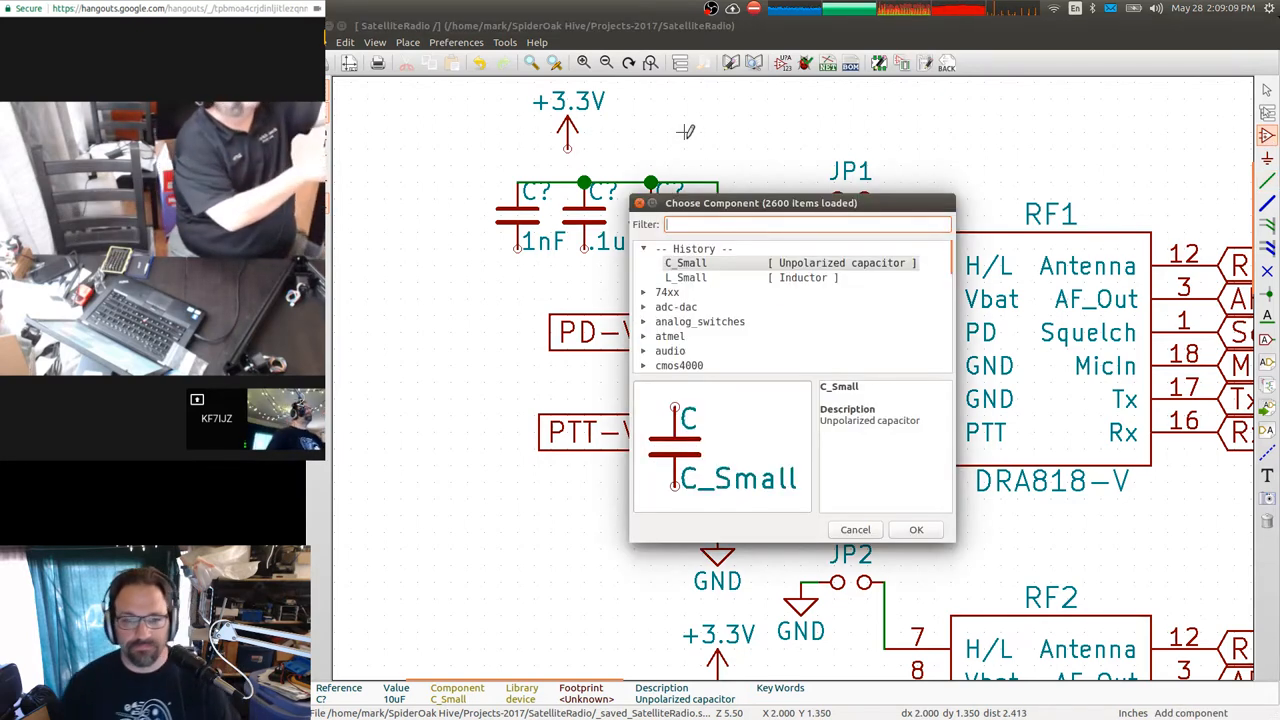
Replace the +3.3V symbol with +BATT feeding the three decoupling capacitors toward RF1's Vbat inductor.
{"action": "left_click", "coordinate": [914, 528]}
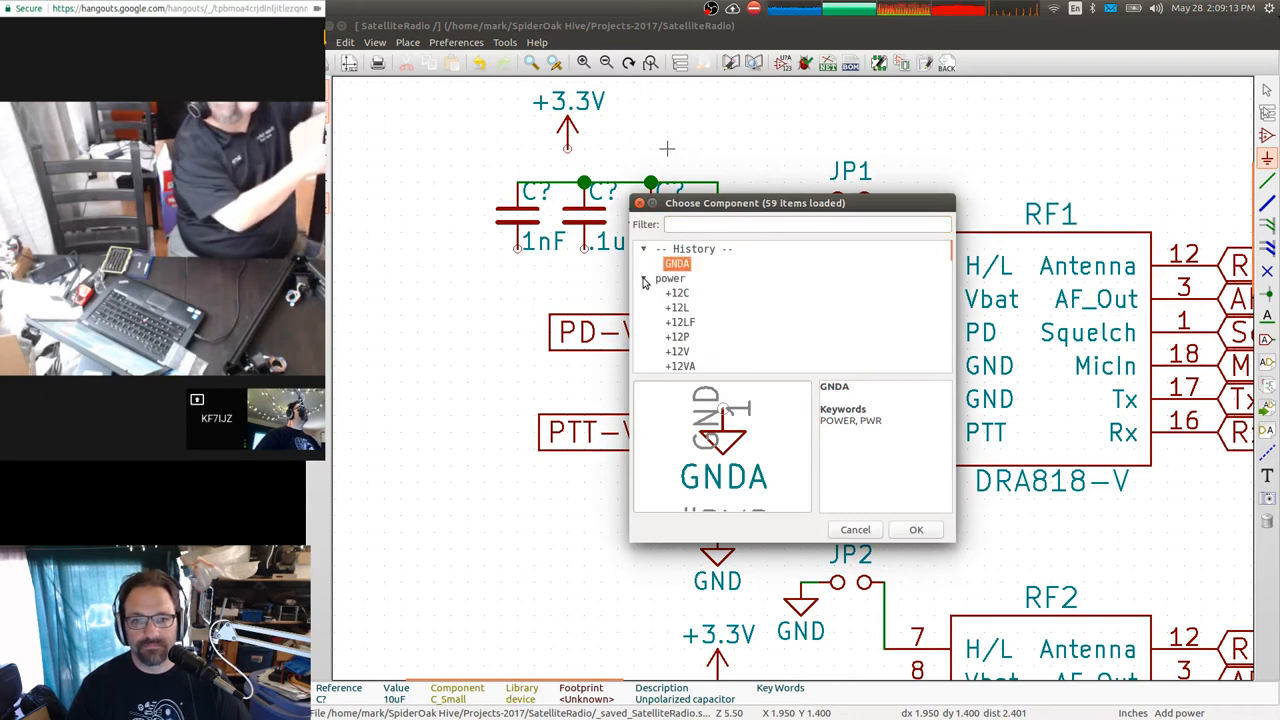
{"action": "scroll", "scroll_direction": "down", "scroll_amount": 3}
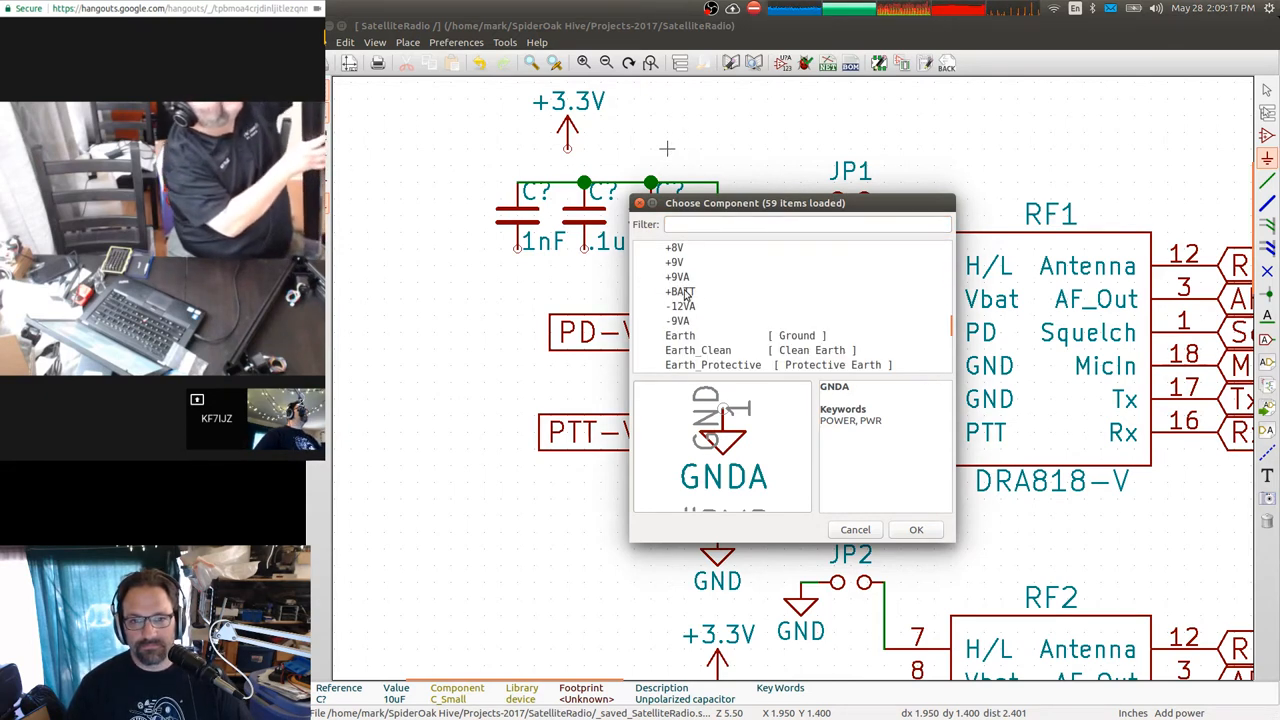
{"action": "left_click", "coordinate": [914, 528]}
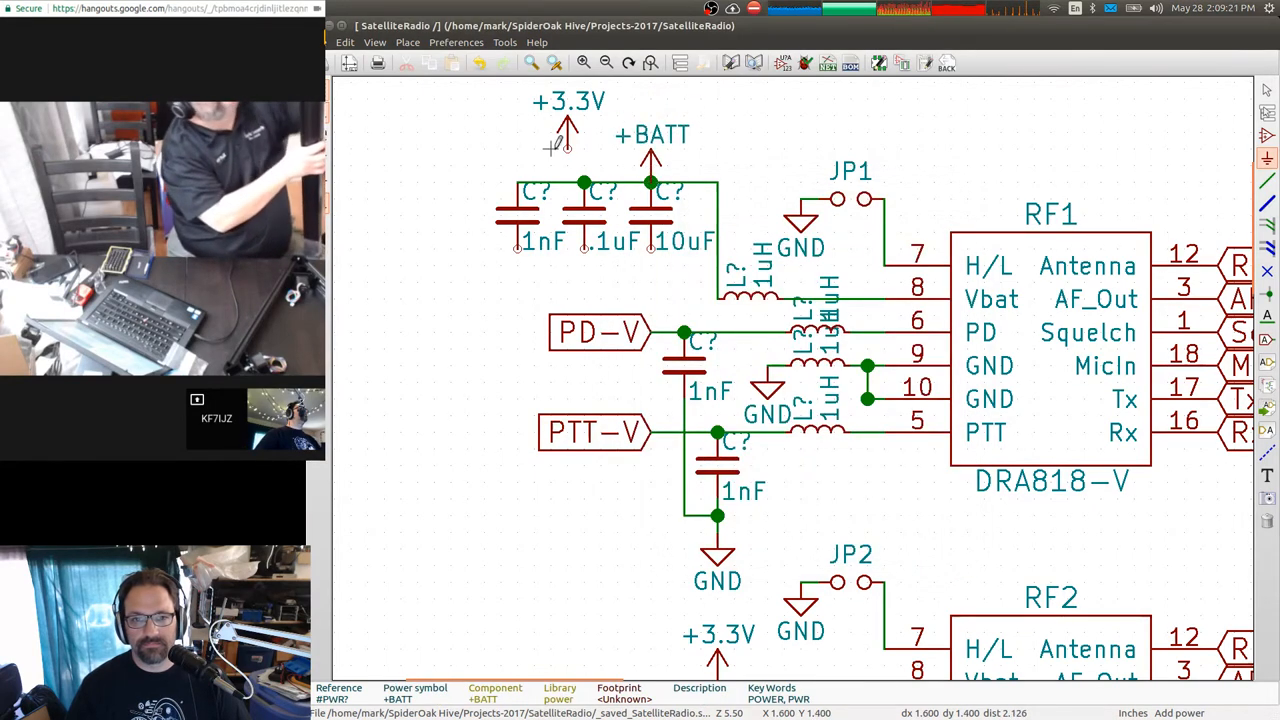
{"action": "left_click_drag", "start_coordinate": [568, 130], "coordinate": [1132, 140]}
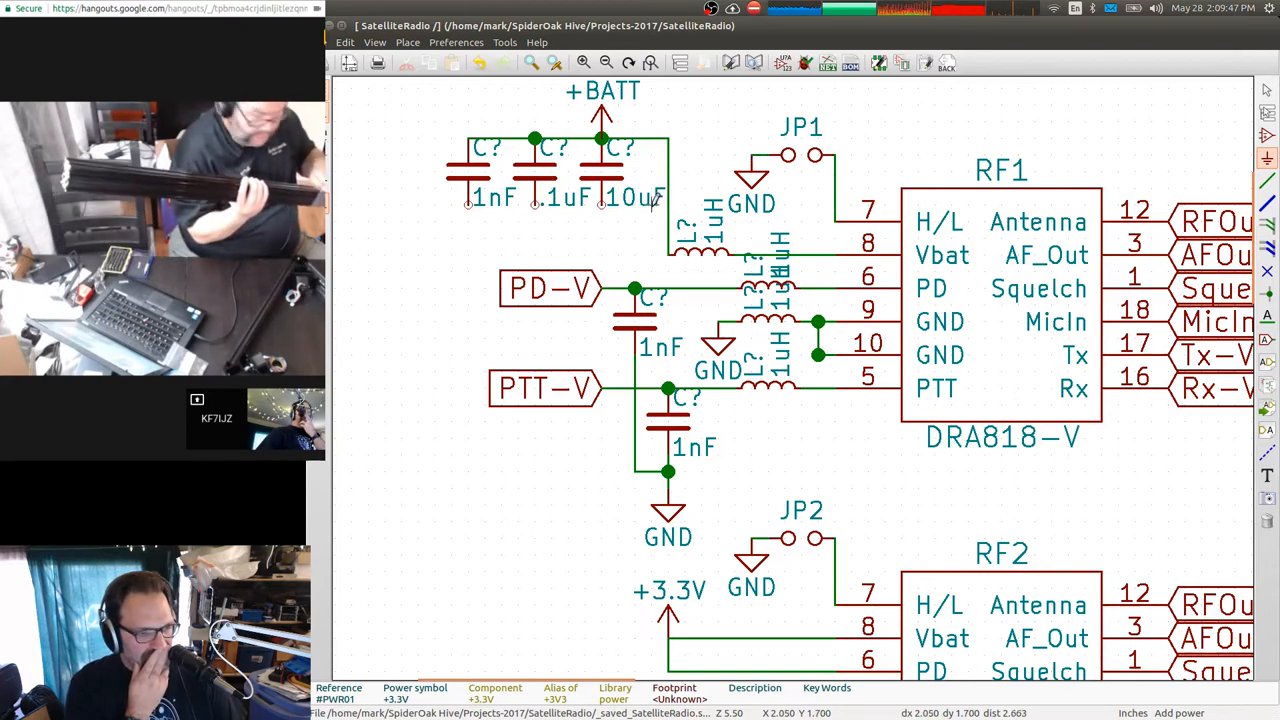
{"action": "mouse_move", "coordinate": [716, 364]}
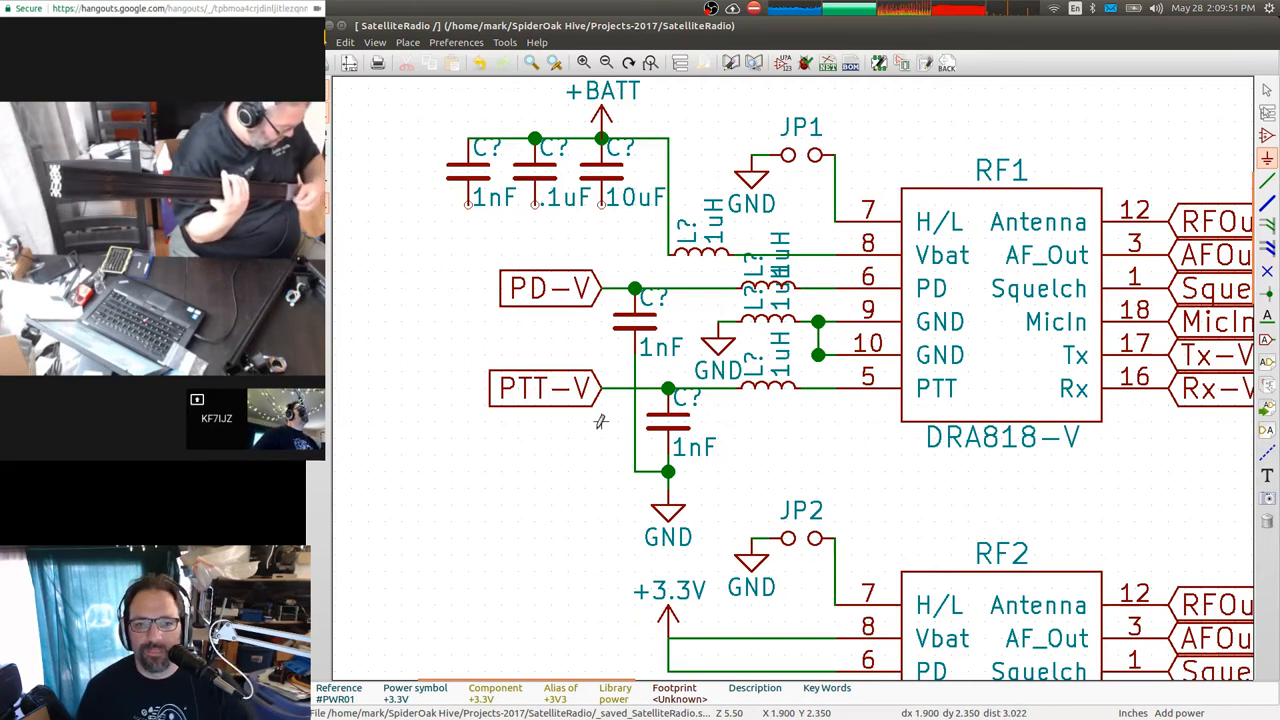
{"action": "mouse_move", "coordinate": [750, 448]}
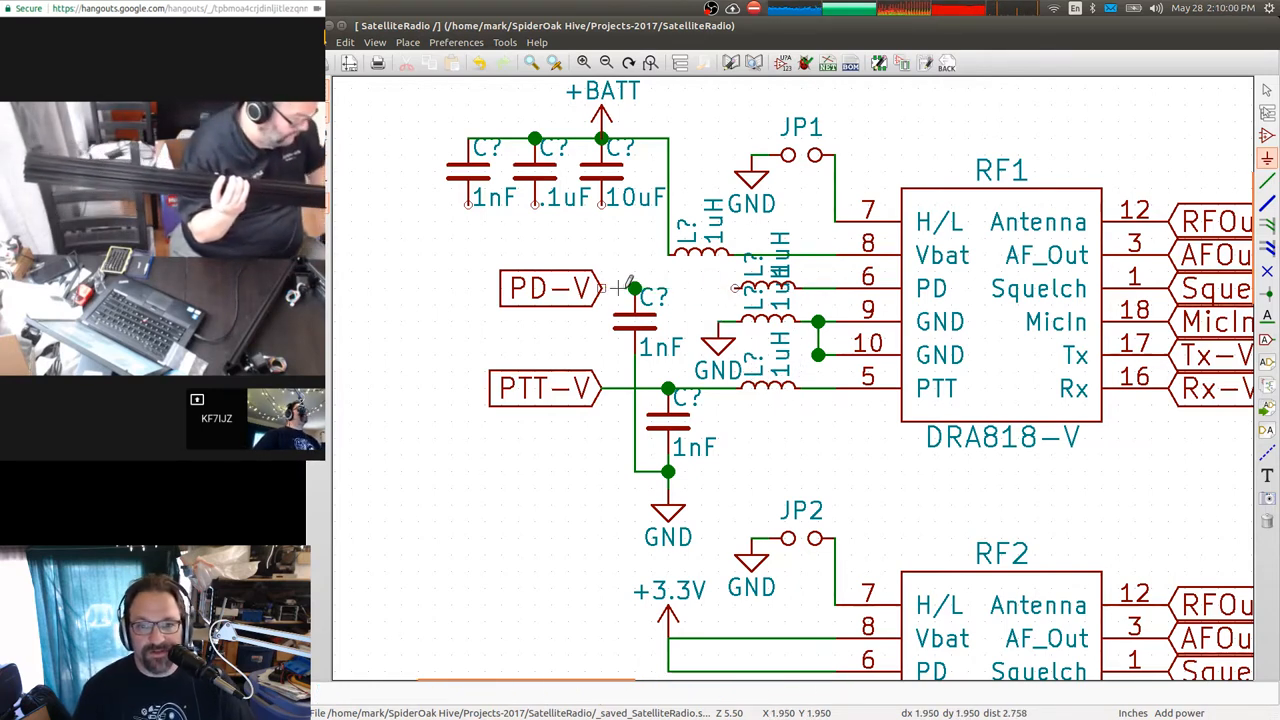
{"action": "mouse_move", "coordinate": [640, 420]}
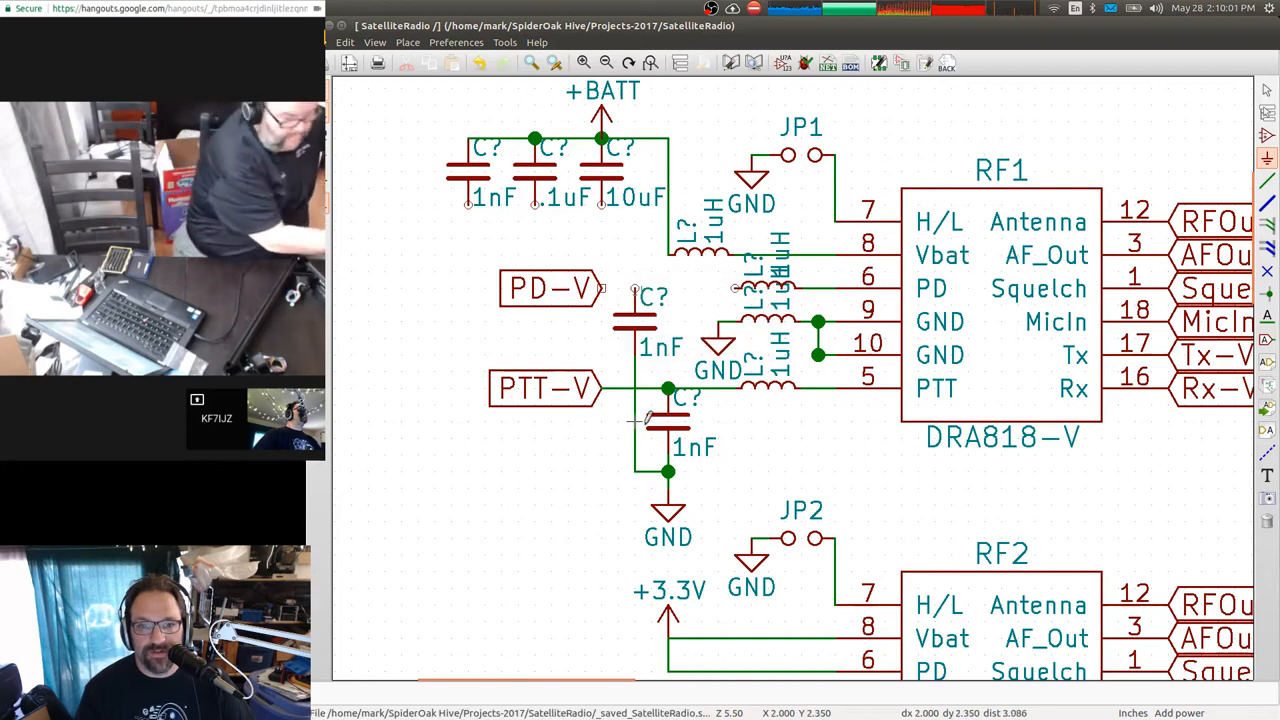
Delete the filter-network wires, picking the horizontal wire at RF1's GND pins via Clarify Selection.
{"action": "left_click", "coordinate": [668, 388]}
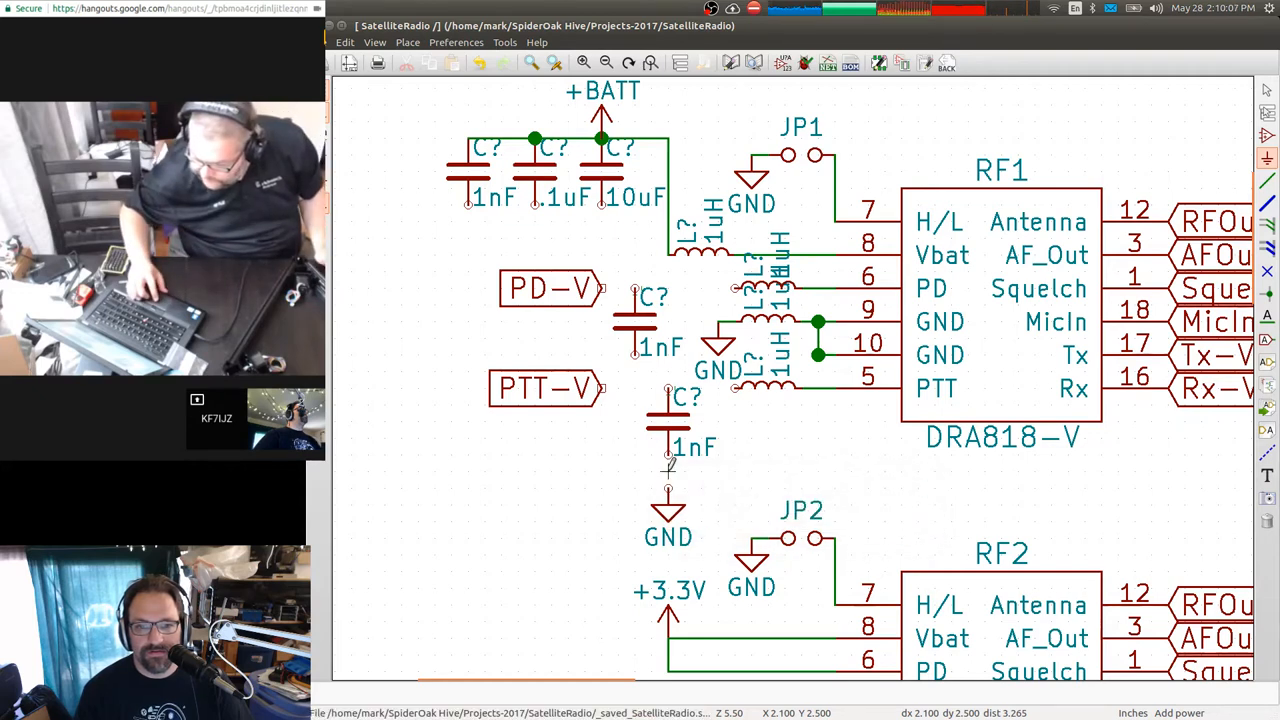
{"action": "left_click", "coordinate": [816, 324]}
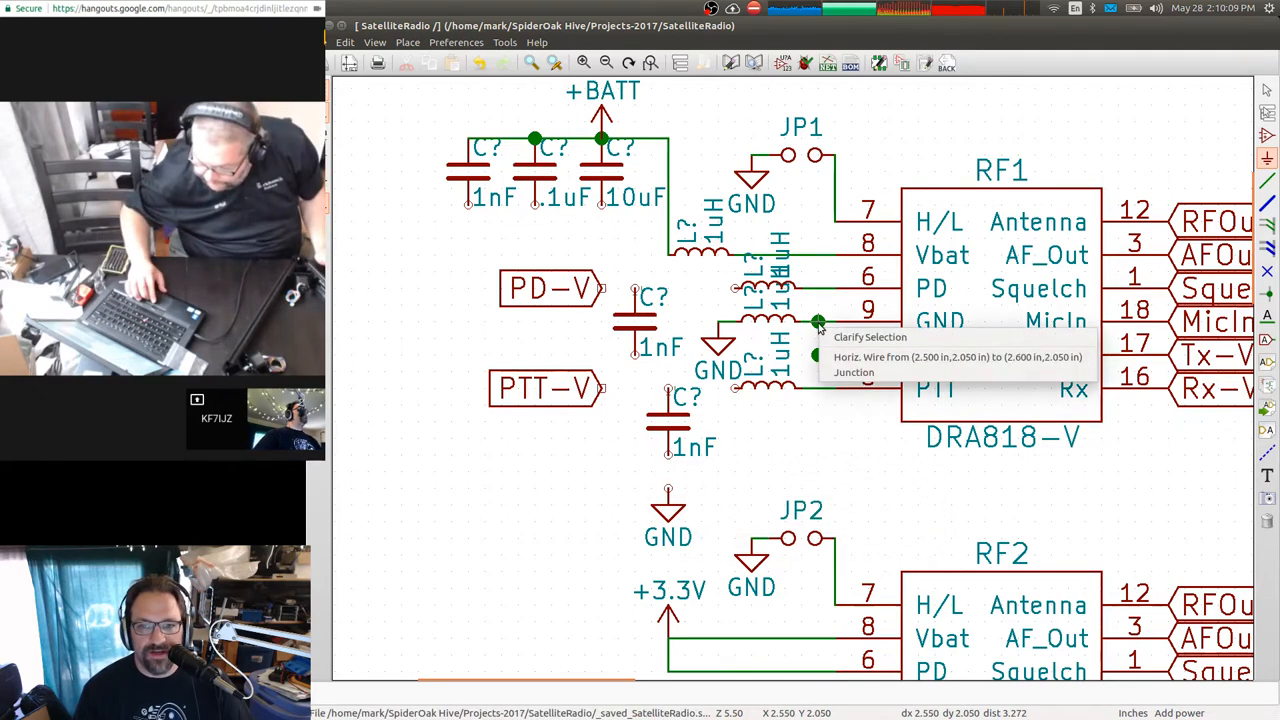
{"action": "left_click", "coordinate": [852, 356]}
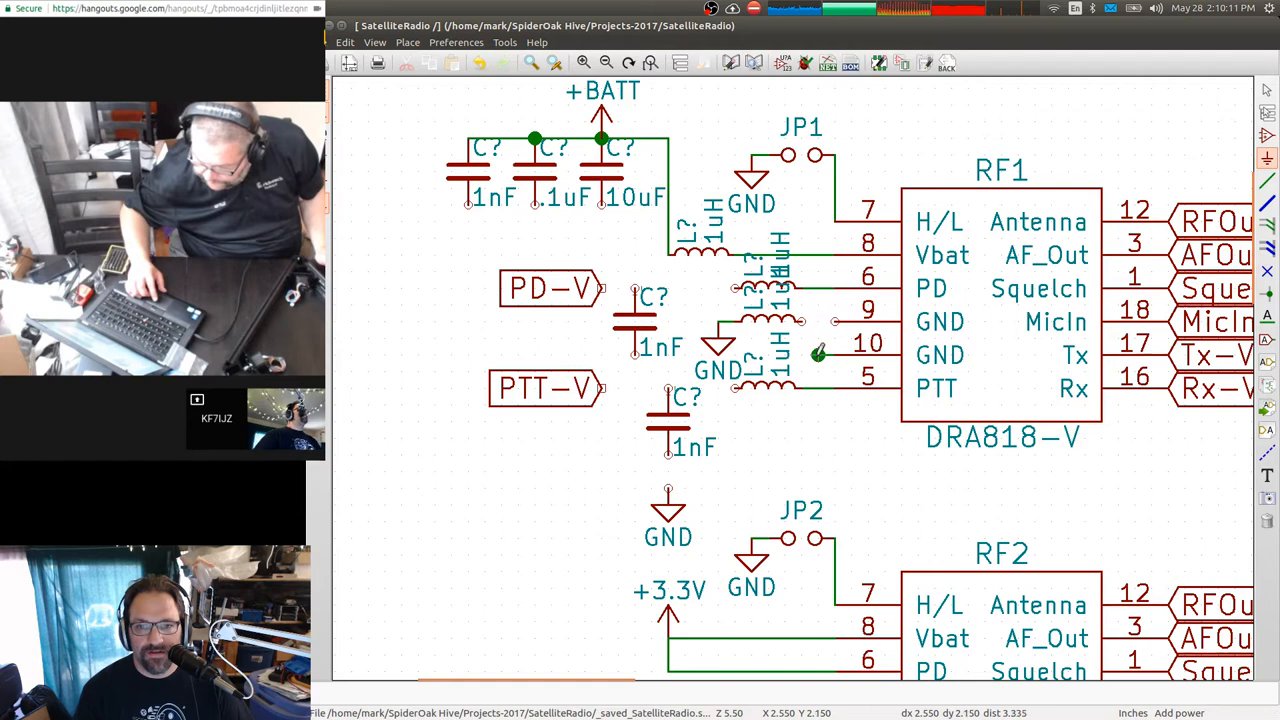
{"action": "mouse_move", "coordinate": [810, 360]}
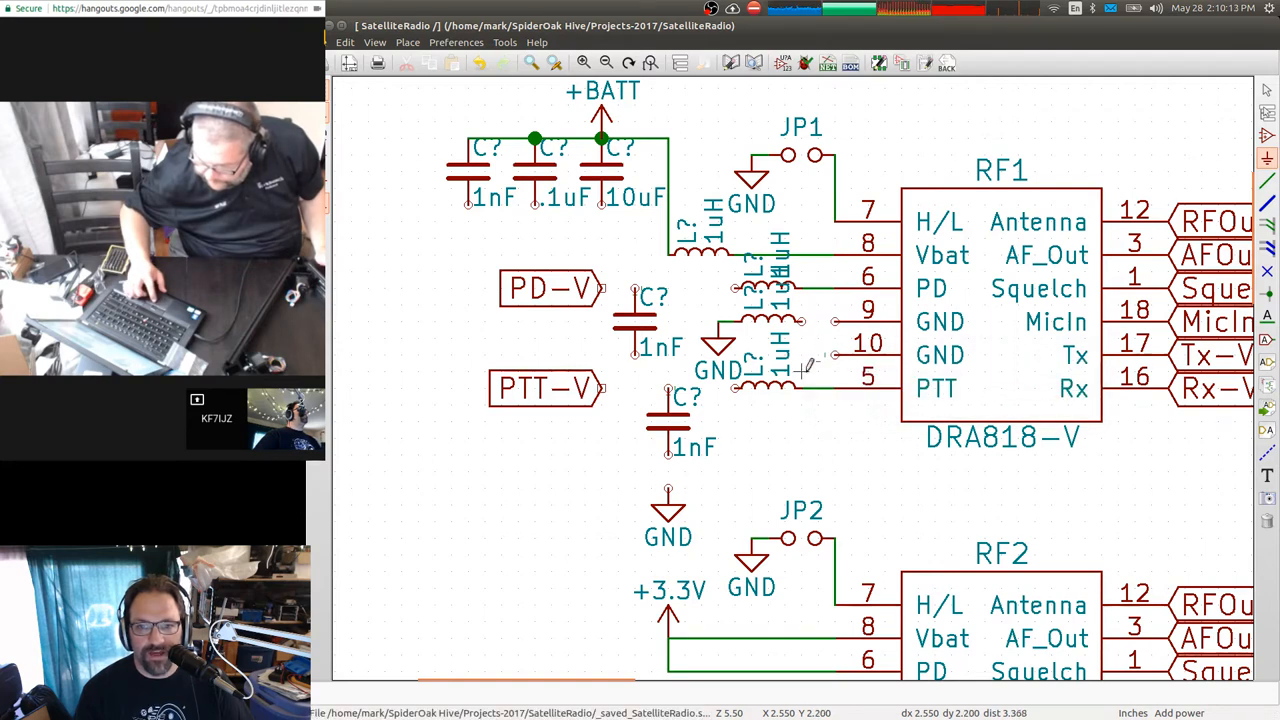
{"action": "mouse_move", "coordinate": [818, 288]}
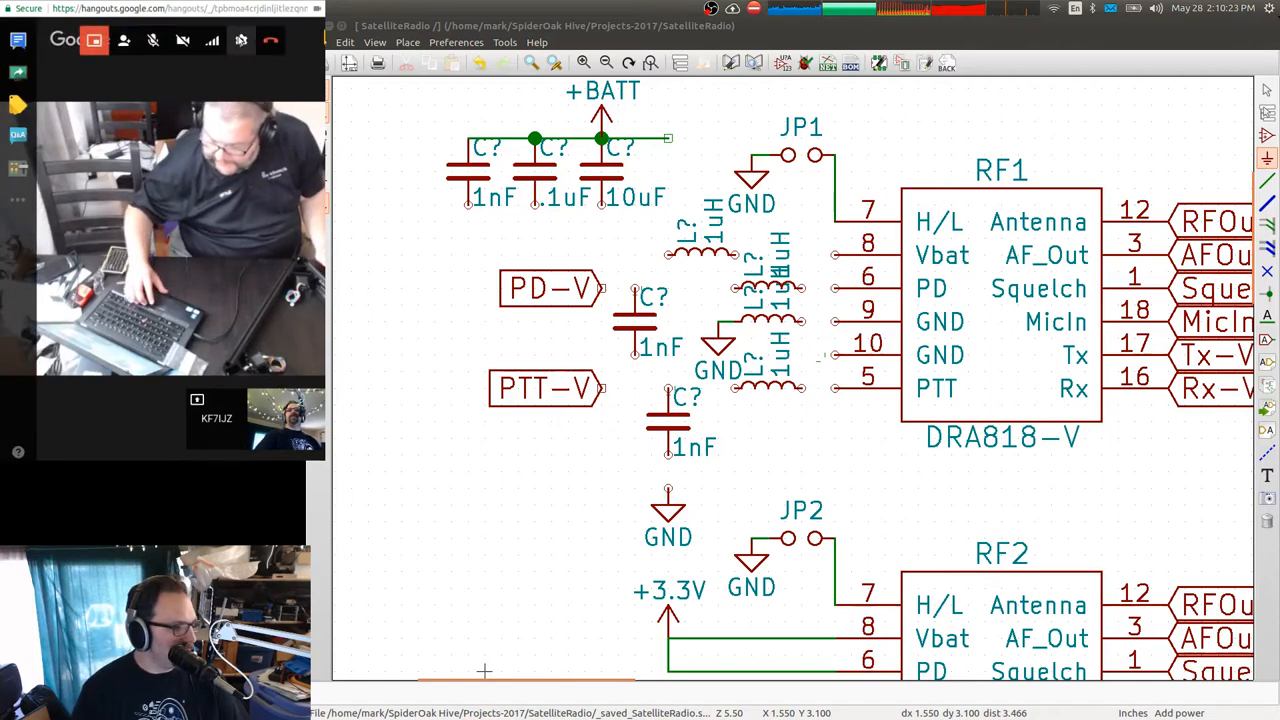
Share the SatelliteRadio schematic window to the Hangouts call from the Application Window list.
{"action": "left_click", "coordinate": [240, 40]}
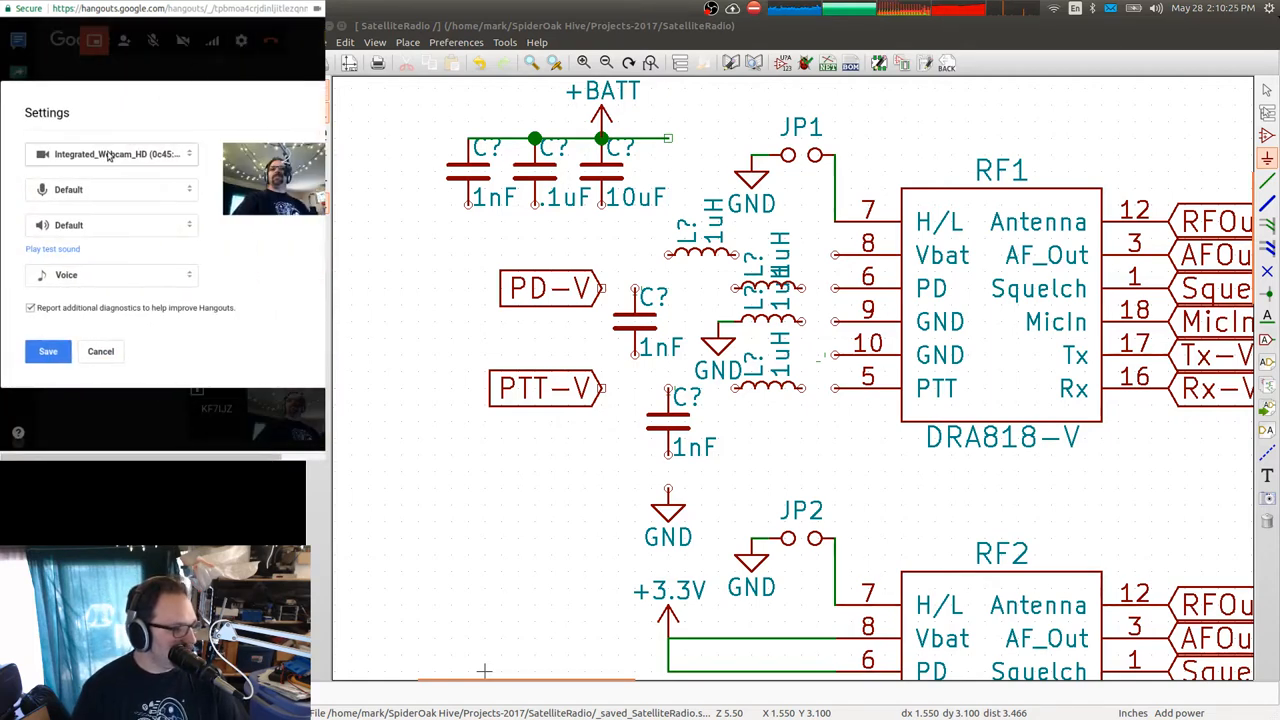
{"action": "left_click", "coordinate": [100, 352]}
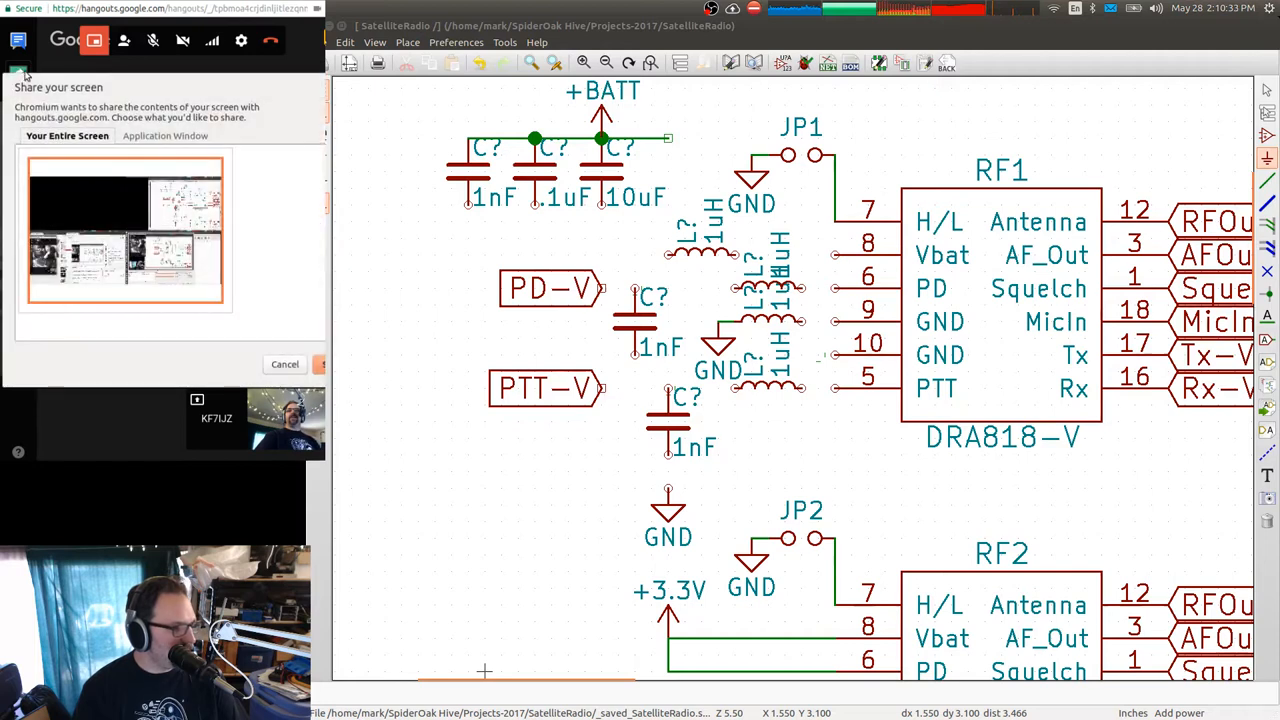
{"action": "left_click", "coordinate": [164, 136]}
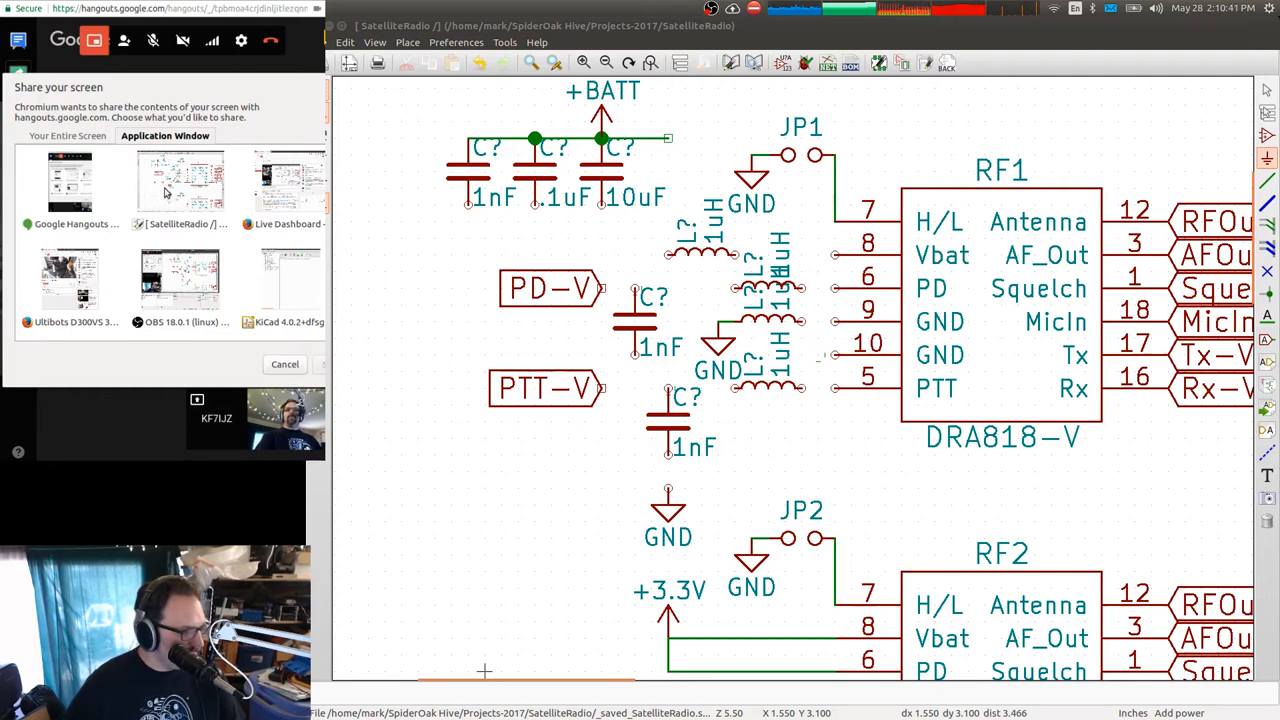
{"action": "left_click", "coordinate": [180, 180]}
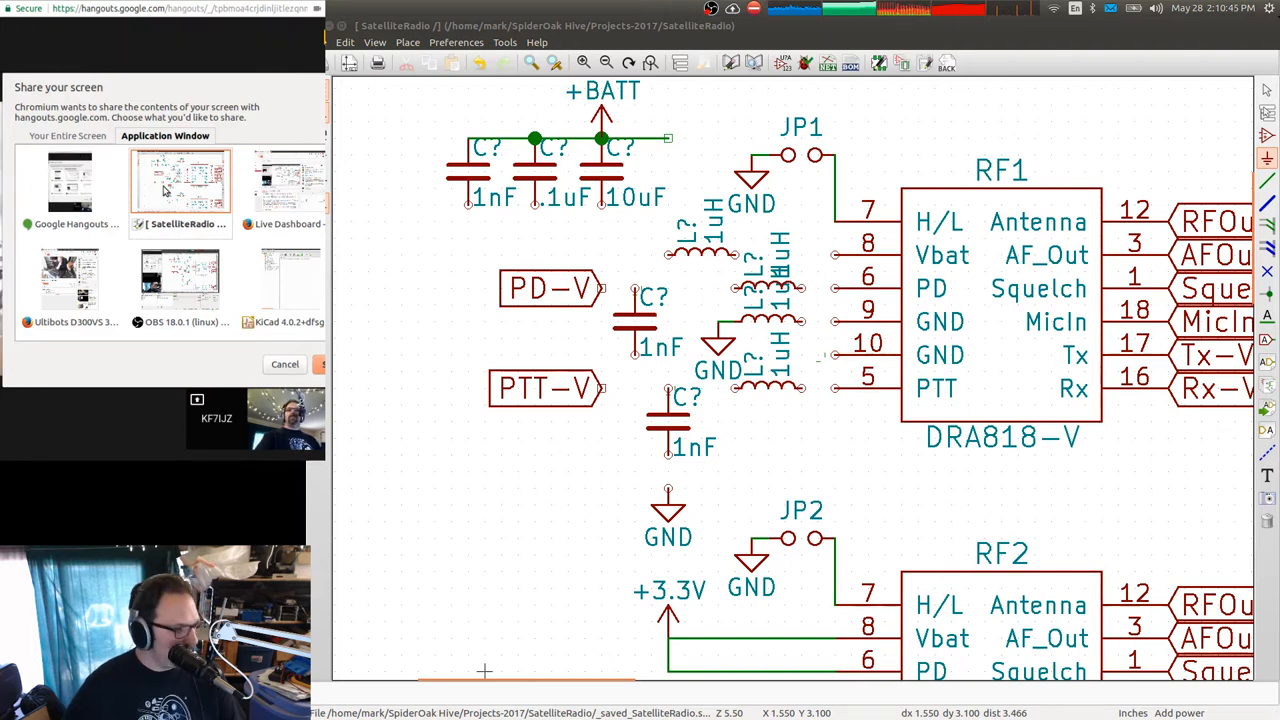
{"action": "left_click", "coordinate": [316, 364]}
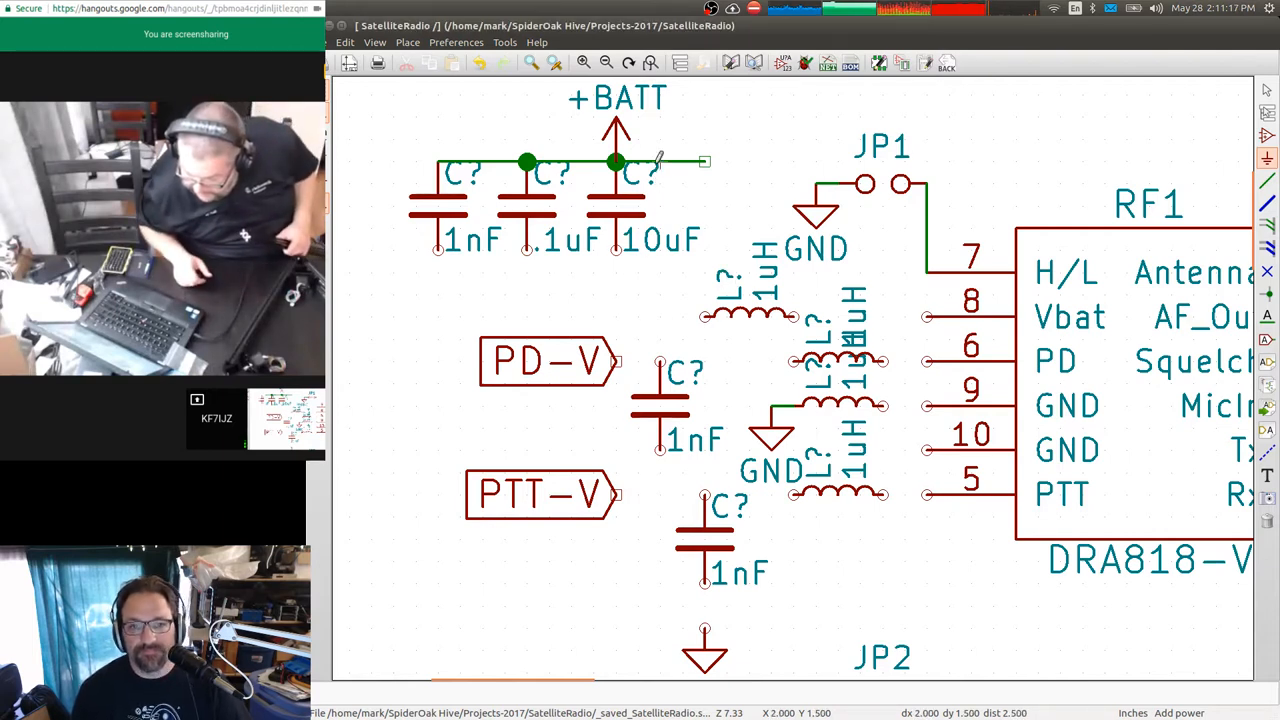
{"action": "mouse_move", "coordinate": [724, 296]}
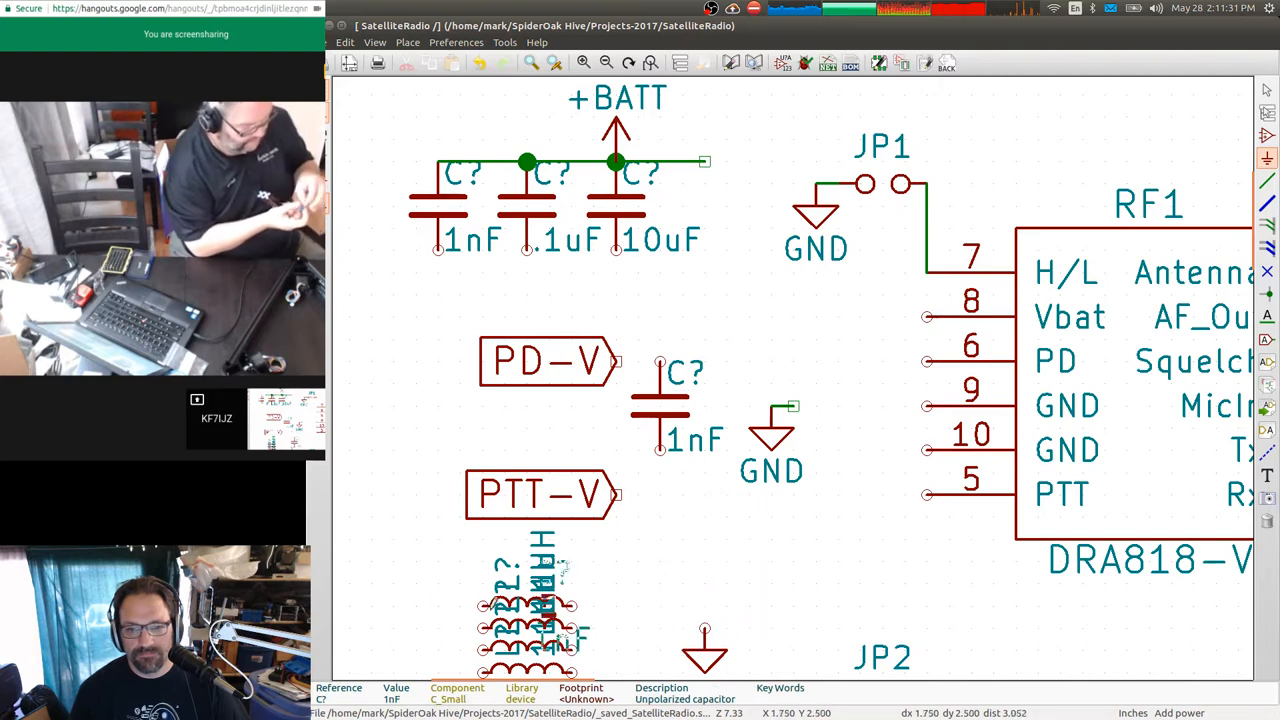
Move a 1nF capacitor below the labels and delete the JP1 jumper with its wire to pin 7.
{"action": "left_click", "coordinate": [660, 410]}
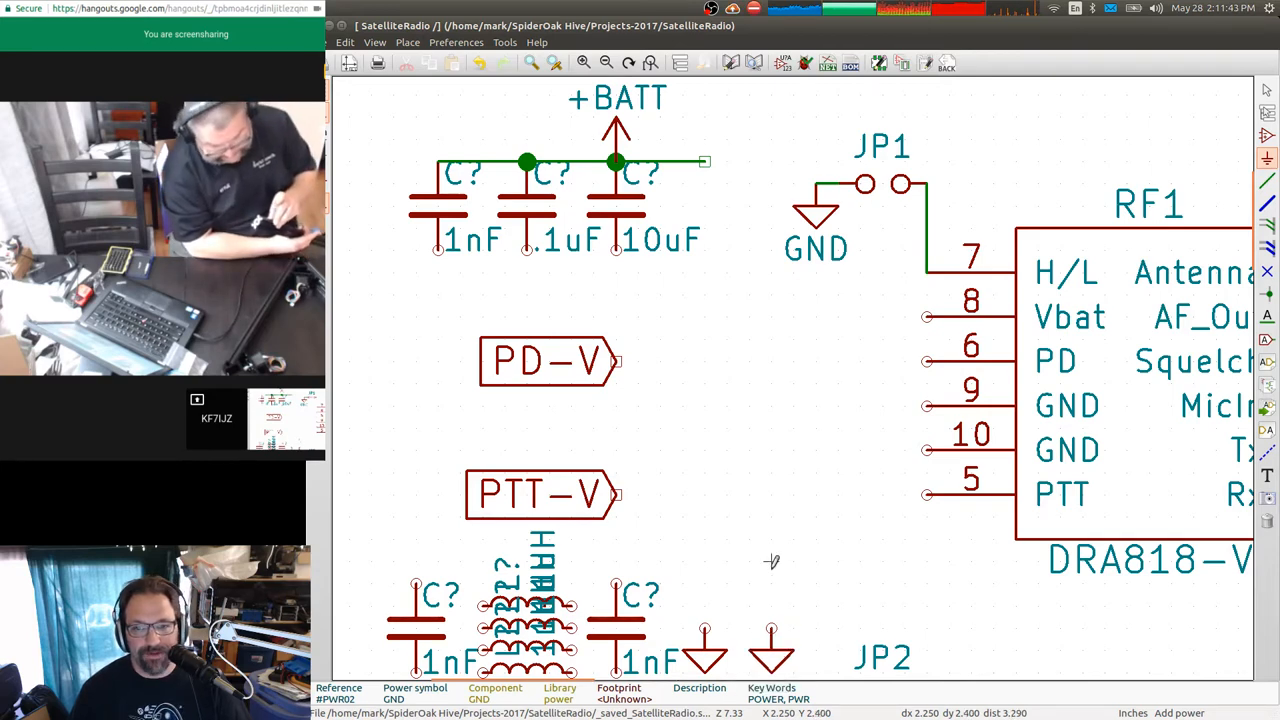
{"action": "scroll", "scroll_direction": "down", "scroll_amount": 3}
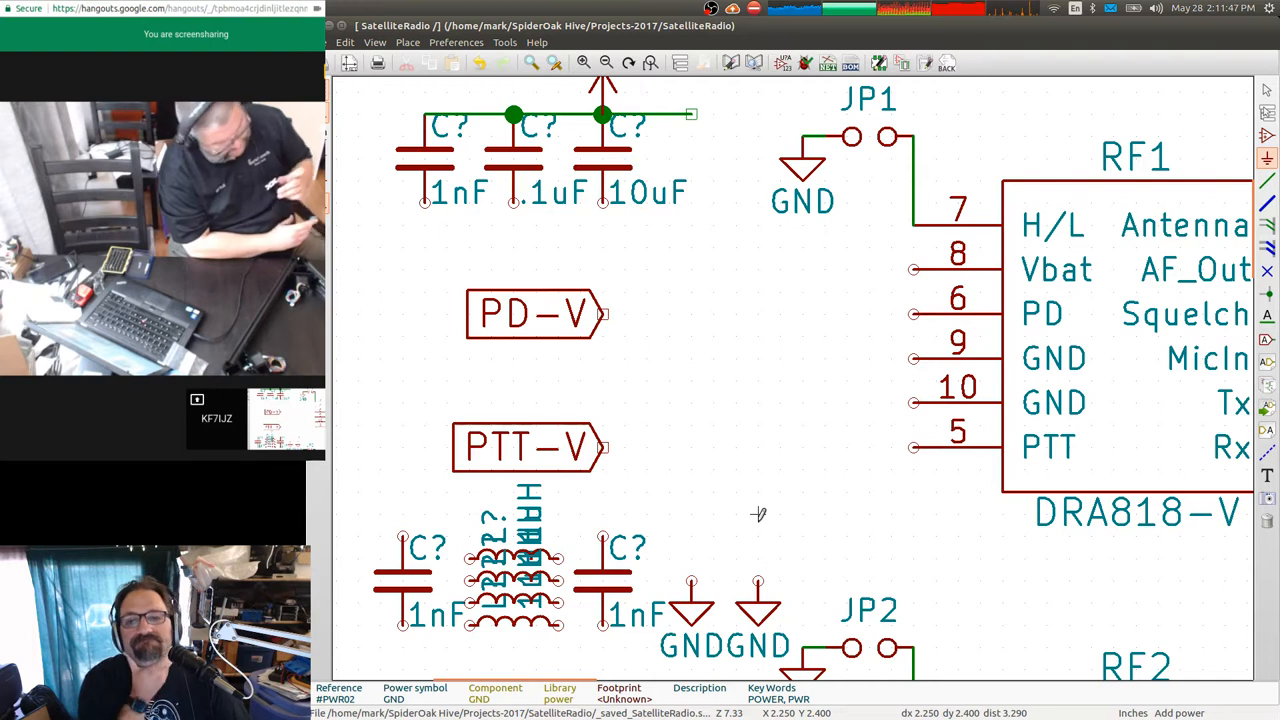
{"action": "mouse_move", "coordinate": [780, 312]}
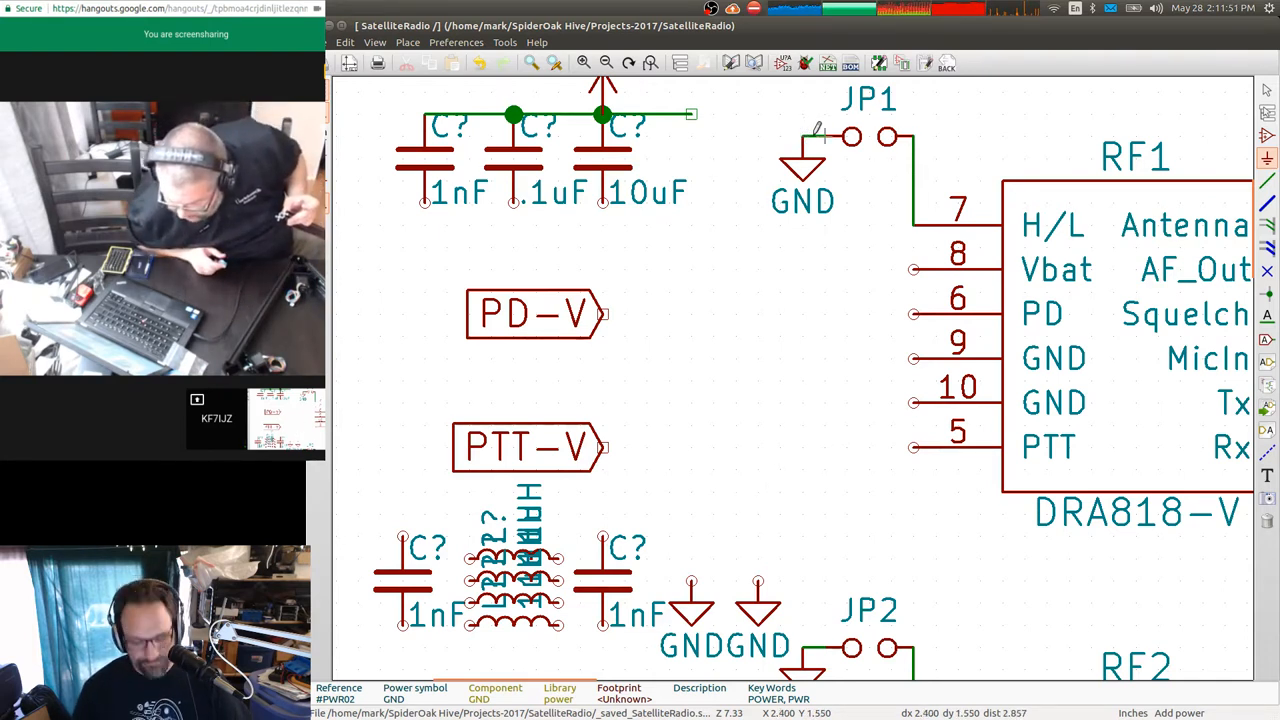
{"action": "left_click", "coordinate": [850, 136]}
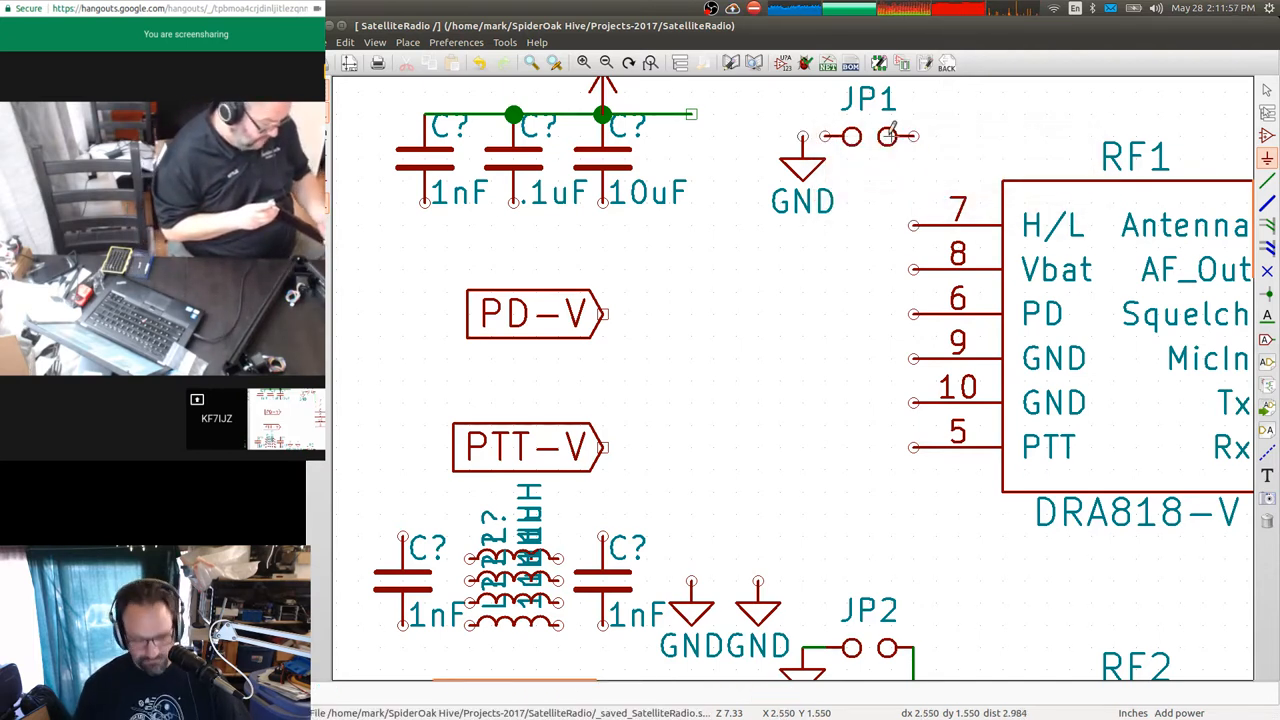
{"action": "left_click", "coordinate": [850, 136]}
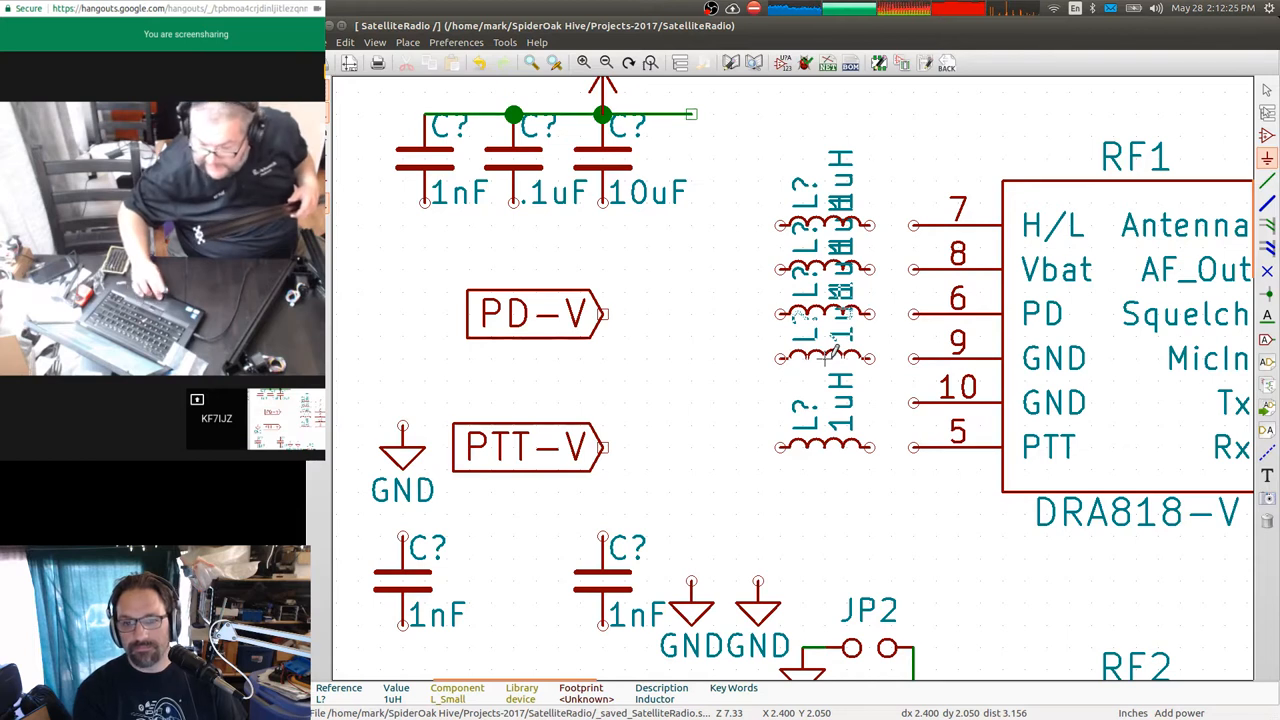
{"action": "mouse_move", "coordinate": [936, 424]}
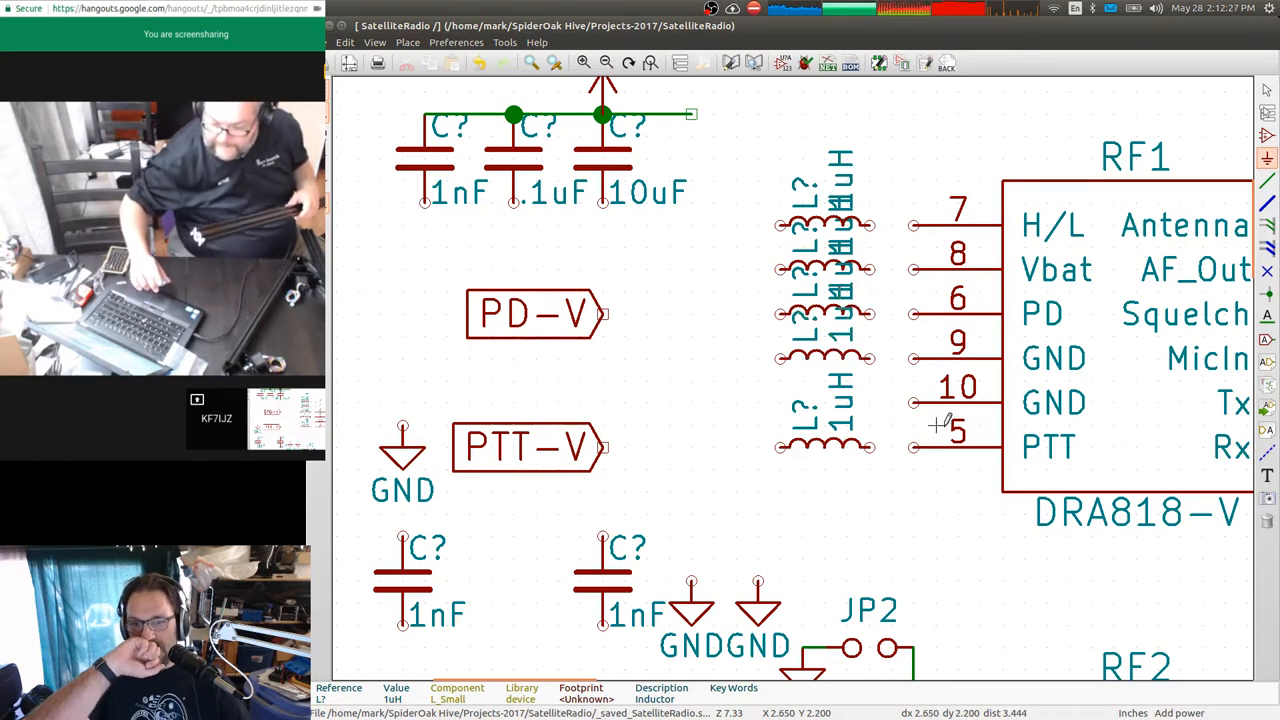
{"action": "mouse_move", "coordinate": [1250, 184]}
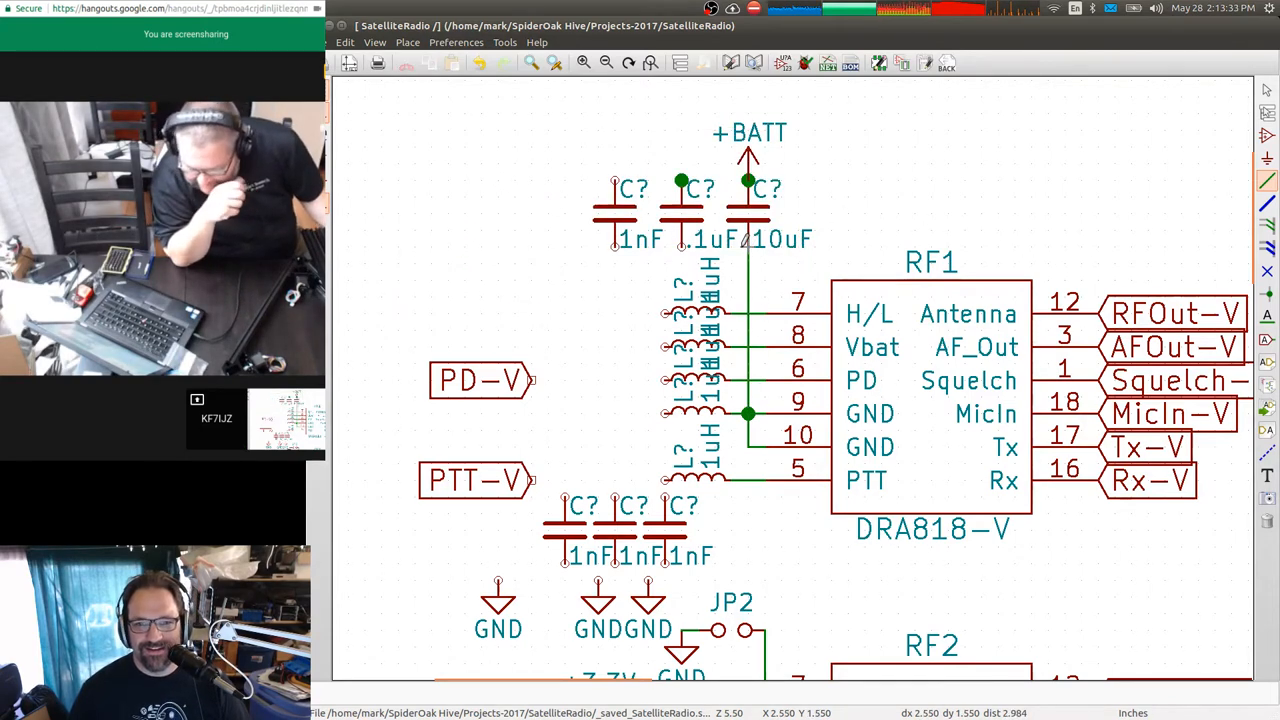
{"action": "mouse_move", "coordinate": [684, 244]}
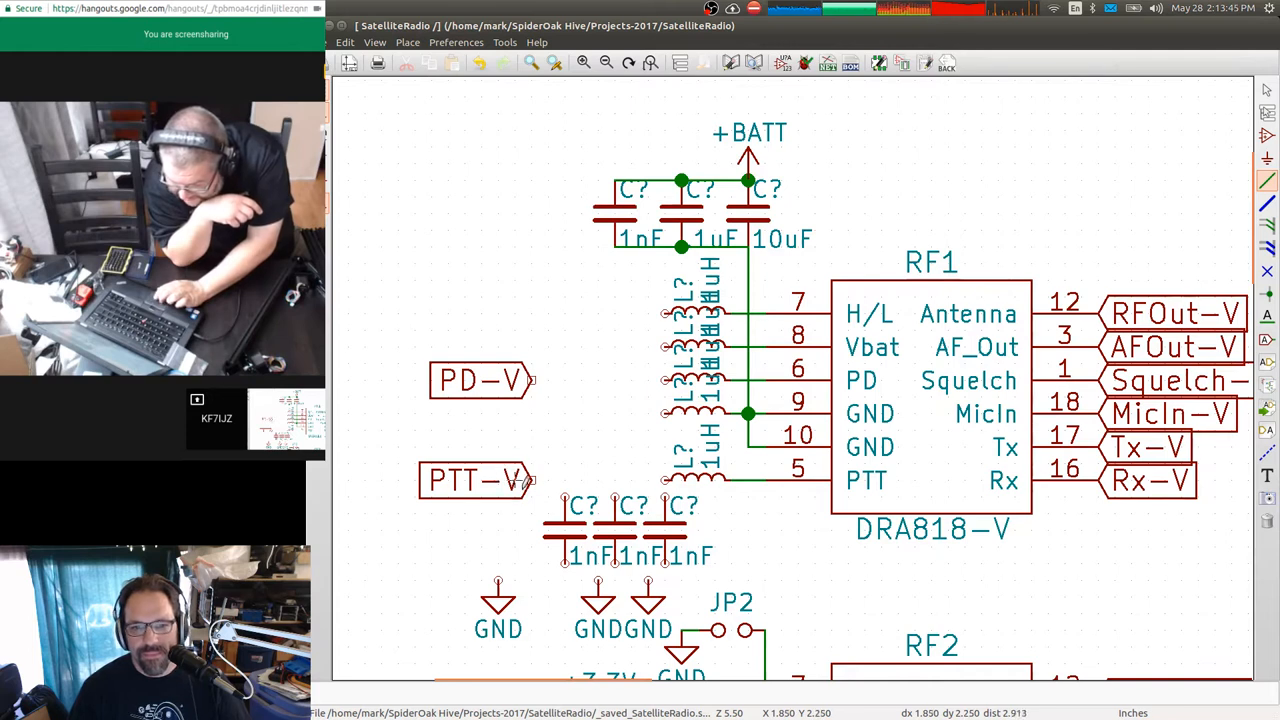
Shift the PD-V label left and start a wire joining the two capacitor rows.
{"action": "left_click", "coordinate": [424, 480]}
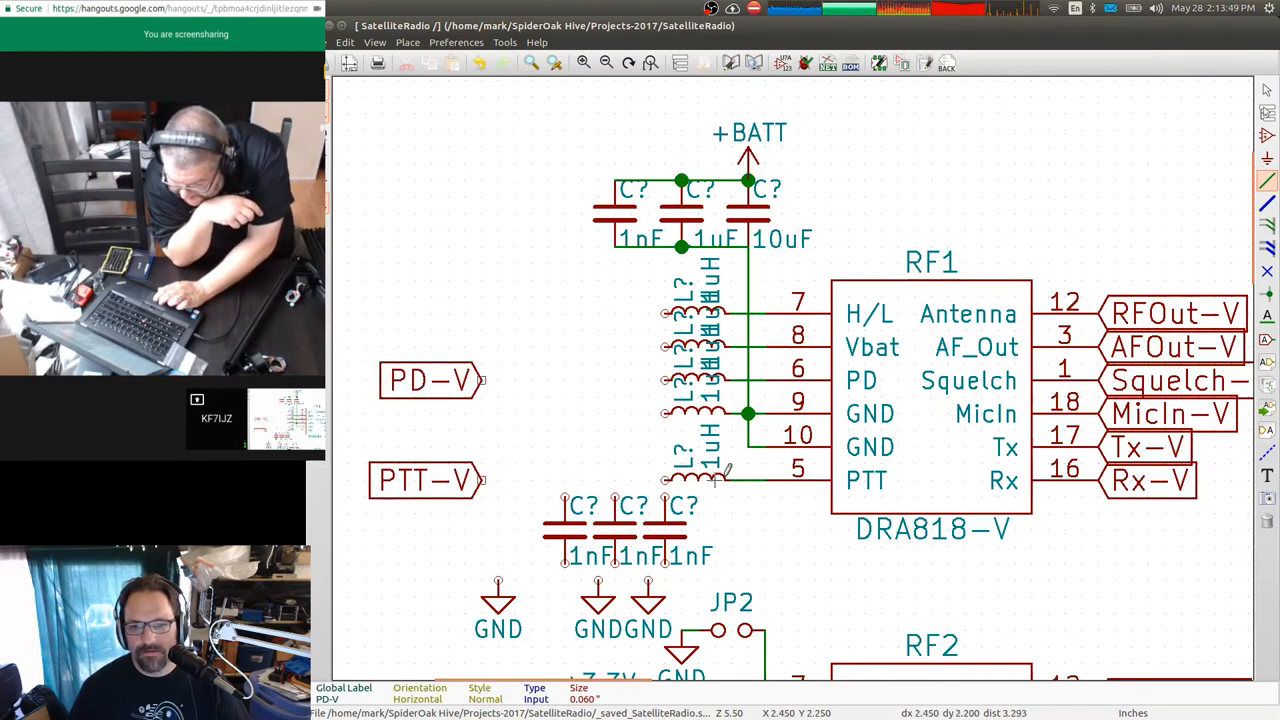
{"action": "mouse_move", "coordinate": [760, 376]}
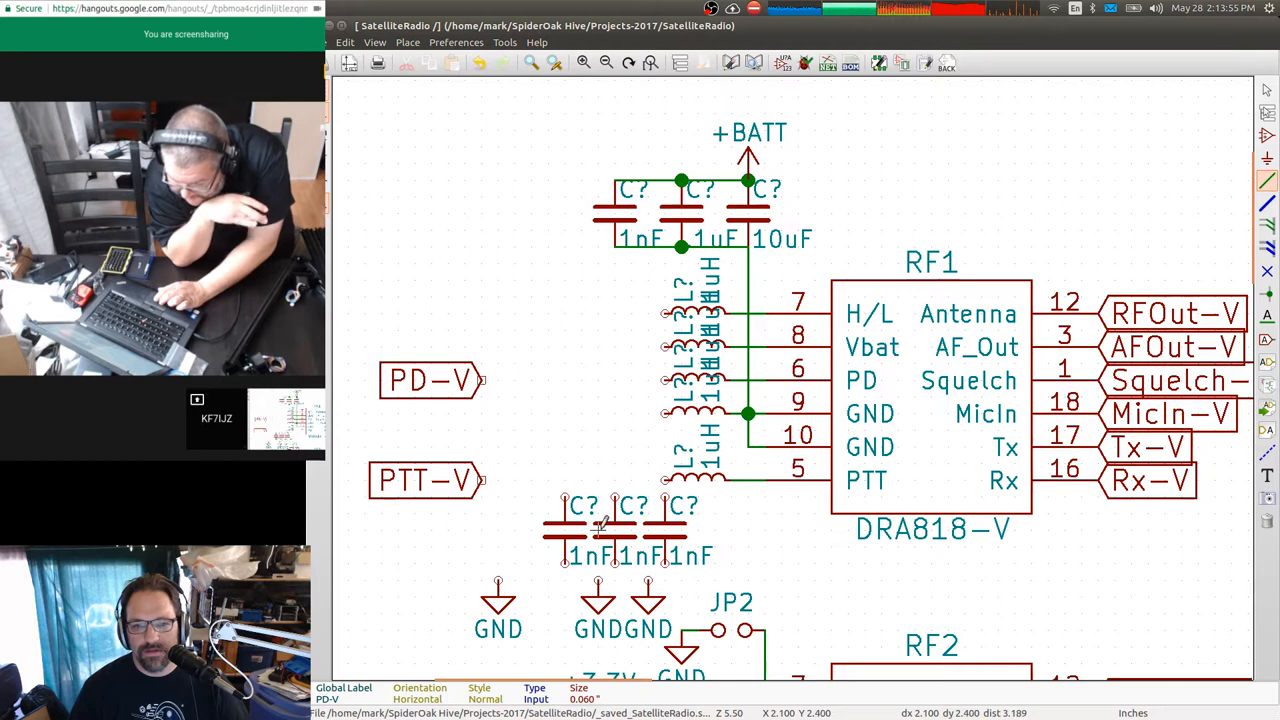
{"action": "mouse_move", "coordinate": [664, 480]}
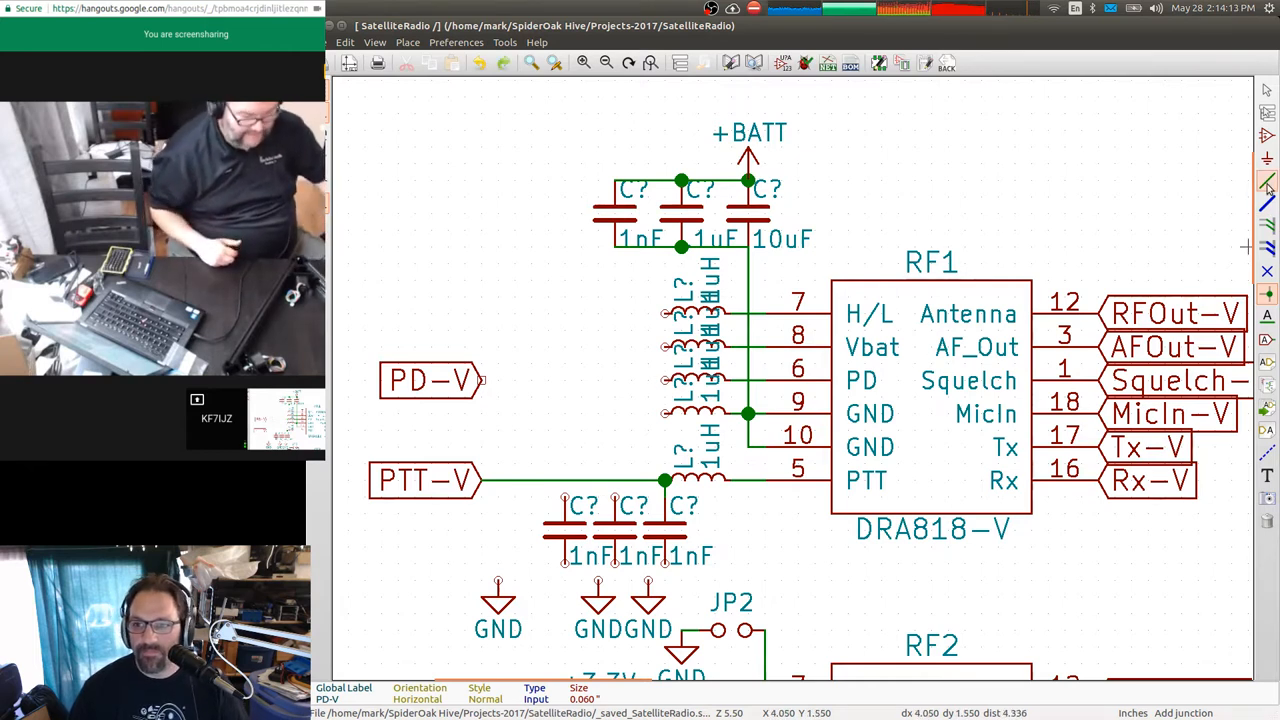
{"action": "left_click", "coordinate": [1266, 180]}
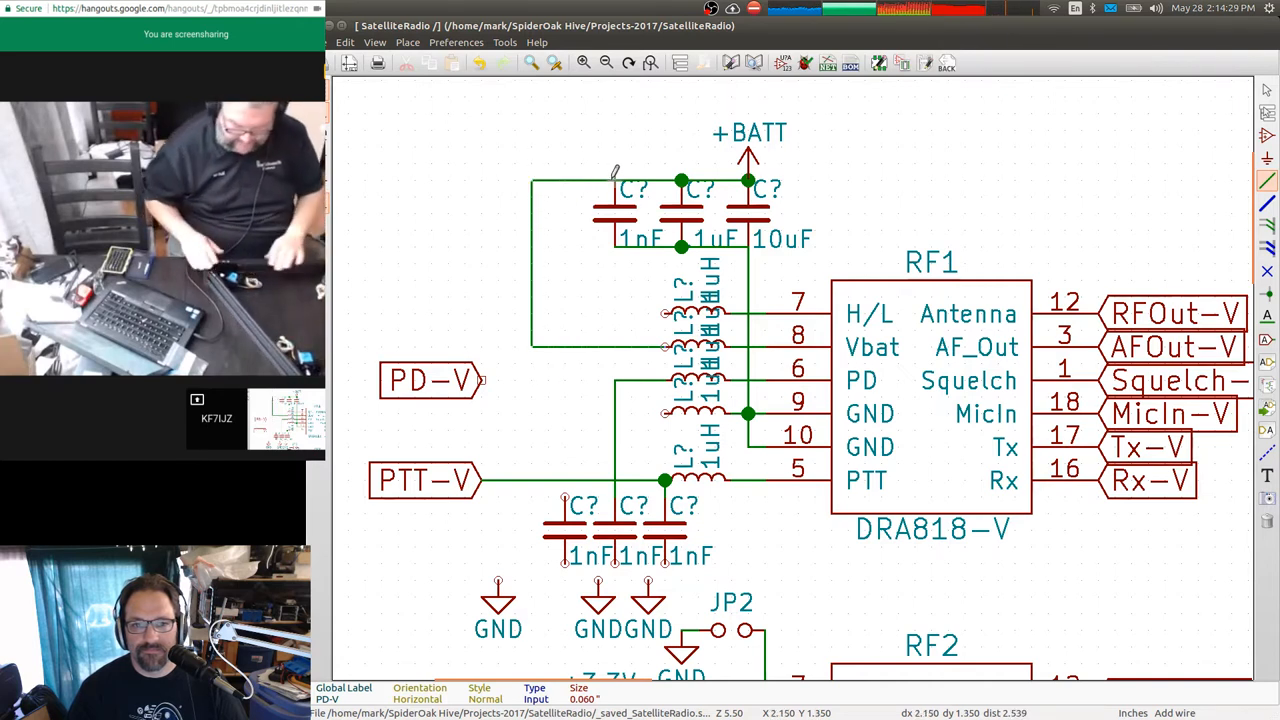
{"action": "mouse_move", "coordinate": [684, 344]}
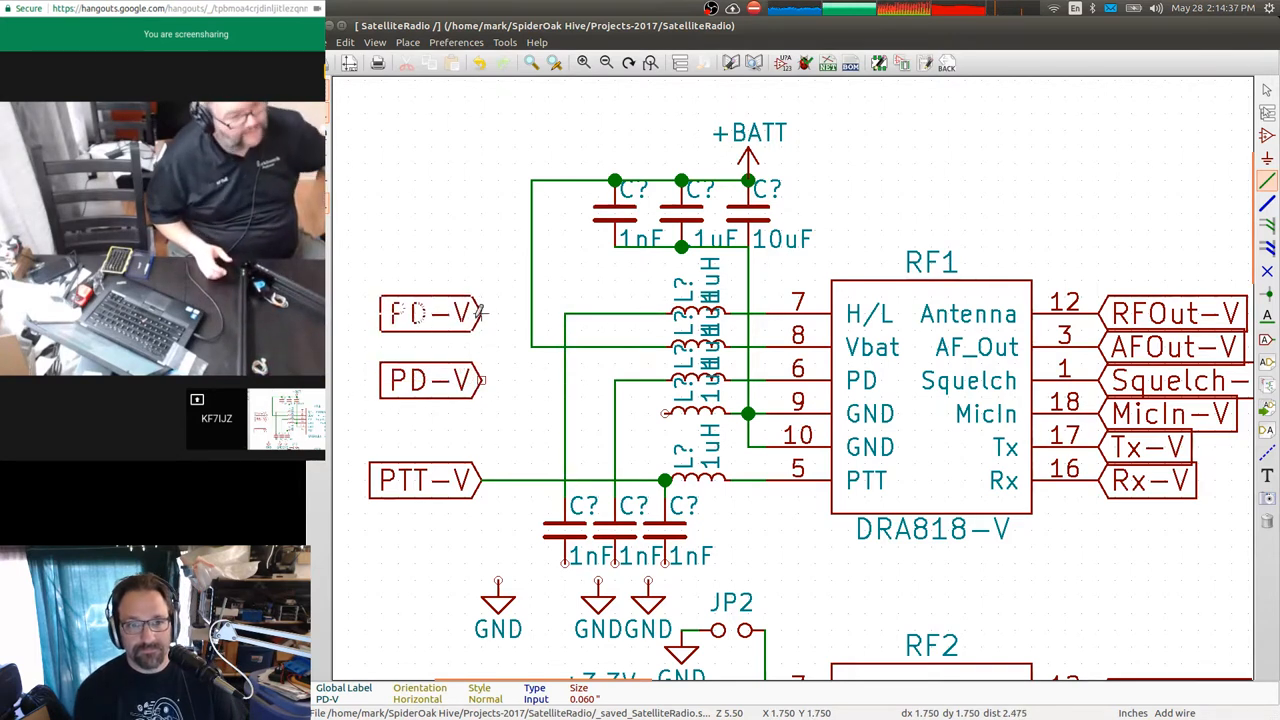
Rename the copied label to HL-V and begin wiring it to RF1's H/L pin.
{"action": "double_click", "coordinate": [430, 312]}
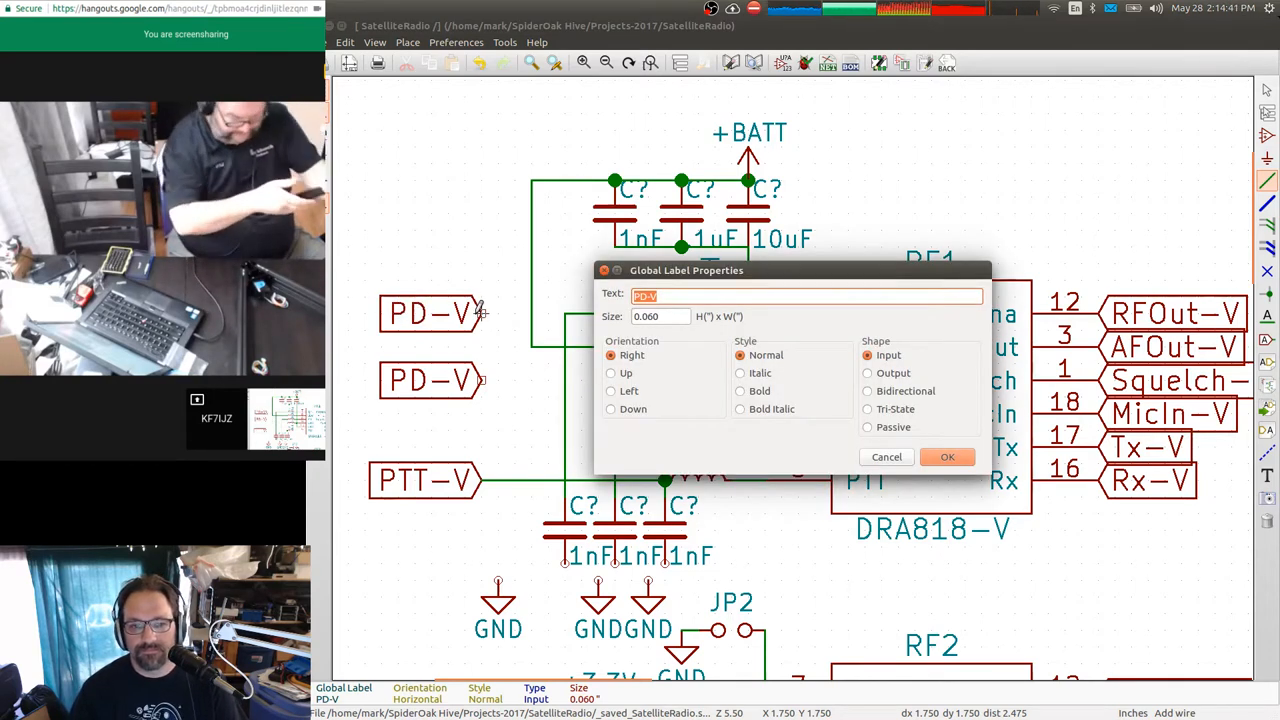
{"action": "type", "text": "HL-V"}
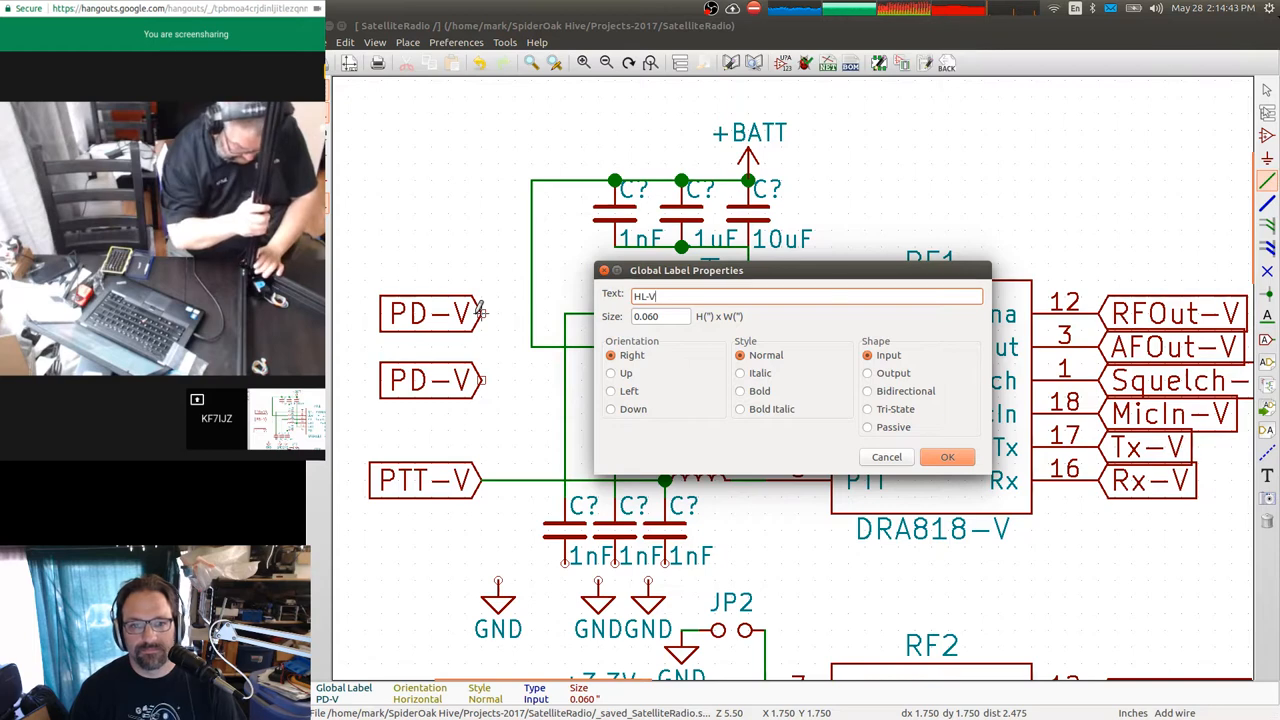
{"action": "left_click", "coordinate": [946, 456]}
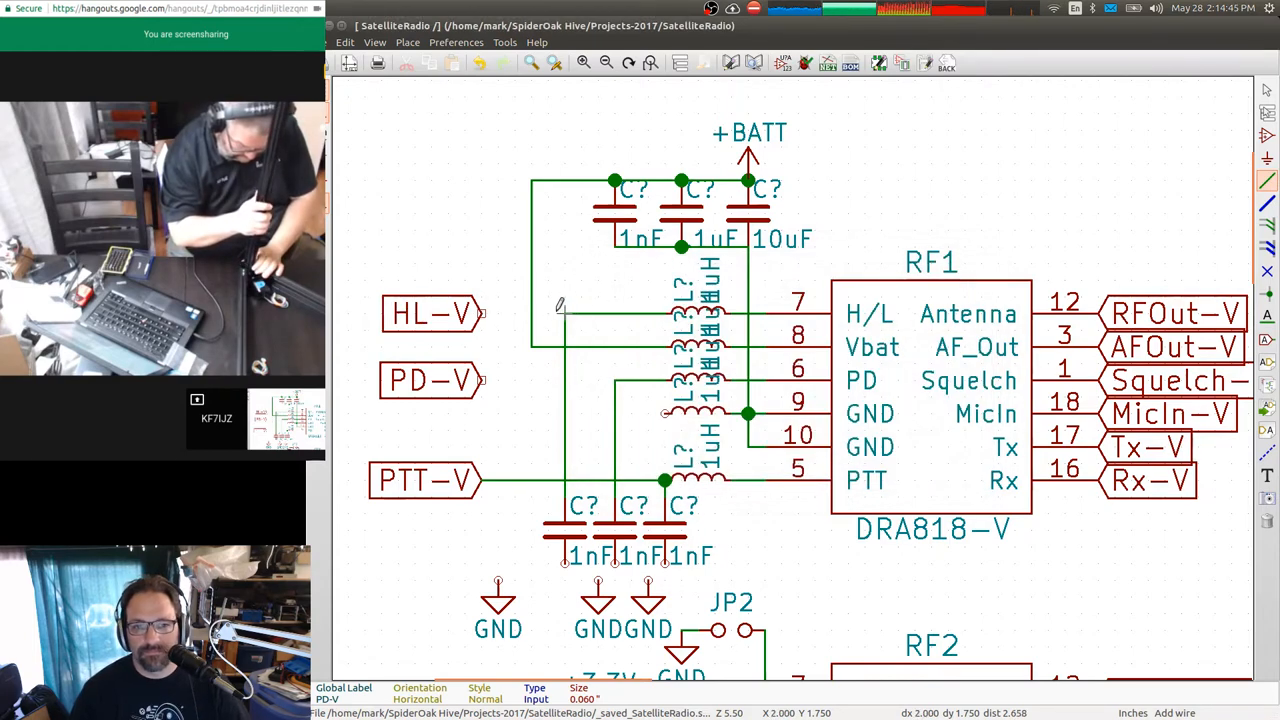
{"action": "left_click", "coordinate": [564, 316]}
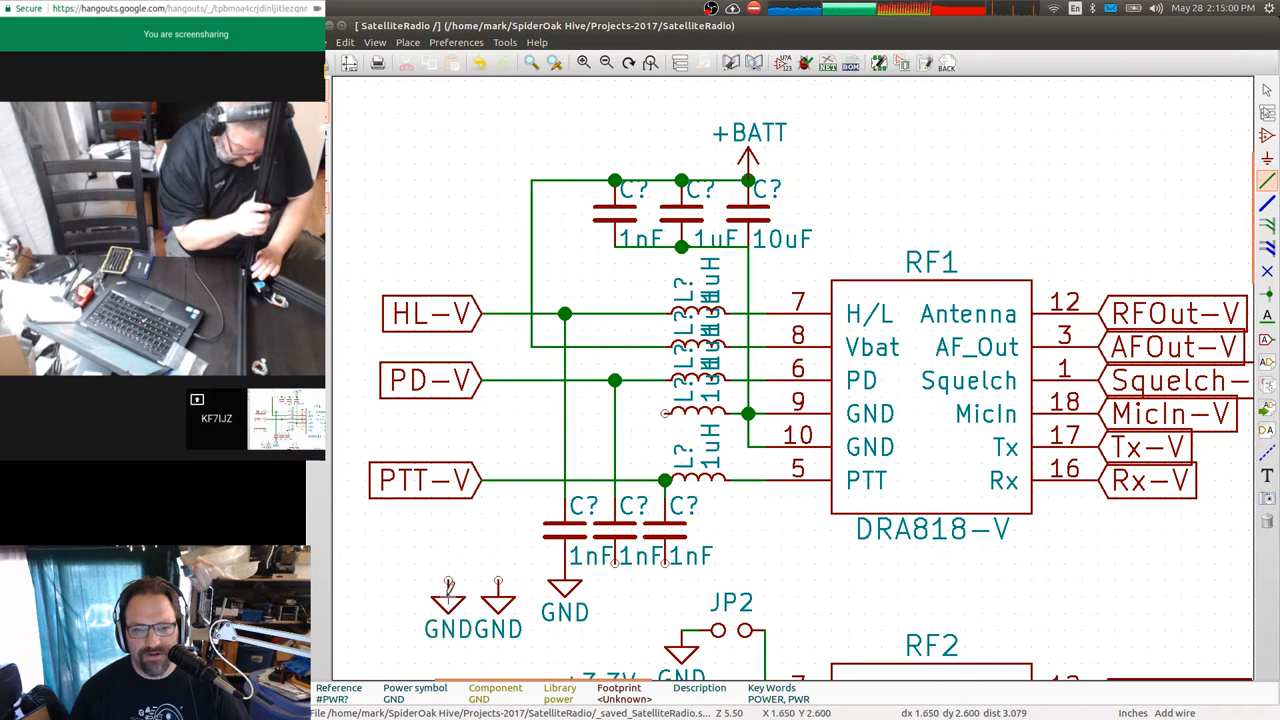
{"action": "mouse_move", "coordinate": [616, 558]}
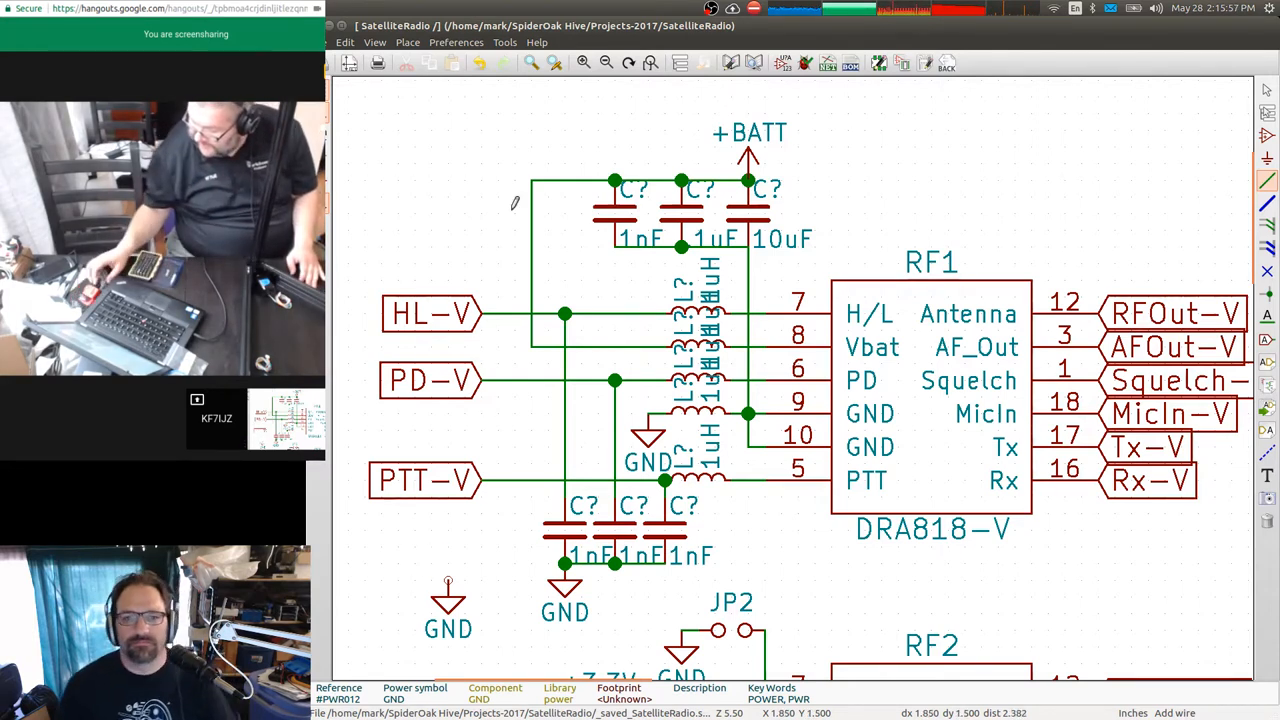
{"action": "mouse_move", "coordinate": [744, 464]}
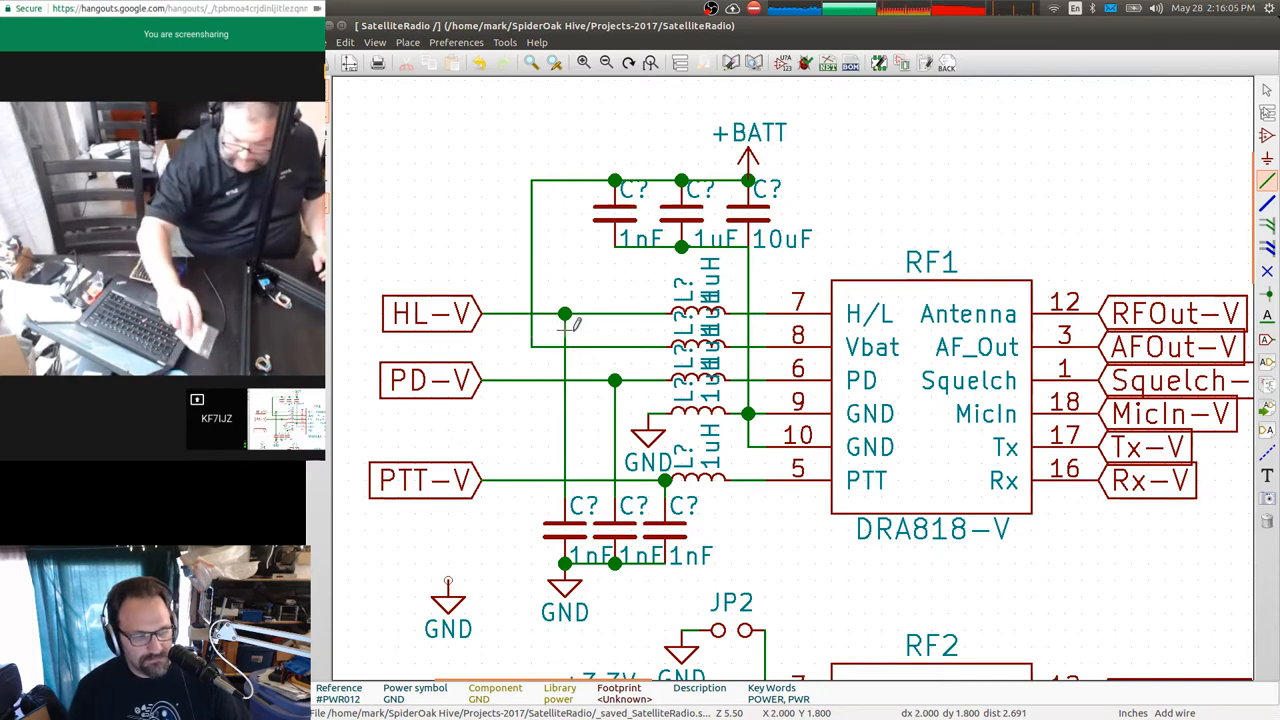
Zoom out to make room beside RF1's output pins for the inductors and capacitors.
{"action": "scroll", "scroll_direction": "down", "scroll_amount": 3}
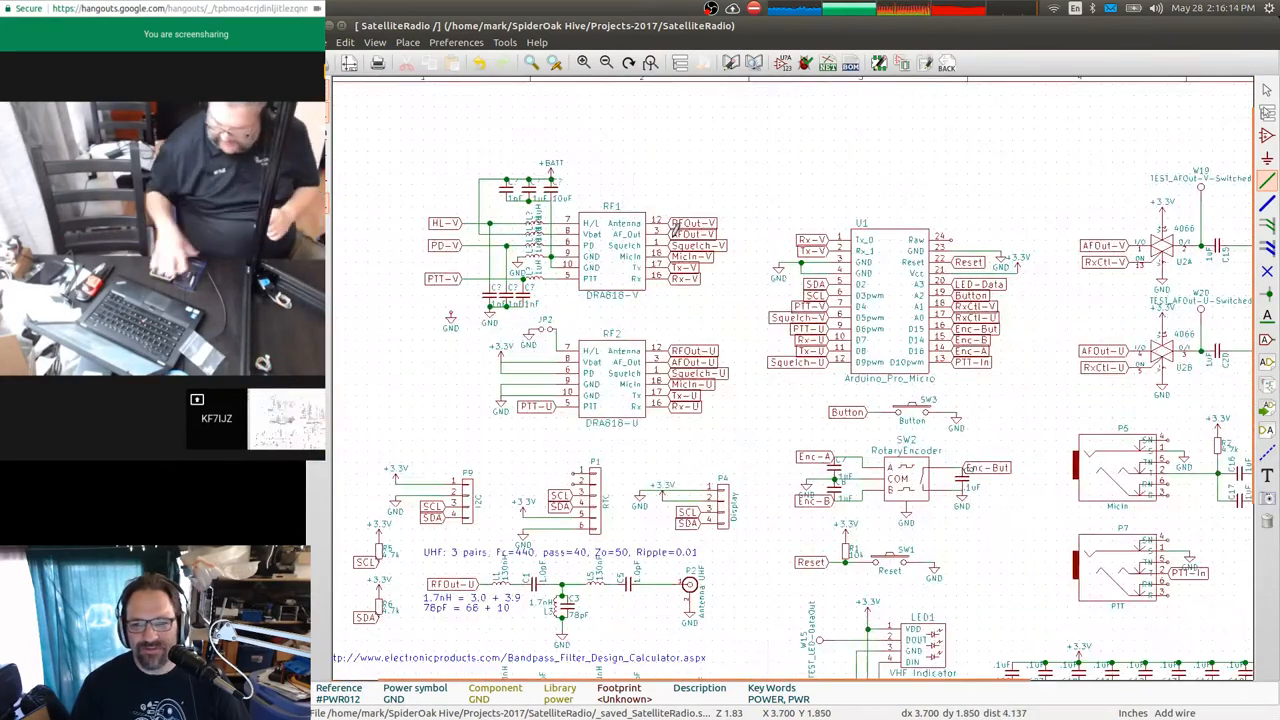
{"action": "scroll", "scroll_direction": "down", "scroll_amount": 3}
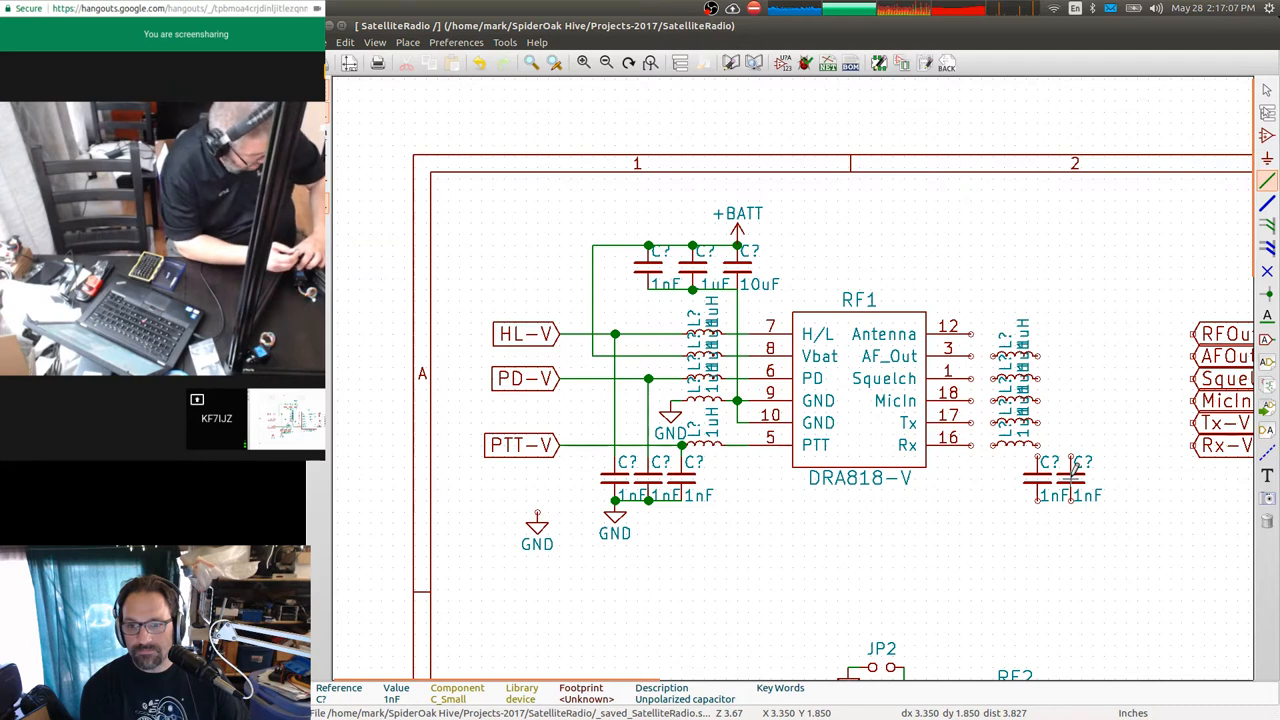
{"action": "mouse_move", "coordinate": [1100, 478]}
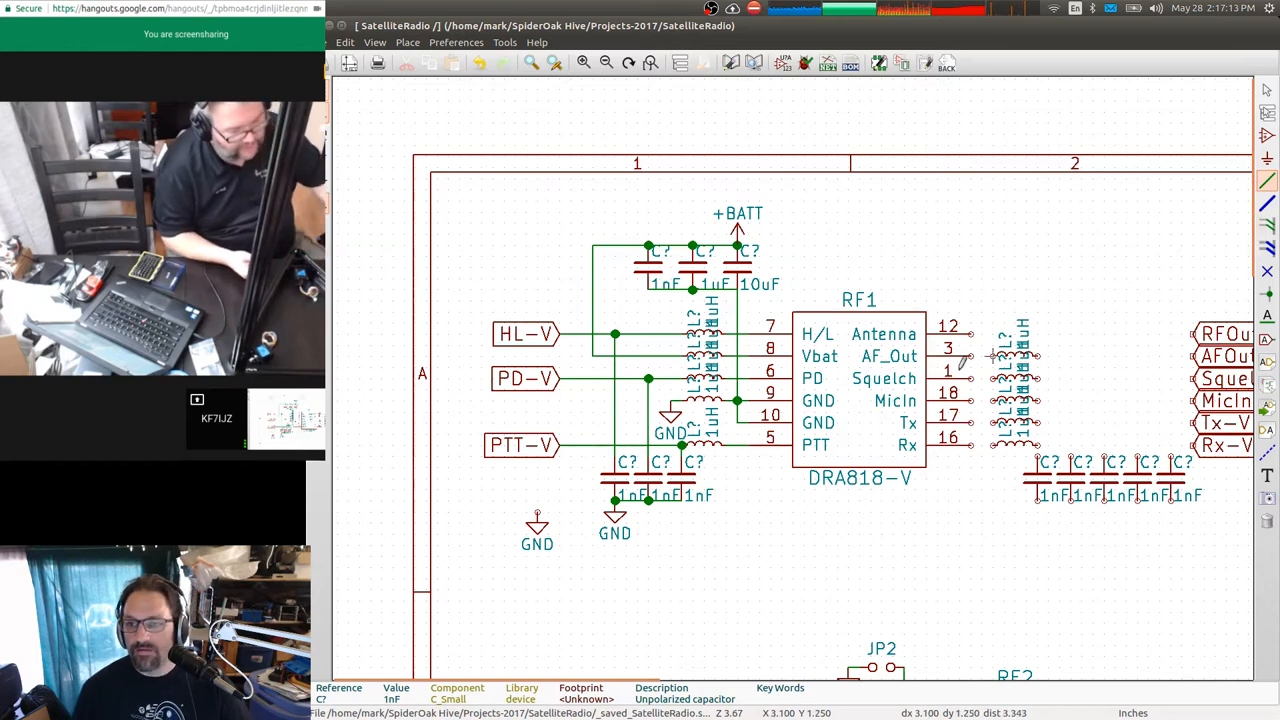
{"action": "mouse_move", "coordinate": [996, 440]}
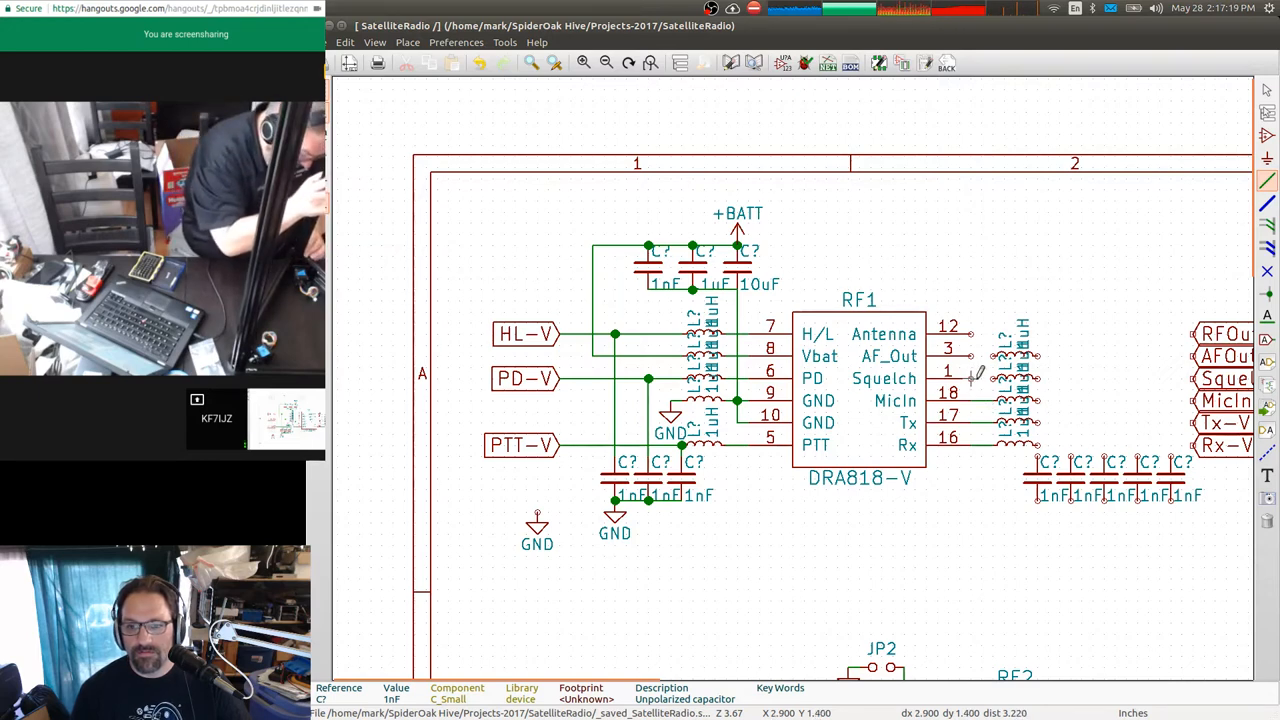
{"action": "mouse_move", "coordinate": [978, 360]}
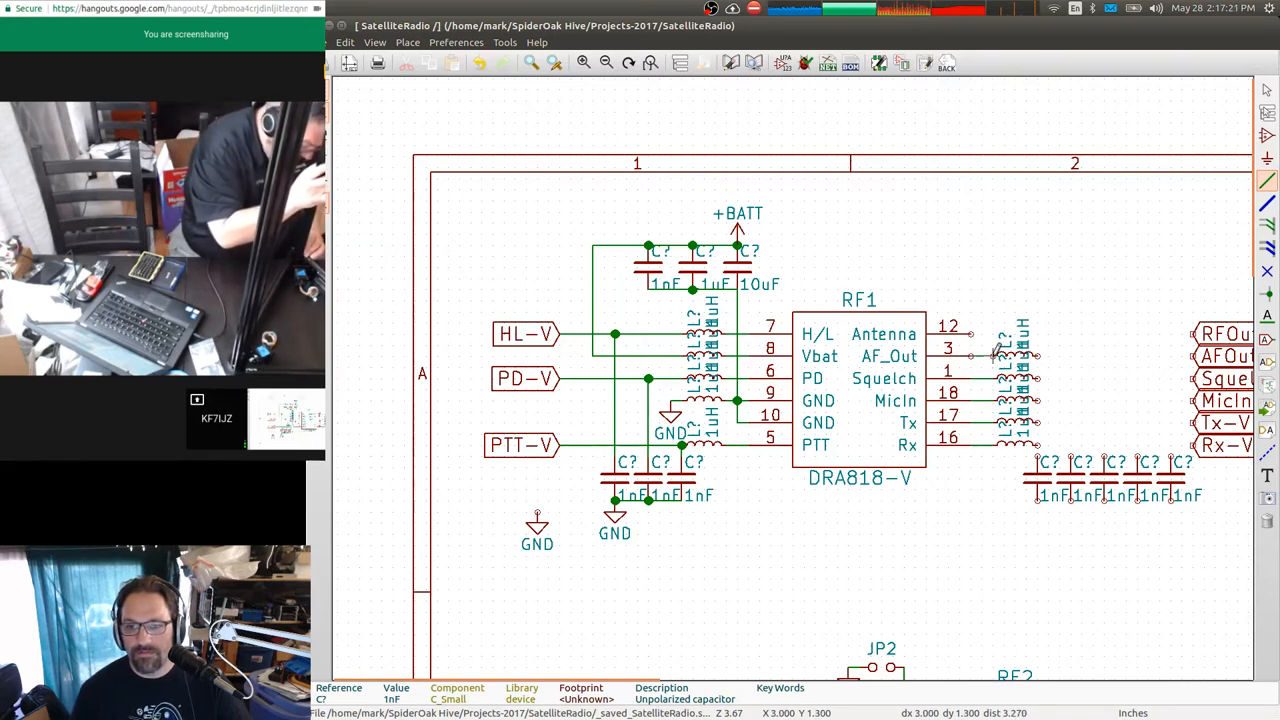
Zoom out along RF1's output lines while wiring them through inductors to their labels.
{"action": "scroll", "scroll_direction": "down", "scroll_amount": 3}
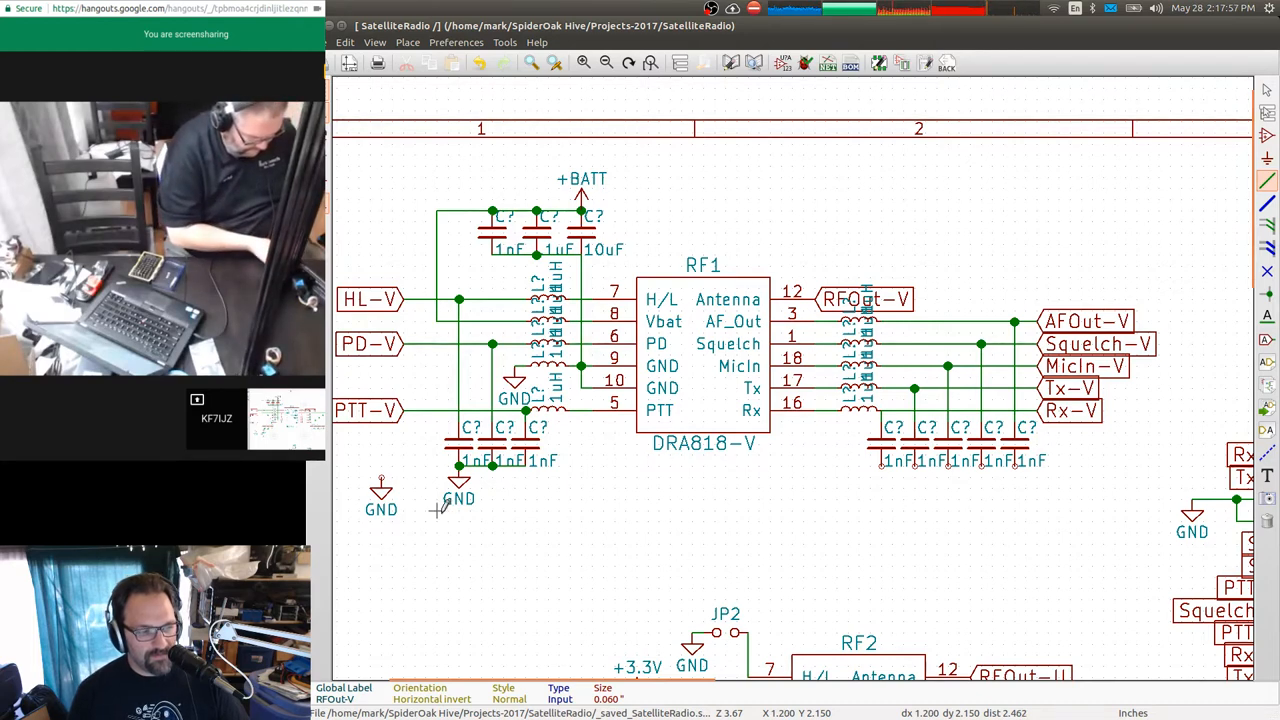
{"action": "mouse_move", "coordinate": [484, 520]}
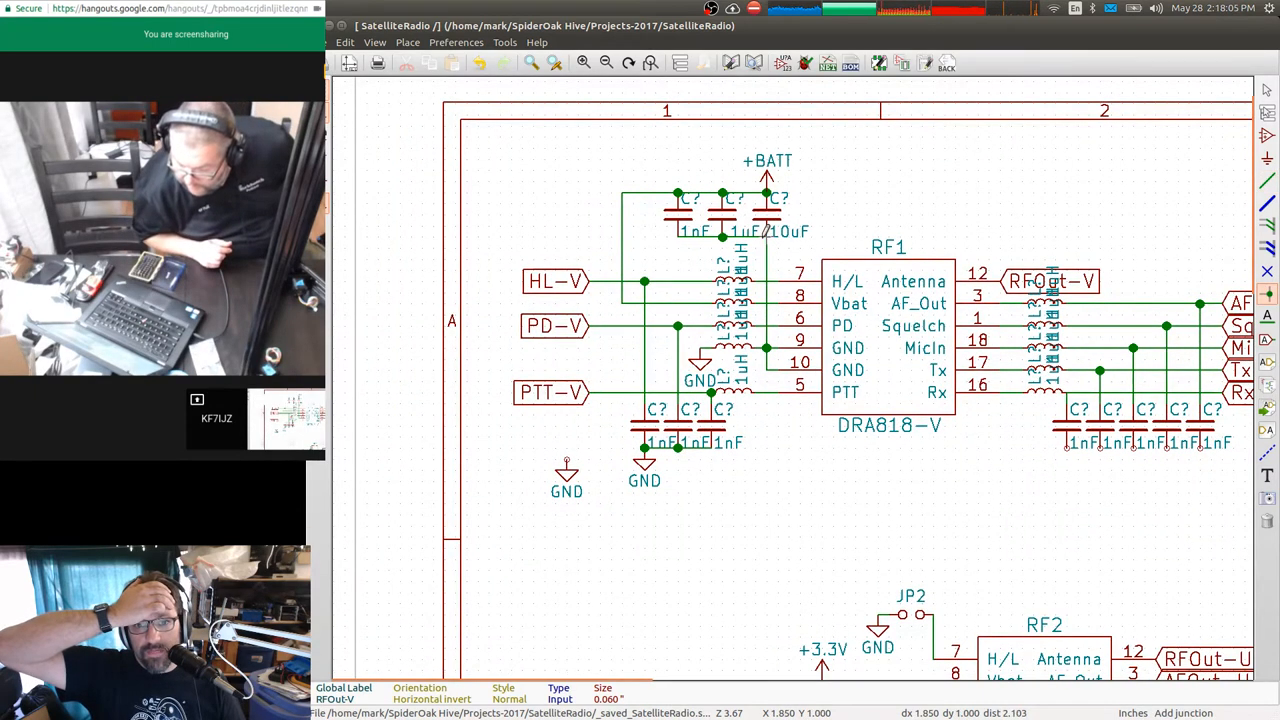
{"action": "mouse_move", "coordinate": [676, 232]}
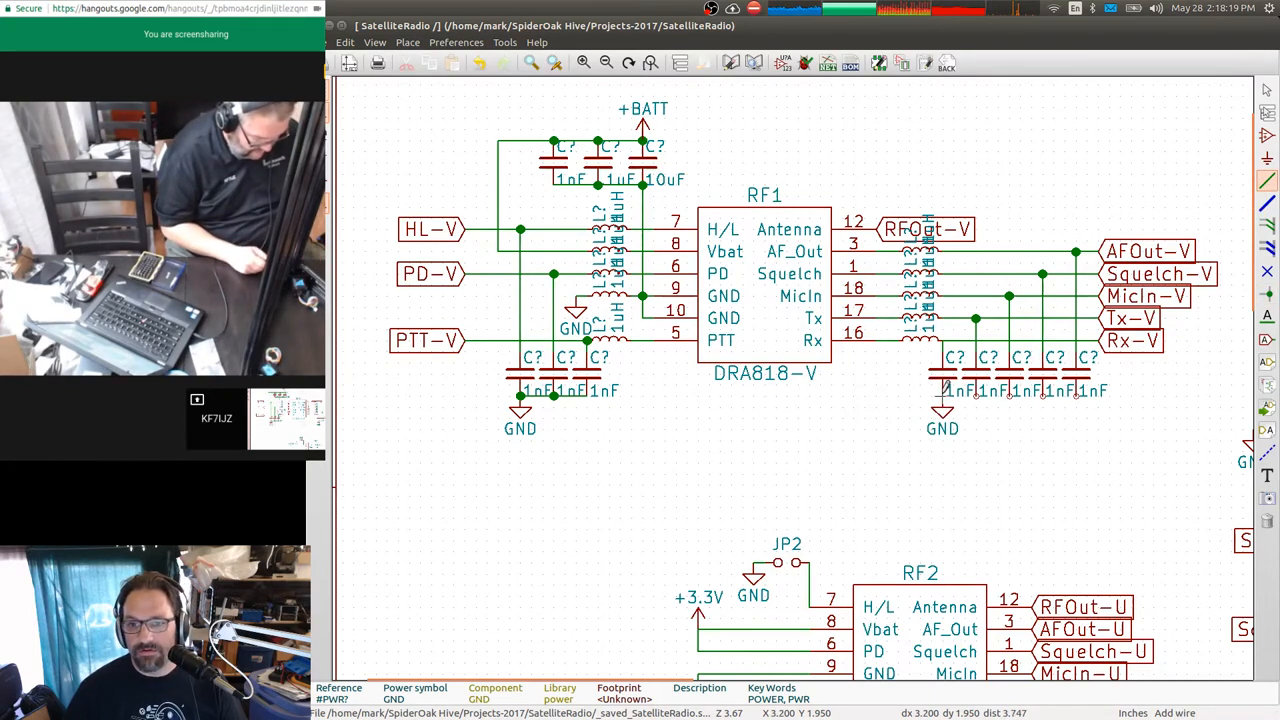
{"action": "mouse_move", "coordinate": [960, 390]}
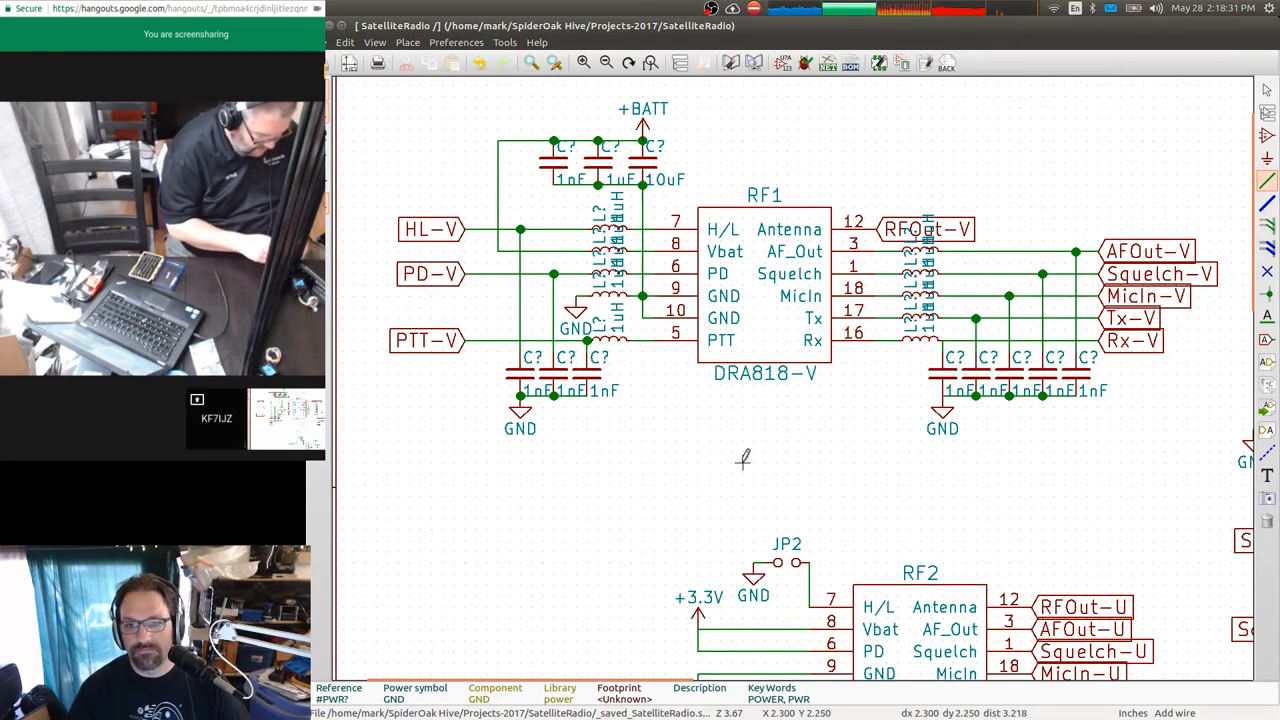
{"action": "scroll", "scroll_direction": "down", "scroll_amount": 3}
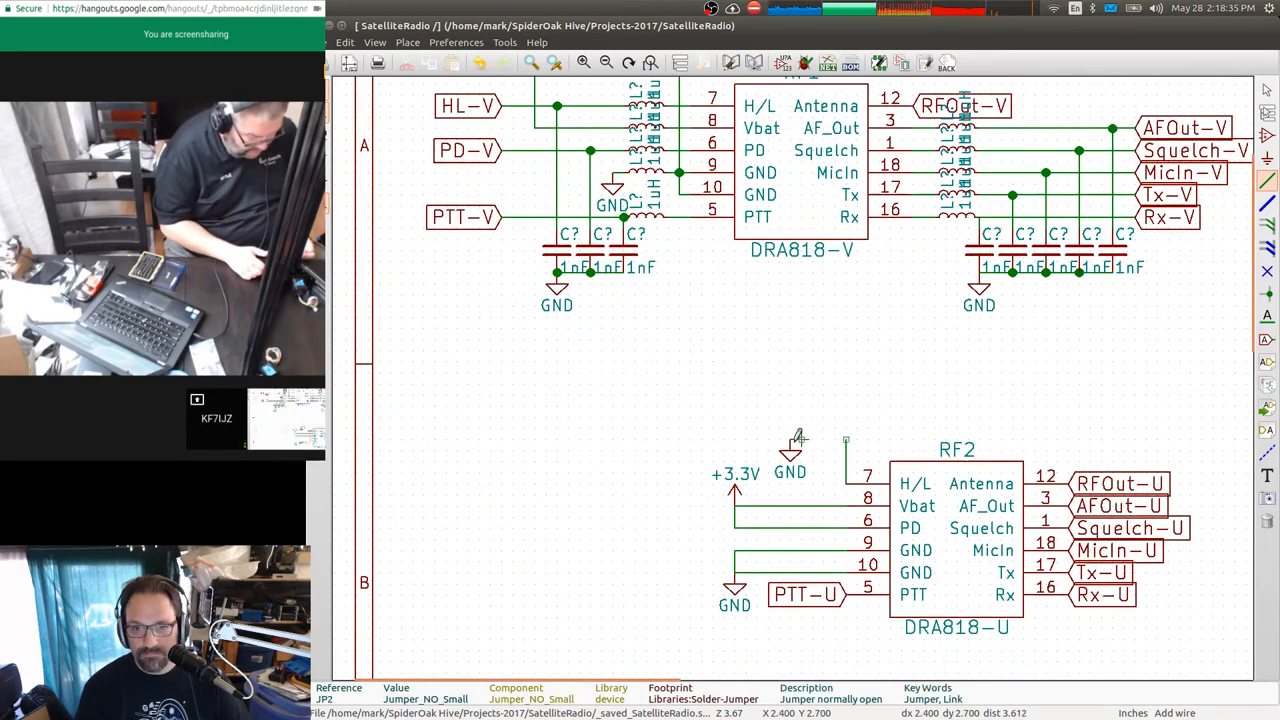
{"action": "mouse_move", "coordinate": [848, 458]}
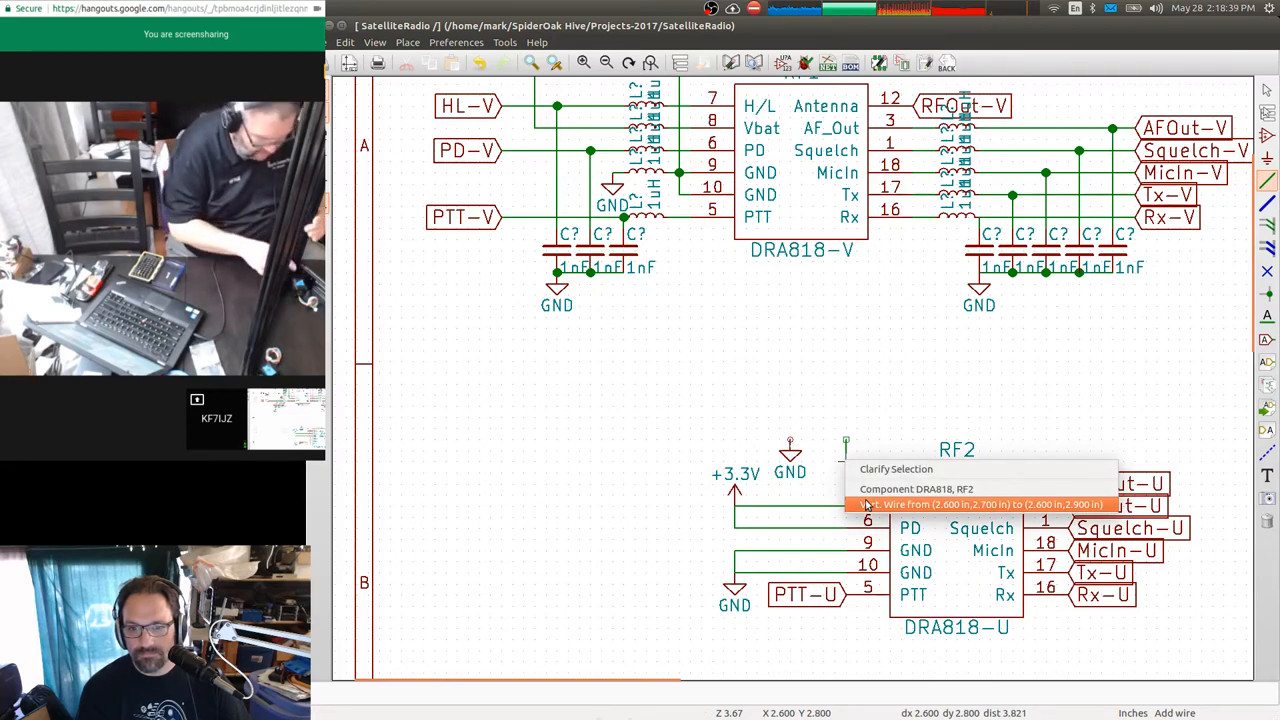
{"action": "left_click", "coordinate": [916, 488]}
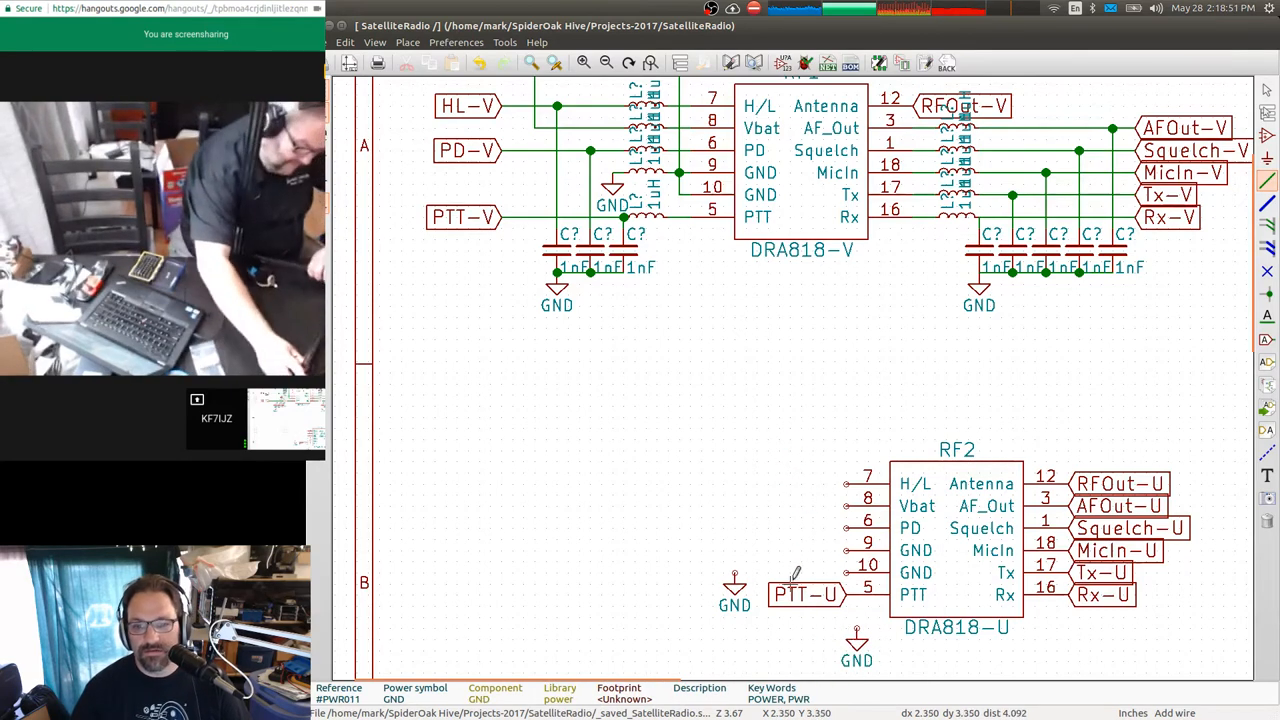
{"action": "mouse_move", "coordinate": [700, 444]}
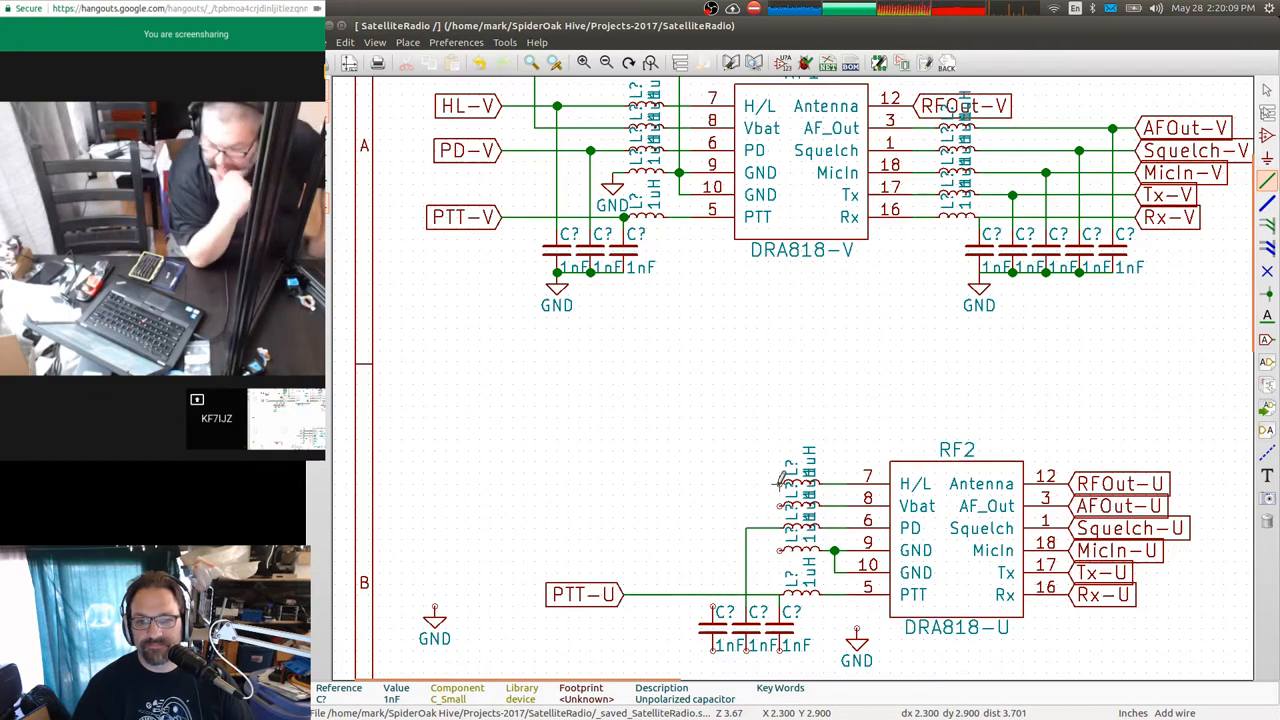
{"action": "mouse_move", "coordinate": [710, 600]}
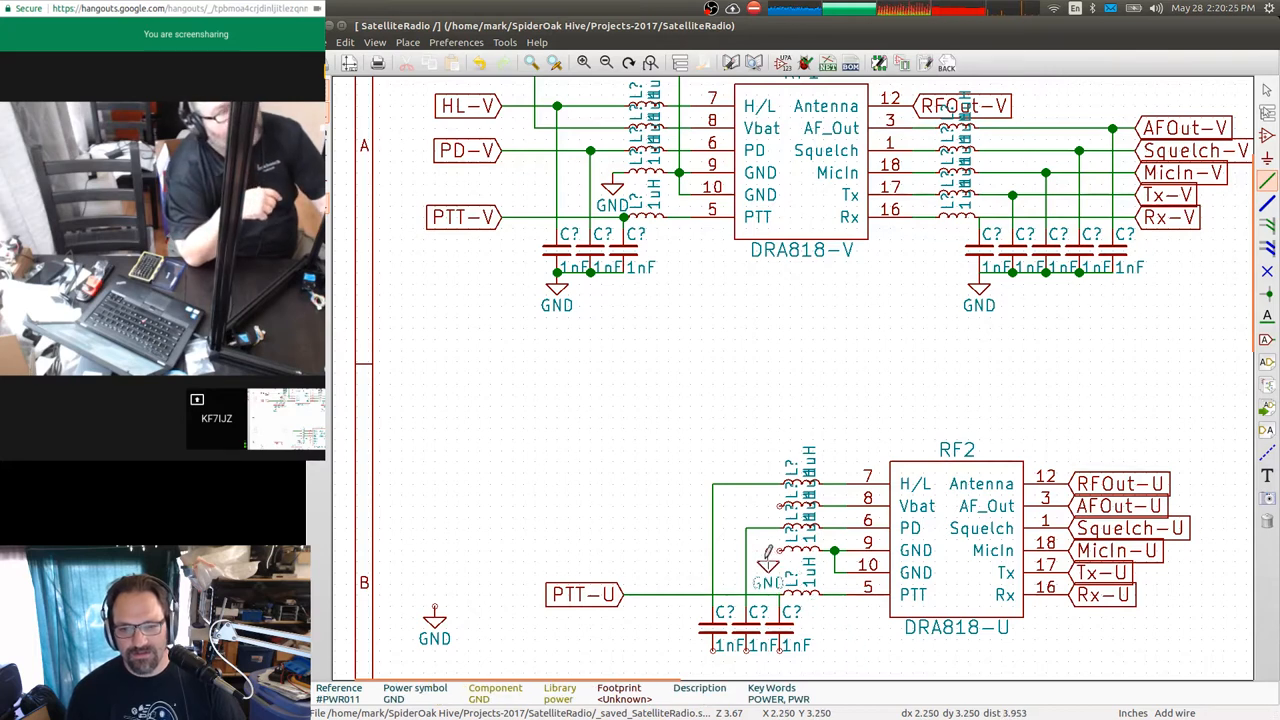
{"action": "mouse_move", "coordinate": [1216, 224]}
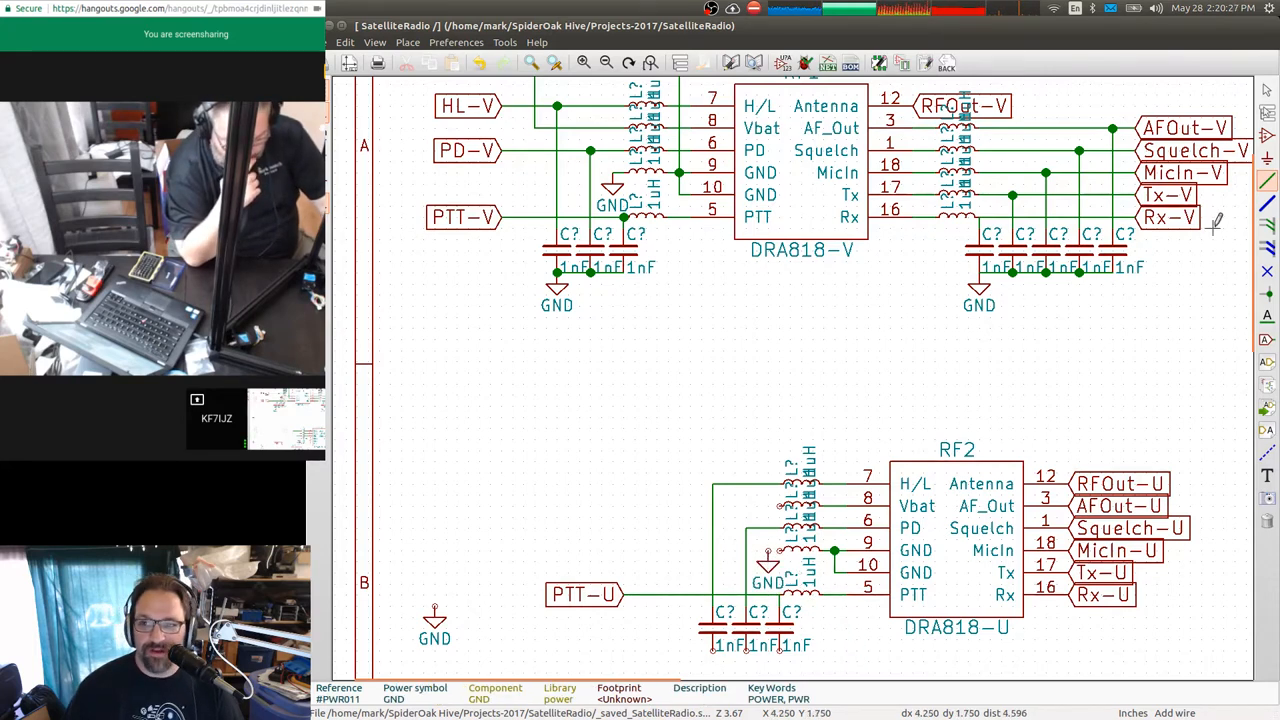
{"action": "mouse_move", "coordinate": [776, 544]}
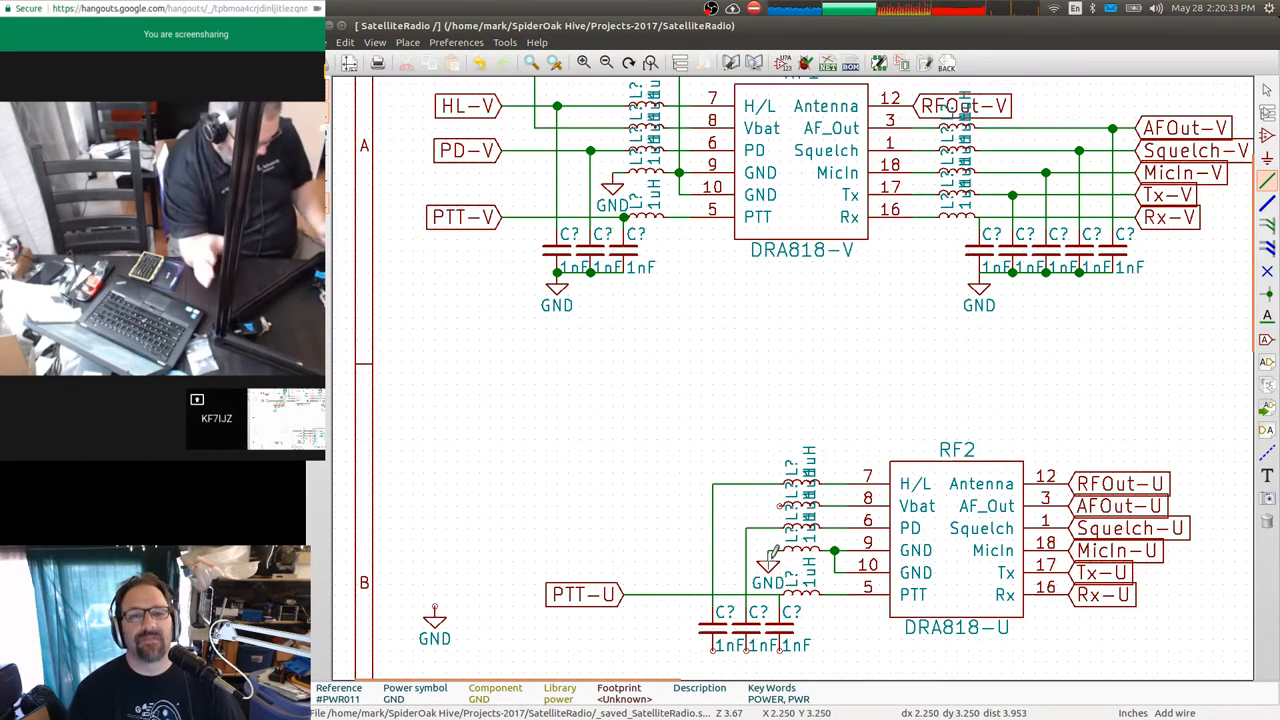
{"action": "mouse_move", "coordinate": [612, 524]}
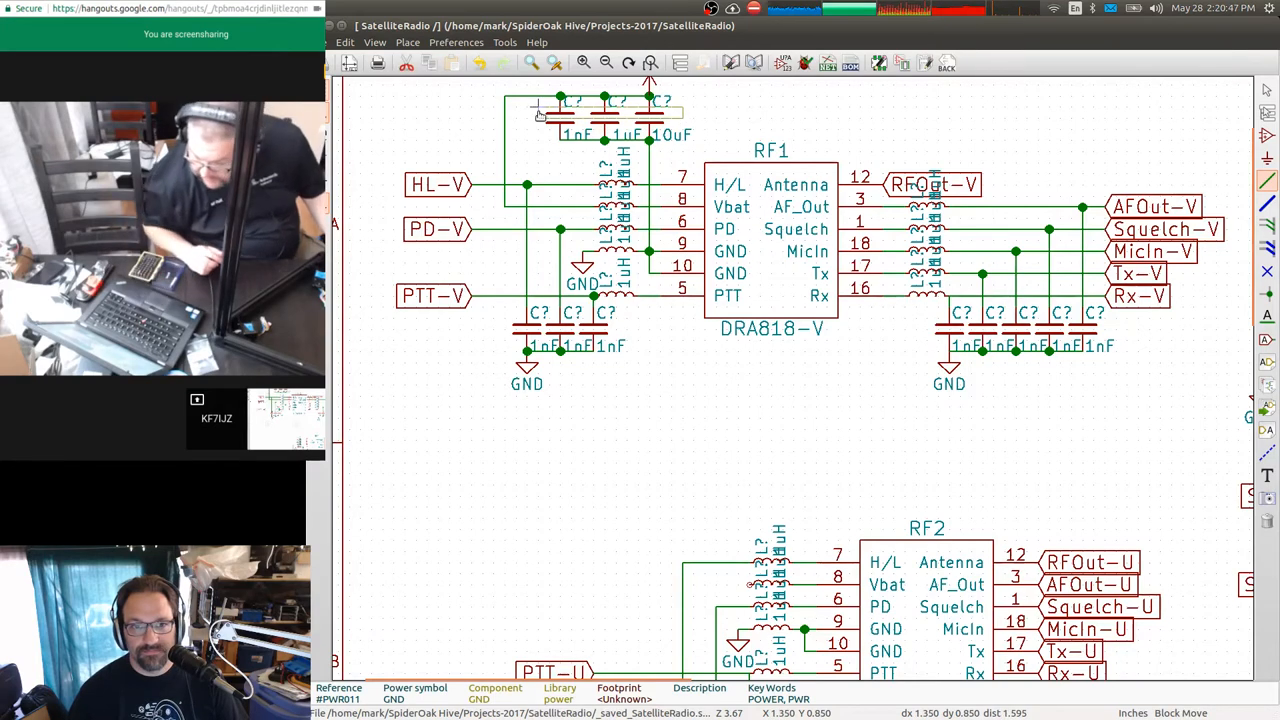
Place the copied 1nF, 1uF, 10uF capacitor block between the RF1 and RF2 modules.
{"action": "right_click", "coordinate": [540, 114]}
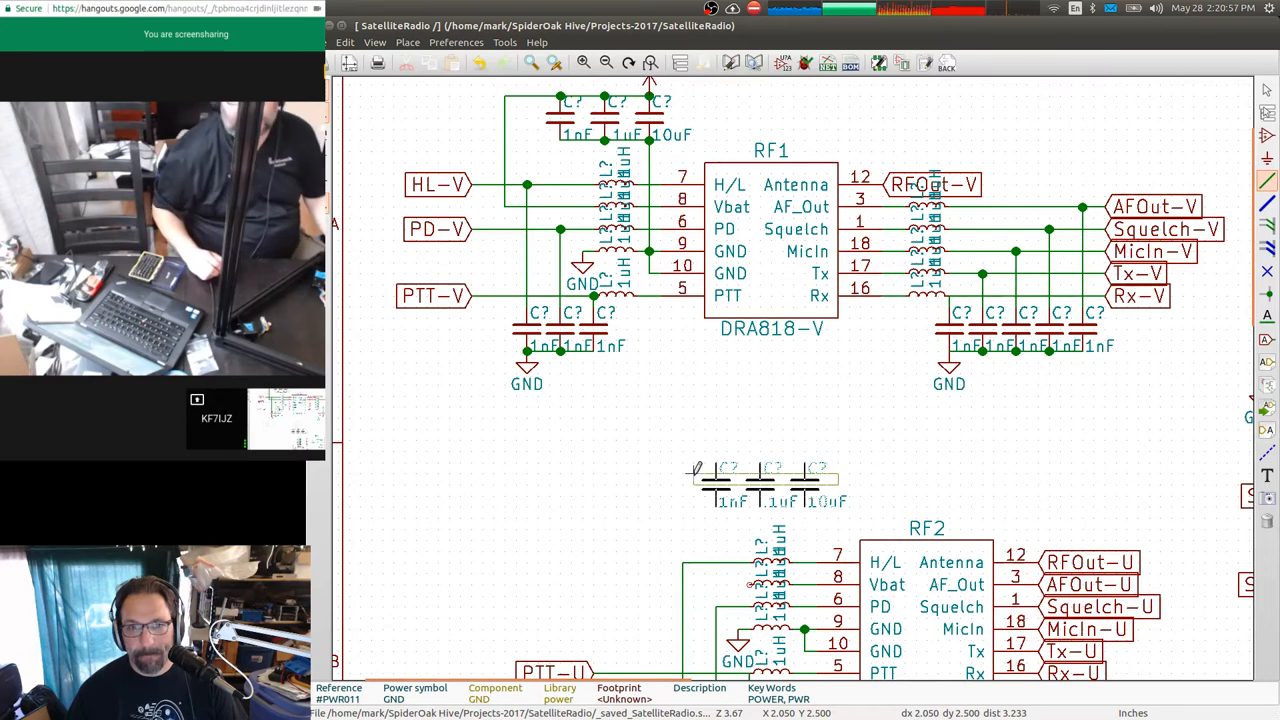
{"action": "scroll", "scroll_direction": "up", "scroll_amount": 3}
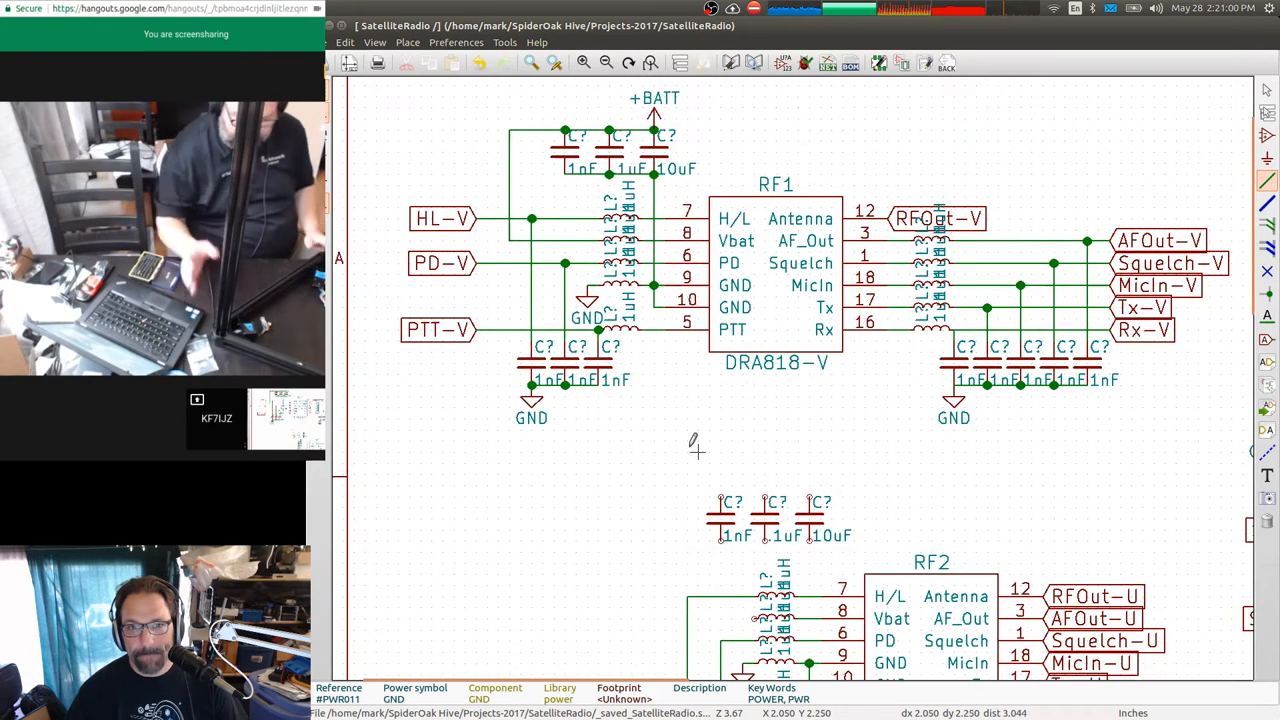
{"action": "mouse_move", "coordinate": [656, 108]}
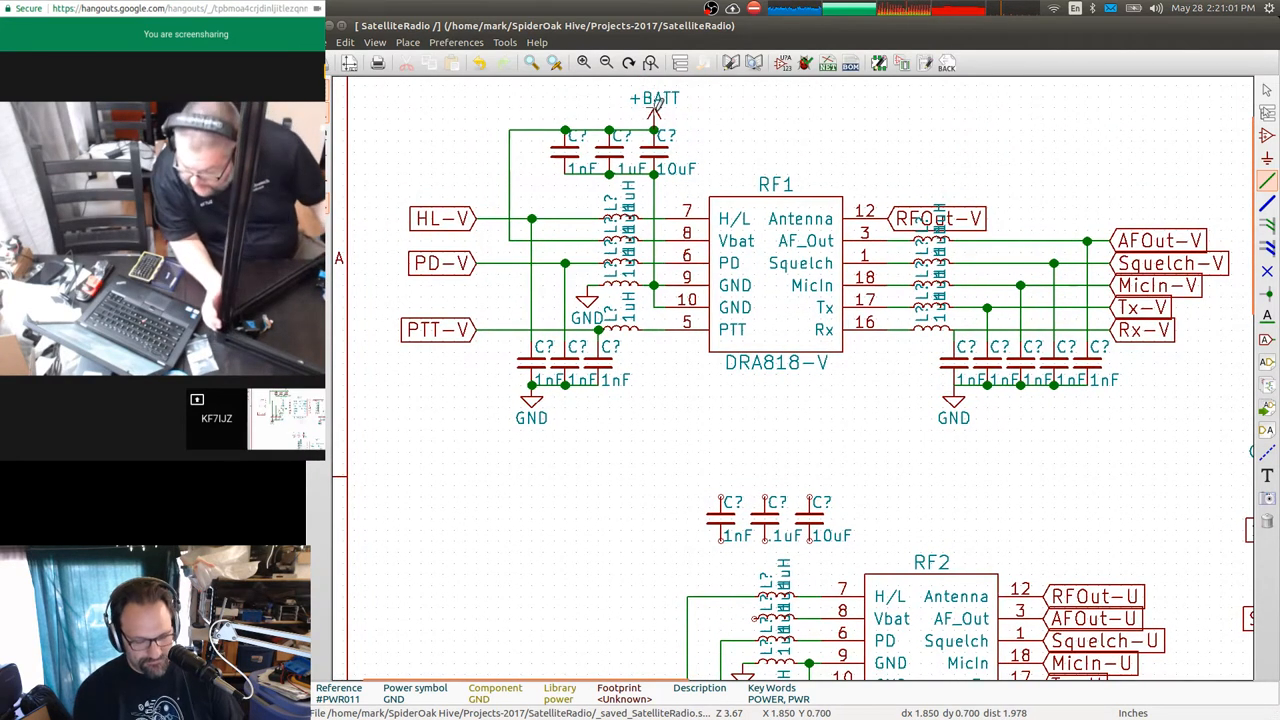
{"action": "left_click", "coordinate": [810, 460]}
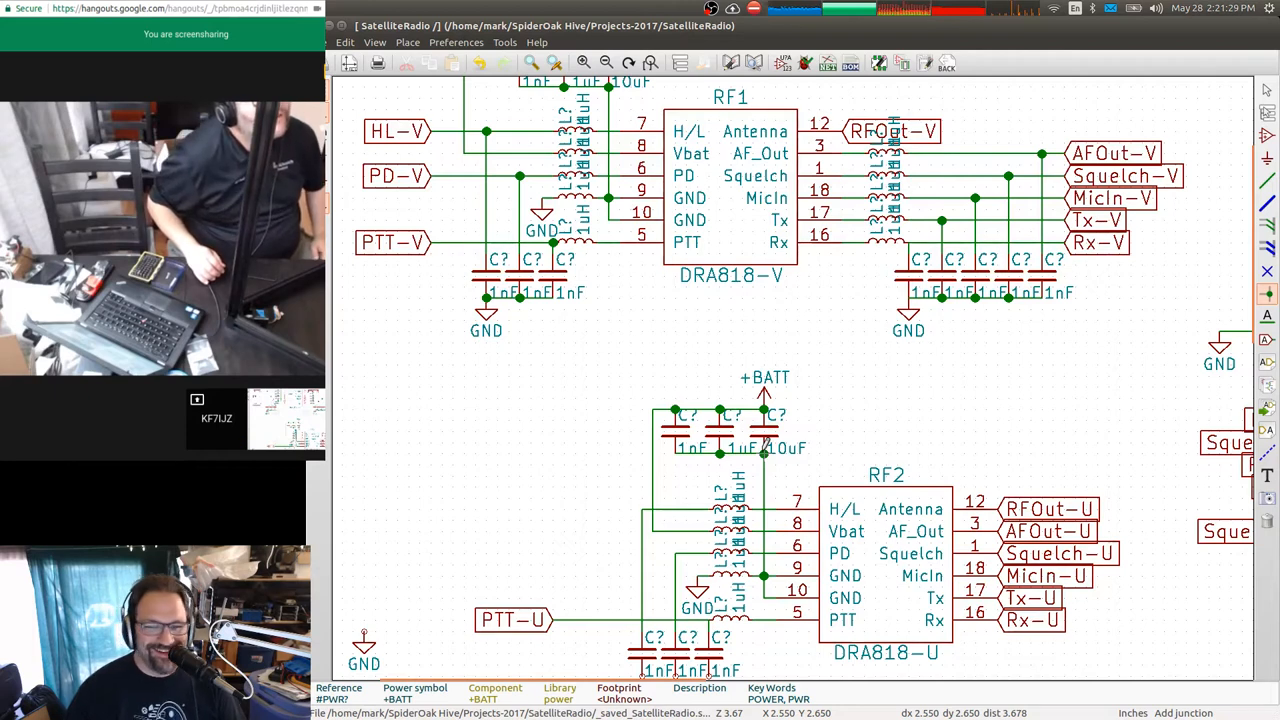
{"action": "mouse_move", "coordinate": [684, 464]}
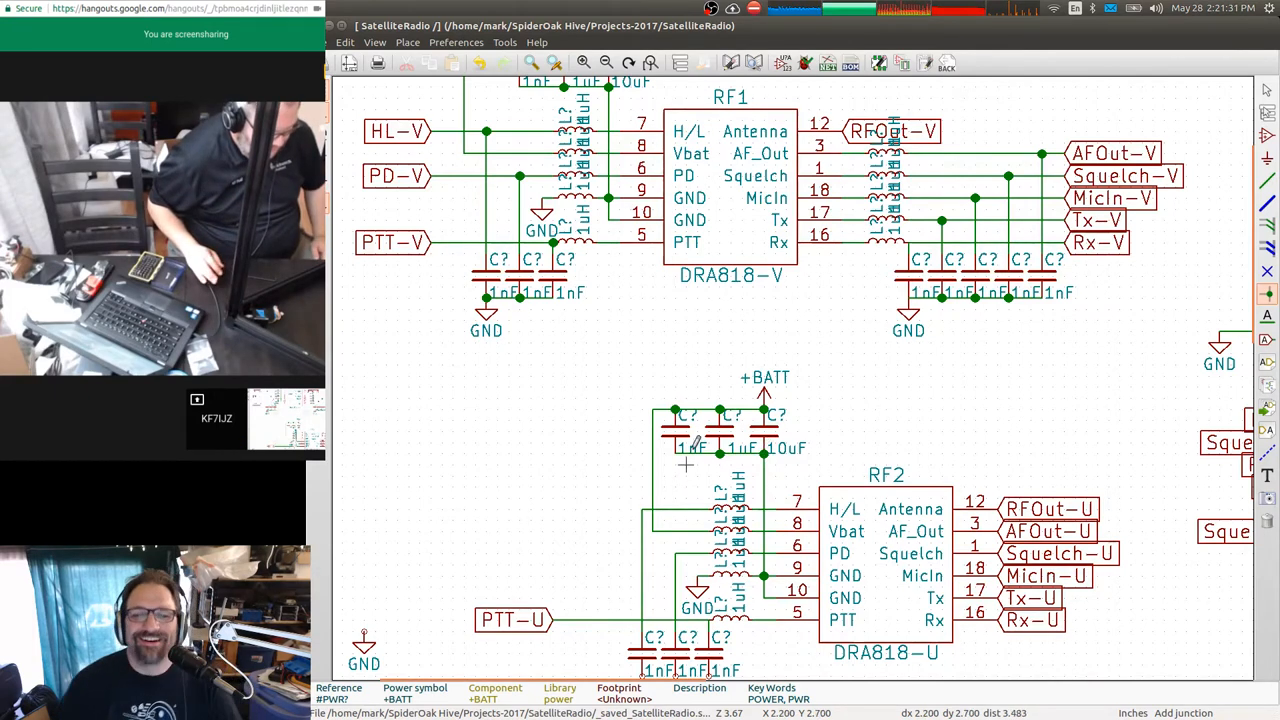
{"action": "mouse_move", "coordinate": [910, 496]}
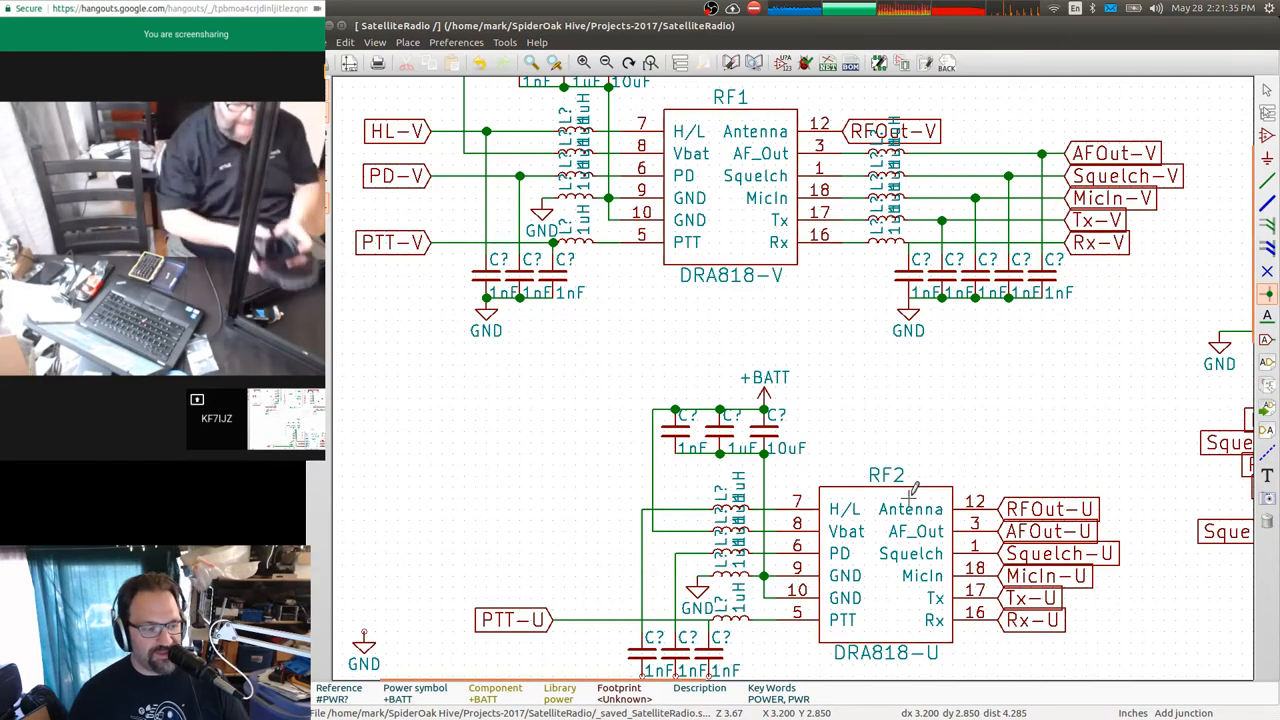
{"action": "mouse_move", "coordinate": [910, 486]}
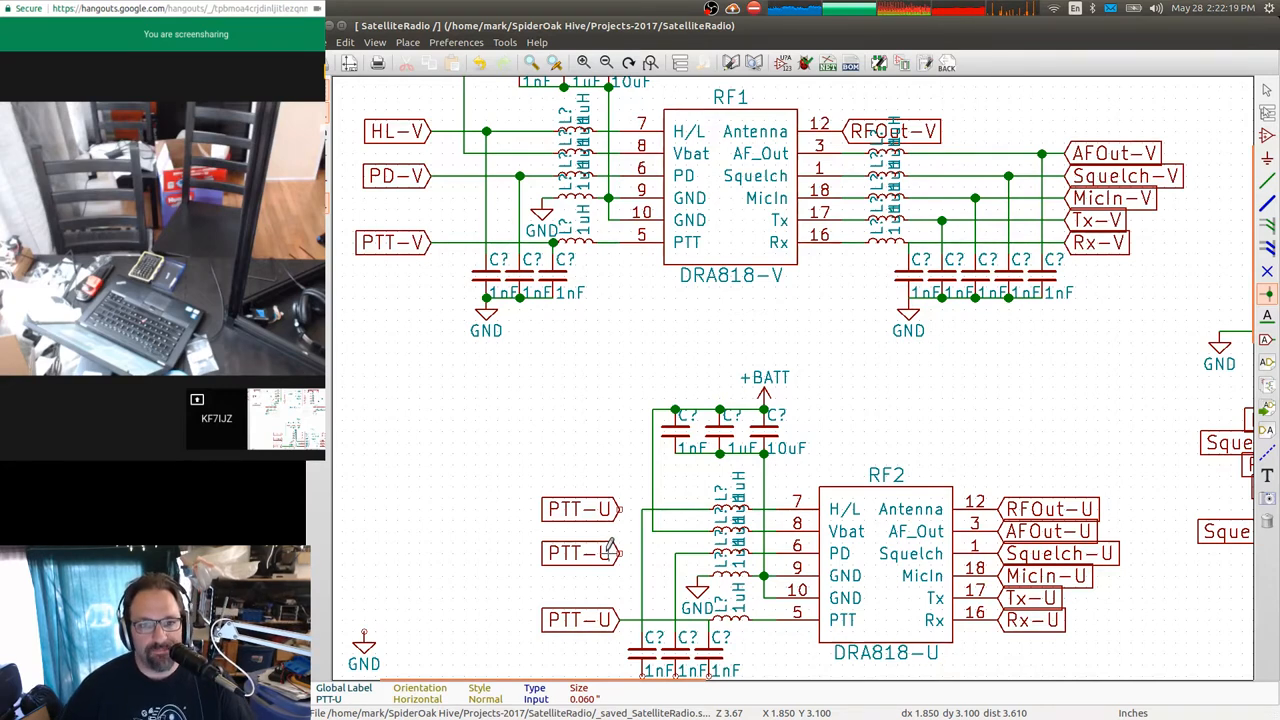
{"action": "mouse_move", "coordinate": [636, 552]}
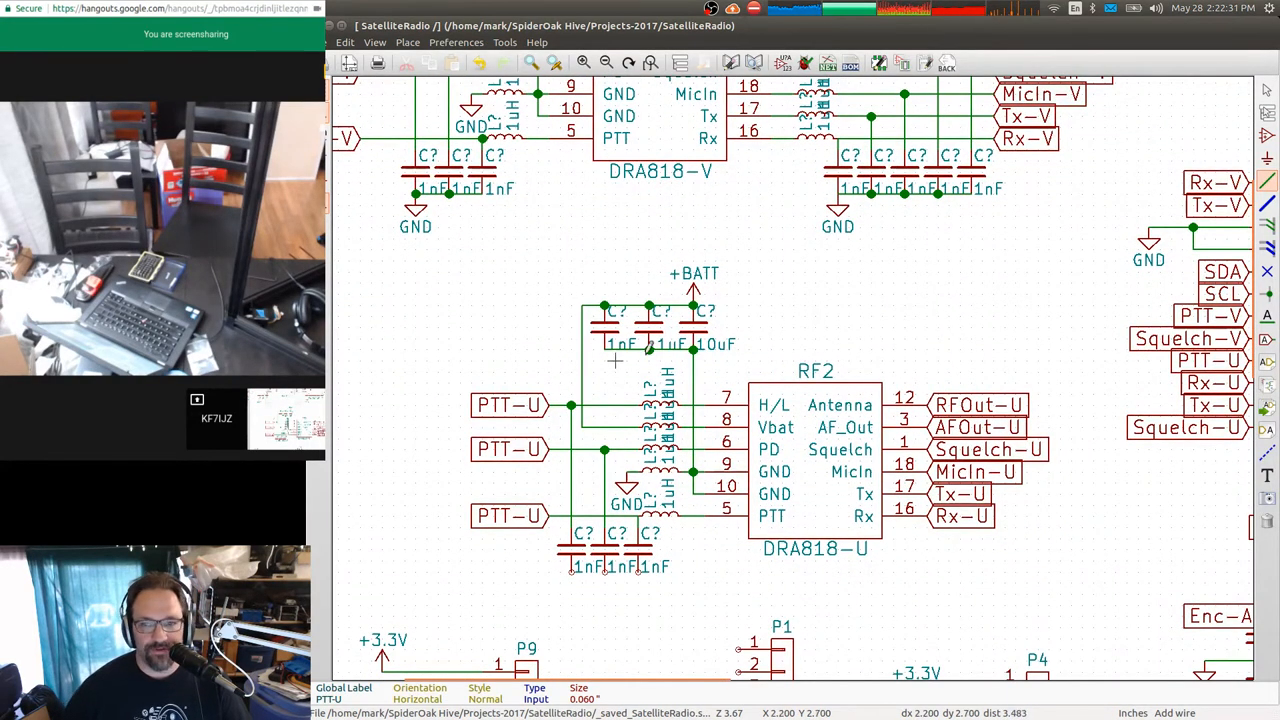
{"action": "mouse_move", "coordinate": [410, 216]}
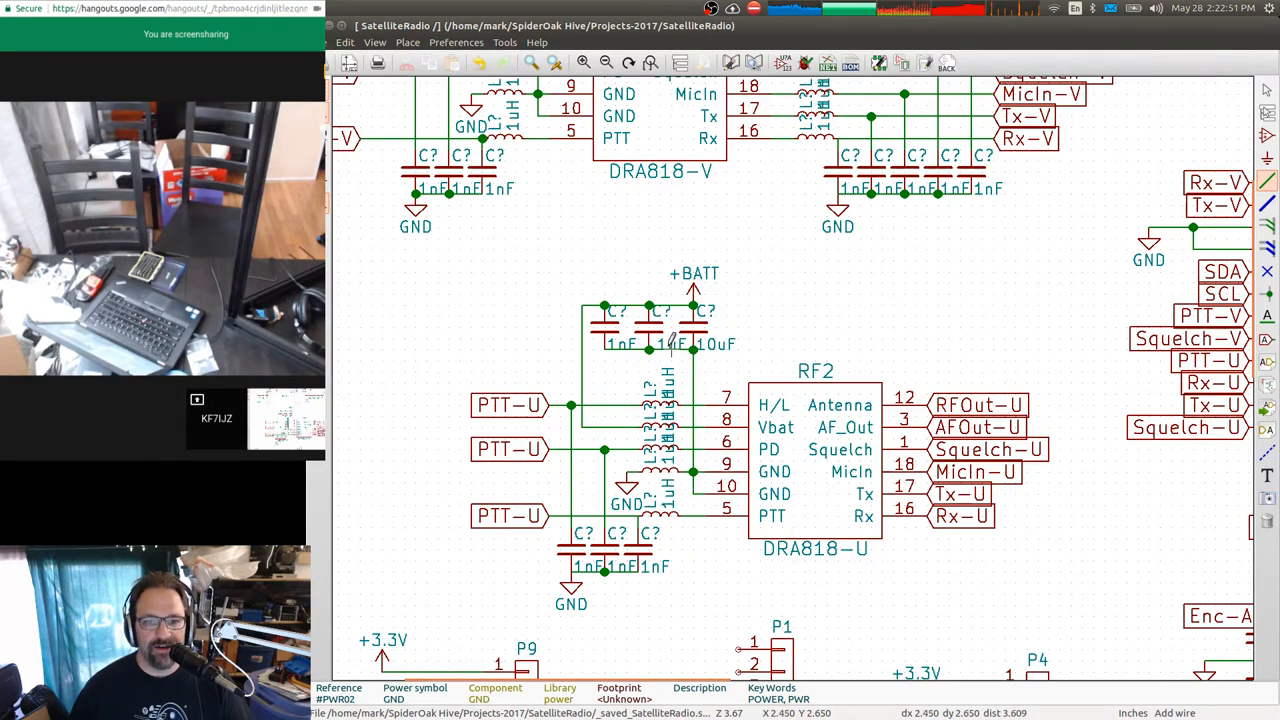
{"action": "mouse_move", "coordinate": [700, 336]}
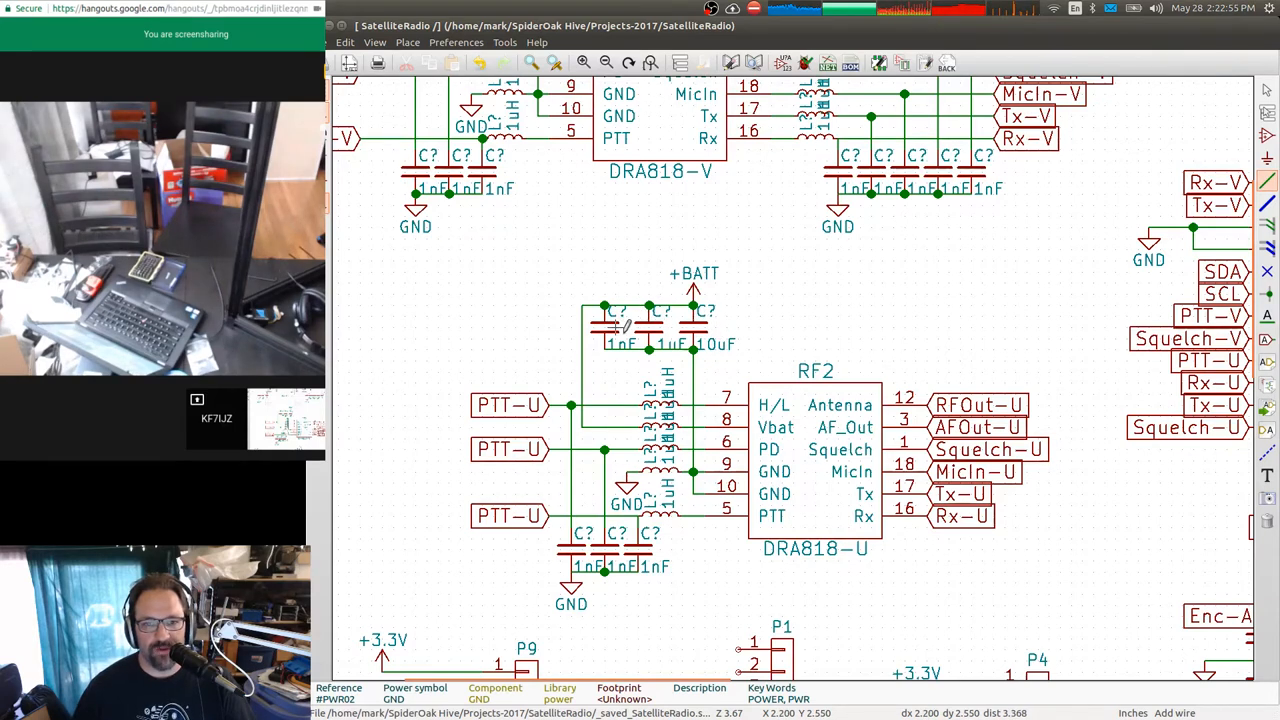
{"action": "mouse_move", "coordinate": [662, 344]}
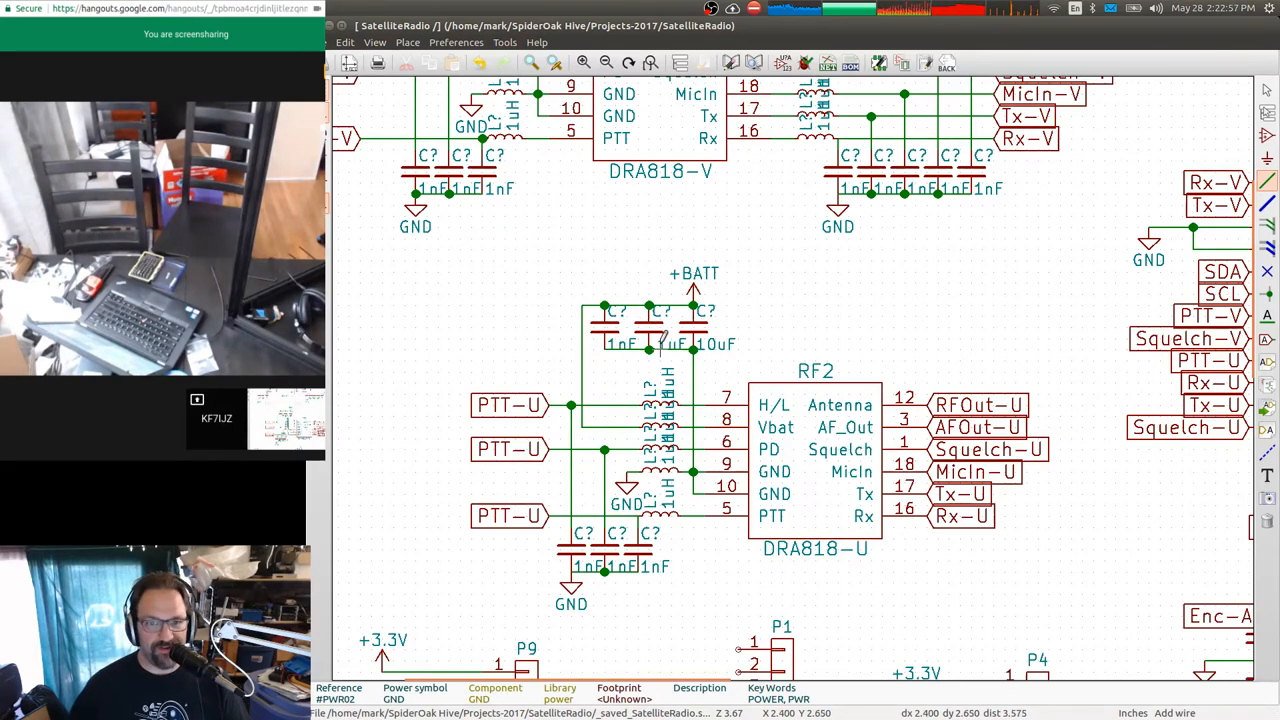
{"action": "mouse_move", "coordinate": [716, 340]}
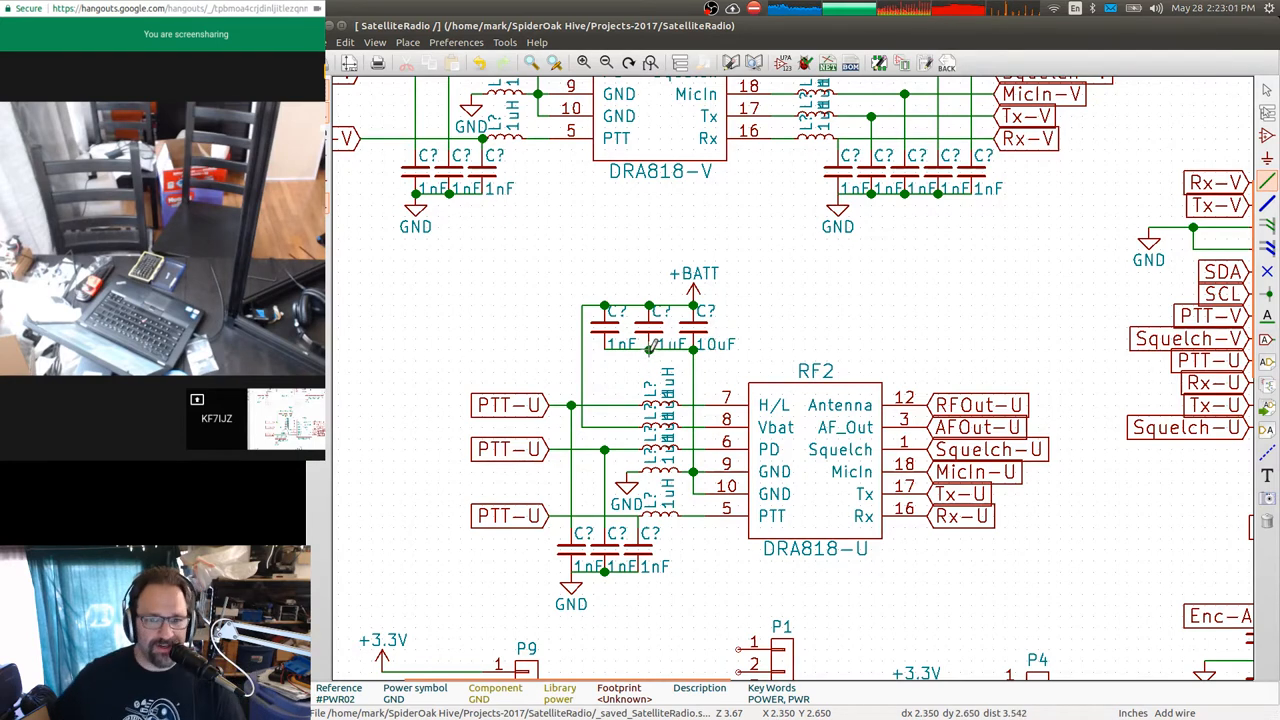
{"action": "mouse_move", "coordinate": [660, 338]}
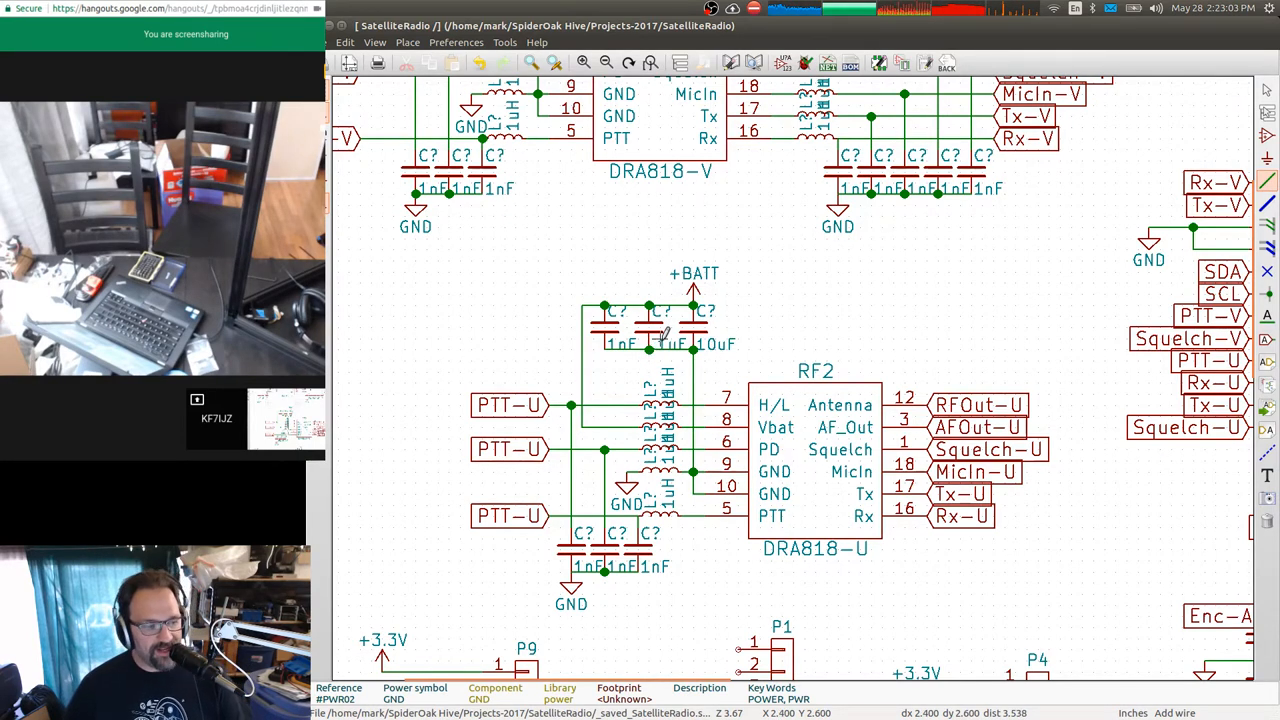
{"action": "mouse_move", "coordinate": [700, 478]}
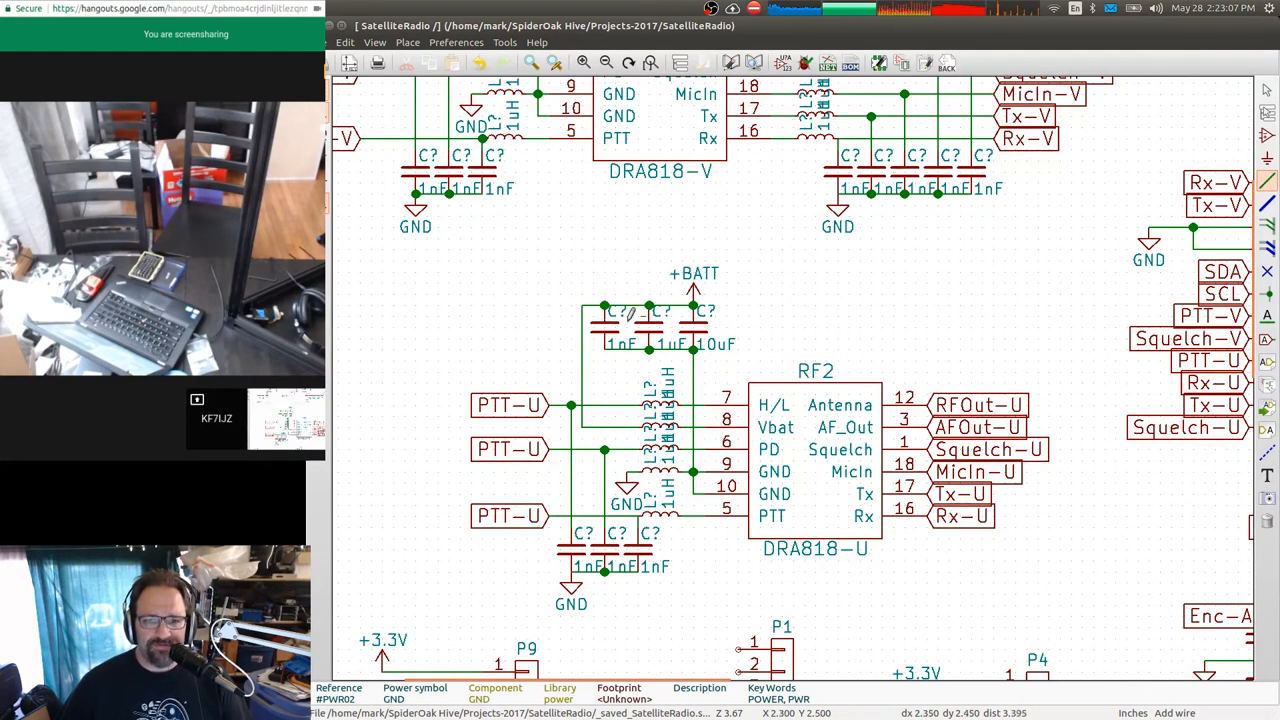
{"action": "mouse_move", "coordinate": [850, 482]}
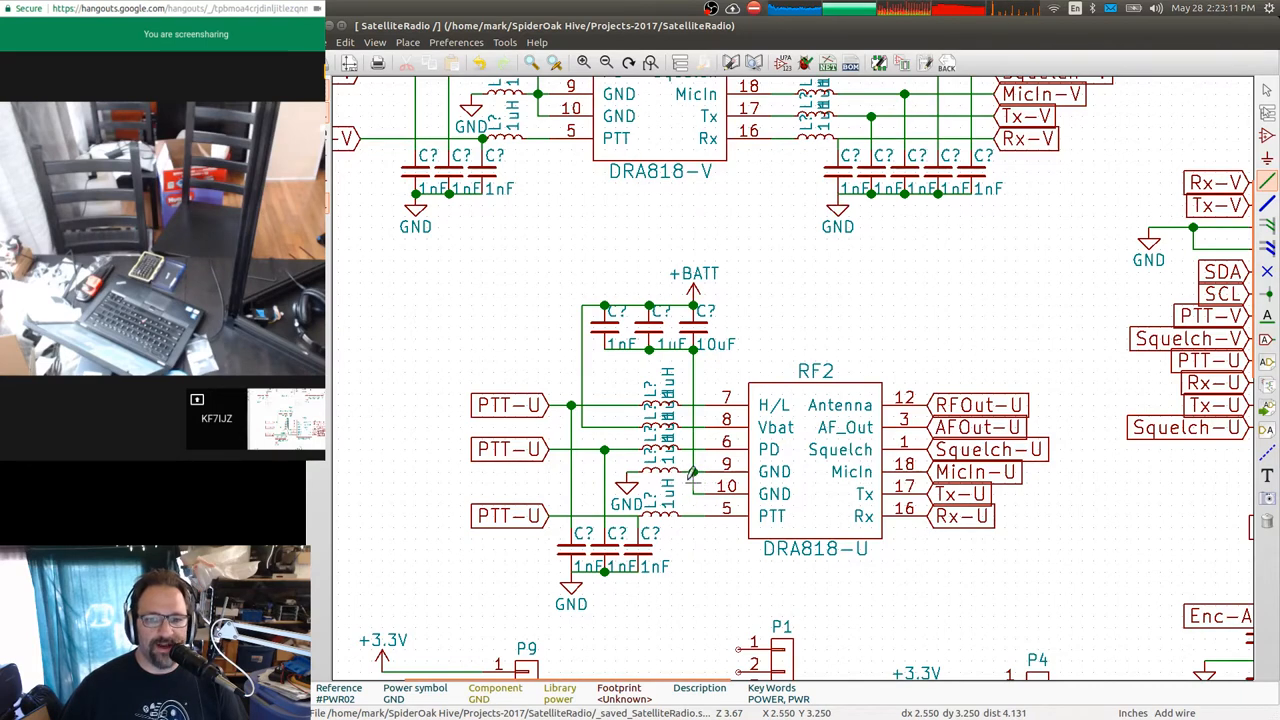
{"action": "mouse_move", "coordinate": [716, 384]}
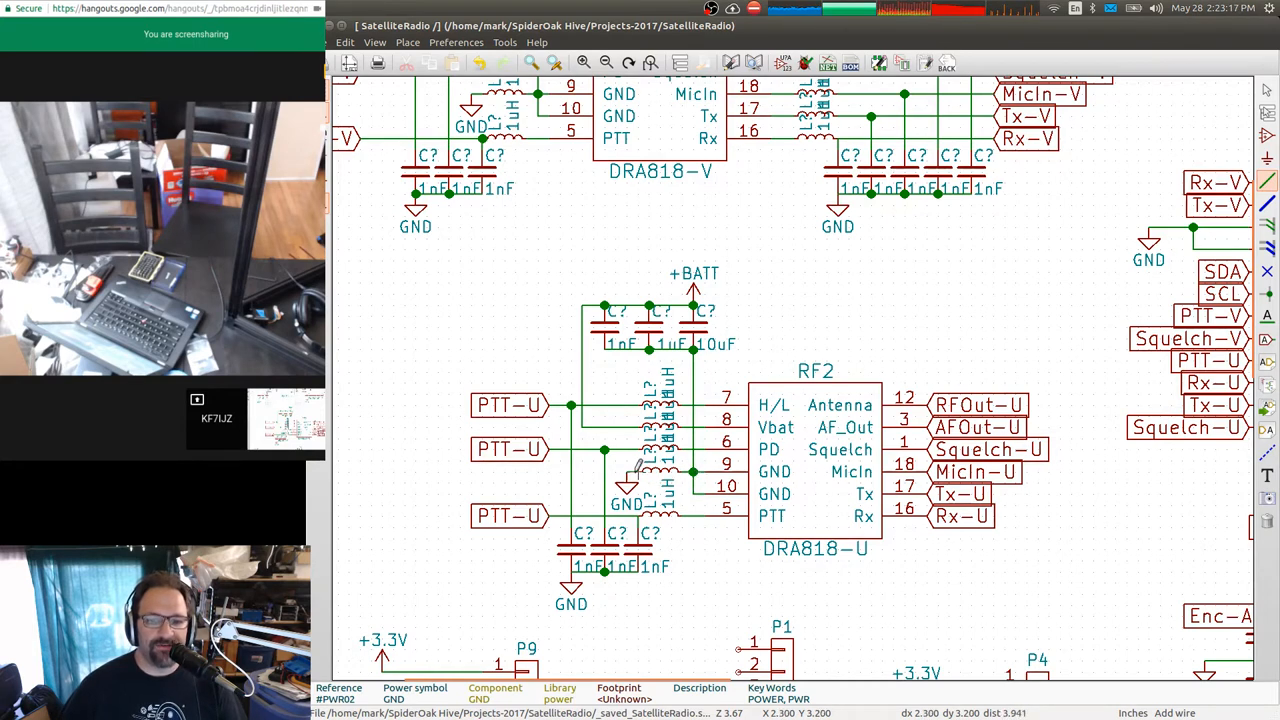
{"action": "mouse_move", "coordinate": [760, 420]}
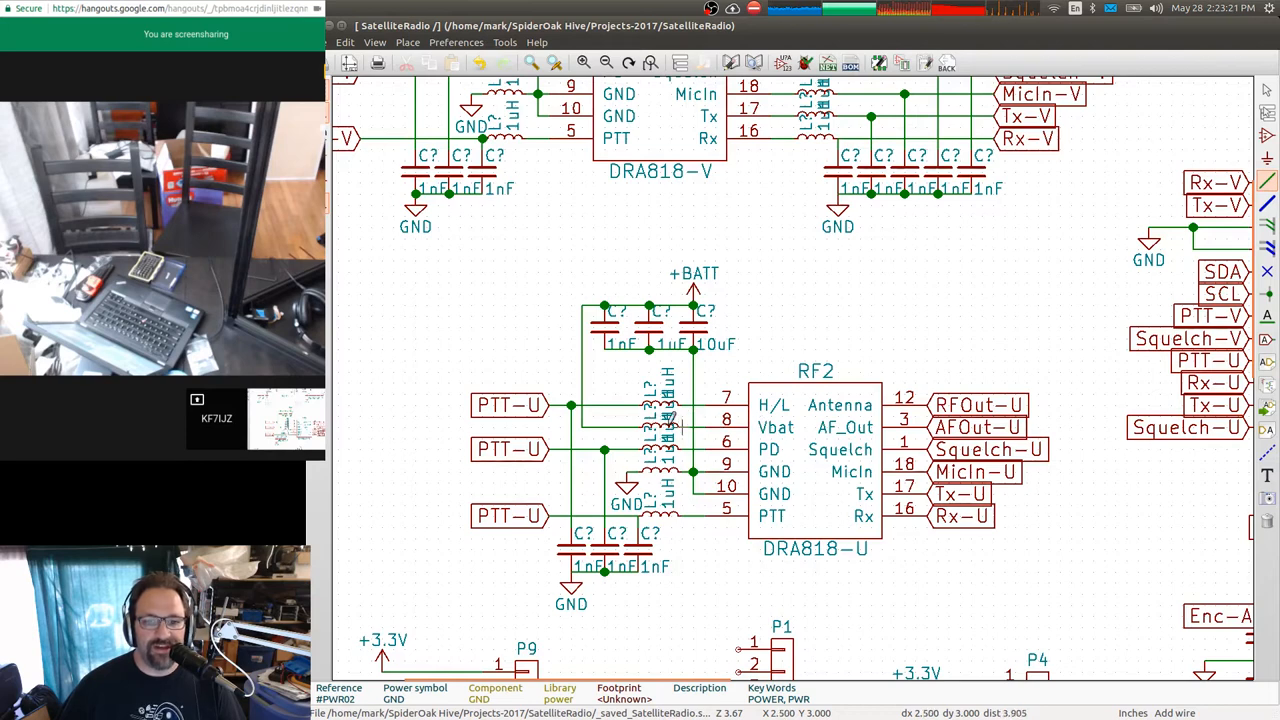
{"action": "mouse_move", "coordinate": [700, 290]}
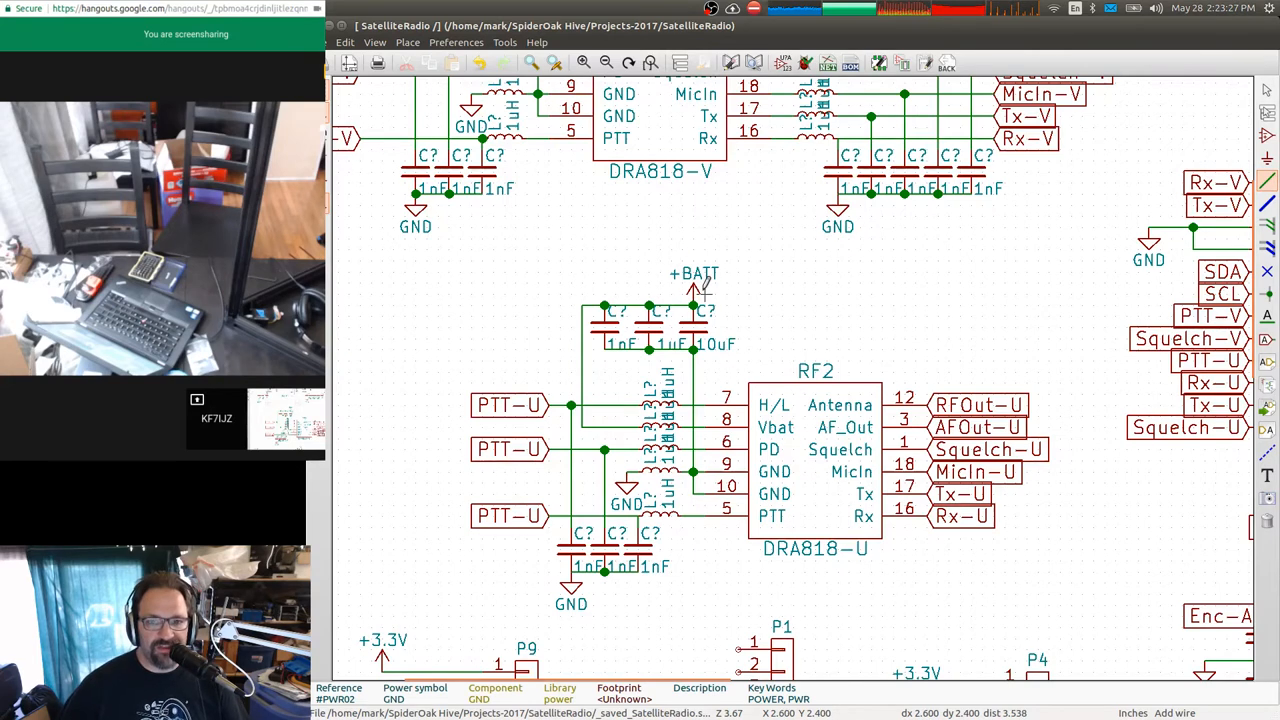
{"action": "mouse_move", "coordinate": [770, 284]}
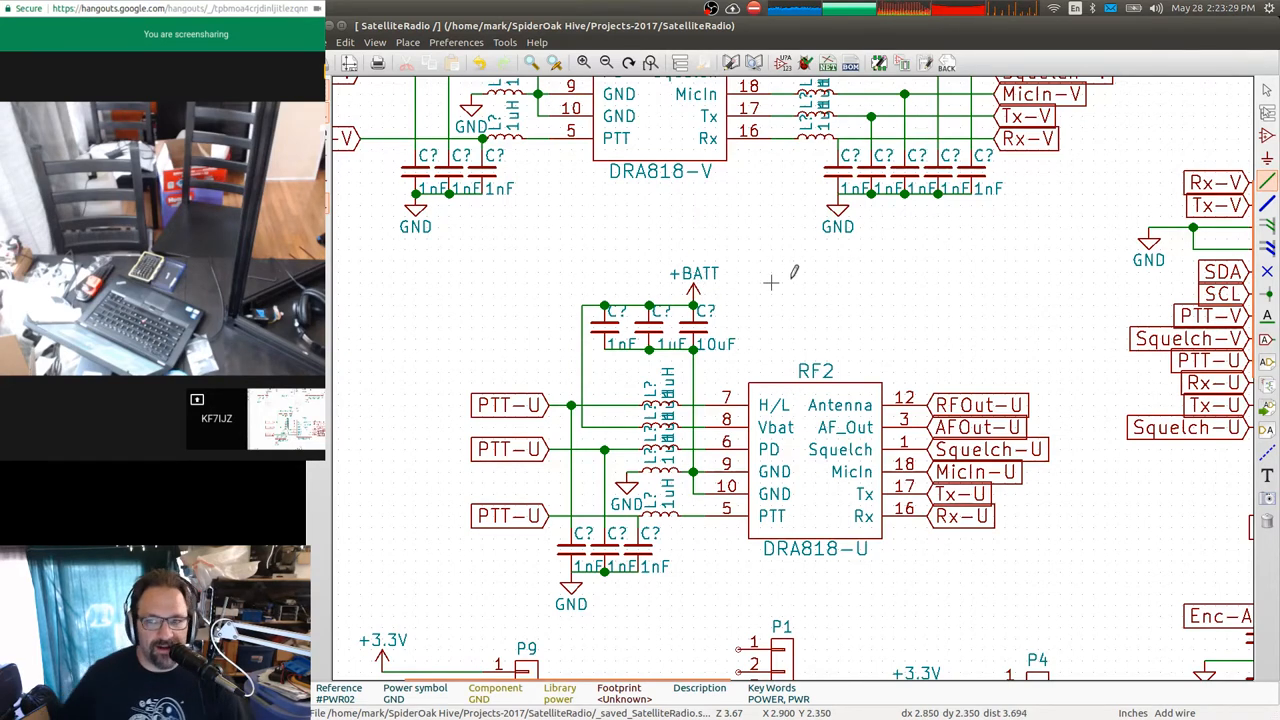
{"action": "mouse_move", "coordinate": [676, 210]}
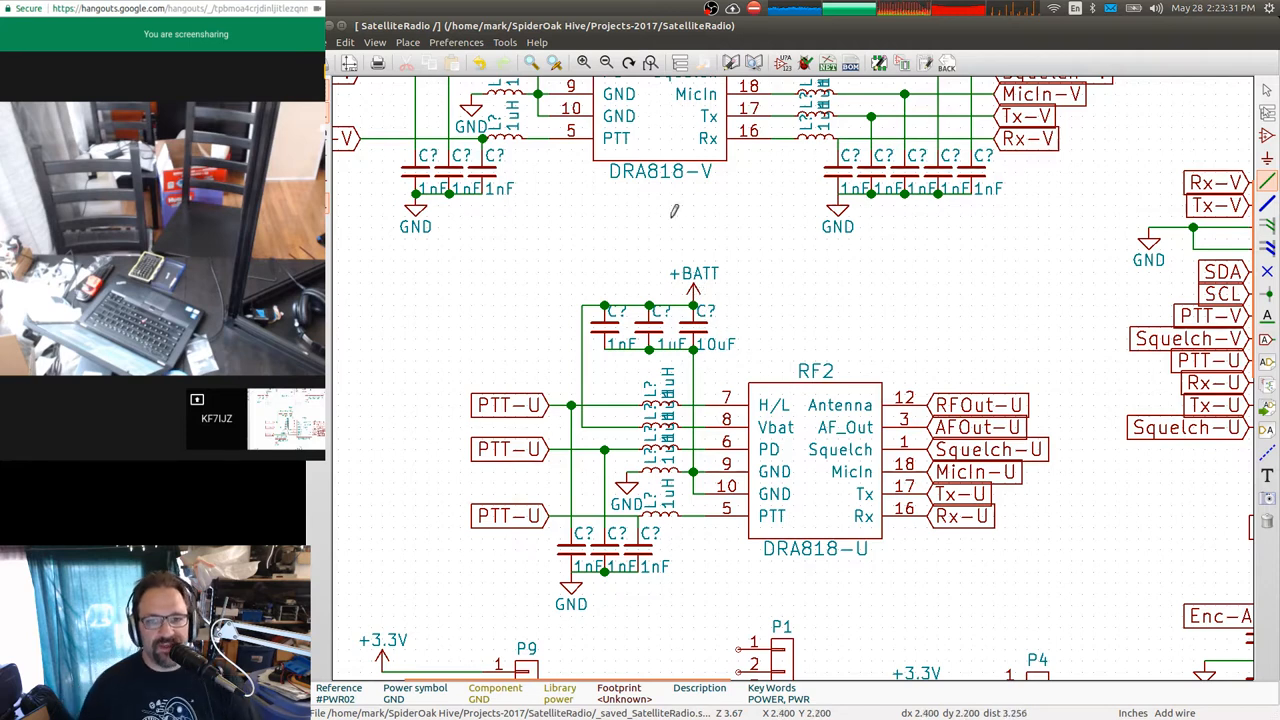
{"action": "mouse_move", "coordinate": [796, 448]}
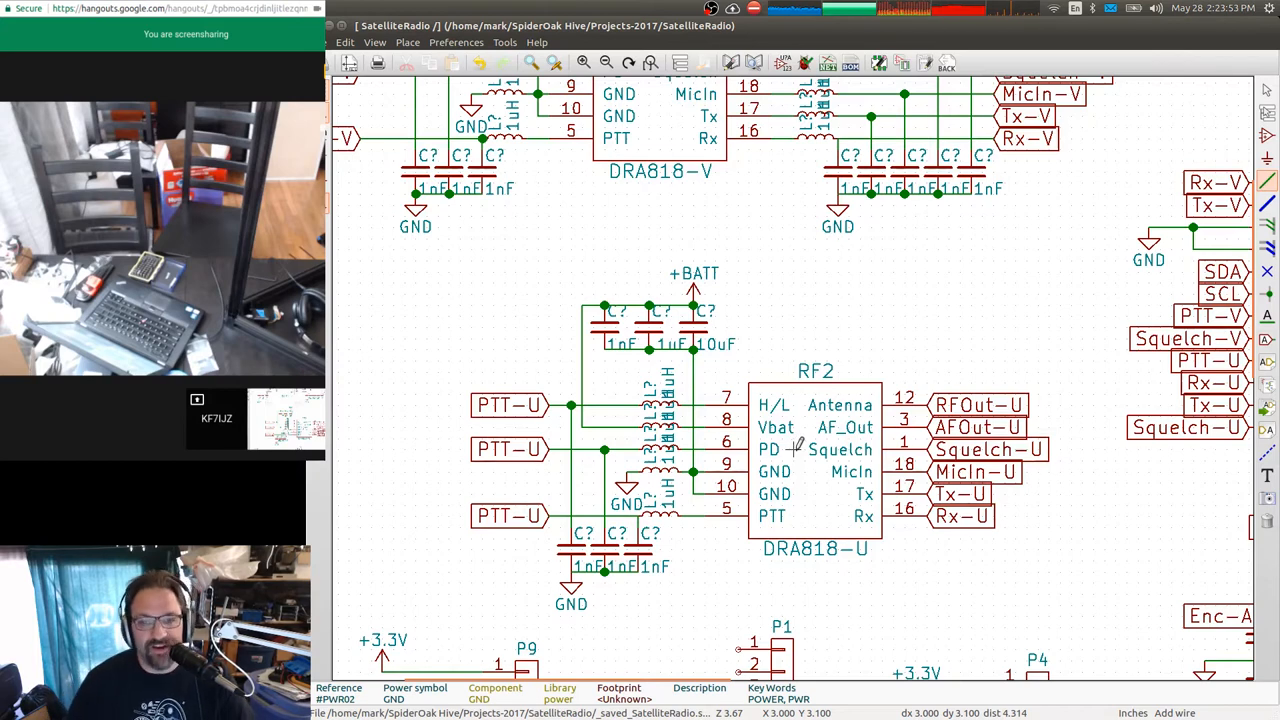
{"action": "mouse_move", "coordinate": [752, 324]}
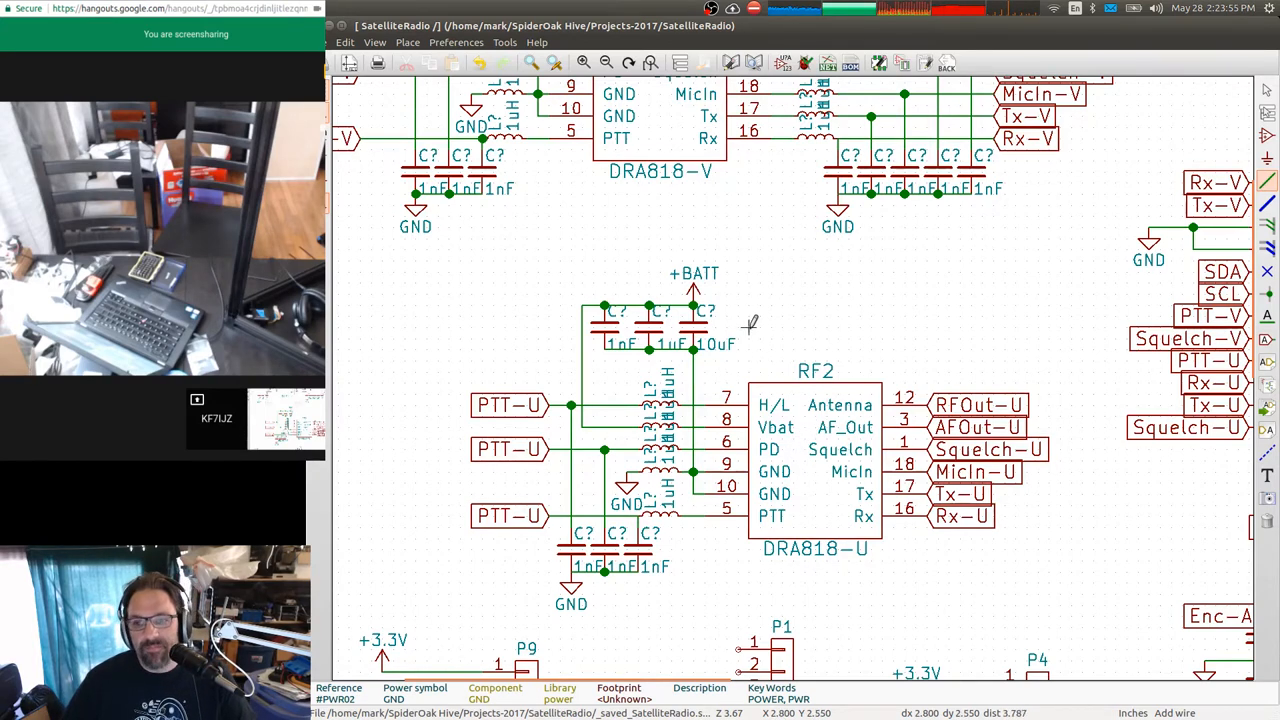
{"action": "mouse_move", "coordinate": [762, 280]}
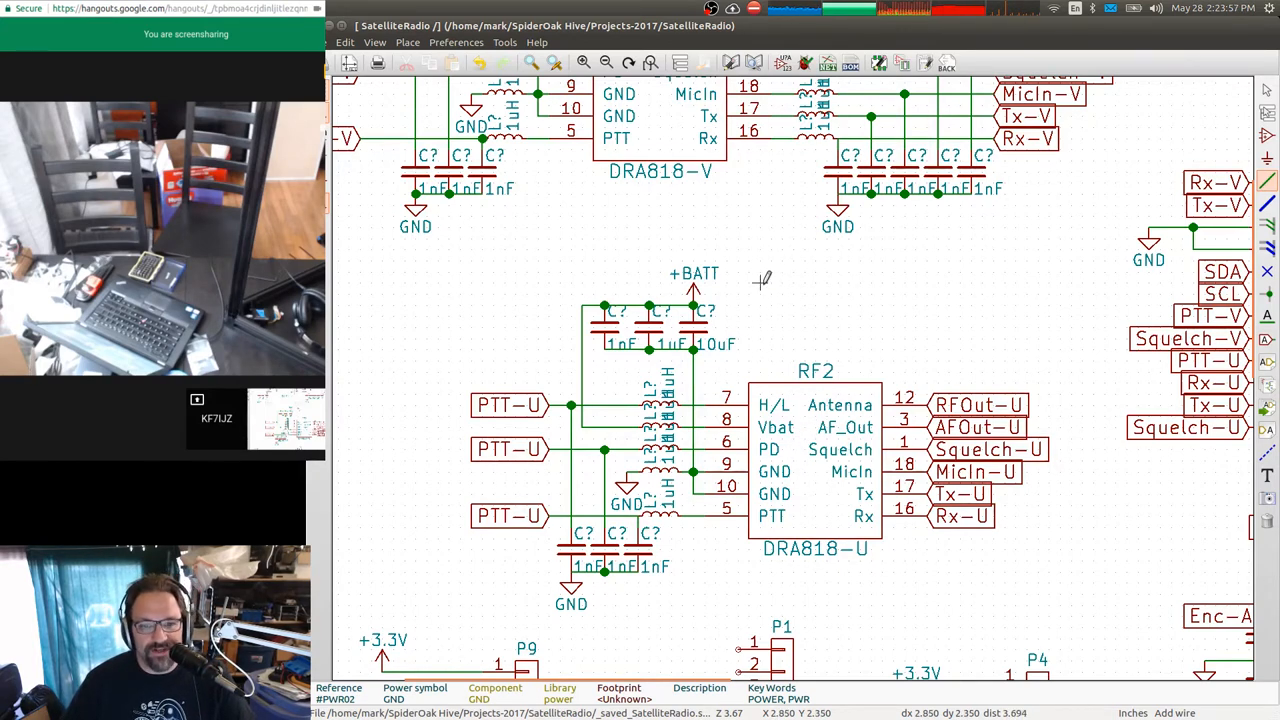
{"action": "mouse_move", "coordinate": [688, 280]}
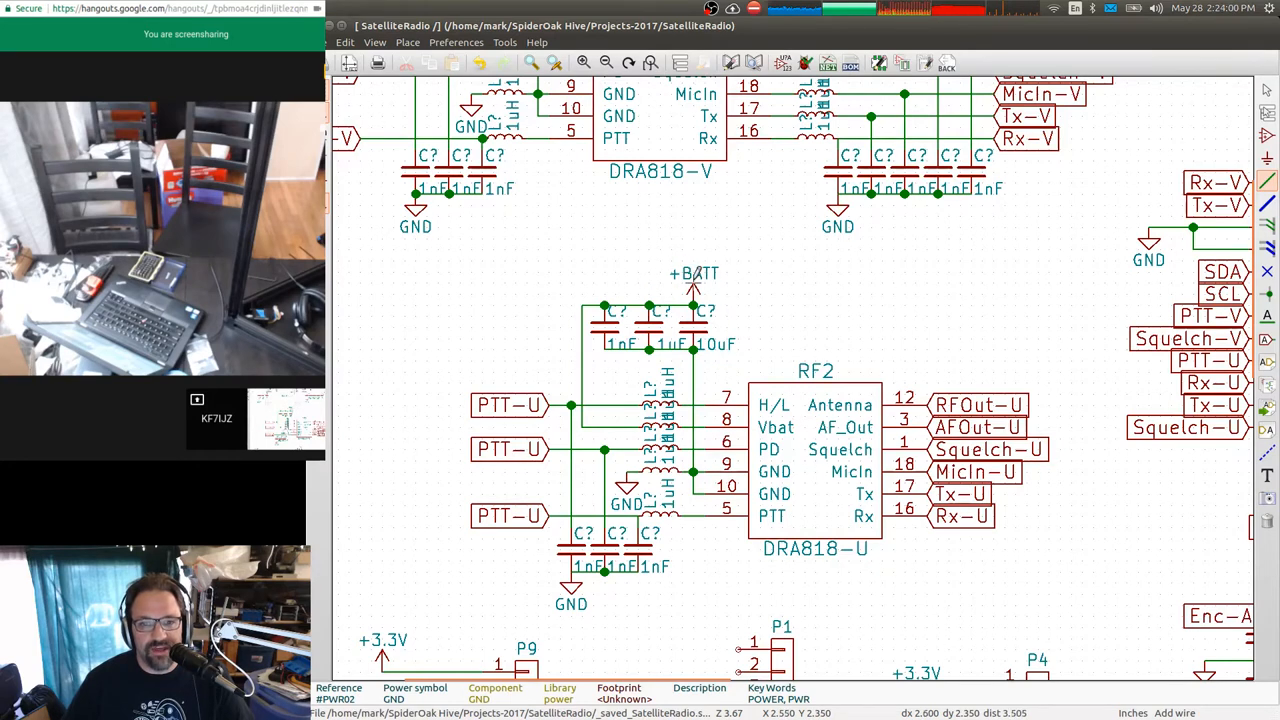
{"action": "mouse_move", "coordinate": [784, 436]}
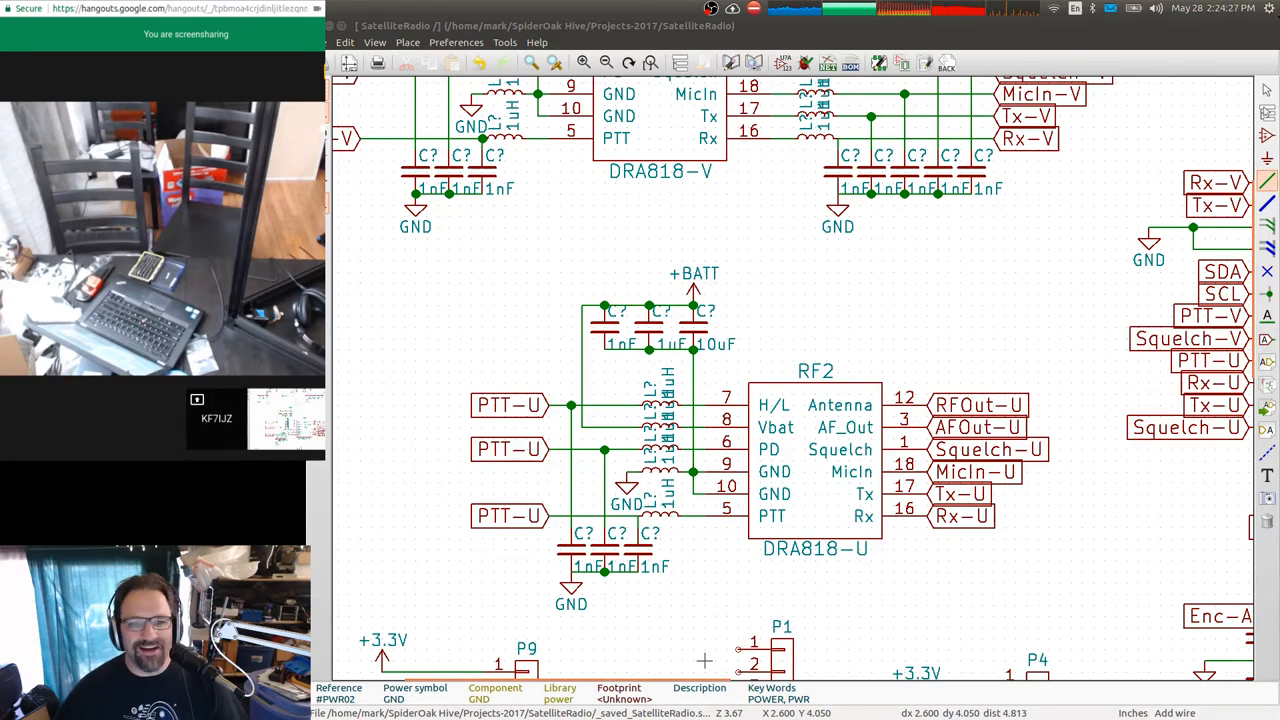
{"action": "mouse_move", "coordinate": [752, 388]}
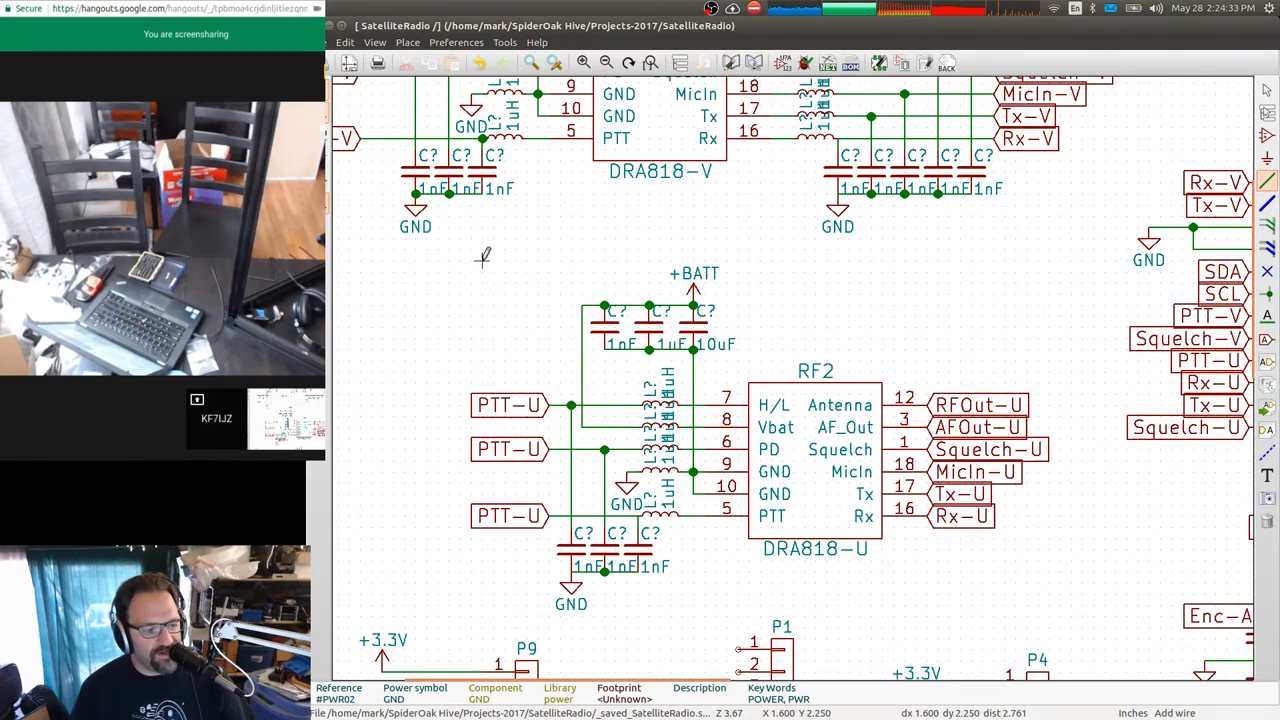
Reposition RF1's RFOut-V label after detaching RF2's output labels from its pins.
{"action": "left_click_drag", "start_coordinate": [484, 256], "coordinate": [1040, 596]}
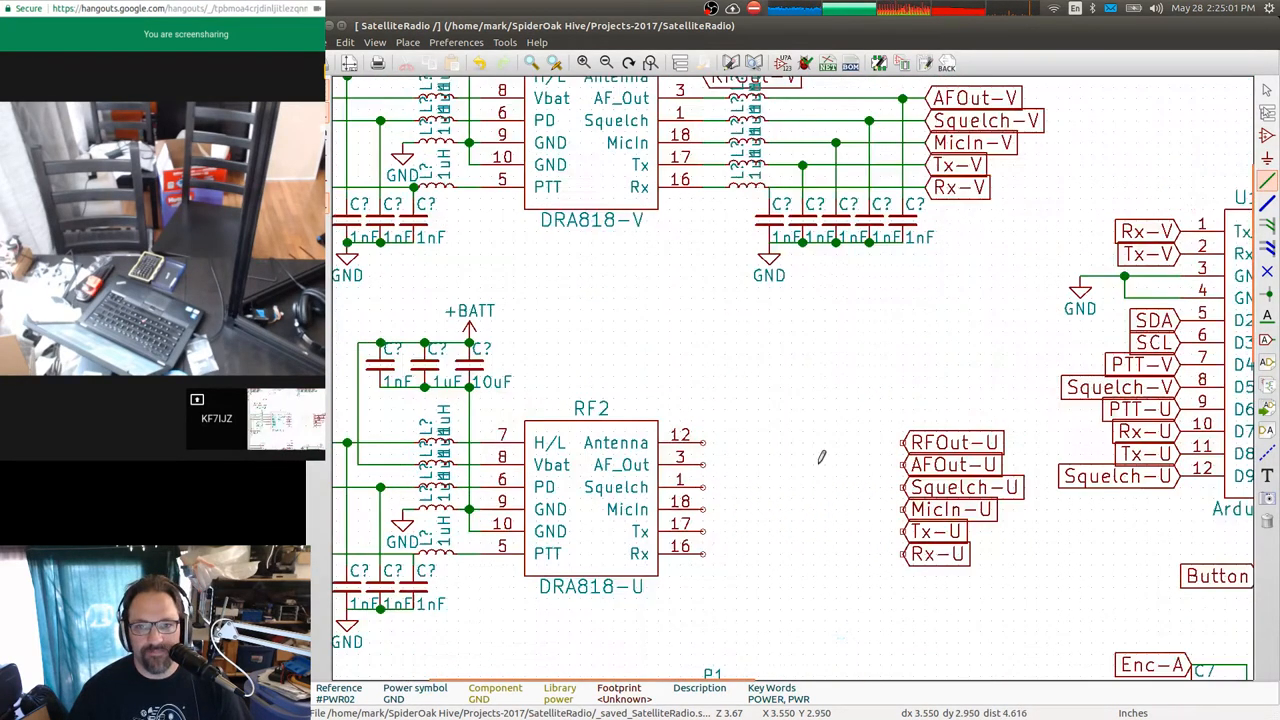
{"action": "scroll", "scroll_direction": "up", "scroll_amount": 3}
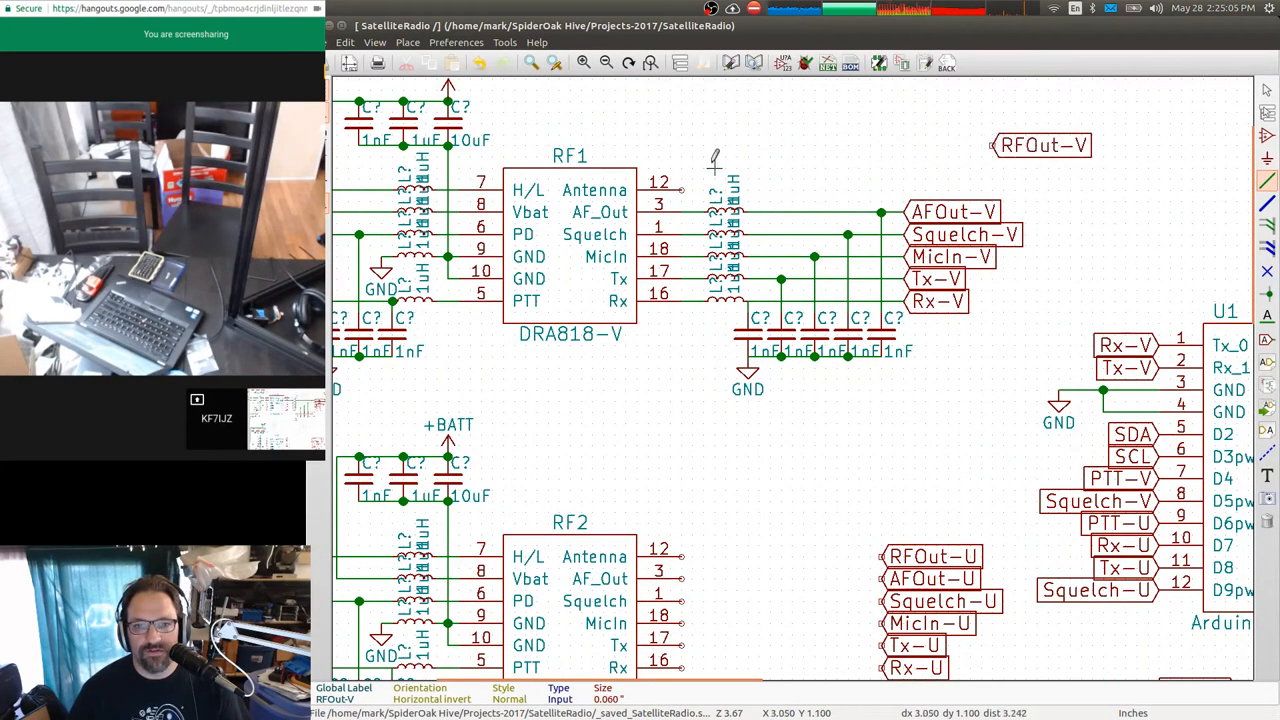
Select RF1's inductor and 1nF capacitor filter block and bring up Duplicate Block for RF2.
{"action": "left_click_drag", "start_coordinate": [714, 156], "coordinate": [890, 432]}
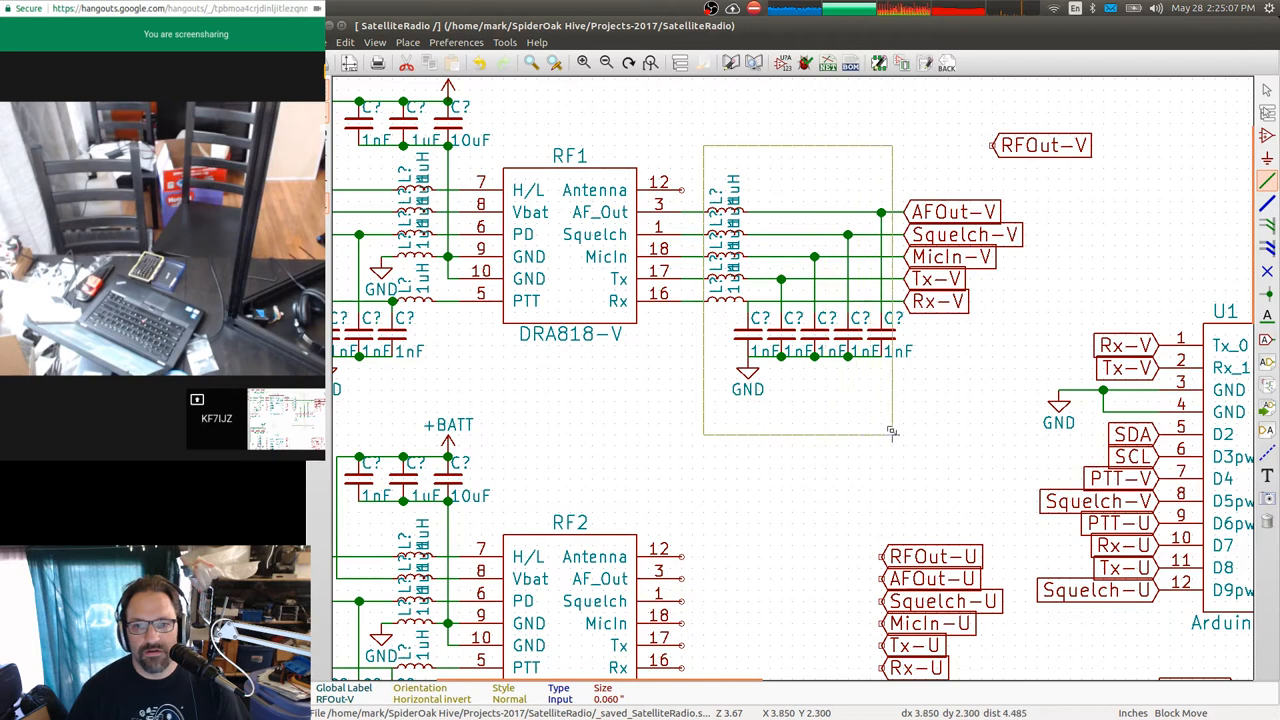
{"action": "right_click", "coordinate": [890, 430]}
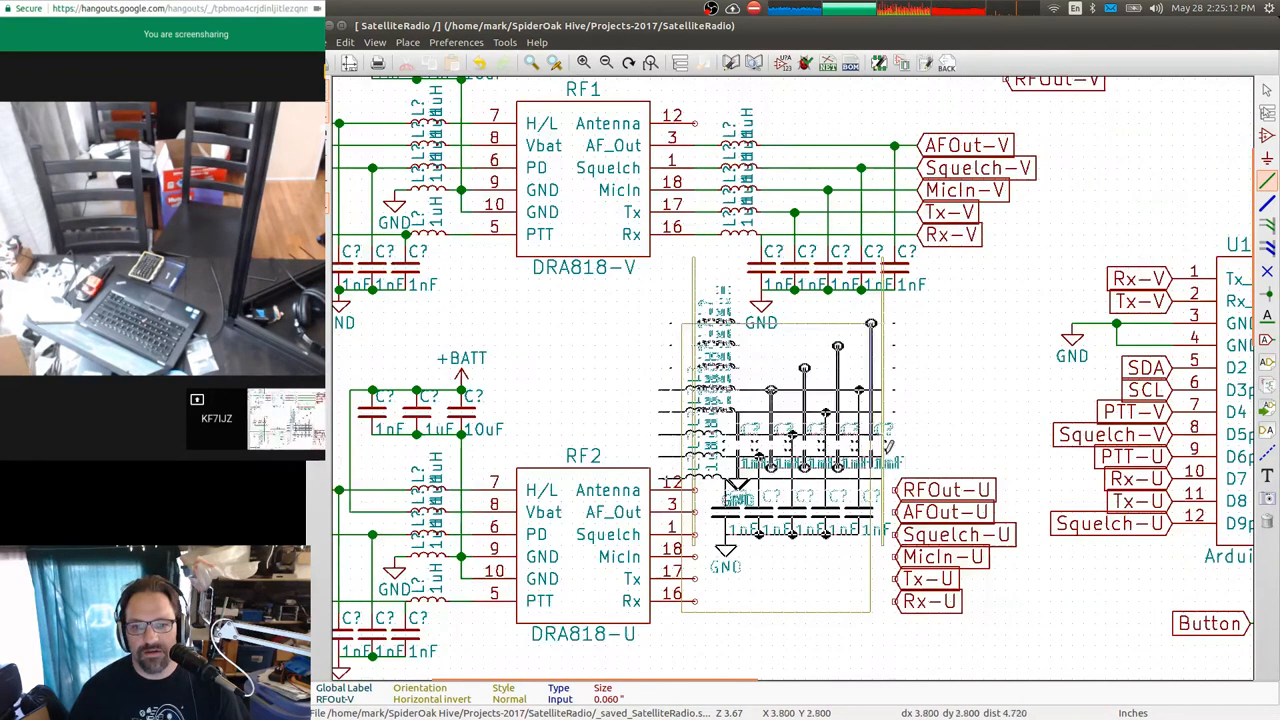
{"action": "scroll", "scroll_direction": "down", "scroll_amount": 3}
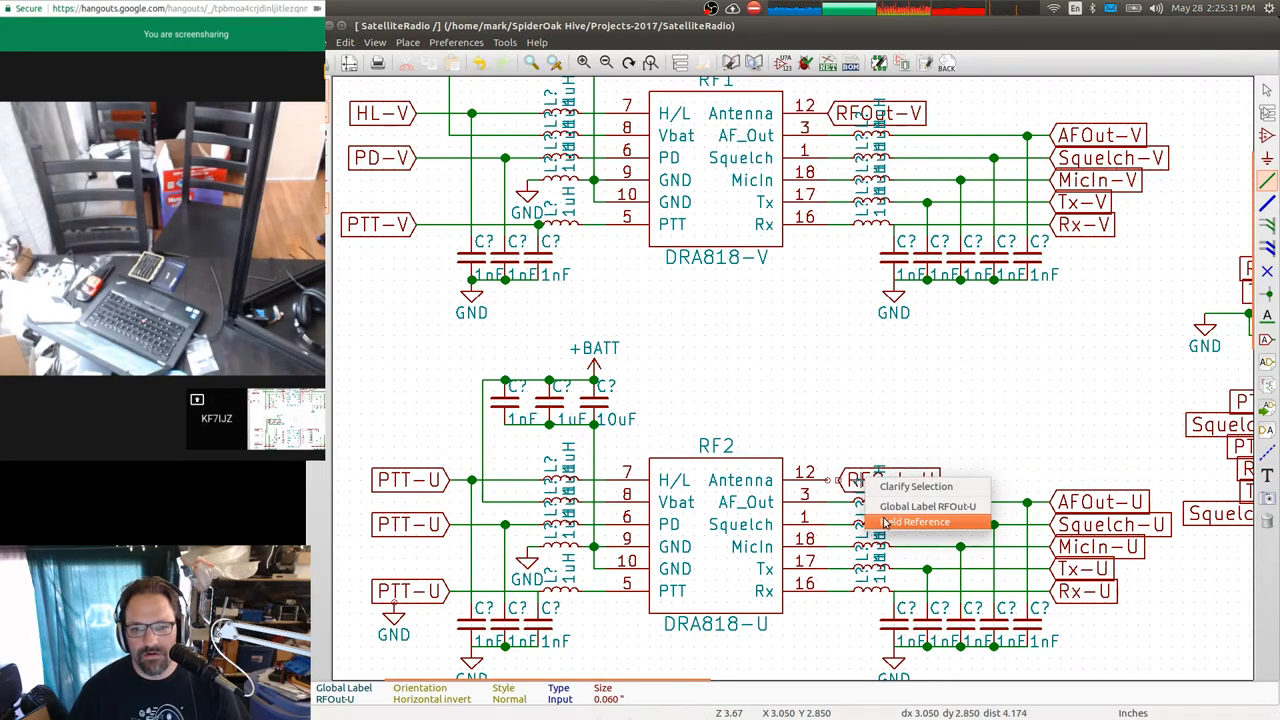
{"action": "left_click", "coordinate": [914, 520]}
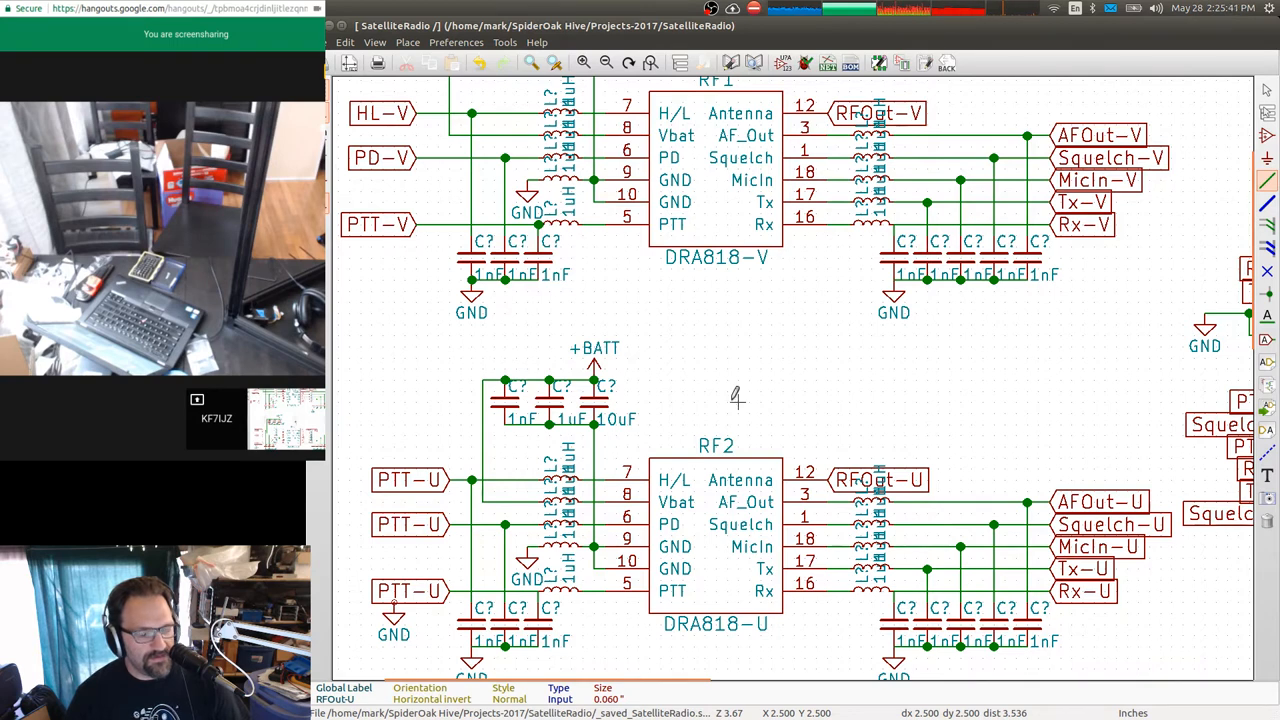
{"action": "scroll", "scroll_direction": "down", "scroll_amount": 3}
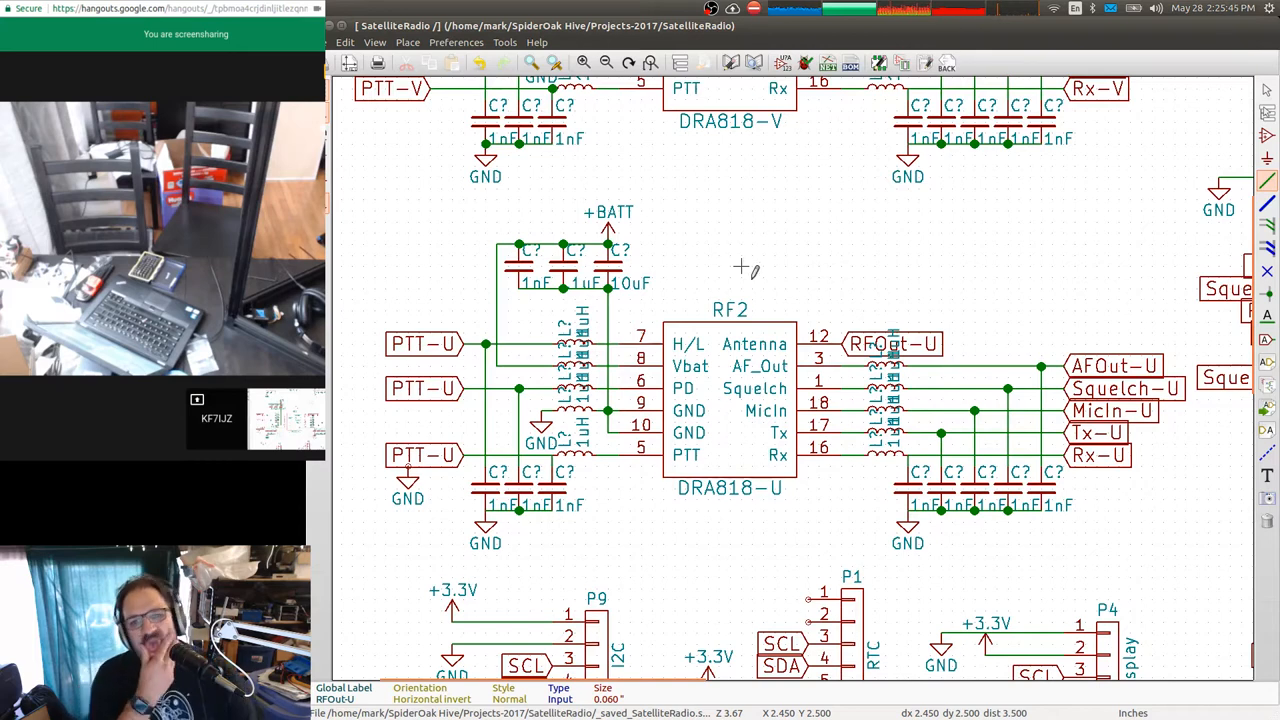
{"action": "mouse_move", "coordinate": [930, 450]}
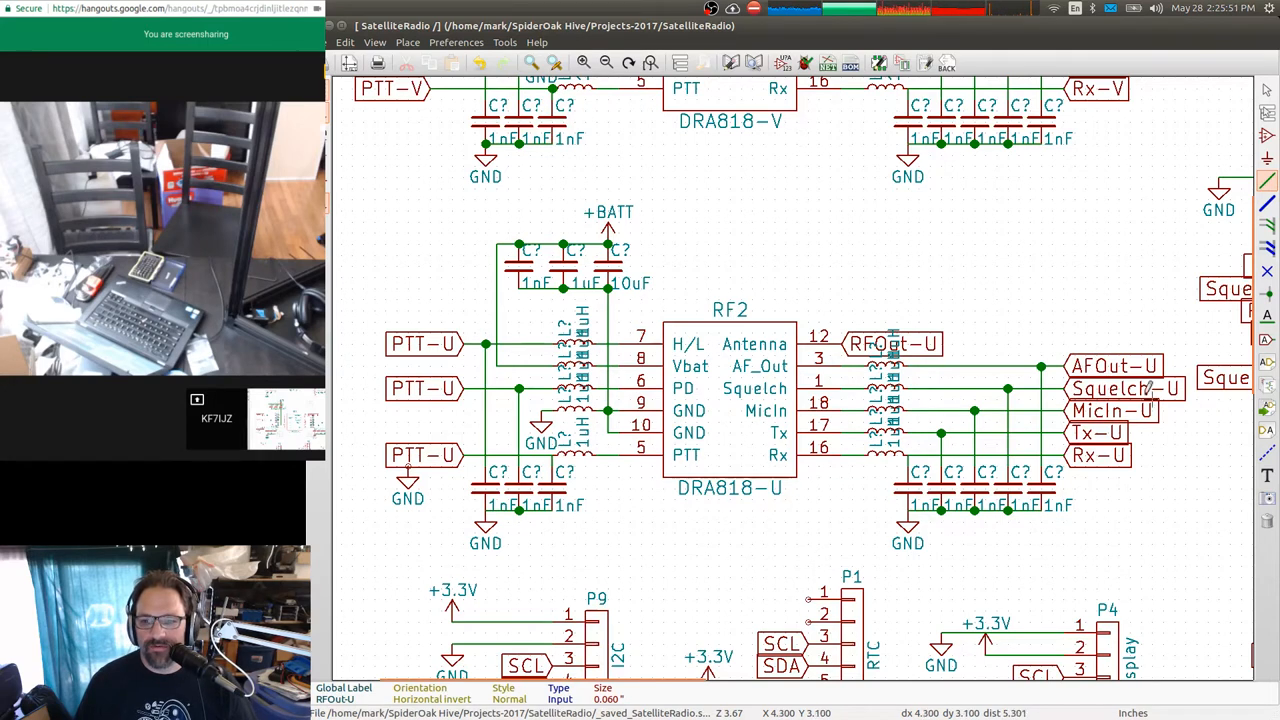
{"action": "mouse_move", "coordinate": [1000, 410]}
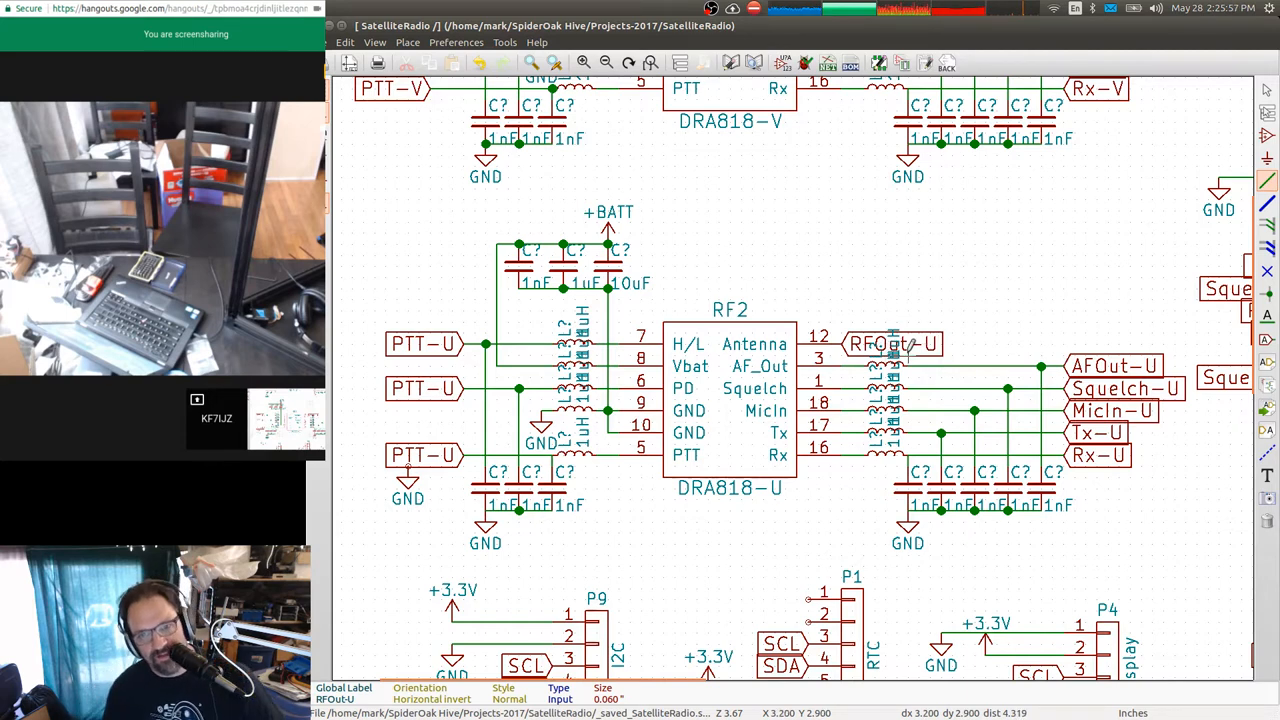
{"action": "mouse_move", "coordinate": [530, 340]}
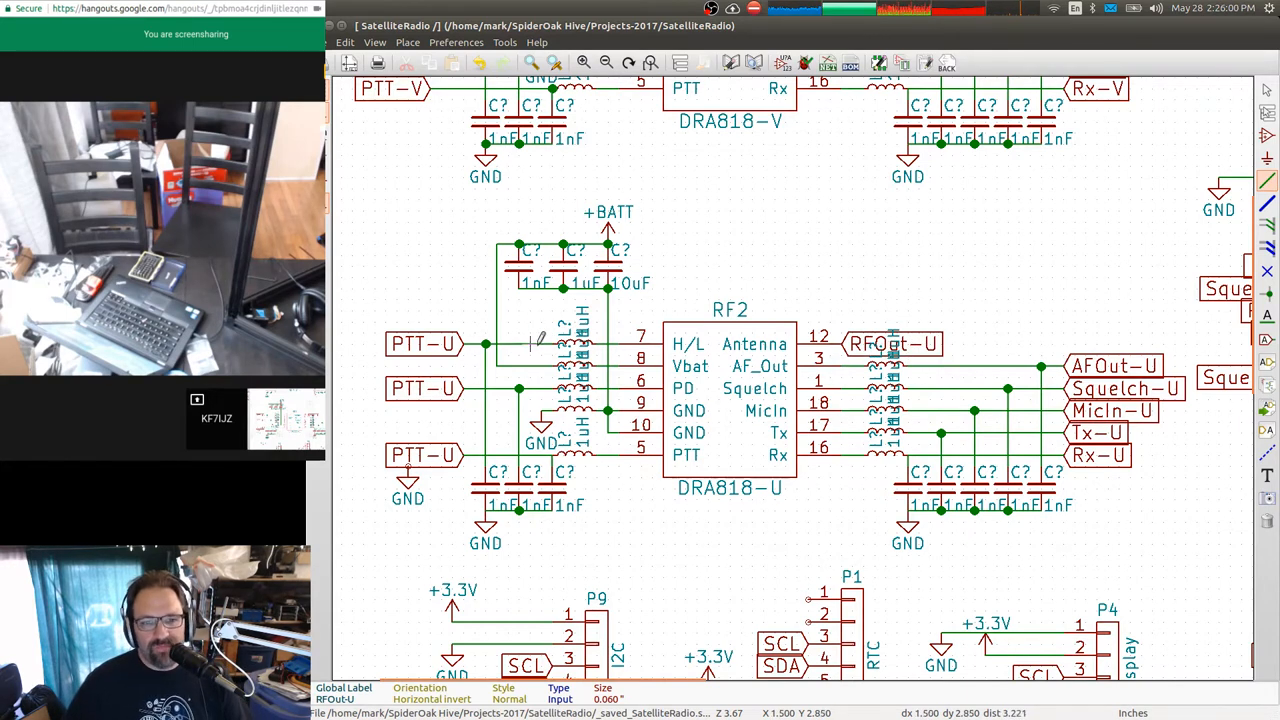
{"action": "mouse_move", "coordinate": [548, 330]}
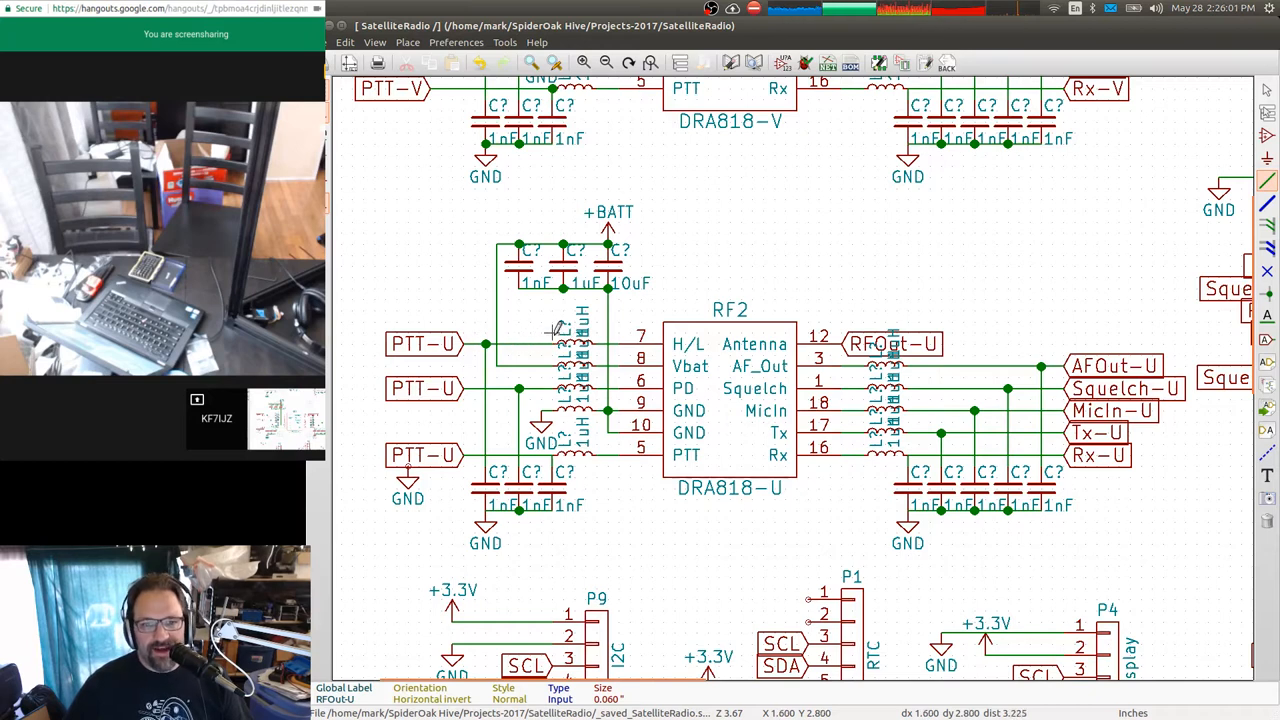
{"action": "mouse_move", "coordinate": [432, 378]}
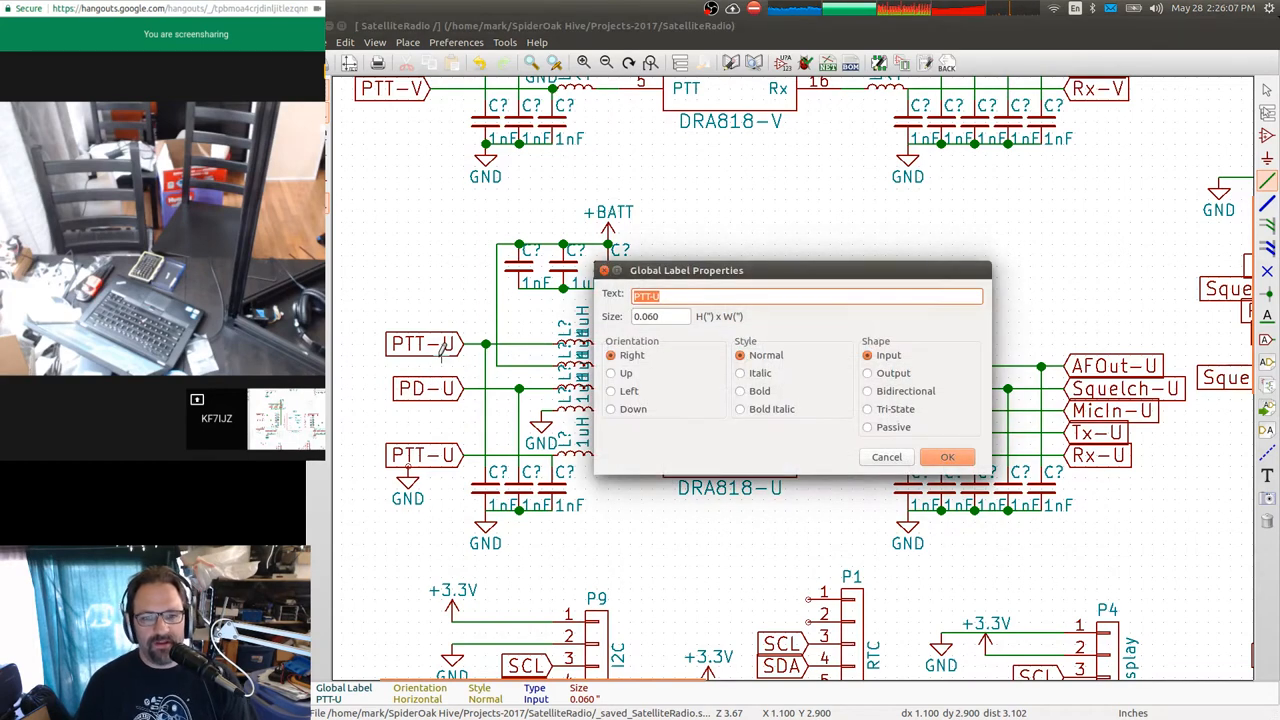
Confirm renaming RF2's top control label from PTT-U to HL-U.
{"action": "left_click", "coordinate": [948, 456]}
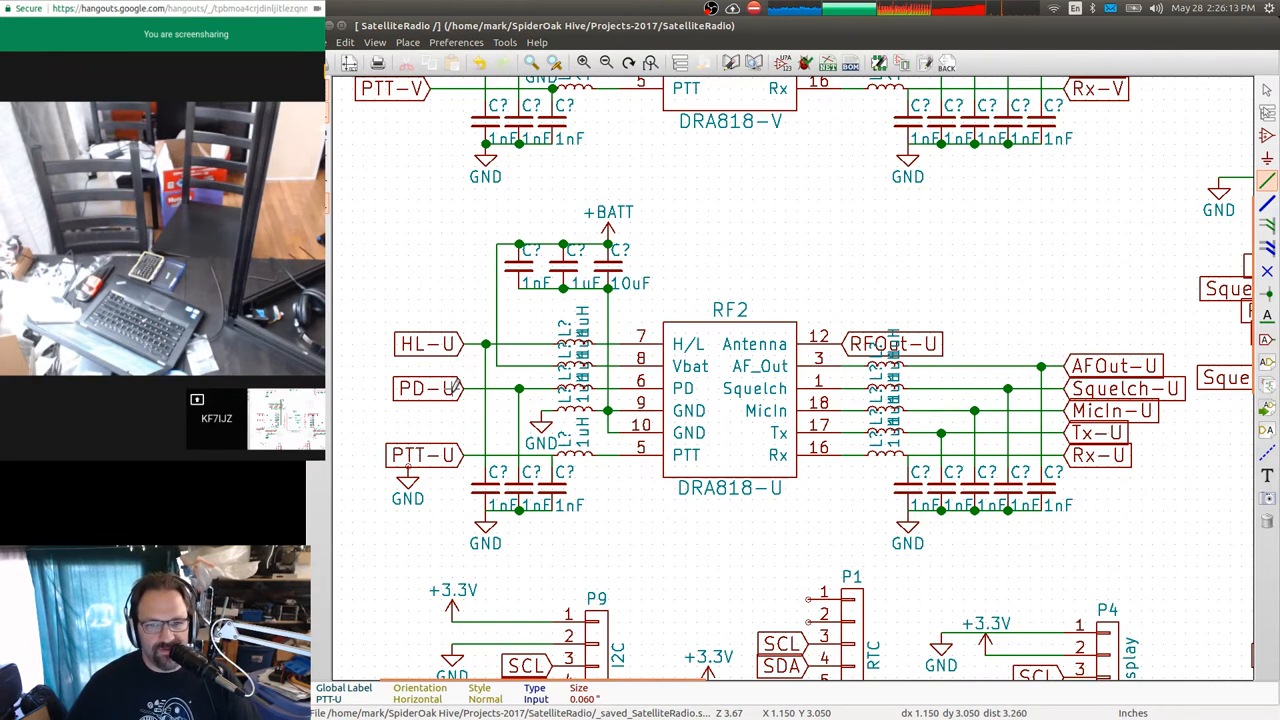
{"action": "mouse_move", "coordinate": [440, 344]}
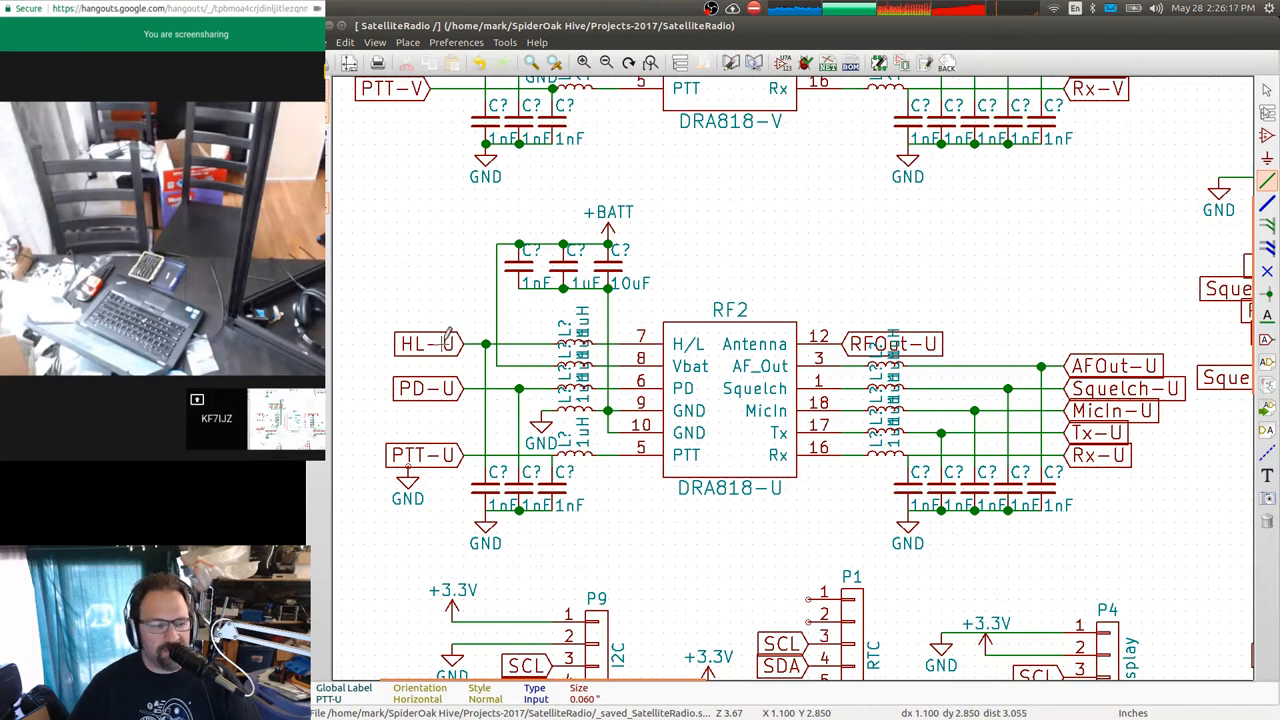
{"action": "mouse_move", "coordinate": [688, 362]}
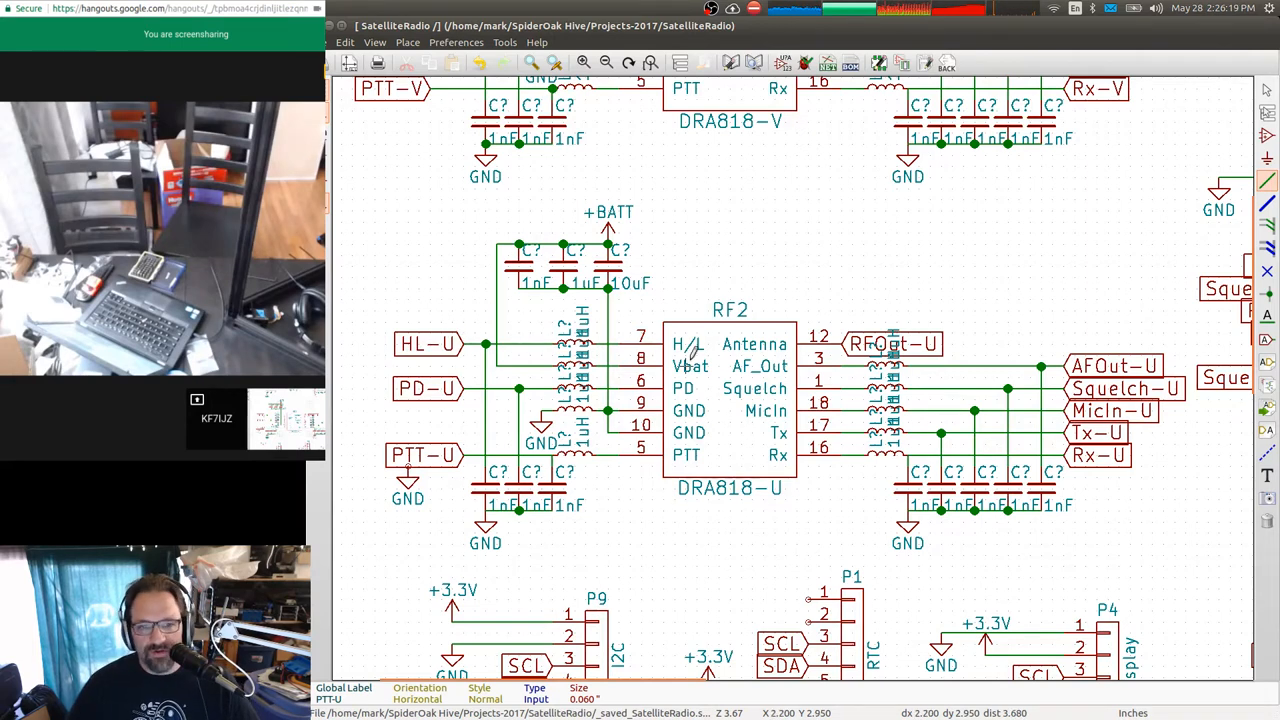
{"action": "mouse_move", "coordinate": [732, 252]}
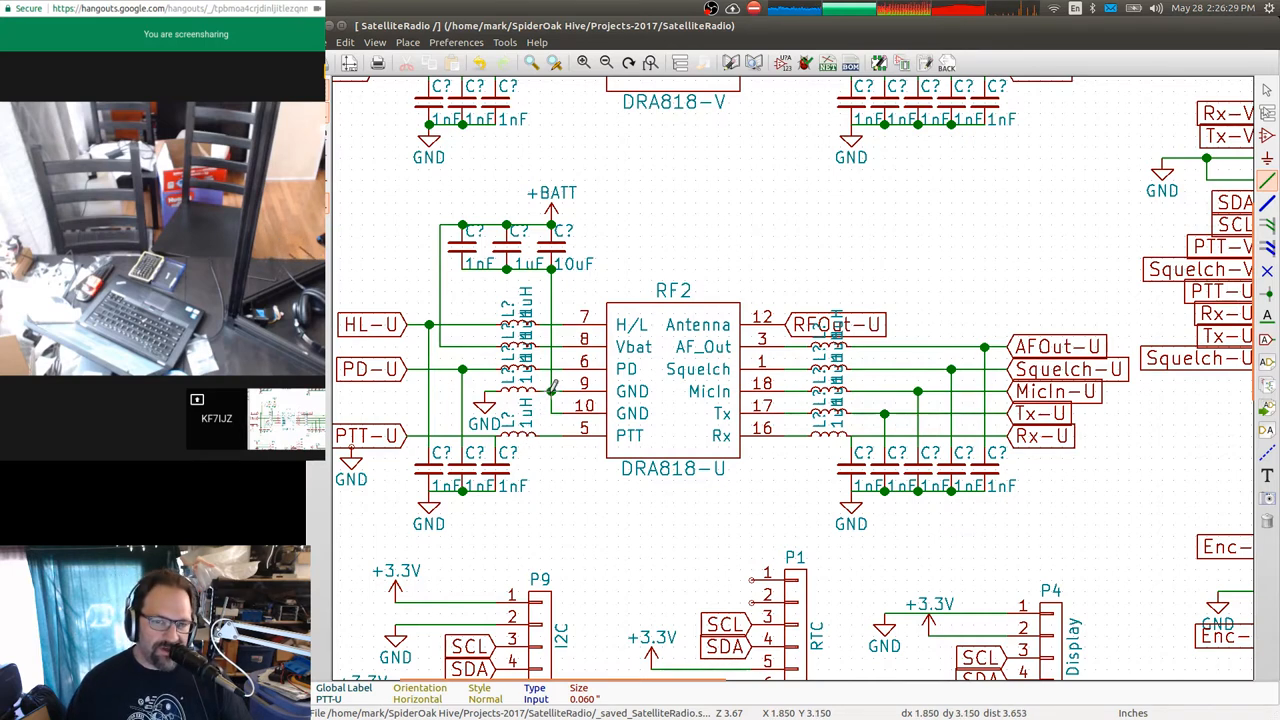
{"action": "mouse_move", "coordinate": [450, 500]}
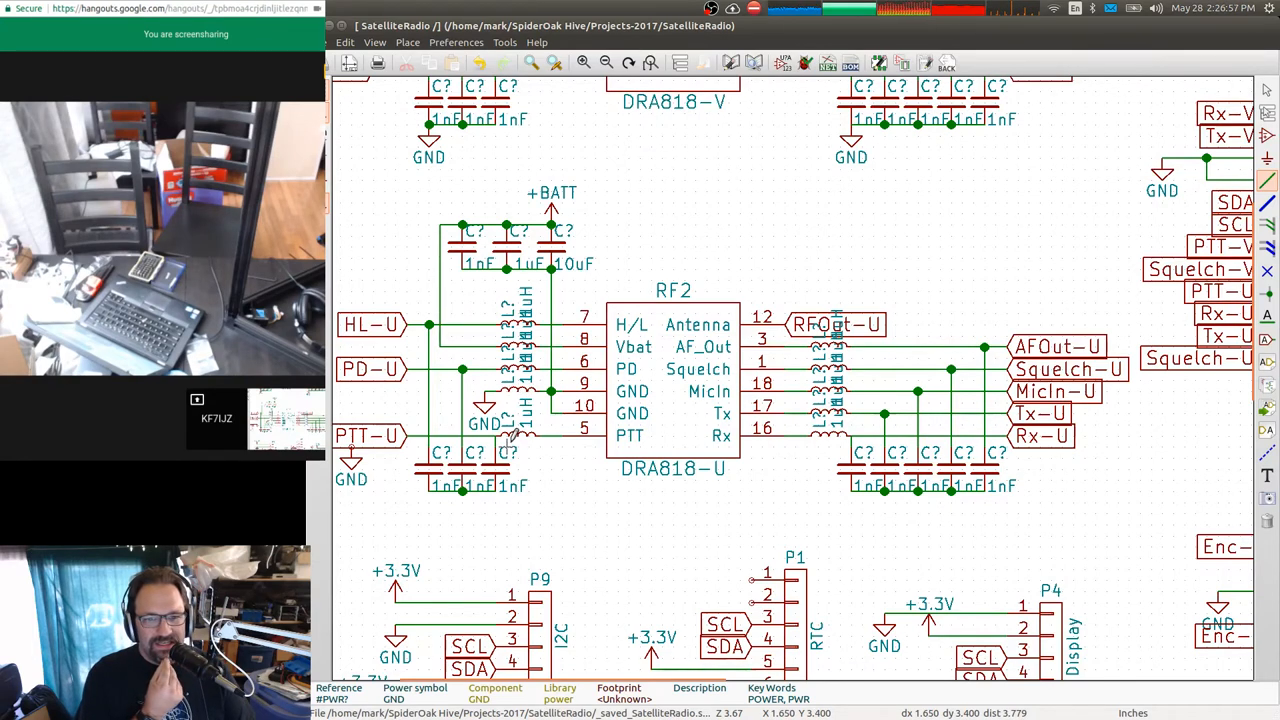
{"action": "mouse_move", "coordinate": [464, 420]}
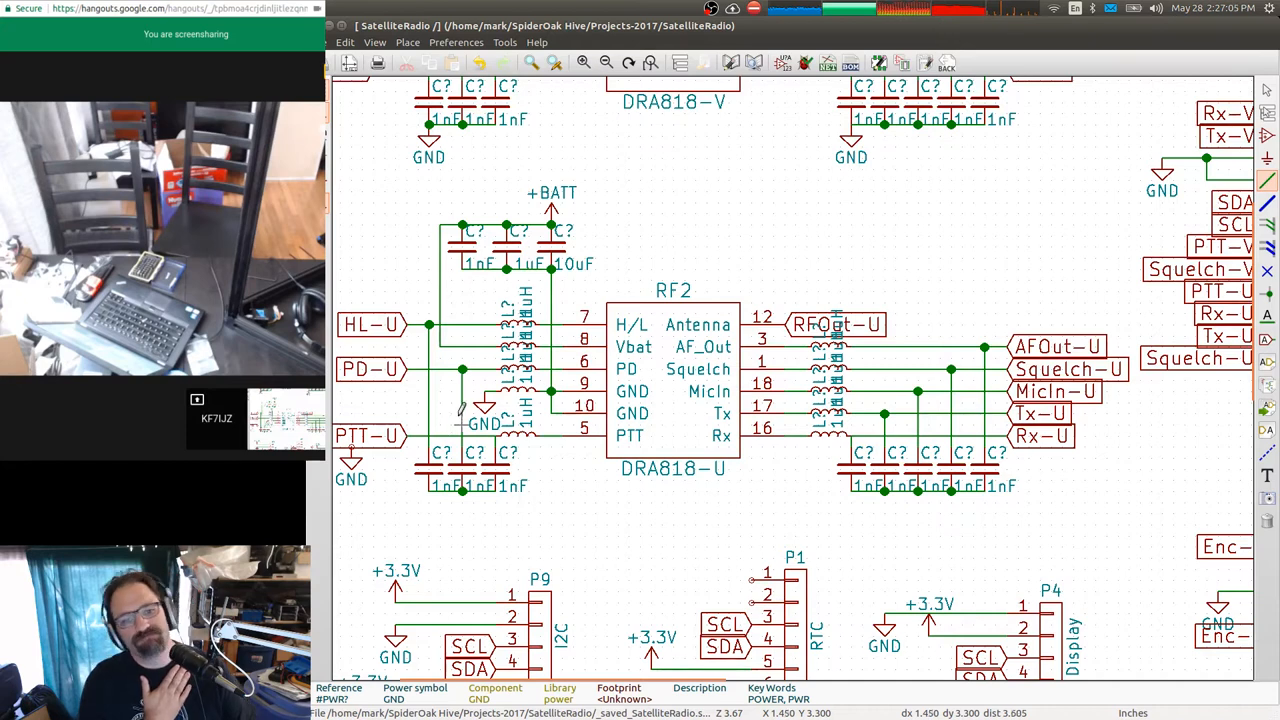
{"action": "mouse_move", "coordinate": [462, 372]}
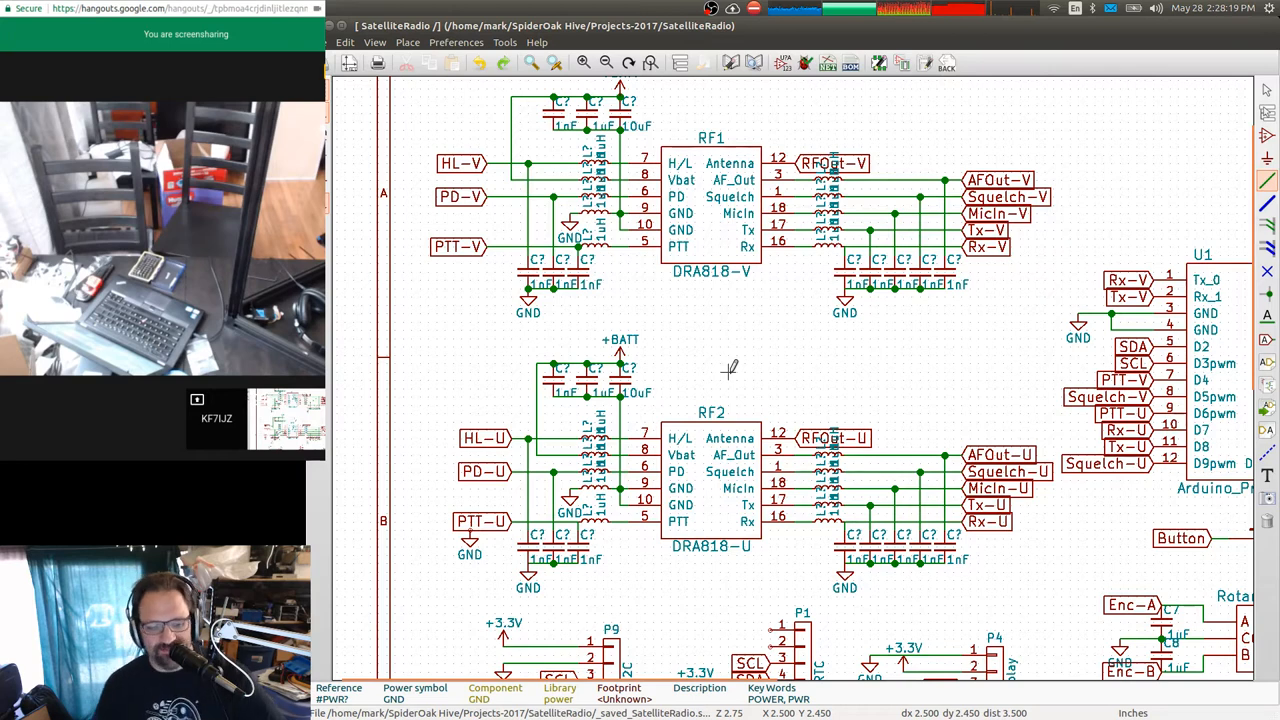
{"action": "mouse_move", "coordinate": [744, 358]}
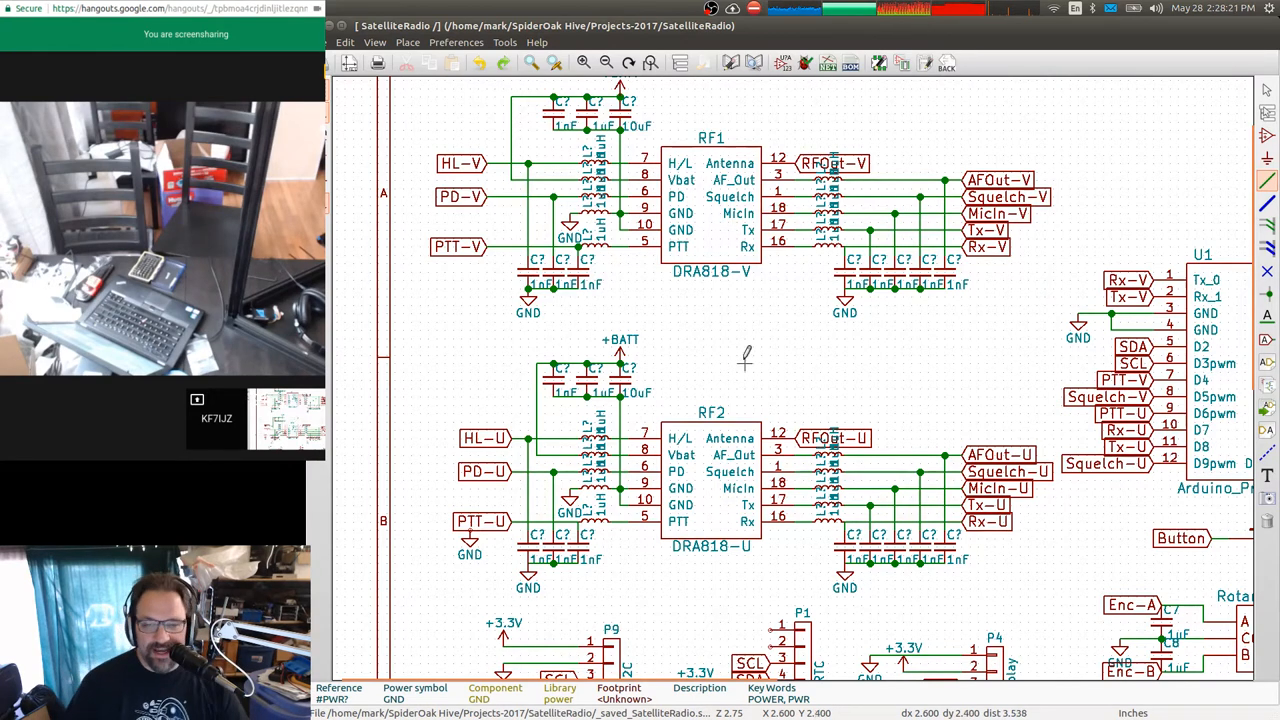
{"action": "mouse_move", "coordinate": [740, 352]}
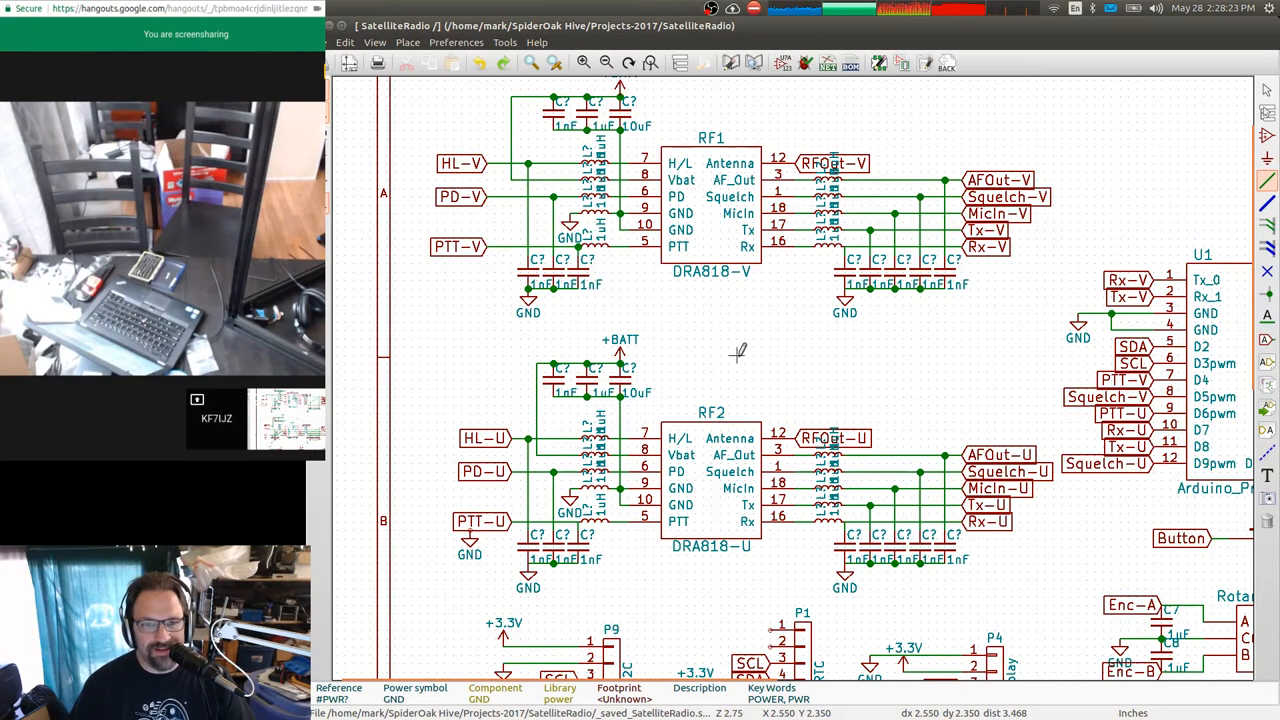
{"action": "mouse_move", "coordinate": [744, 344]}
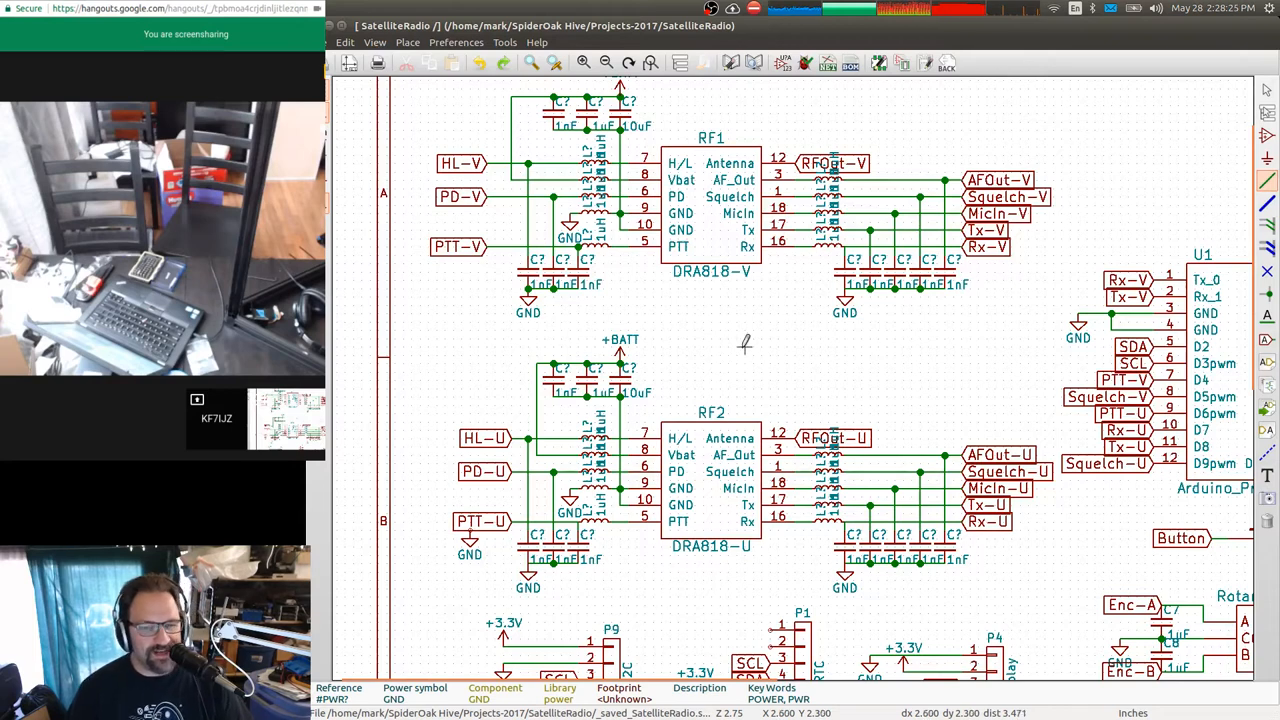
{"action": "mouse_move", "coordinate": [756, 476]}
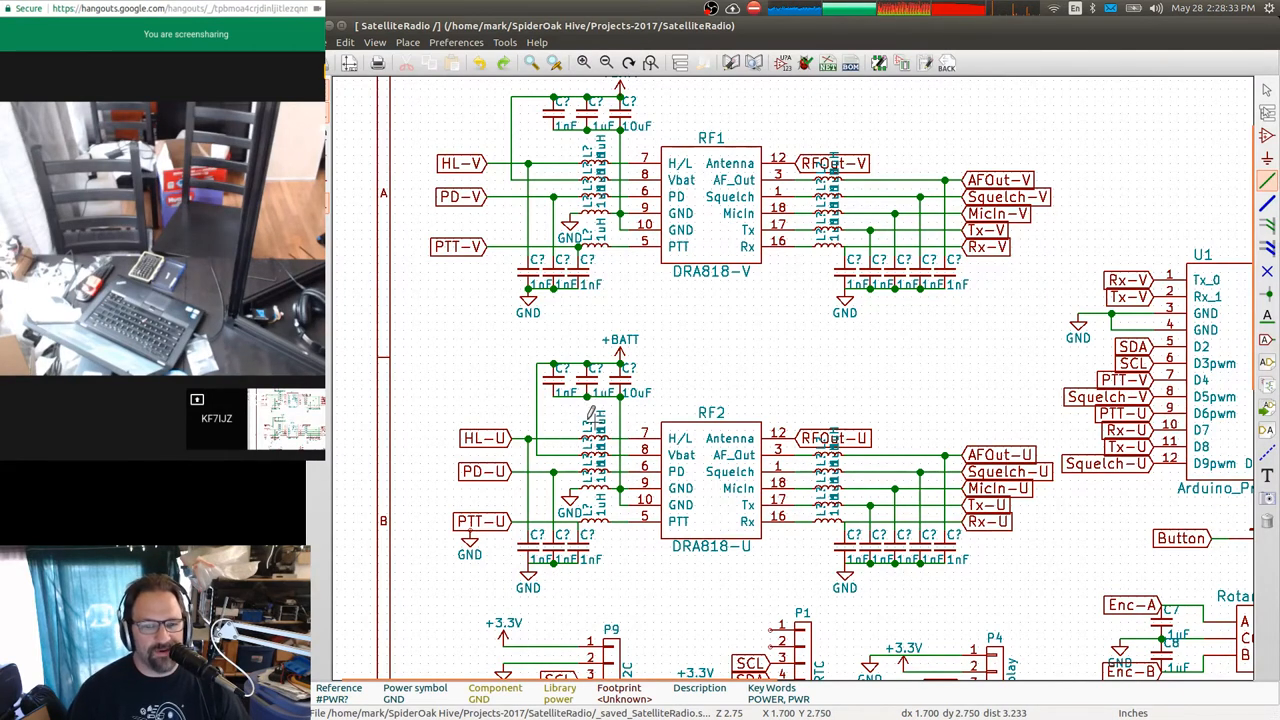
{"action": "mouse_move", "coordinate": [556, 560]}
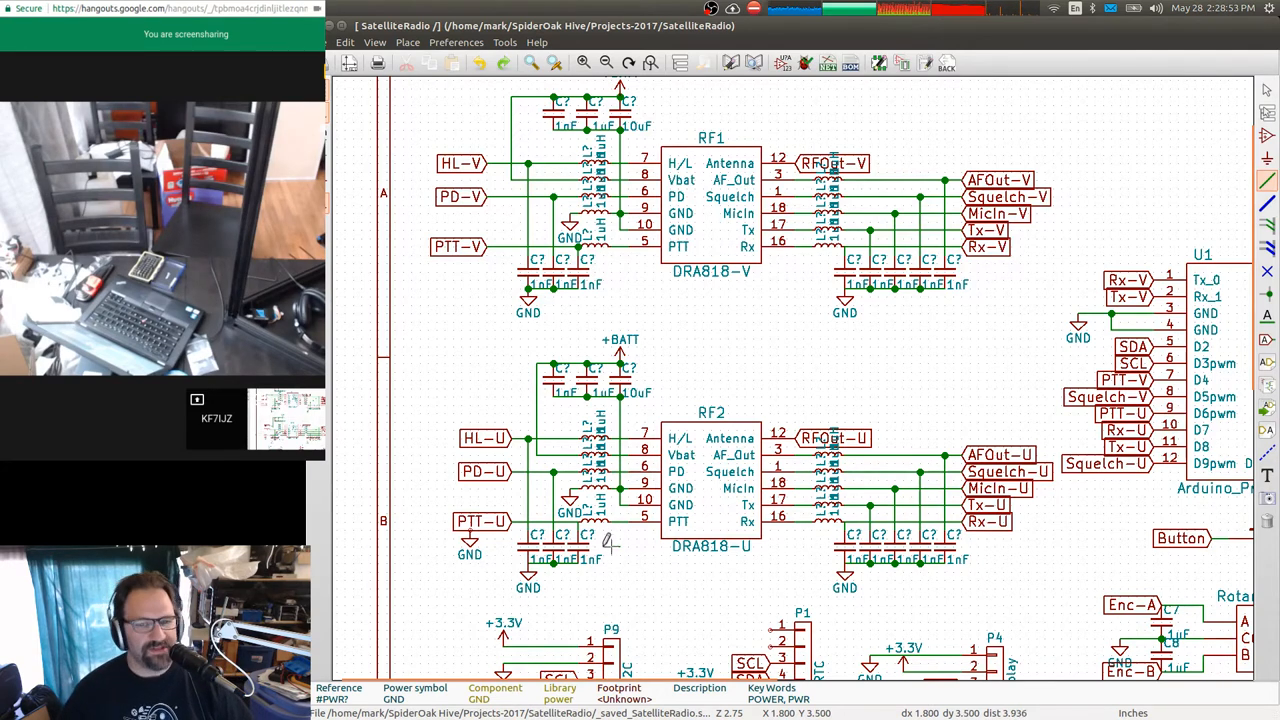
{"action": "mouse_move", "coordinate": [628, 564]}
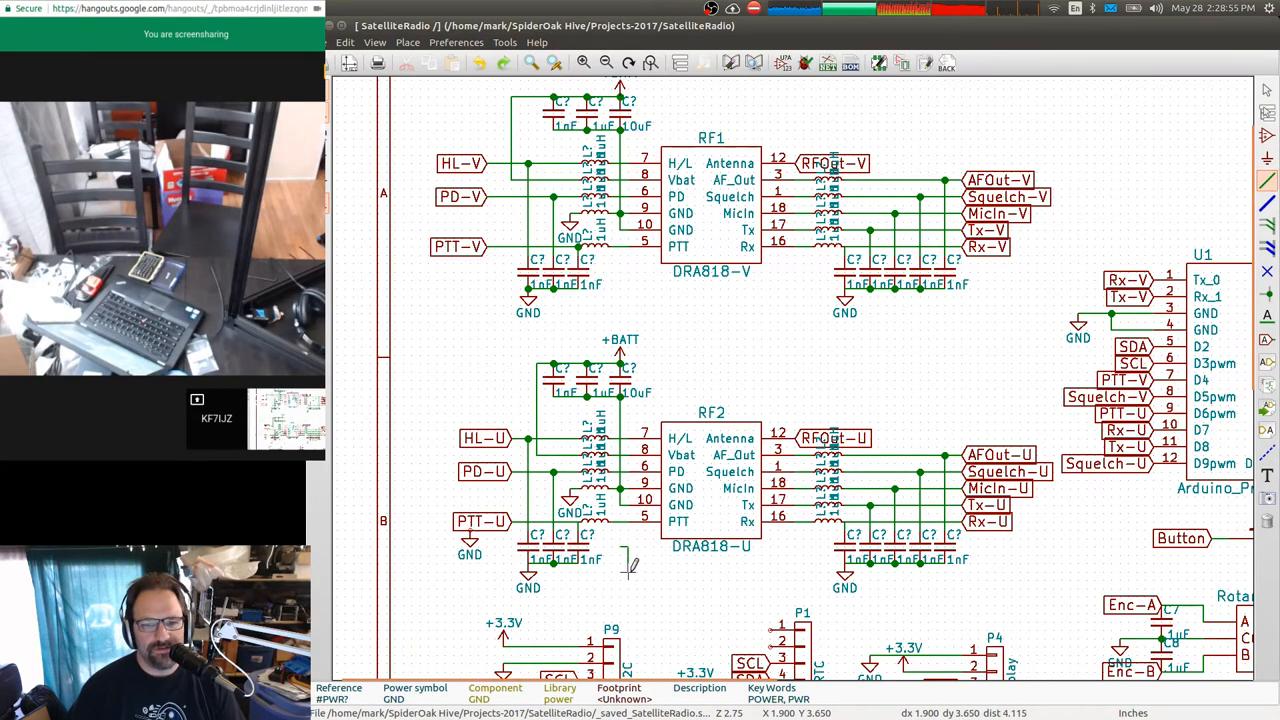
{"action": "mouse_move", "coordinate": [712, 238]}
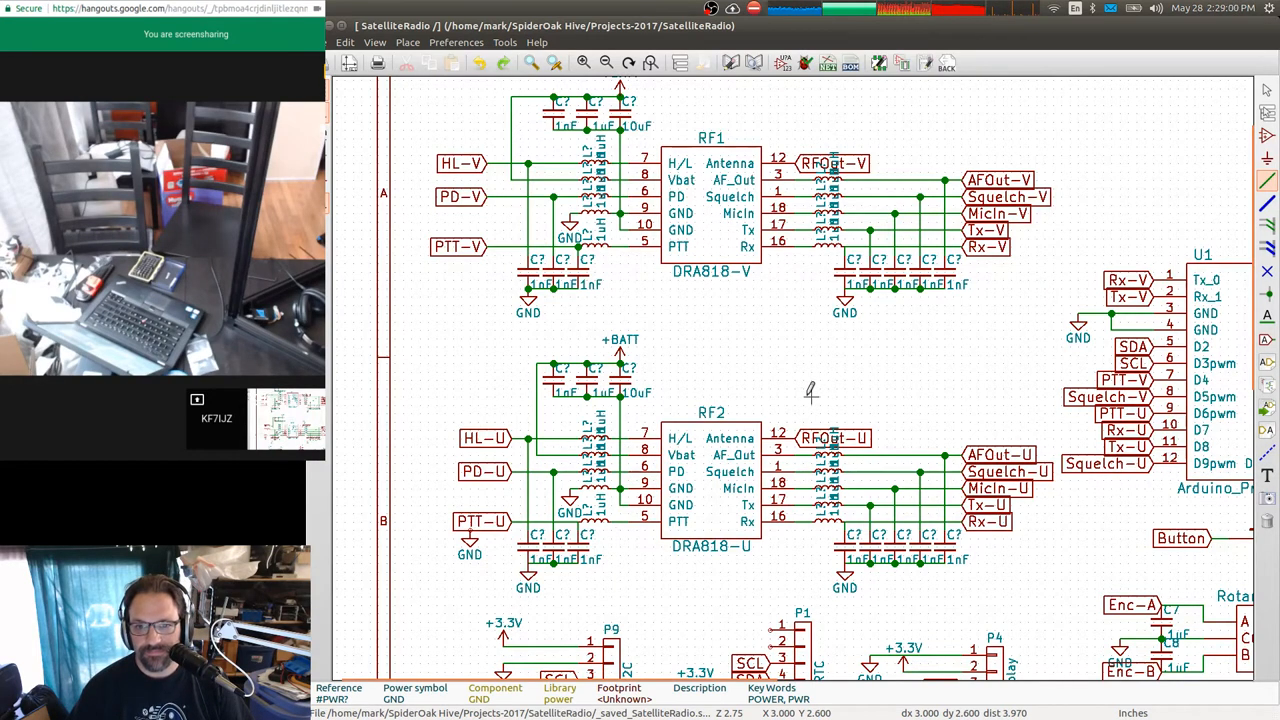
{"action": "mouse_move", "coordinate": [450, 336]}
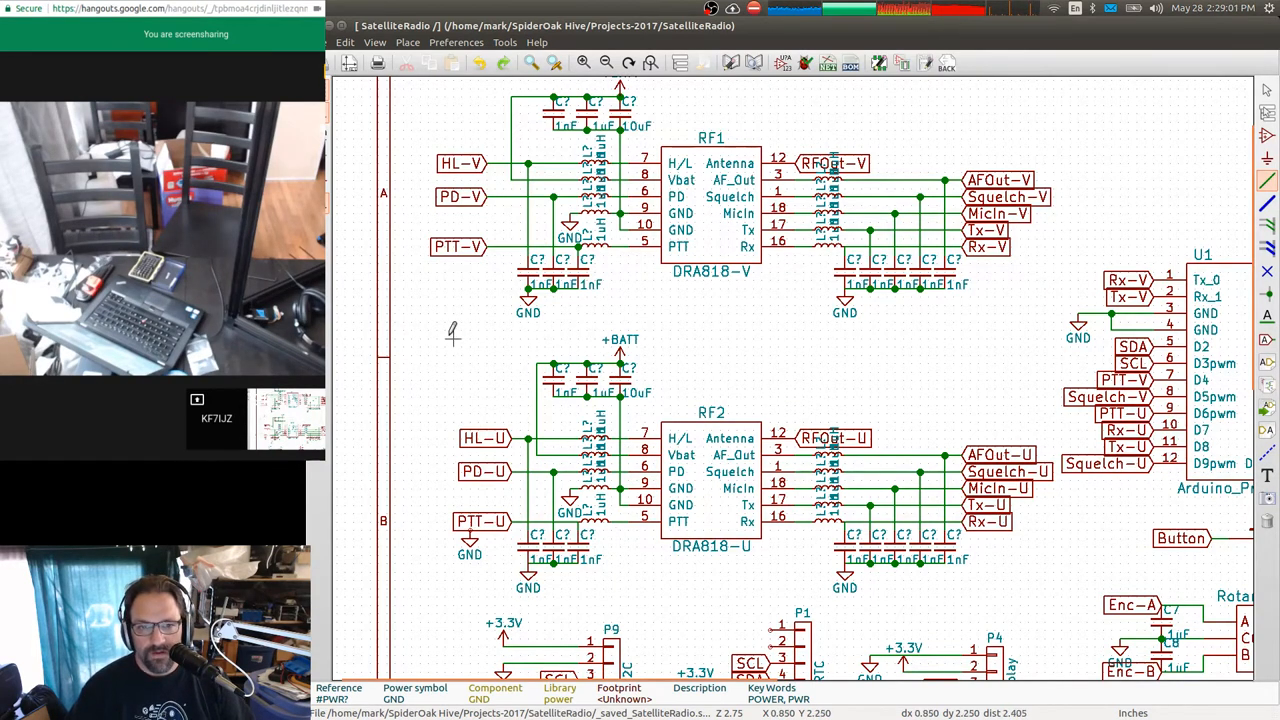
Drag RF2's capacitors and inductors into RF1's arrangement and bring the full sheet into view.
{"action": "left_click_drag", "start_coordinate": [452, 344], "coordinate": [964, 572]}
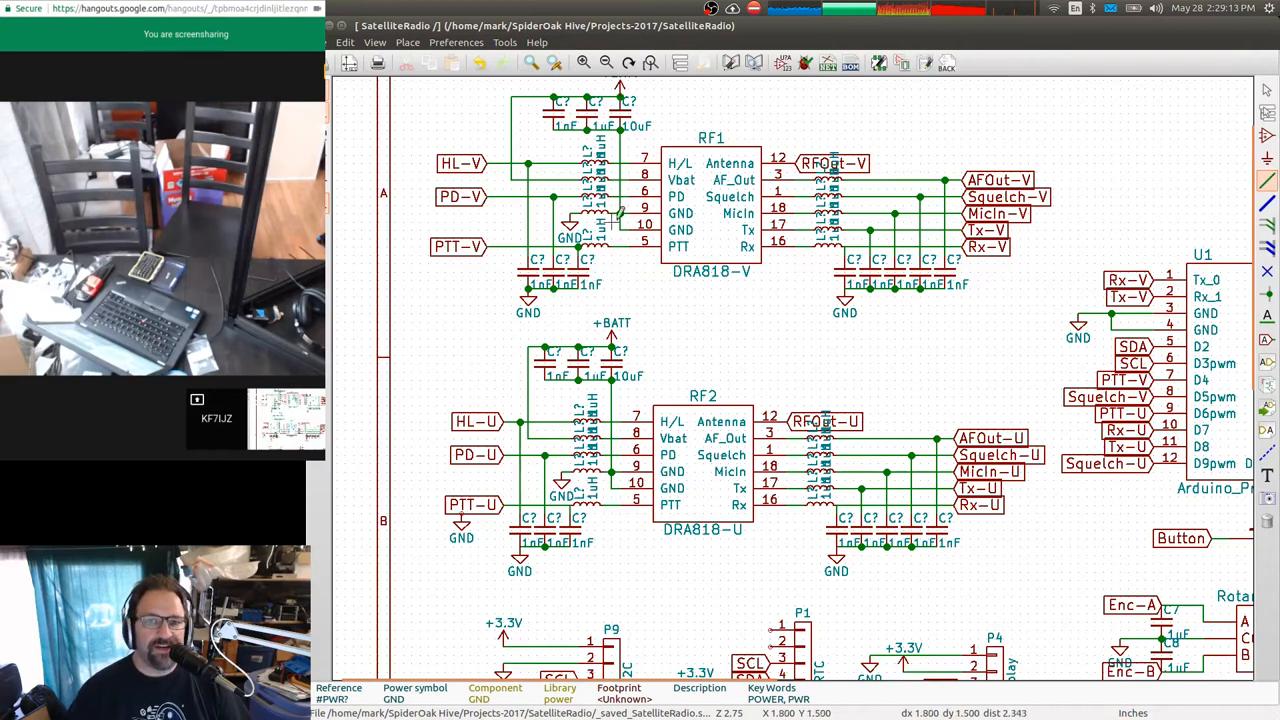
{"action": "mouse_move", "coordinate": [736, 176]}
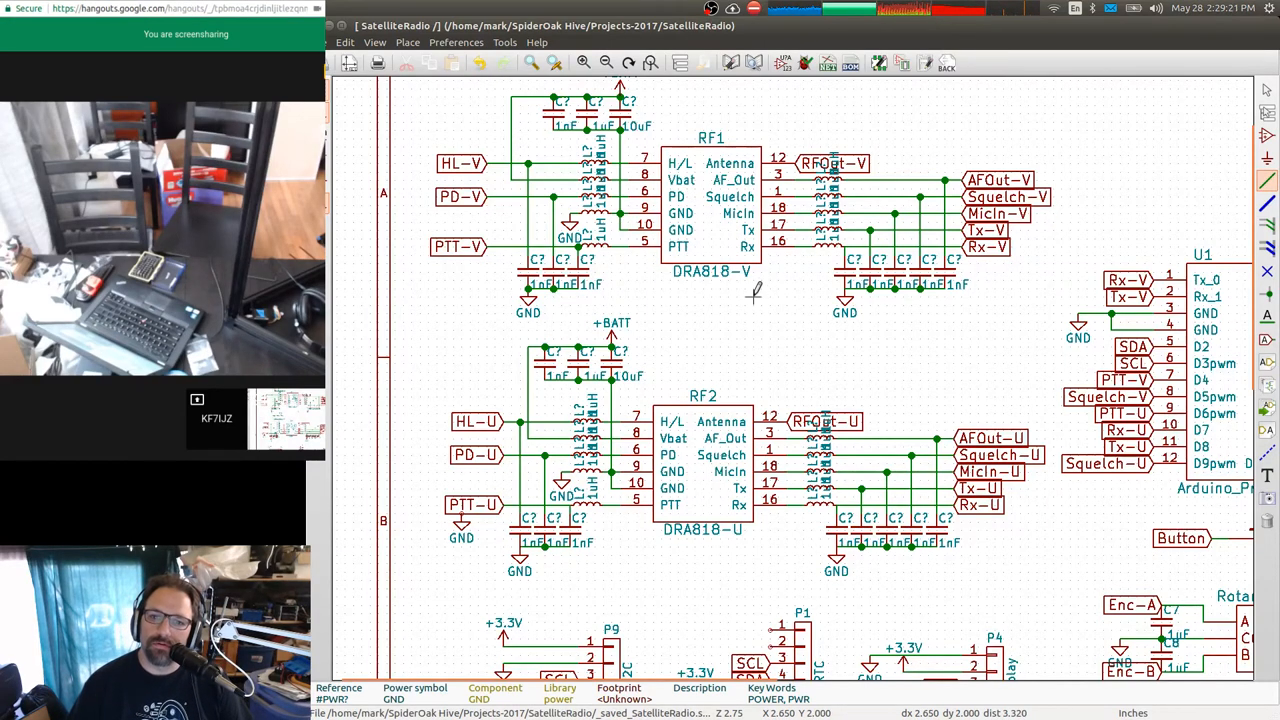
{"action": "mouse_move", "coordinate": [816, 304]}
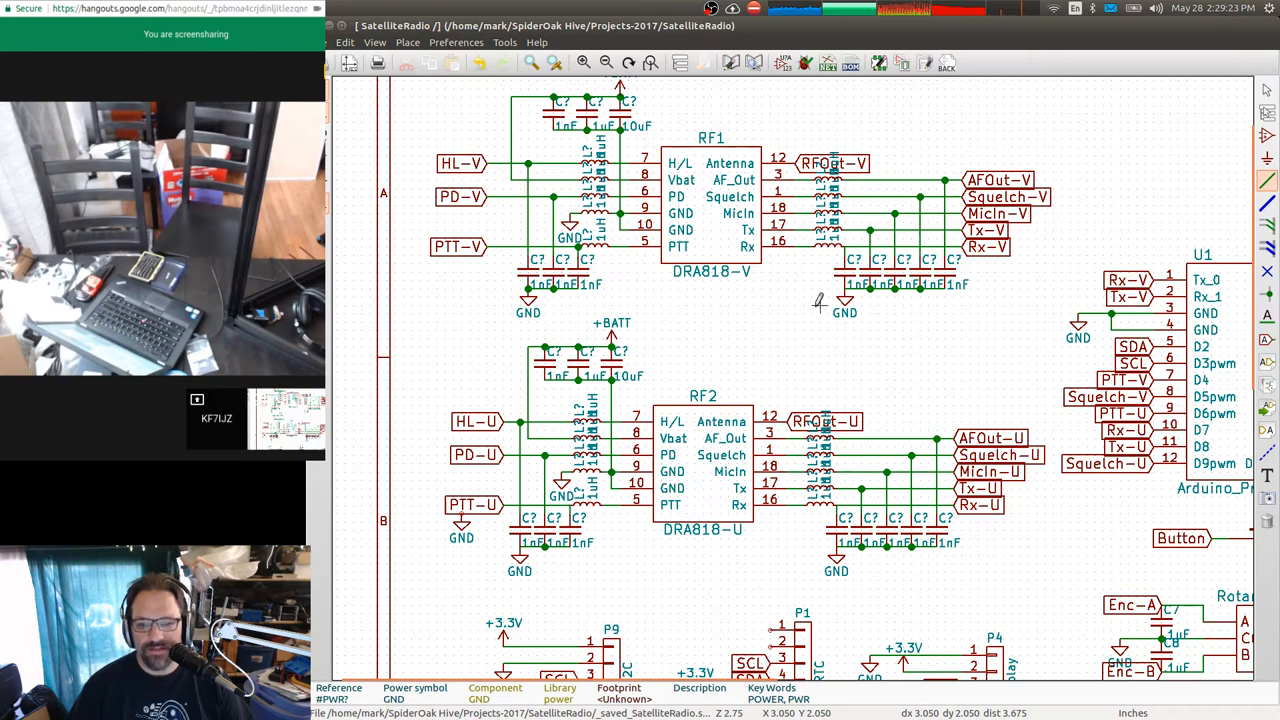
{"action": "scroll", "scroll_direction": "down", "scroll_amount": 3}
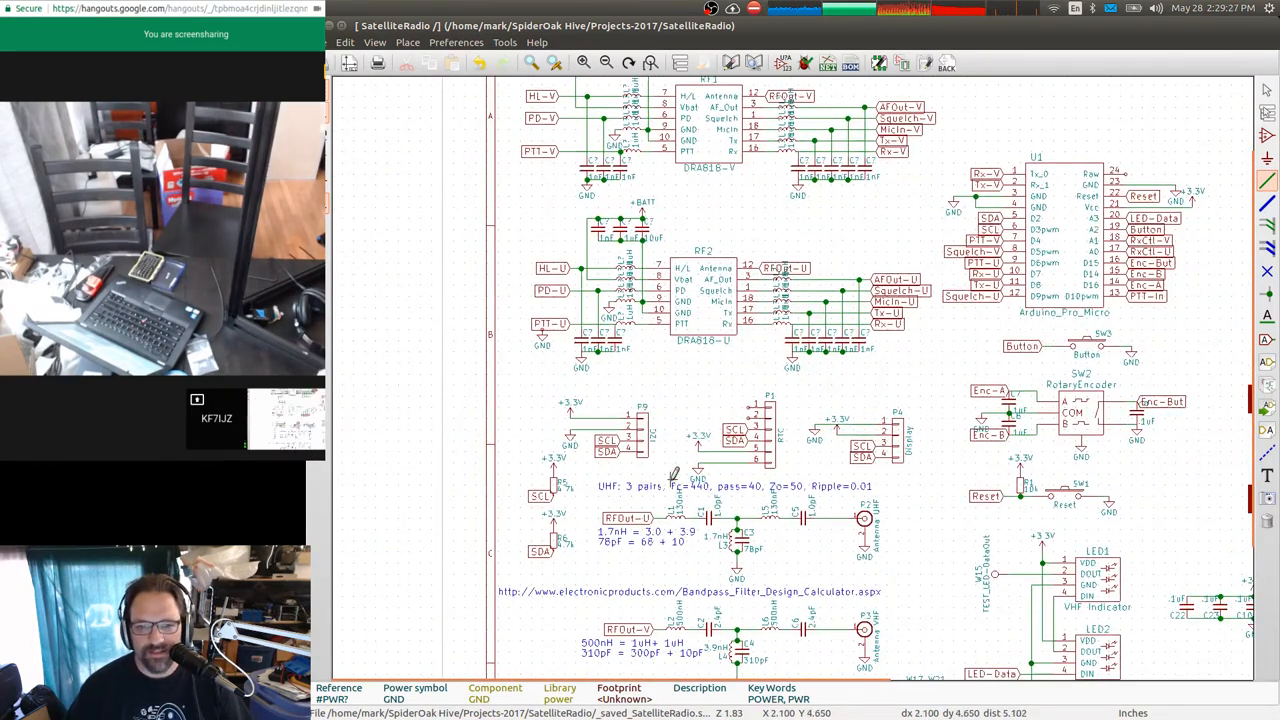
{"action": "mouse_move", "coordinate": [590, 482]}
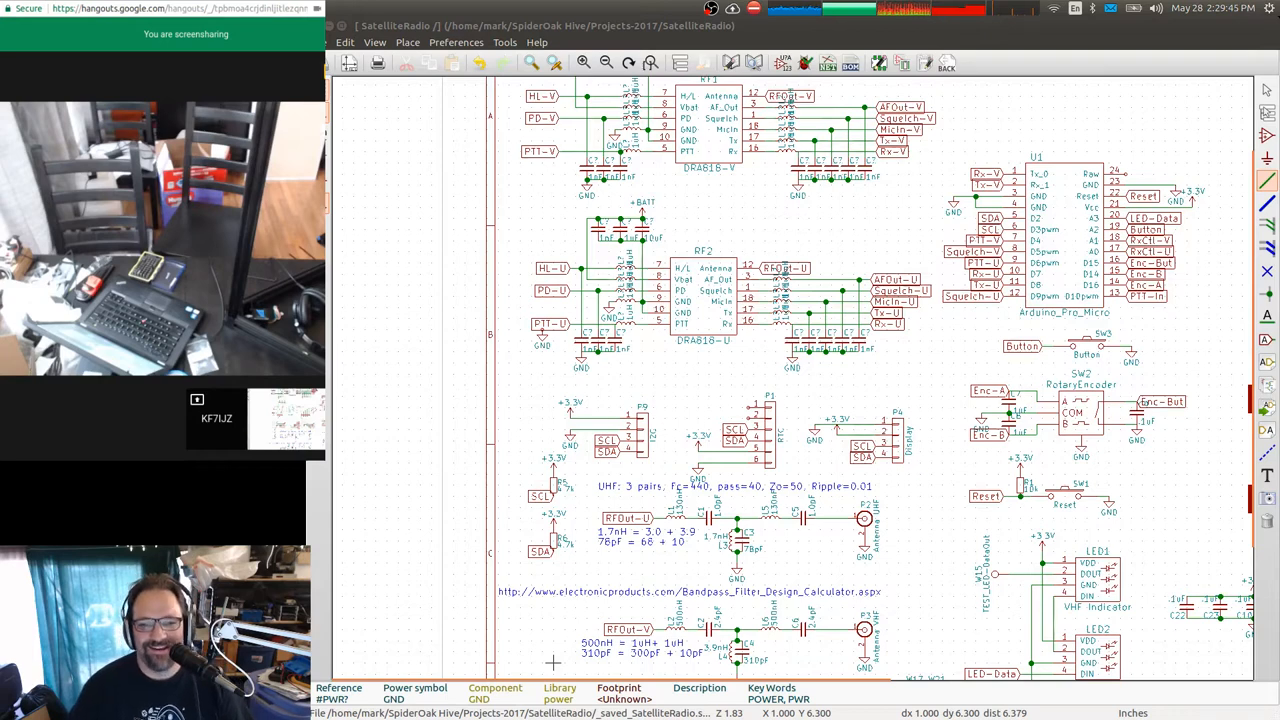
{"action": "mouse_move", "coordinate": [700, 204]}
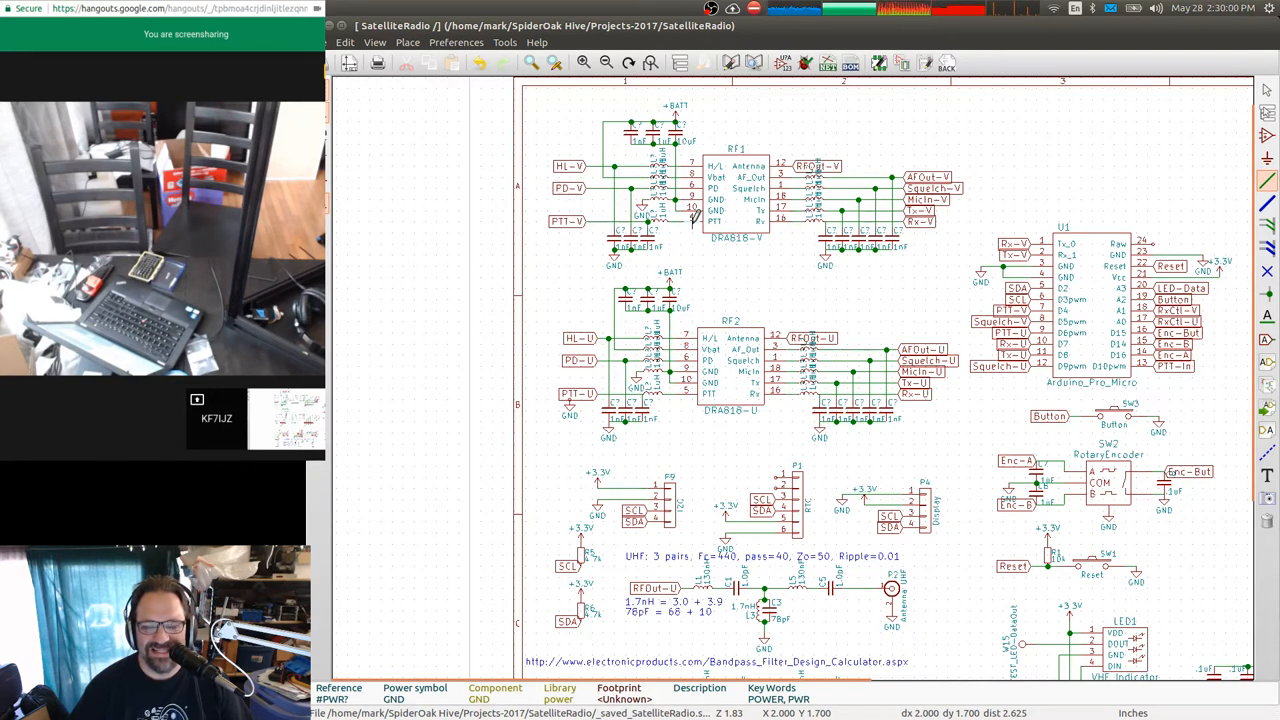
{"action": "mouse_move", "coordinate": [796, 424]}
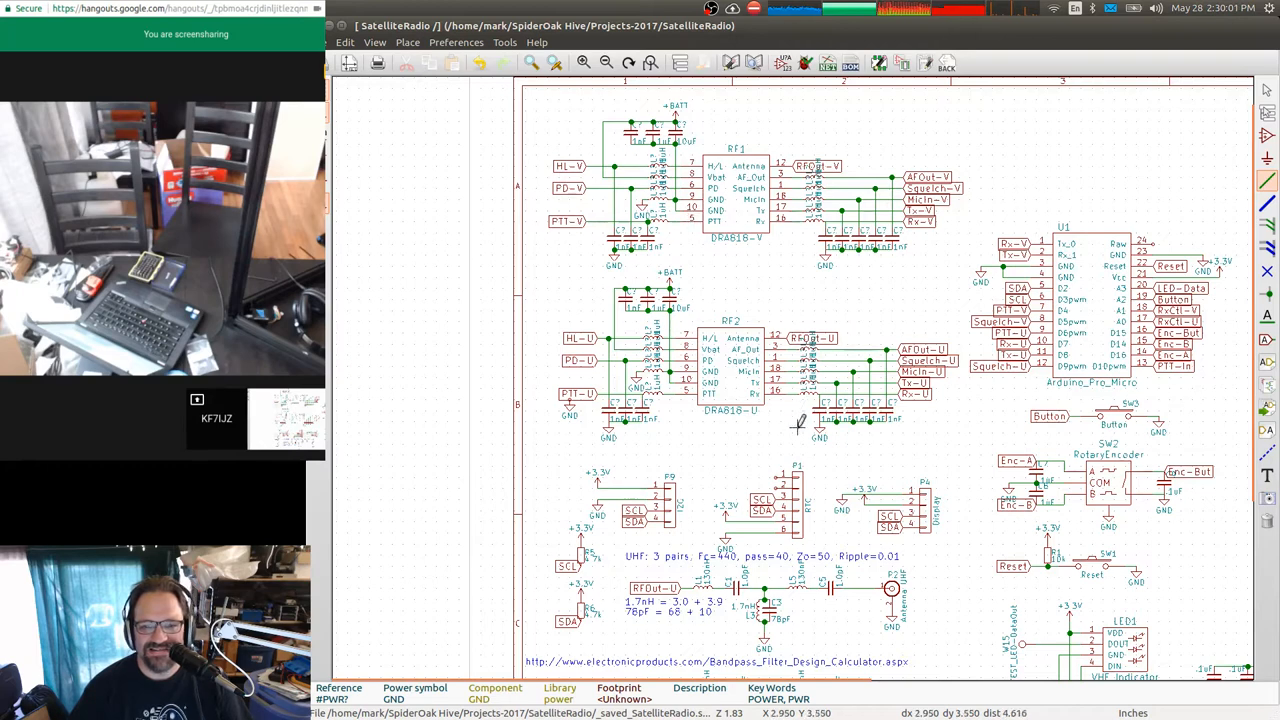
{"action": "mouse_move", "coordinate": [828, 304]}
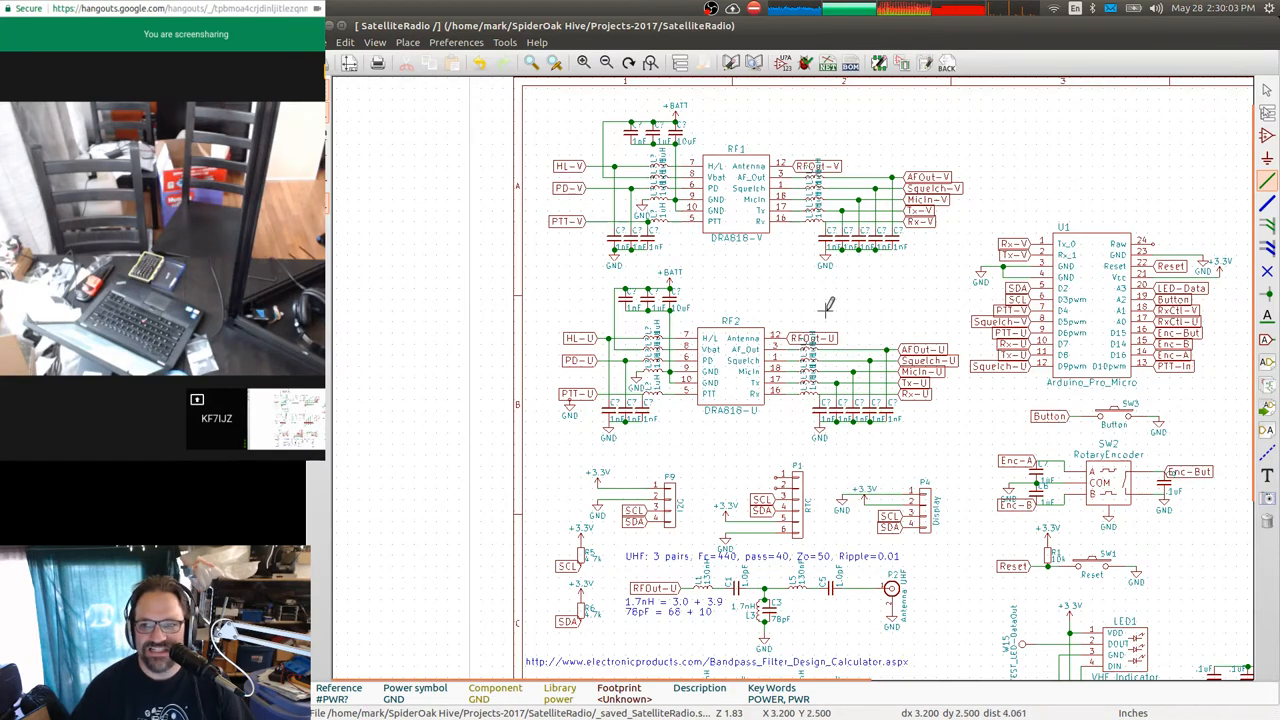
{"action": "mouse_move", "coordinate": [1220, 152]}
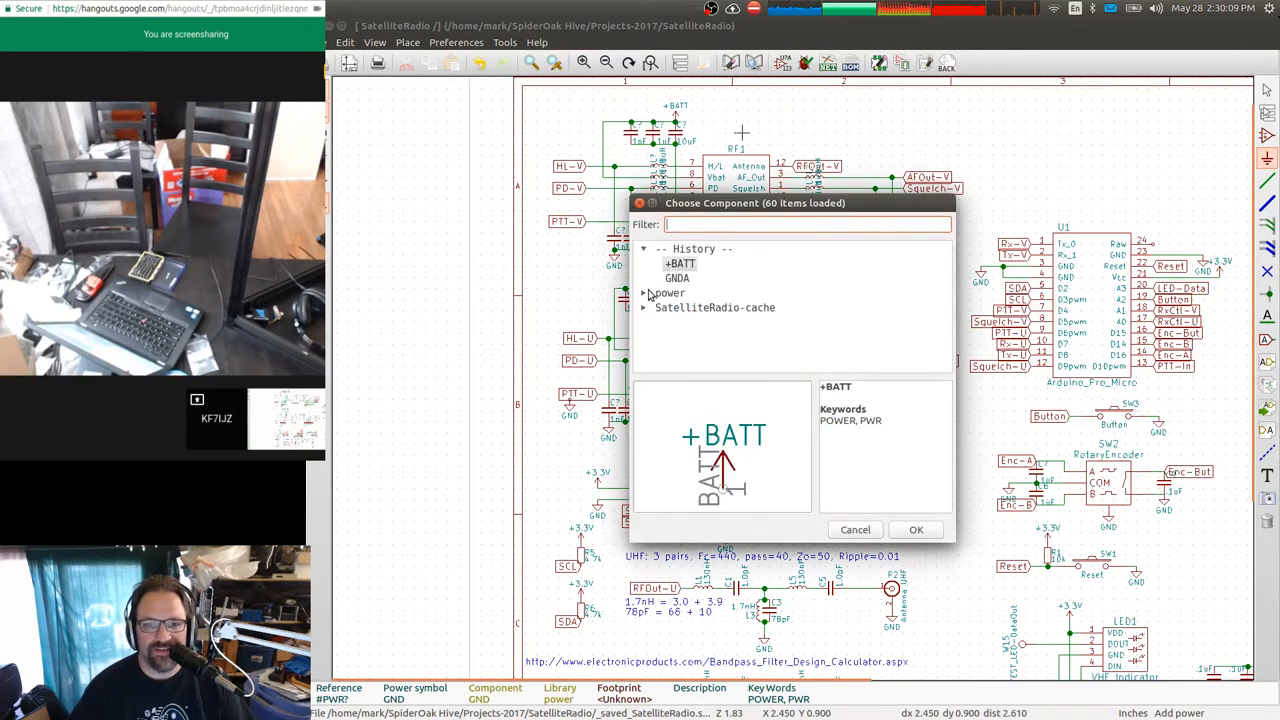
Pick the GNDA analog ground symbol from the power library for placement above RF1.
{"action": "left_click", "coordinate": [644, 292]}
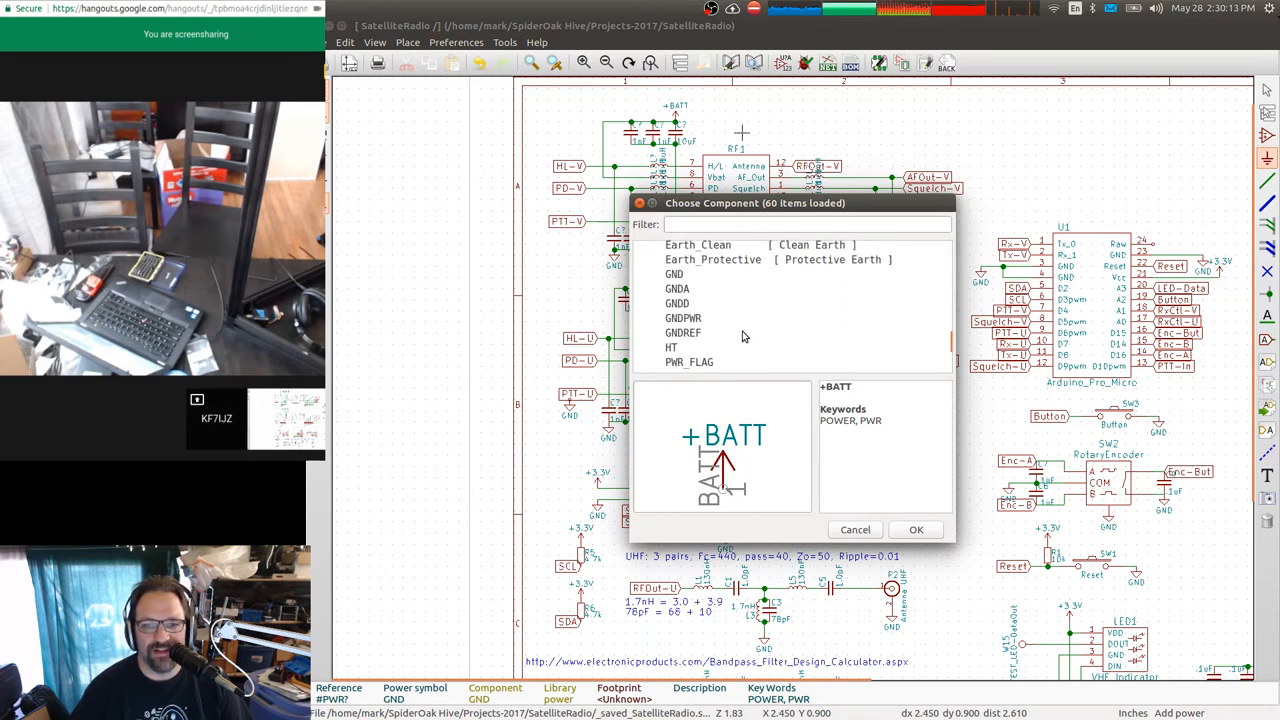
{"action": "scroll", "scroll_direction": "up", "scroll_amount": 3}
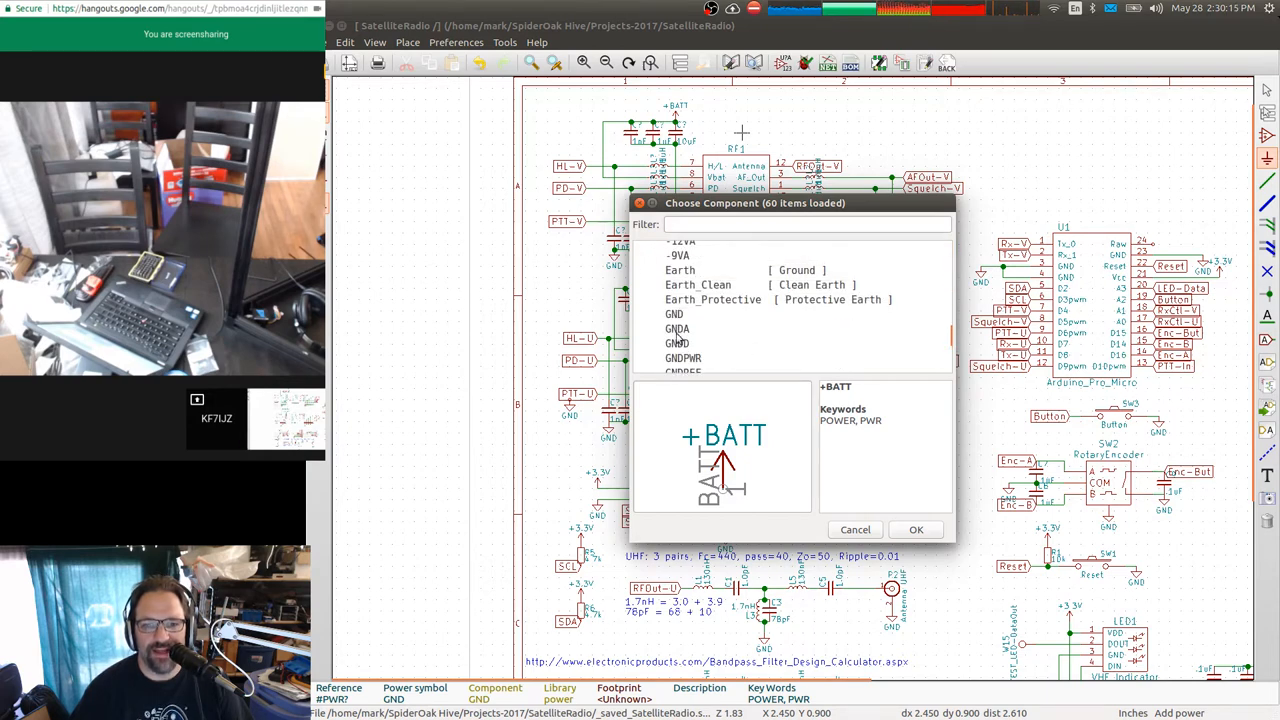
{"action": "left_click", "coordinate": [916, 528]}
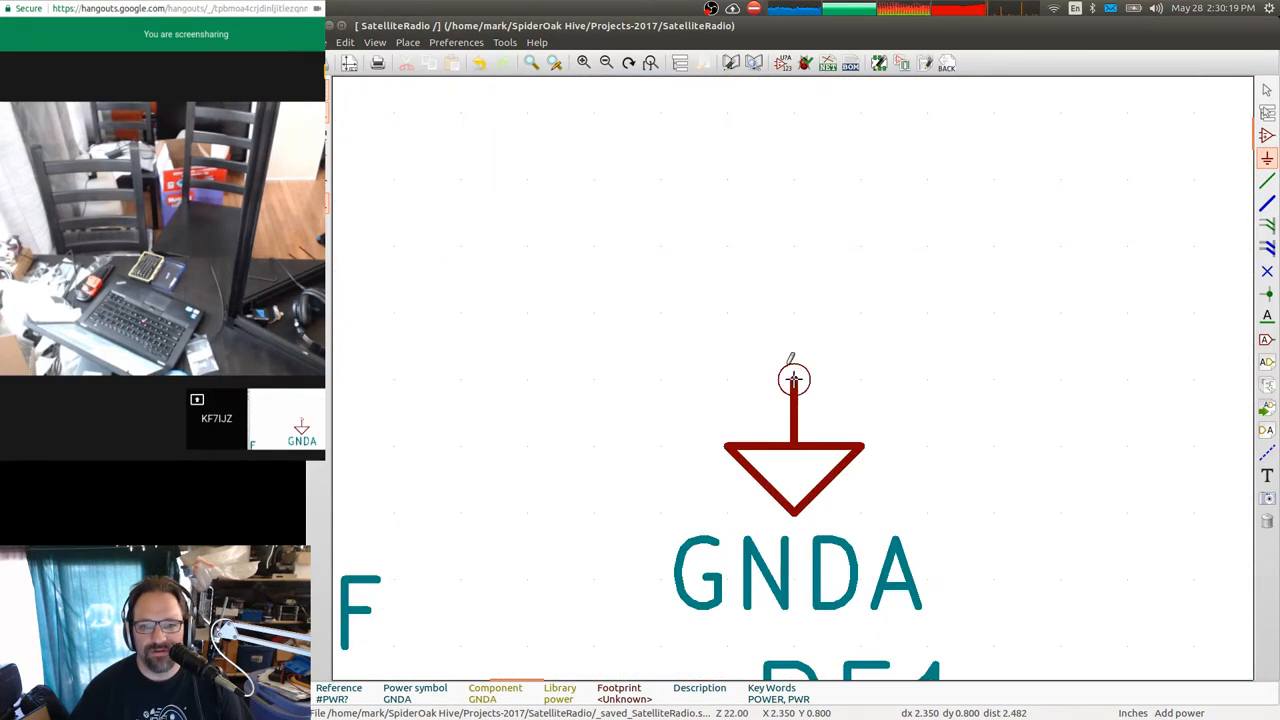
{"action": "scroll", "scroll_direction": "down", "scroll_amount": 3}
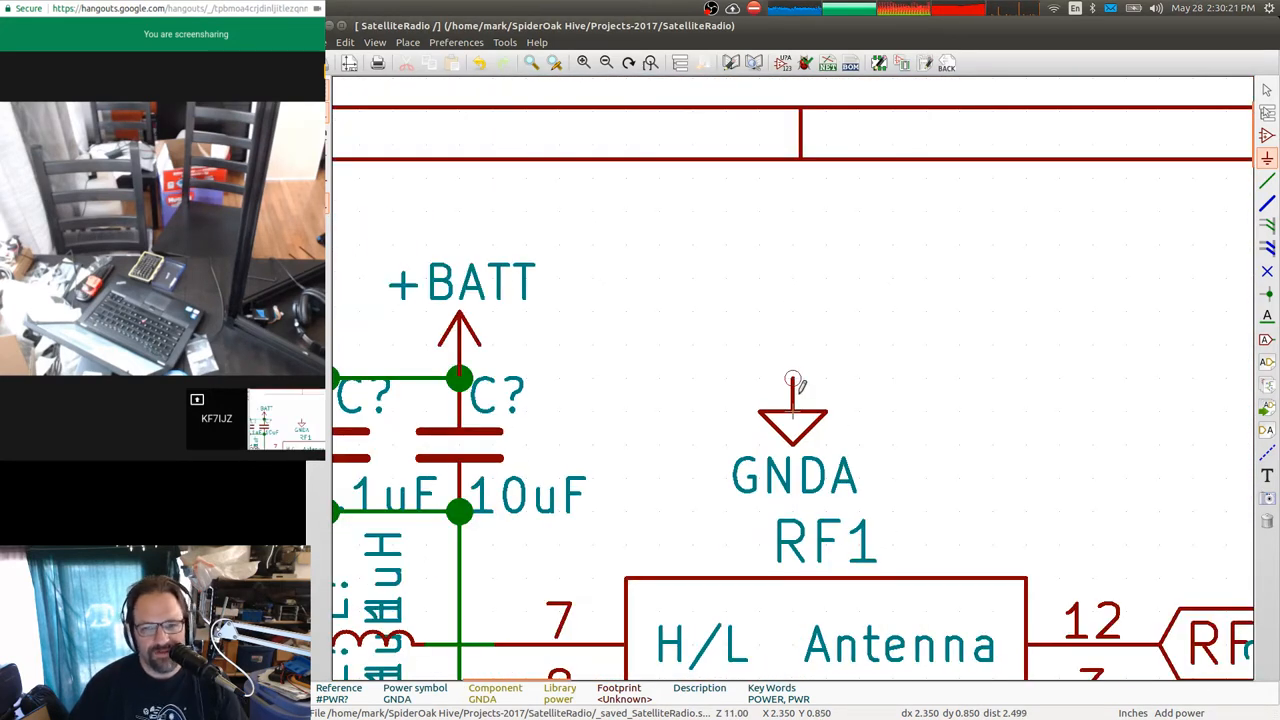
{"action": "double_click", "coordinate": [792, 410]}
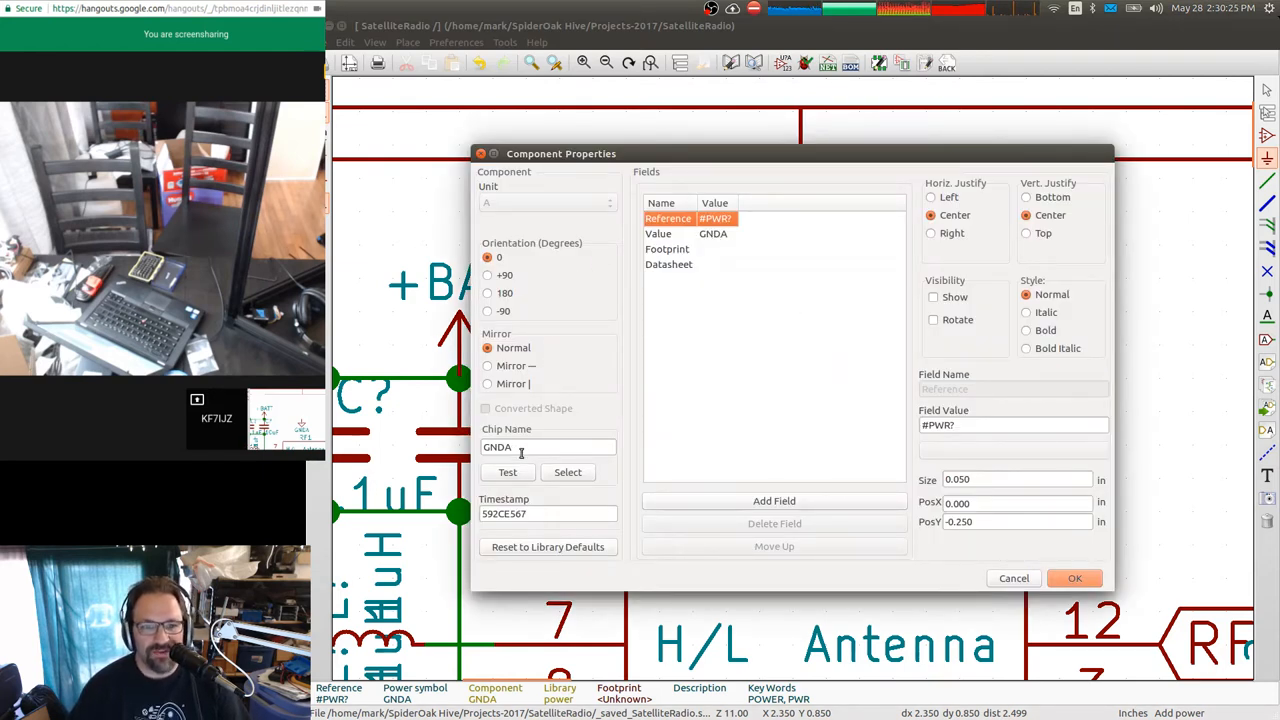
{"action": "mouse_move", "coordinate": [896, 468]}
{"action": "type", "text": "V"}
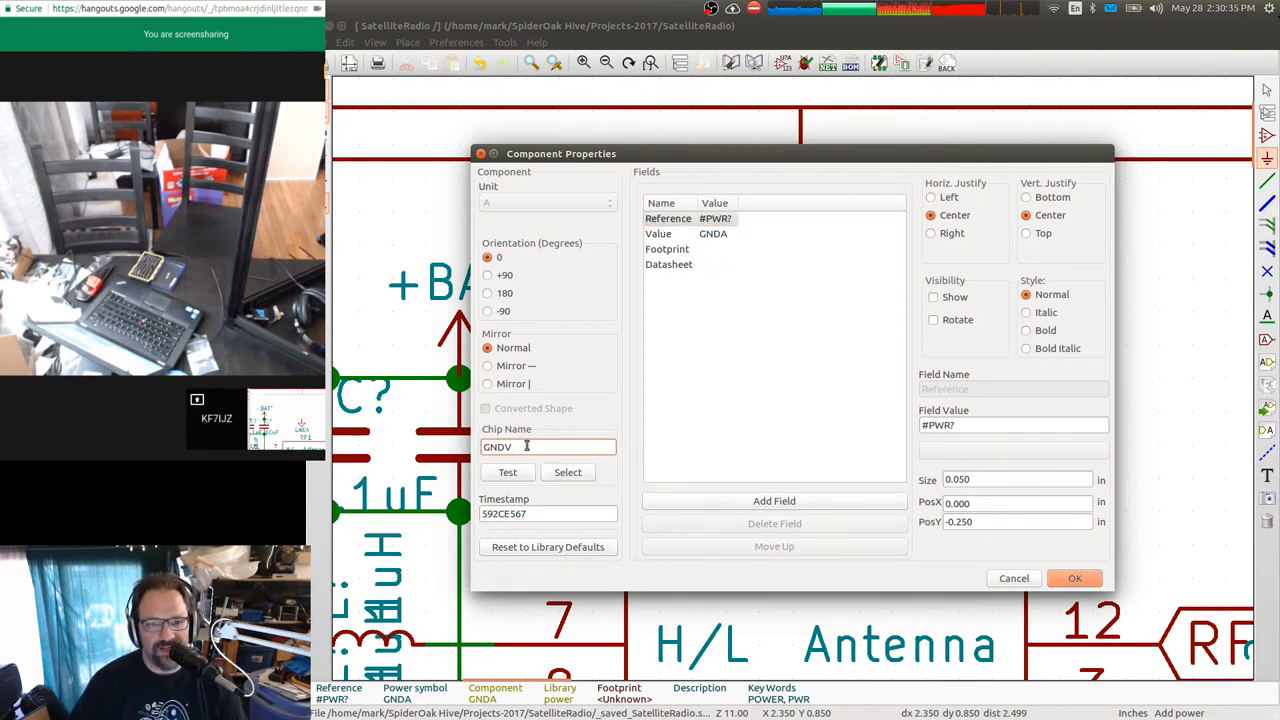
{"action": "mouse_move", "coordinate": [548, 446]}
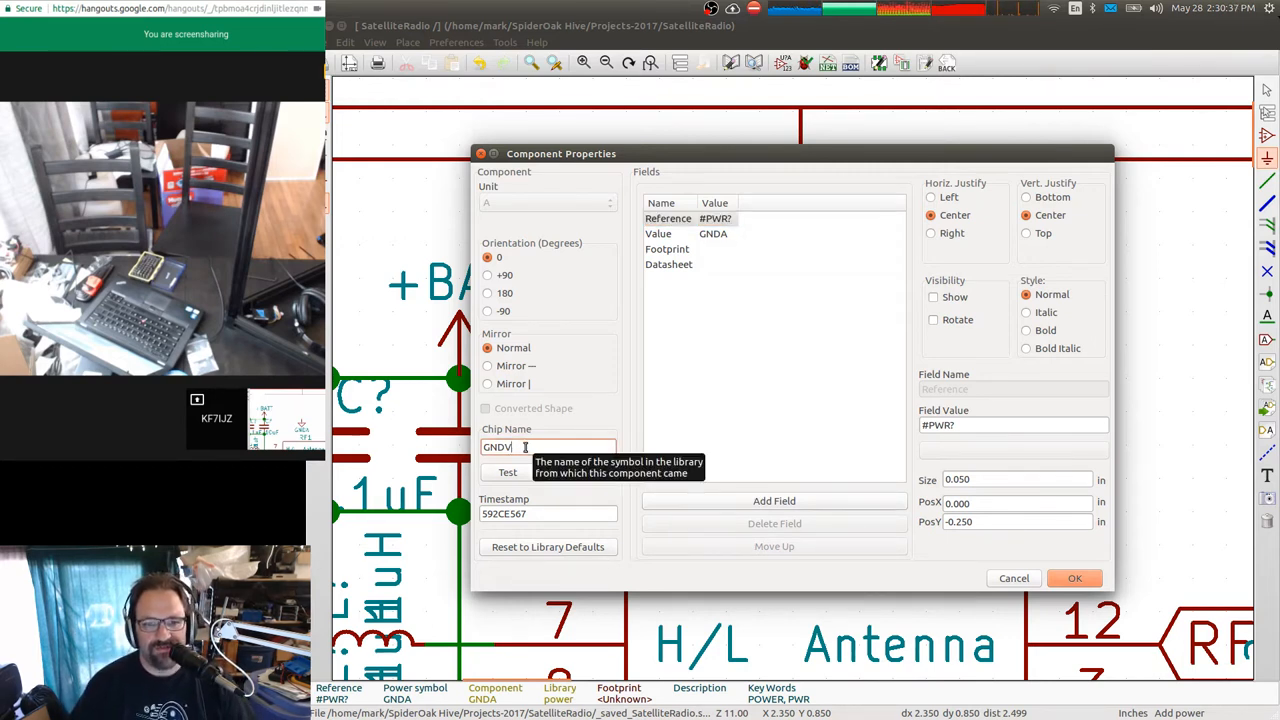
{"action": "left_click", "coordinate": [690, 232]}
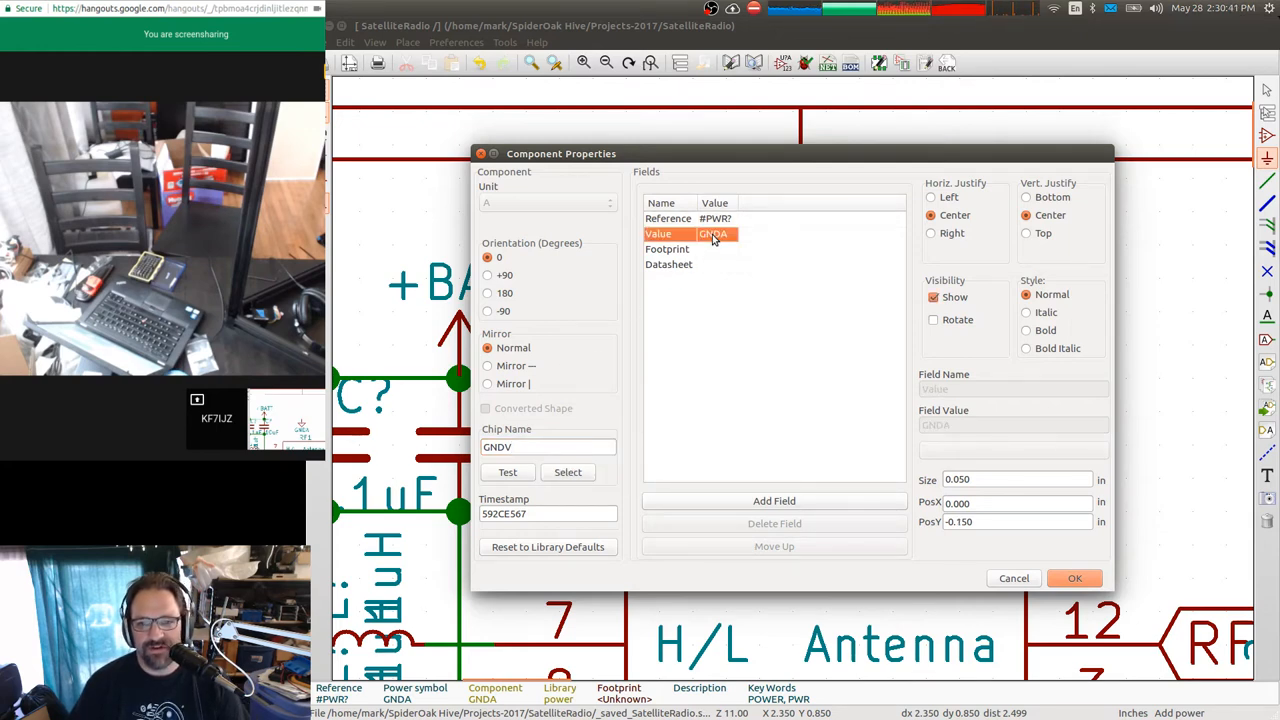
{"action": "mouse_move", "coordinate": [648, 276]}
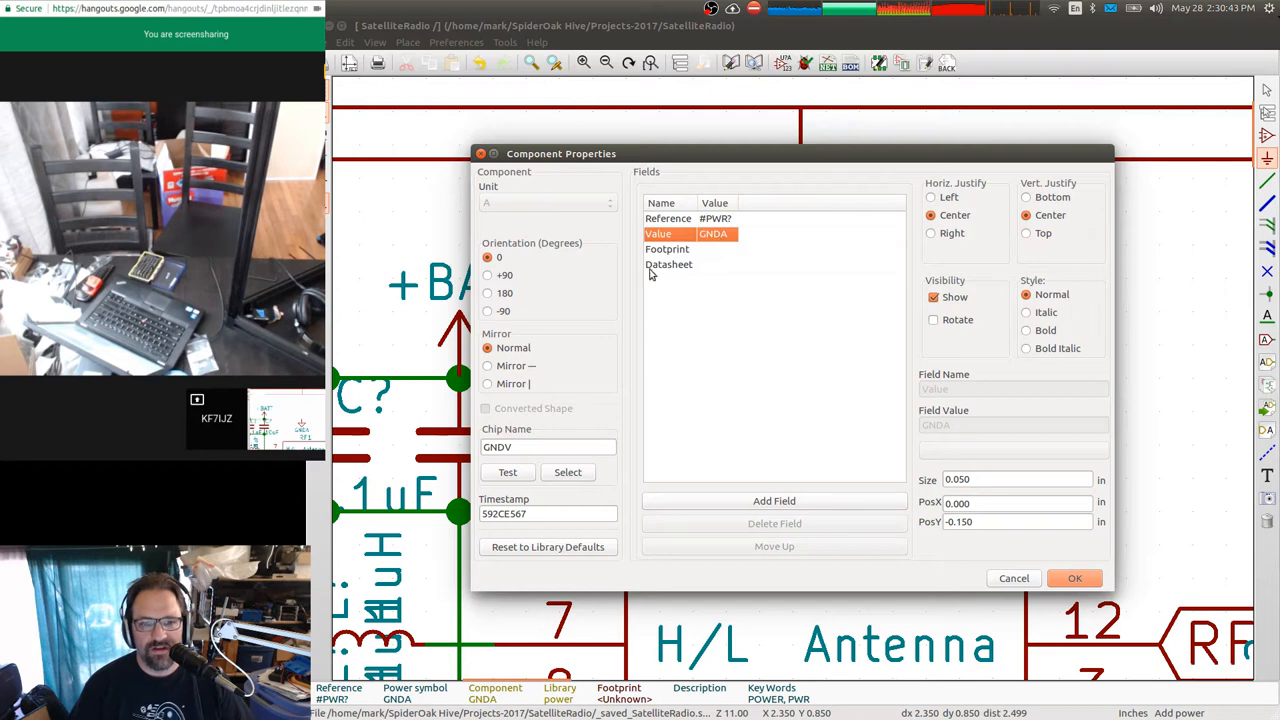
{"action": "mouse_move", "coordinate": [714, 252]}
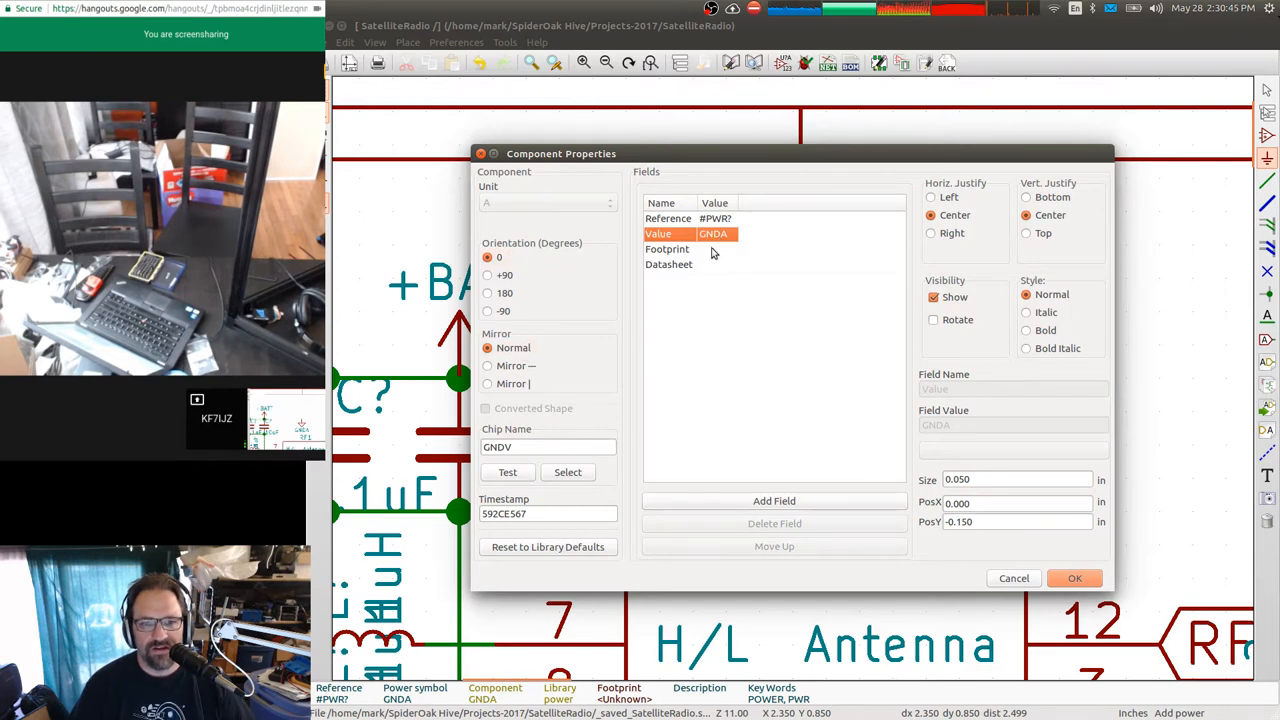
{"action": "mouse_move", "coordinate": [730, 238]}
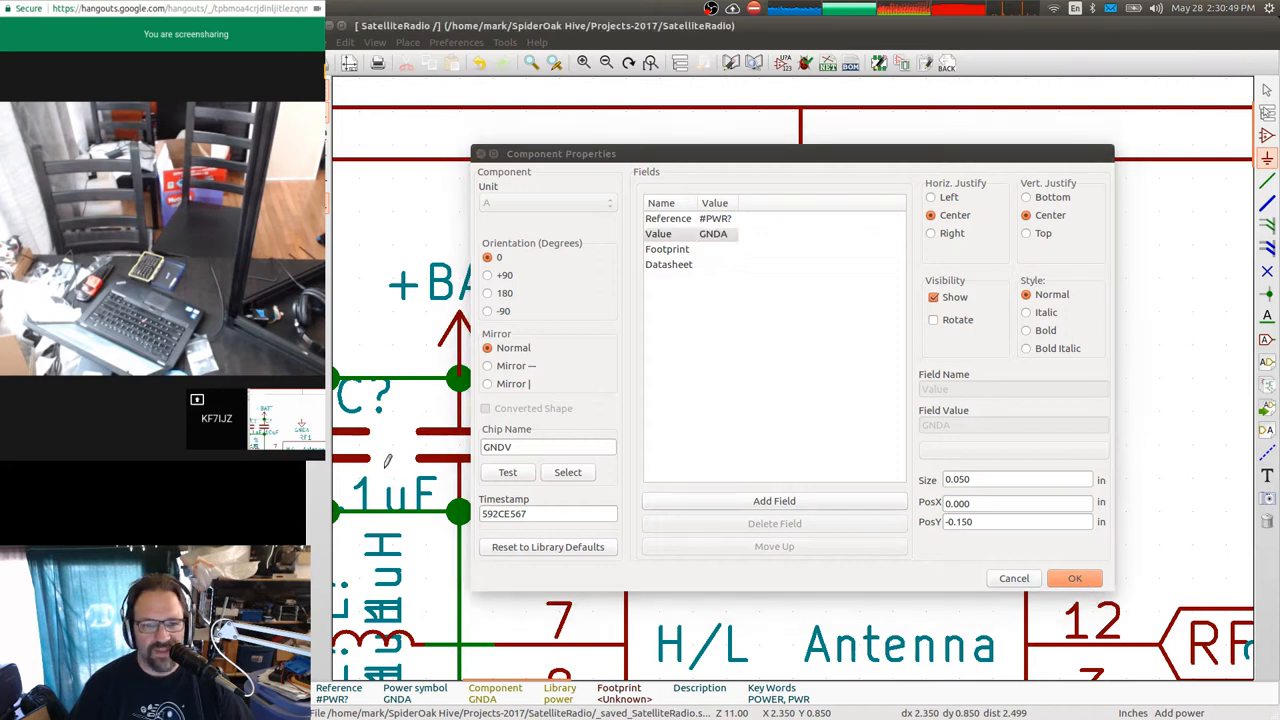
{"action": "left_click", "coordinate": [684, 232]}
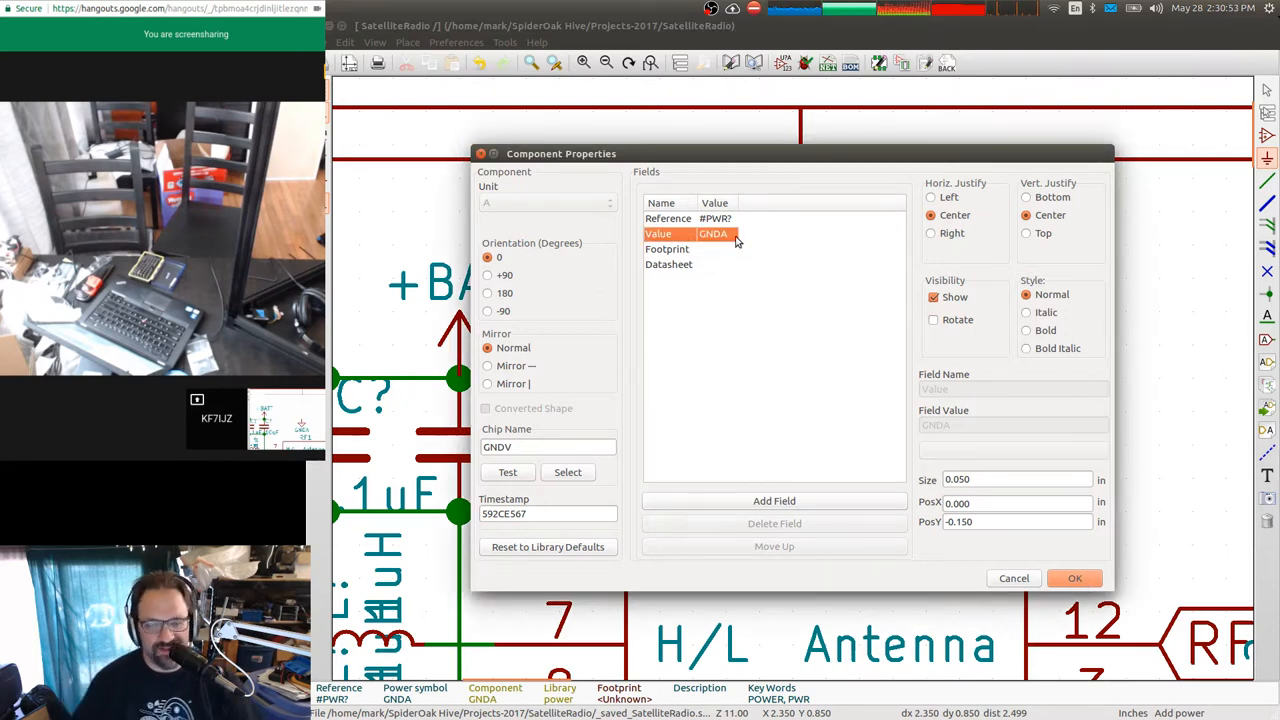
{"action": "mouse_move", "coordinate": [660, 448]}
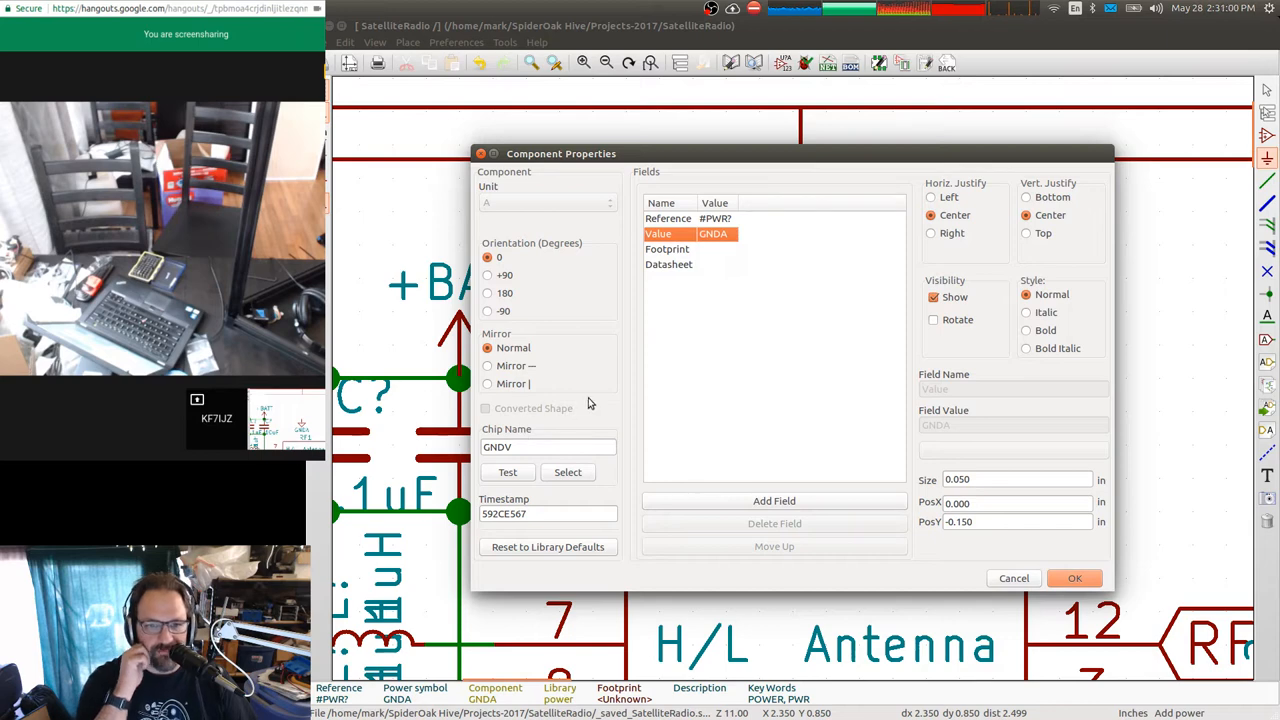
{"action": "left_click", "coordinate": [508, 472]}
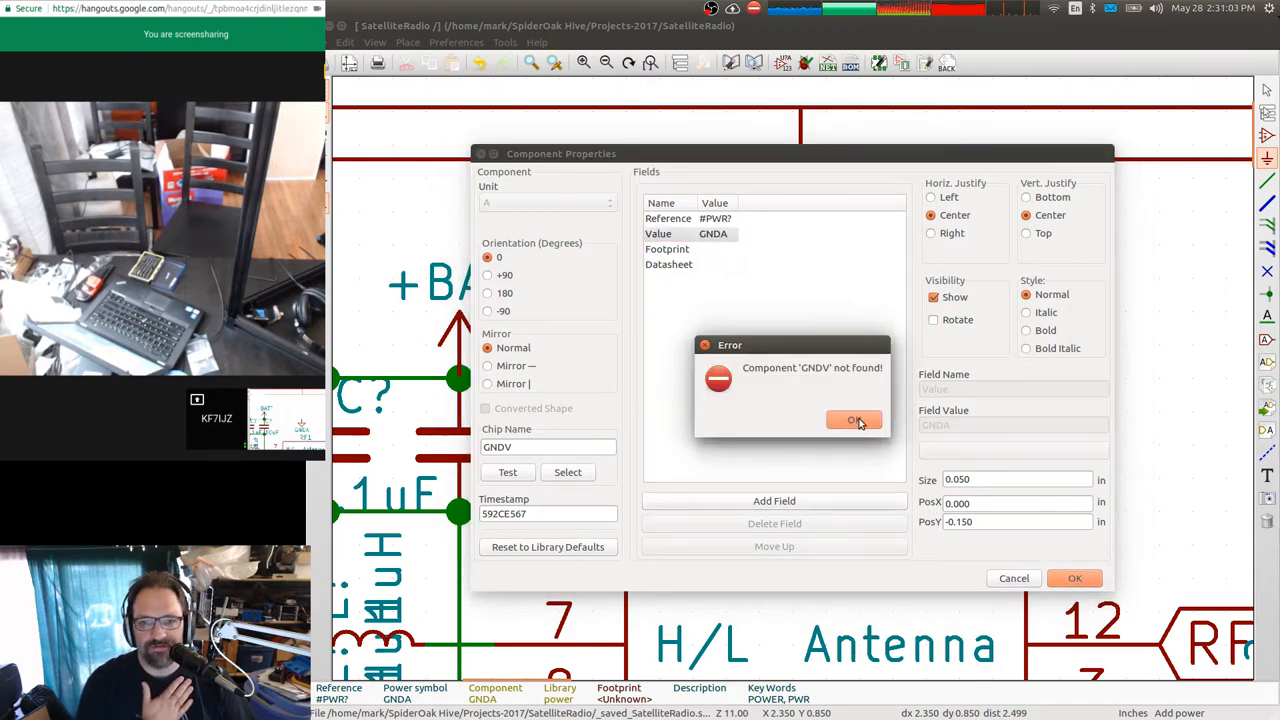
{"action": "left_click", "coordinate": [852, 420]}
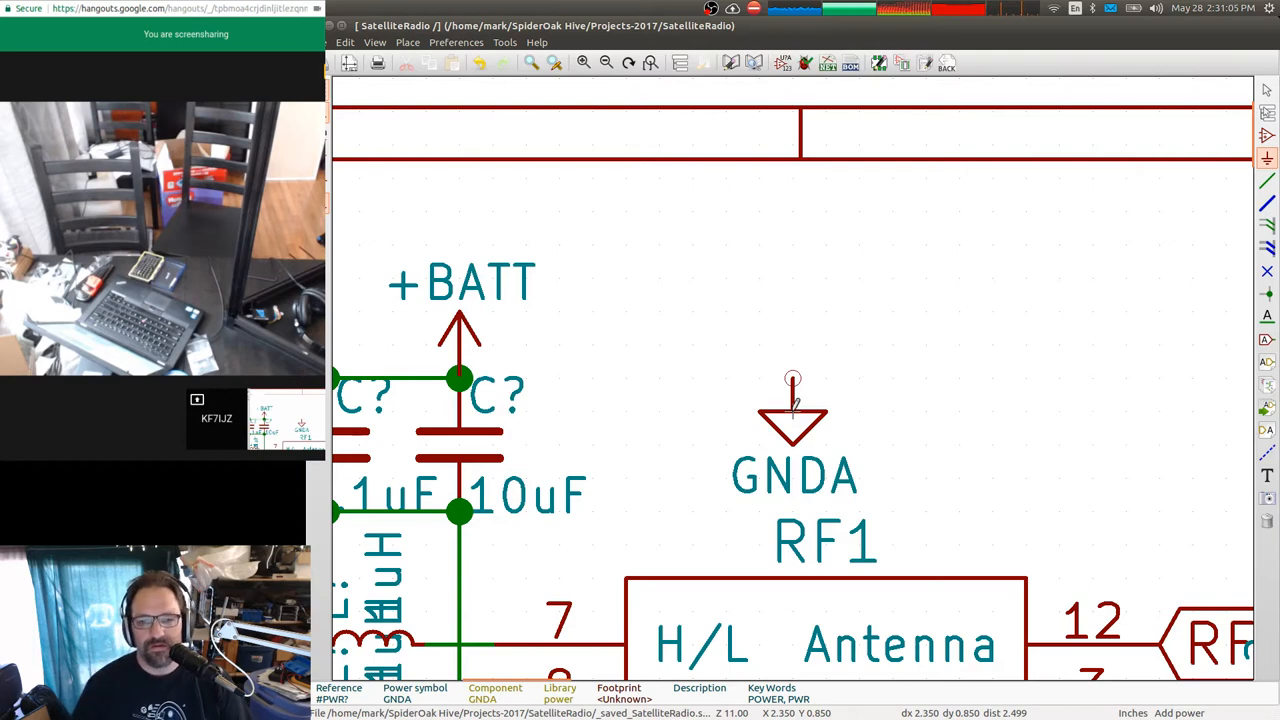
{"action": "double_click", "coordinate": [792, 420]}
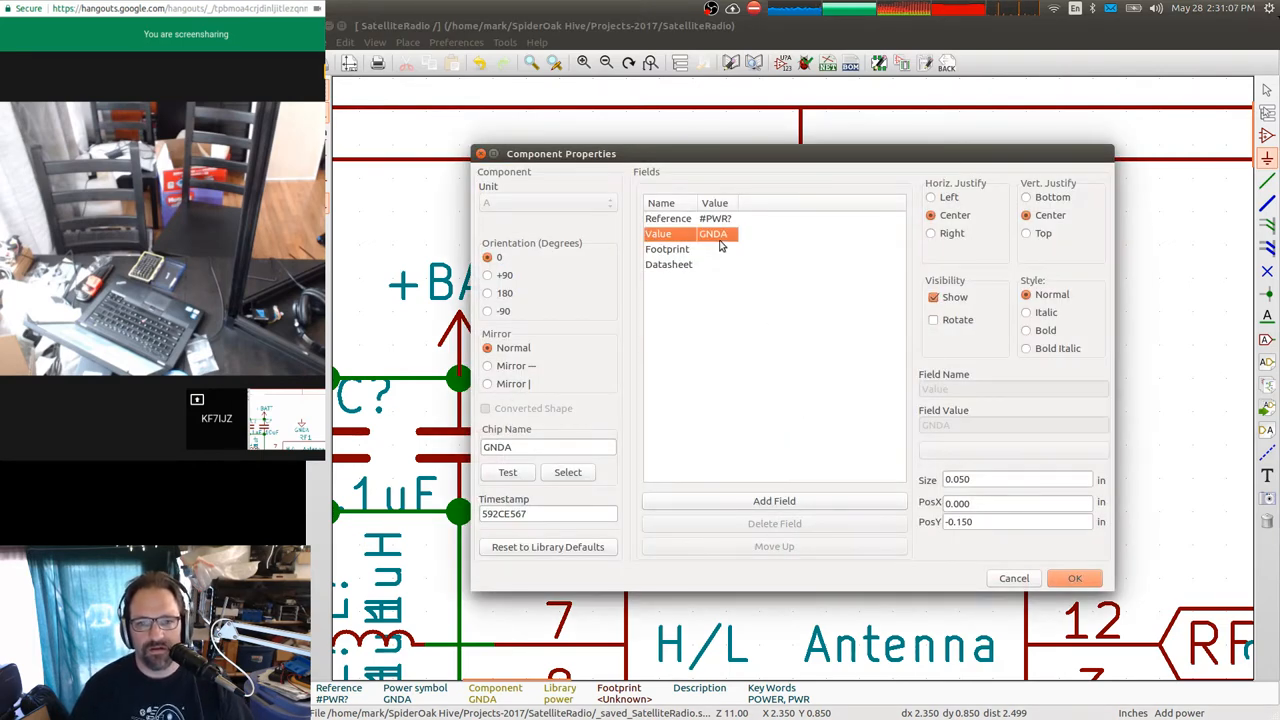
{"action": "left_click", "coordinate": [1074, 578]}
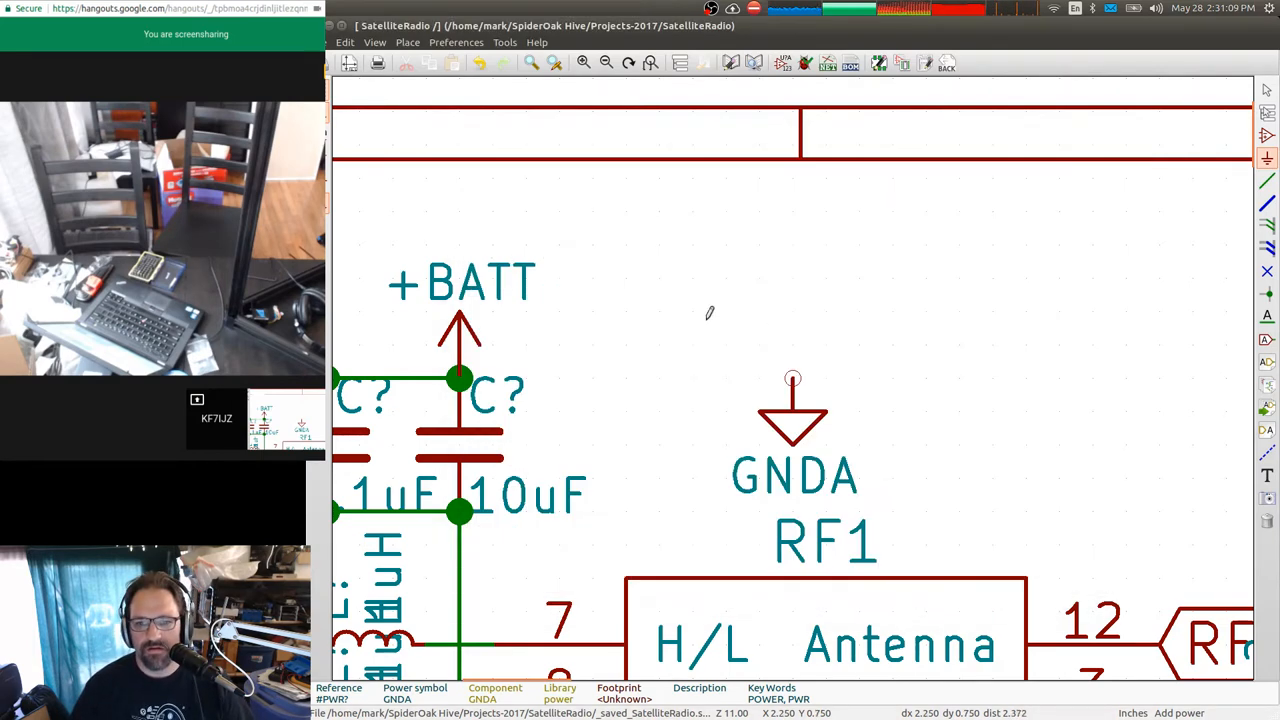
{"action": "right_click", "coordinate": [792, 410]}
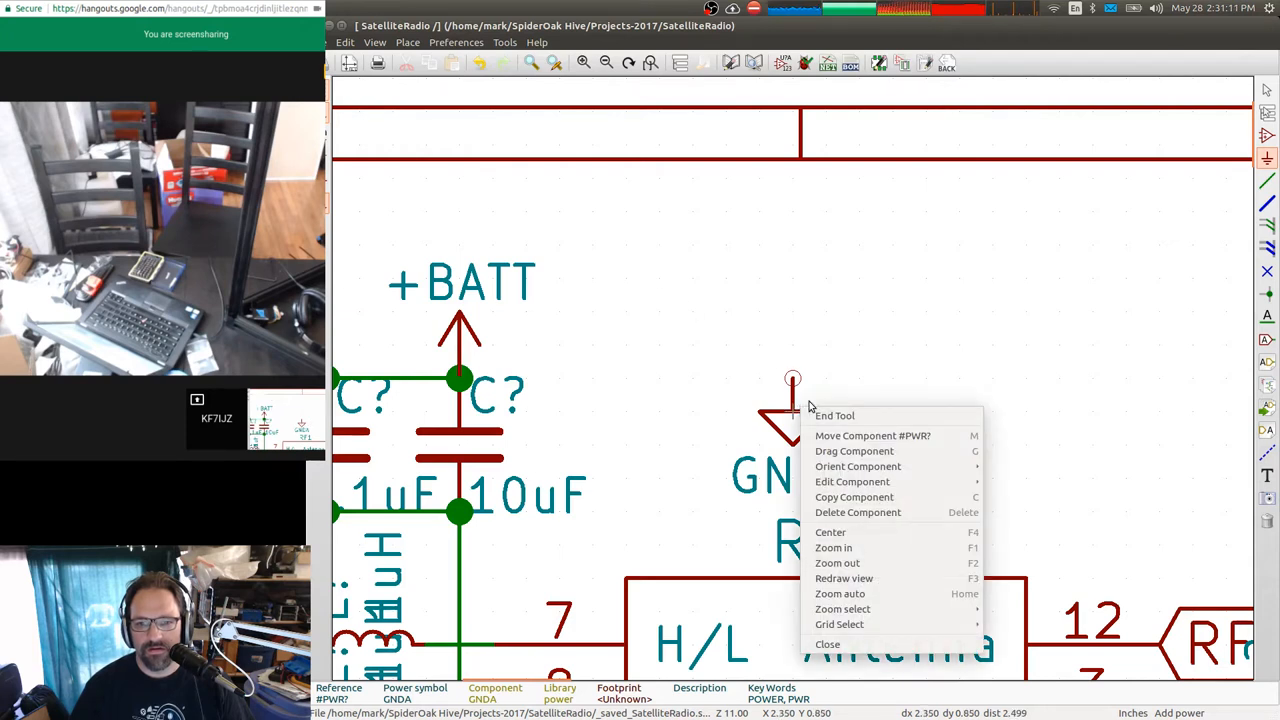
{"action": "mouse_move", "coordinate": [836, 414]}
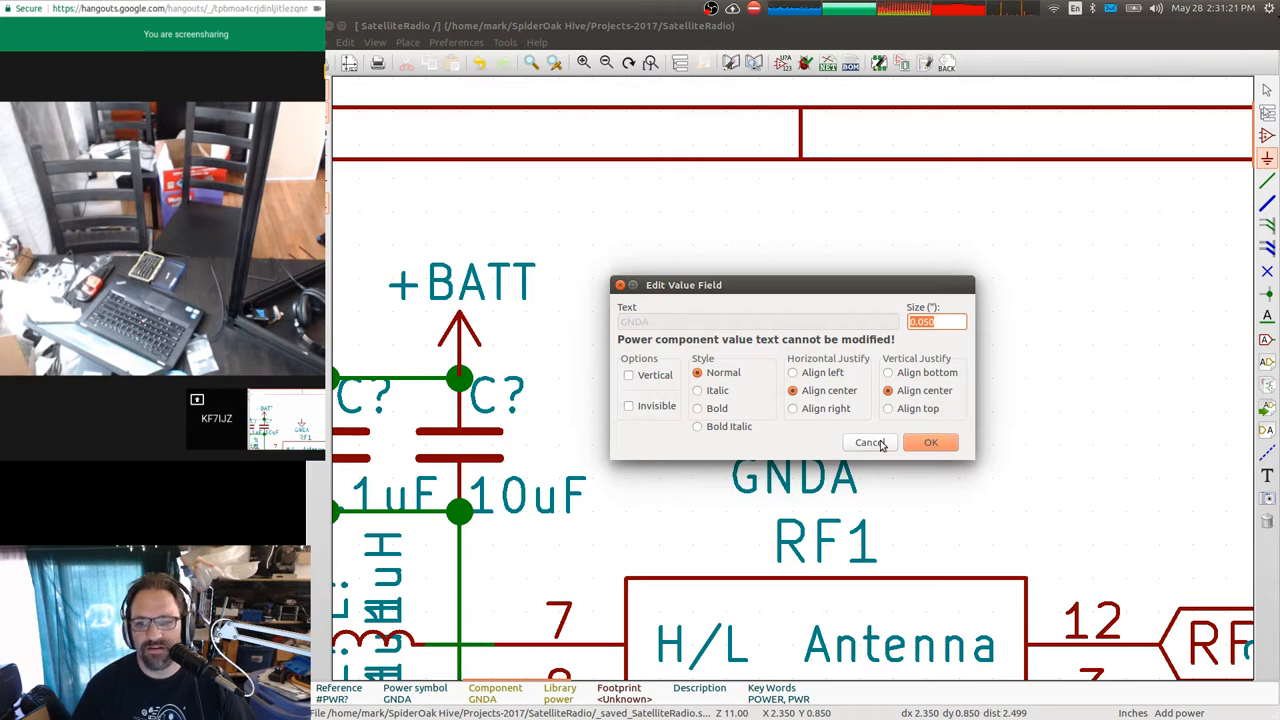
{"action": "left_click", "coordinate": [868, 442]}
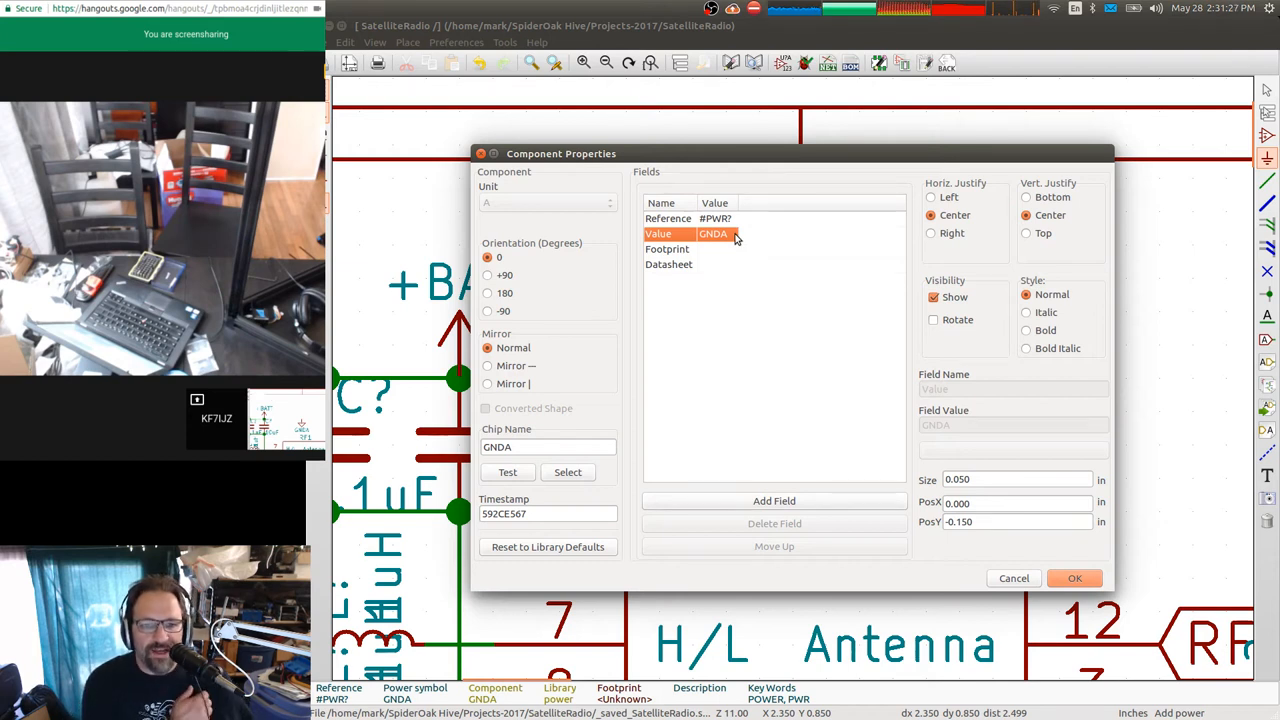
{"action": "left_click", "coordinate": [548, 446]}
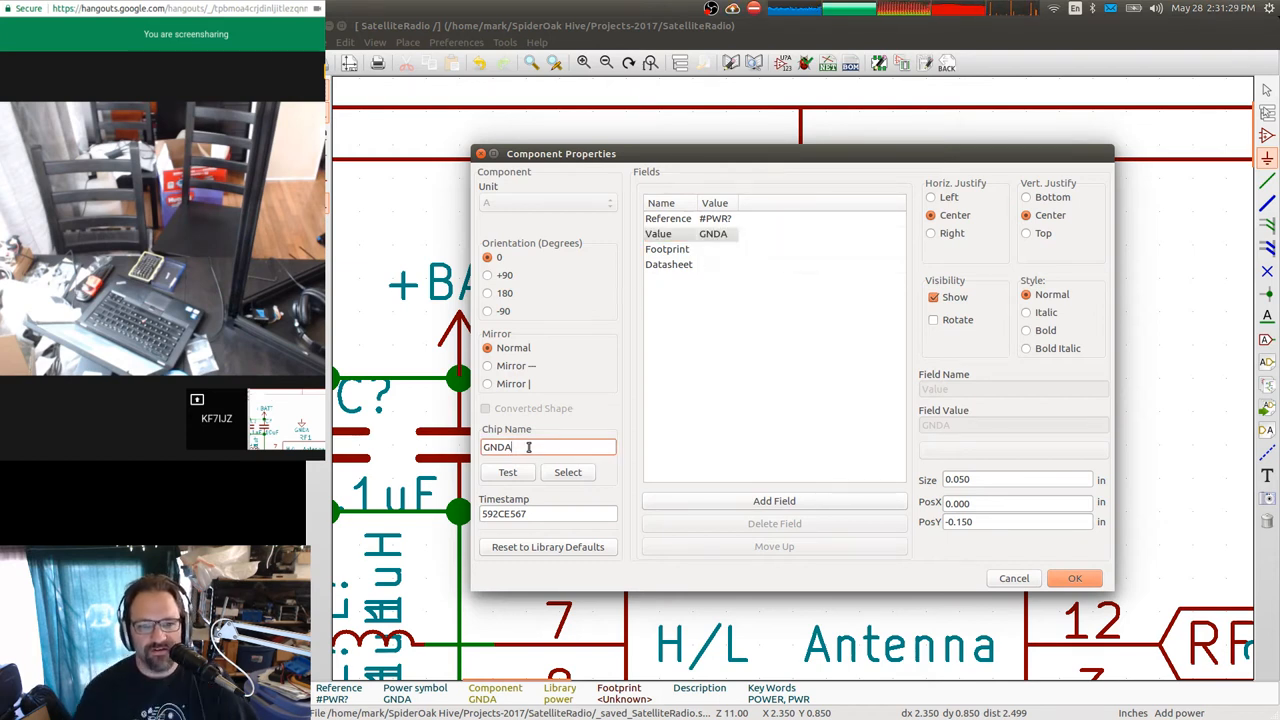
{"action": "type", "text": "GNDV"}
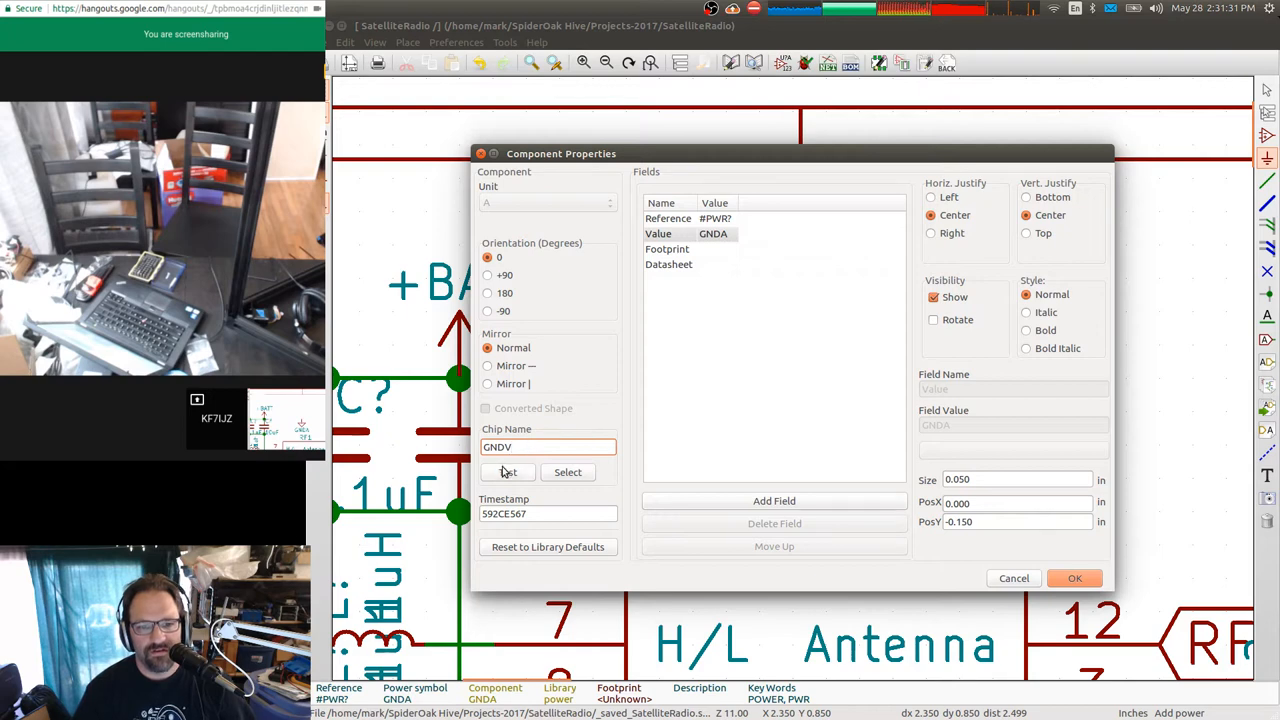
{"action": "left_click", "coordinate": [508, 472]}
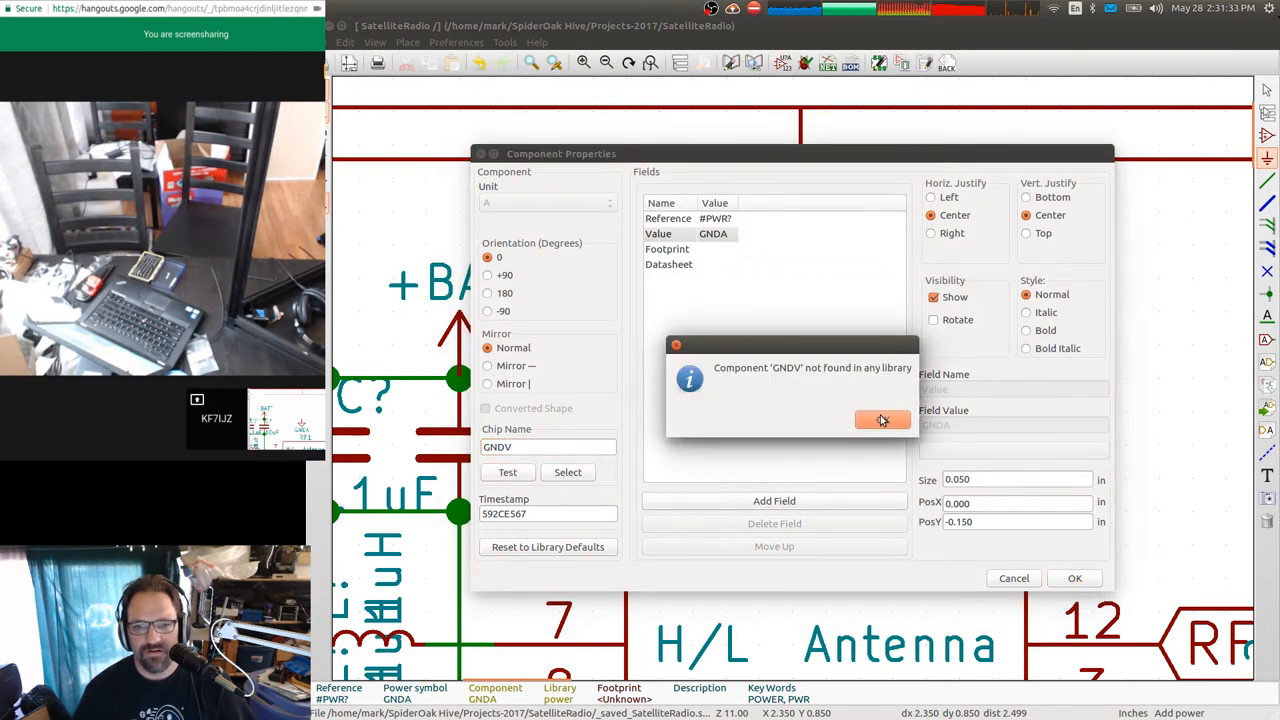
{"action": "left_click", "coordinate": [882, 420]}
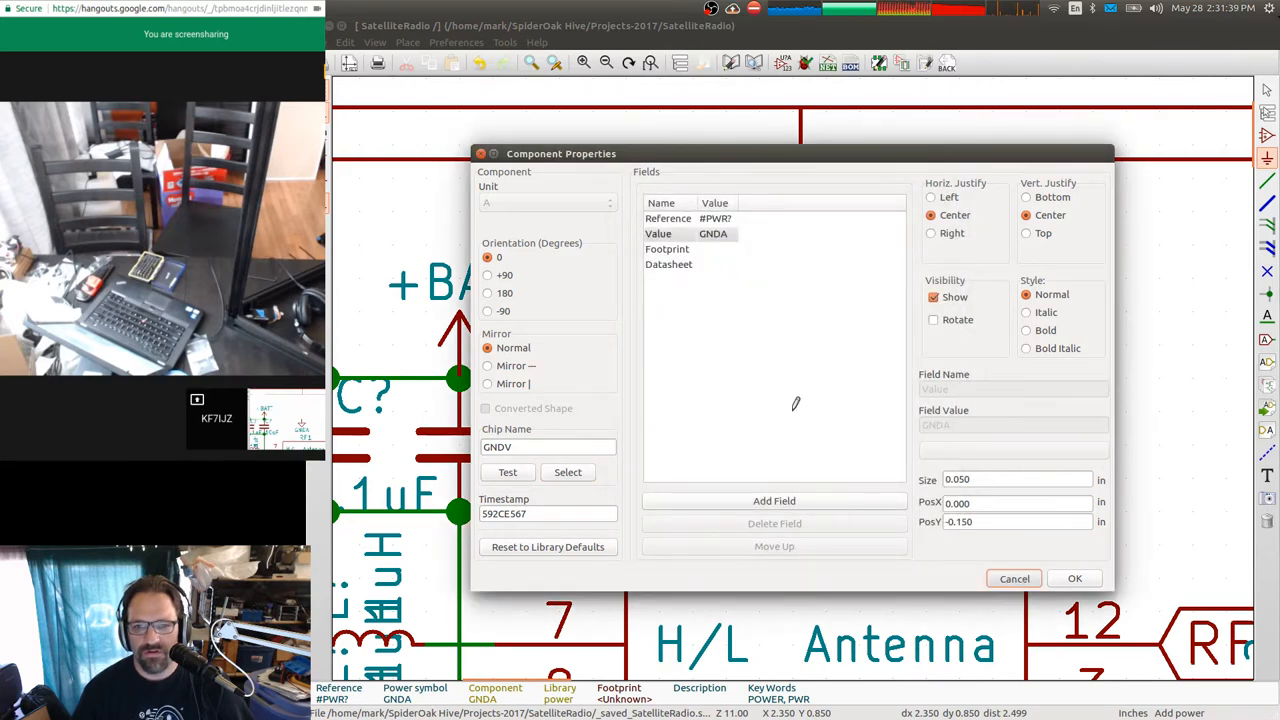
{"action": "left_click", "coordinate": [1074, 578]}
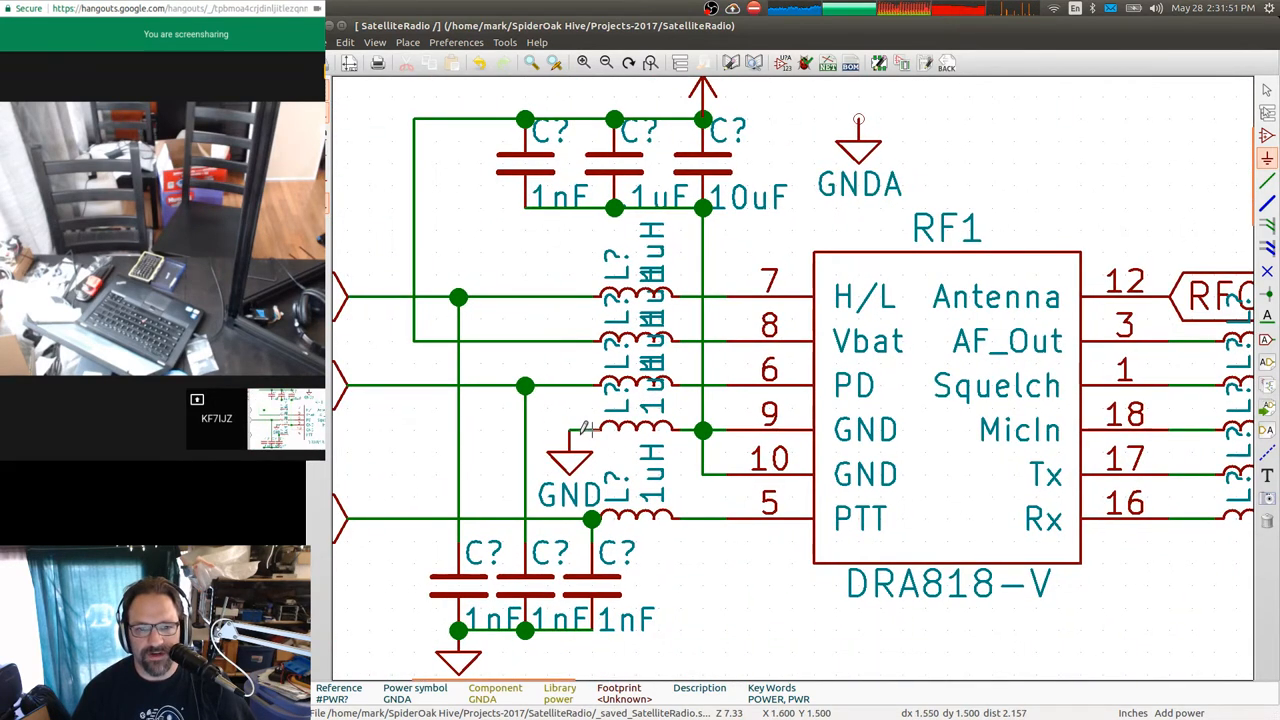
{"action": "mouse_move", "coordinate": [816, 176]}
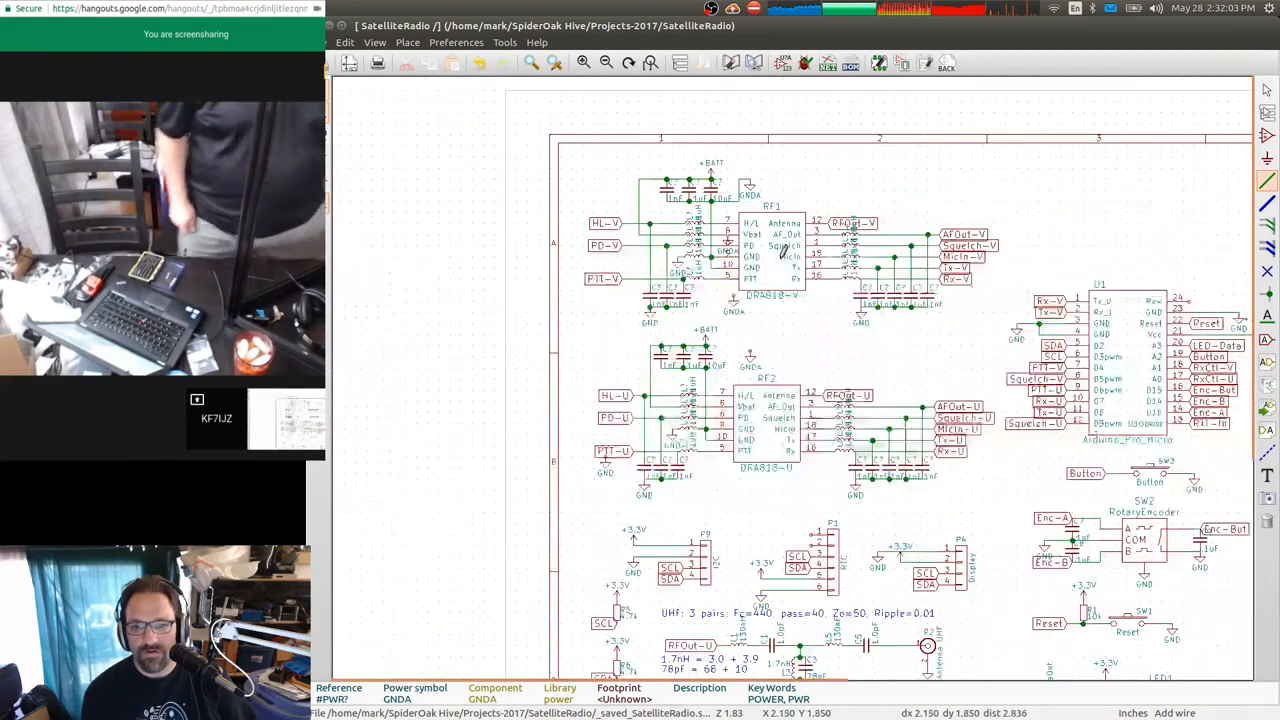
Zoom around the VHF antenna P3 and L4/C4 filter area to review the GNDA connections.
{"action": "scroll", "scroll_direction": "down", "scroll_amount": 3}
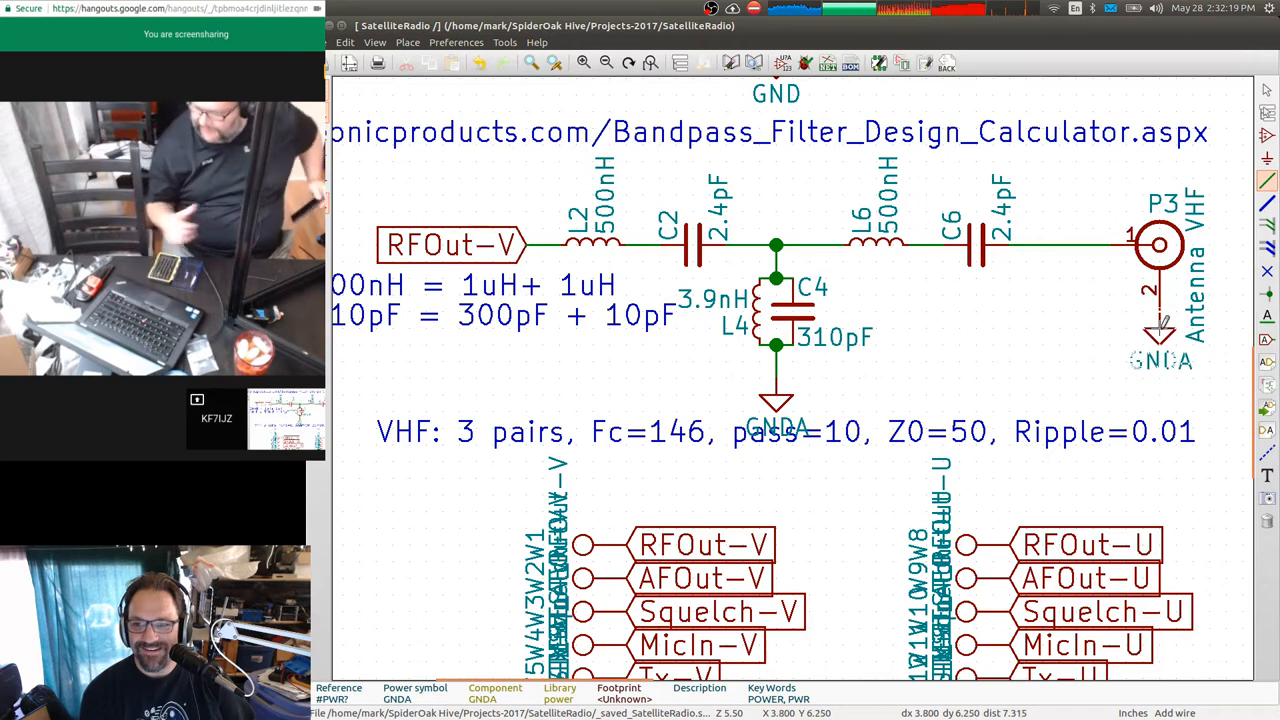
{"action": "mouse_move", "coordinate": [1008, 370]}
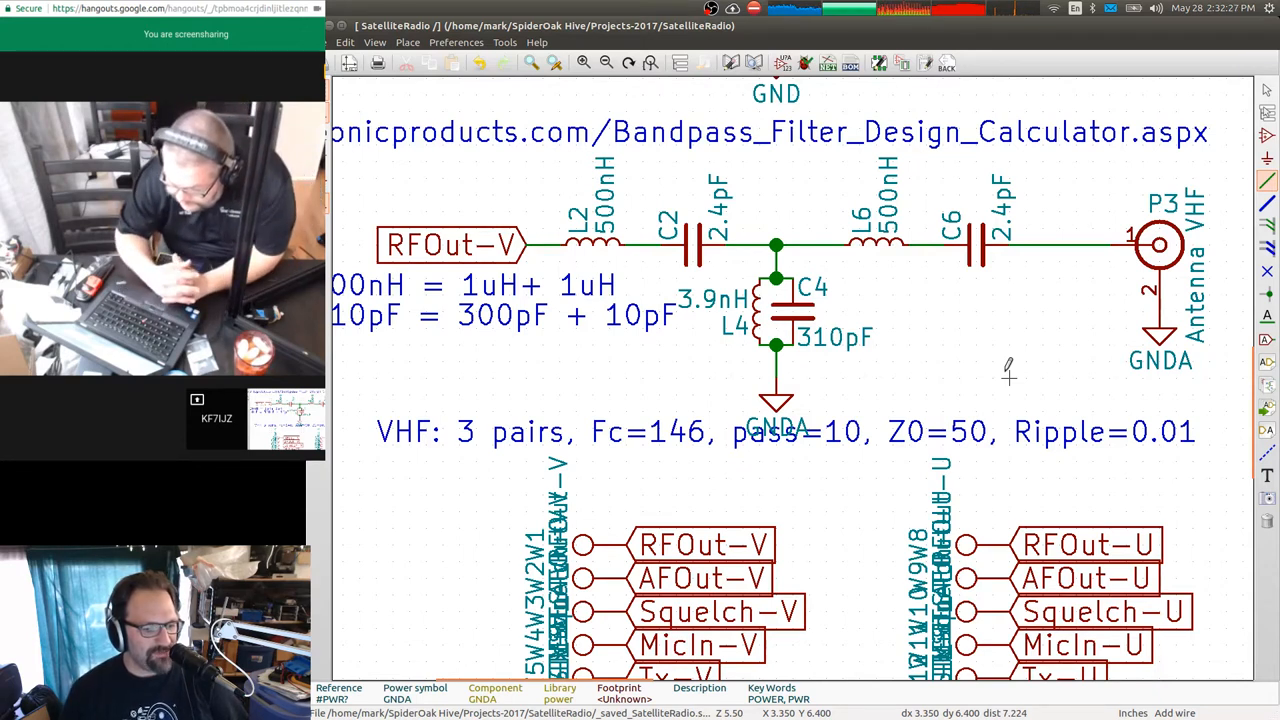
{"action": "mouse_move", "coordinate": [996, 376]}
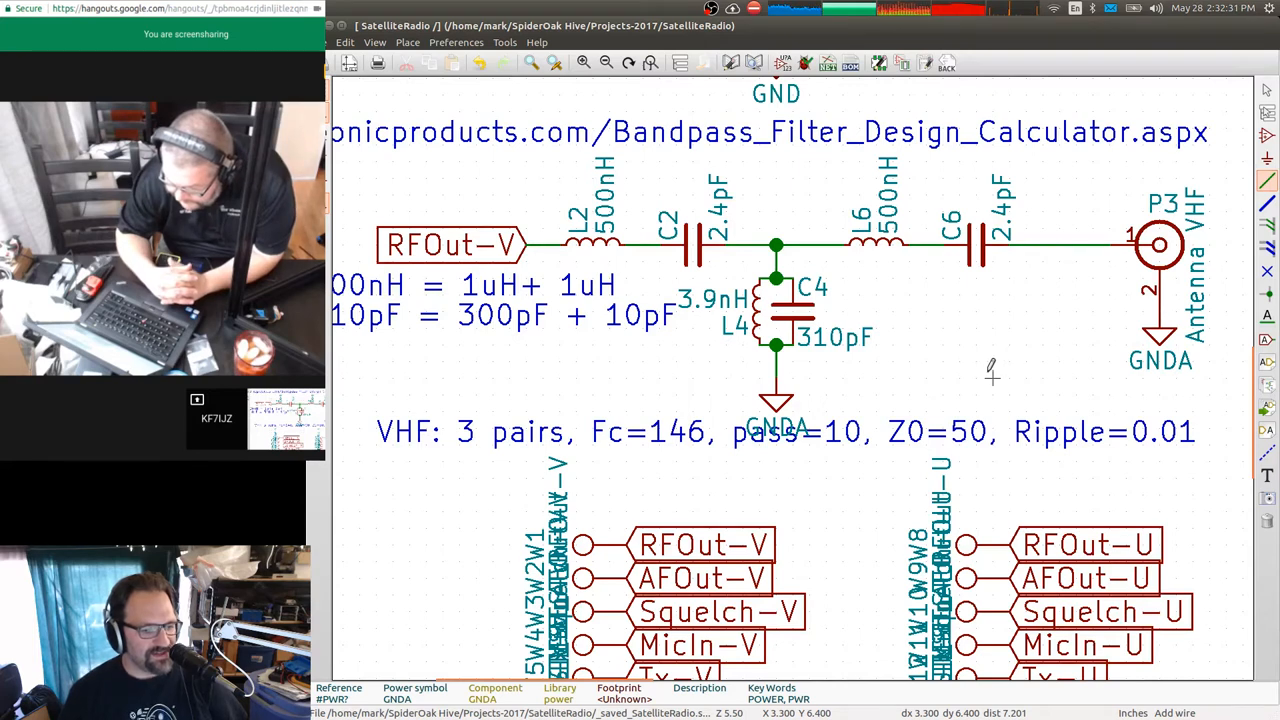
{"action": "mouse_move", "coordinate": [944, 328]}
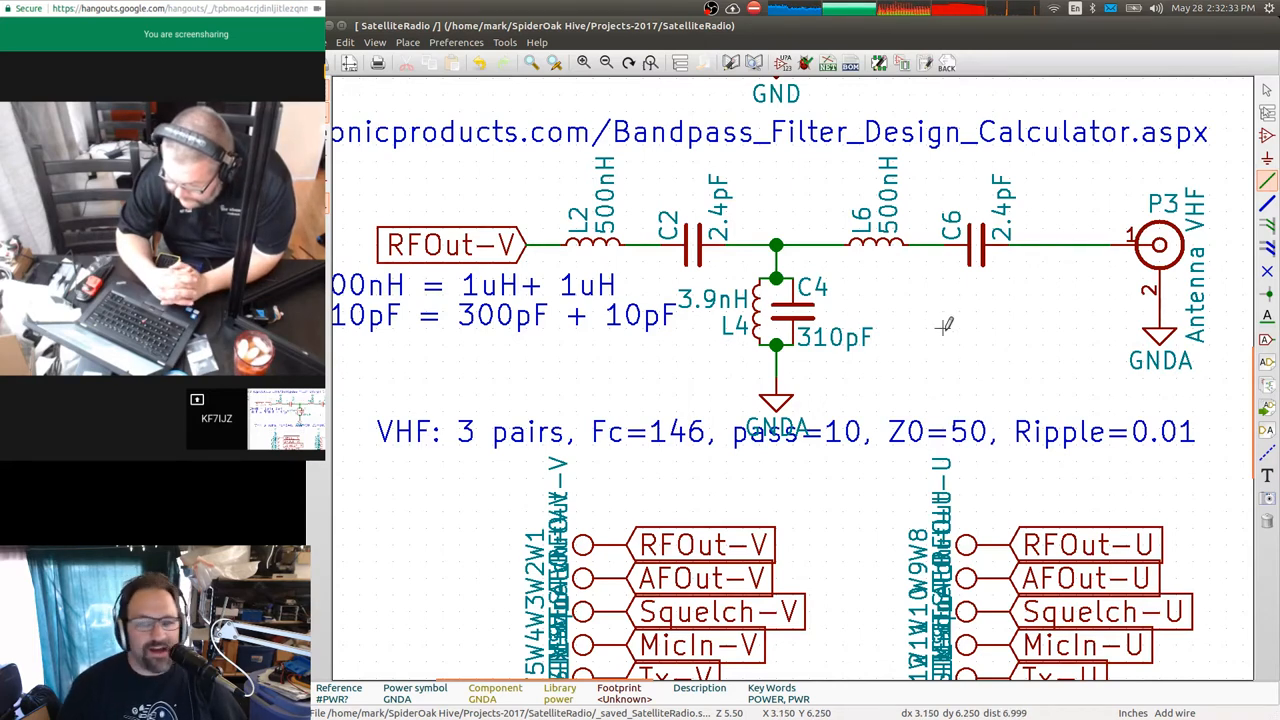
{"action": "scroll", "scroll_direction": "down", "scroll_amount": 3}
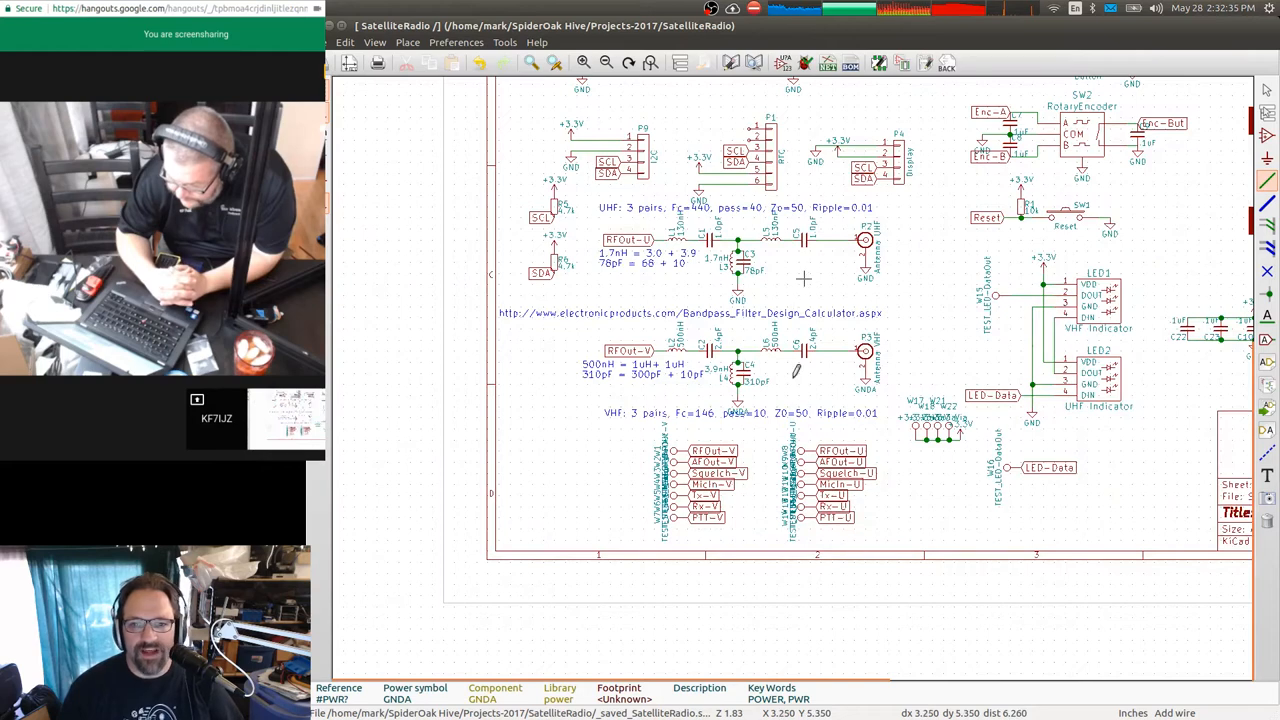
{"action": "scroll", "scroll_direction": "up", "scroll_amount": 3}
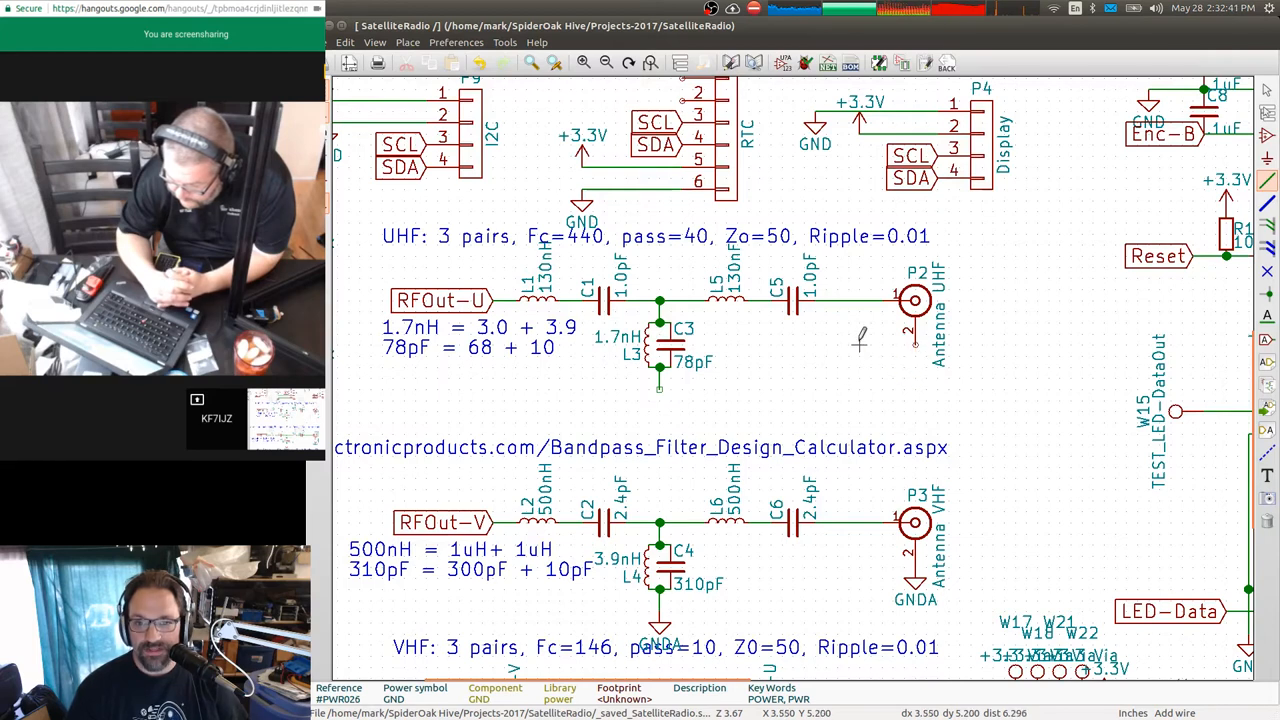
{"action": "scroll", "scroll_direction": "down", "scroll_amount": 3}
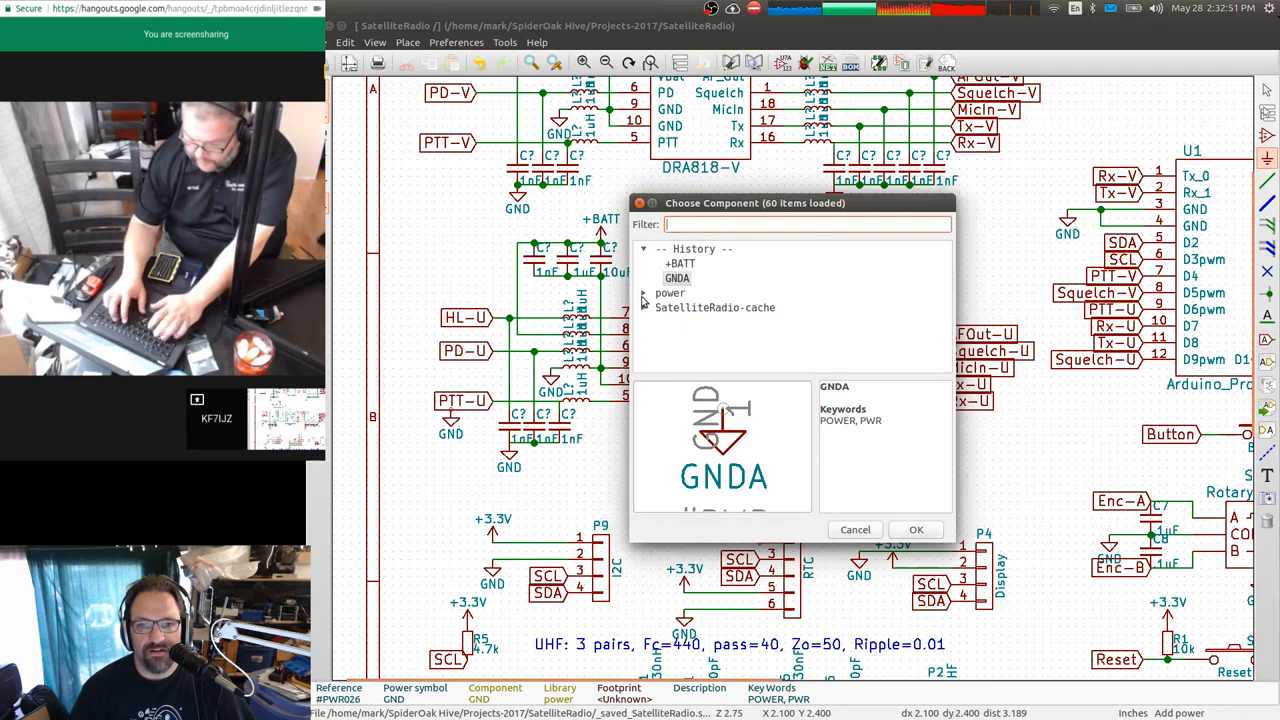
Choose the GNDD digital ground symbol from the power list for placement beside RF2.
{"action": "scroll", "scroll_direction": "down", "scroll_amount": 3}
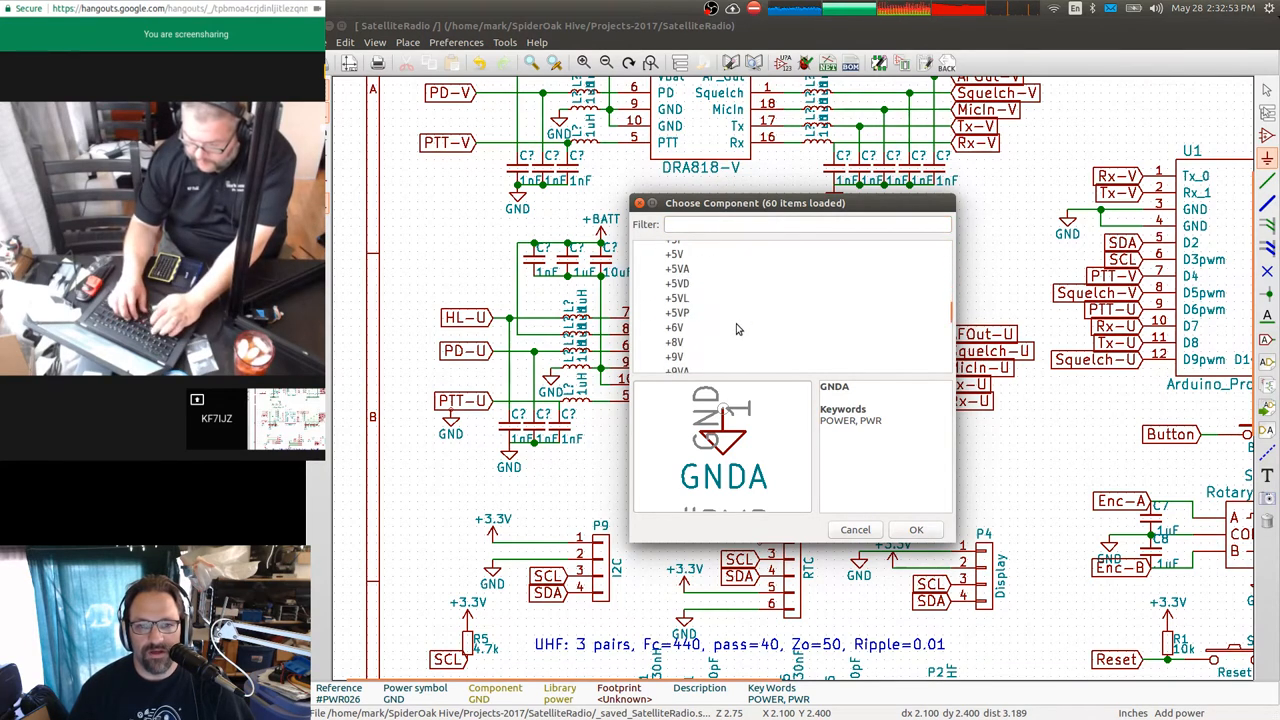
{"action": "scroll", "scroll_direction": "up", "scroll_amount": 3}
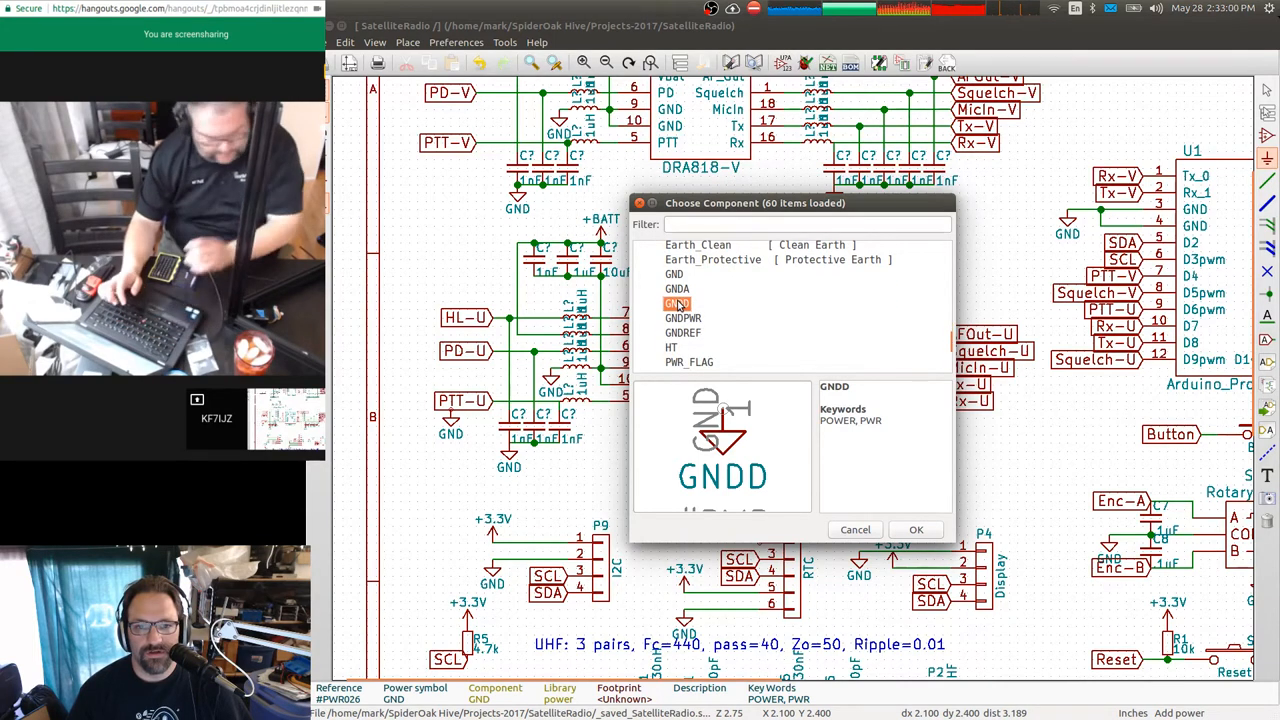
{"action": "left_click", "coordinate": [916, 528]}
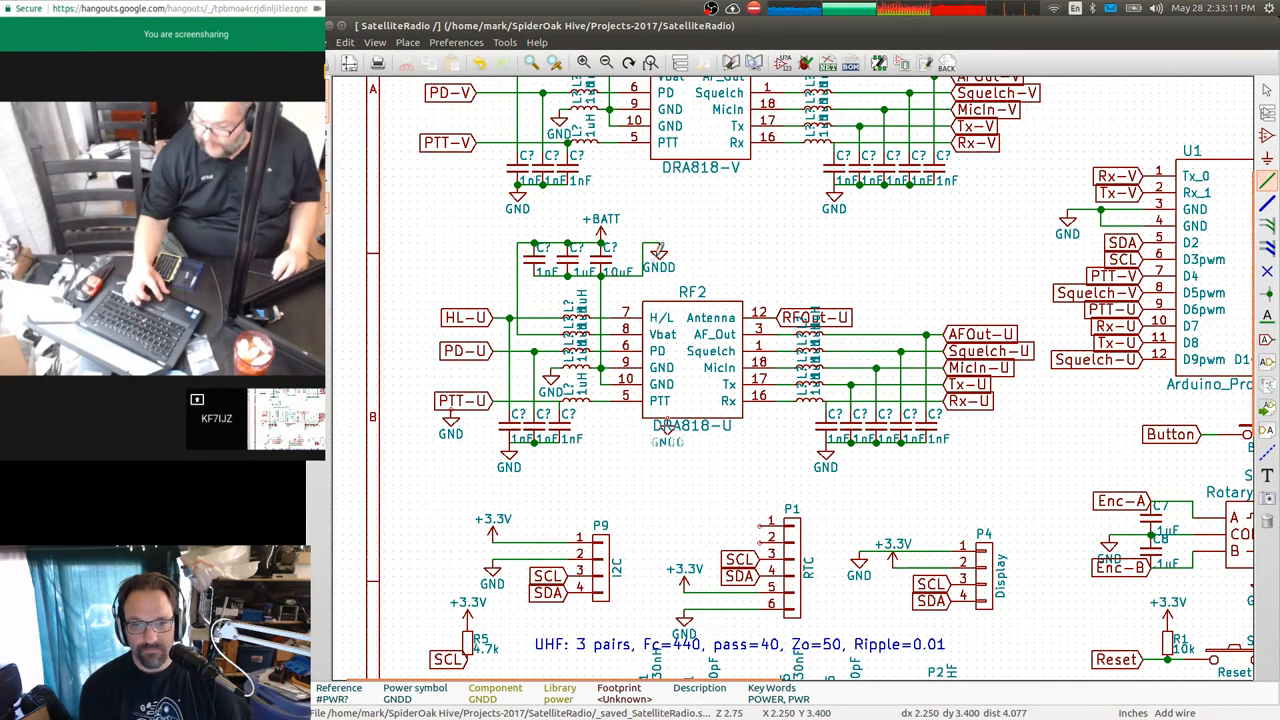
Scroll over the RF2 and UHF filter area before bringing up the project notes terminal.
{"action": "scroll", "scroll_direction": "down", "scroll_amount": 3}
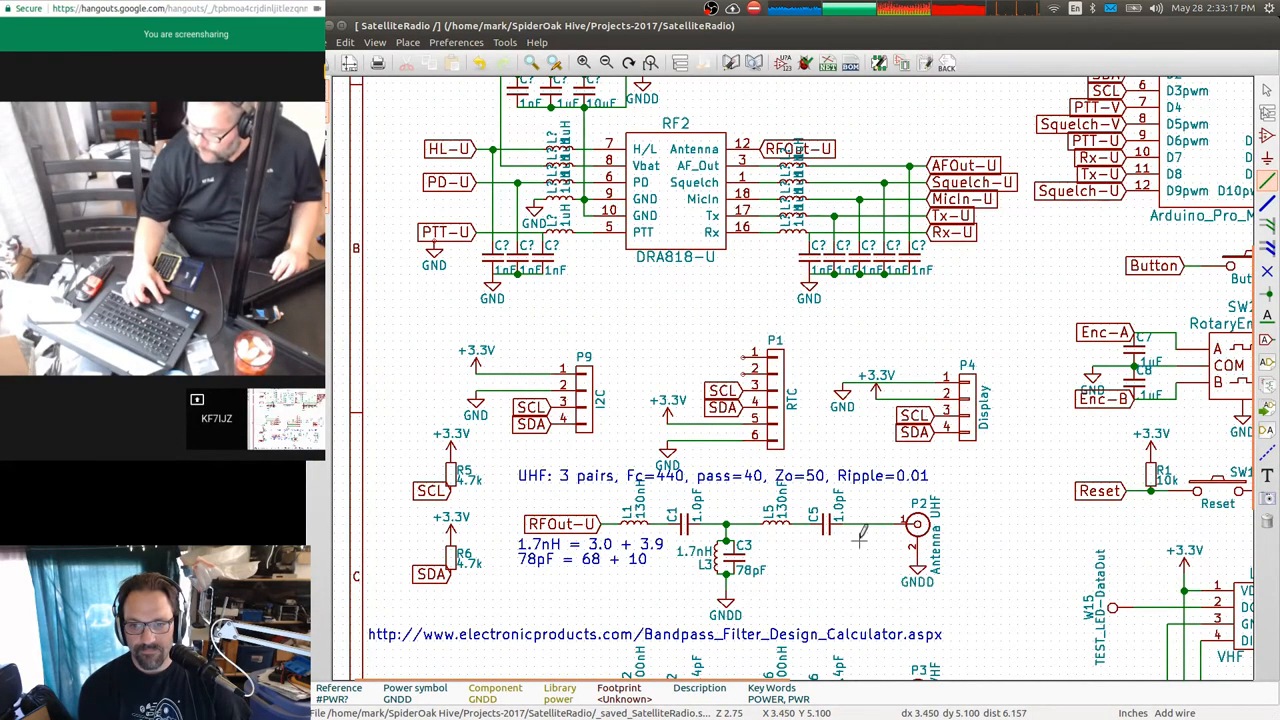
{"action": "mouse_move", "coordinate": [784, 570]}
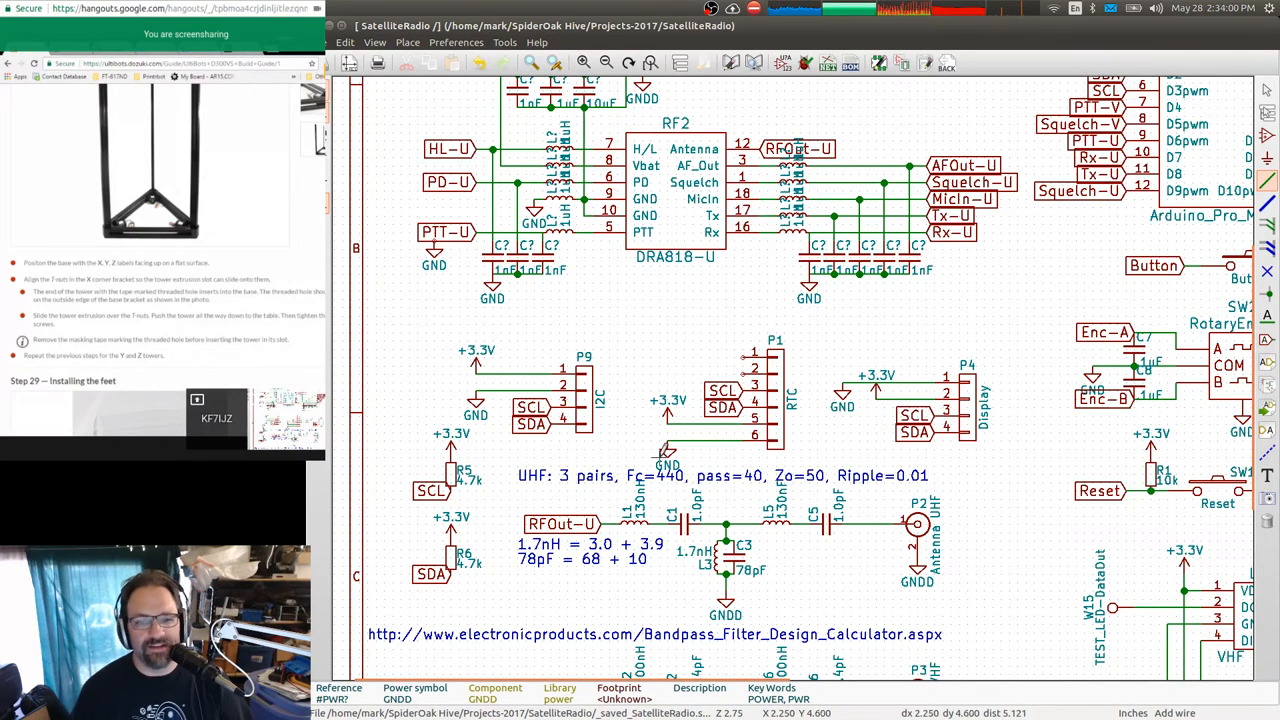
{"action": "mouse_move", "coordinate": [640, 360]}
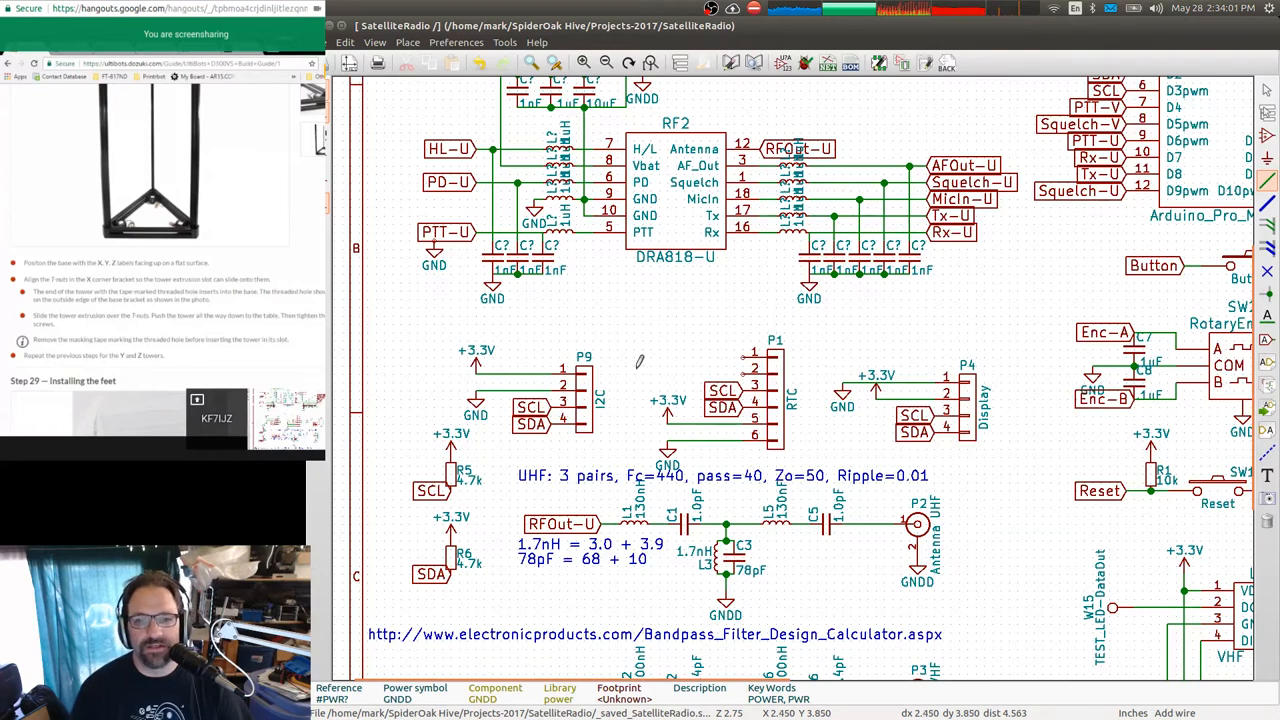
{"action": "scroll", "scroll_direction": "down", "scroll_amount": 3}
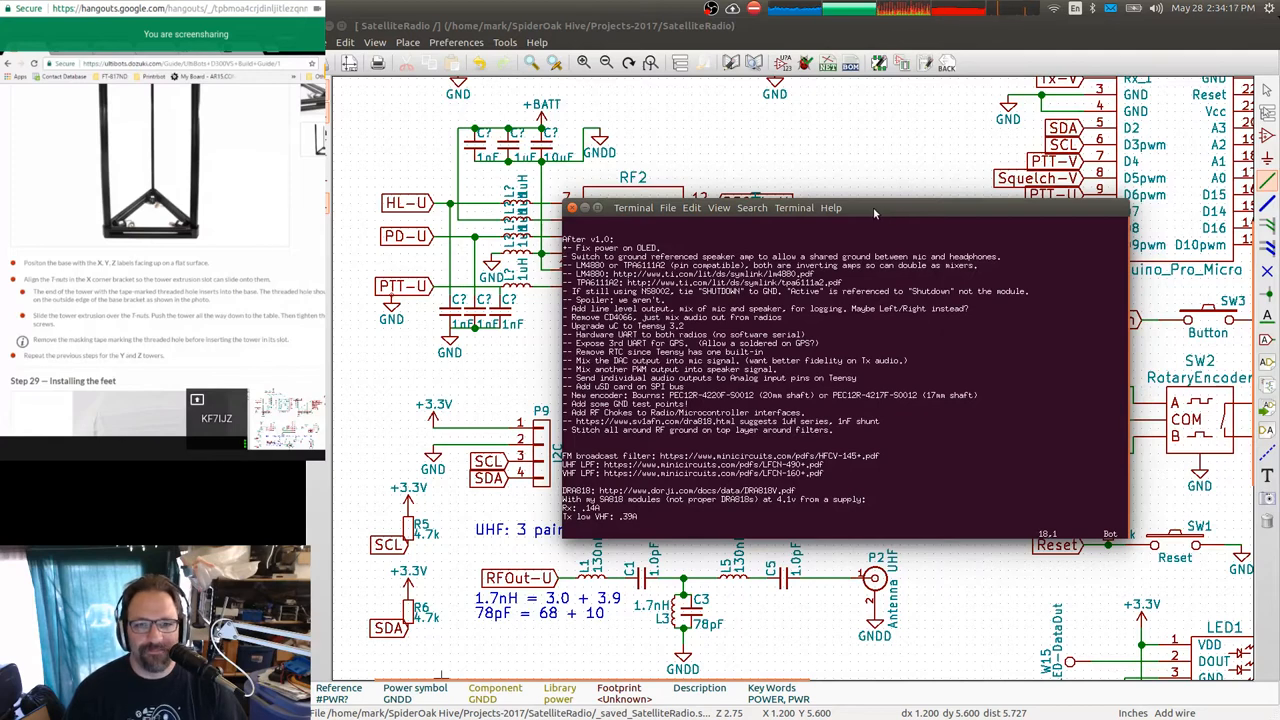
Read the after-v1.0 to-do notes in Terminal and return to the SatelliteRadio schematic.
{"action": "left_click", "coordinate": [690, 208]}
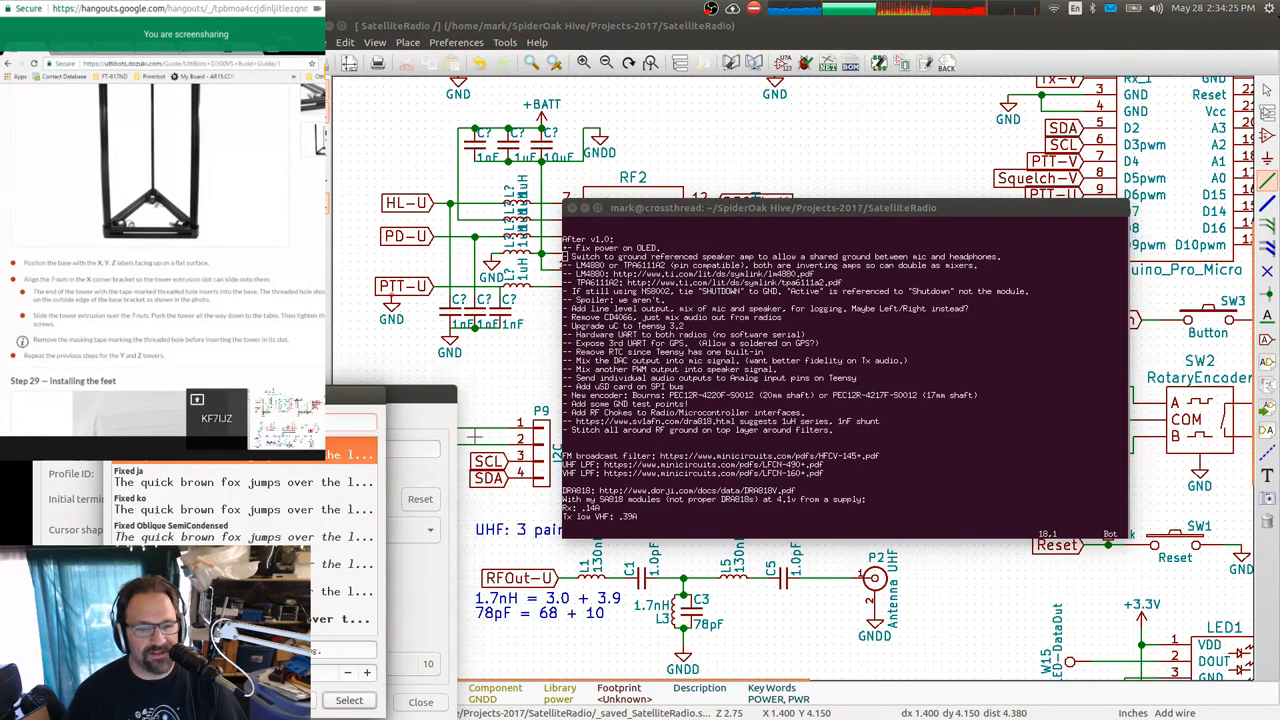
{"action": "left_click", "coordinate": [368, 672]}
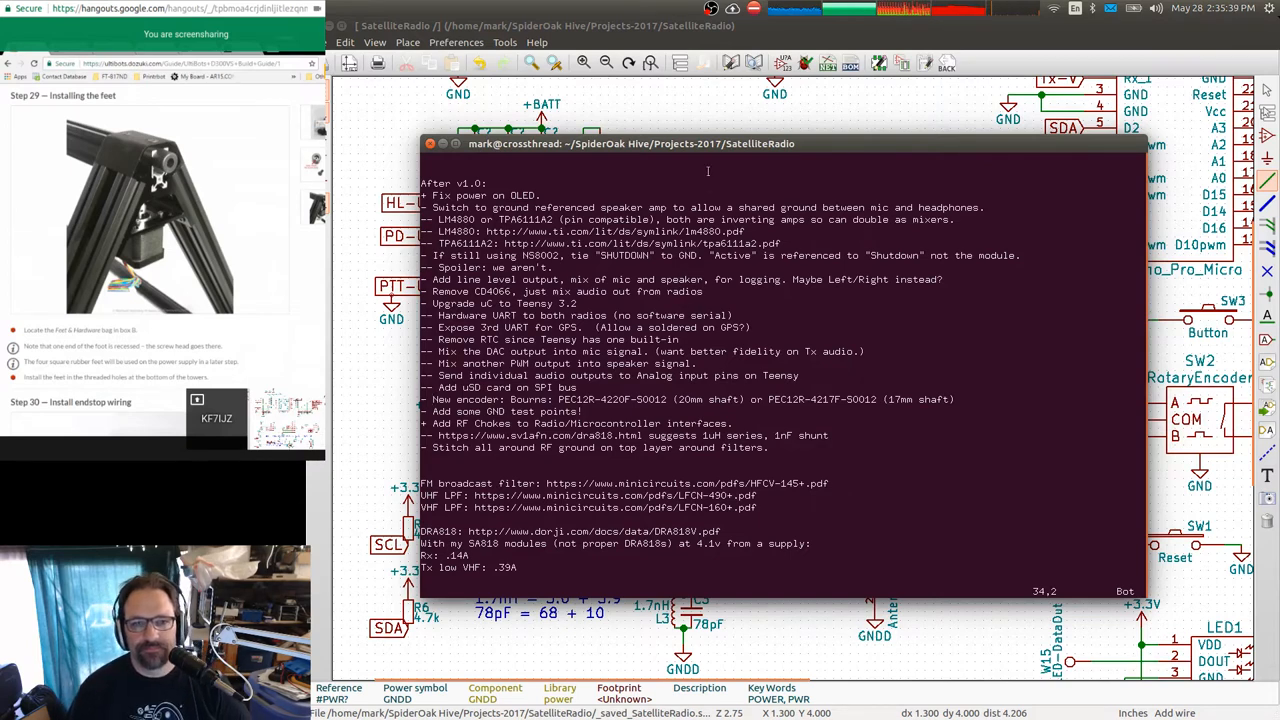
{"action": "left_click", "coordinate": [434, 144]}
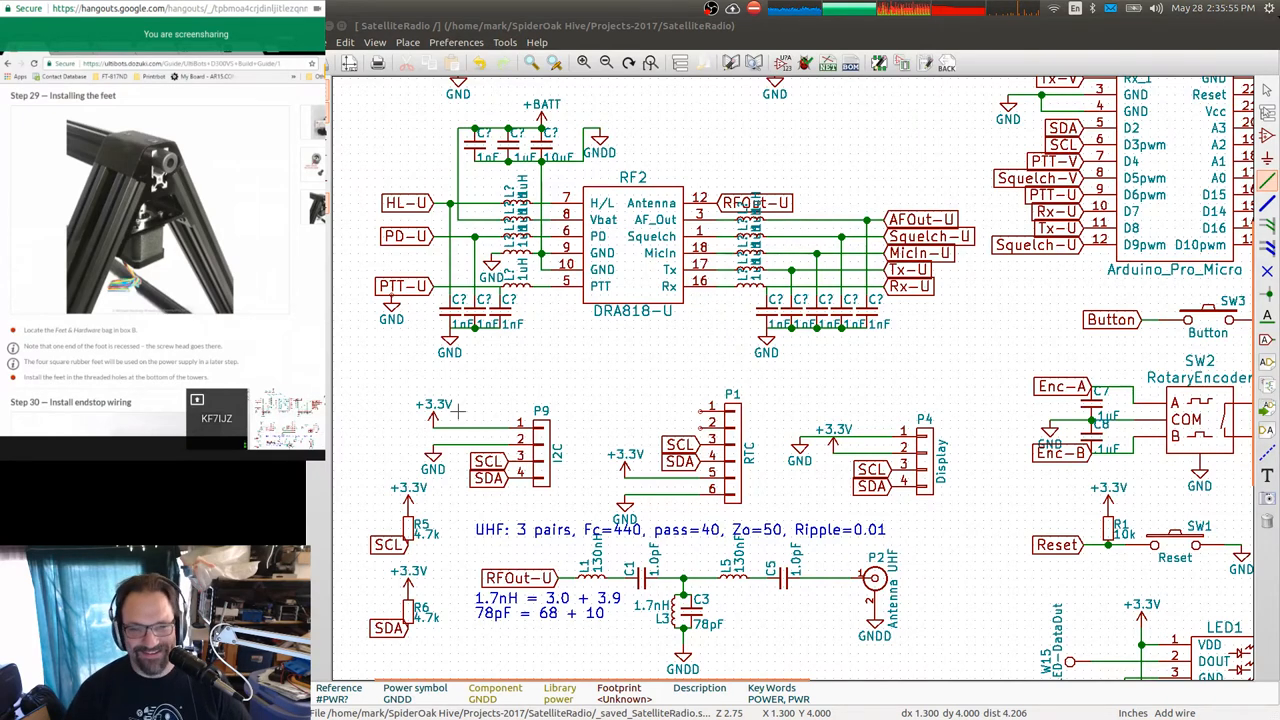
Rename the UHF antenna test point's value field to TEST_GND_U, correcting the typo, and confirm.
{"action": "scroll", "scroll_direction": "down", "scroll_amount": 3}
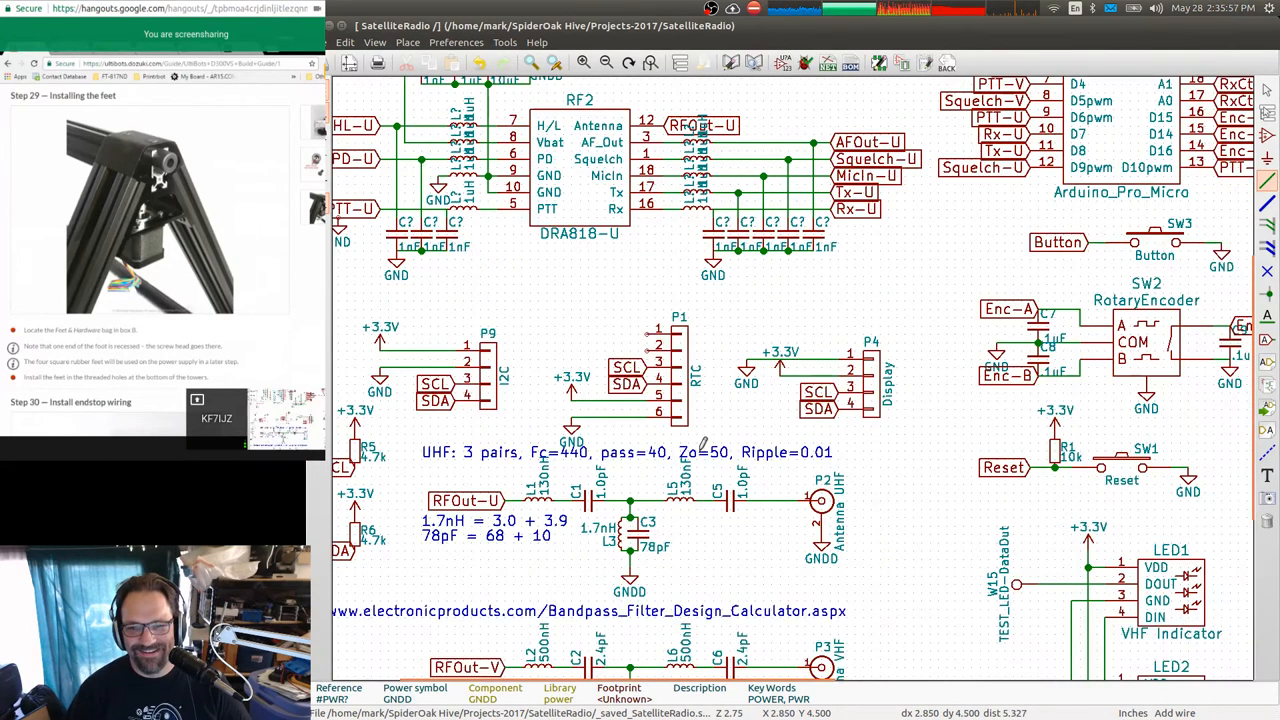
{"action": "scroll", "scroll_direction": "down", "scroll_amount": 3}
{"action": "type", "text": "TEST"}
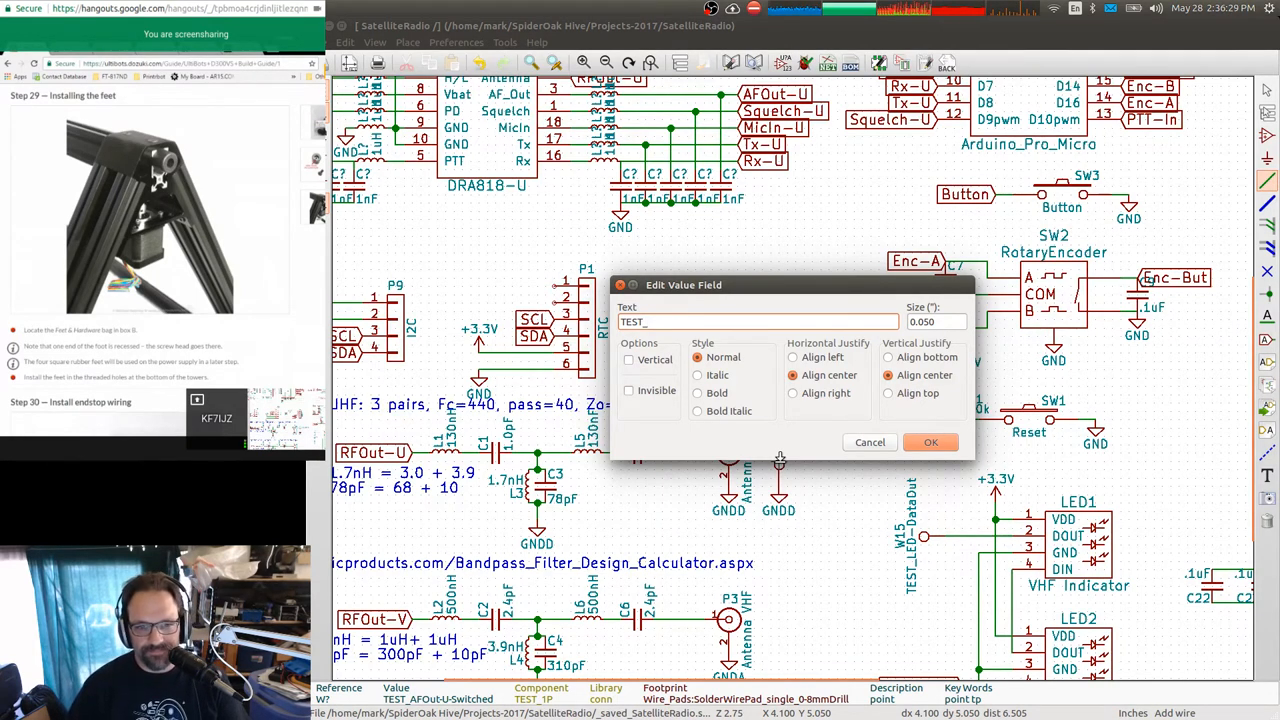
{"action": "type", "text": "_UHV"}
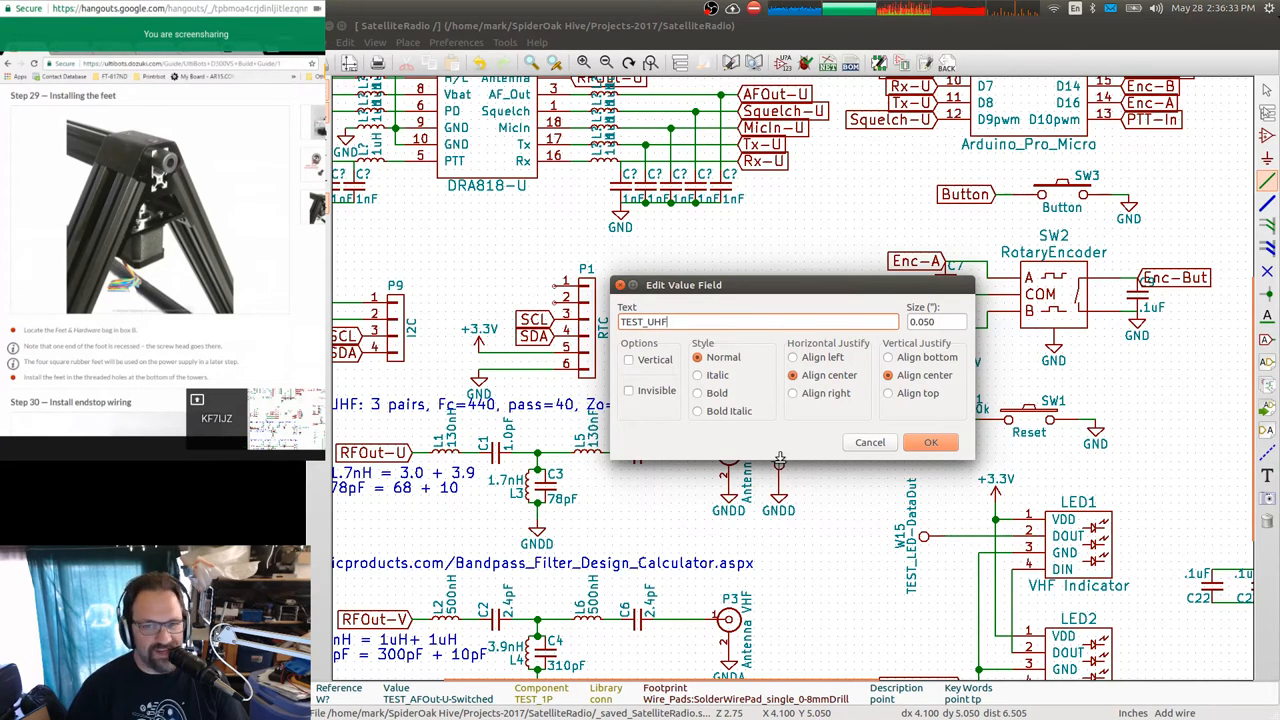
{"action": "type", "text": "GR"}
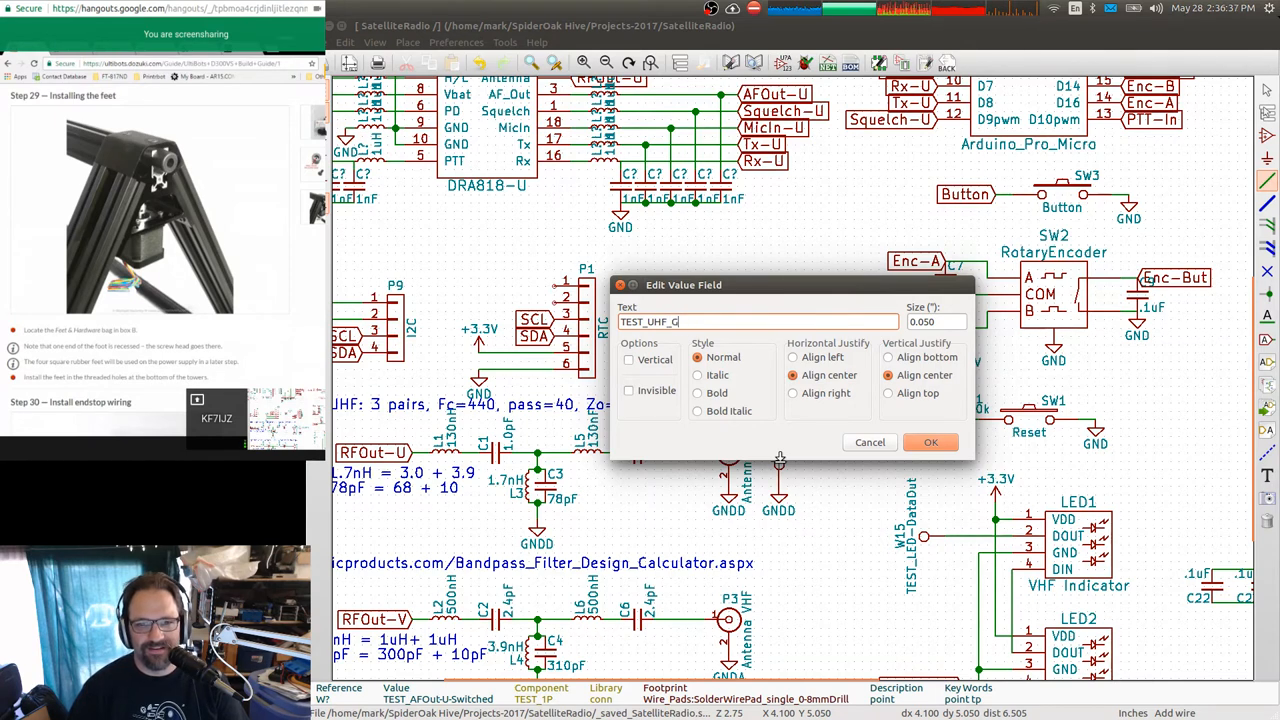
{"action": "key", "text": "BackSpace"}
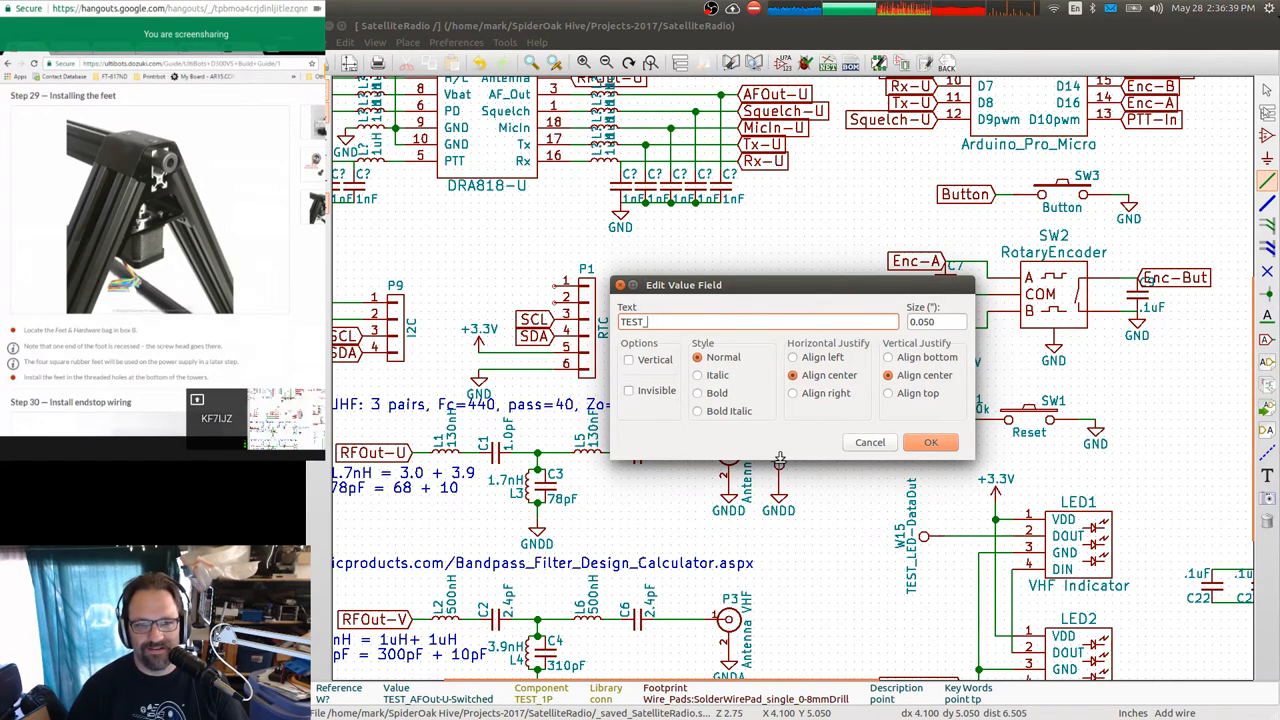
{"action": "type", "text": "GND_U"}
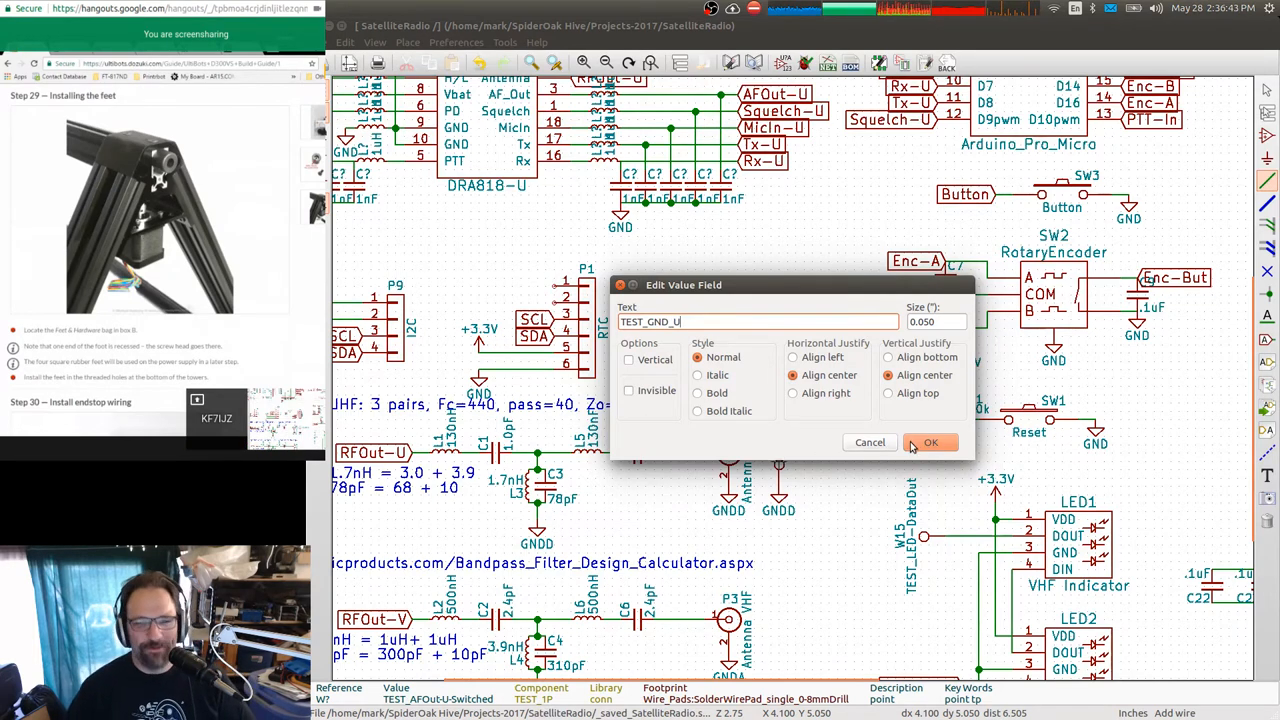
{"action": "left_click", "coordinate": [928, 442]}
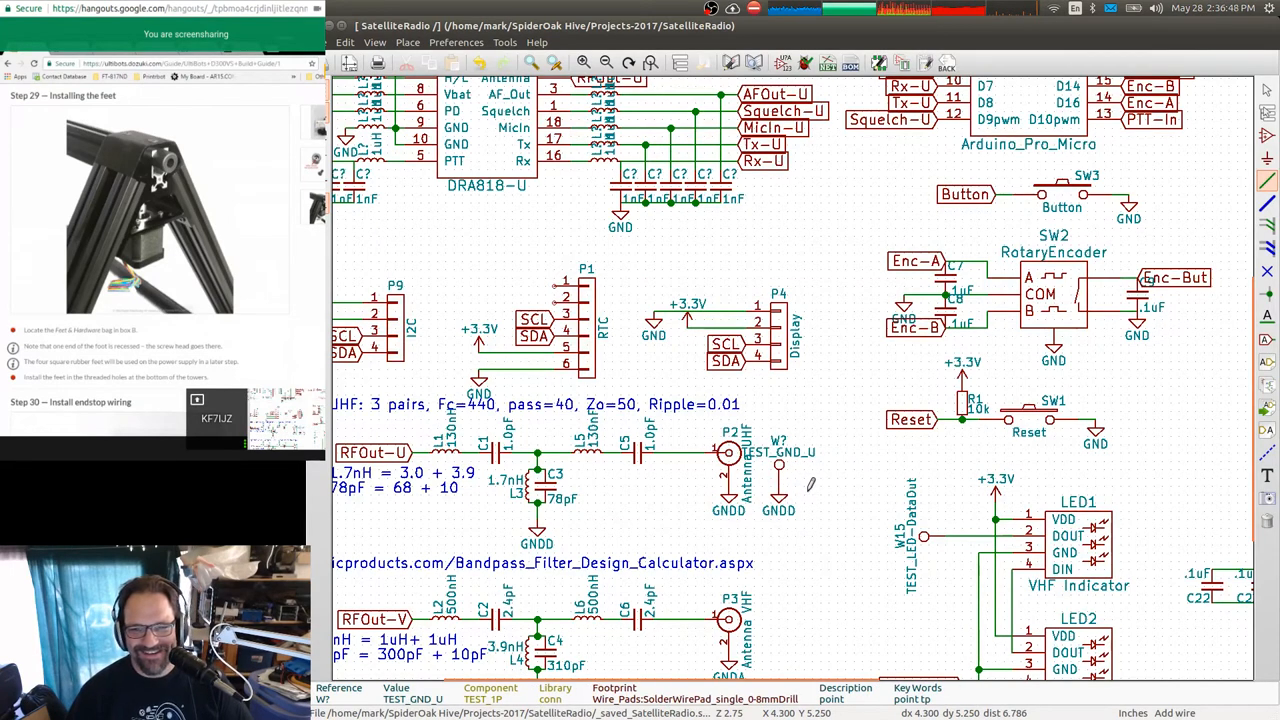
Block-copy the test point to the VHF antenna output and value the copy TEST_GND_V.
{"action": "scroll", "scroll_direction": "down", "scroll_amount": 3}
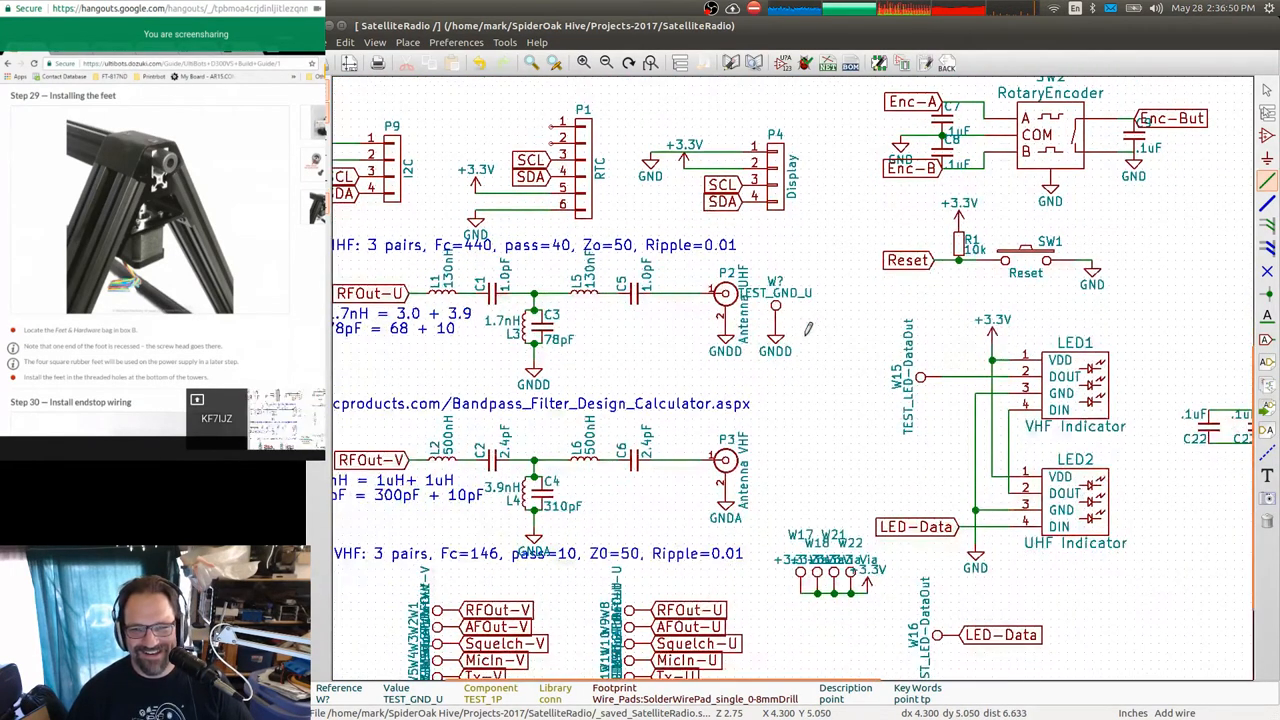
{"action": "right_click", "coordinate": [780, 292]}
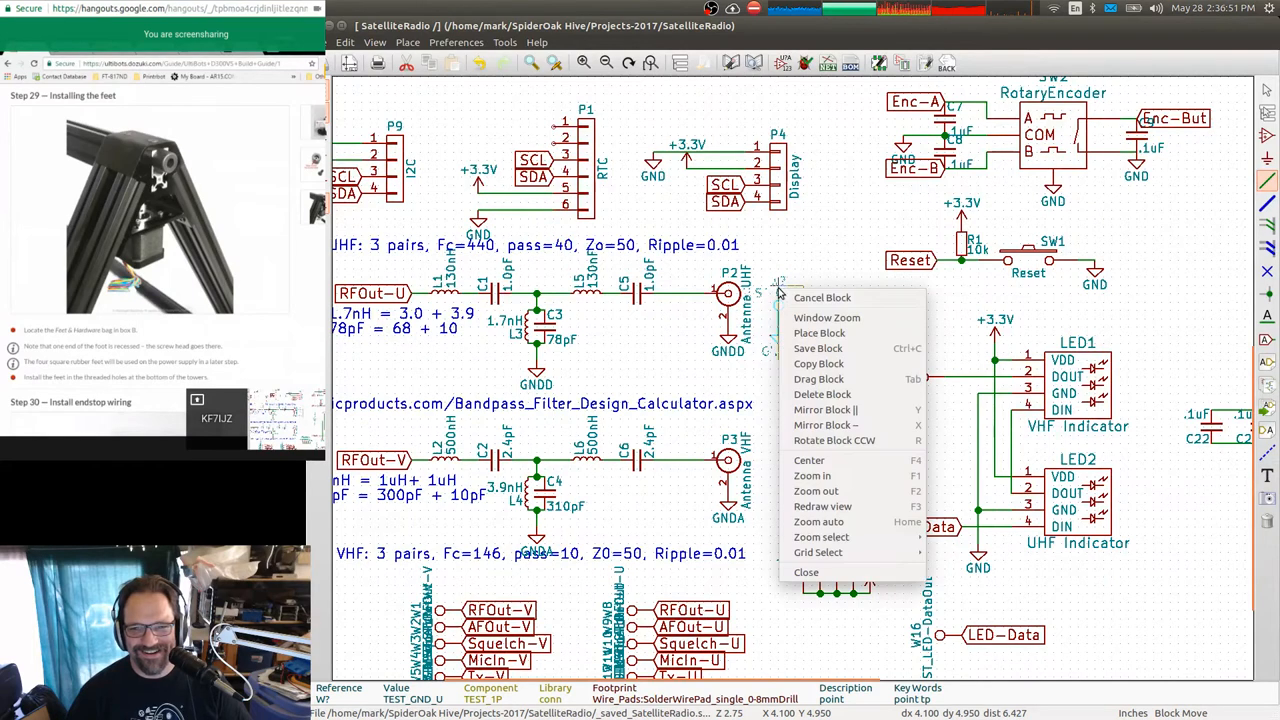
{"action": "left_click", "coordinate": [820, 332]}
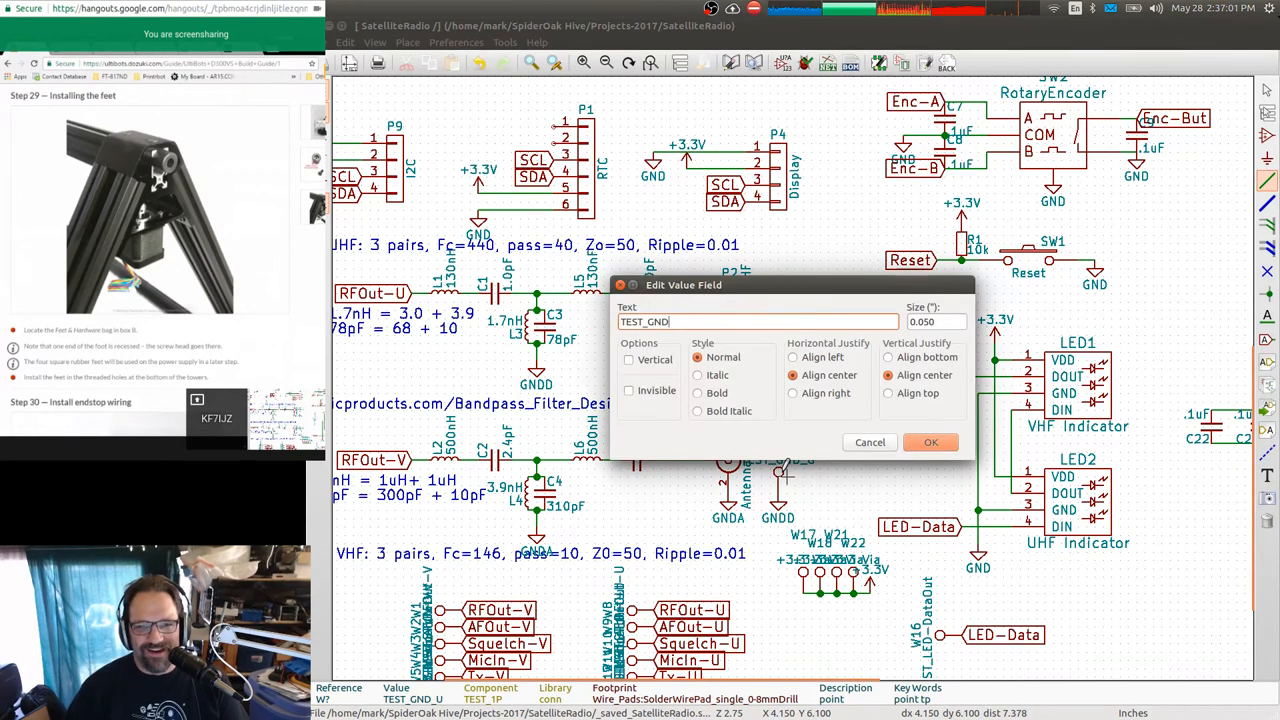
{"action": "type", "text": "_V"}
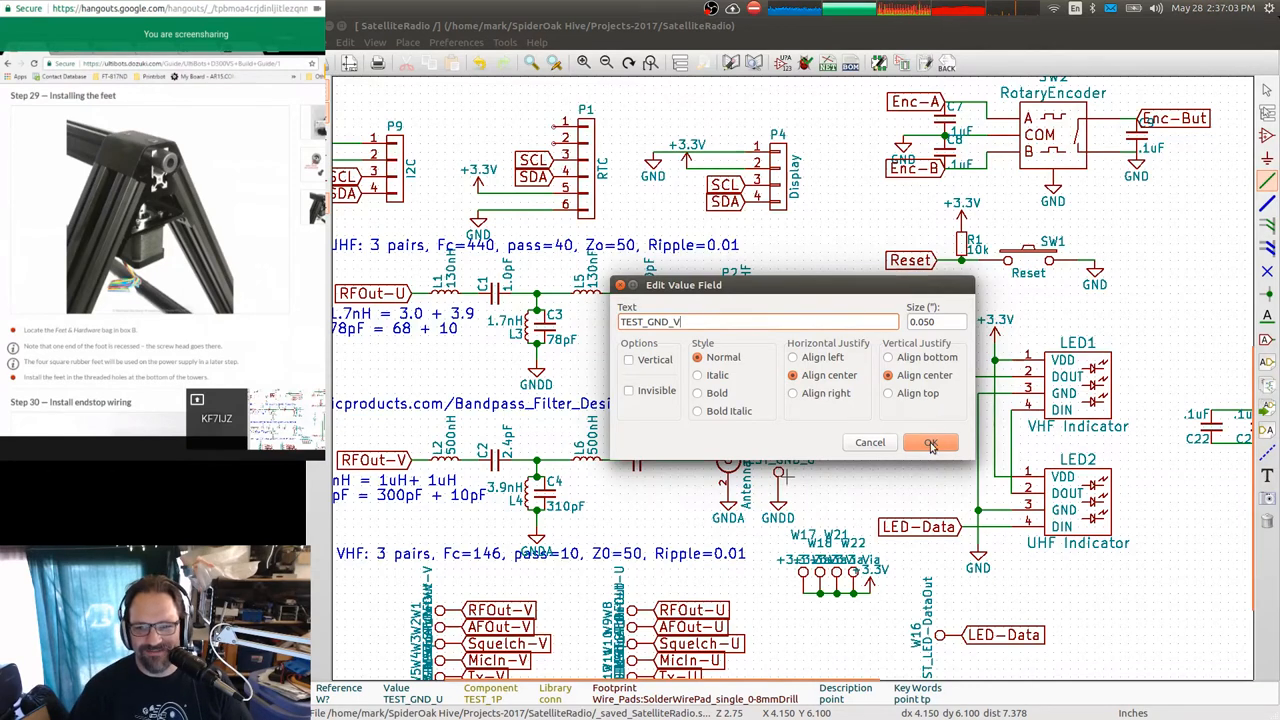
{"action": "left_click", "coordinate": [930, 442]}
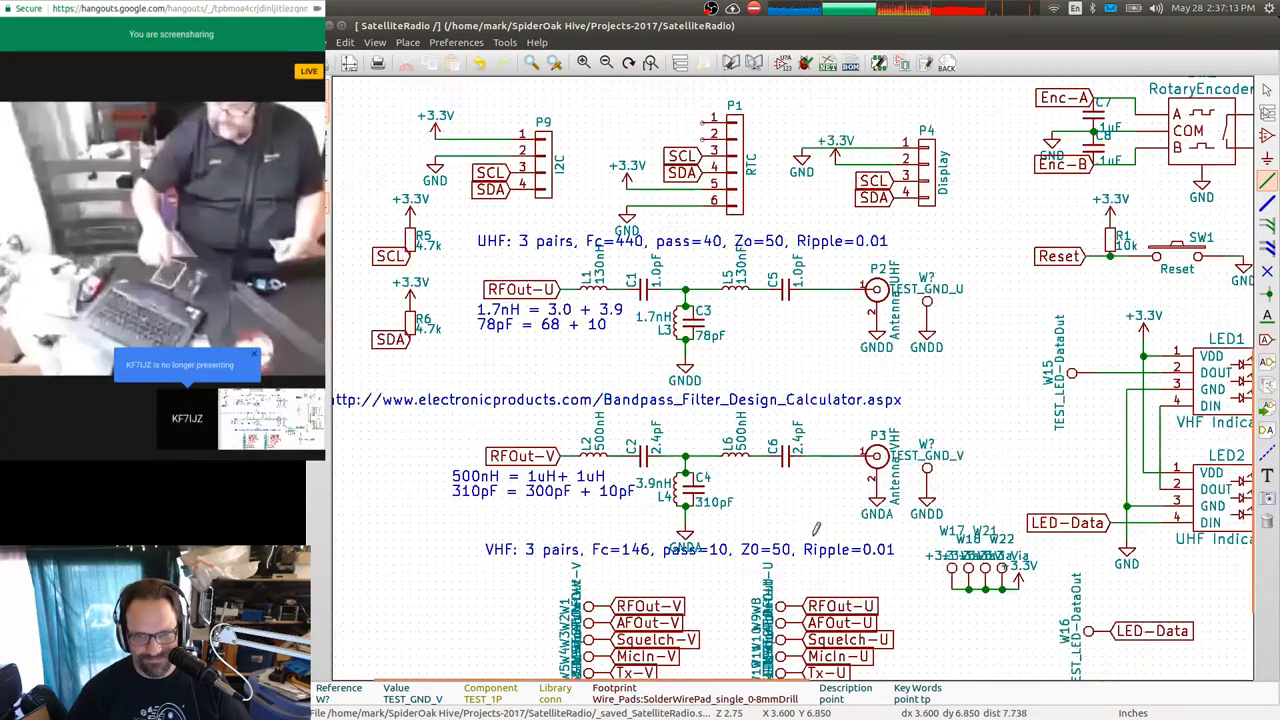
{"action": "scroll", "scroll_direction": "up", "scroll_amount": 3}
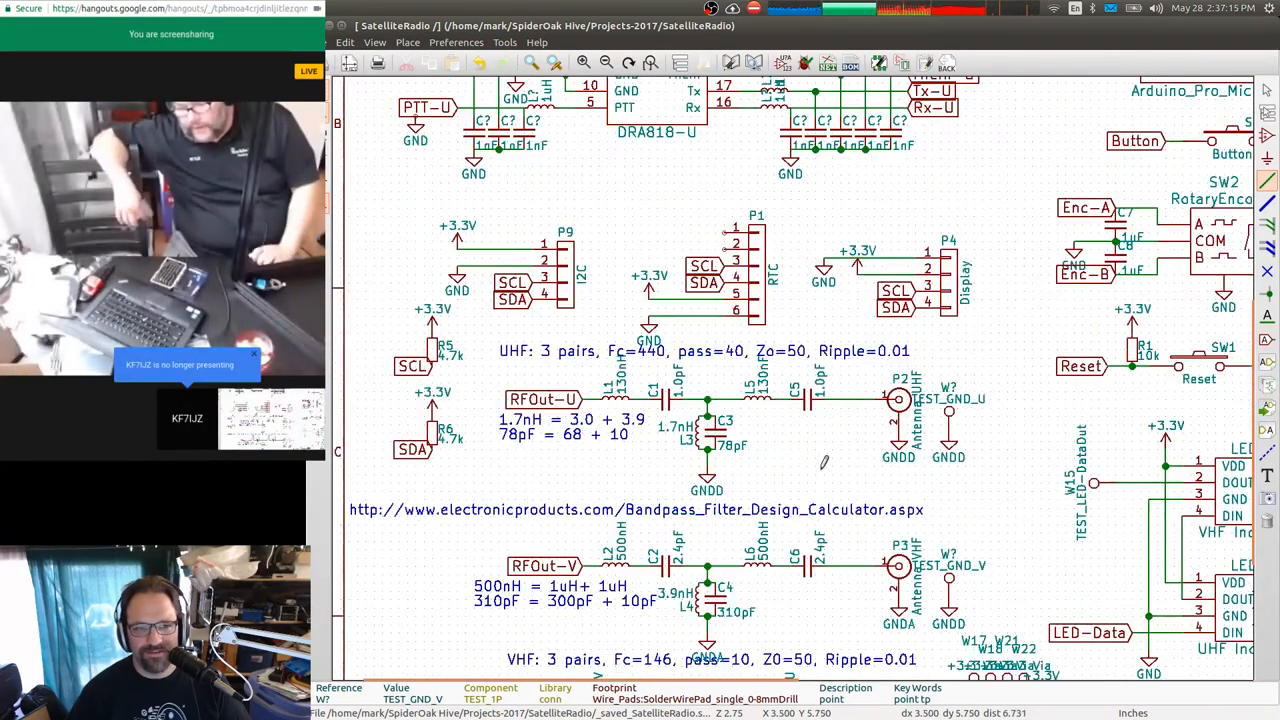
{"action": "scroll", "scroll_direction": "up", "scroll_amount": 3}
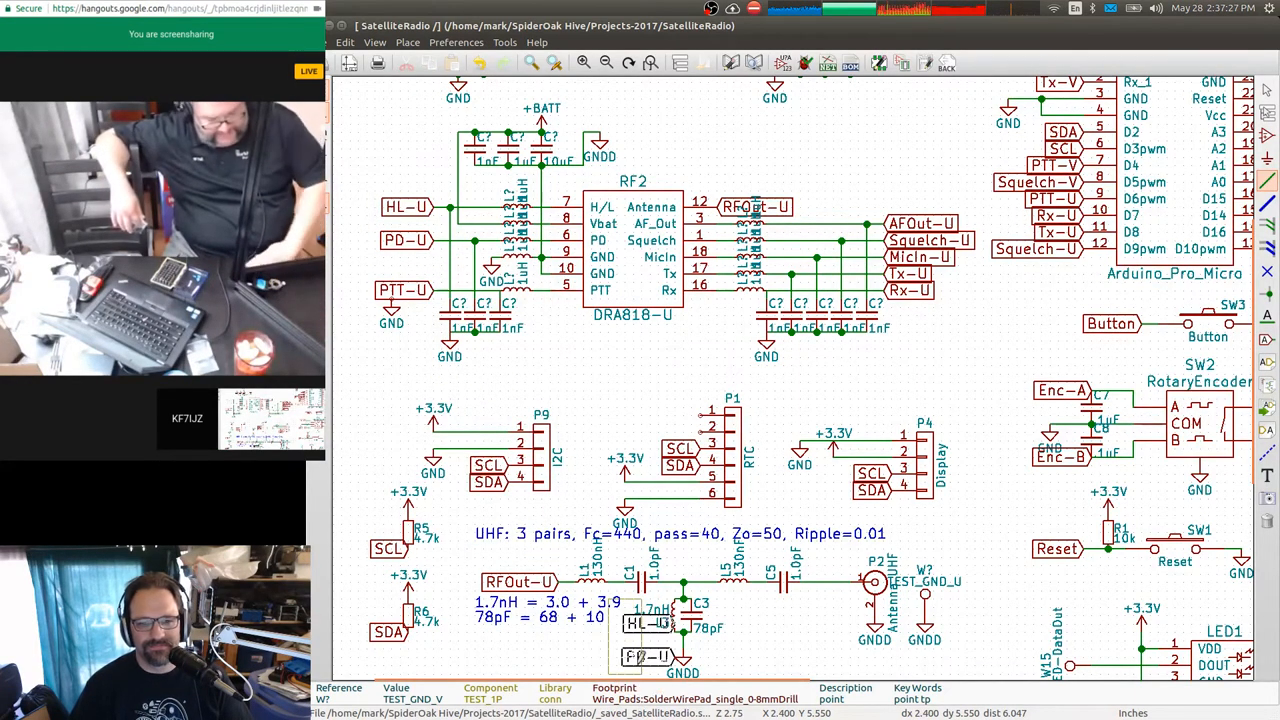
Set the PD-U and HL-U global labels to Left orientation in their properties.
{"action": "scroll", "scroll_direction": "down", "scroll_amount": 3}
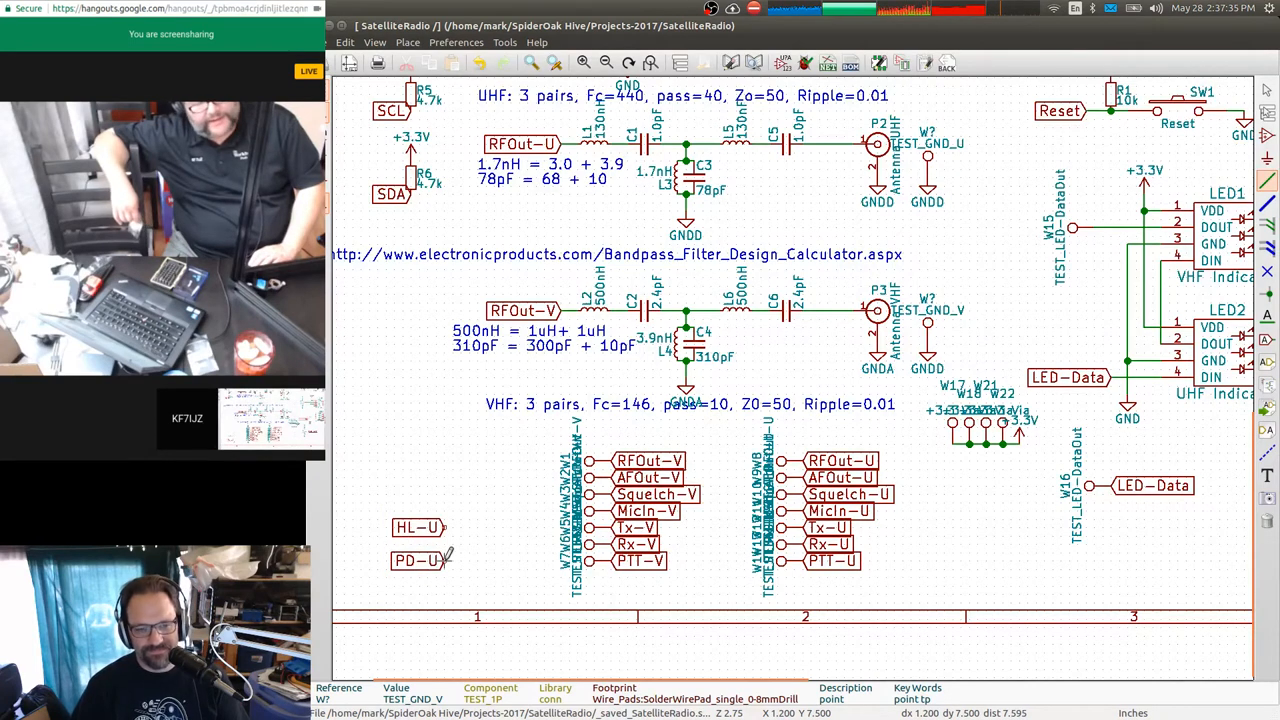
{"action": "double_click", "coordinate": [416, 560]}
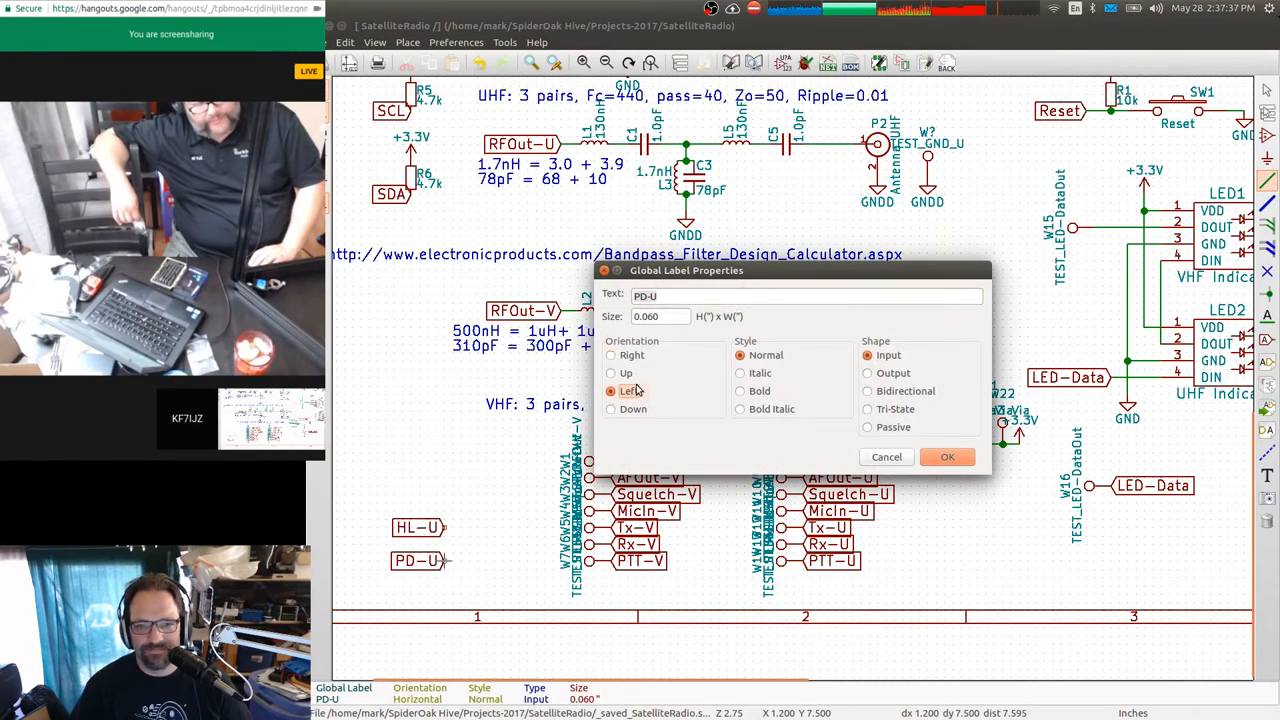
{"action": "left_click", "coordinate": [946, 456]}
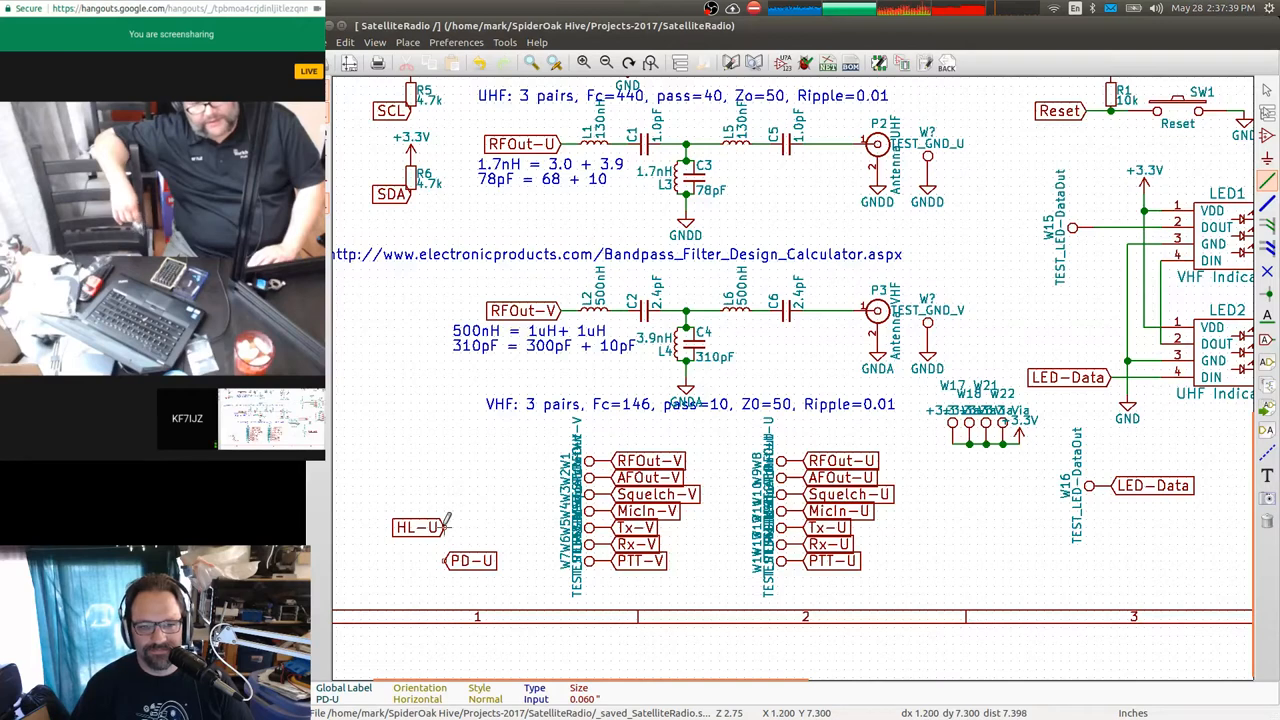
{"action": "double_click", "coordinate": [418, 526]}
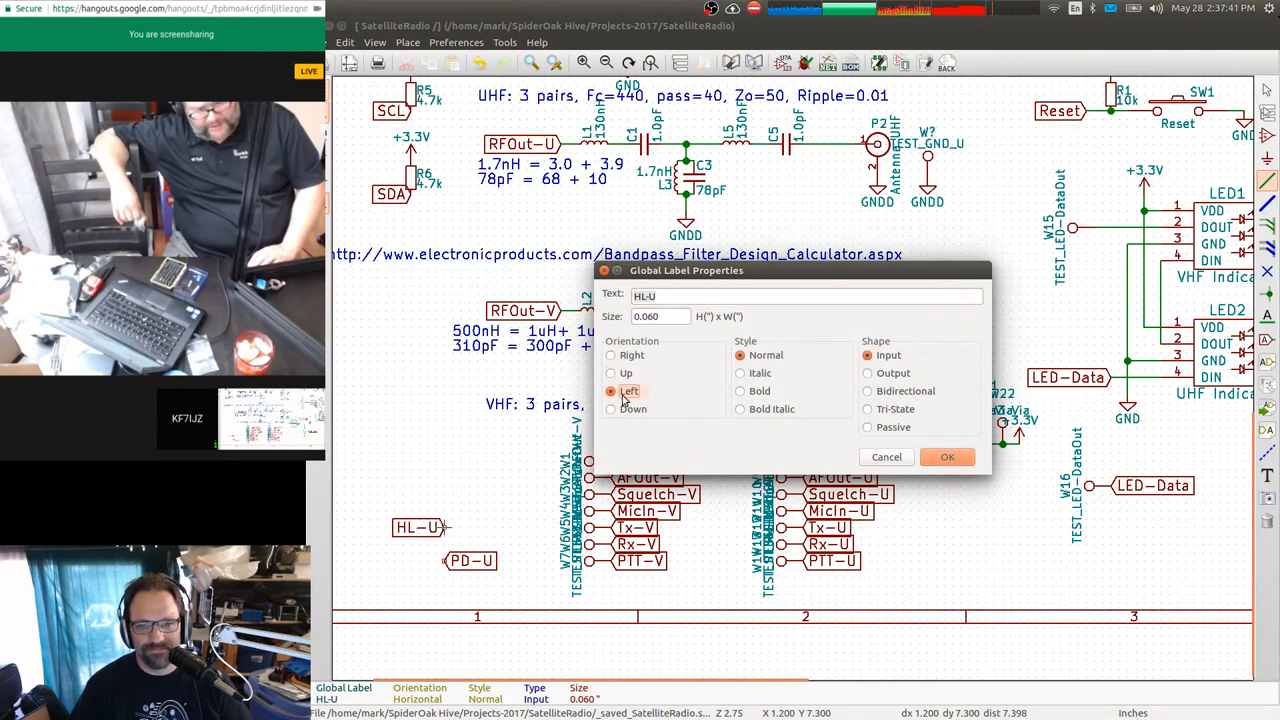
{"action": "left_click", "coordinate": [946, 456]}
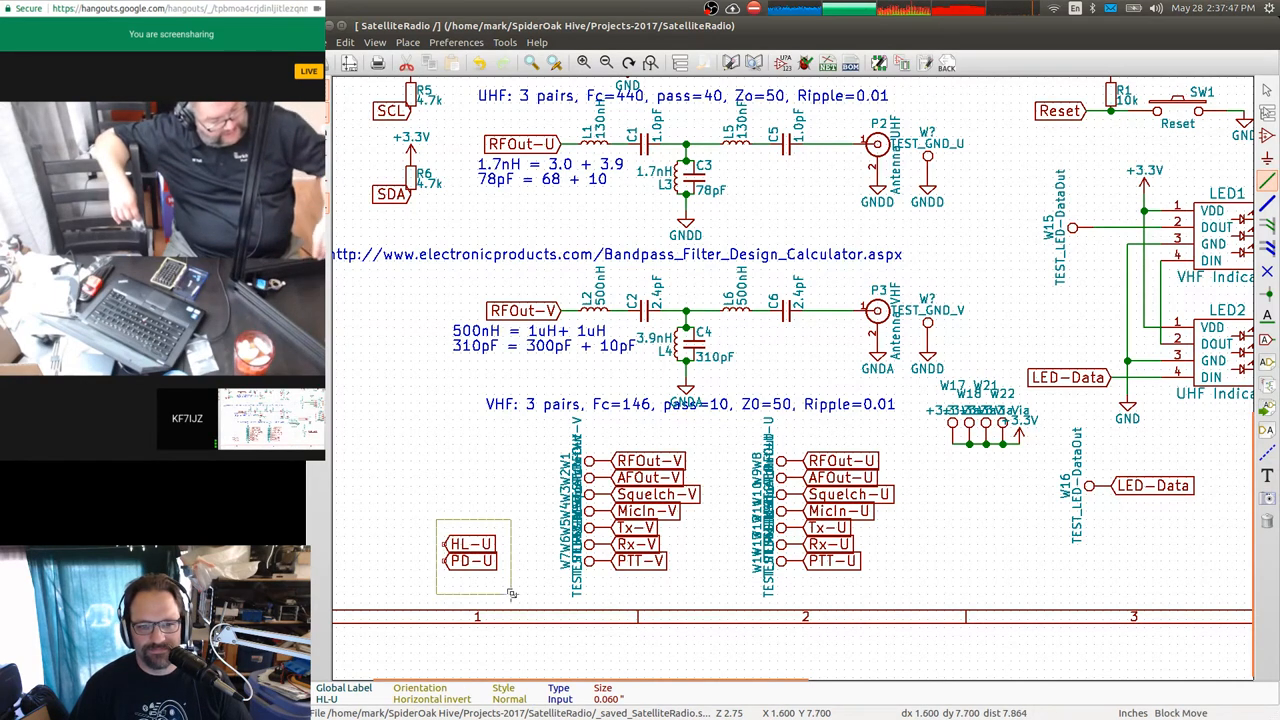
Duplicate the HL-U/PD-U label pair above it and rename the copies HL-V and PD-V.
{"action": "right_click", "coordinate": [510, 596]}
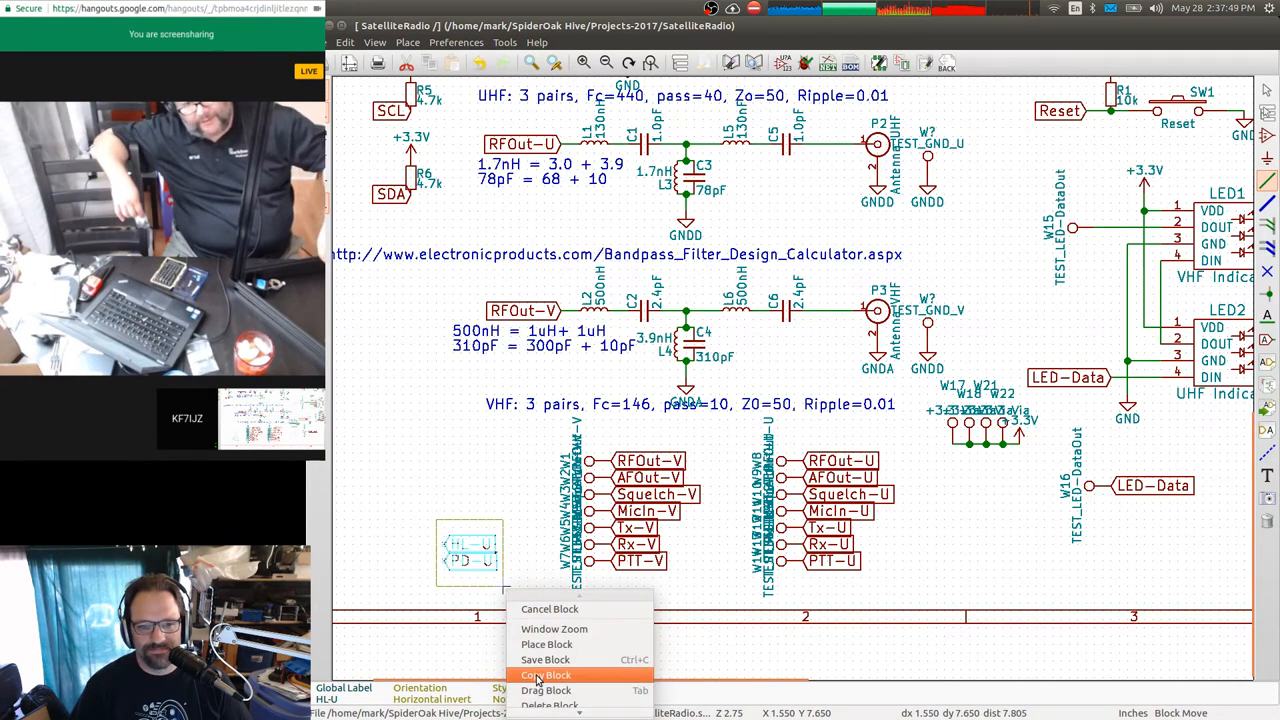
{"action": "left_click", "coordinate": [546, 674]}
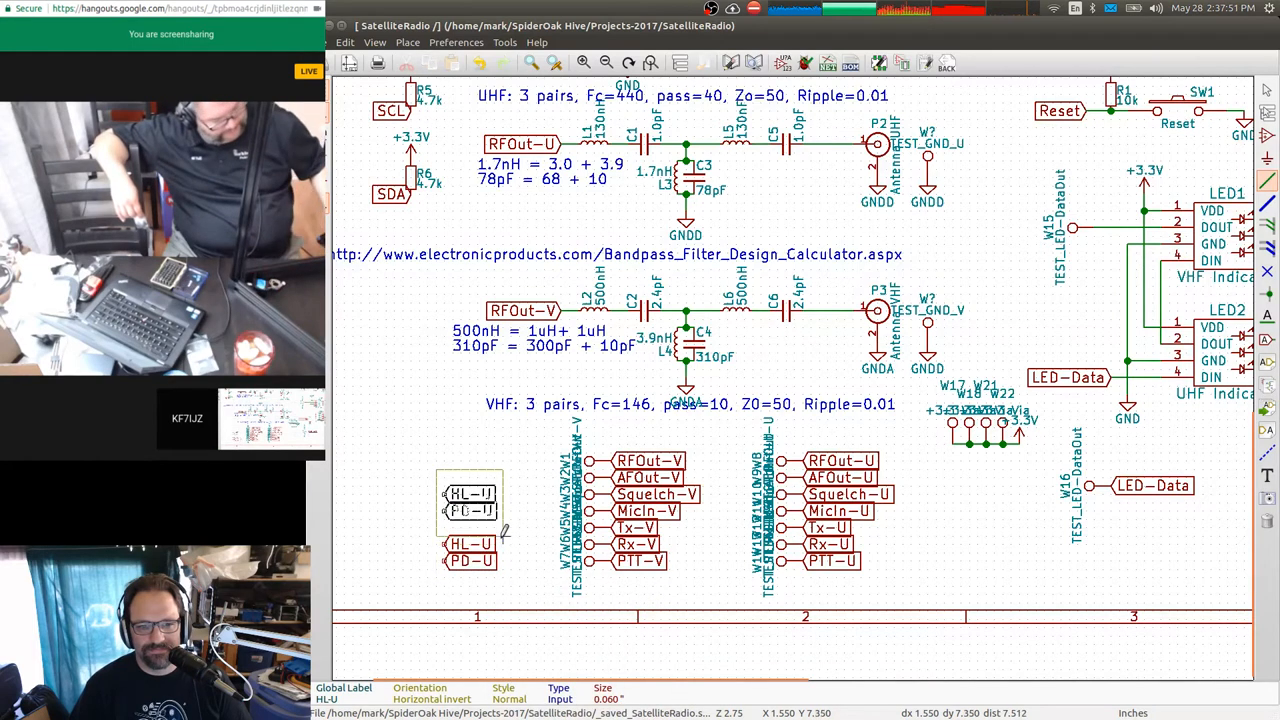
{"action": "double_click", "coordinate": [470, 492]}
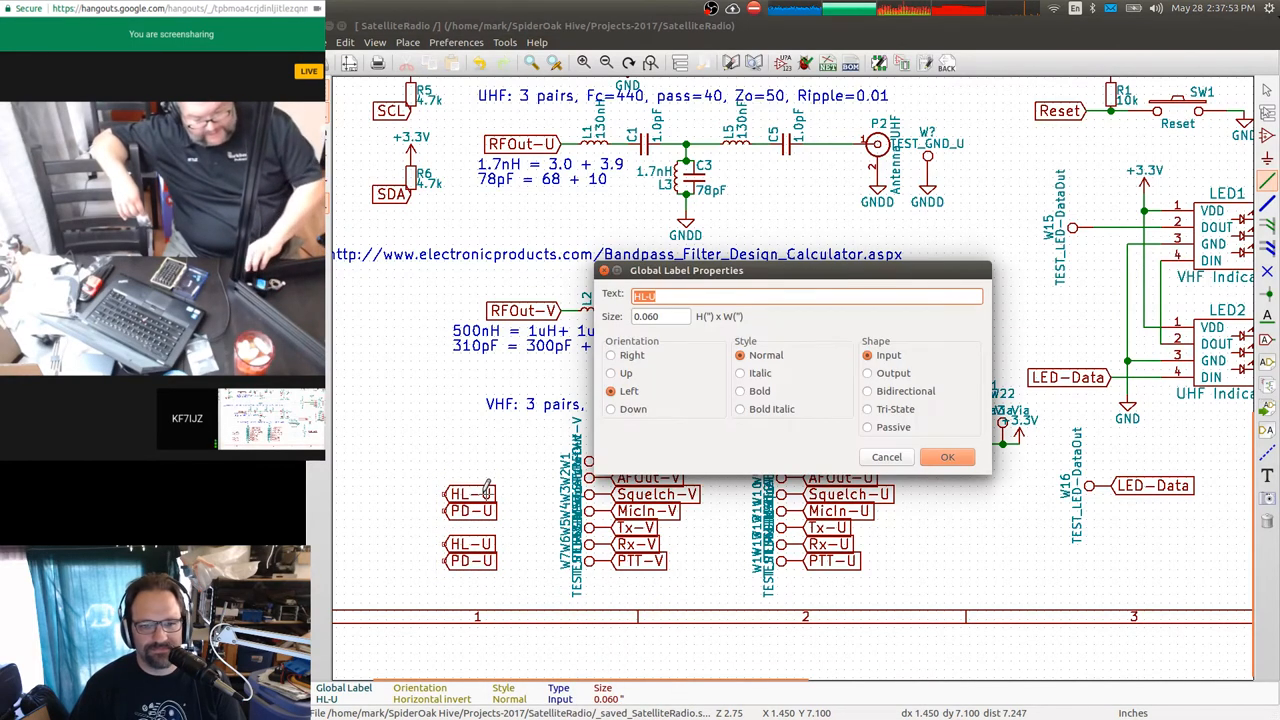
{"action": "type", "text": "HL-V"}
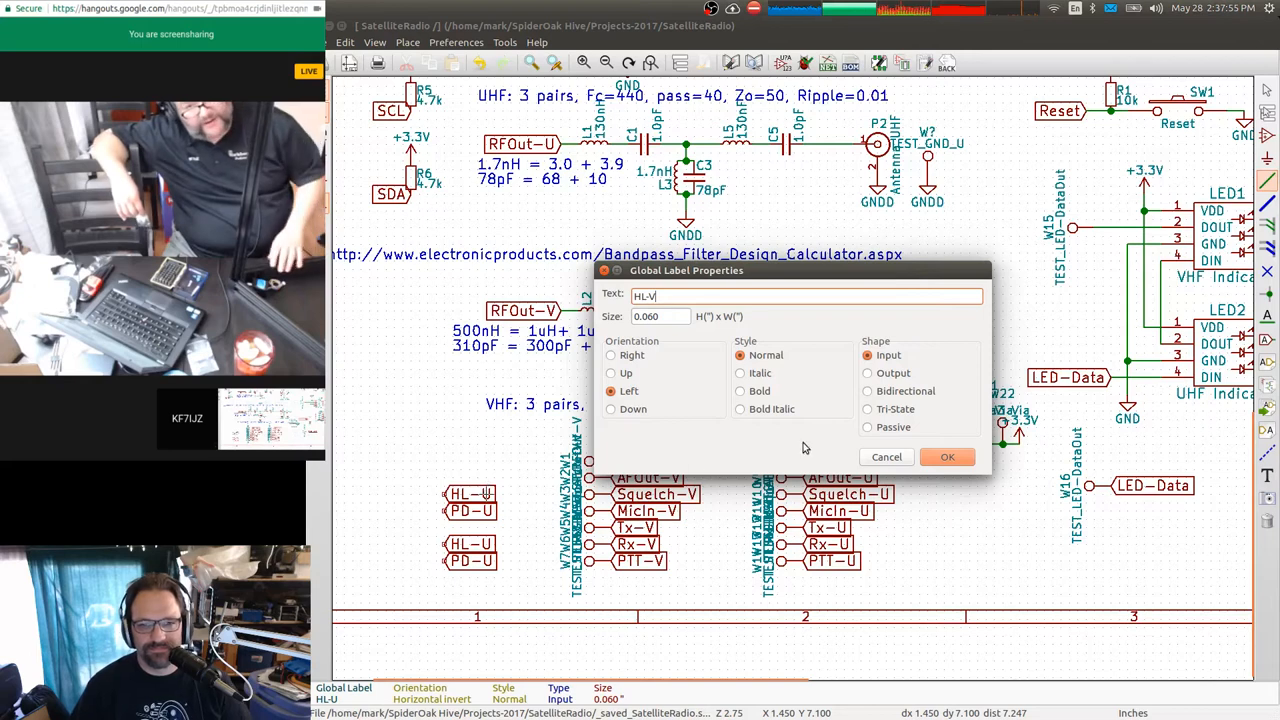
{"action": "left_click", "coordinate": [946, 456]}
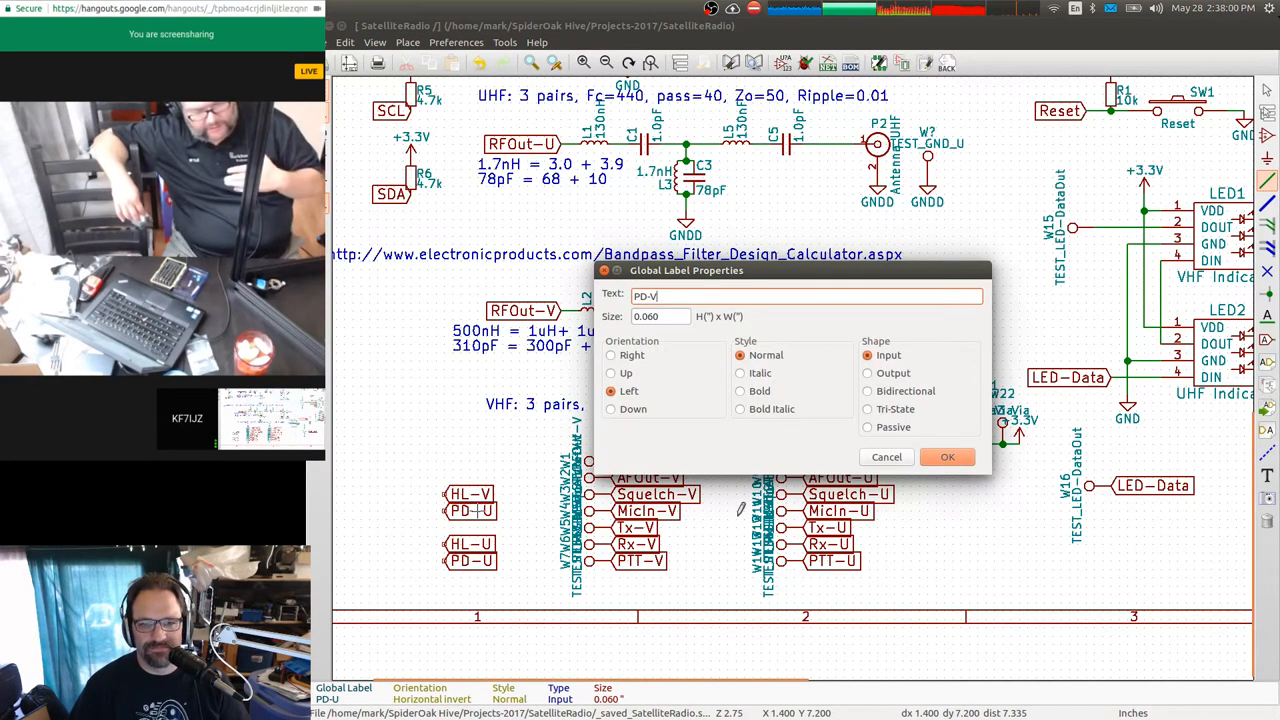
{"action": "left_click", "coordinate": [946, 456]}
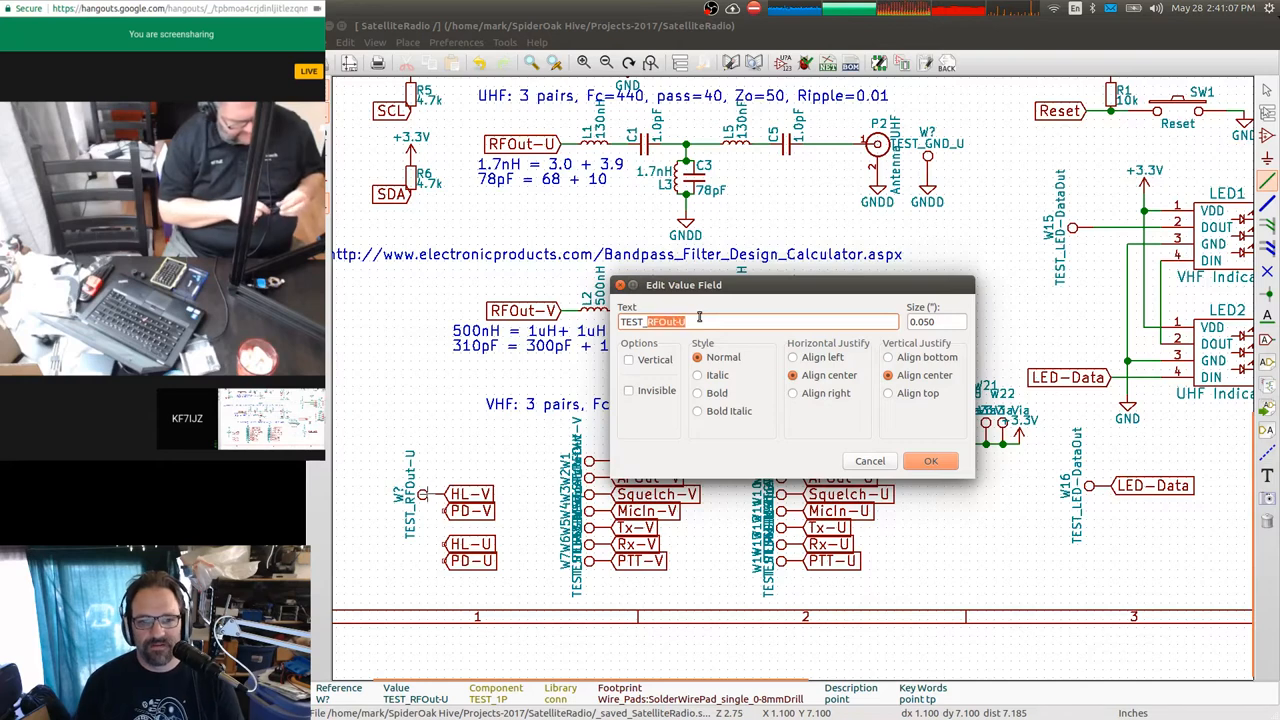
{"action": "type", "text": "TEST_HL-V"}
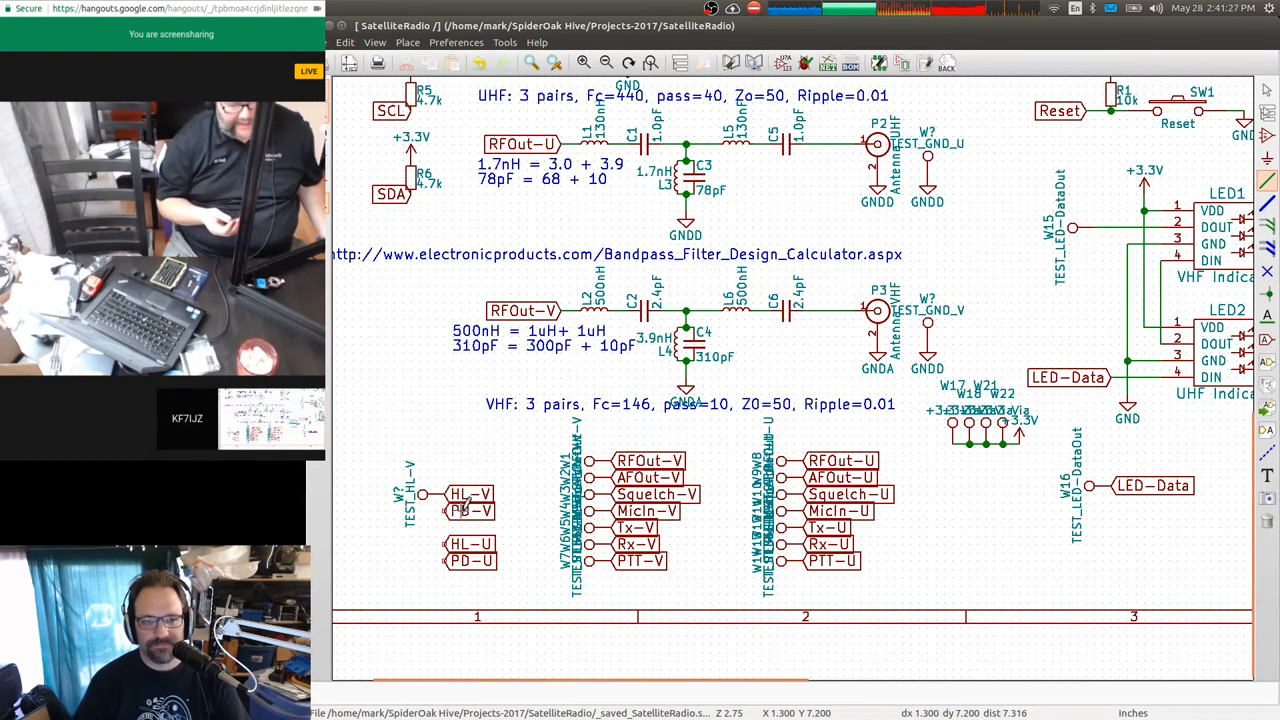
{"action": "double_click", "coordinate": [470, 510]}
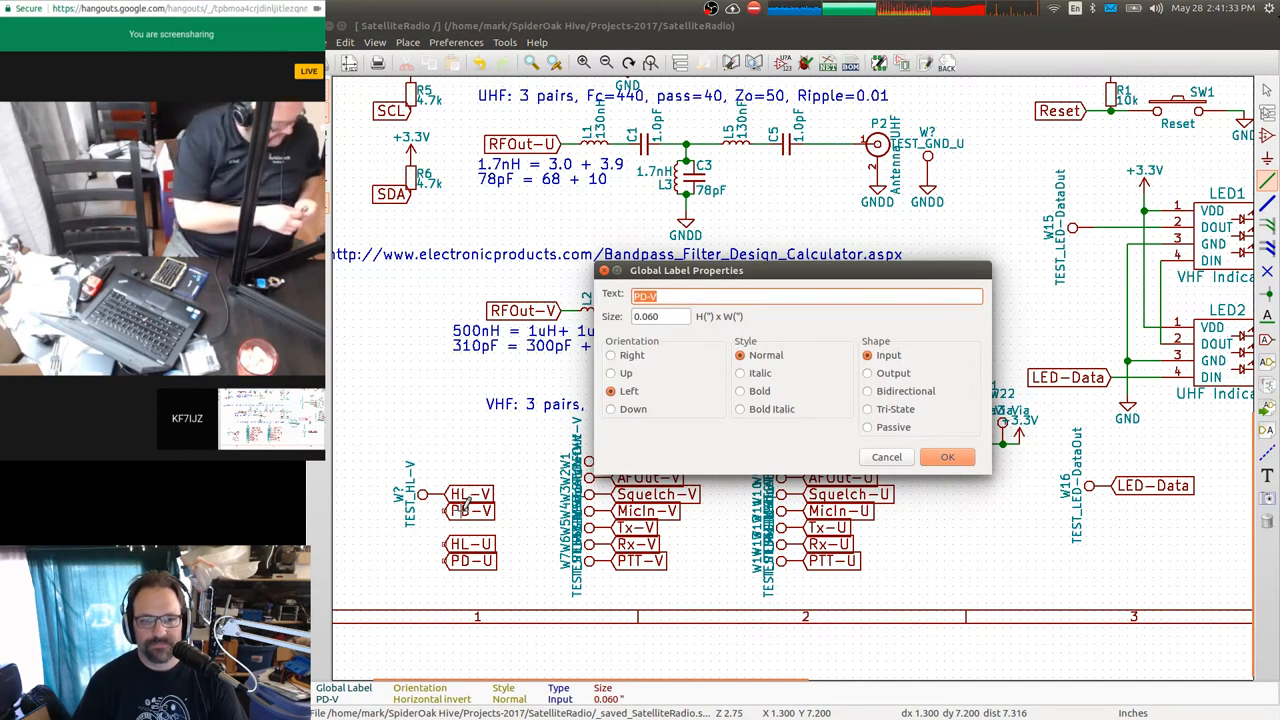
{"action": "left_click", "coordinate": [946, 456]}
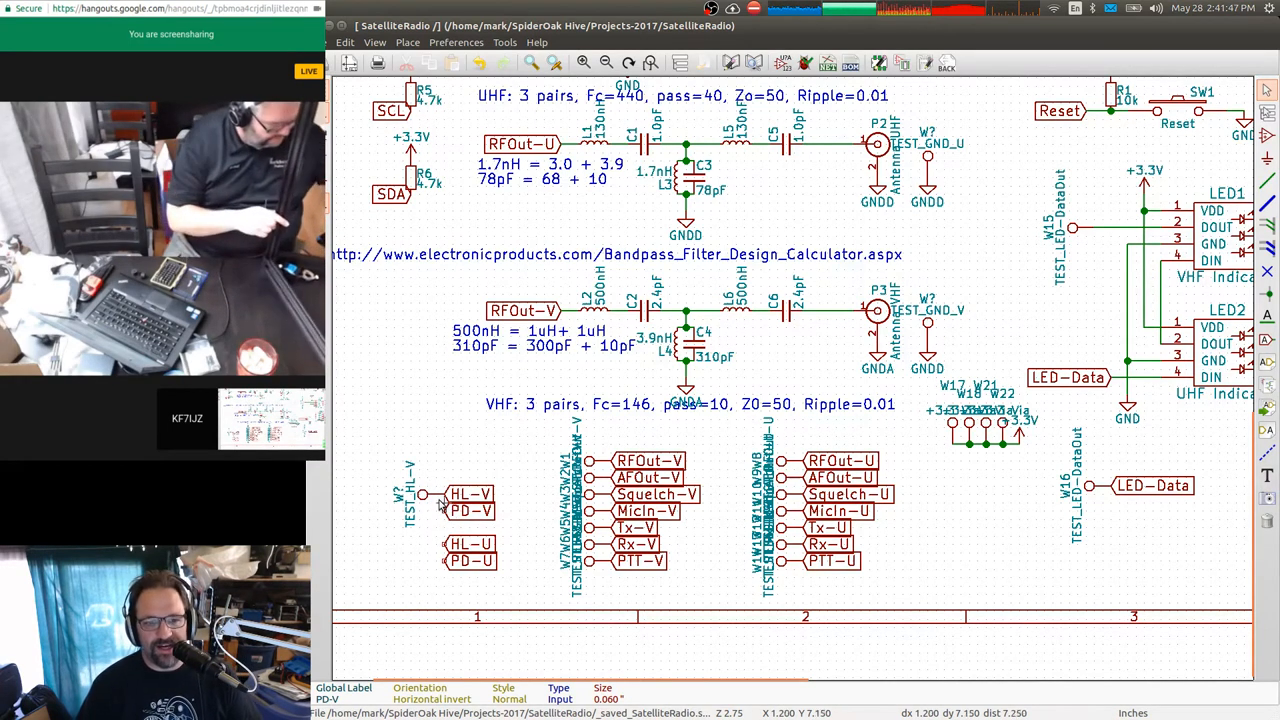
{"action": "left_click", "coordinate": [424, 496]}
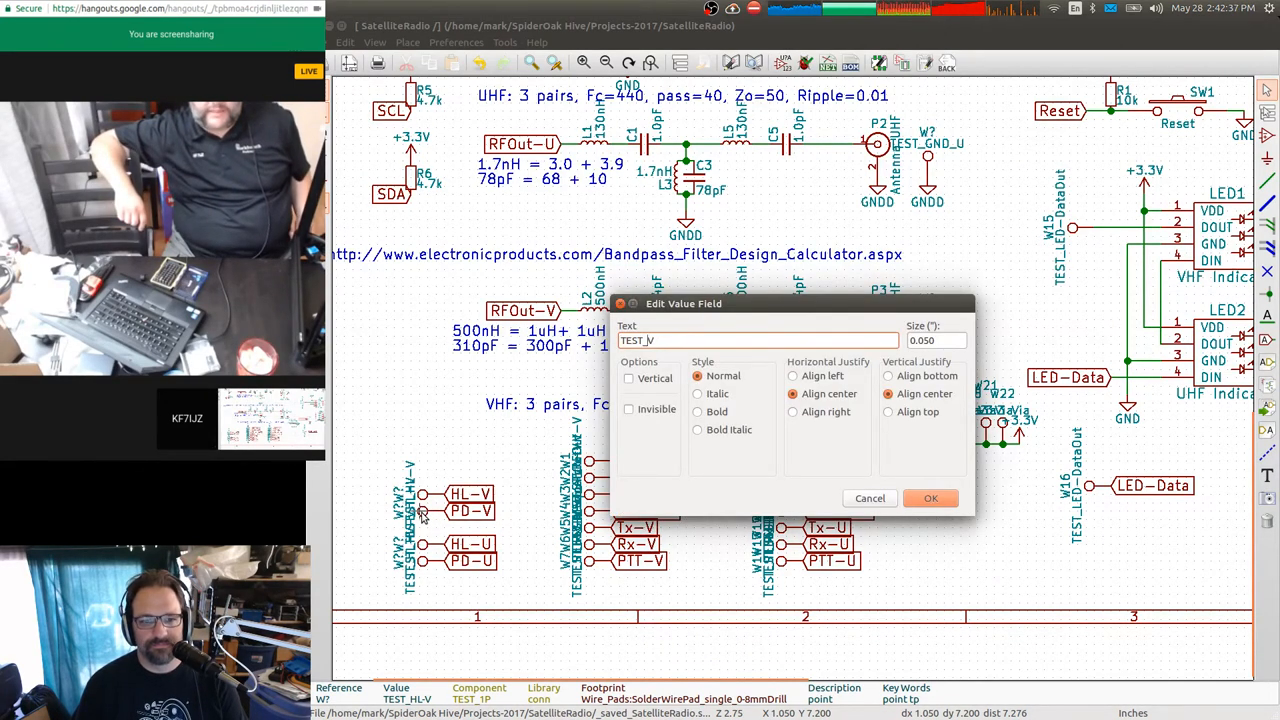
Value the PD test point TEST_PD-V, leaving the RFOut-V test point unchanged.
{"action": "type", "text": "PD-"}
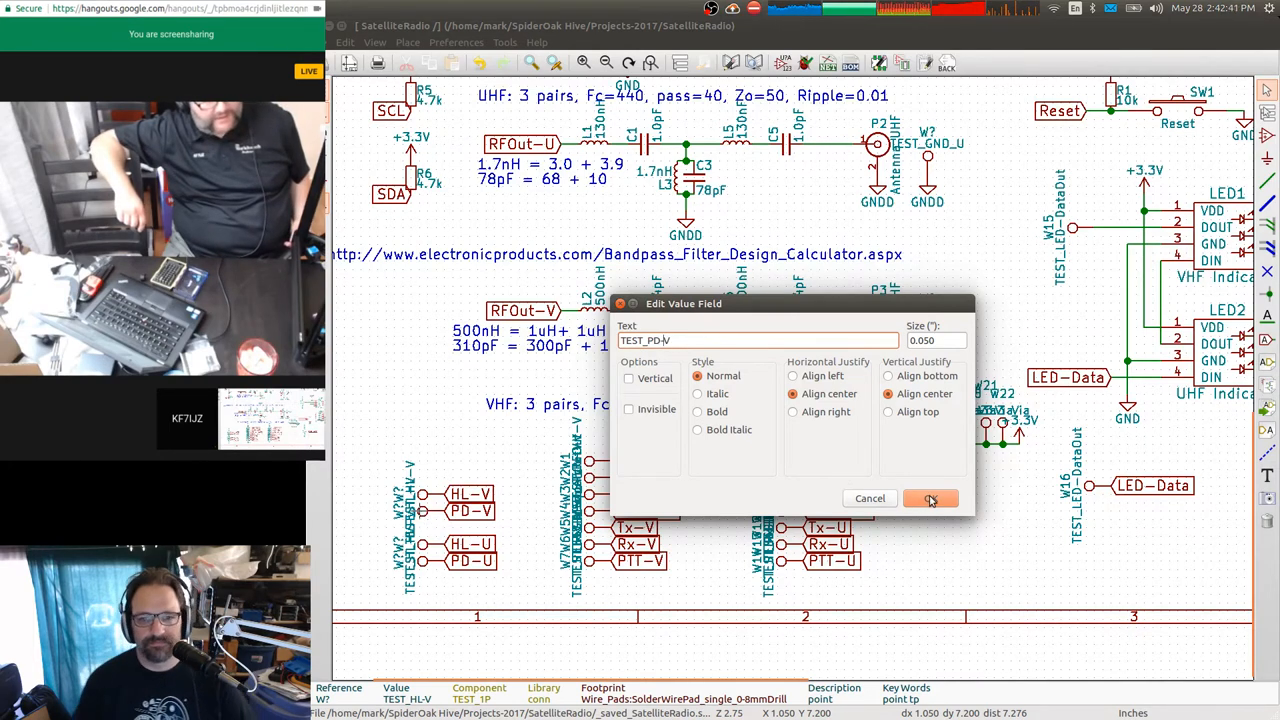
{"action": "left_click", "coordinate": [930, 498]}
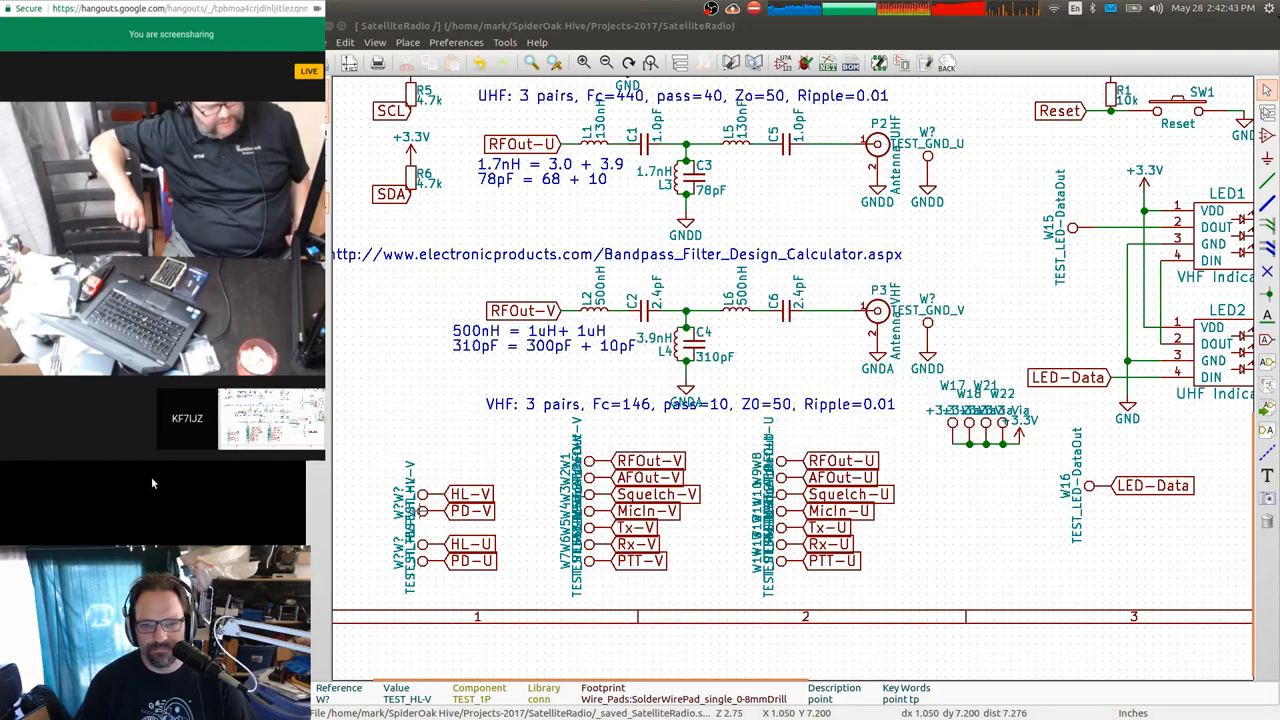
{"action": "mouse_move", "coordinate": [588, 466]}
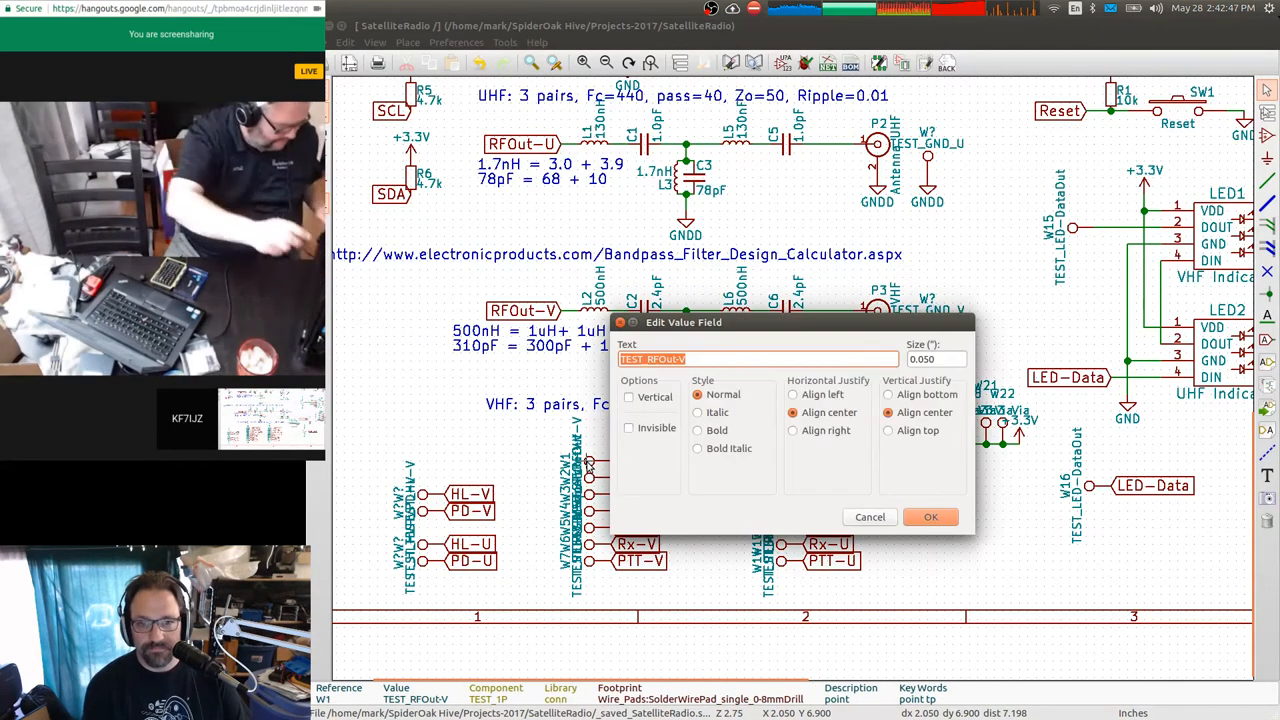
{"action": "left_click", "coordinate": [928, 516]}
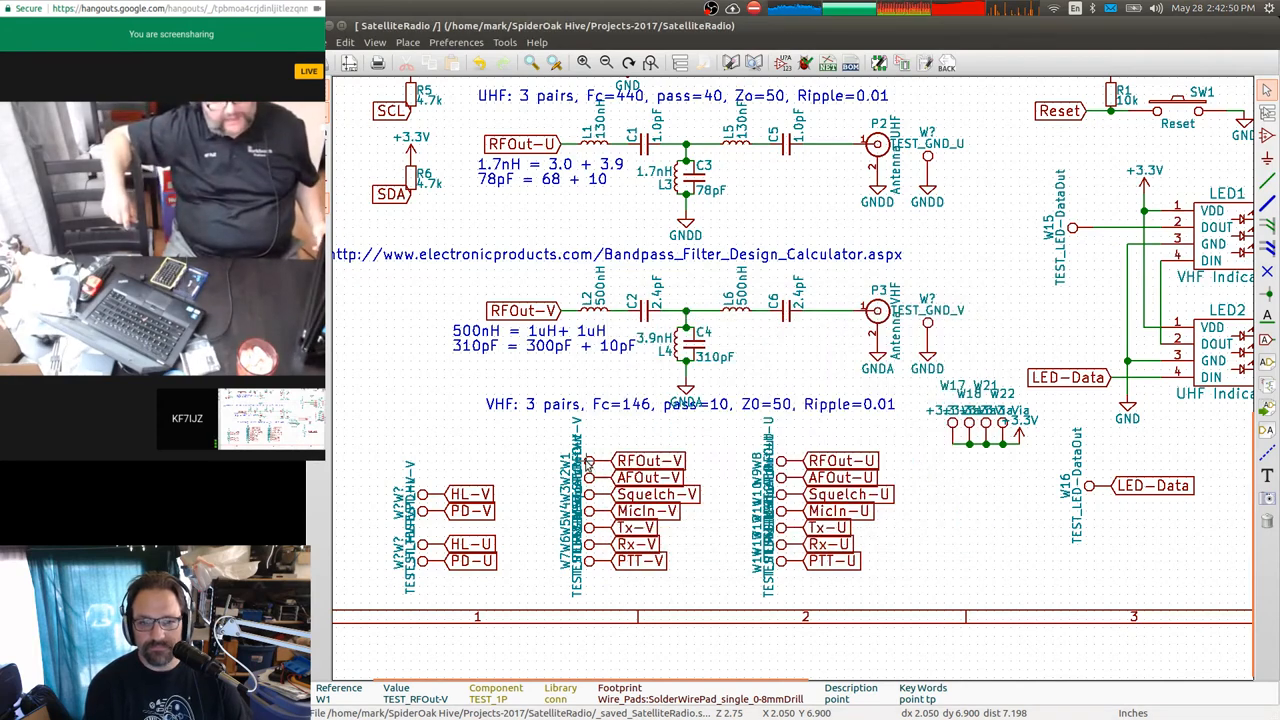
{"action": "mouse_move", "coordinate": [428, 548]}
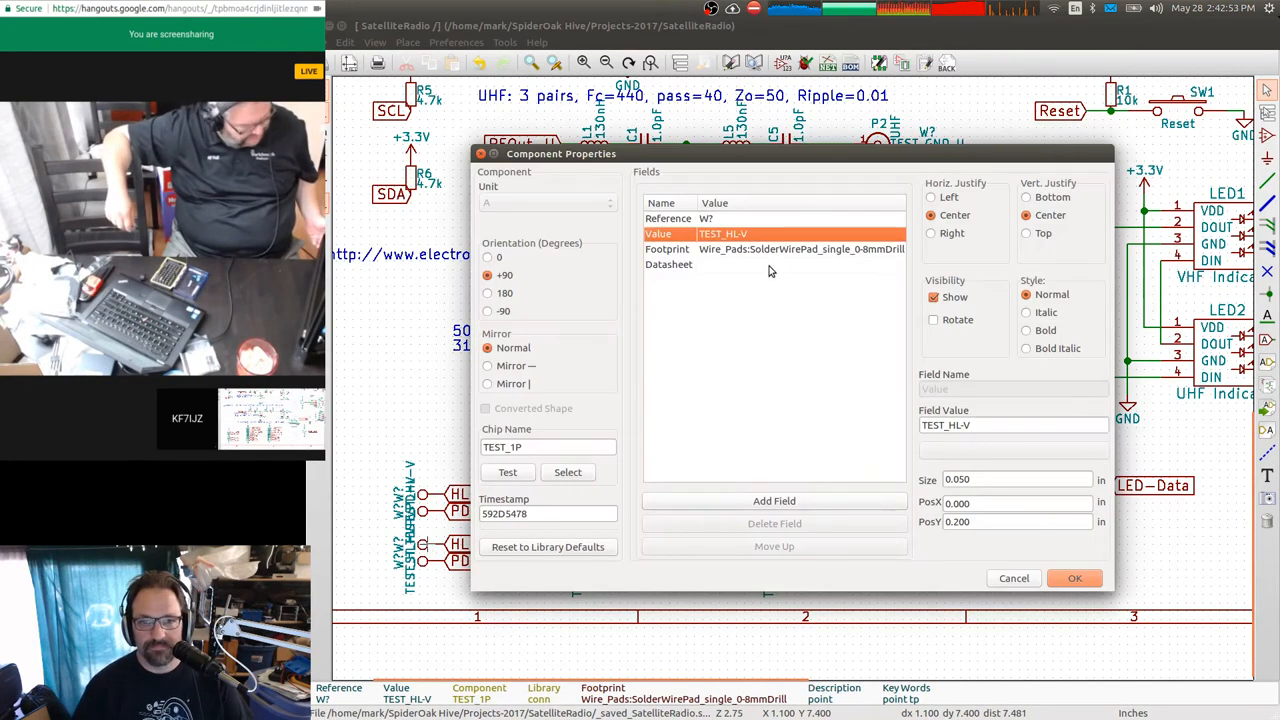
{"action": "left_click", "coordinate": [1076, 578]}
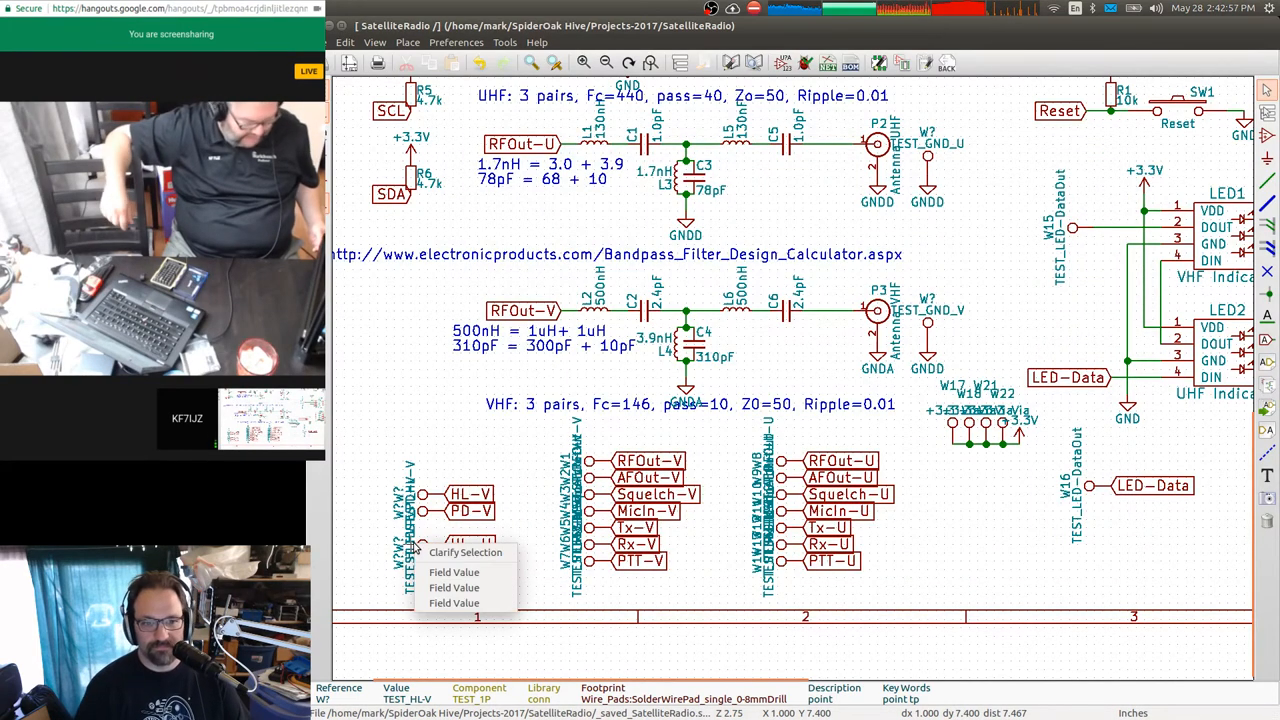
{"action": "mouse_move", "coordinate": [464, 552]}
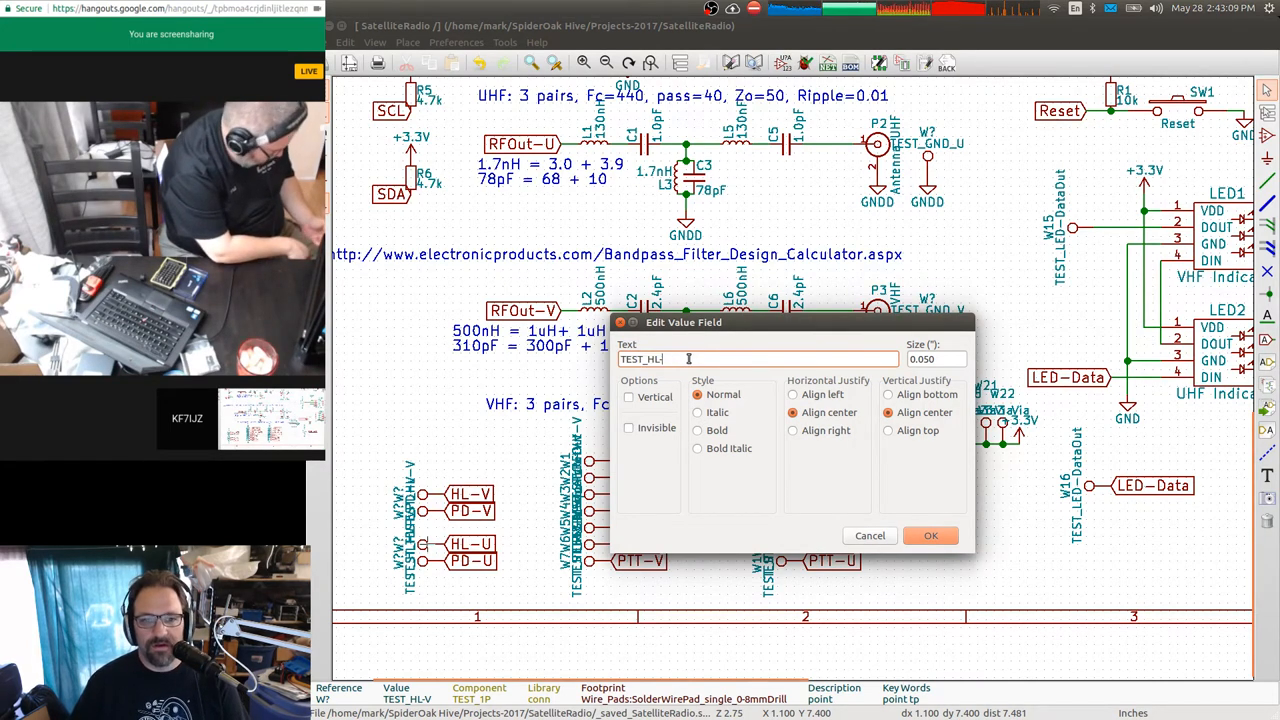
Value the UHF test points TEST_HL-U and TEST_PD-U and check the TEST_PD-V value.
{"action": "type", "text": "U"}
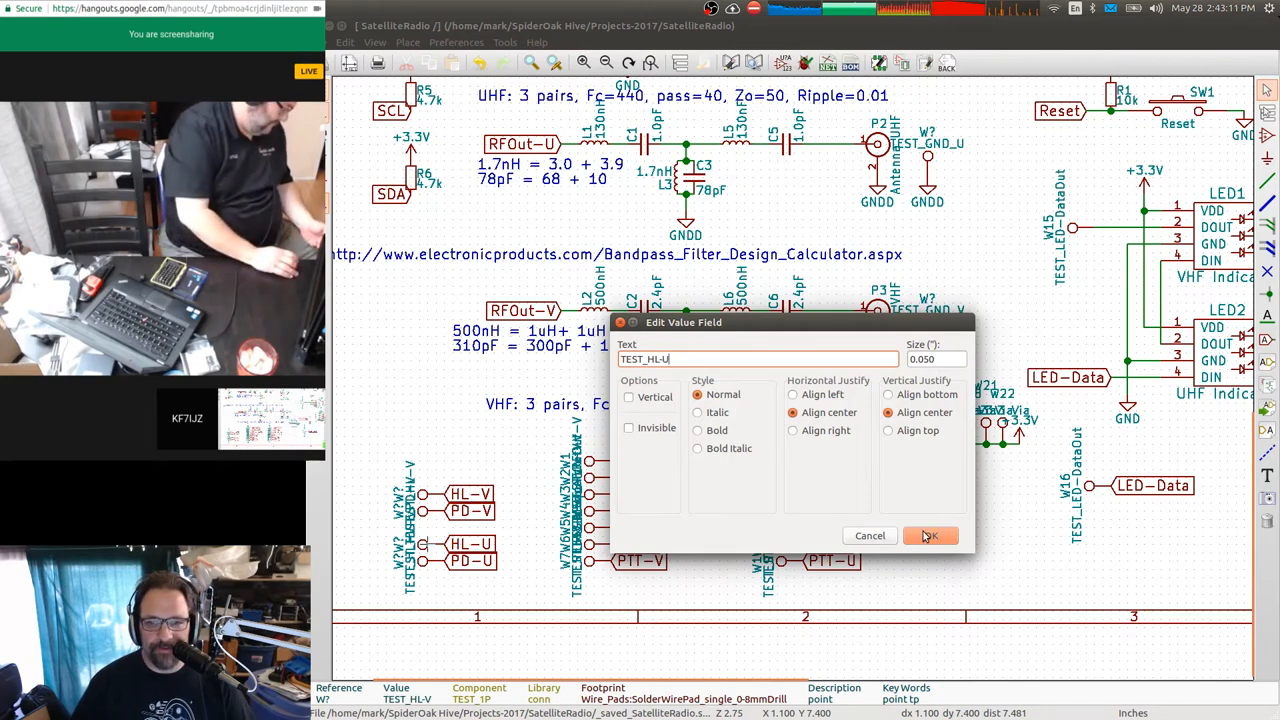
{"action": "left_click", "coordinate": [930, 536]}
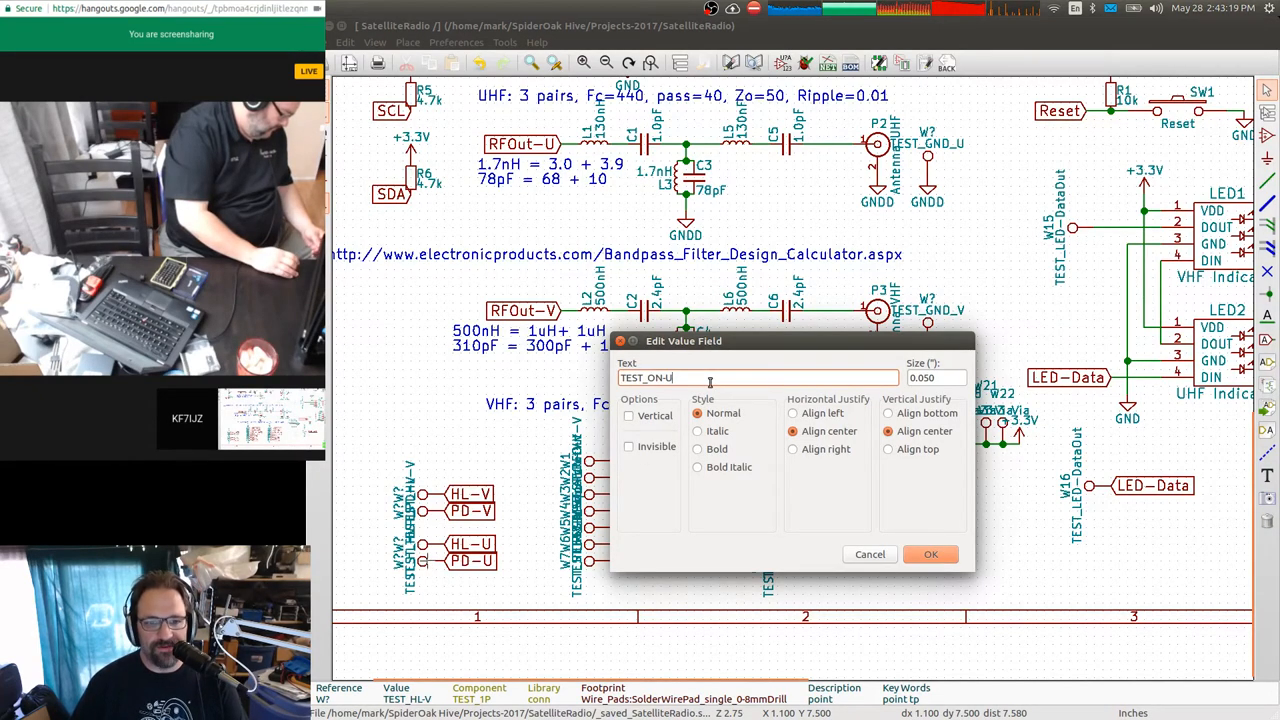
{"action": "type", "text": "TEST_PD-"}
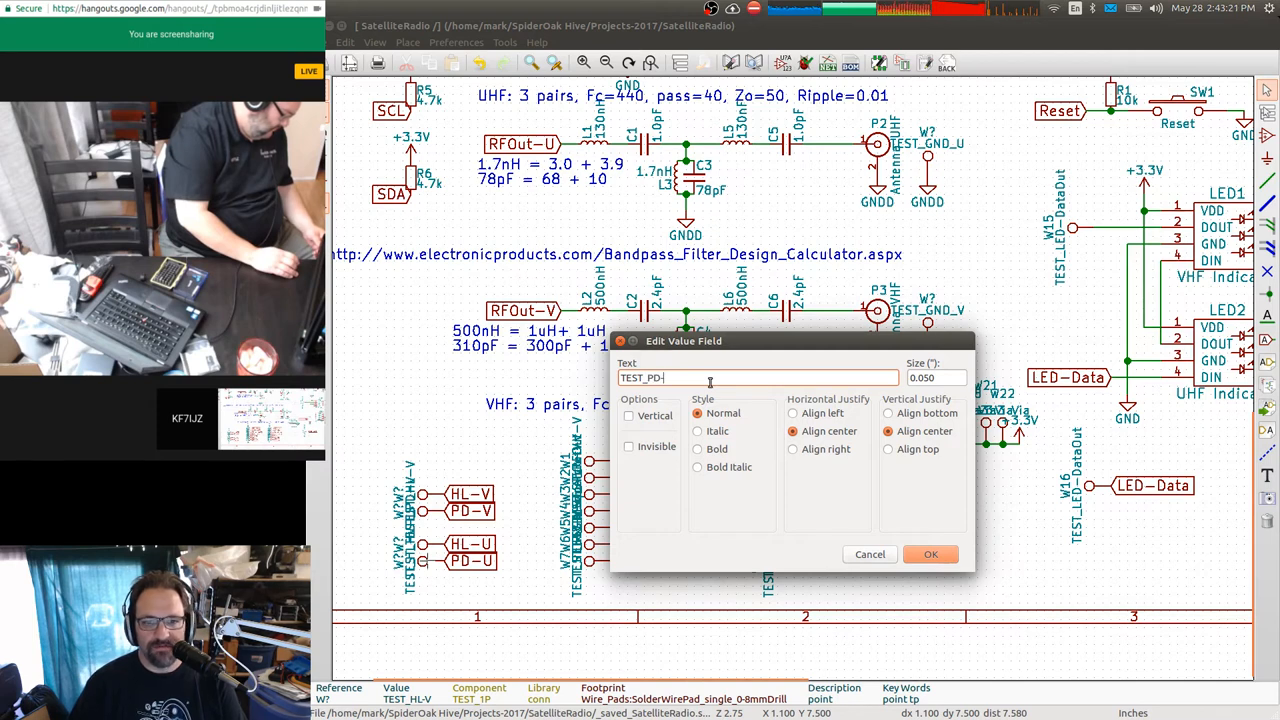
{"action": "type", "text": "U"}
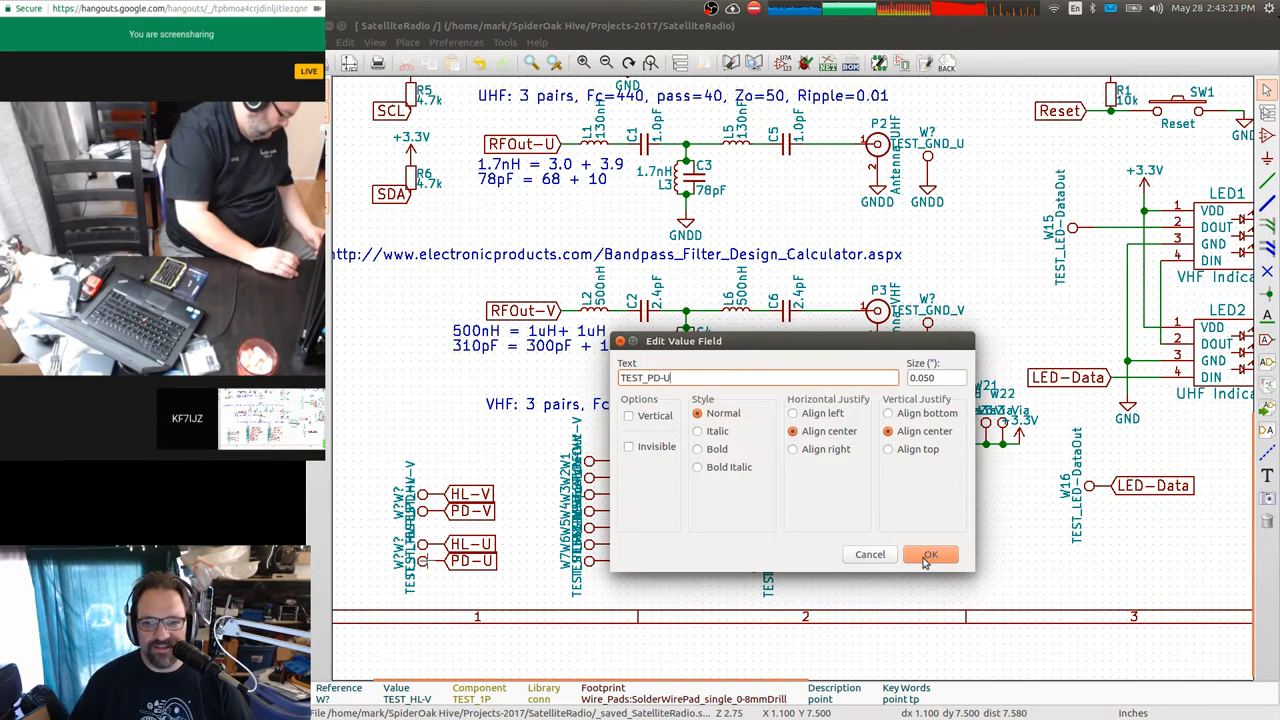
{"action": "left_click", "coordinate": [928, 554]}
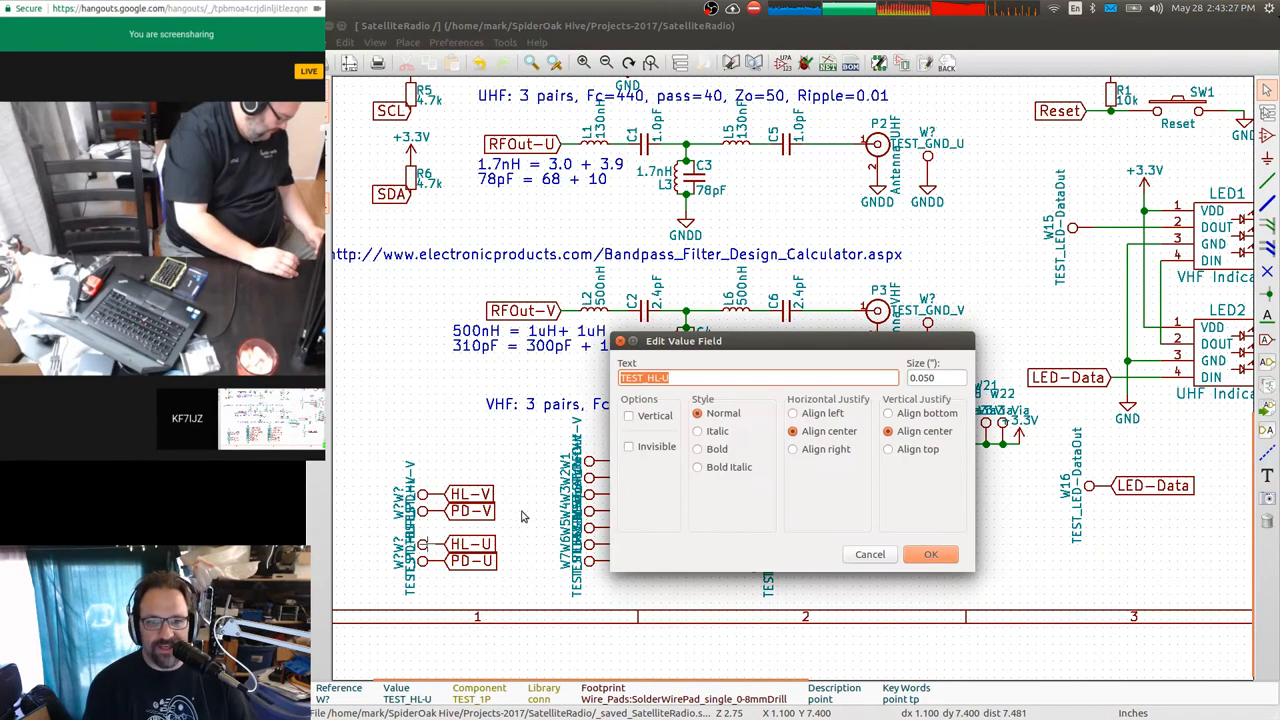
{"action": "left_click", "coordinate": [928, 554]}
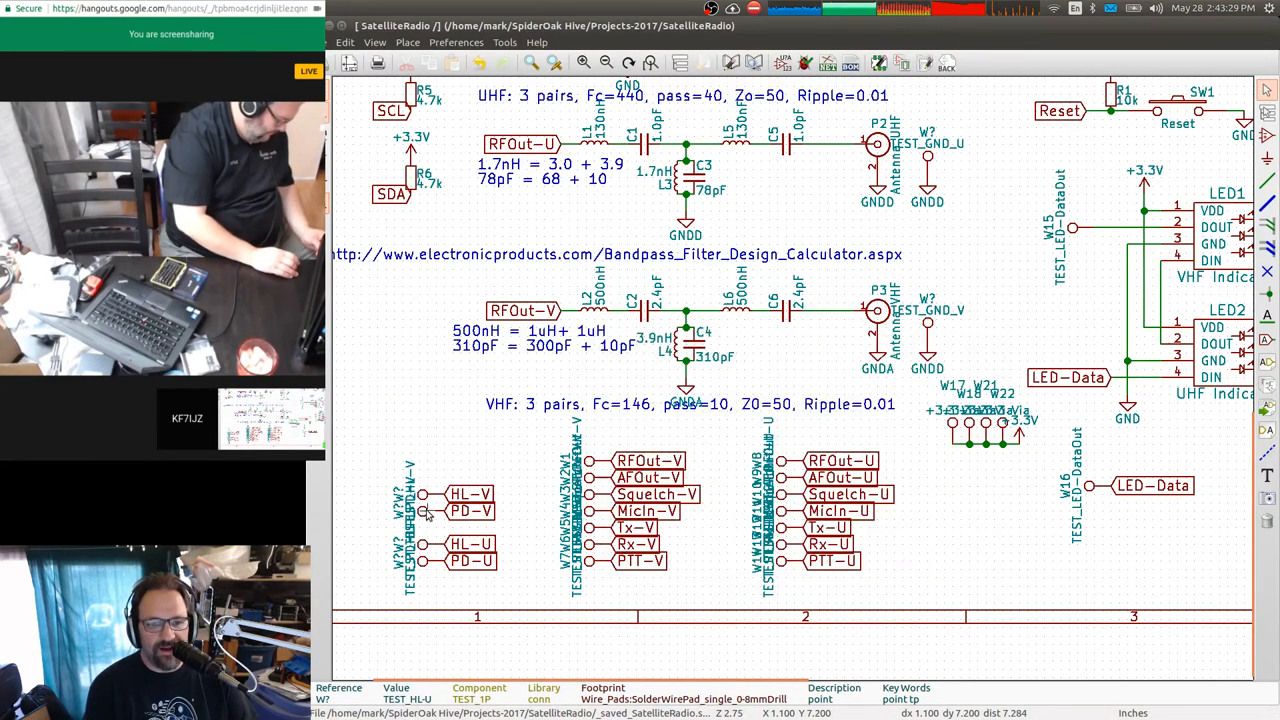
{"action": "double_click", "coordinate": [470, 512]}
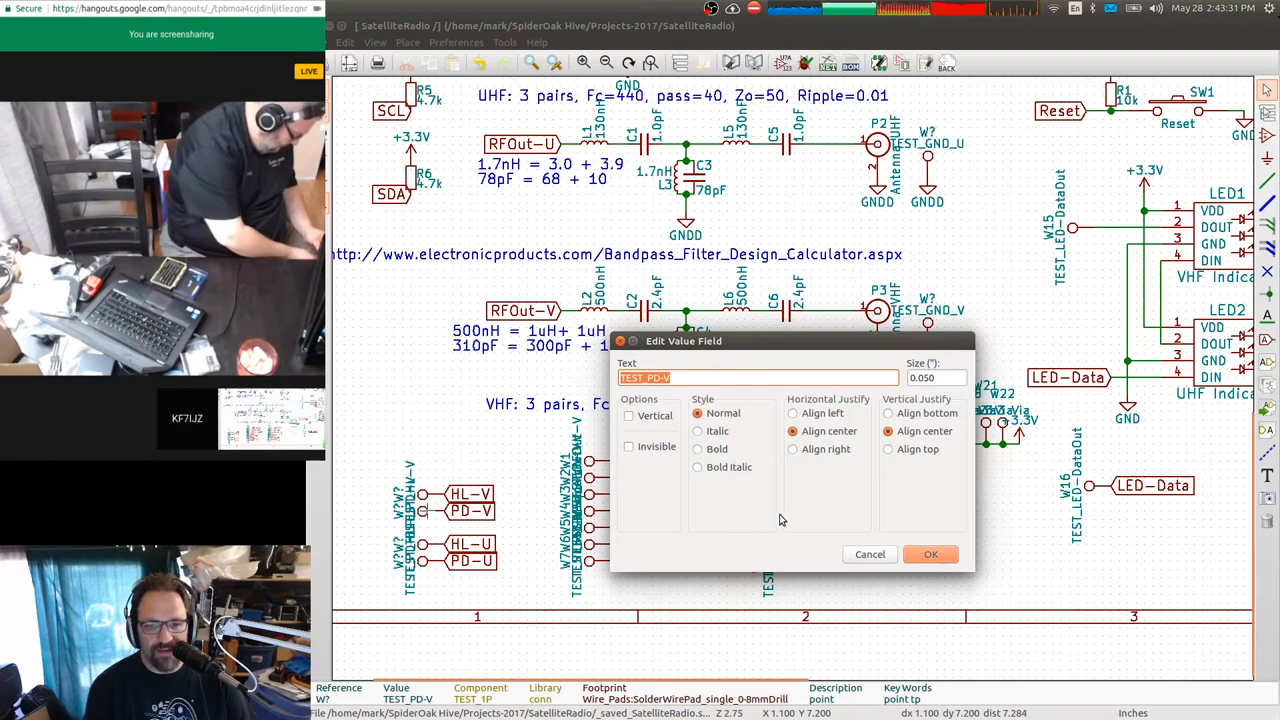
{"action": "left_click", "coordinate": [930, 554]}
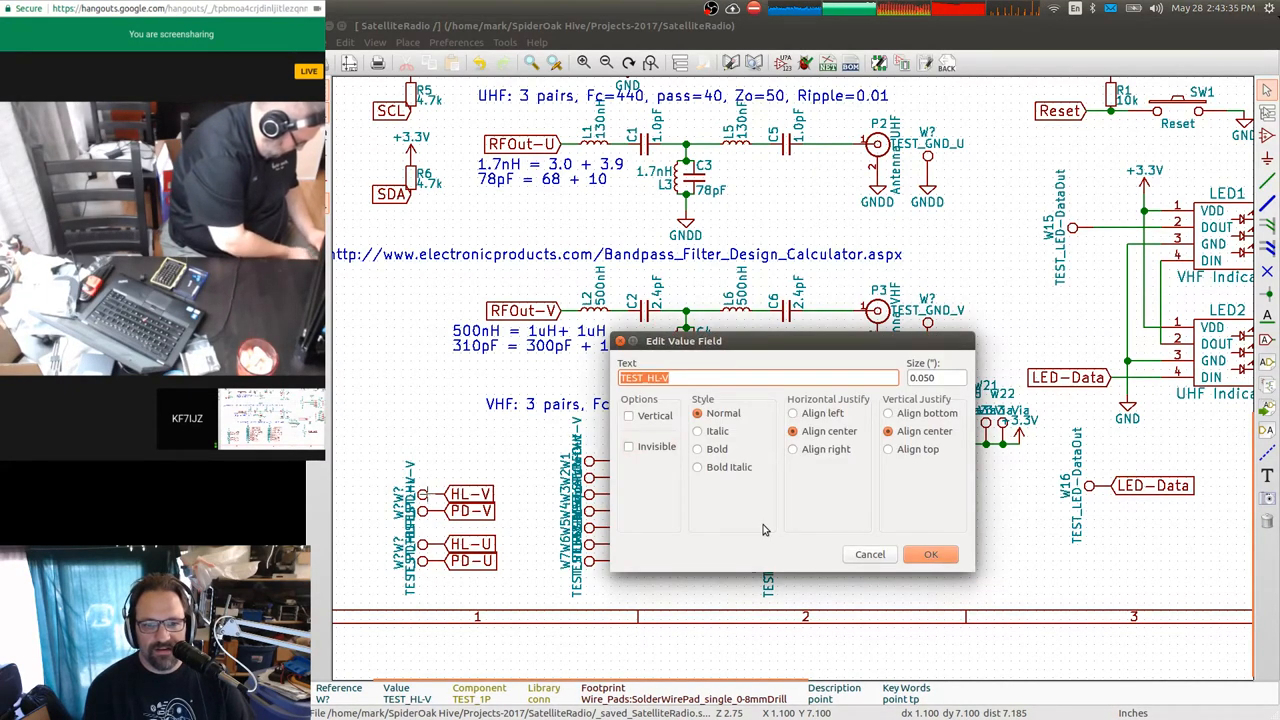
{"action": "left_click", "coordinate": [928, 554]}
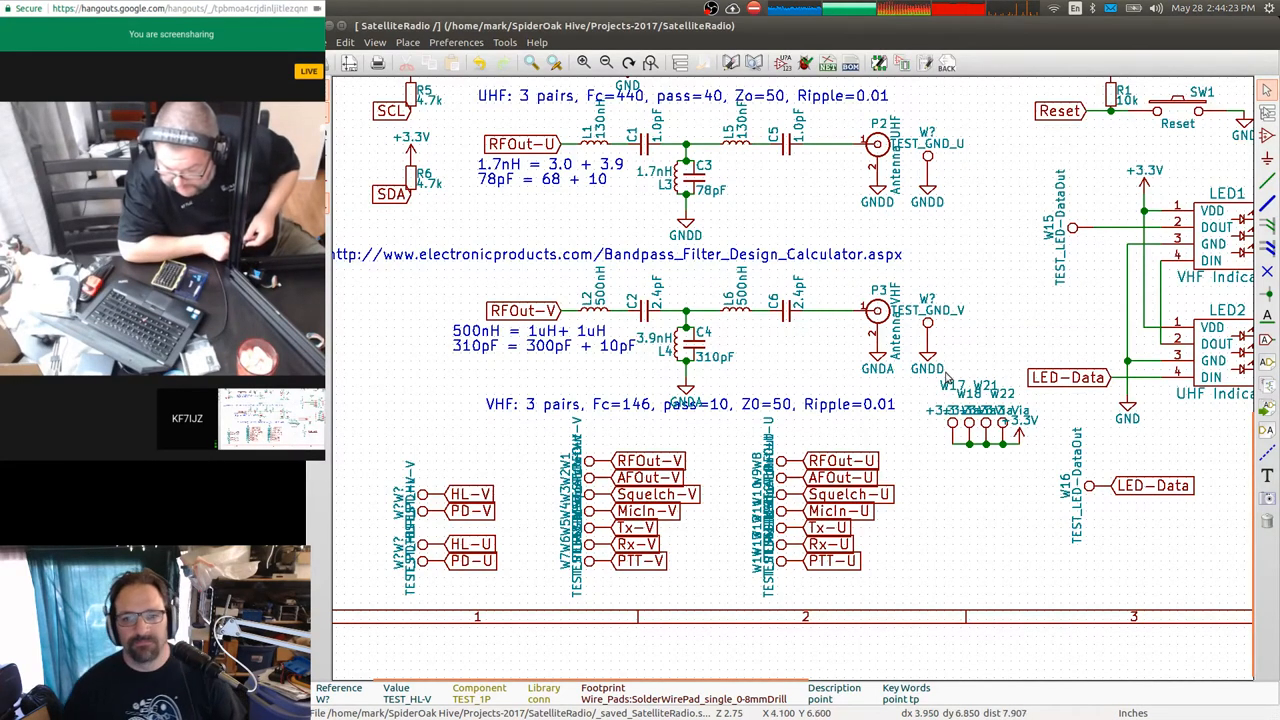
{"action": "mouse_move", "coordinate": [1038, 458]}
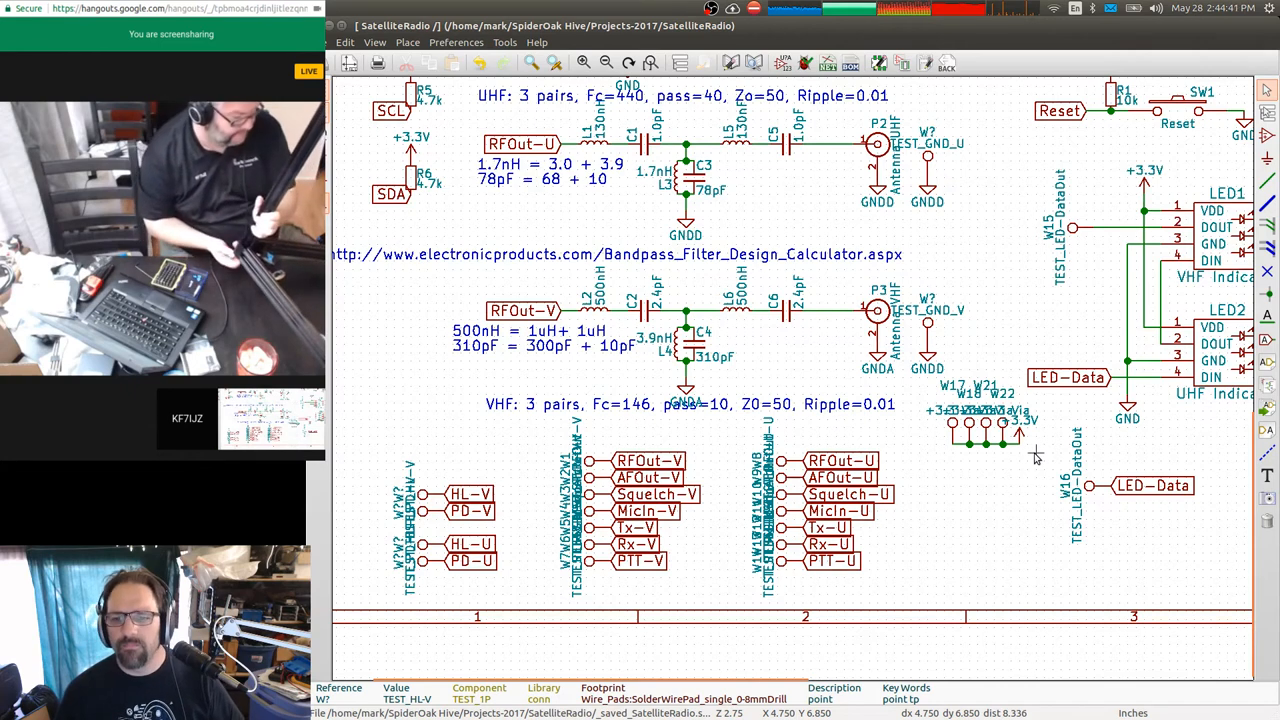
{"action": "mouse_move", "coordinate": [1020, 448]}
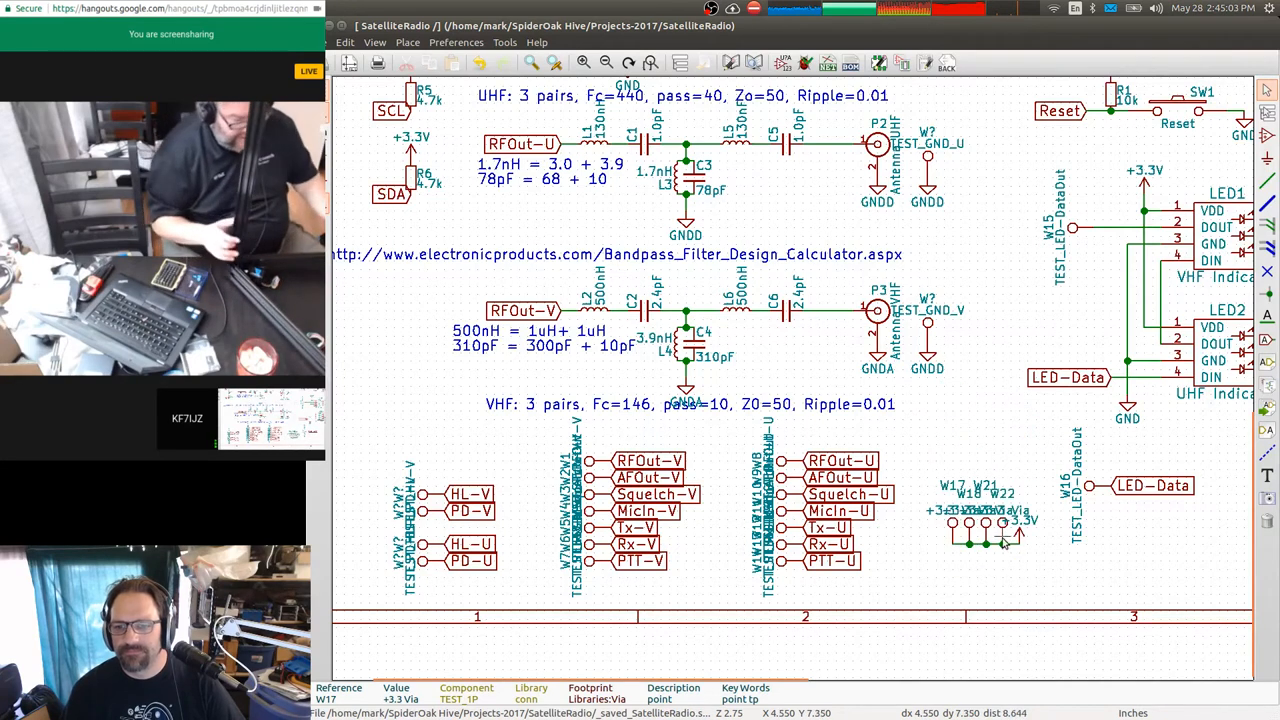
{"action": "mouse_move", "coordinate": [1044, 436]}
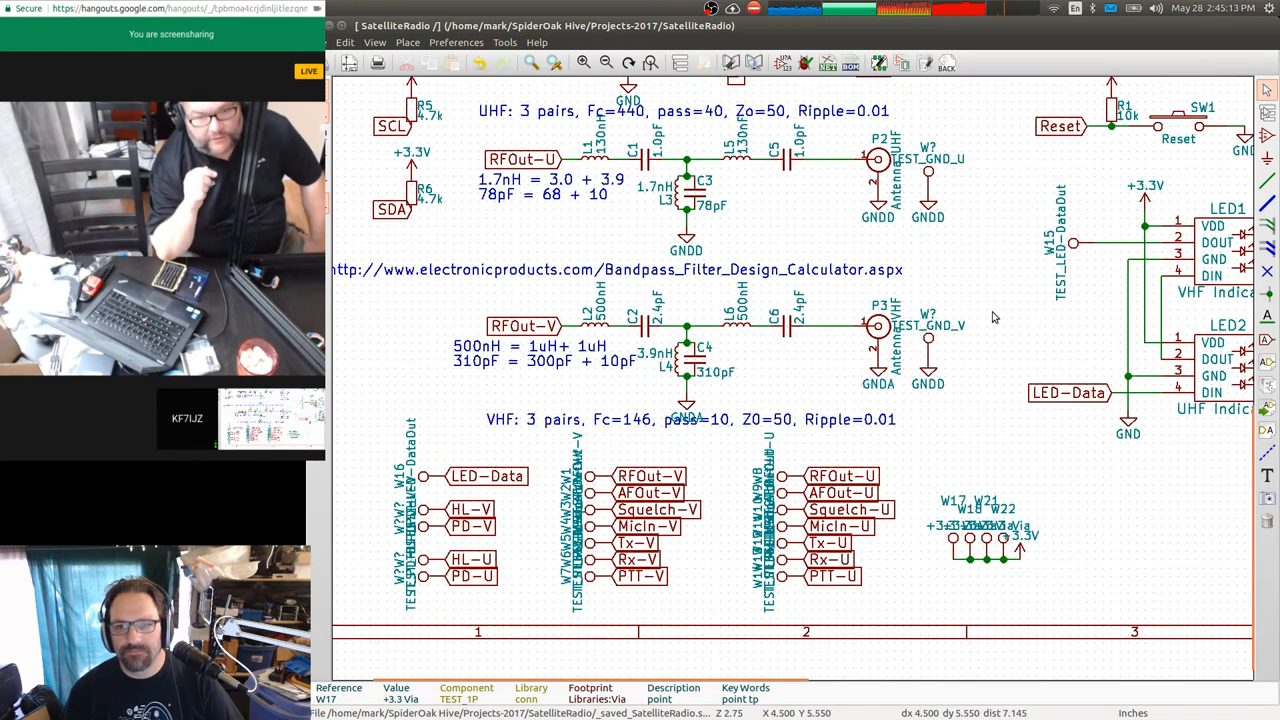
Mark a test-point symbol as a block in the lower schematic, ready for copying.
{"action": "scroll", "scroll_direction": "down", "scroll_amount": 3}
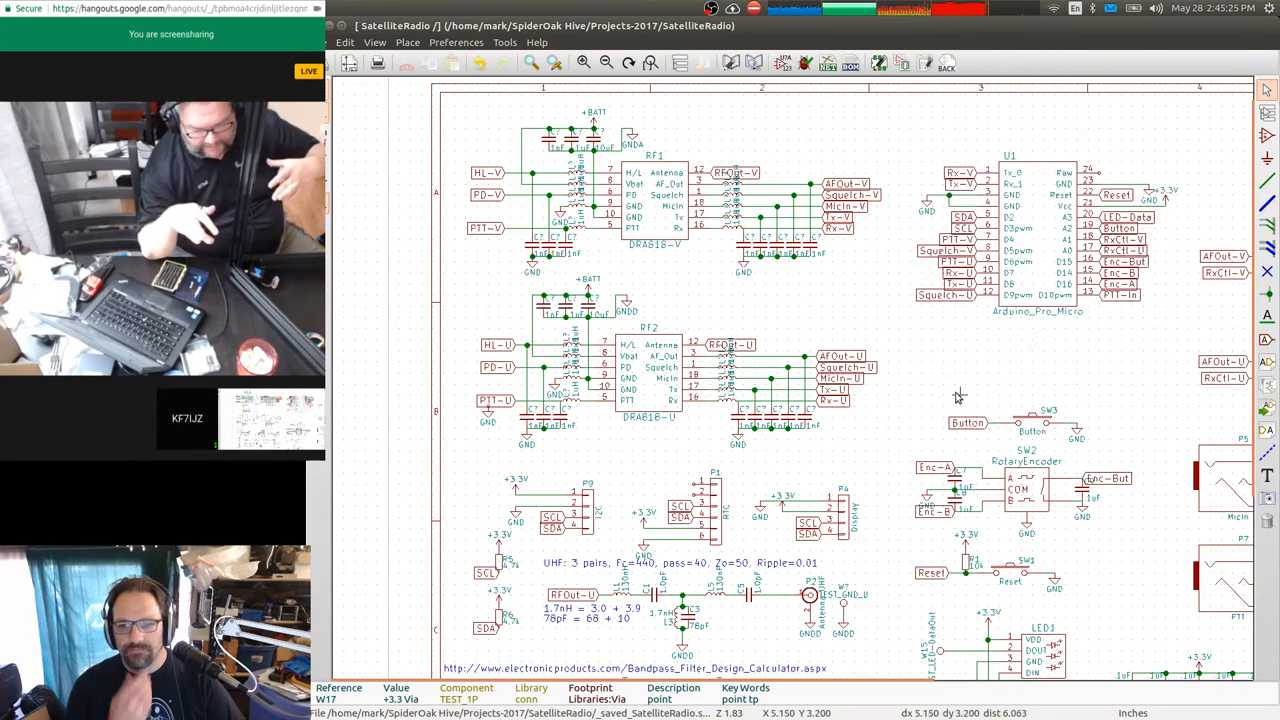
{"action": "mouse_move", "coordinate": [922, 388]}
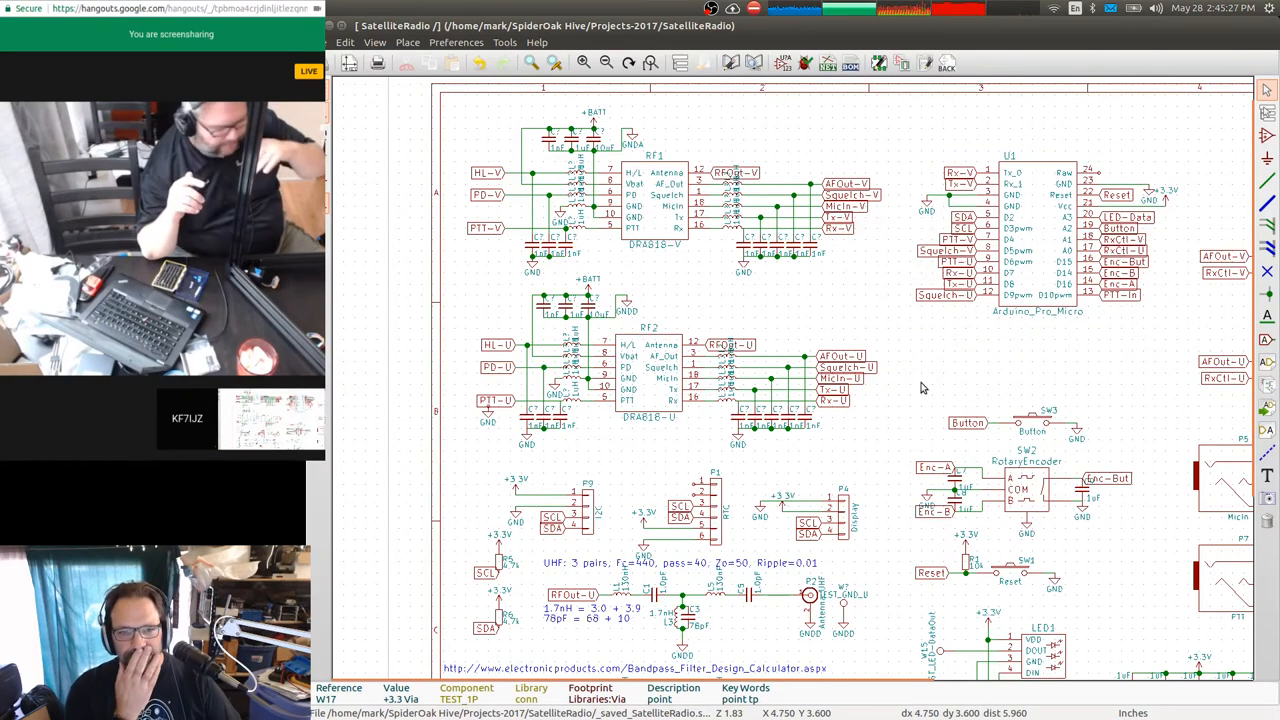
{"action": "scroll", "scroll_direction": "down", "scroll_amount": 3}
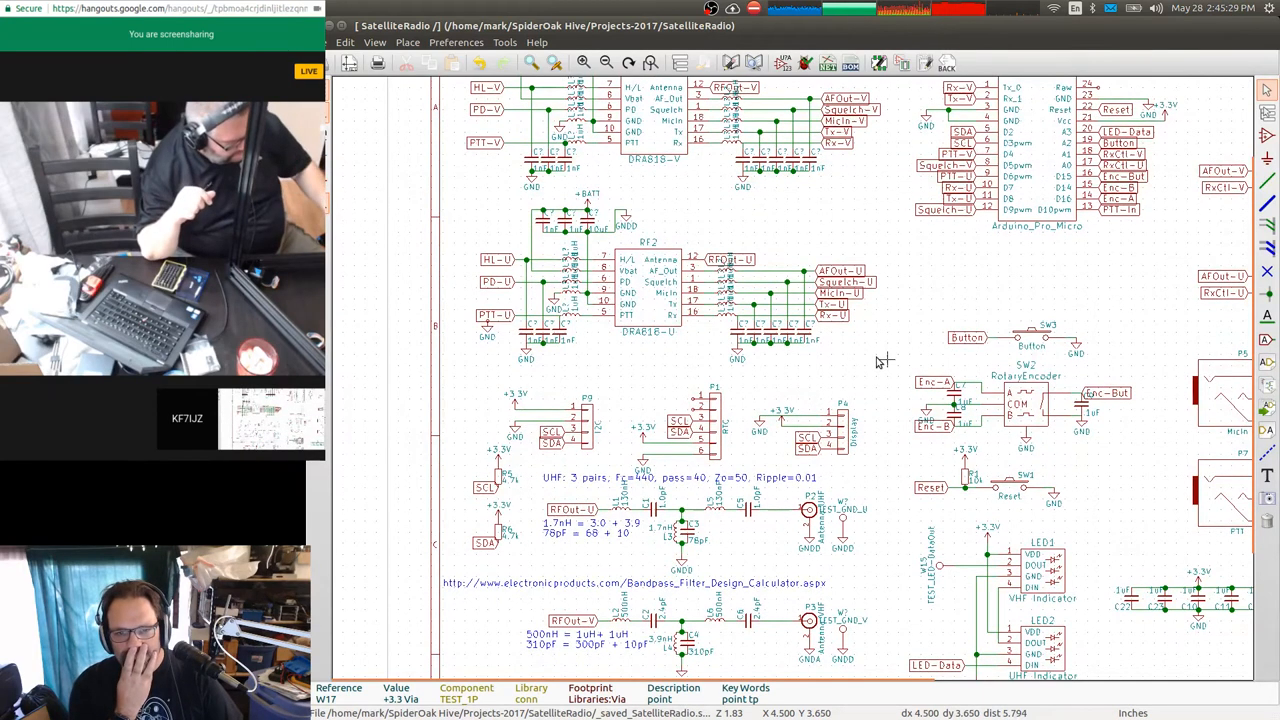
{"action": "mouse_move", "coordinate": [872, 504]}
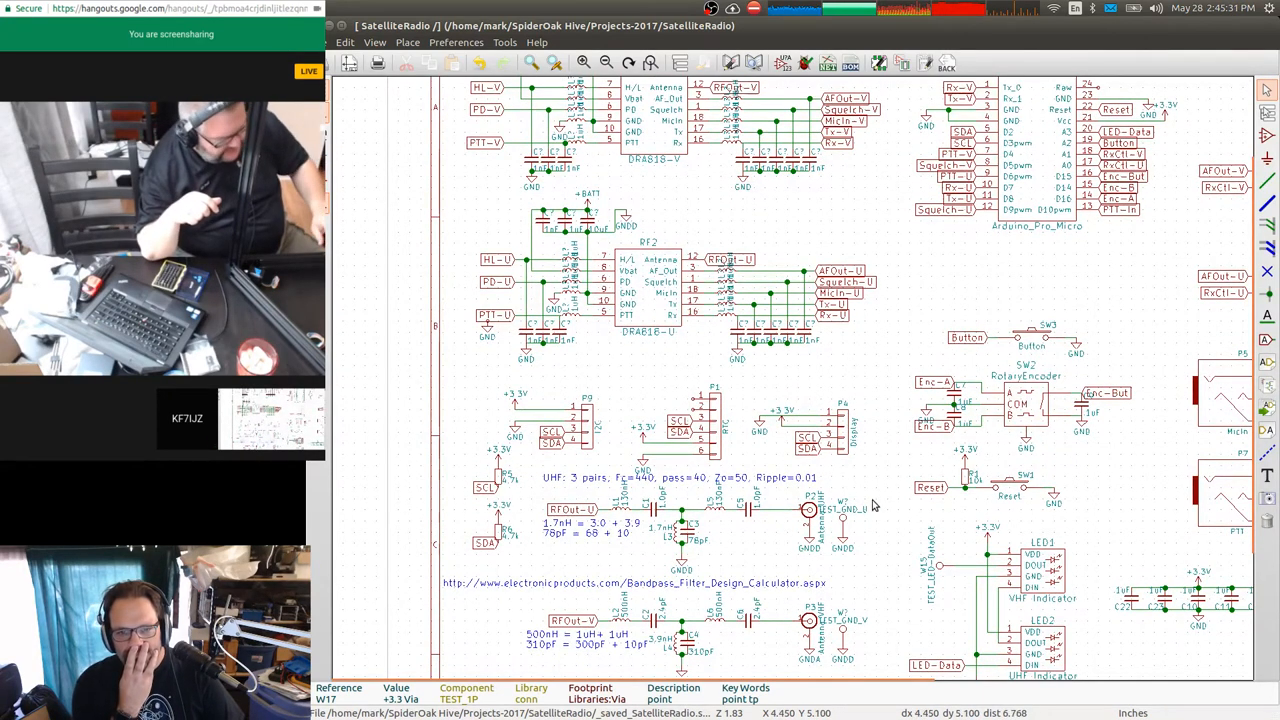
{"action": "scroll", "scroll_direction": "down", "scroll_amount": 3}
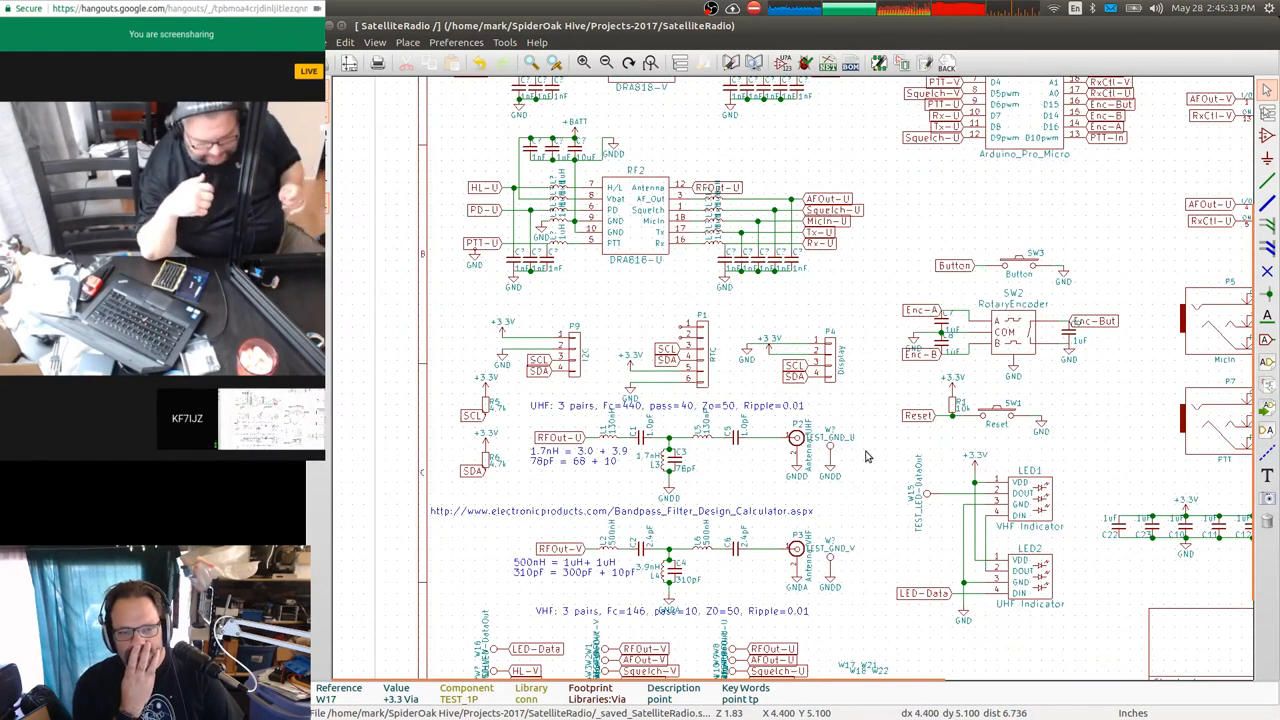
{"action": "mouse_move", "coordinate": [452, 384]}
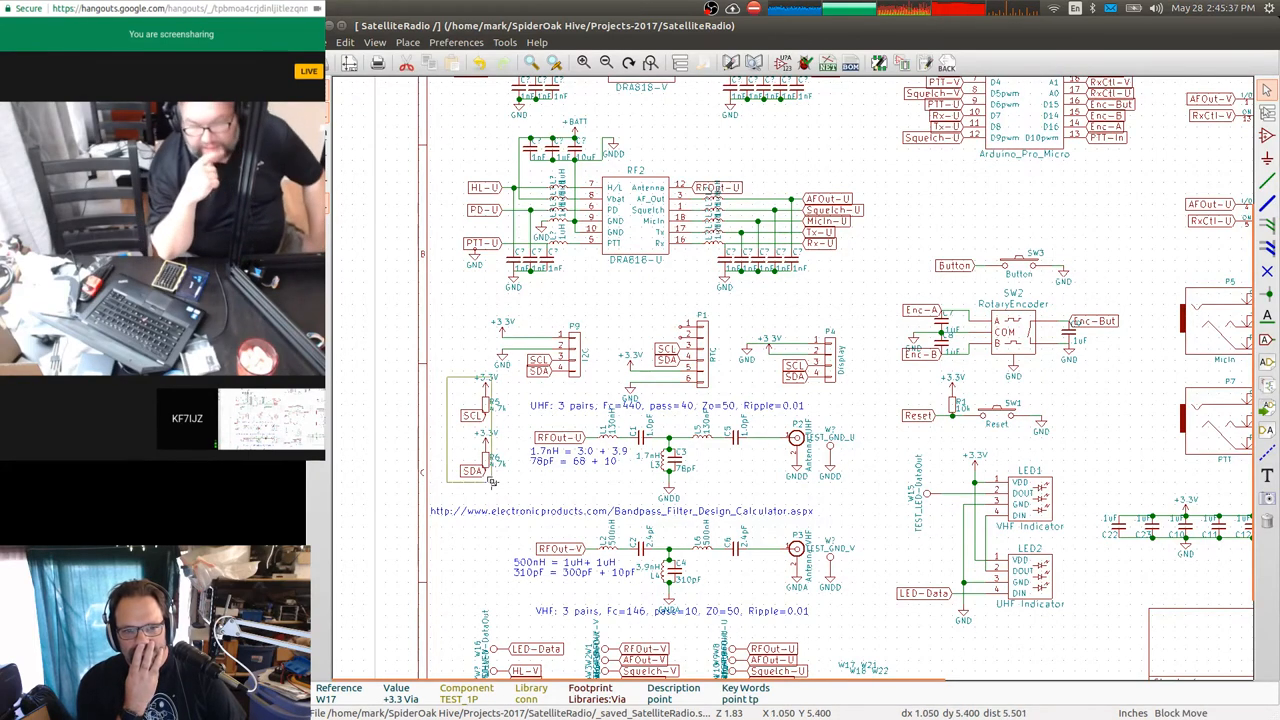
{"action": "right_click", "coordinate": [490, 480]}
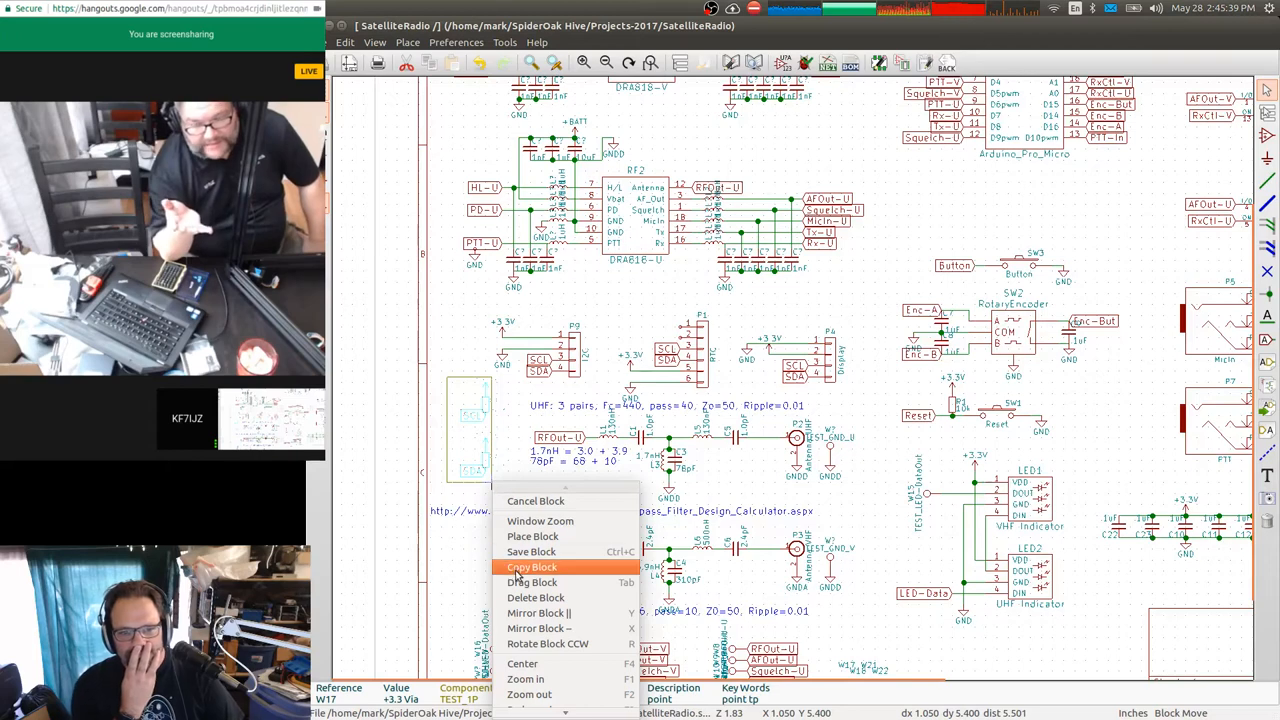
Copy the marked test point toward the +3.3V test point cluster.
{"action": "left_click", "coordinate": [532, 568]}
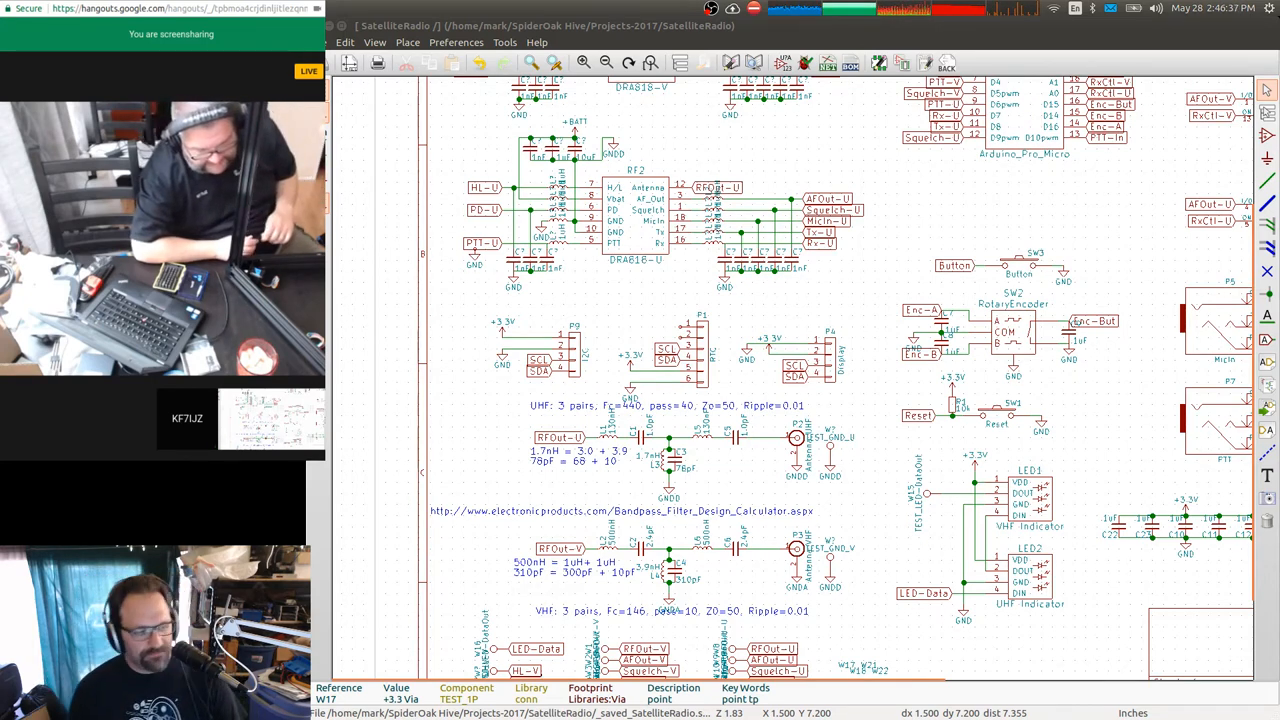
{"action": "mouse_move", "coordinate": [844, 228]}
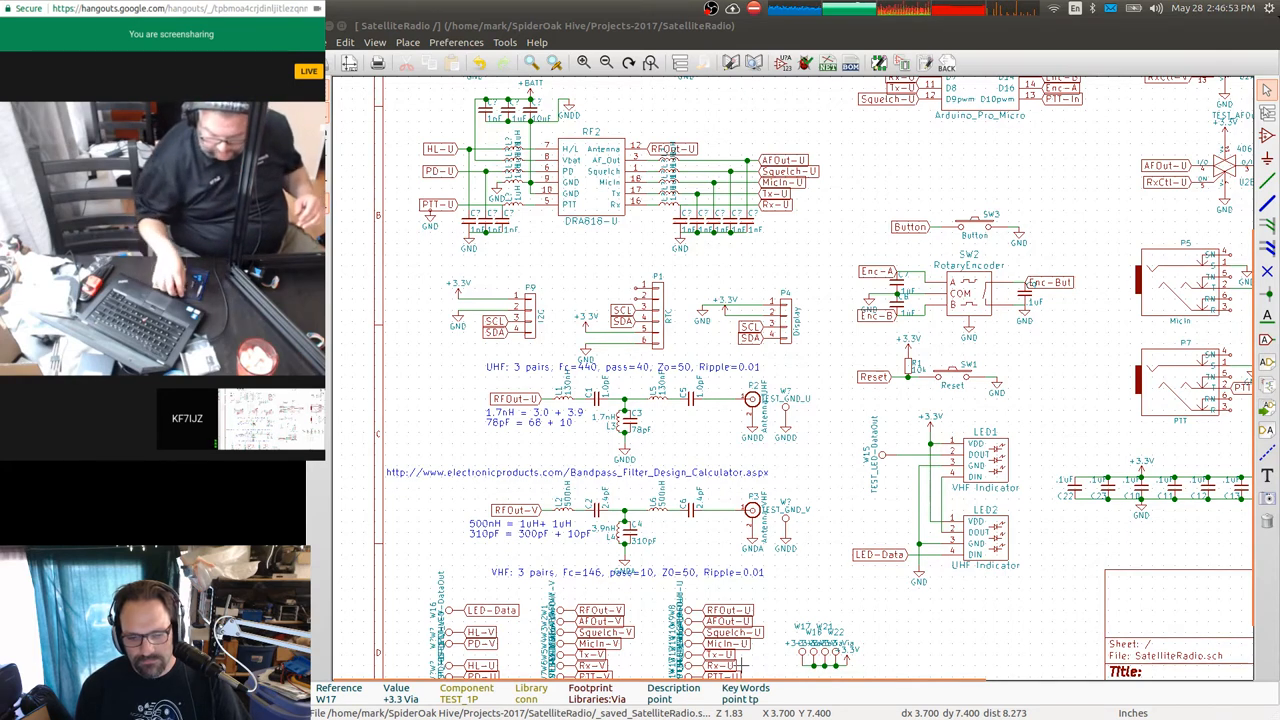
{"action": "mouse_move", "coordinate": [898, 570]}
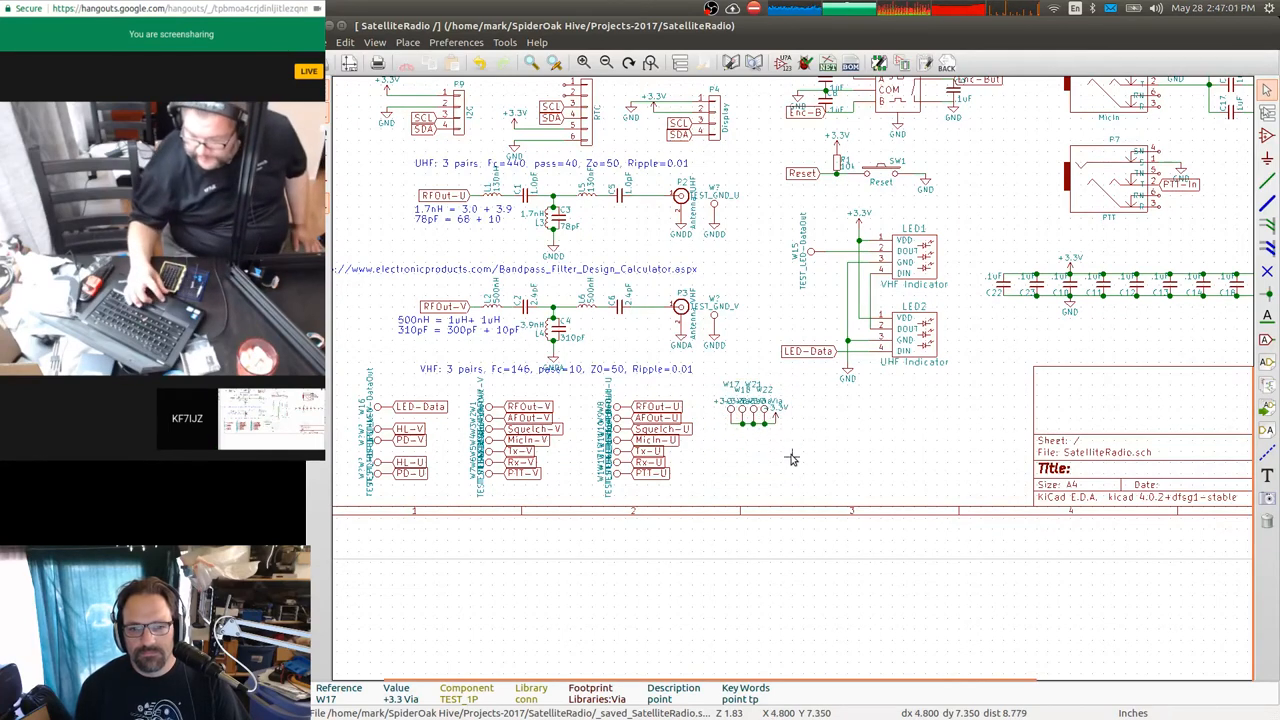
{"action": "mouse_move", "coordinate": [736, 420]}
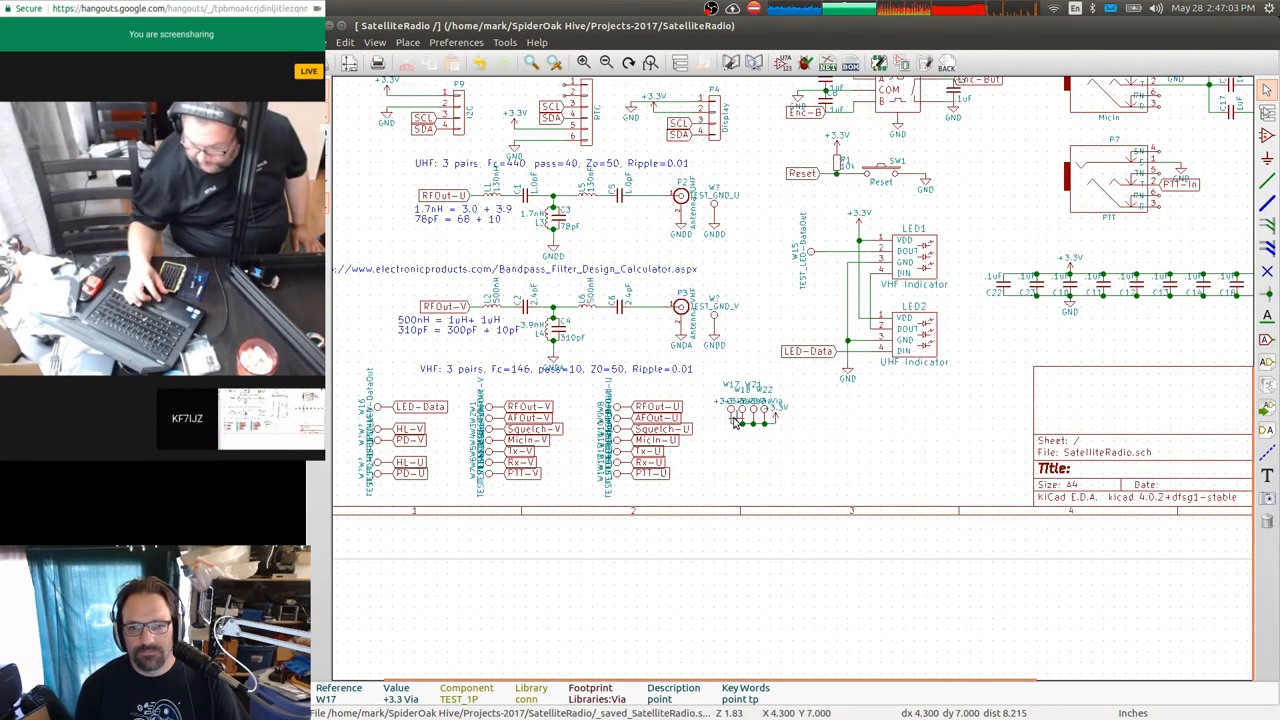
Change the copied test point's value to TEST_GND.
{"action": "scroll", "scroll_direction": "up", "scroll_amount": 3}
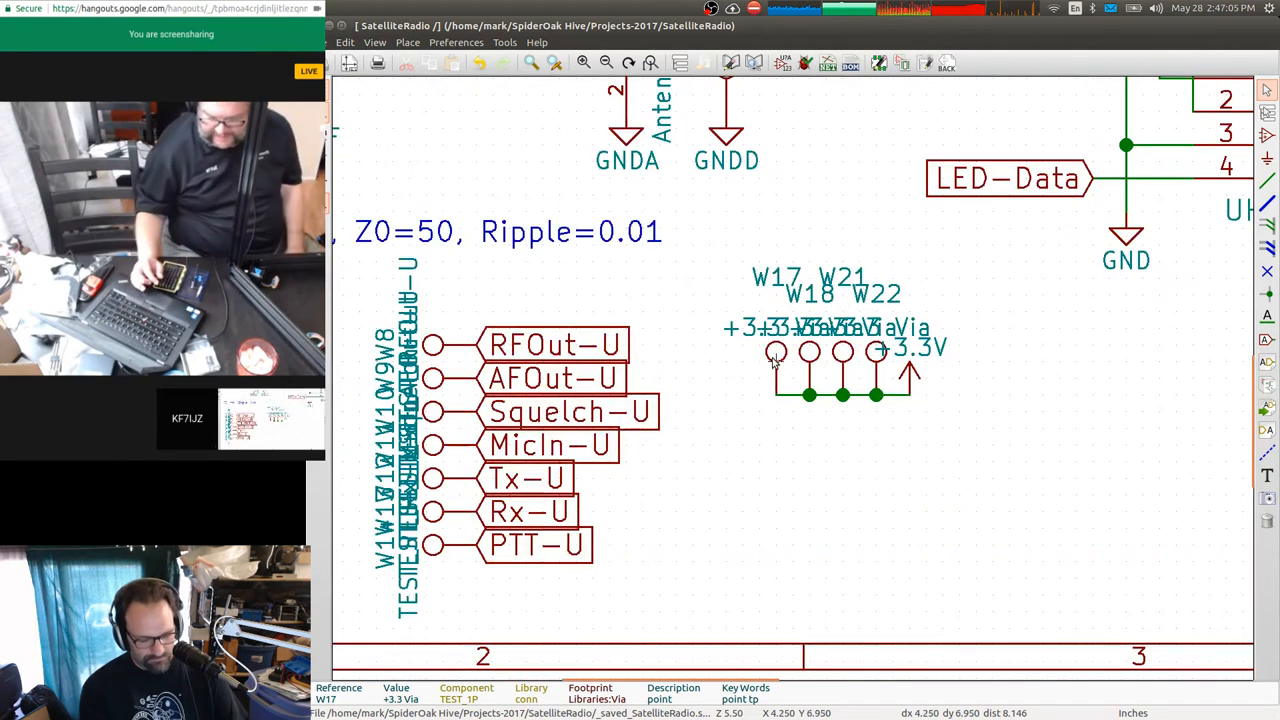
{"action": "left_click", "coordinate": [776, 516]}
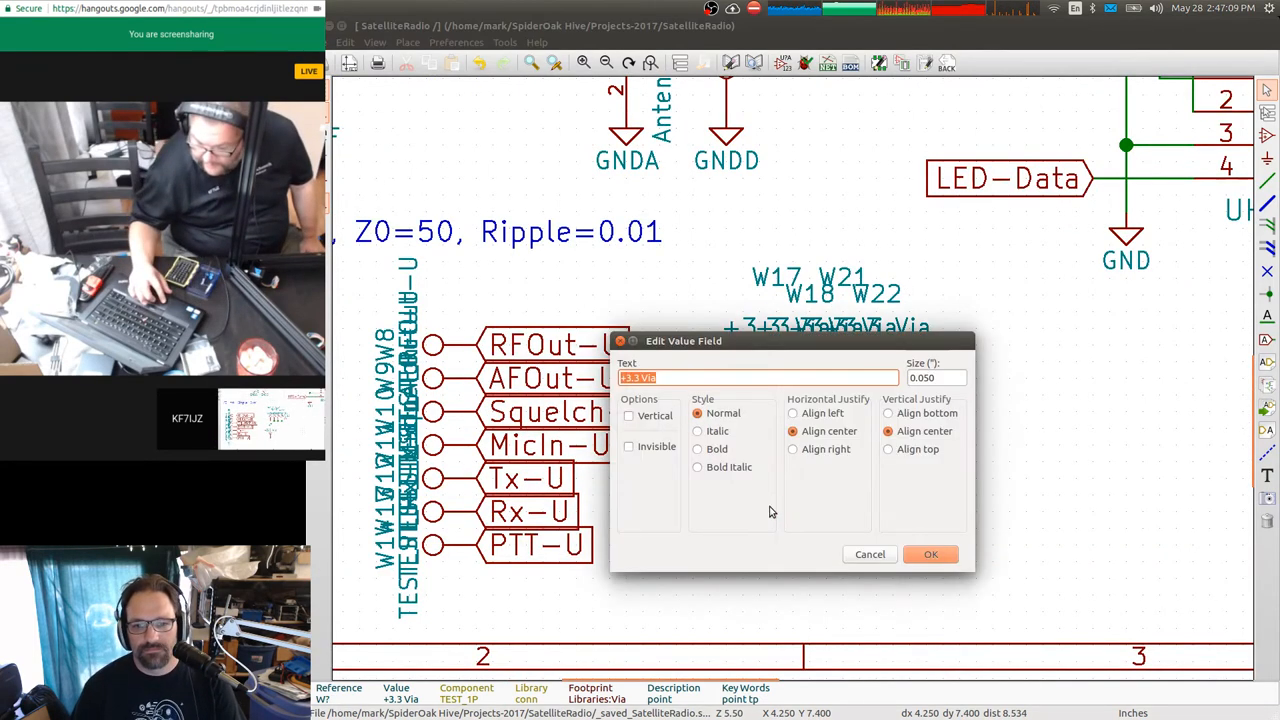
{"action": "type", "text": "GND"}
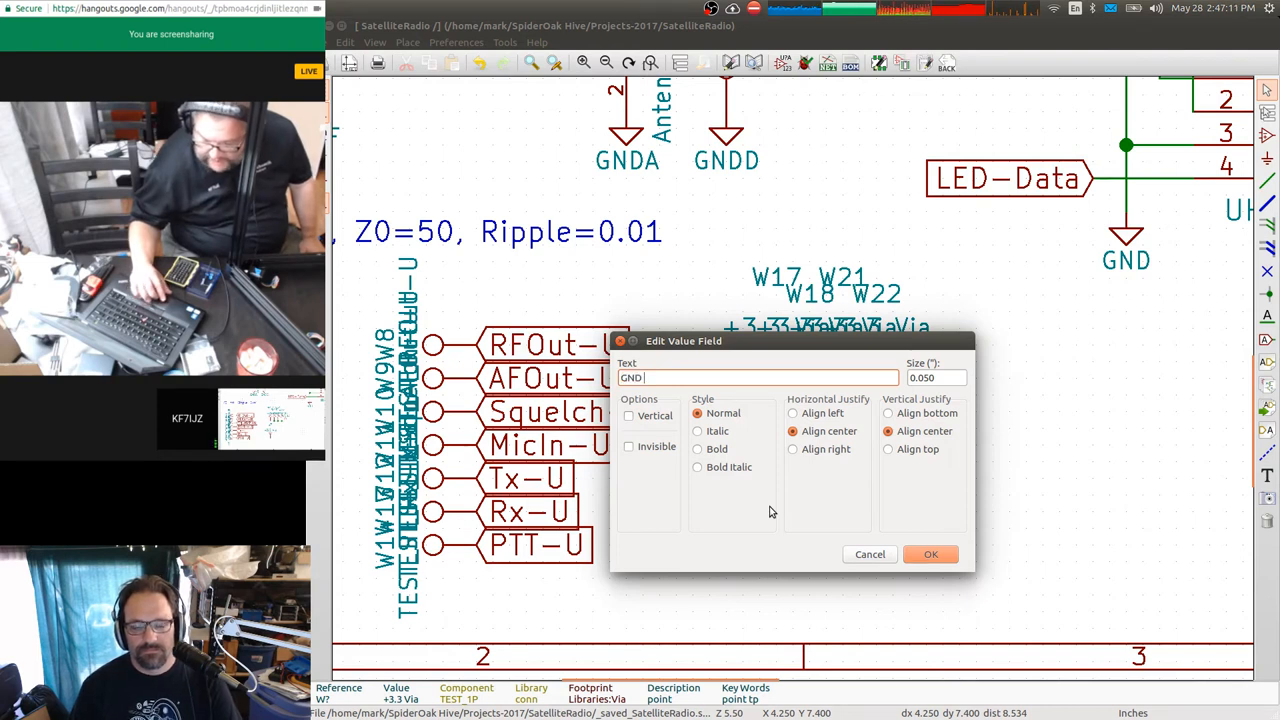
{"action": "type", "text": "TES"}
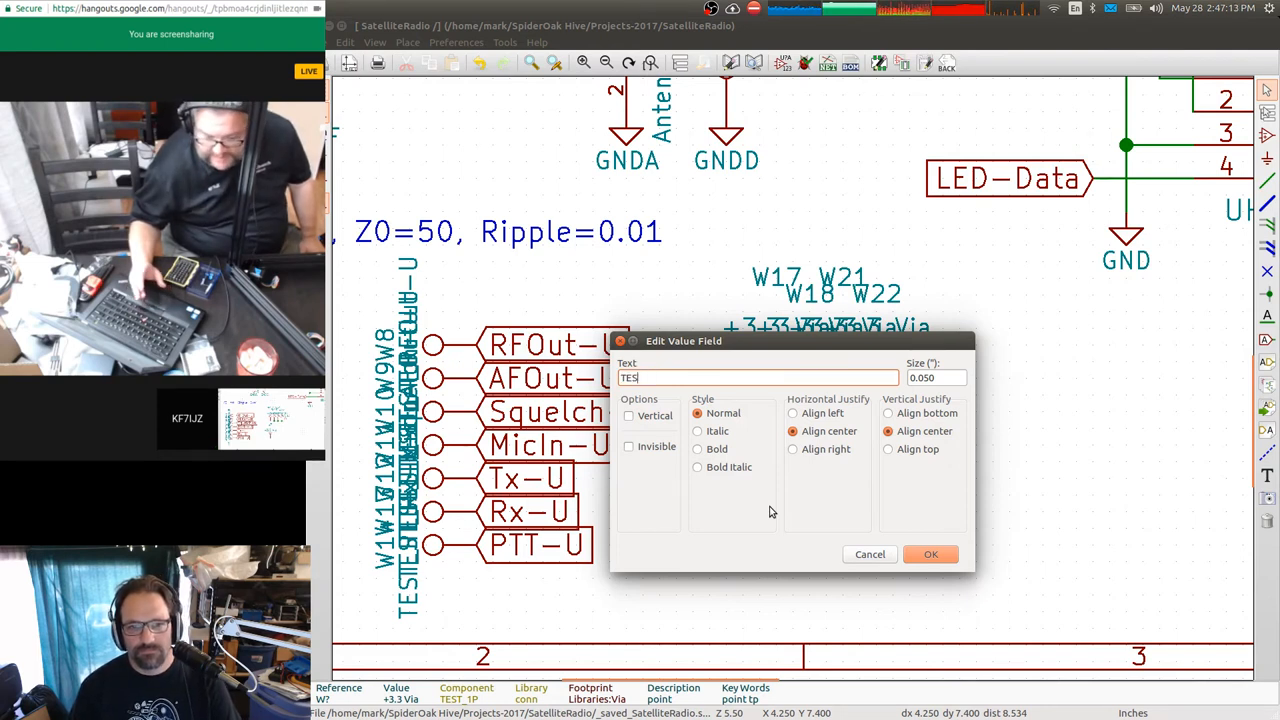
{"action": "type", "text": "T_GNP"}
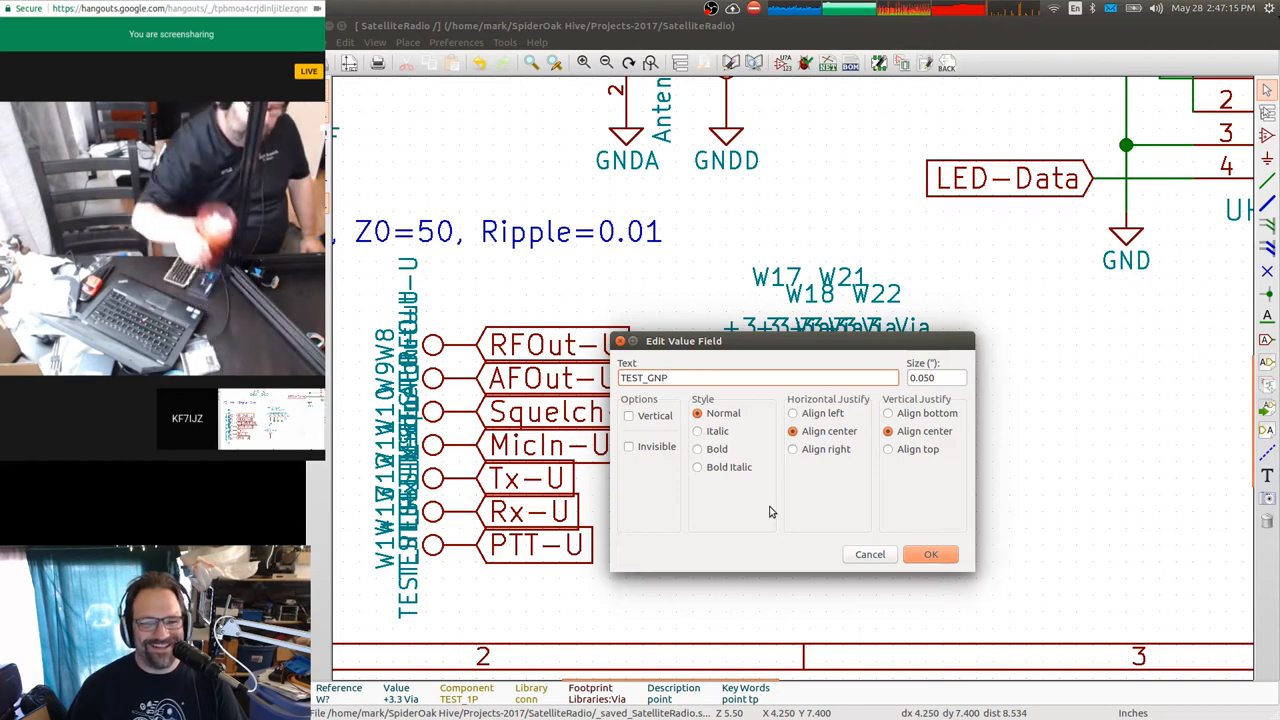
{"action": "type", "text": "D"}
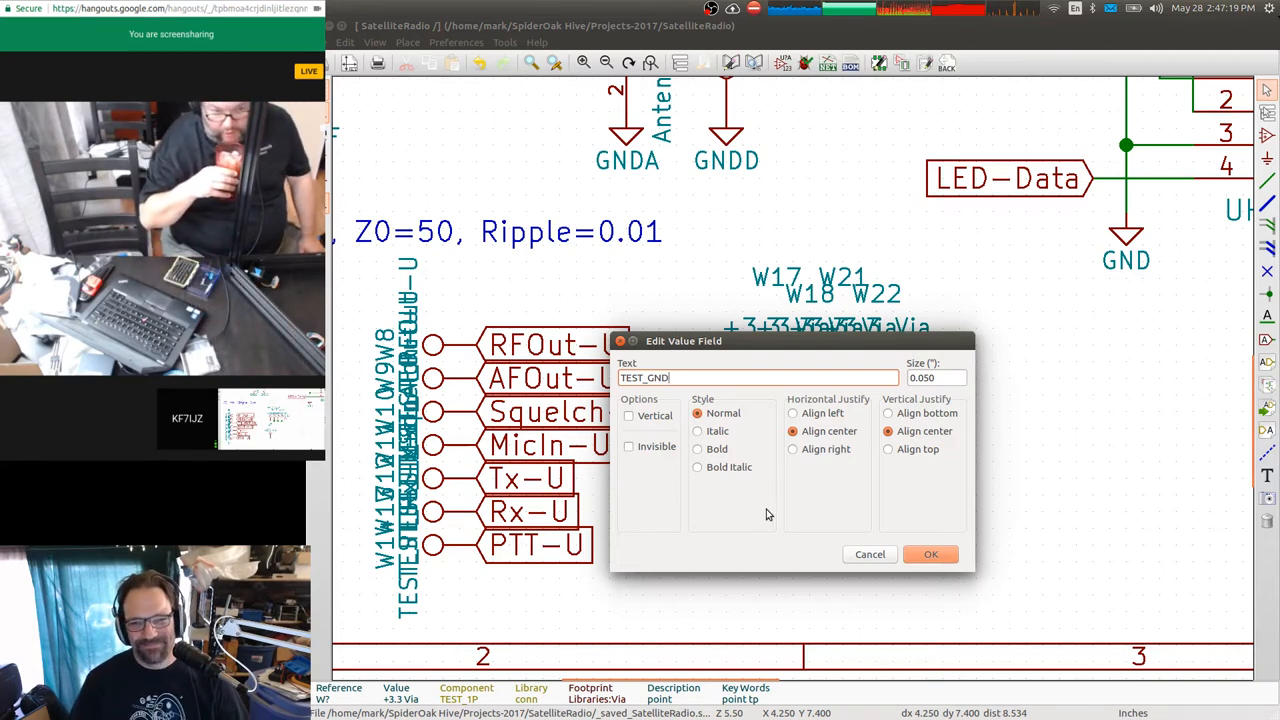
{"action": "left_click", "coordinate": [928, 554]}
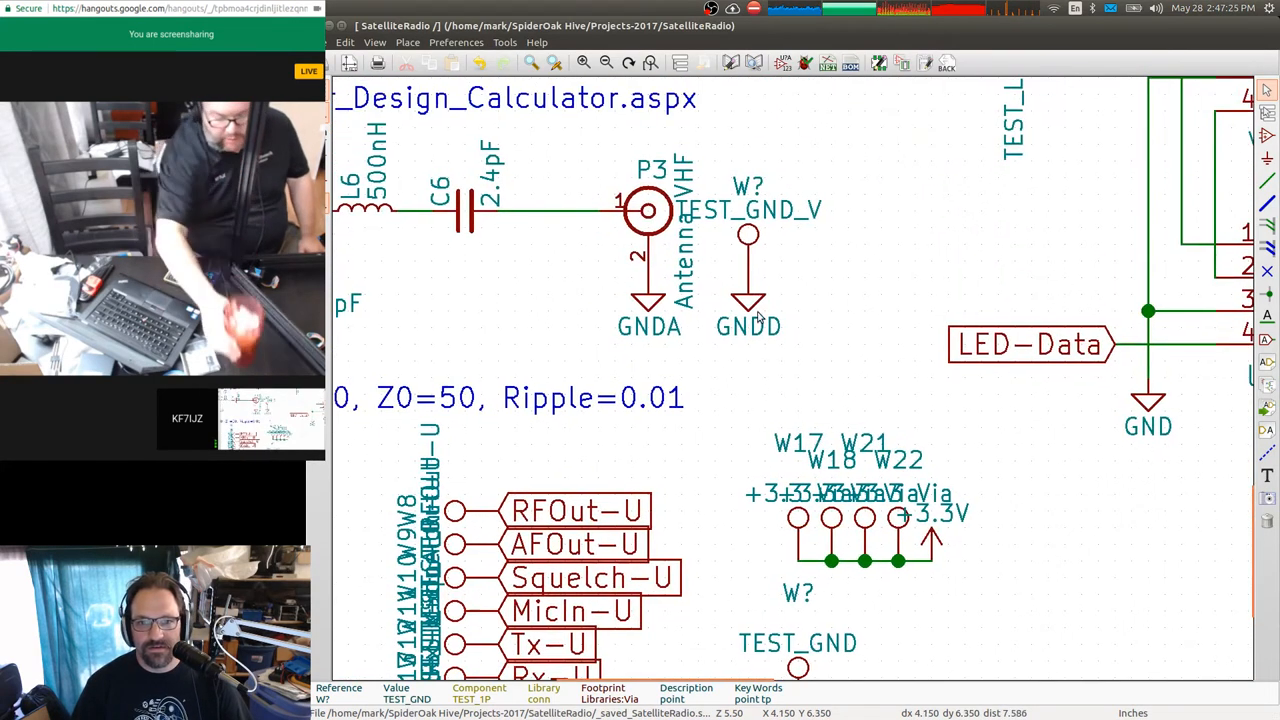
Start a block copy of the grounded TEST_GND point to place a second one beside it.
{"action": "scroll", "scroll_direction": "up", "scroll_amount": 3}
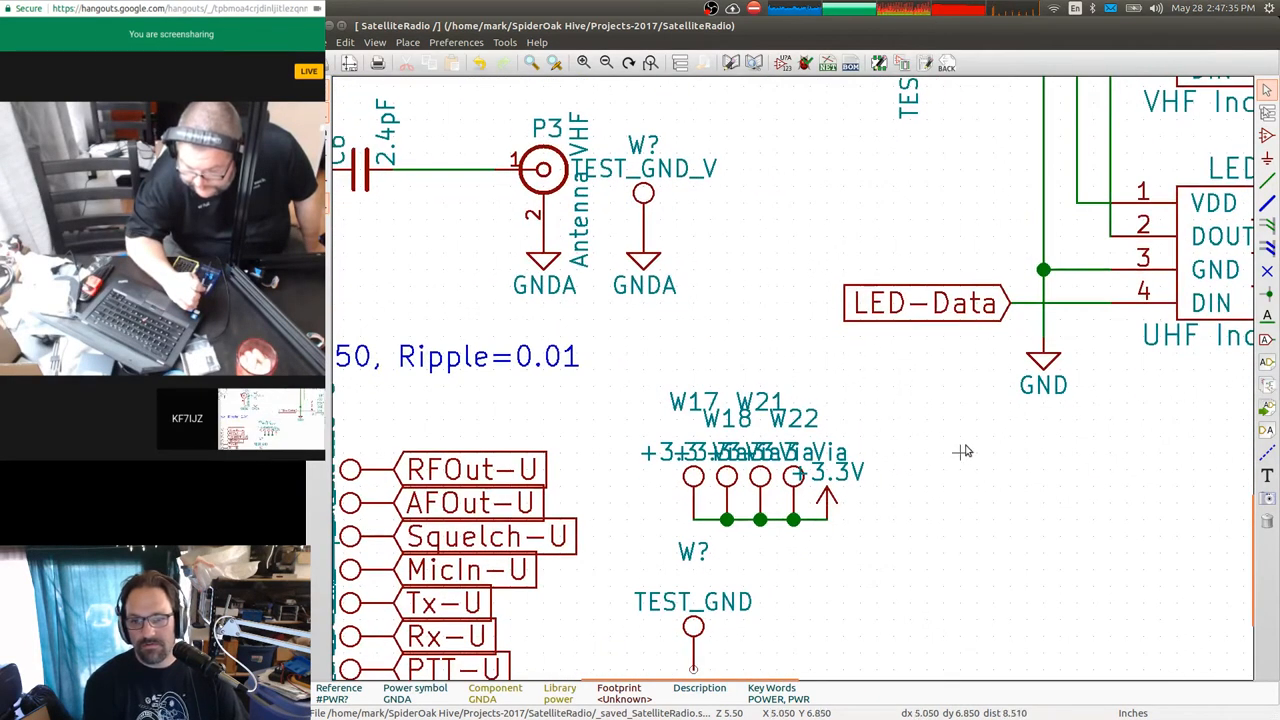
{"action": "scroll", "scroll_direction": "down", "scroll_amount": 3}
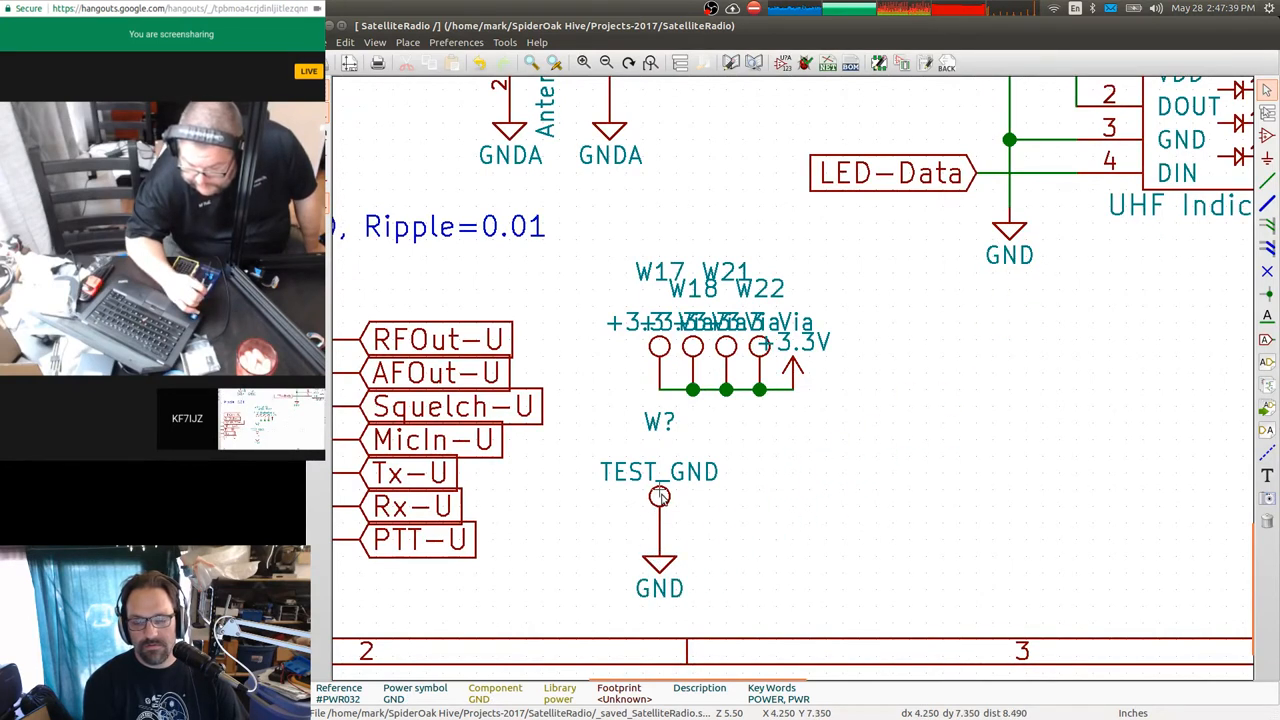
{"action": "right_click", "coordinate": [684, 592]}
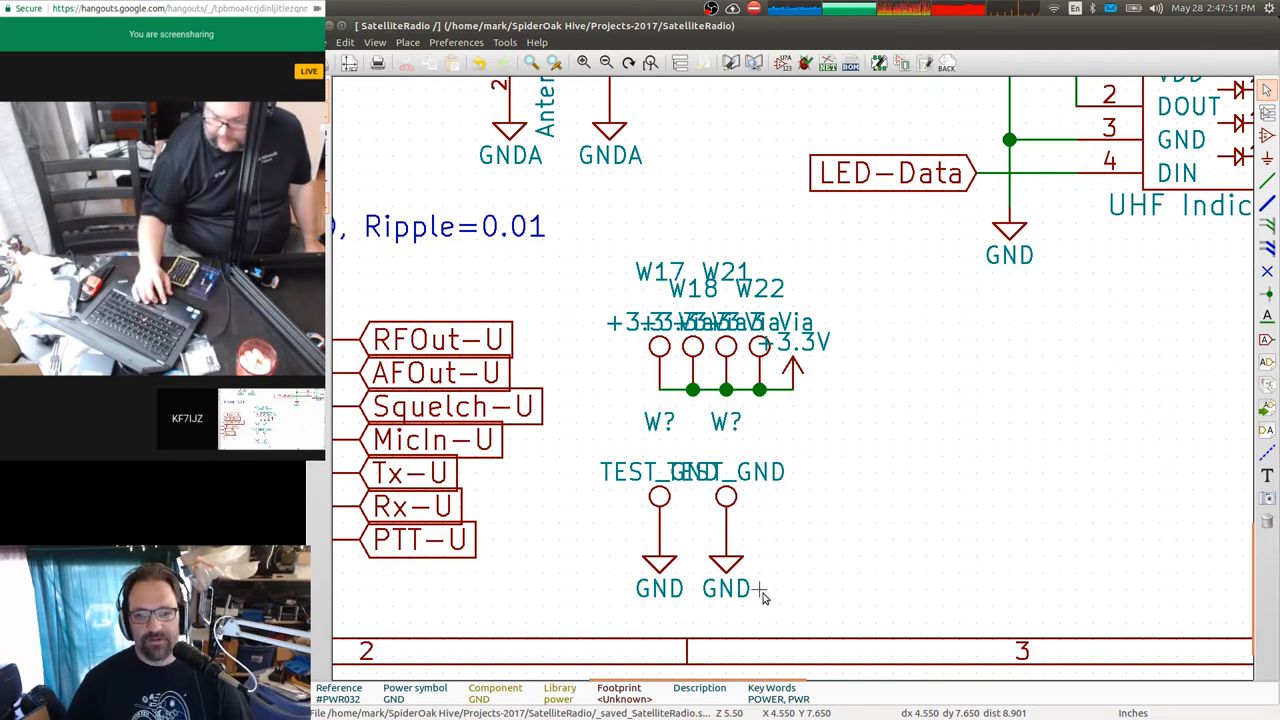
Copy the grounded test point again and value the ground points TEST_GND-VHF and TEST_GND_UHF.
{"action": "right_click", "coordinate": [720, 496]}
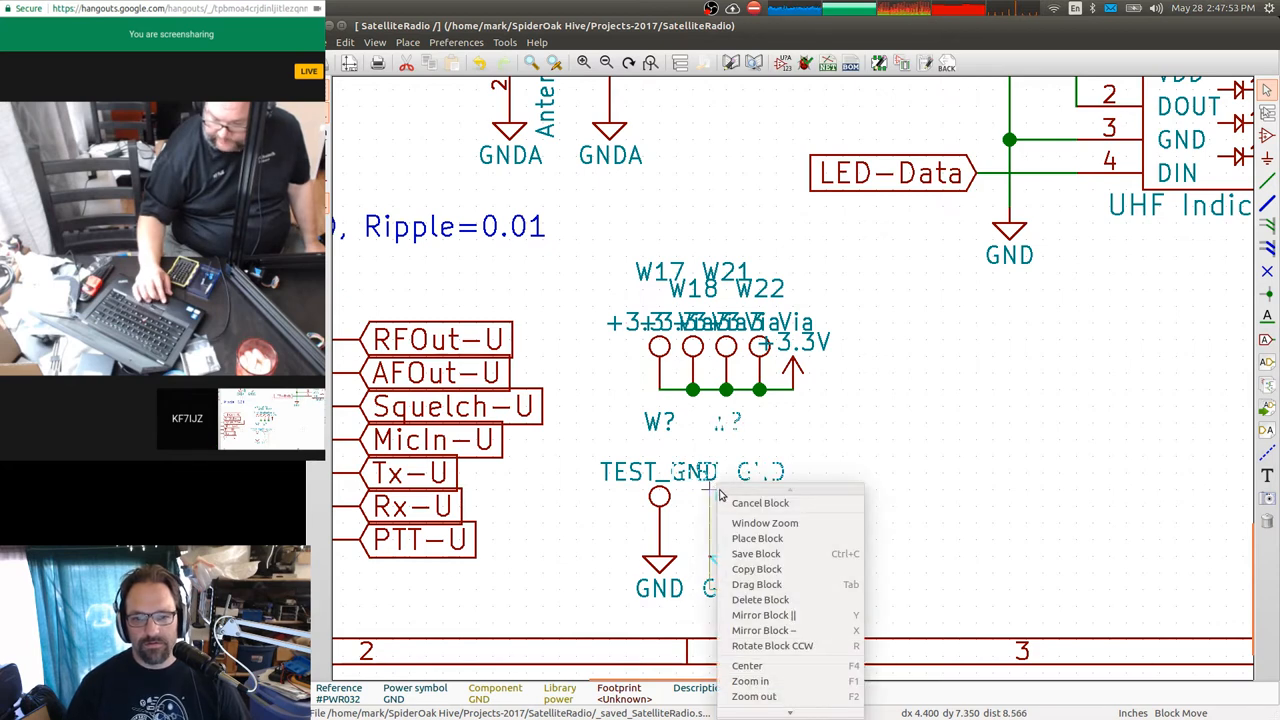
{"action": "left_click", "coordinate": [756, 538]}
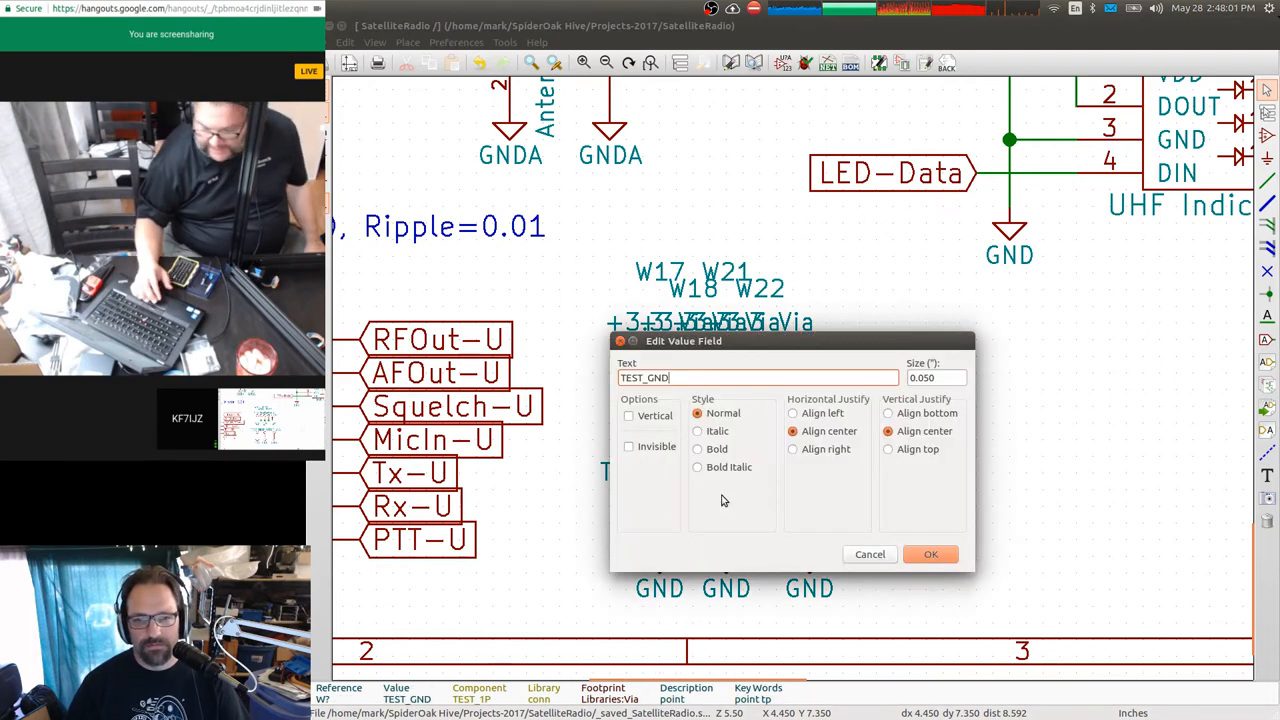
{"action": "type", "text": "-VHF"}
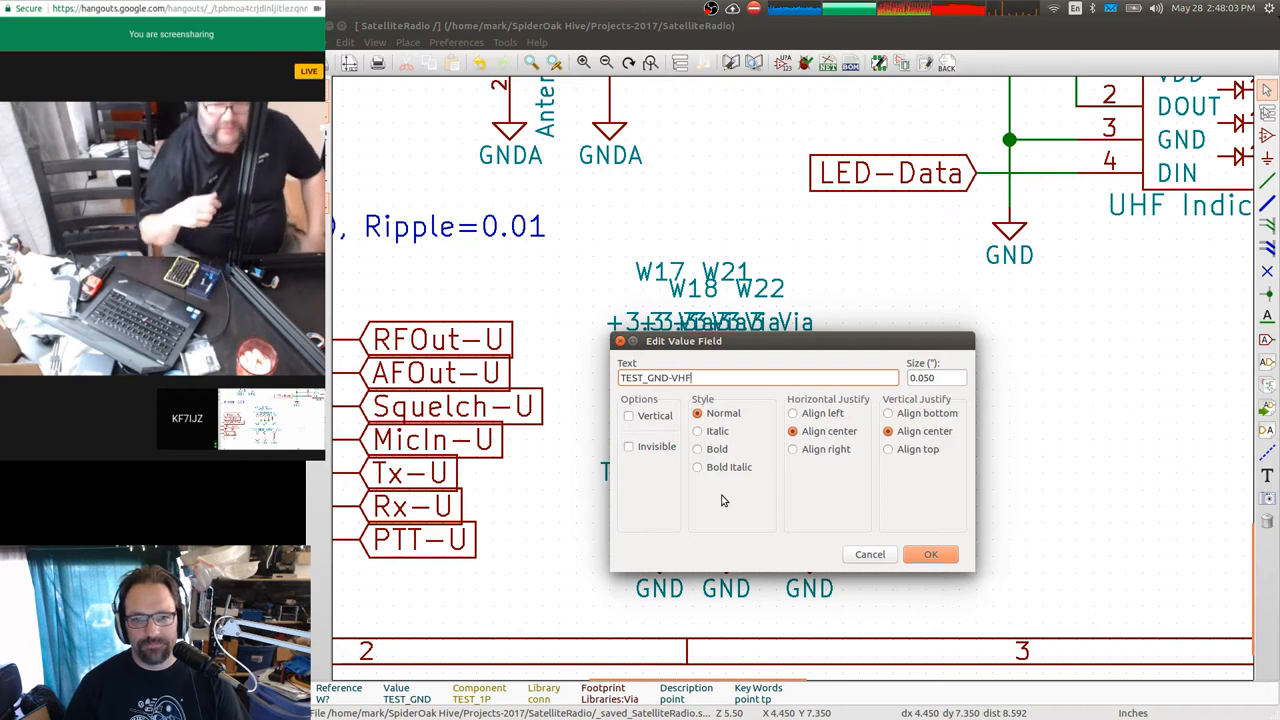
{"action": "left_click", "coordinate": [928, 554]}
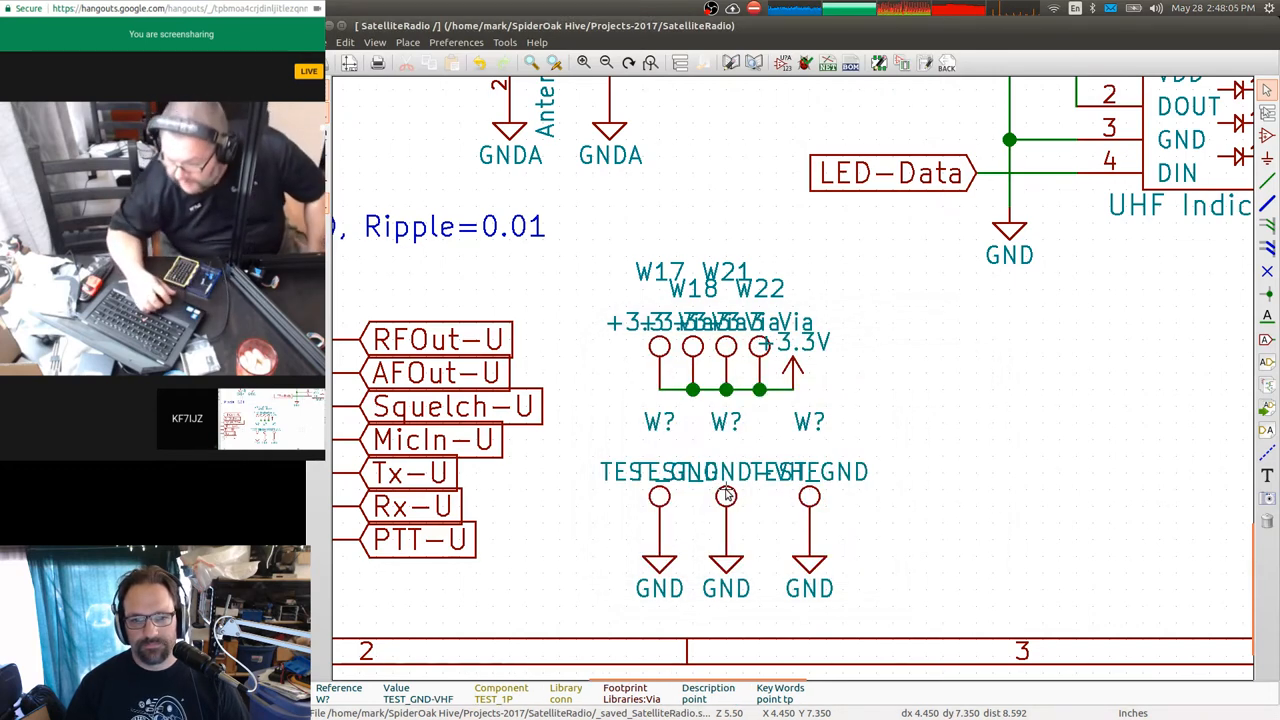
{"action": "mouse_move", "coordinate": [740, 560]}
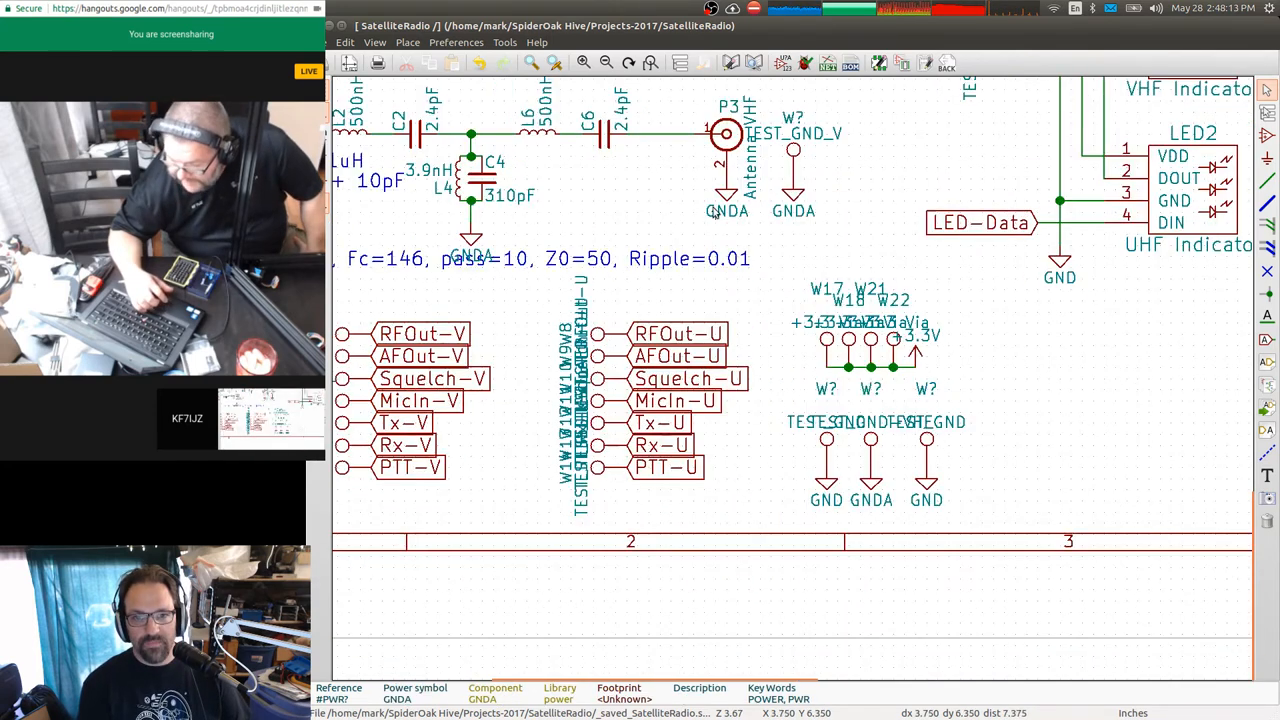
{"action": "mouse_move", "coordinate": [924, 448]}
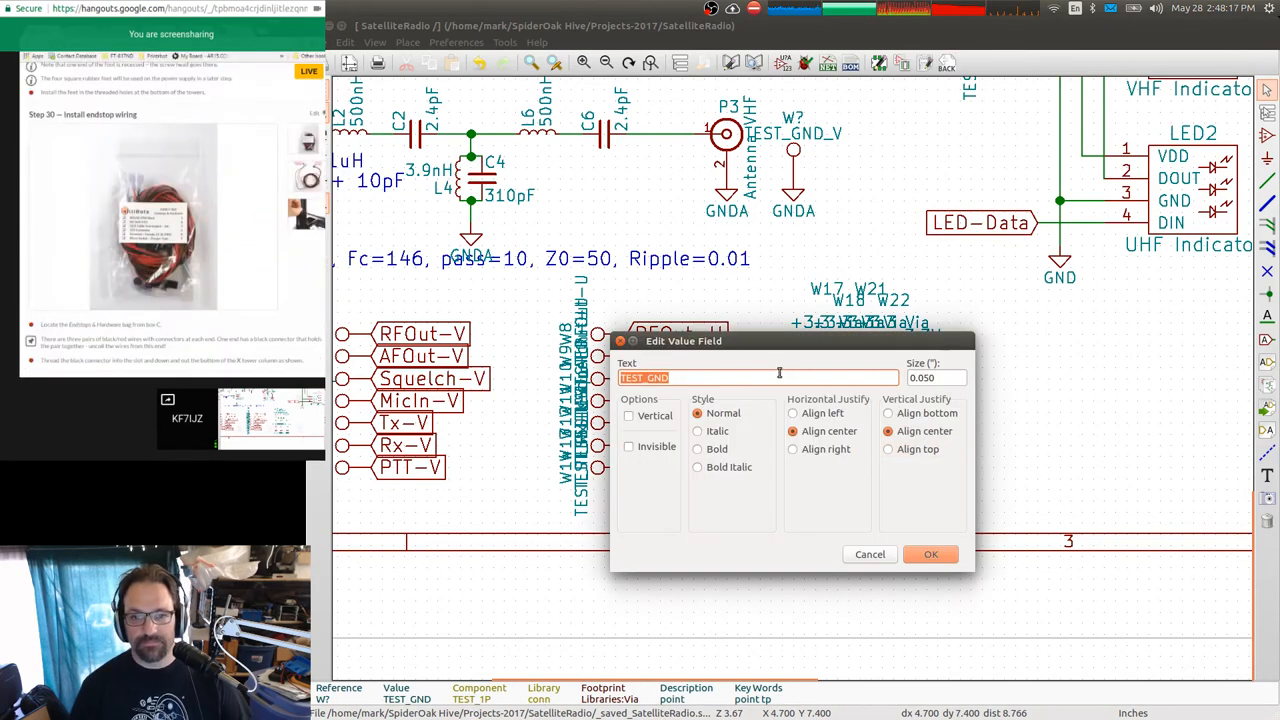
{"action": "left_click", "coordinate": [780, 376]}
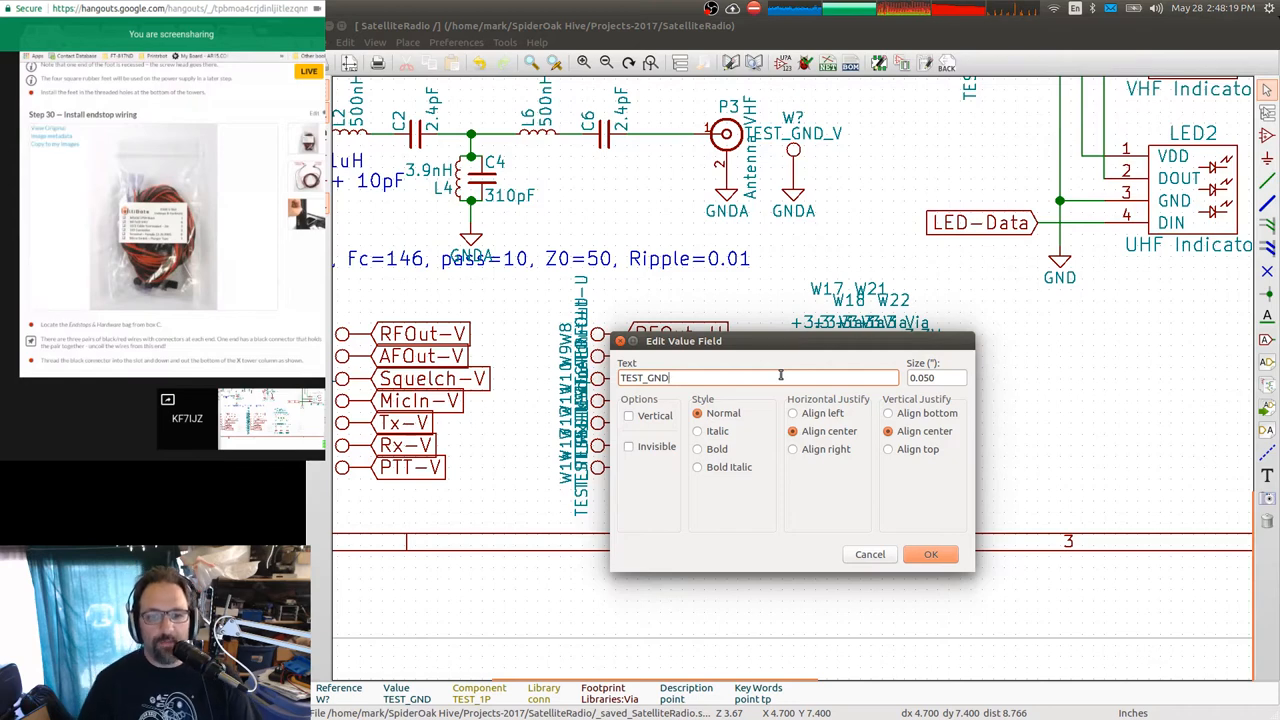
{"action": "type", "text": "_U"}
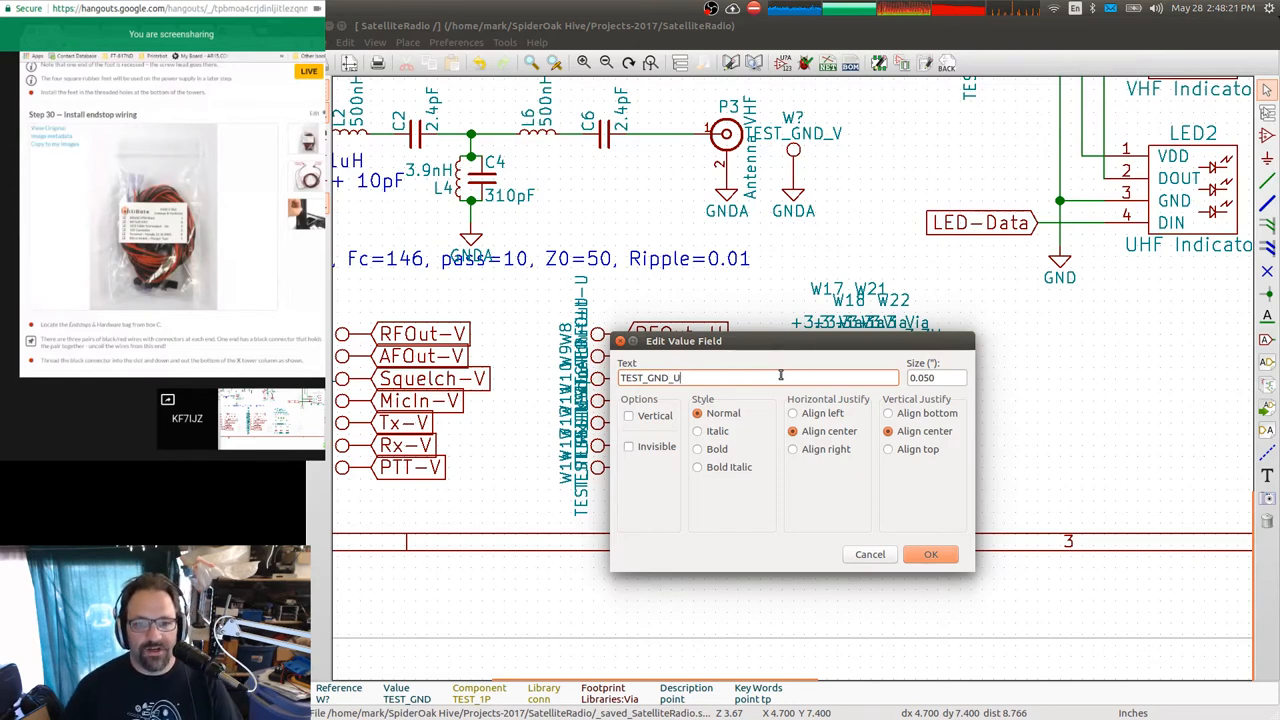
{"action": "type", "text": "HF"}
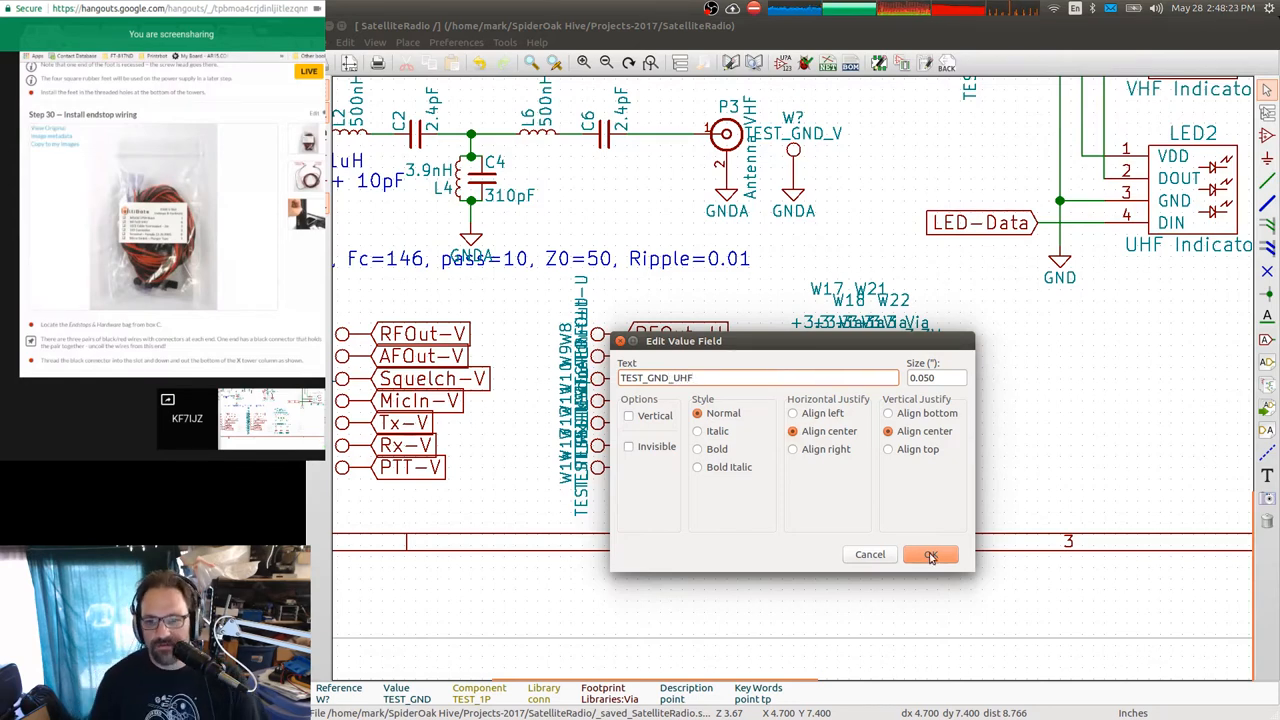
{"action": "left_click", "coordinate": [930, 554]}
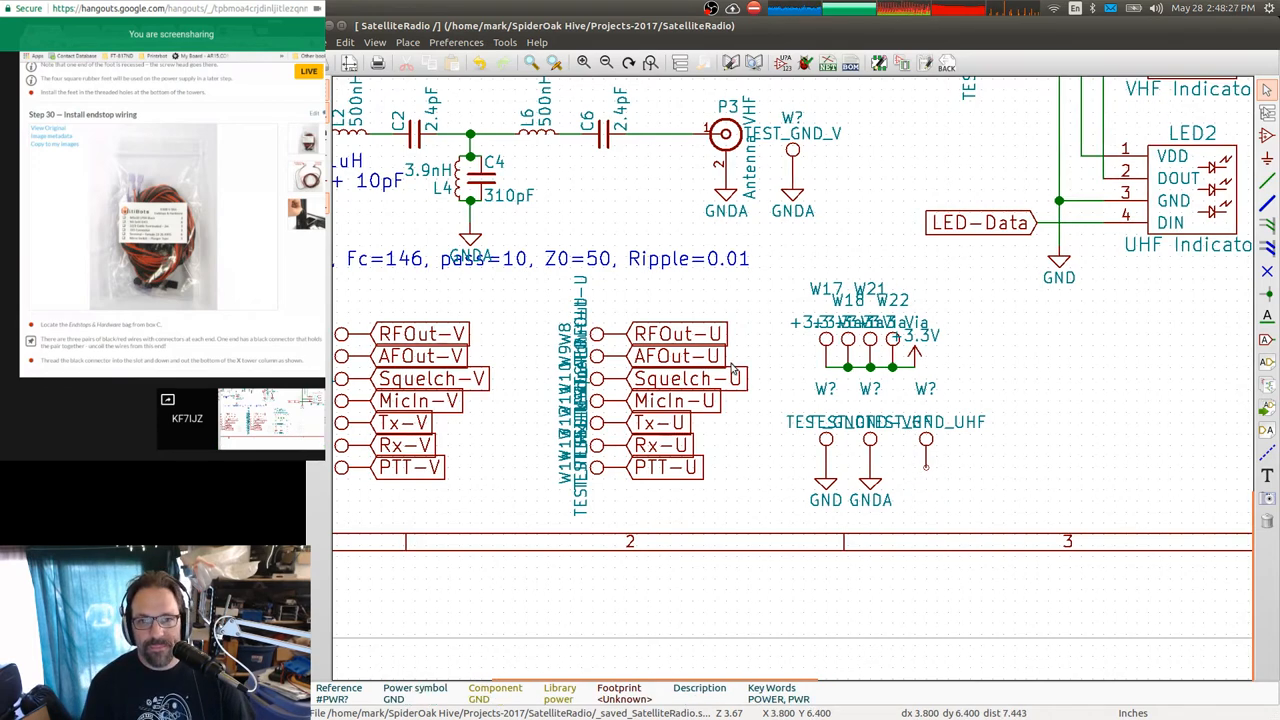
Zoom out to view more of the schematic around the ground test points.
{"action": "scroll", "scroll_direction": "up", "scroll_amount": 3}
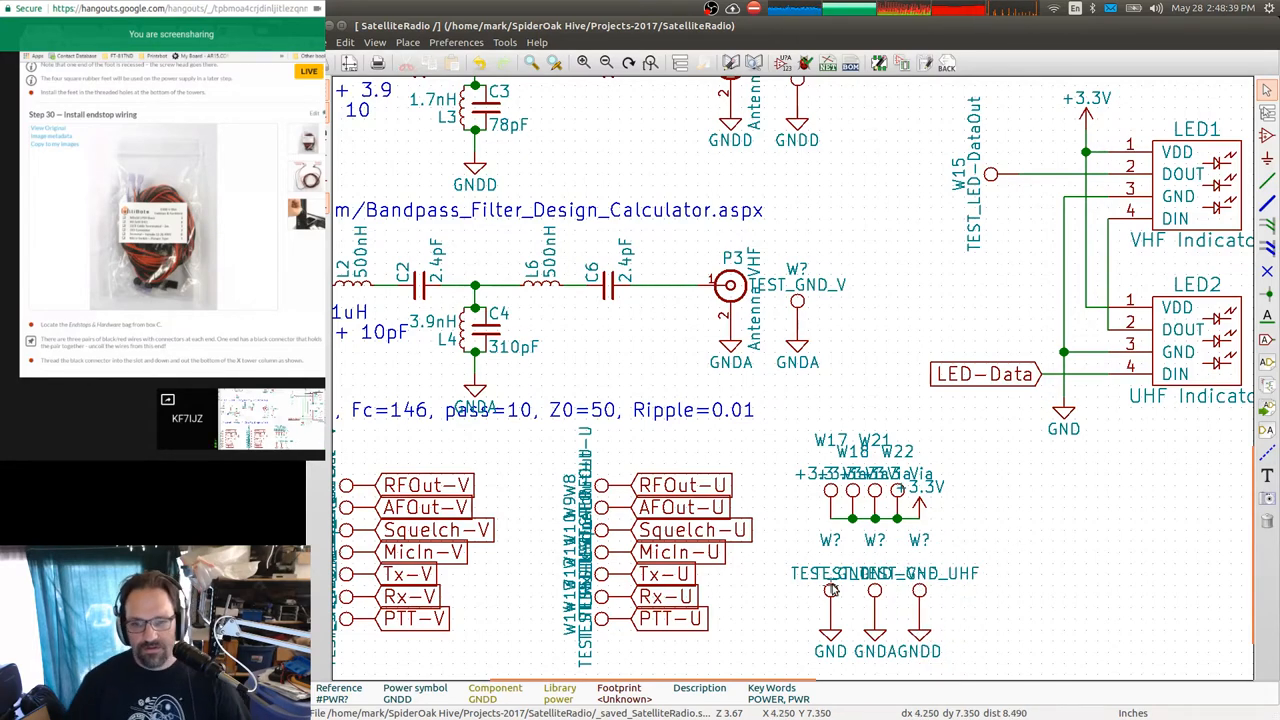
{"action": "mouse_move", "coordinate": [786, 544]}
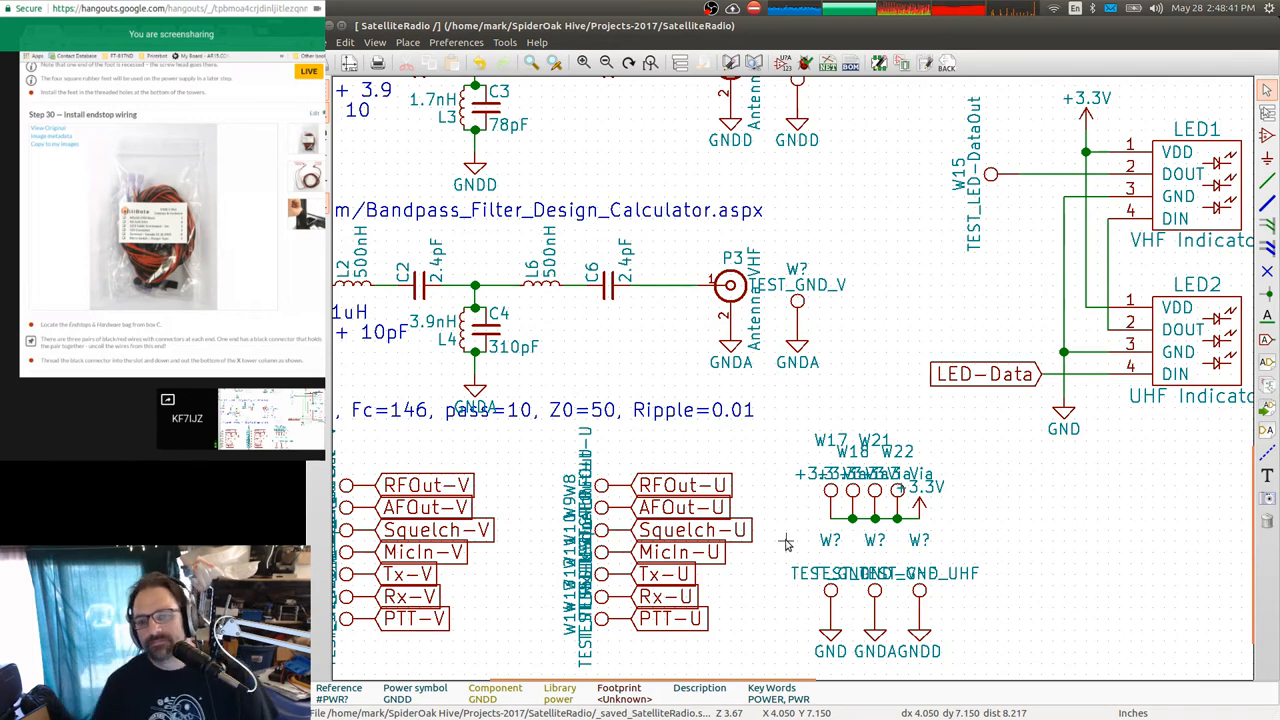
{"action": "mouse_move", "coordinate": [808, 552]}
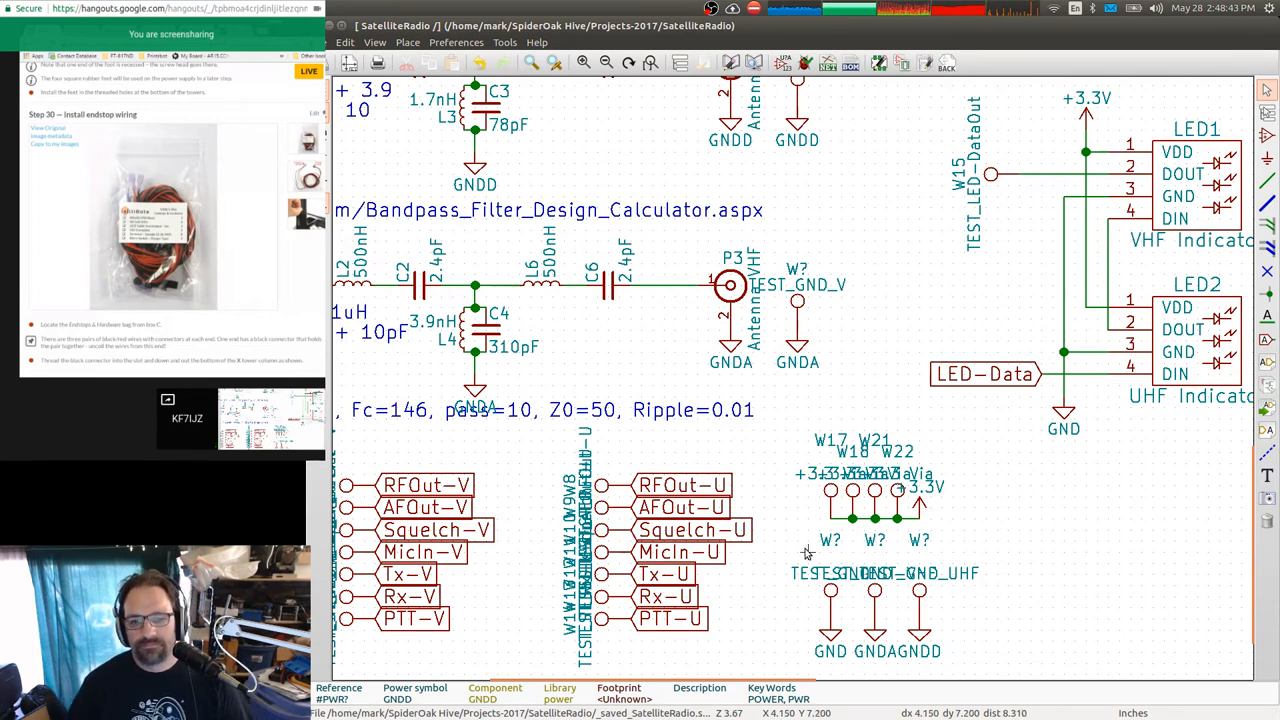
{"action": "mouse_move", "coordinate": [820, 310]}
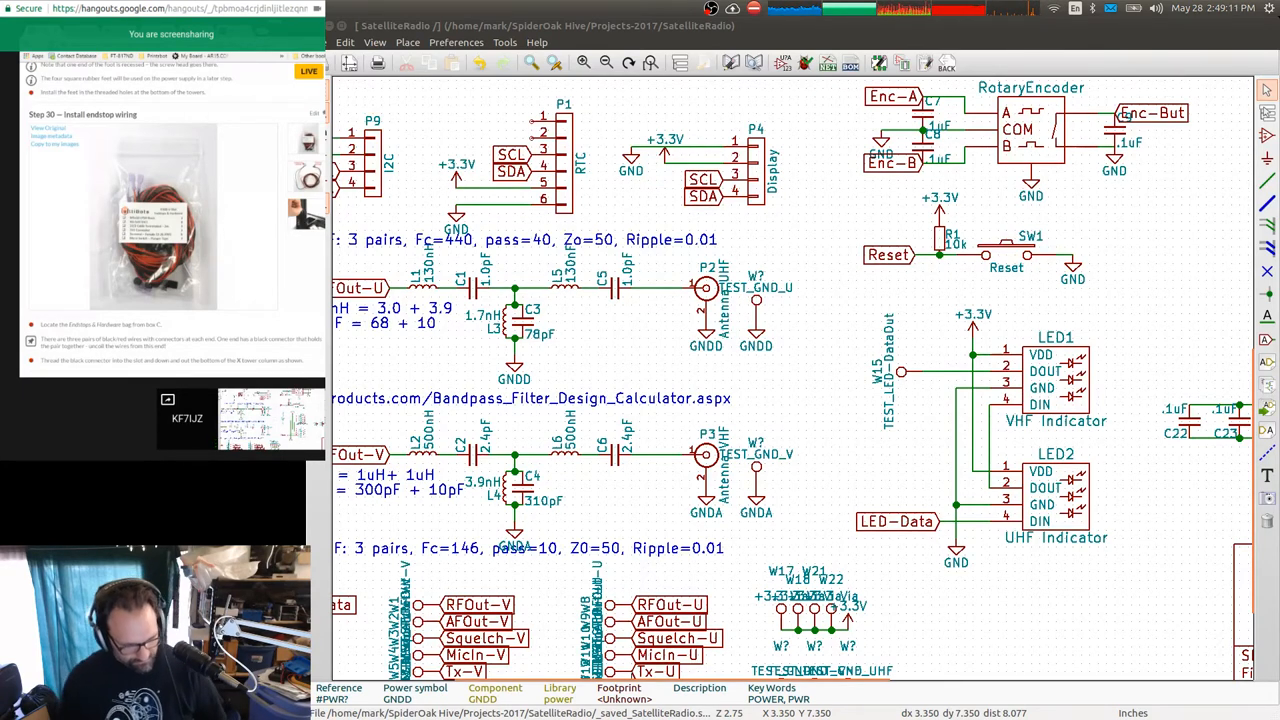
{"action": "mouse_move", "coordinate": [864, 216]}
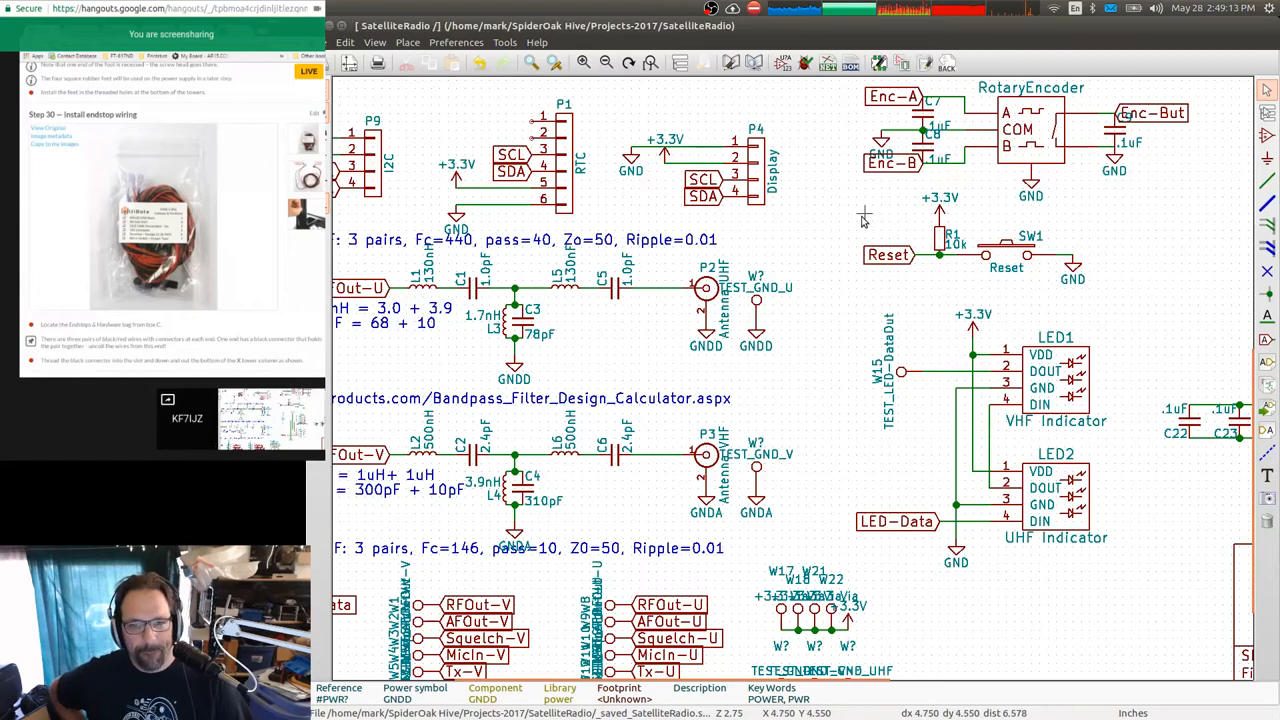
{"action": "scroll", "scroll_direction": "down", "scroll_amount": 3}
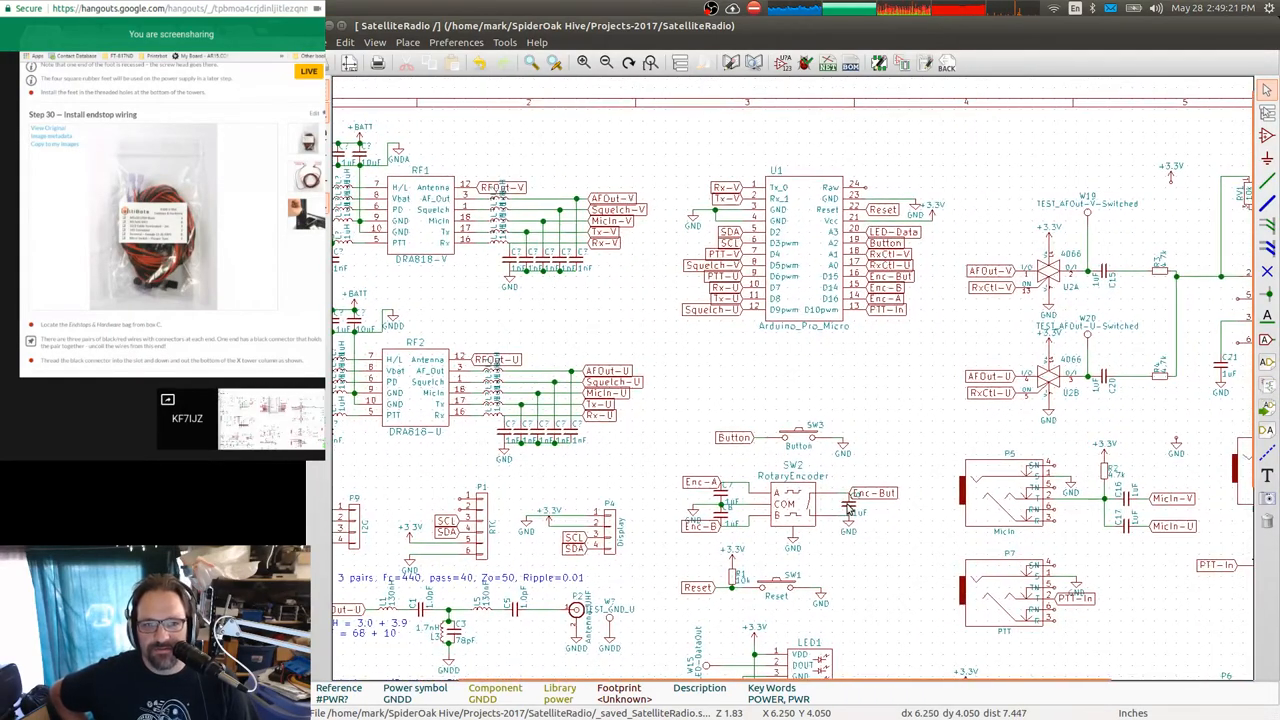
{"action": "mouse_move", "coordinate": [844, 380]}
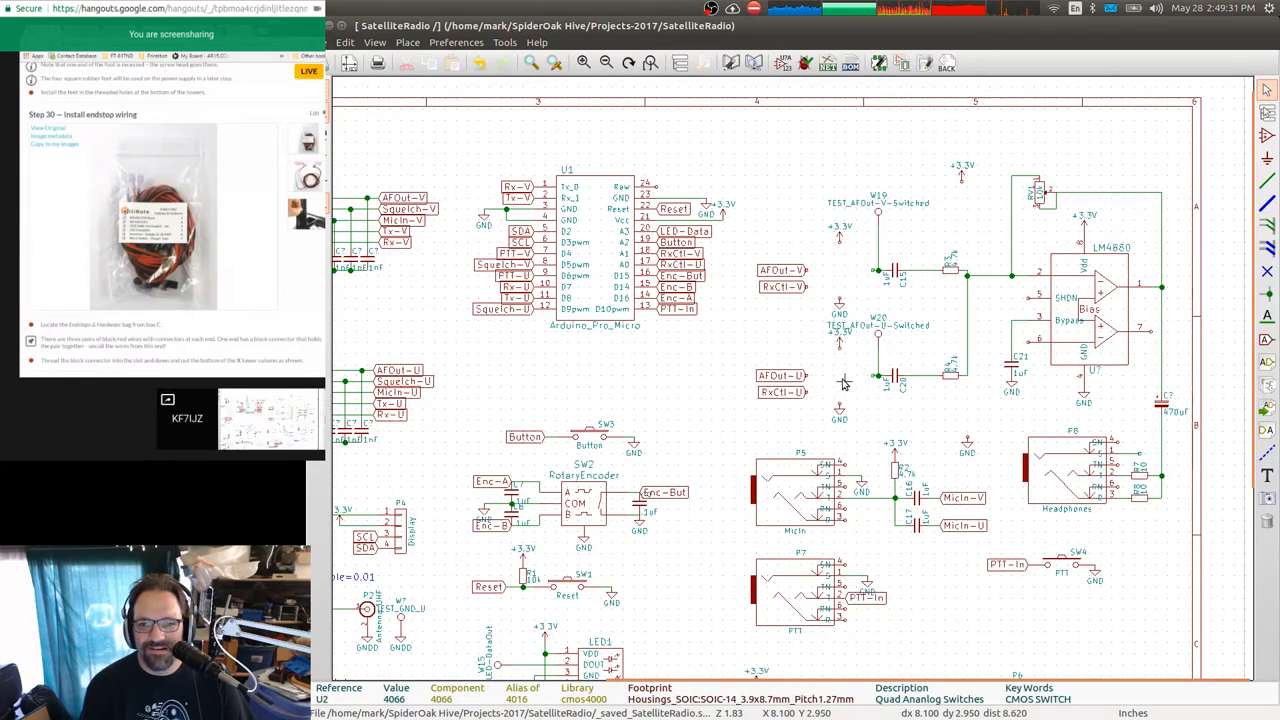
{"action": "mouse_move", "coordinate": [796, 328]}
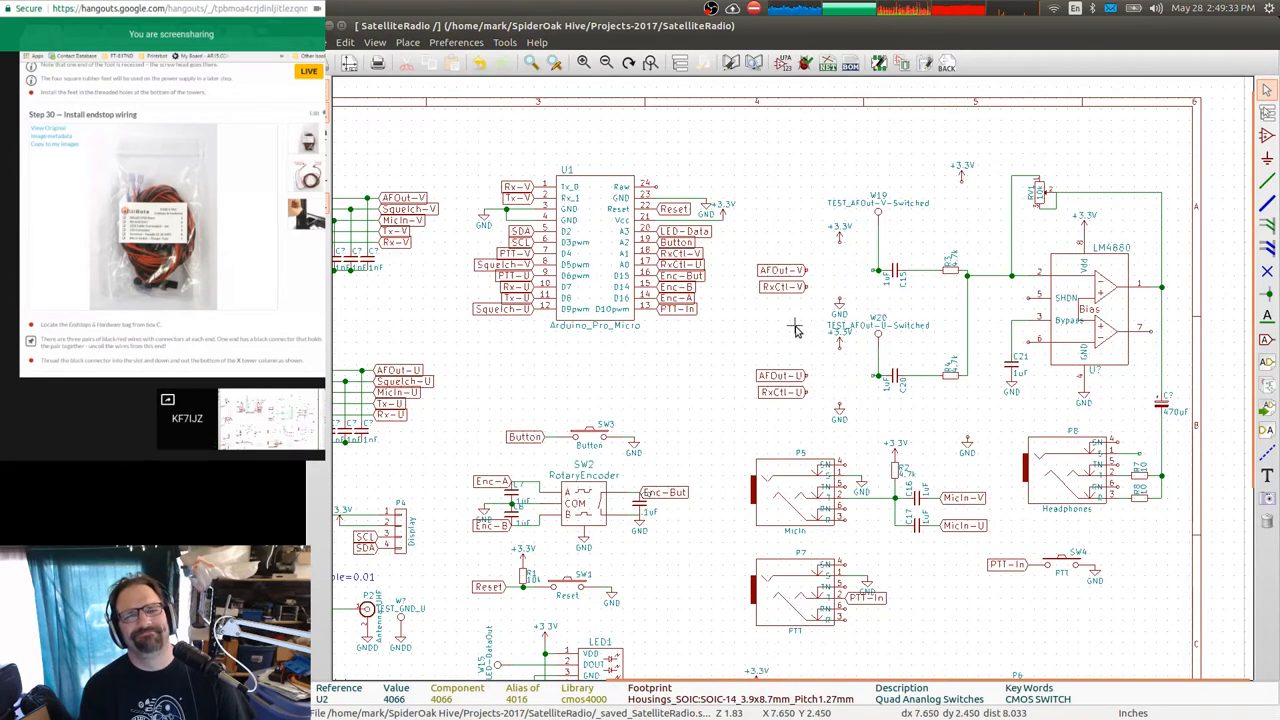
{"action": "mouse_move", "coordinate": [872, 356]}
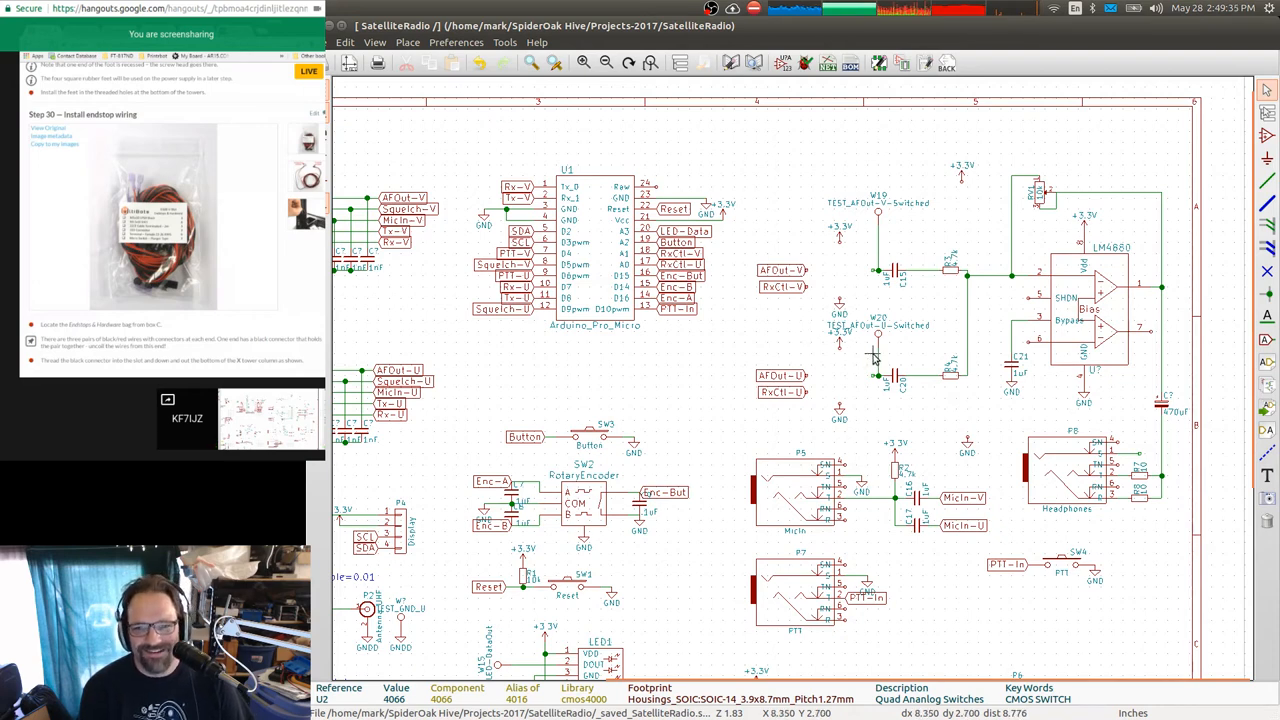
{"action": "mouse_move", "coordinate": [956, 302]}
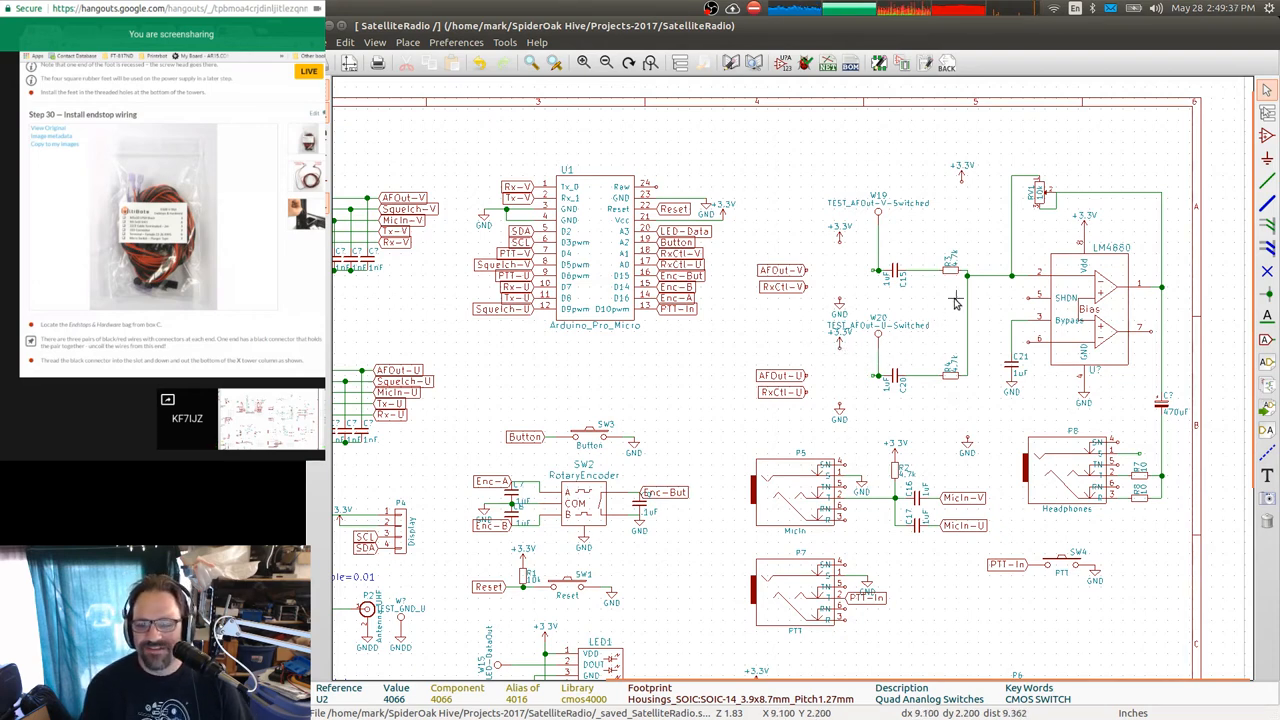
{"action": "mouse_move", "coordinate": [744, 128]}
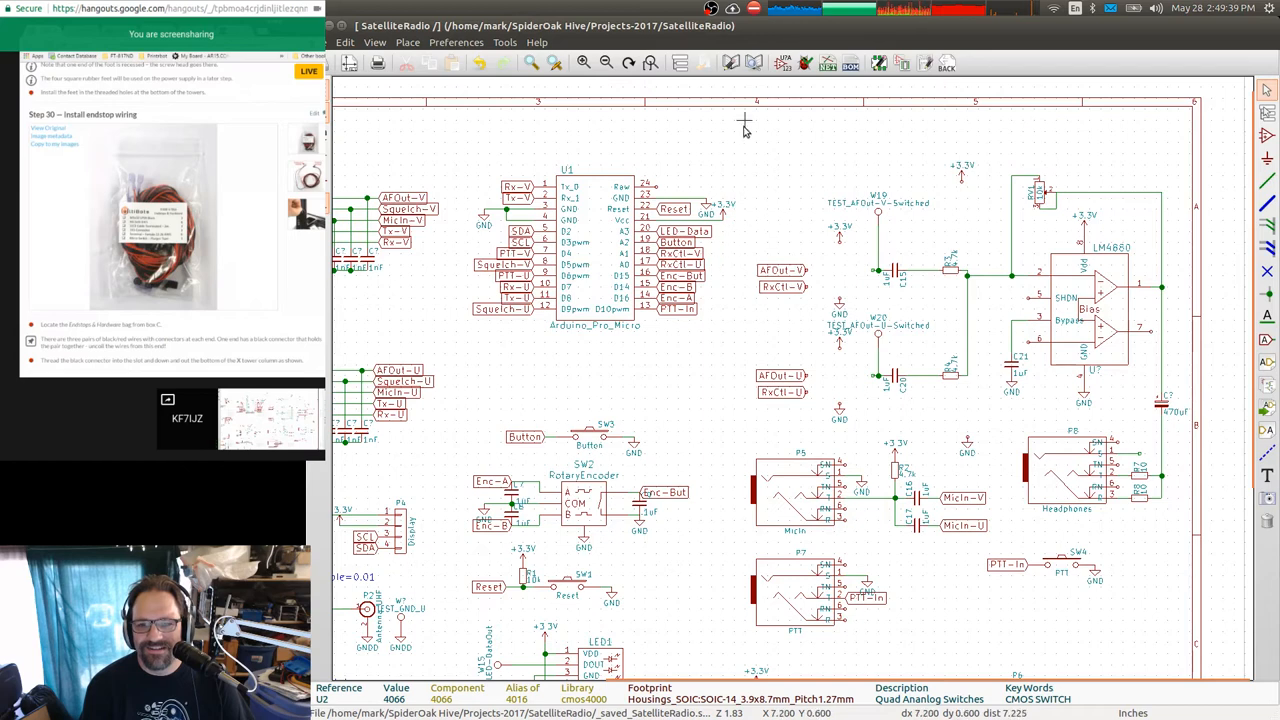
{"action": "mouse_move", "coordinate": [756, 350]}
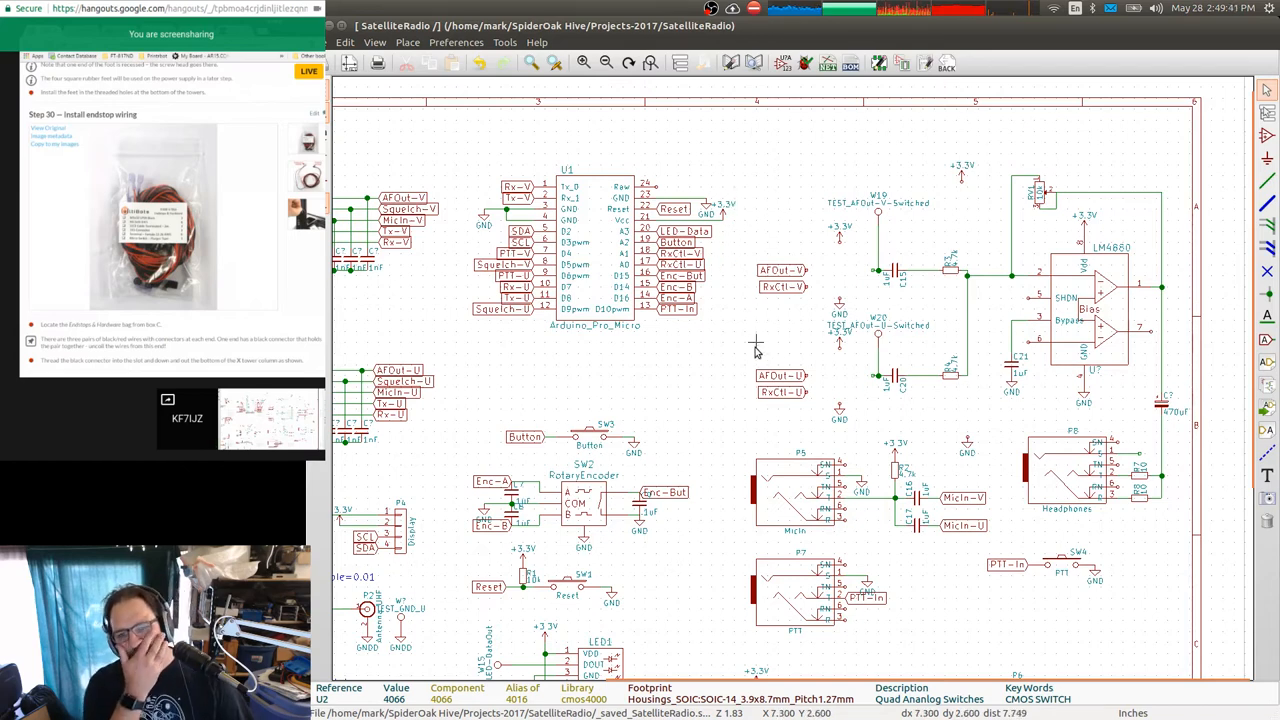
{"action": "mouse_move", "coordinate": [584, 240]}
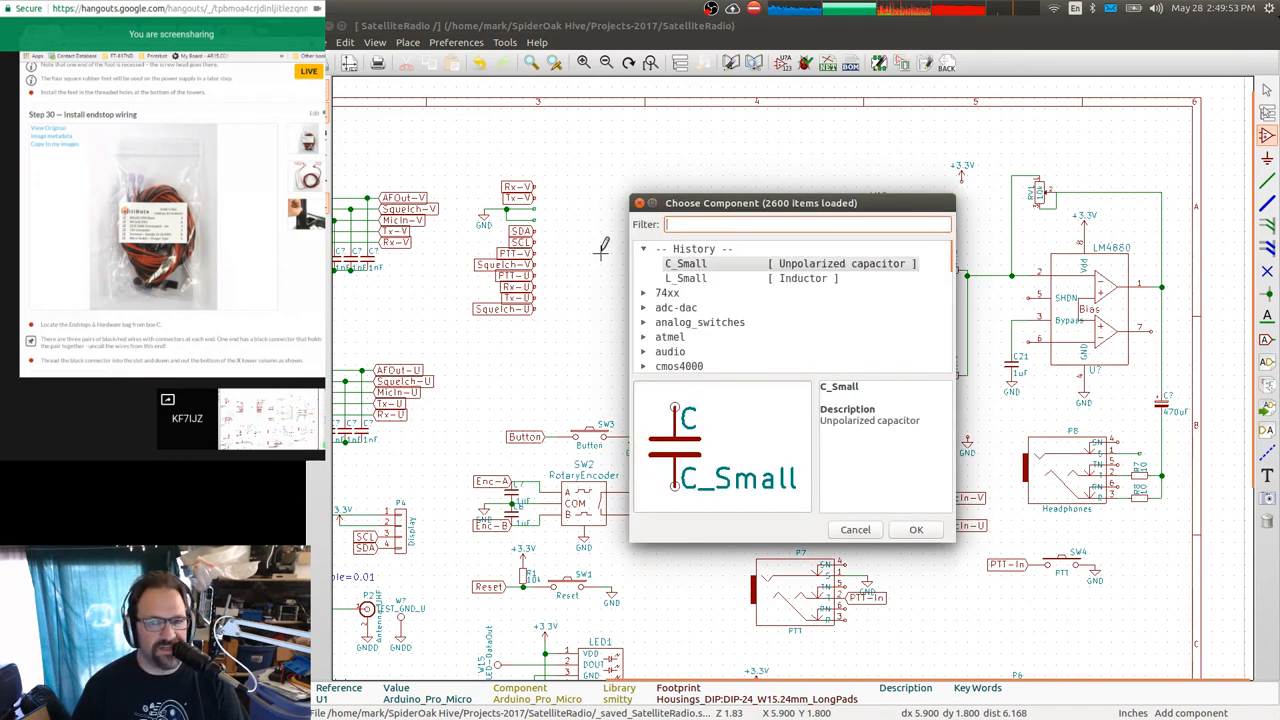
Cancel the Choose Component dialog without adding any part to the sheet.
{"action": "left_click", "coordinate": [856, 528]}
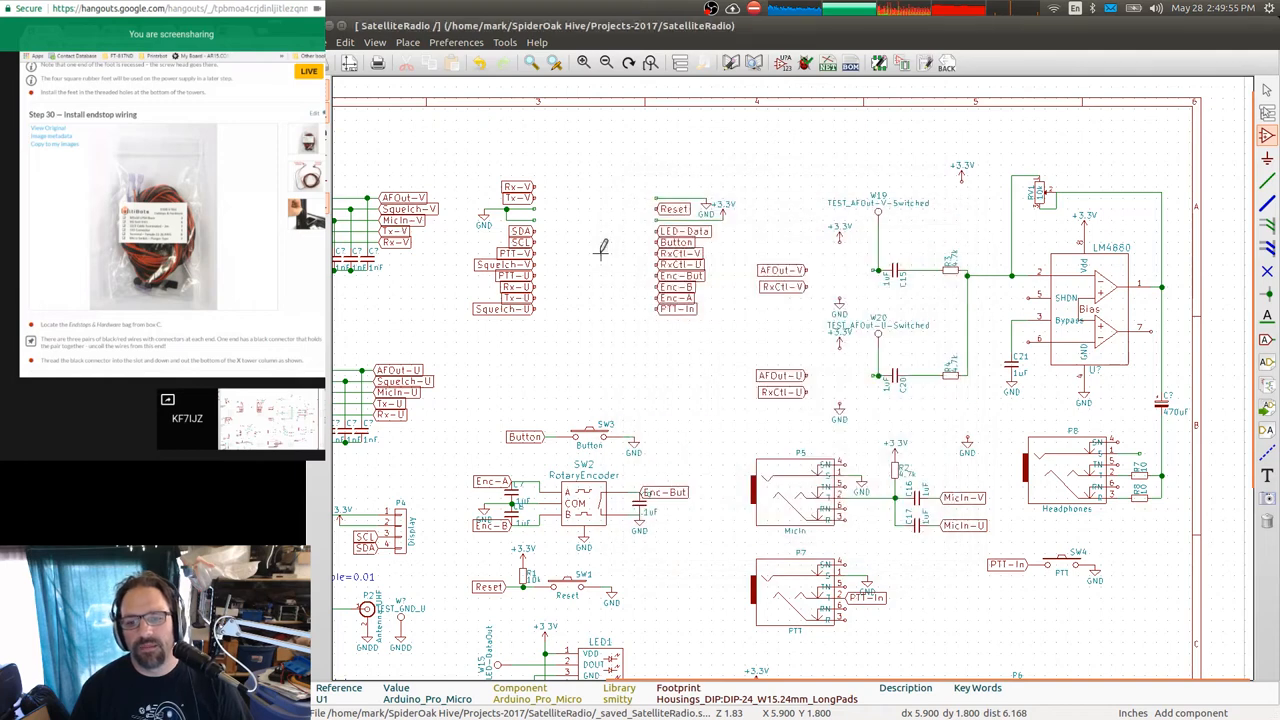
{"action": "mouse_move", "coordinate": [638, 276]}
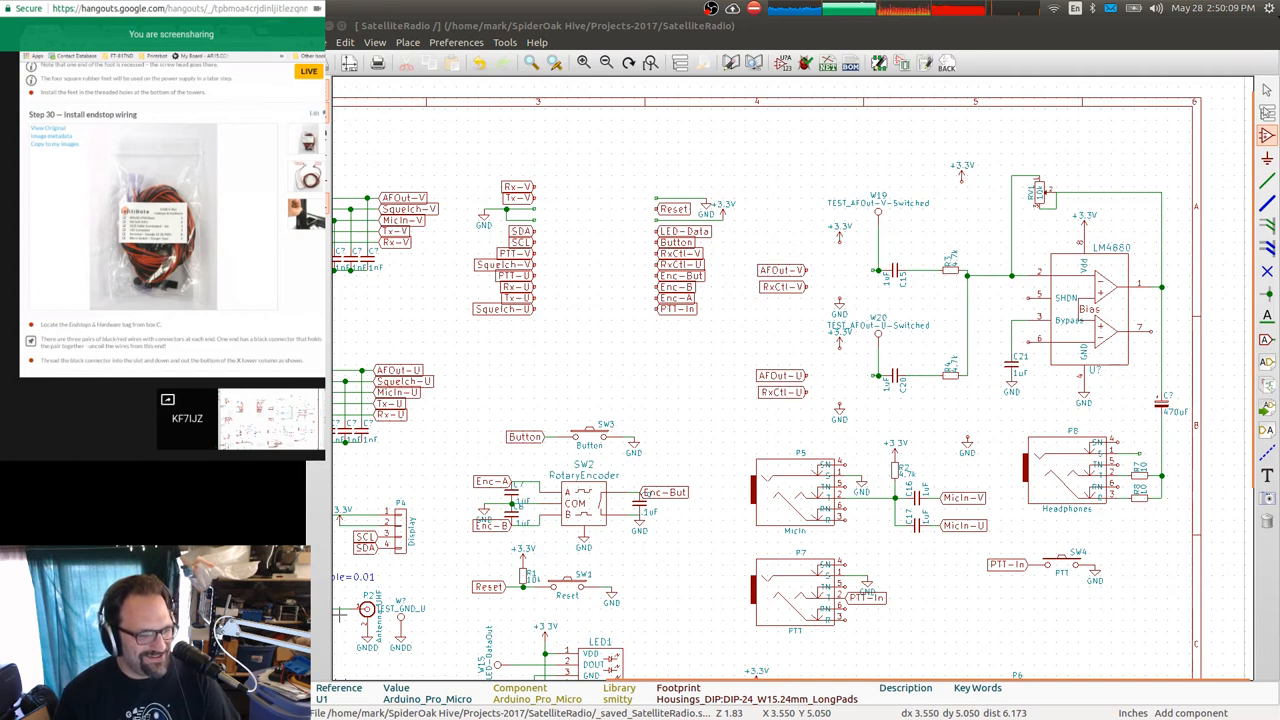
{"action": "mouse_move", "coordinate": [680, 464]}
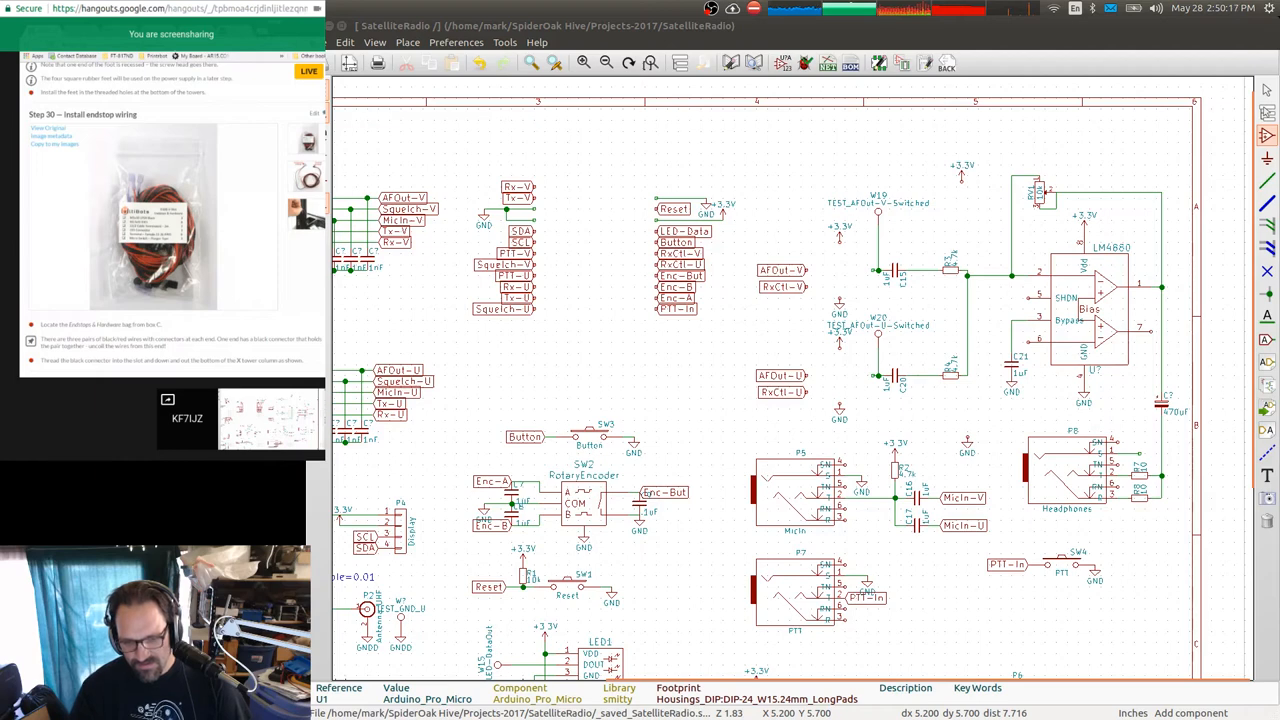
{"action": "mouse_move", "coordinate": [612, 224]}
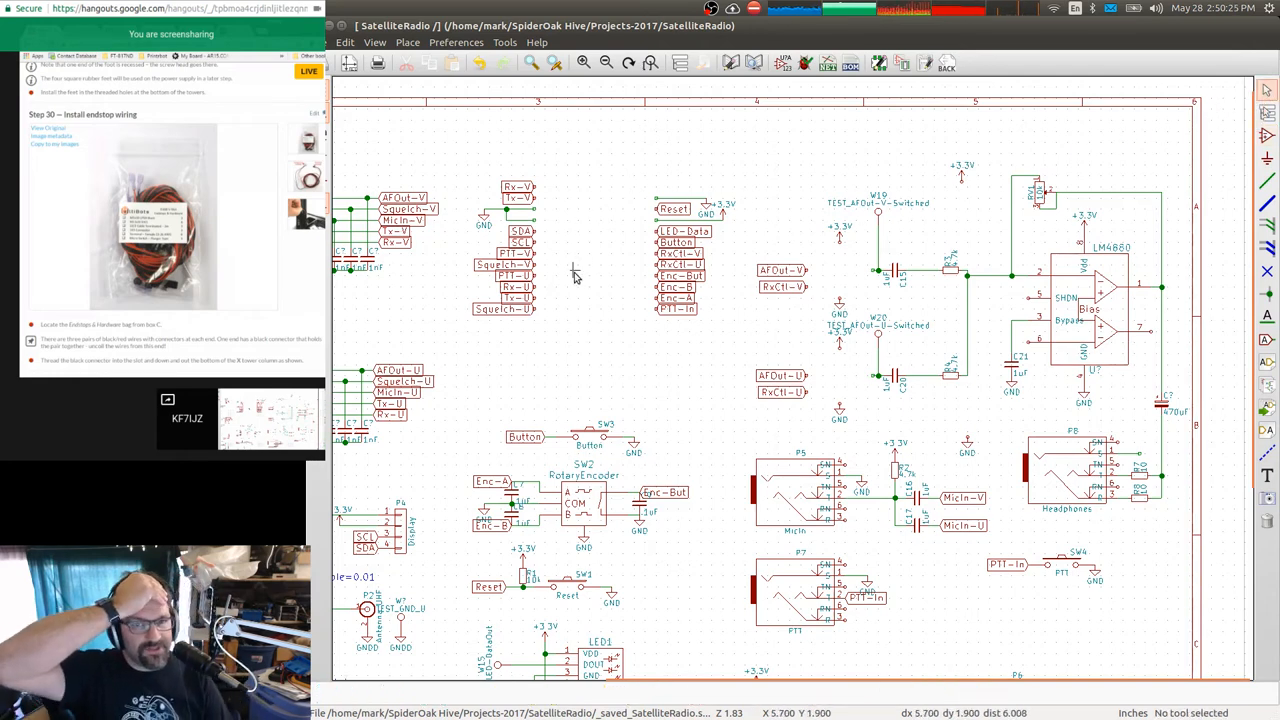
{"action": "mouse_move", "coordinate": [584, 284]}
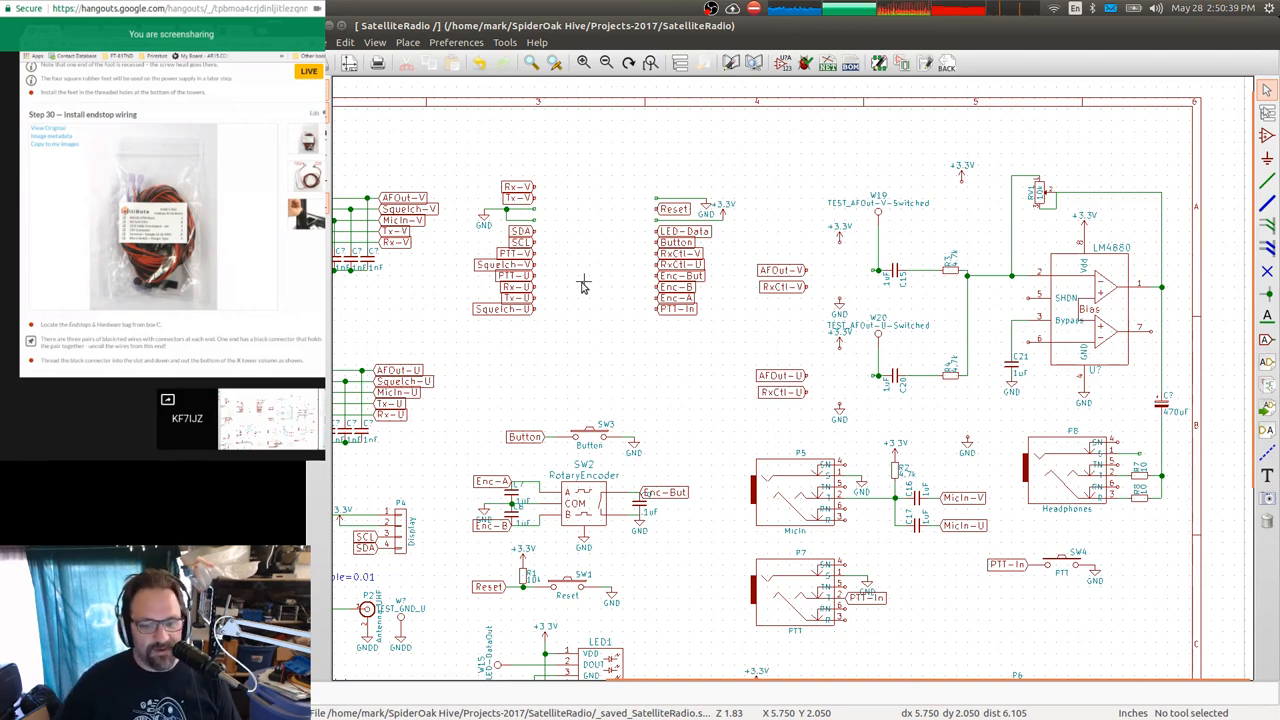
{"action": "mouse_move", "coordinate": [950, 28]}
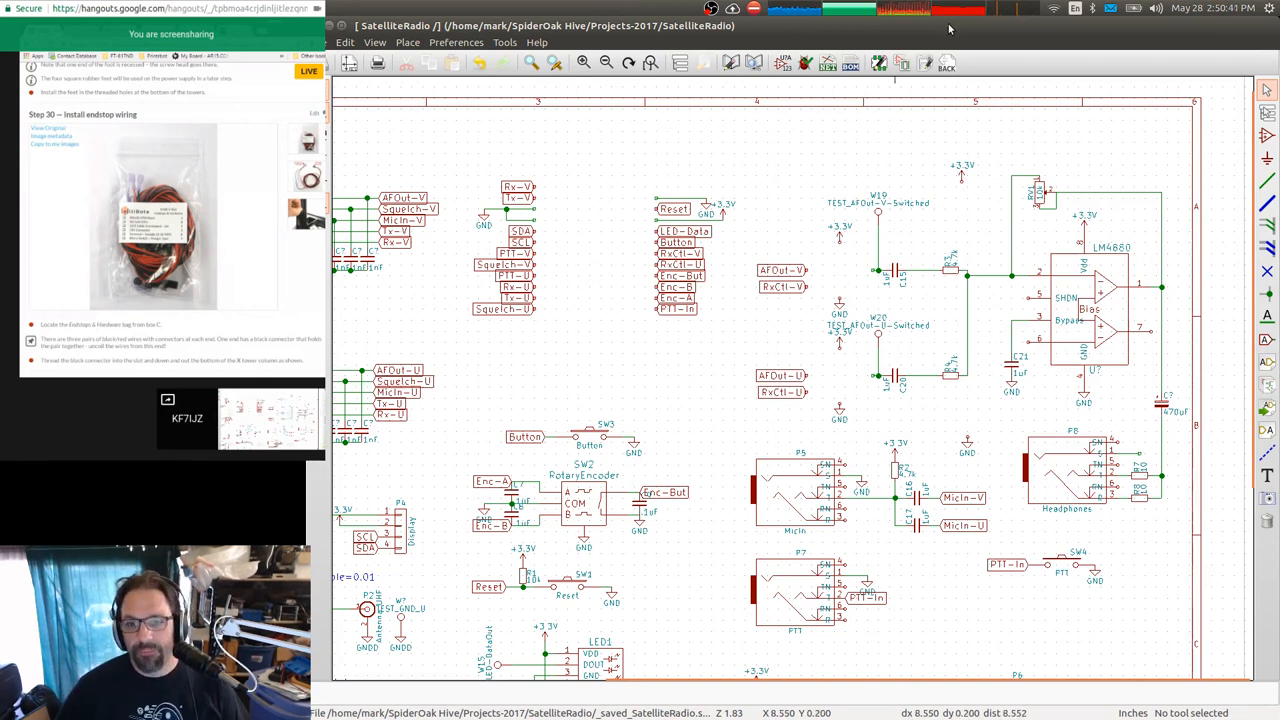